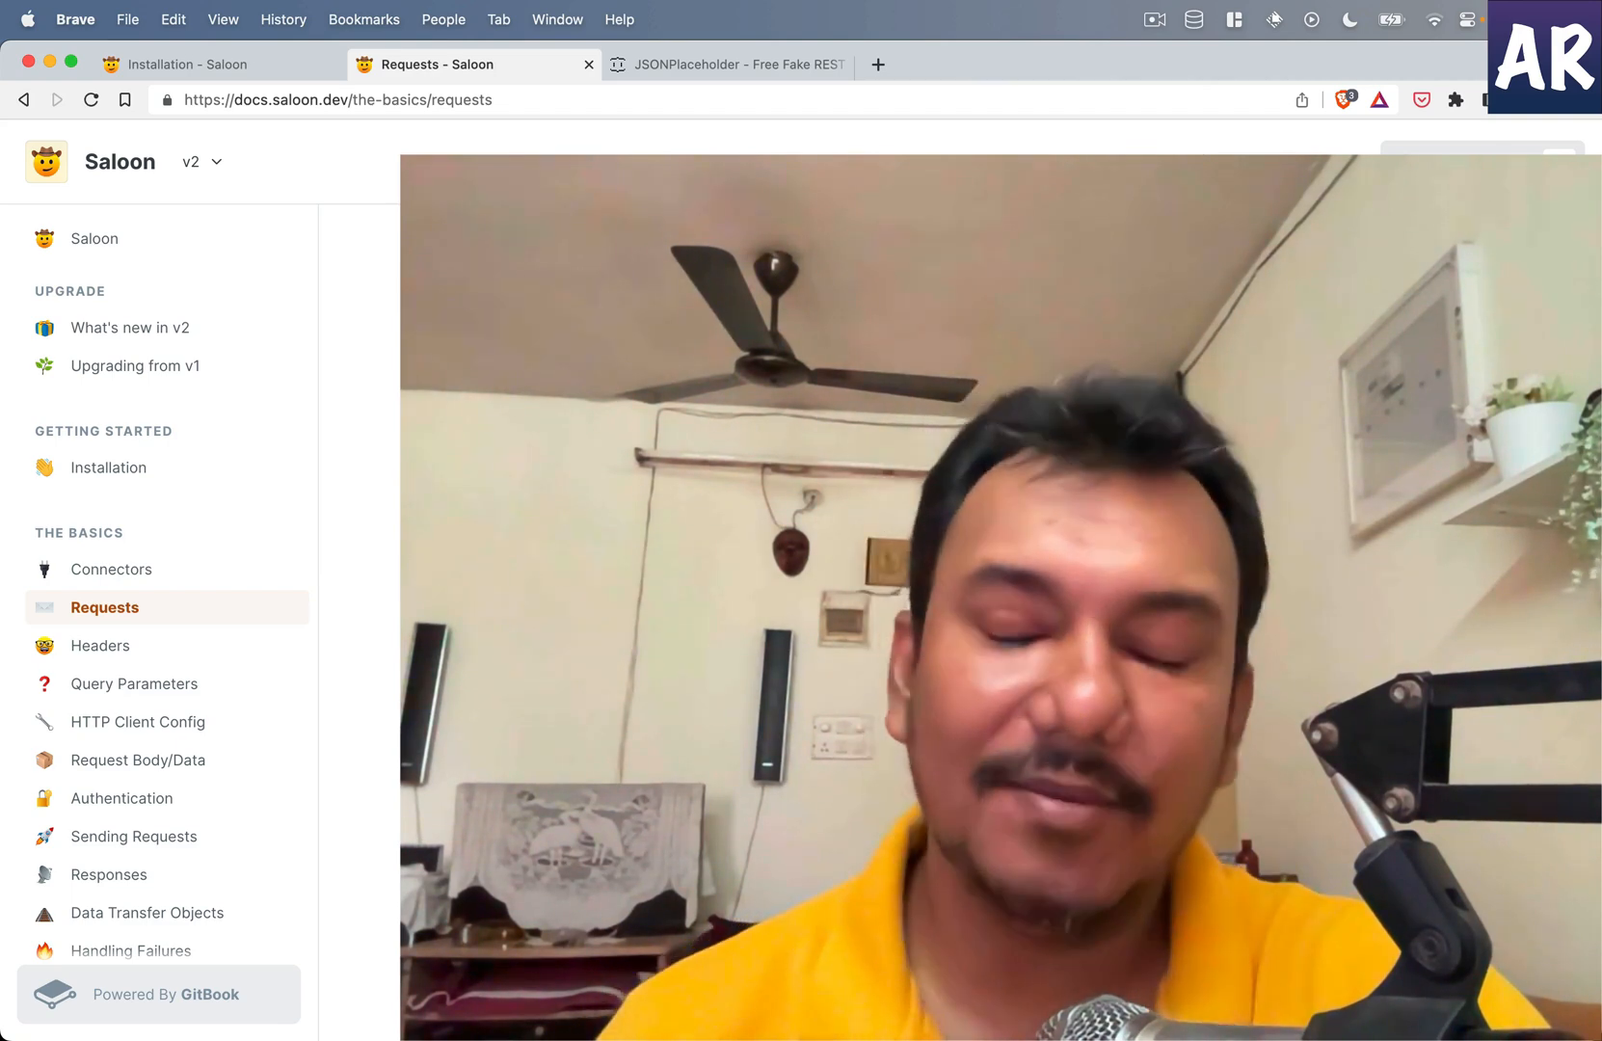
{"action": "mouse_move", "coordinate": [656, 117]}
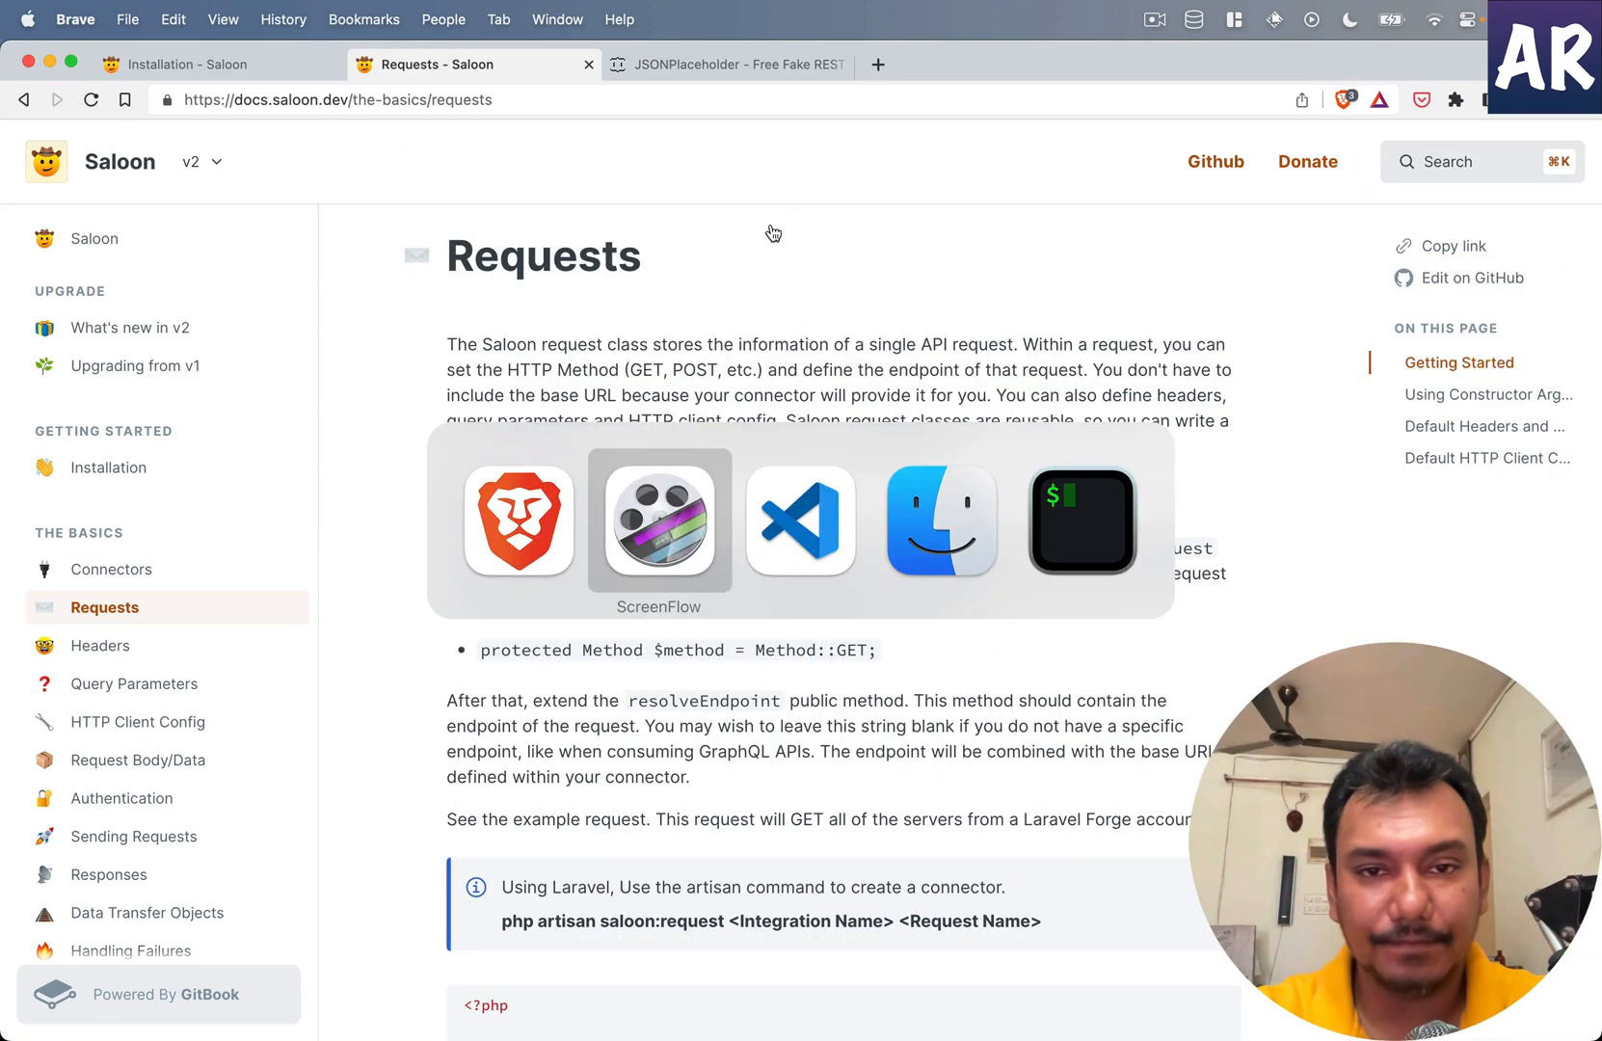
Step: Look over the JsonPlaceholder connector code in the editor
{"action": "left_click", "coordinate": [801, 519]}
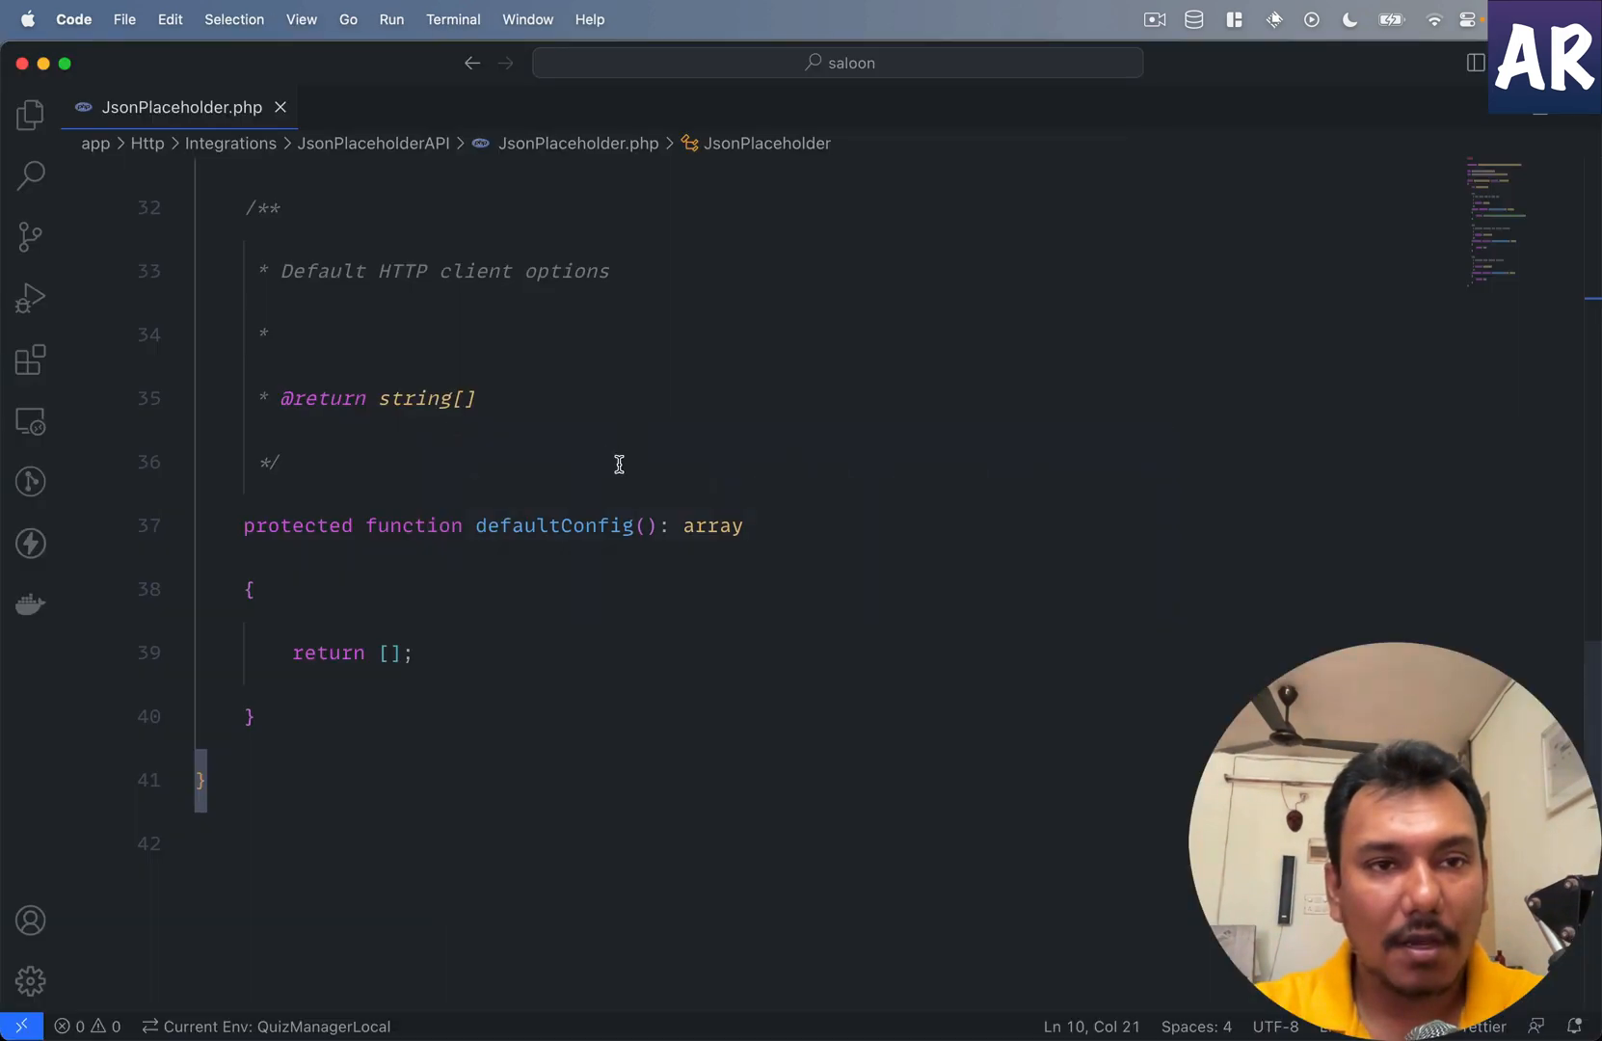
{"action": "scroll", "scroll_direction": "up", "scroll_amount": 3}
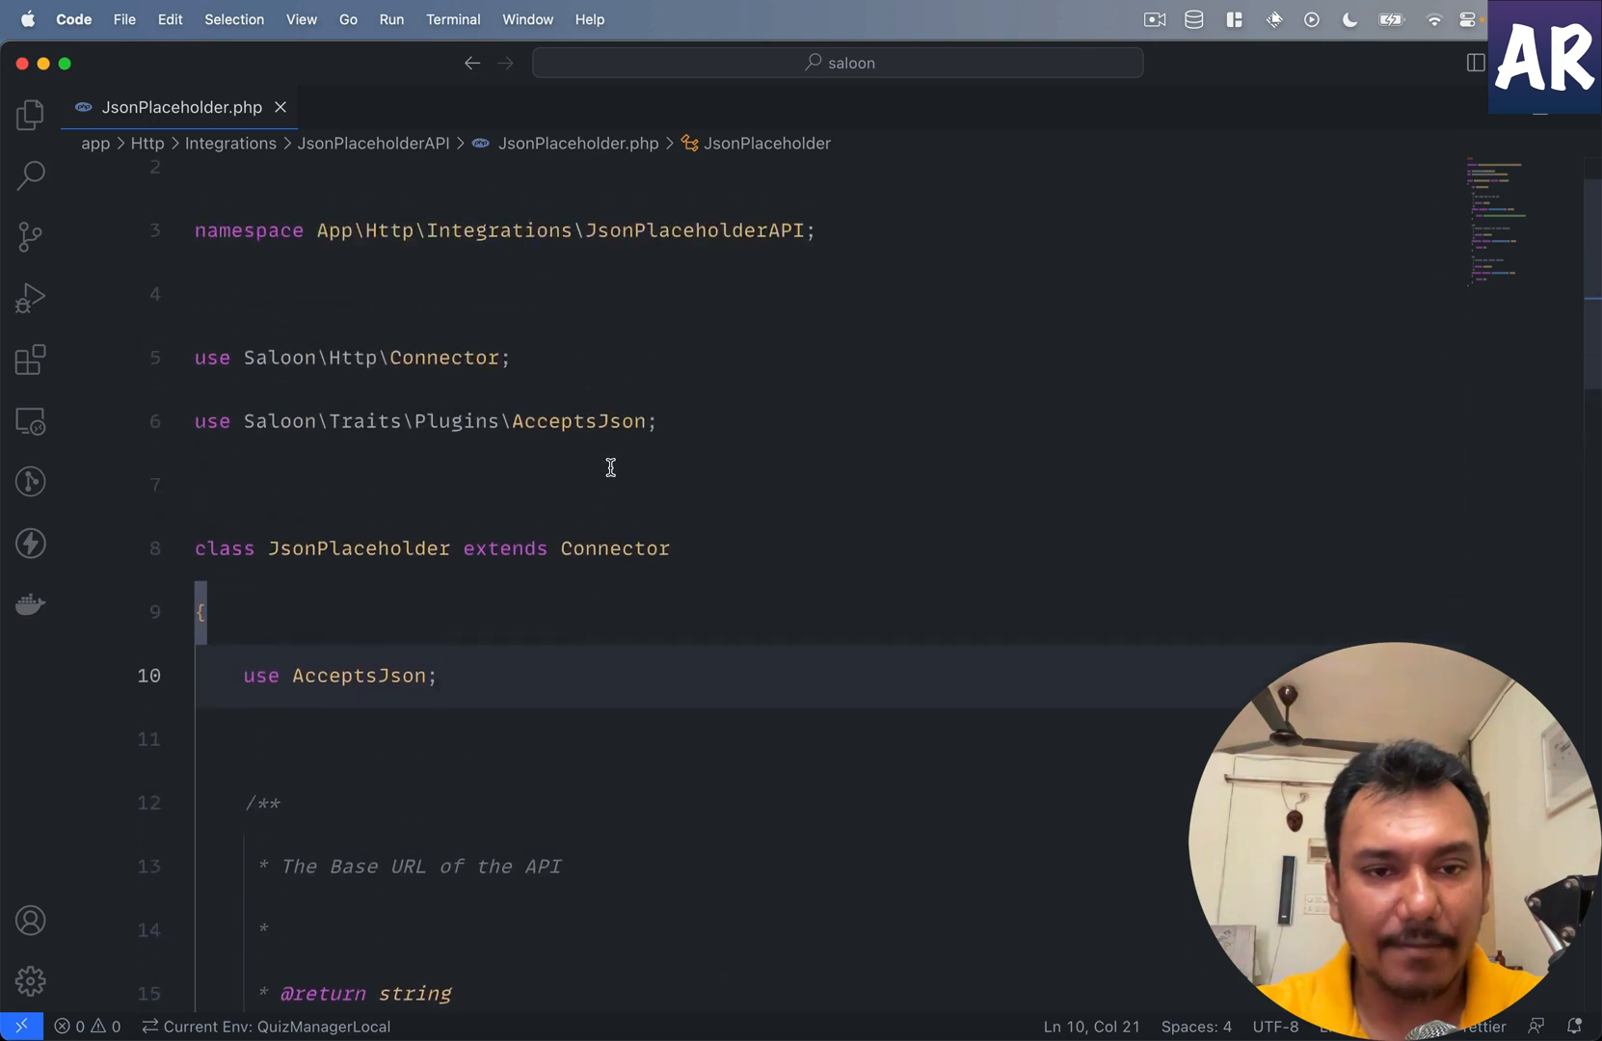
{"action": "scroll", "scroll_direction": "down", "scroll_amount": 3}
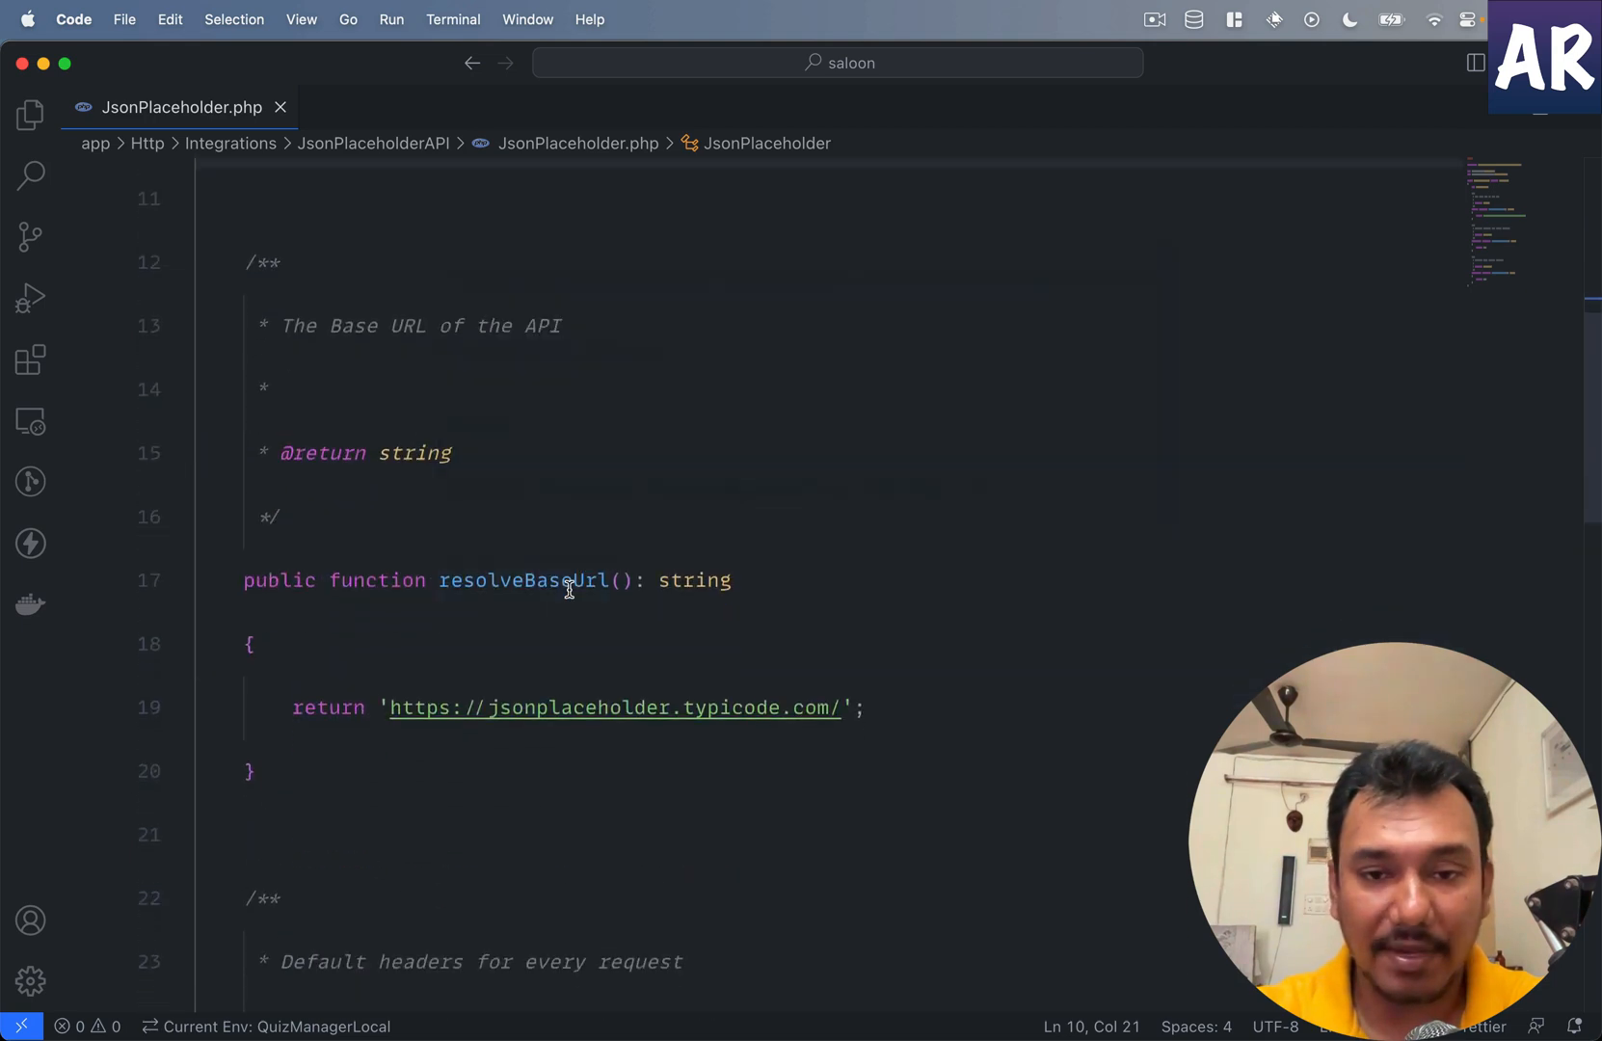
{"action": "scroll", "scroll_direction": "down", "scroll_amount": 3}
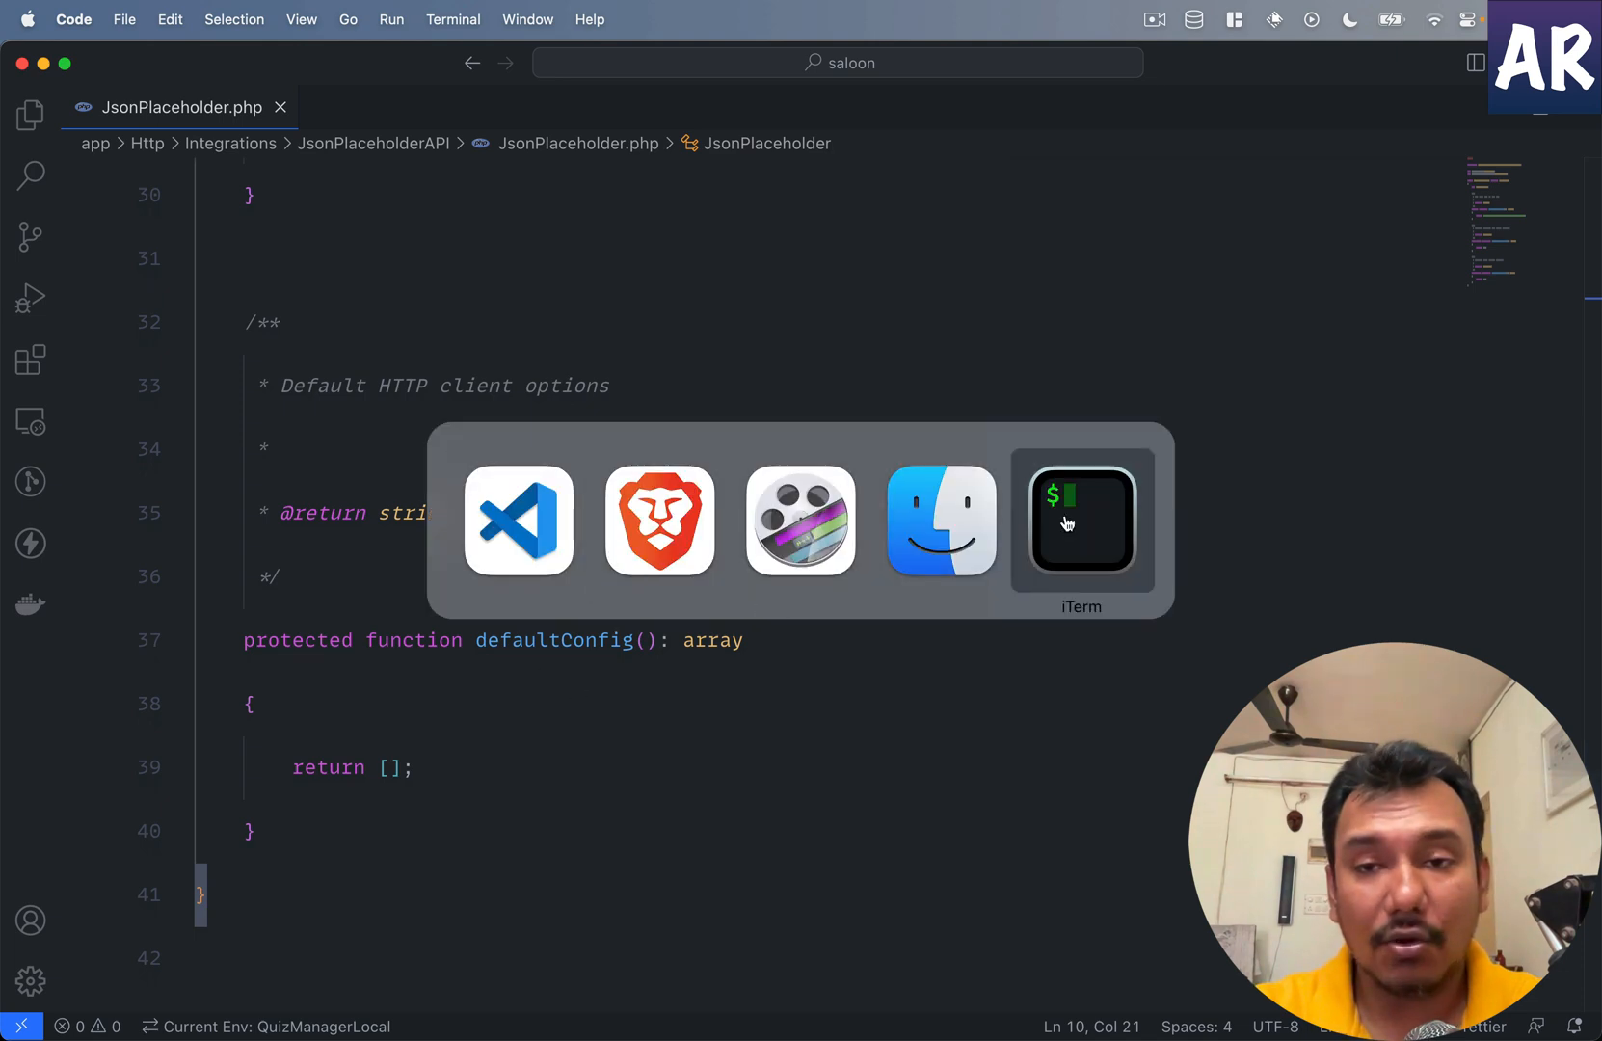
Step: Run php artisan in iTerm2 to list commands, including the Saloon generators
{"action": "left_click", "coordinate": [1079, 522]}
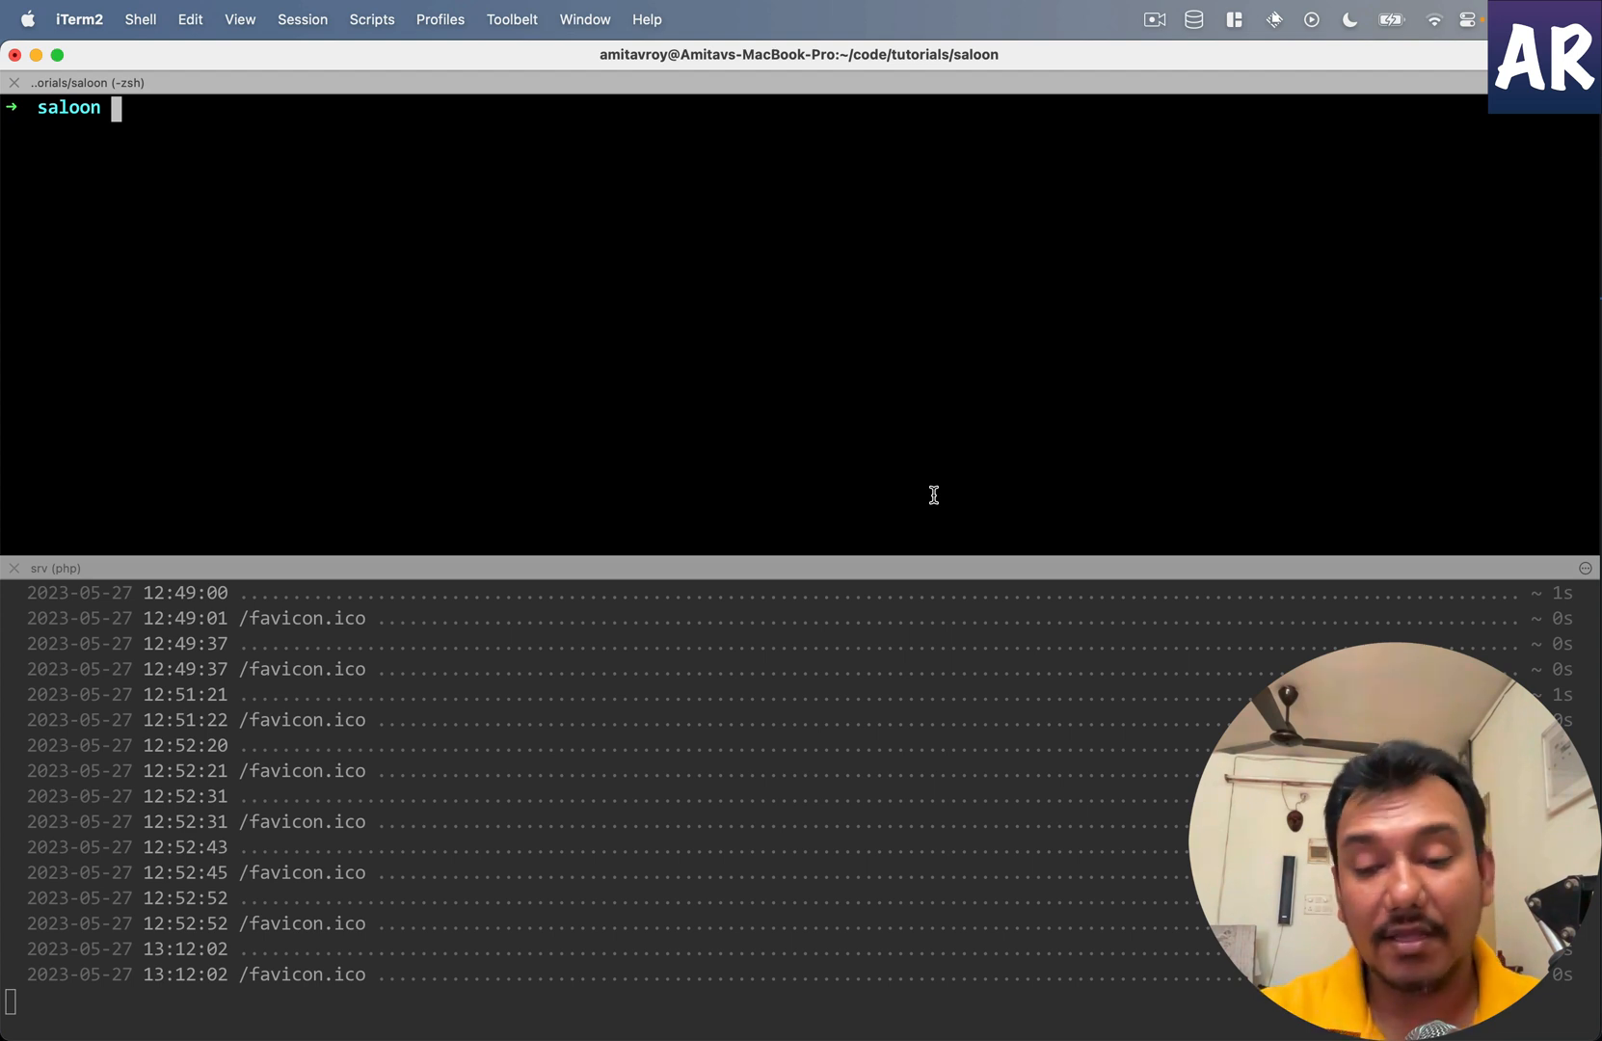
{"action": "type", "text": "php artisan"}
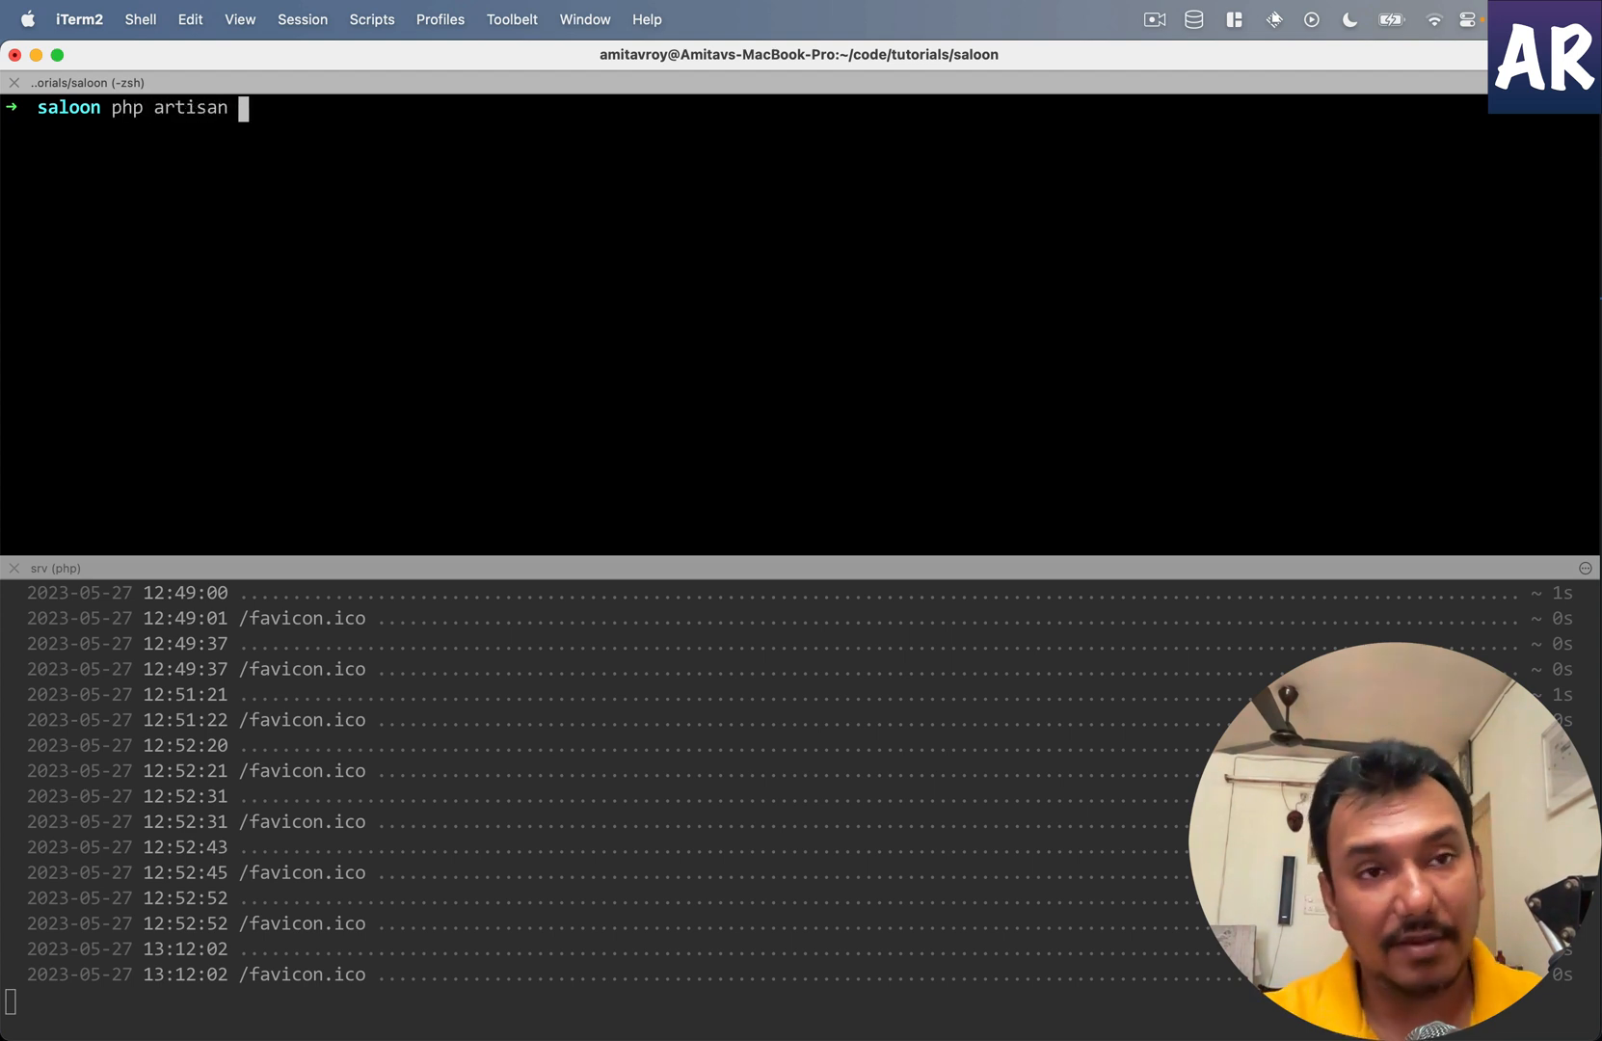
{"action": "key", "text": "Return"}
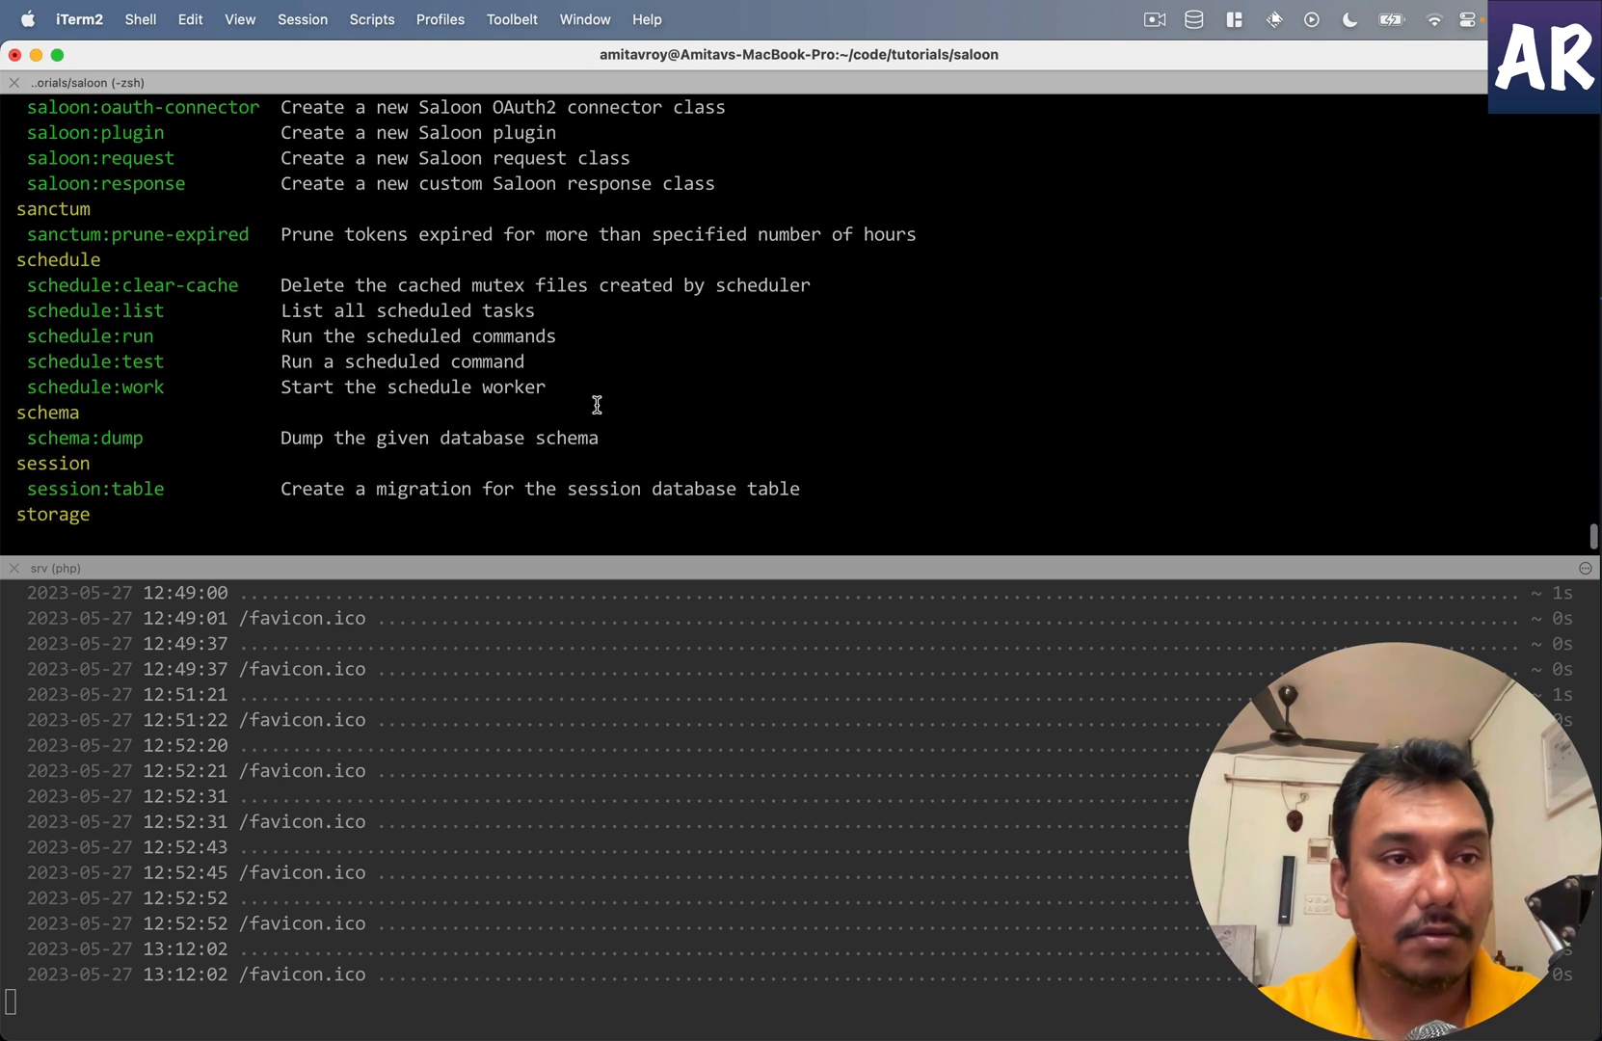
{"action": "scroll", "scroll_direction": "up", "scroll_amount": 3}
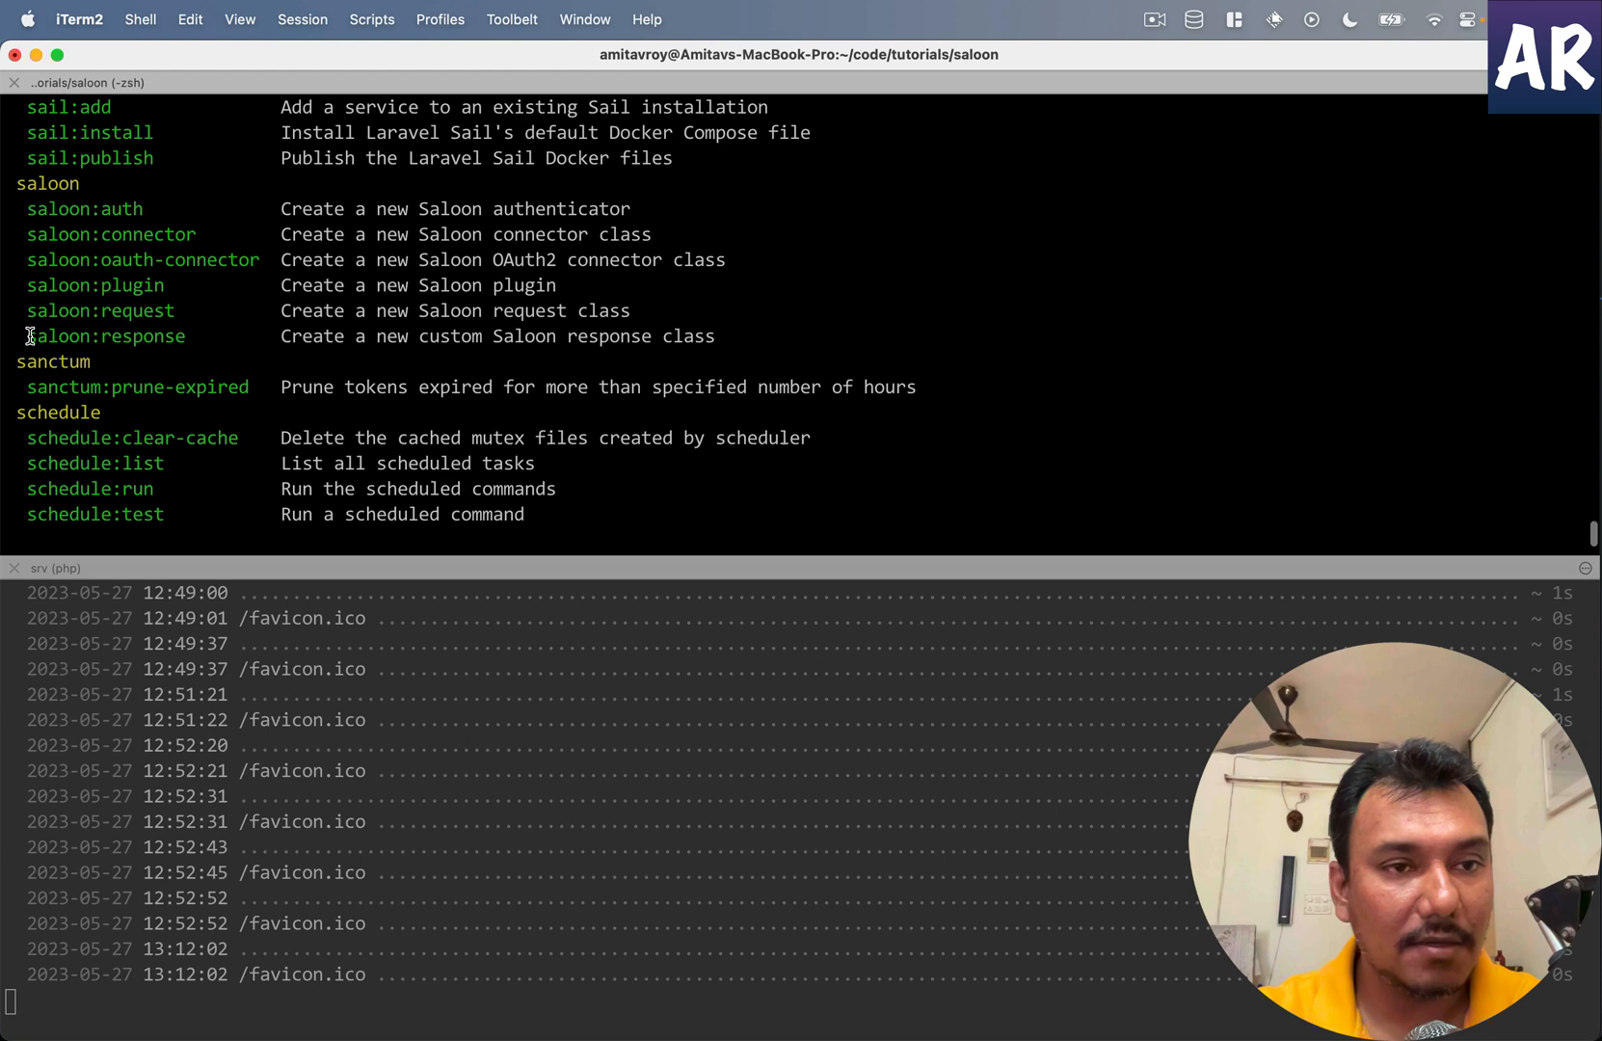
Step: Show help for the Saloon request generator with `php artisan saloon:request --help`
{"action": "double_click", "coordinate": [56, 310]}
{"action": "type", "text": "php artisan"}
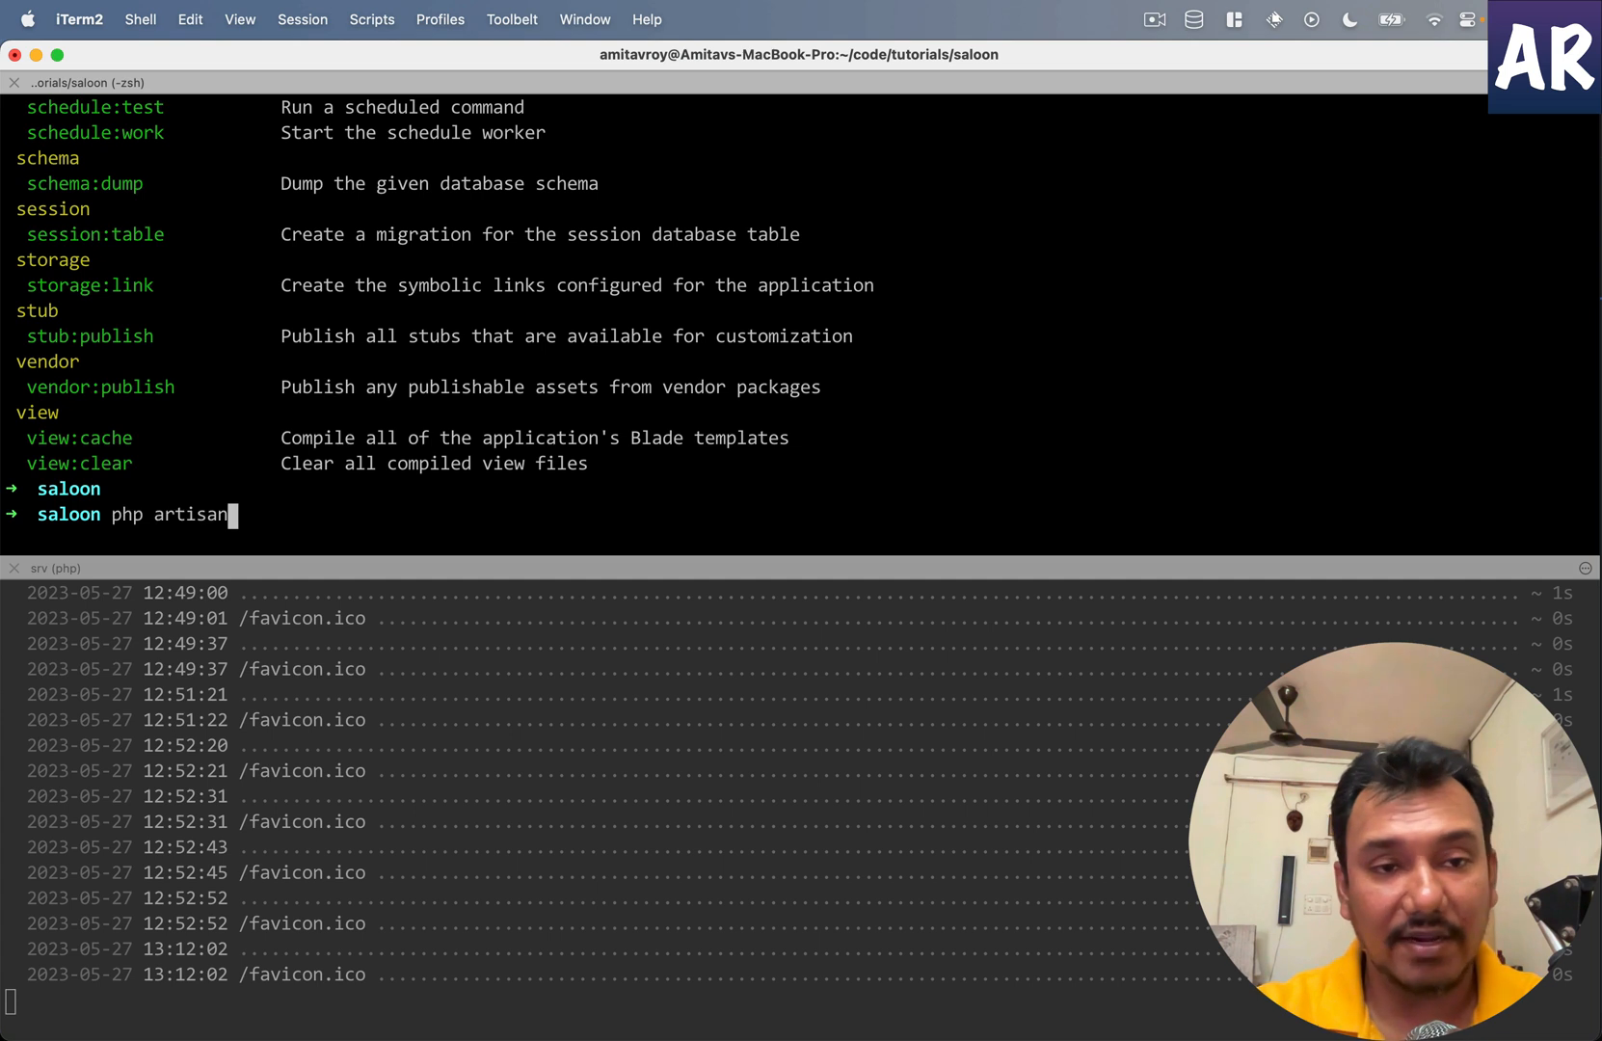
{"action": "type", "text": "saloon:request --"}
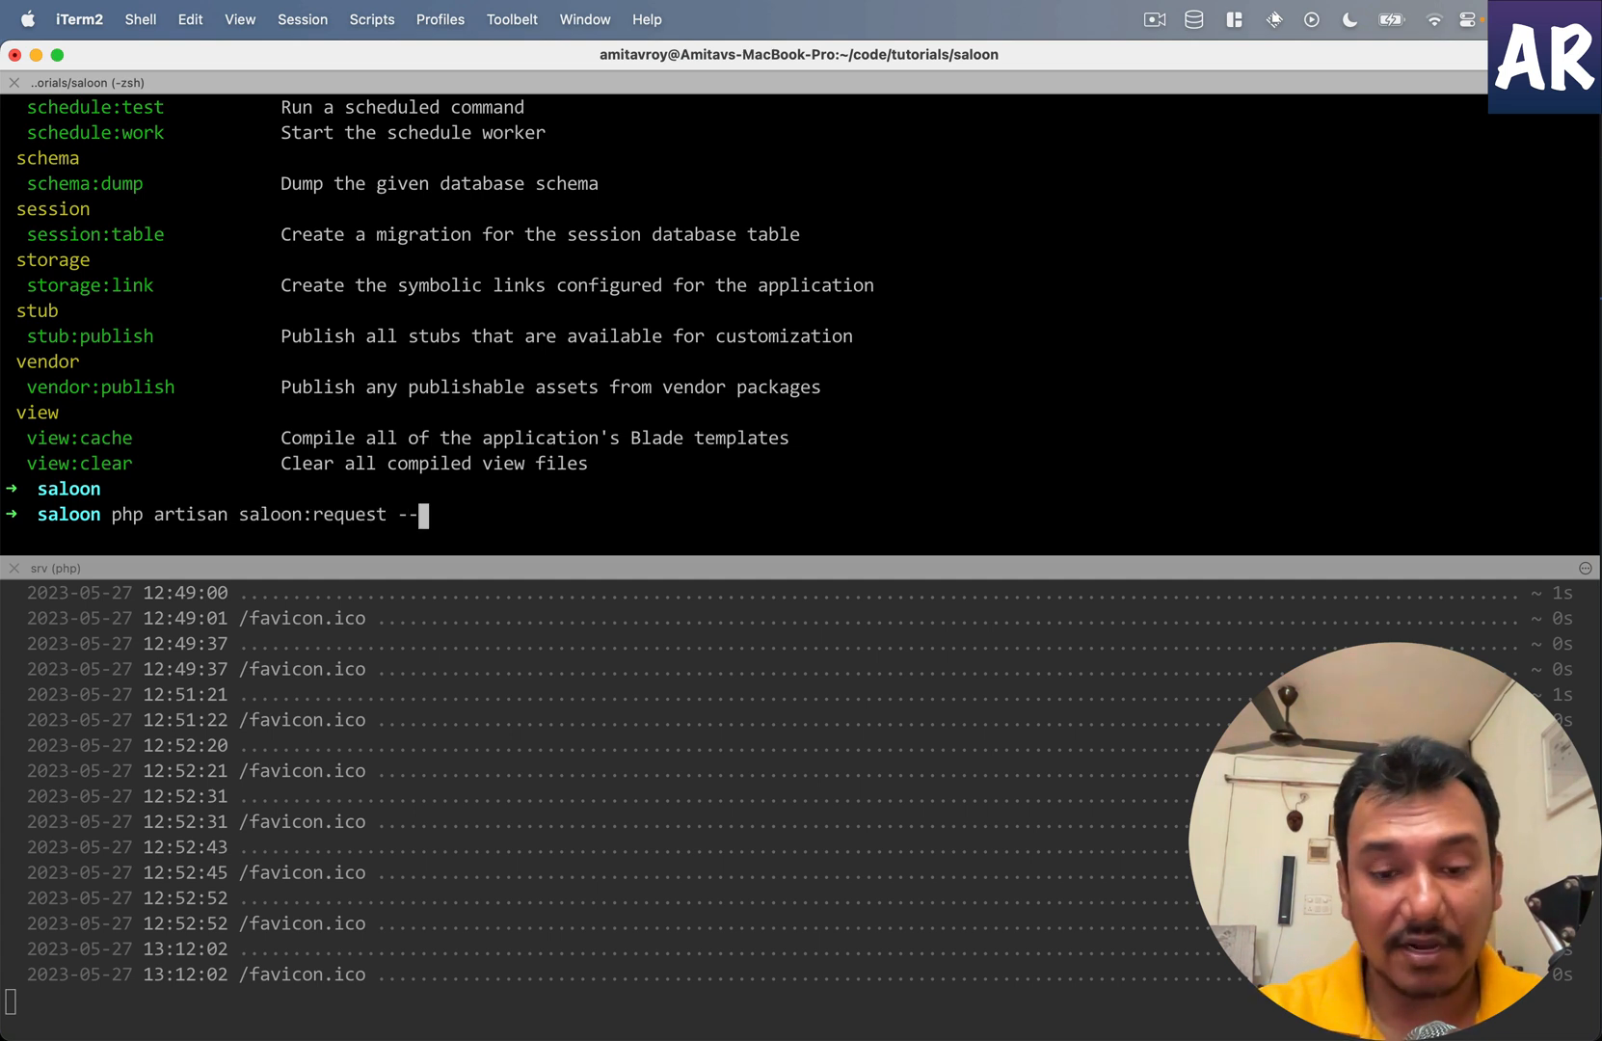
{"action": "type", "text": "hep"}
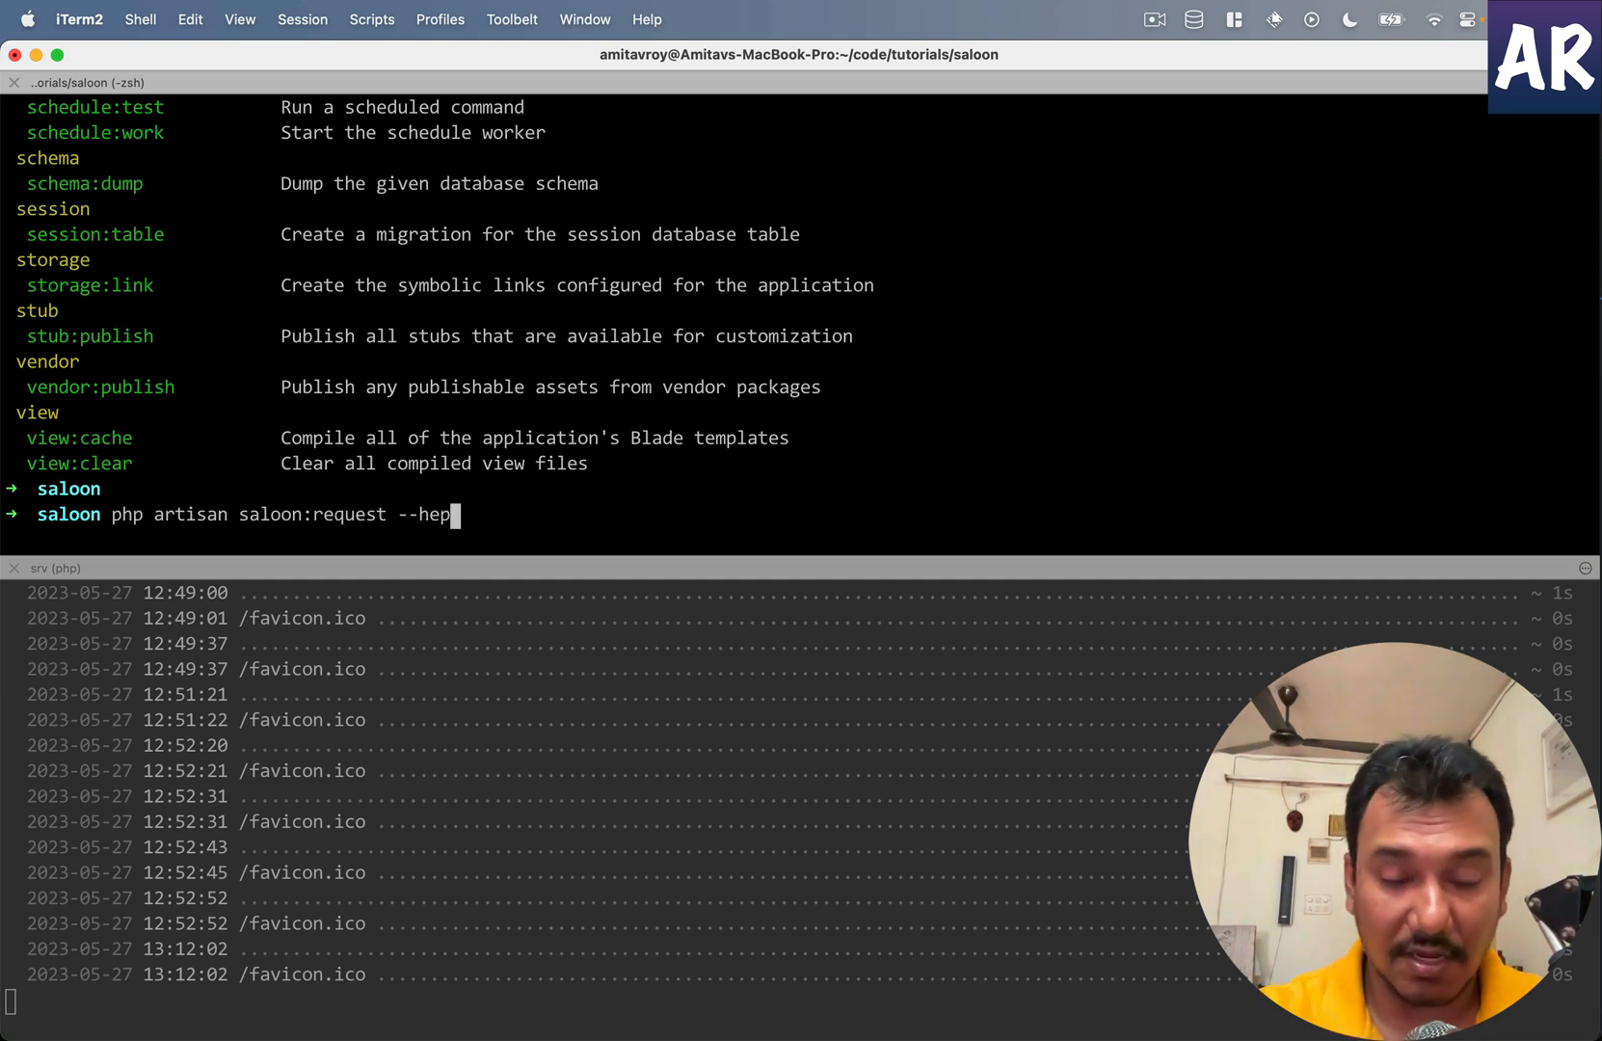
{"action": "key", "text": "Return"}
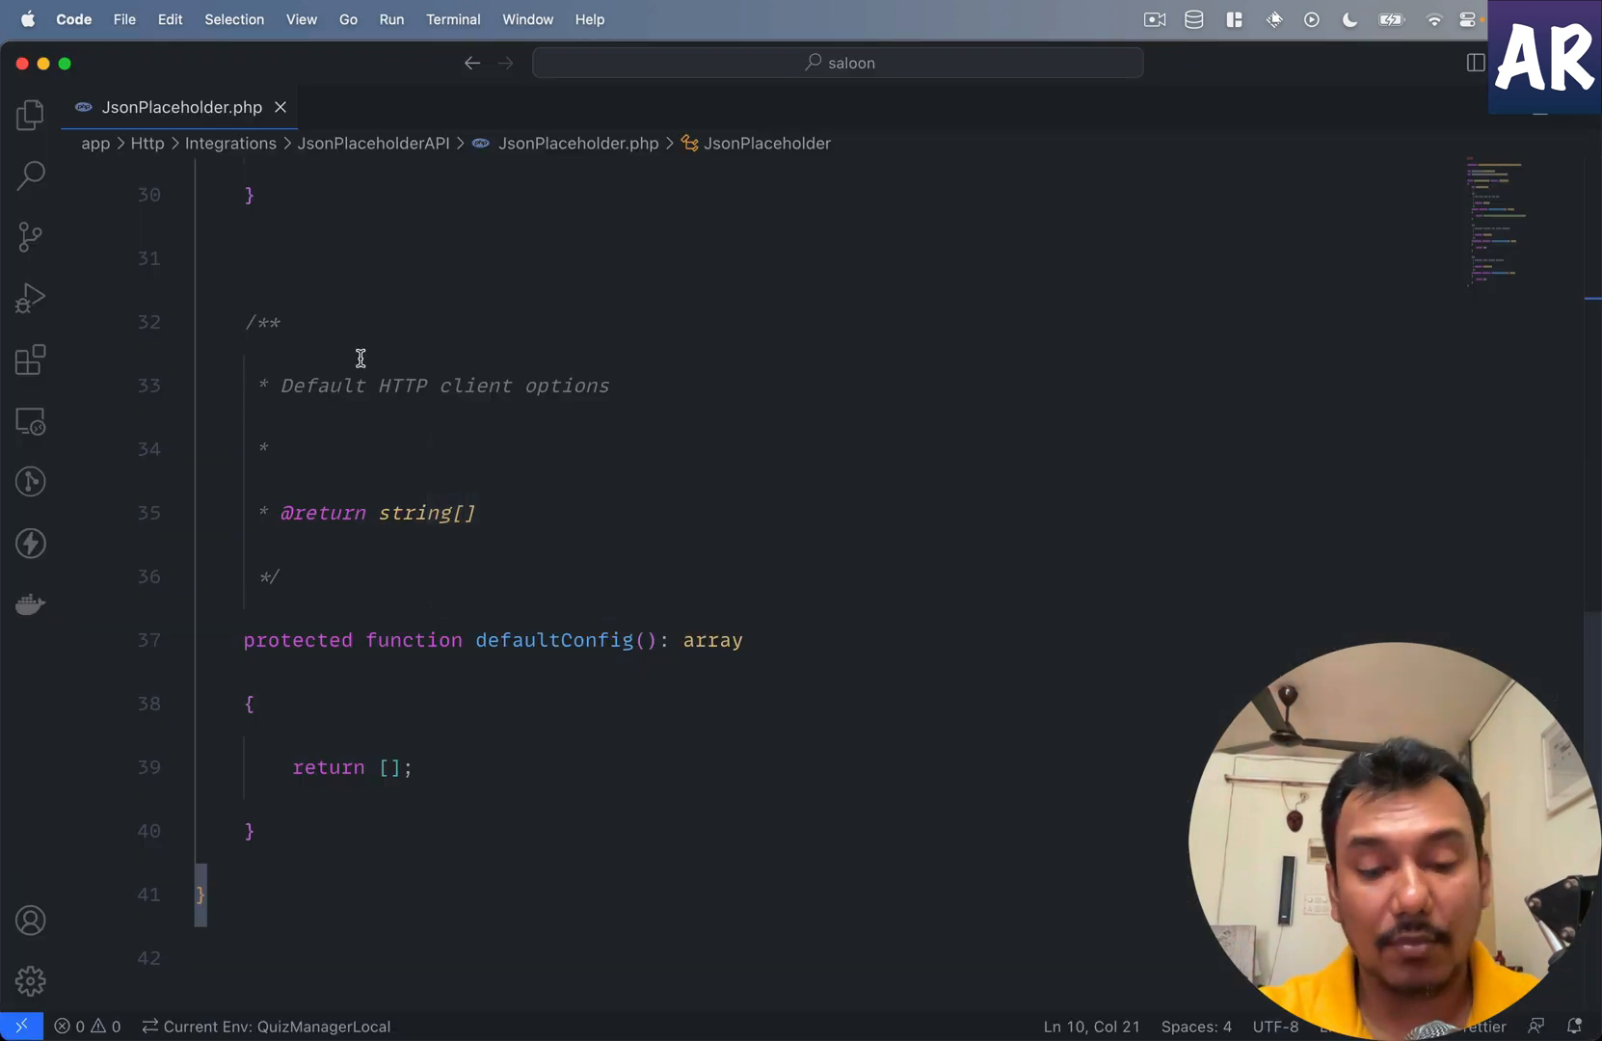
{"action": "scroll", "scroll_direction": "up", "scroll_amount": 3}
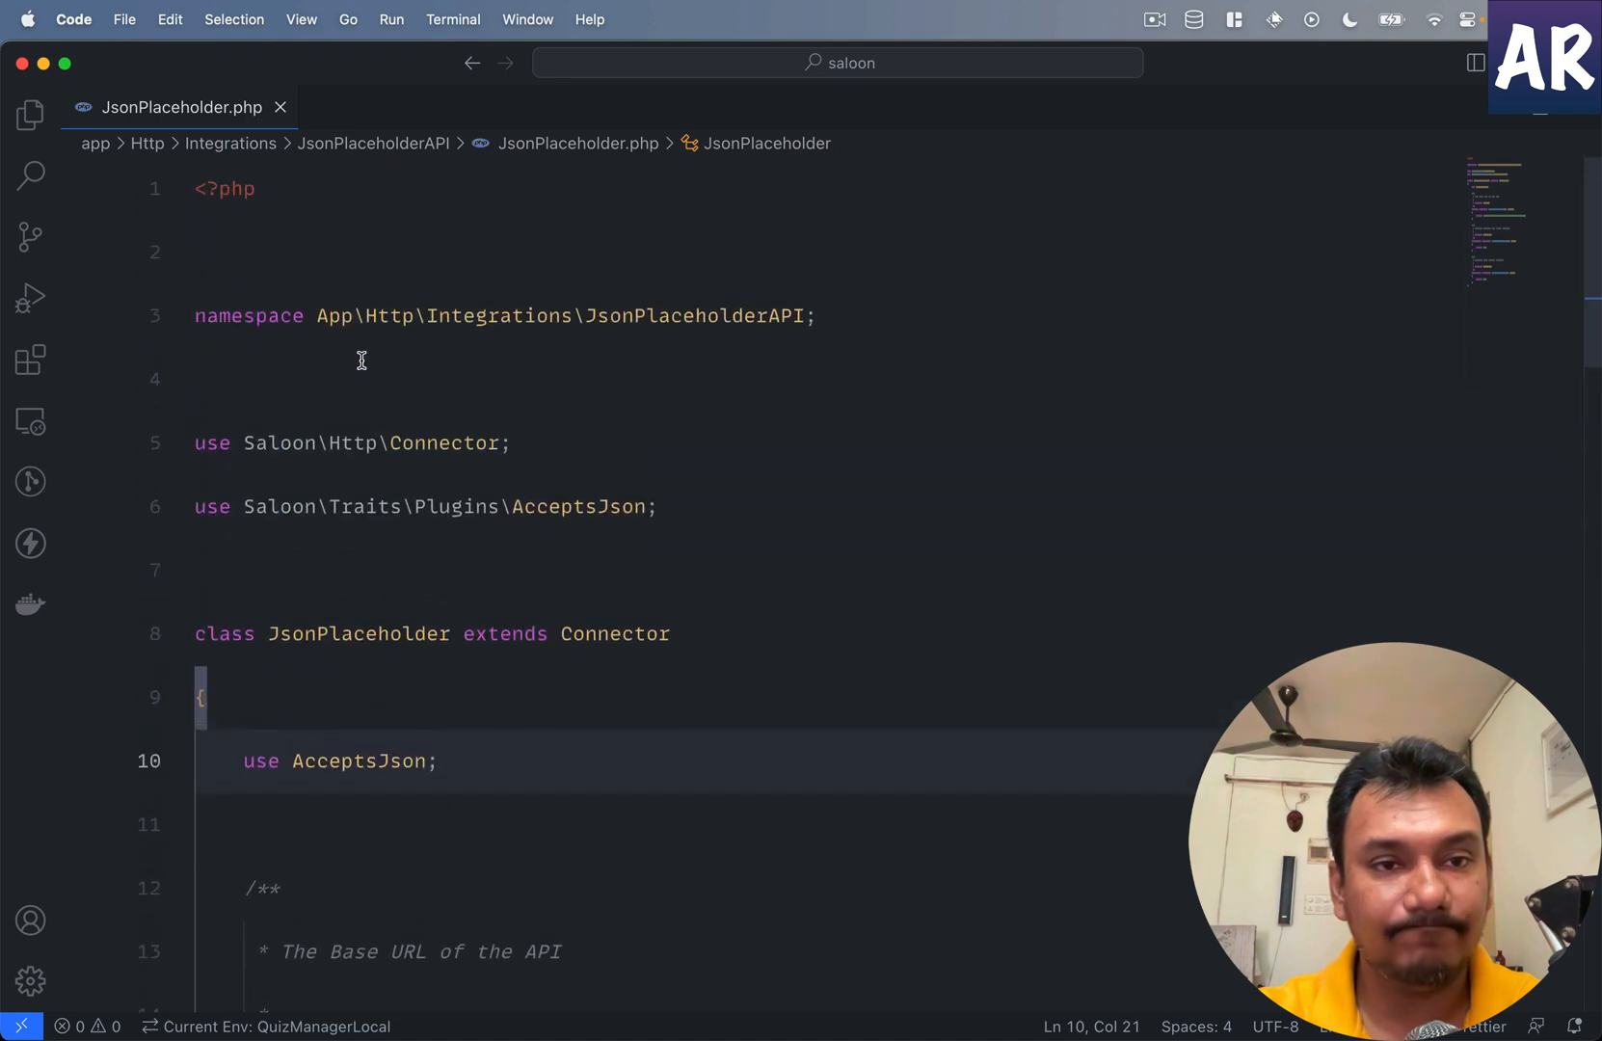
{"action": "double_click", "coordinate": [695, 316]}
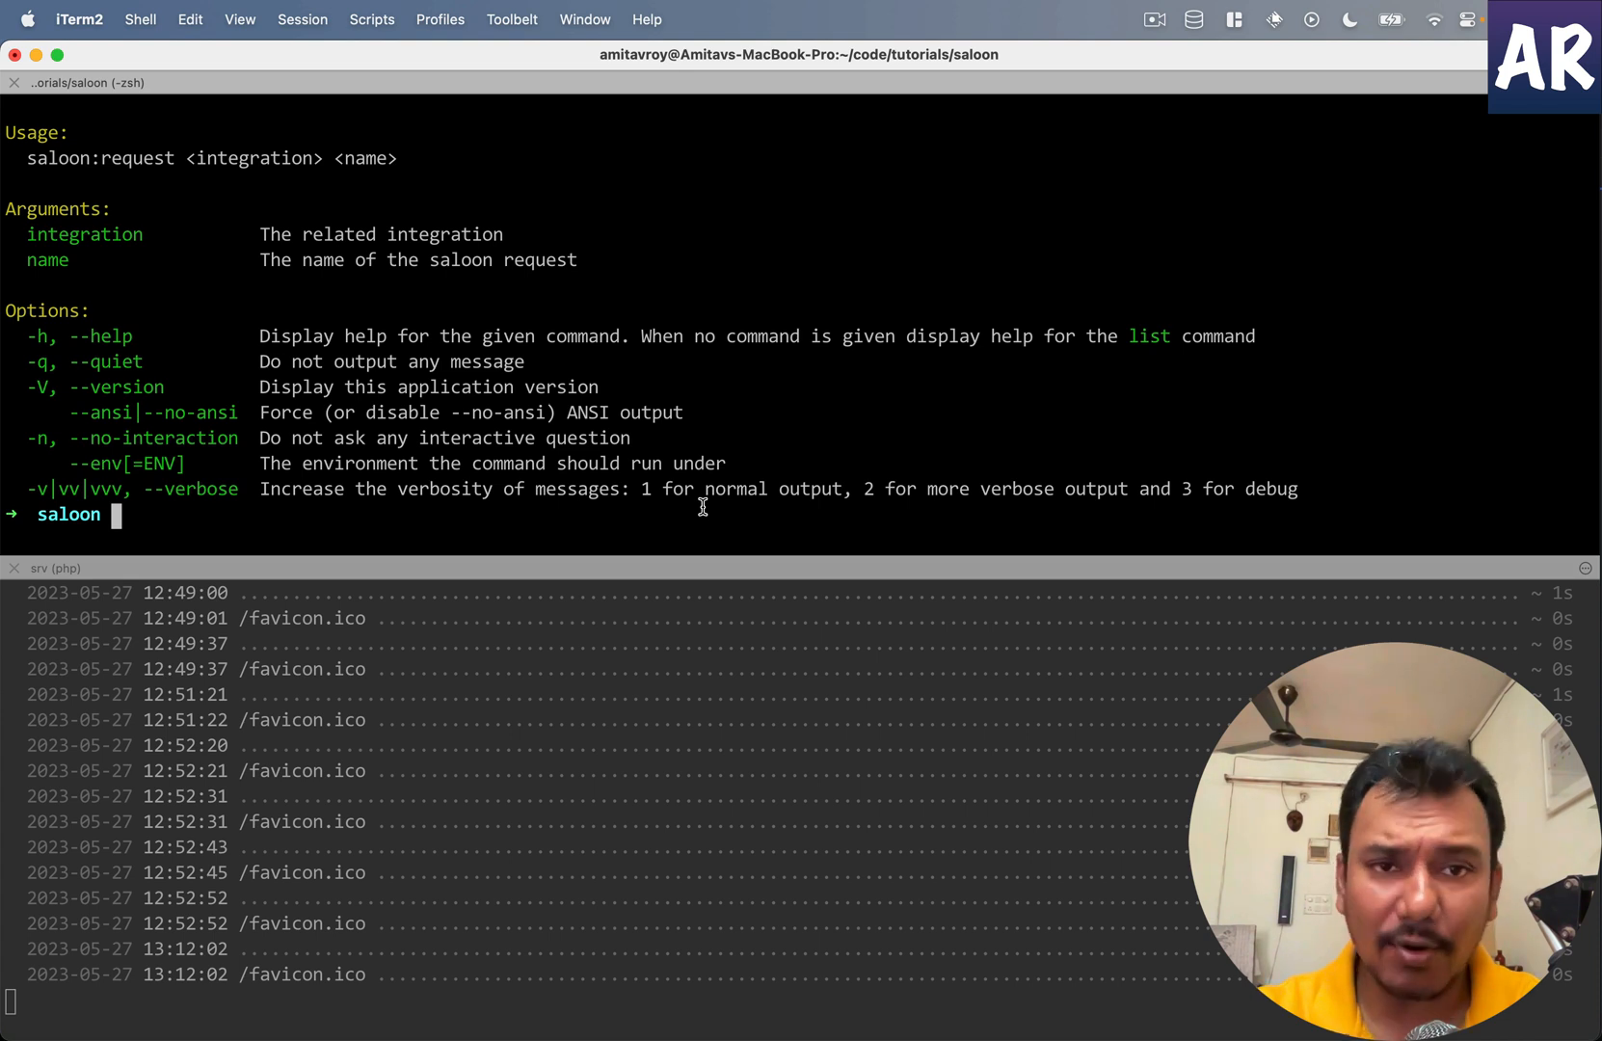
Step: Run `php artisan saloon:request JsonPlaceholderAPI GetUserList` to create the request class
{"action": "type", "text": "php artisan saloon:request -"}
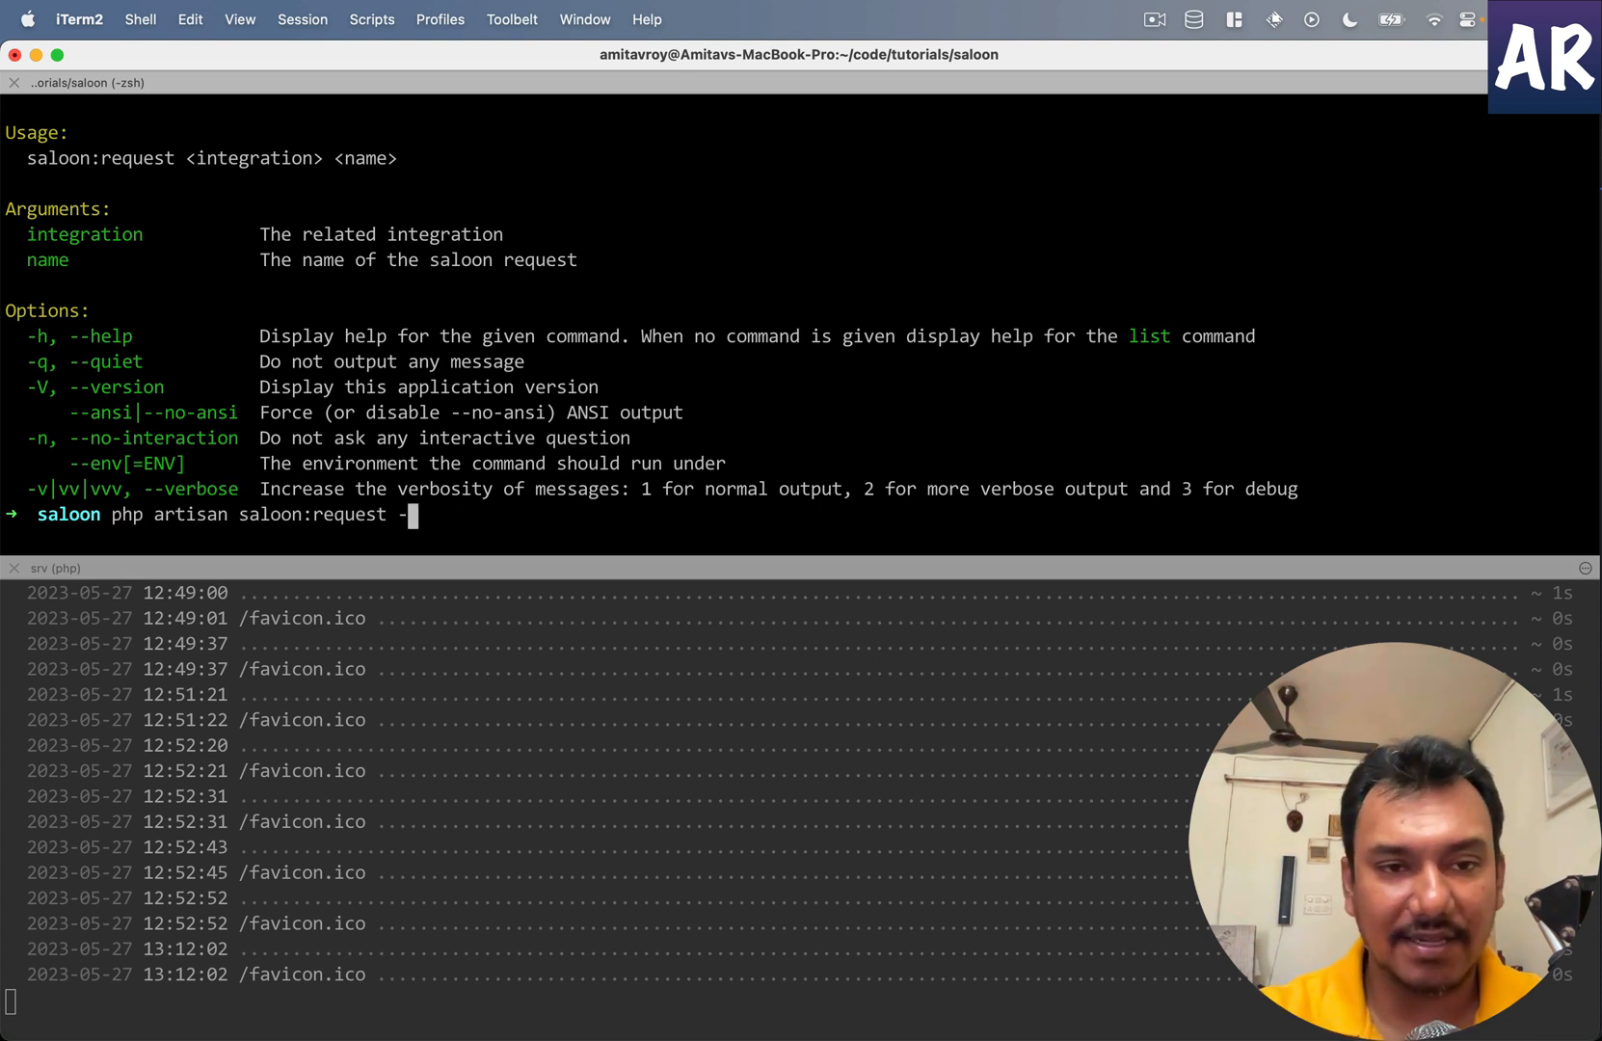
{"action": "type", "text": "JsonPlaceholderAPI"}
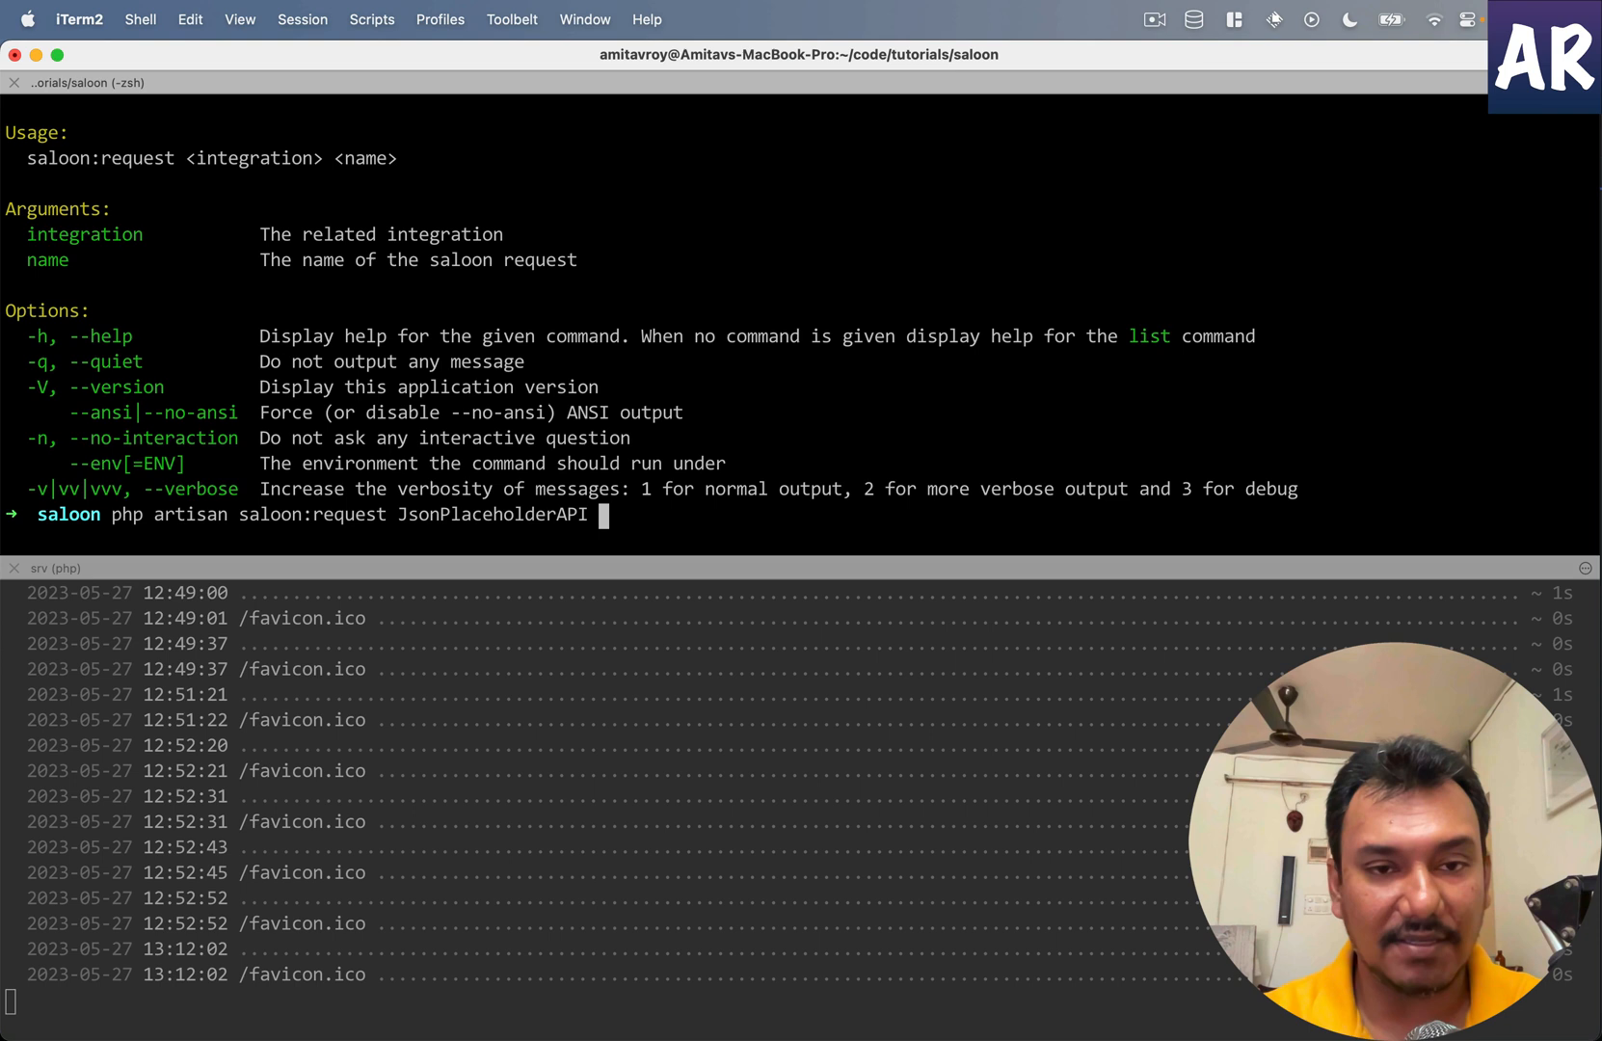
{"action": "type", "text": "GetUserList"}
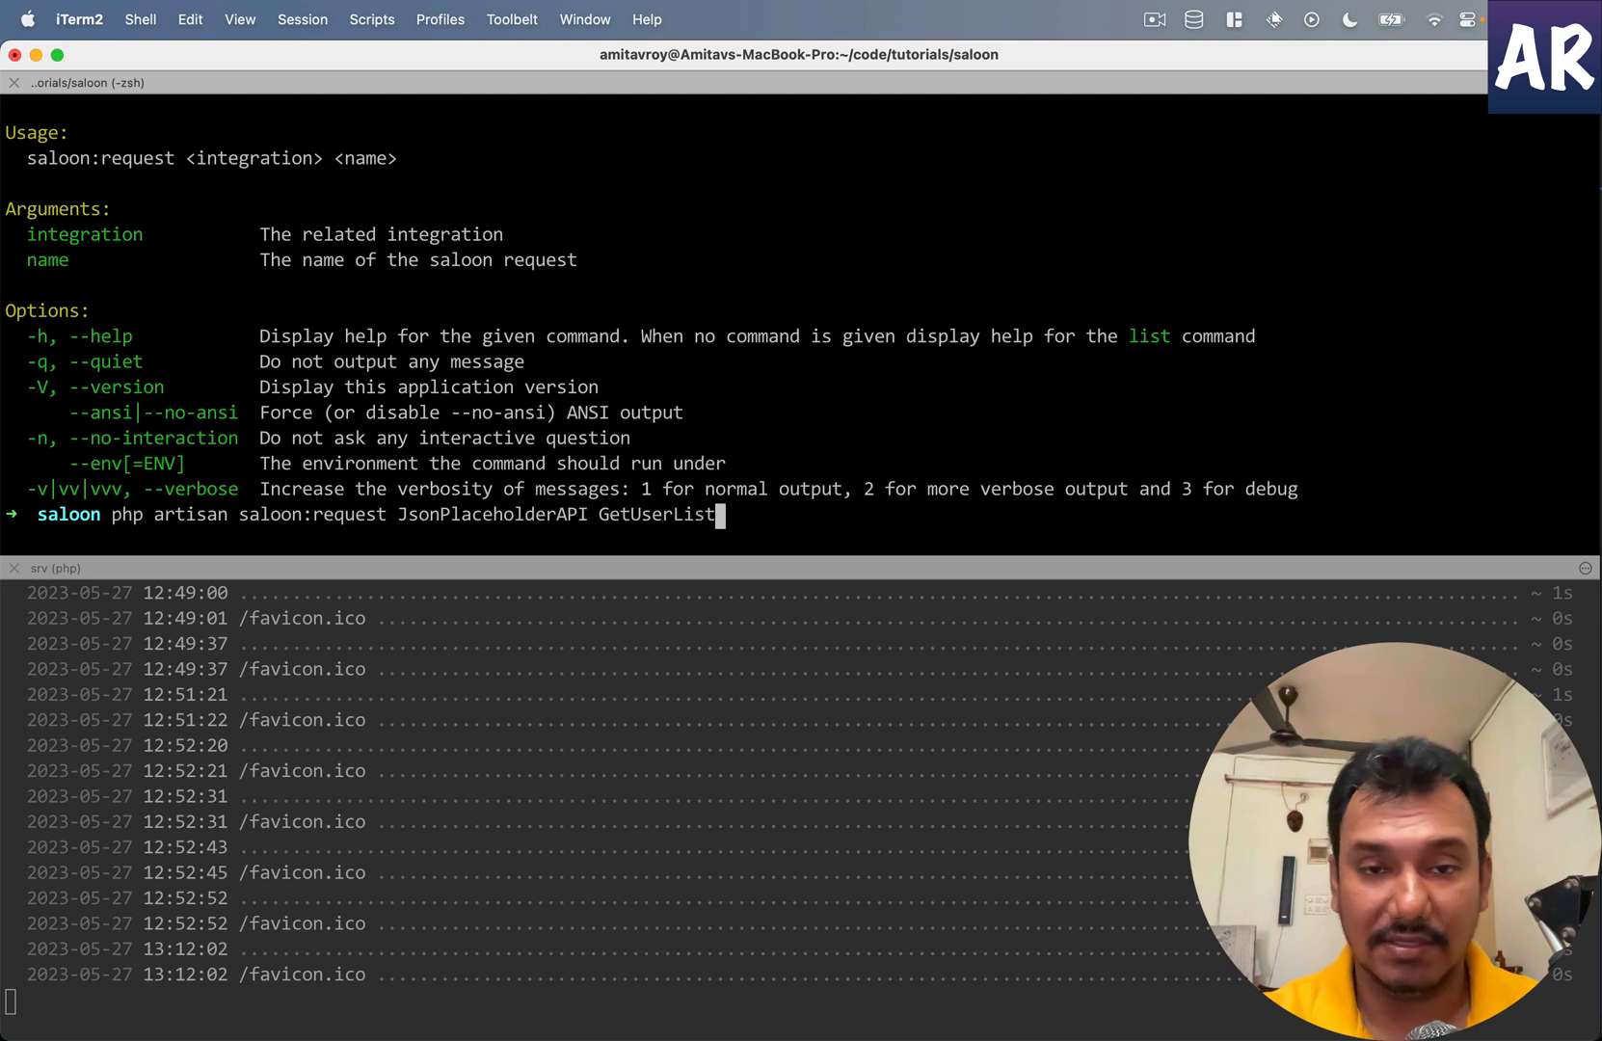
{"action": "key", "text": "Return"}
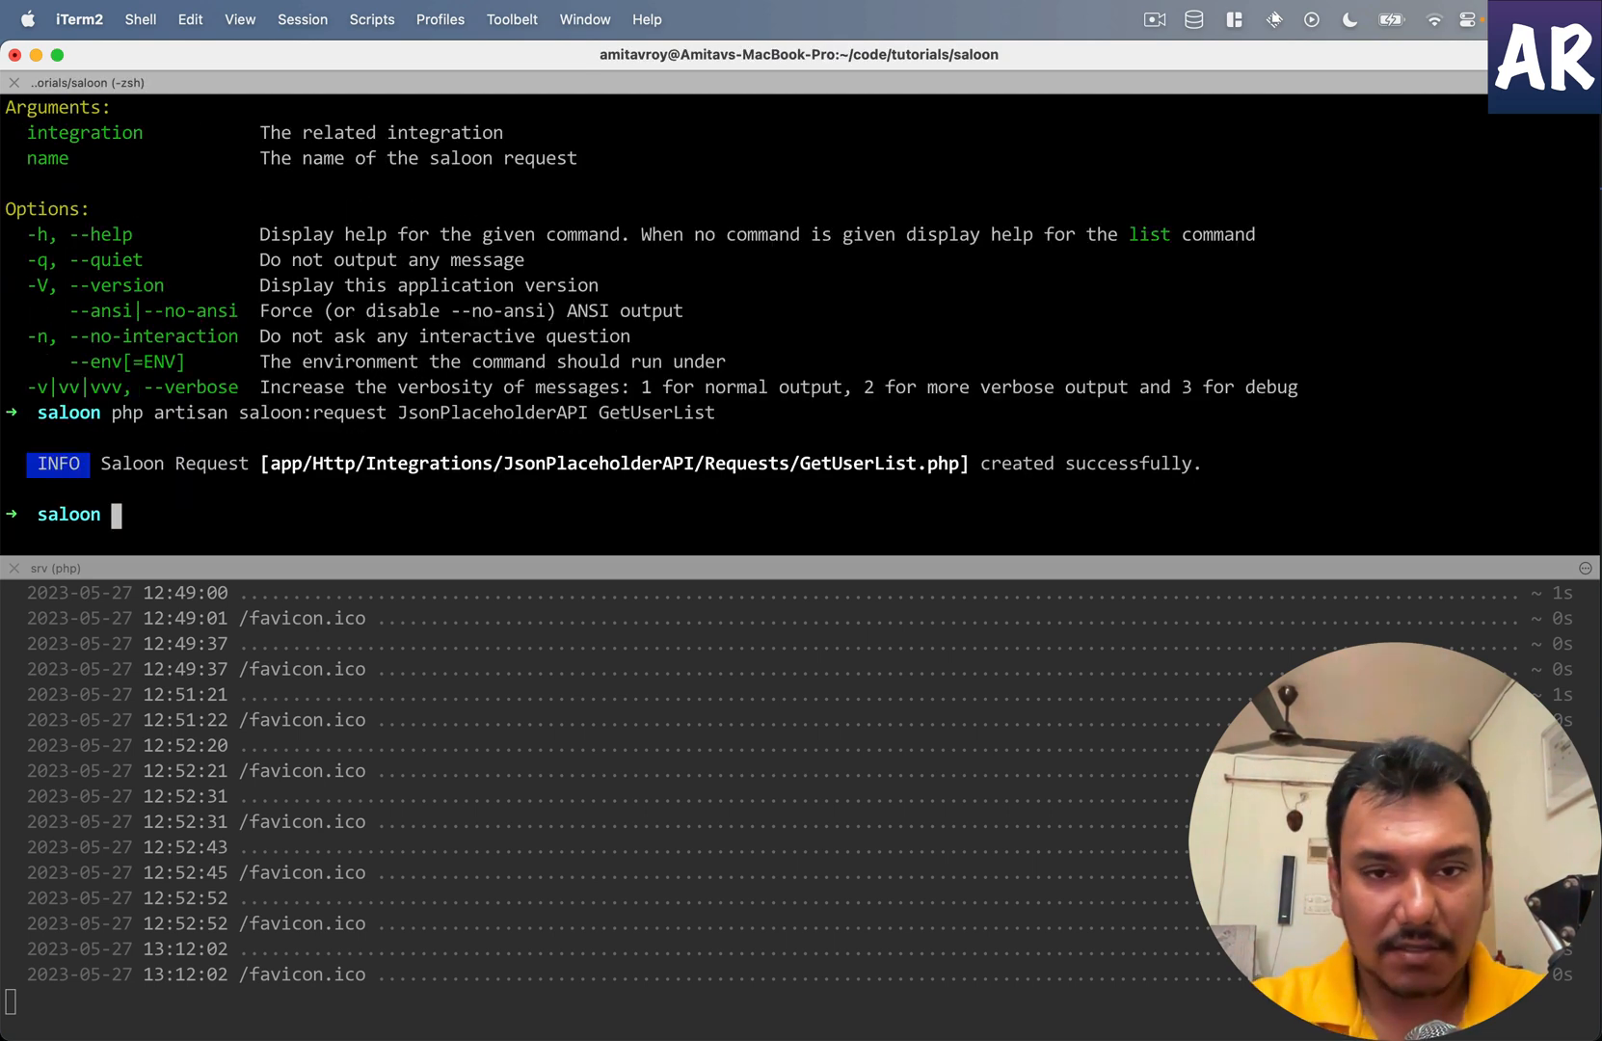
{"action": "mouse_move", "coordinate": [598, 471]}
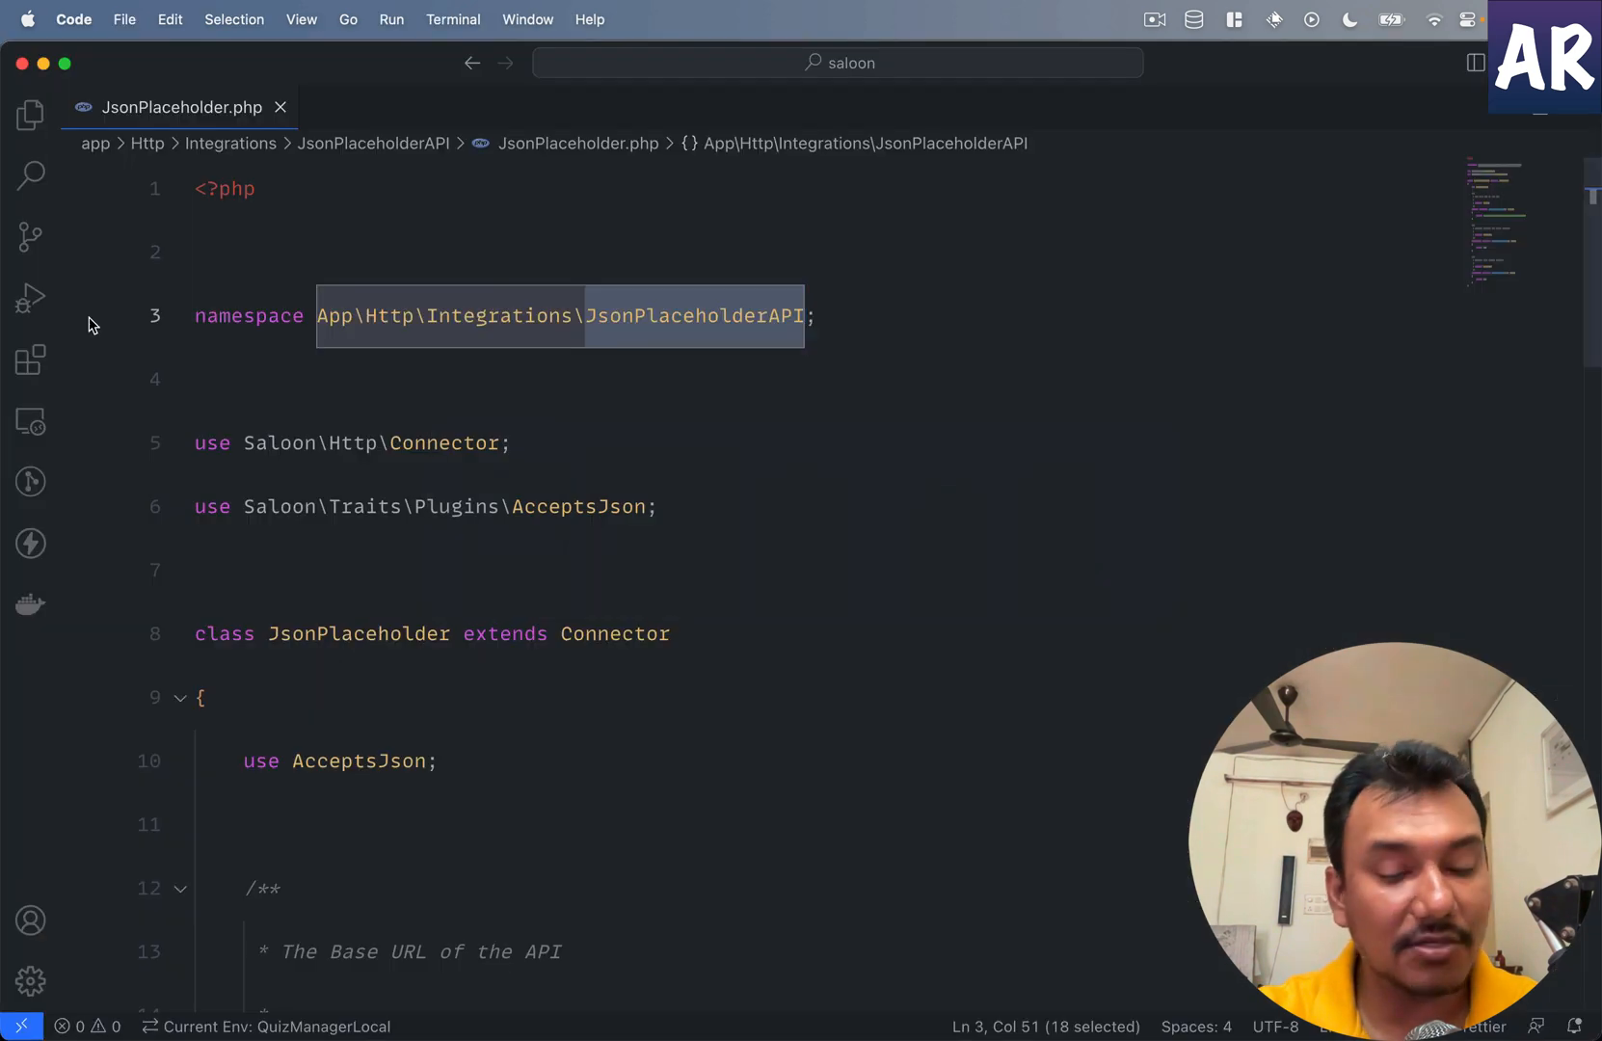
Step: Open the generated GetUserList.php from the Requests folder in the file tree
{"action": "left_click", "coordinate": [30, 114]}
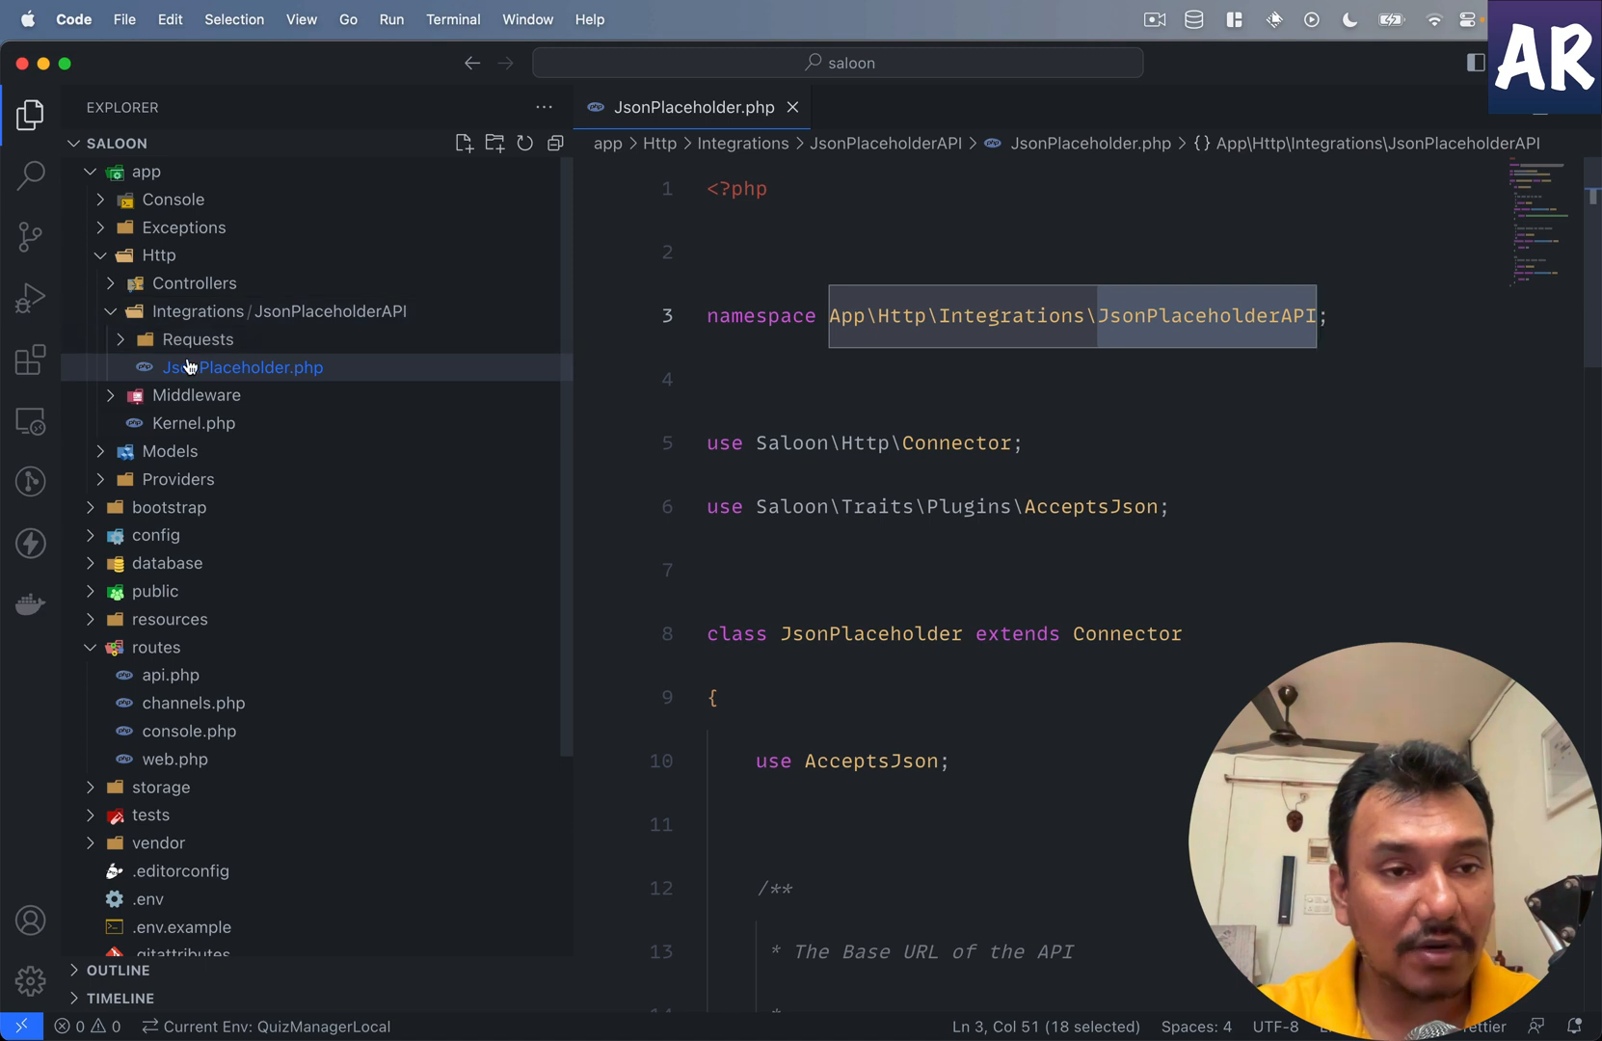
{"action": "left_click", "coordinate": [198, 339]}
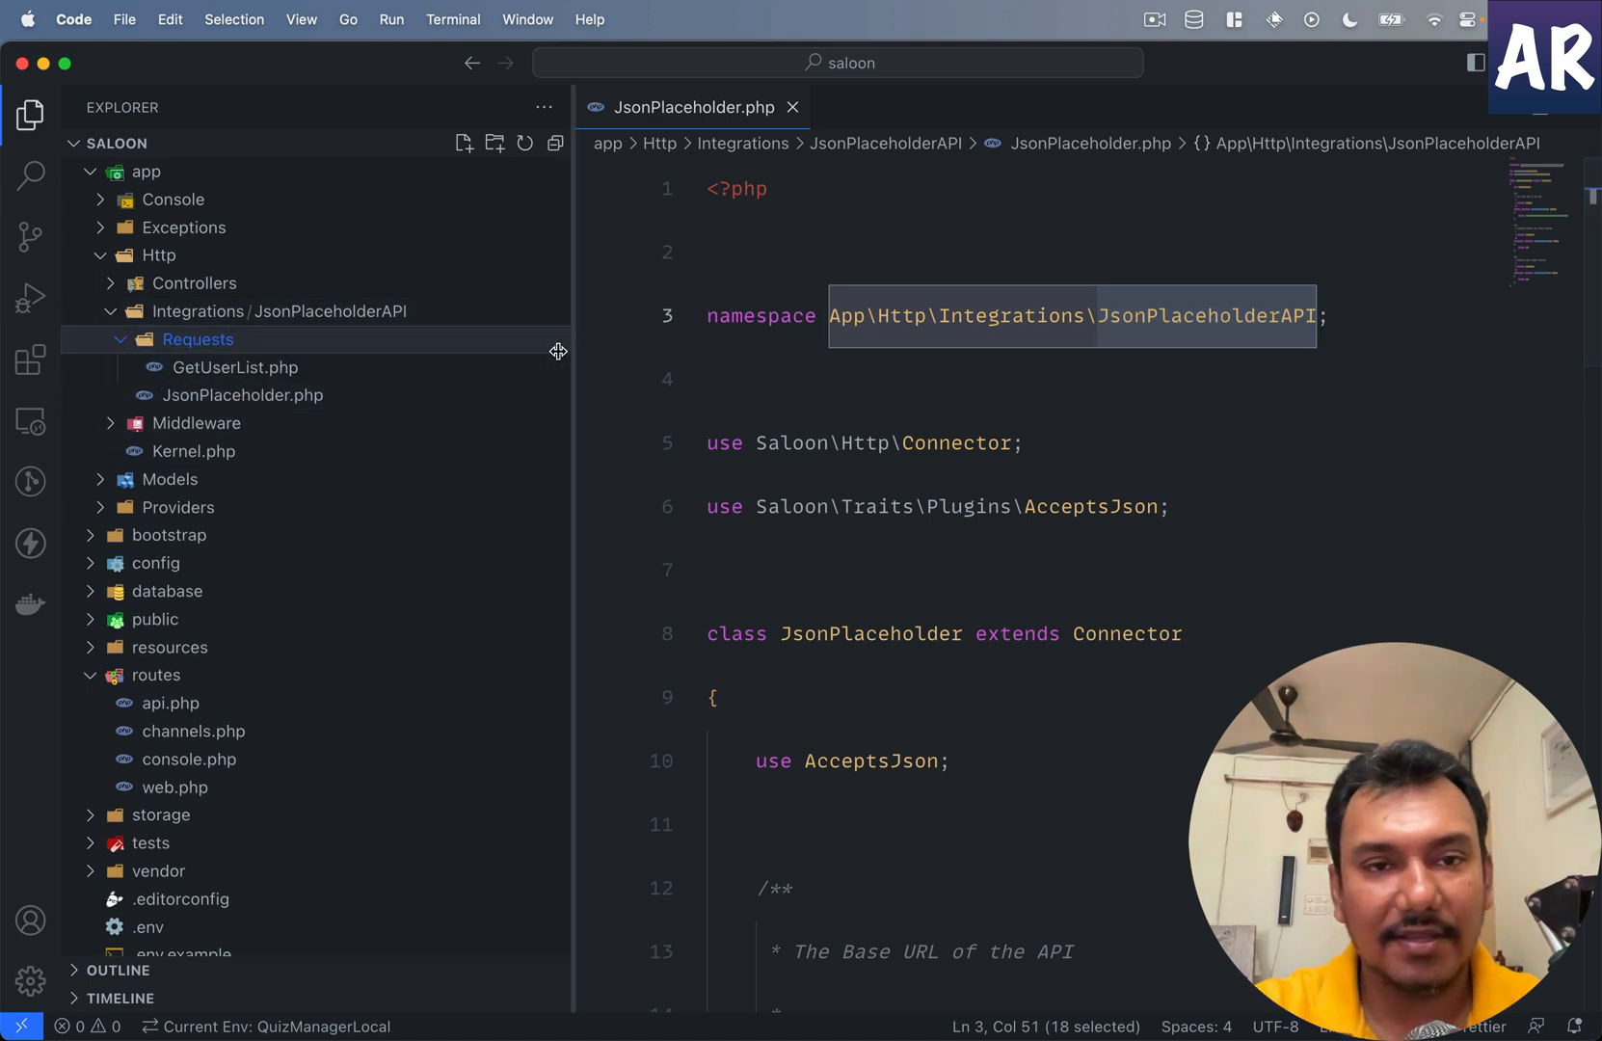
{"action": "left_click", "coordinate": [234, 366]}
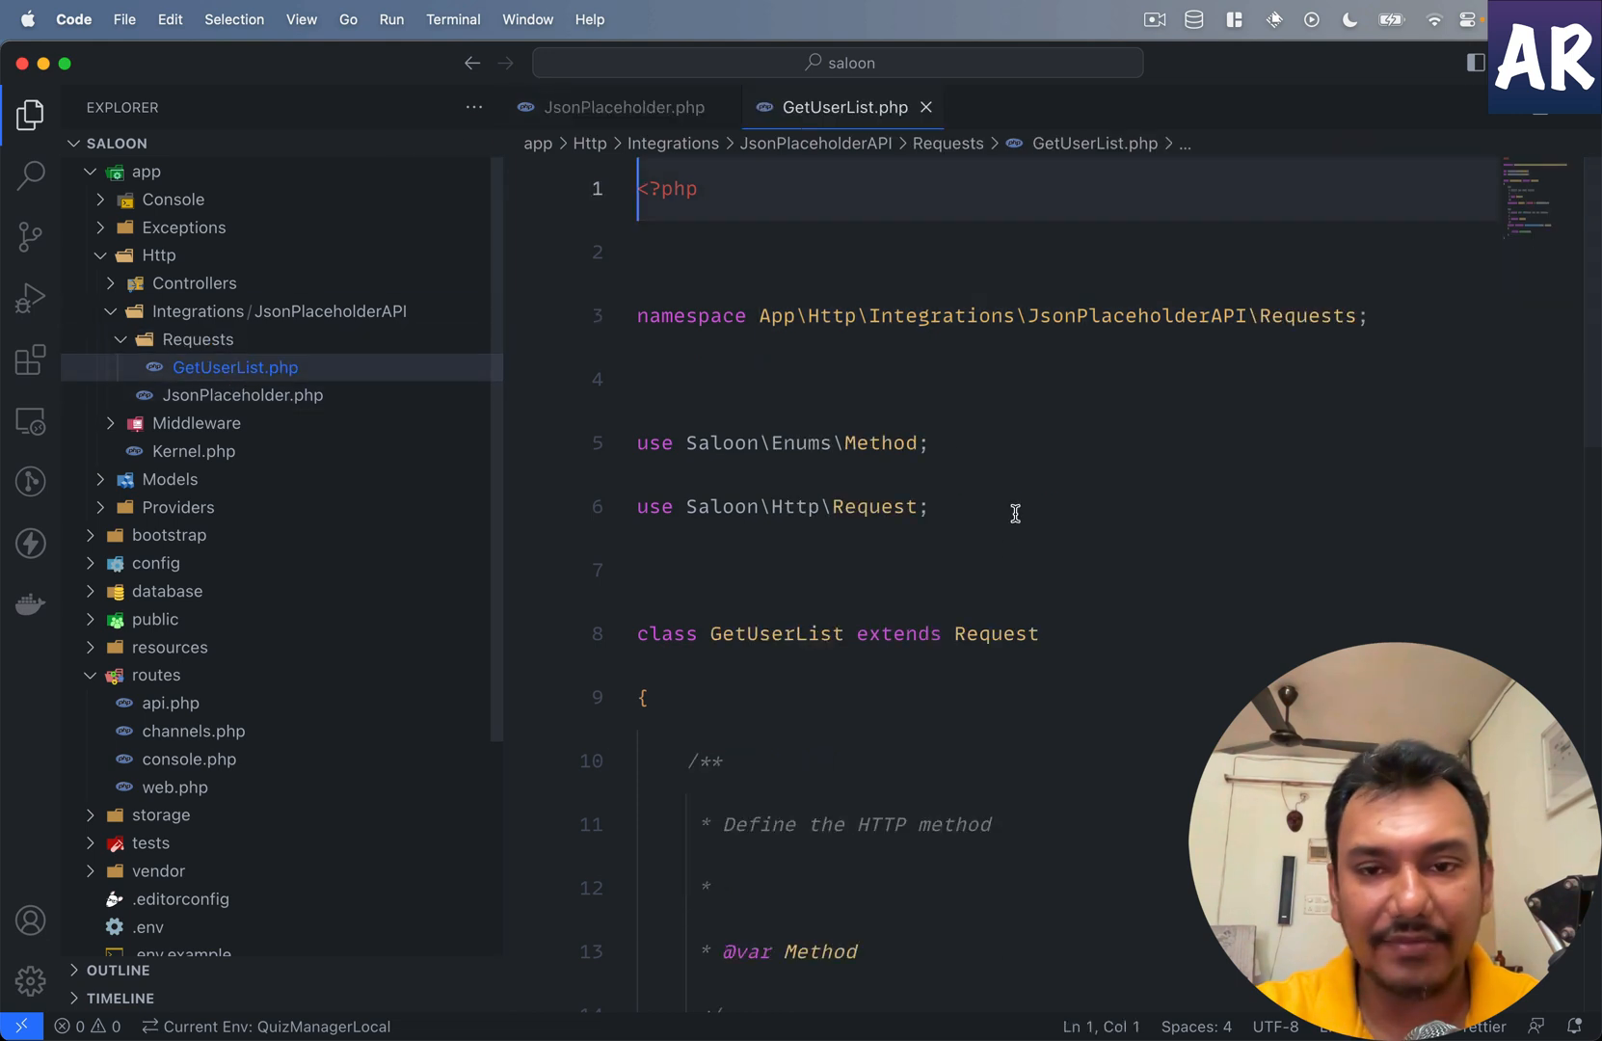
{"action": "scroll", "scroll_direction": "down", "scroll_amount": 3}
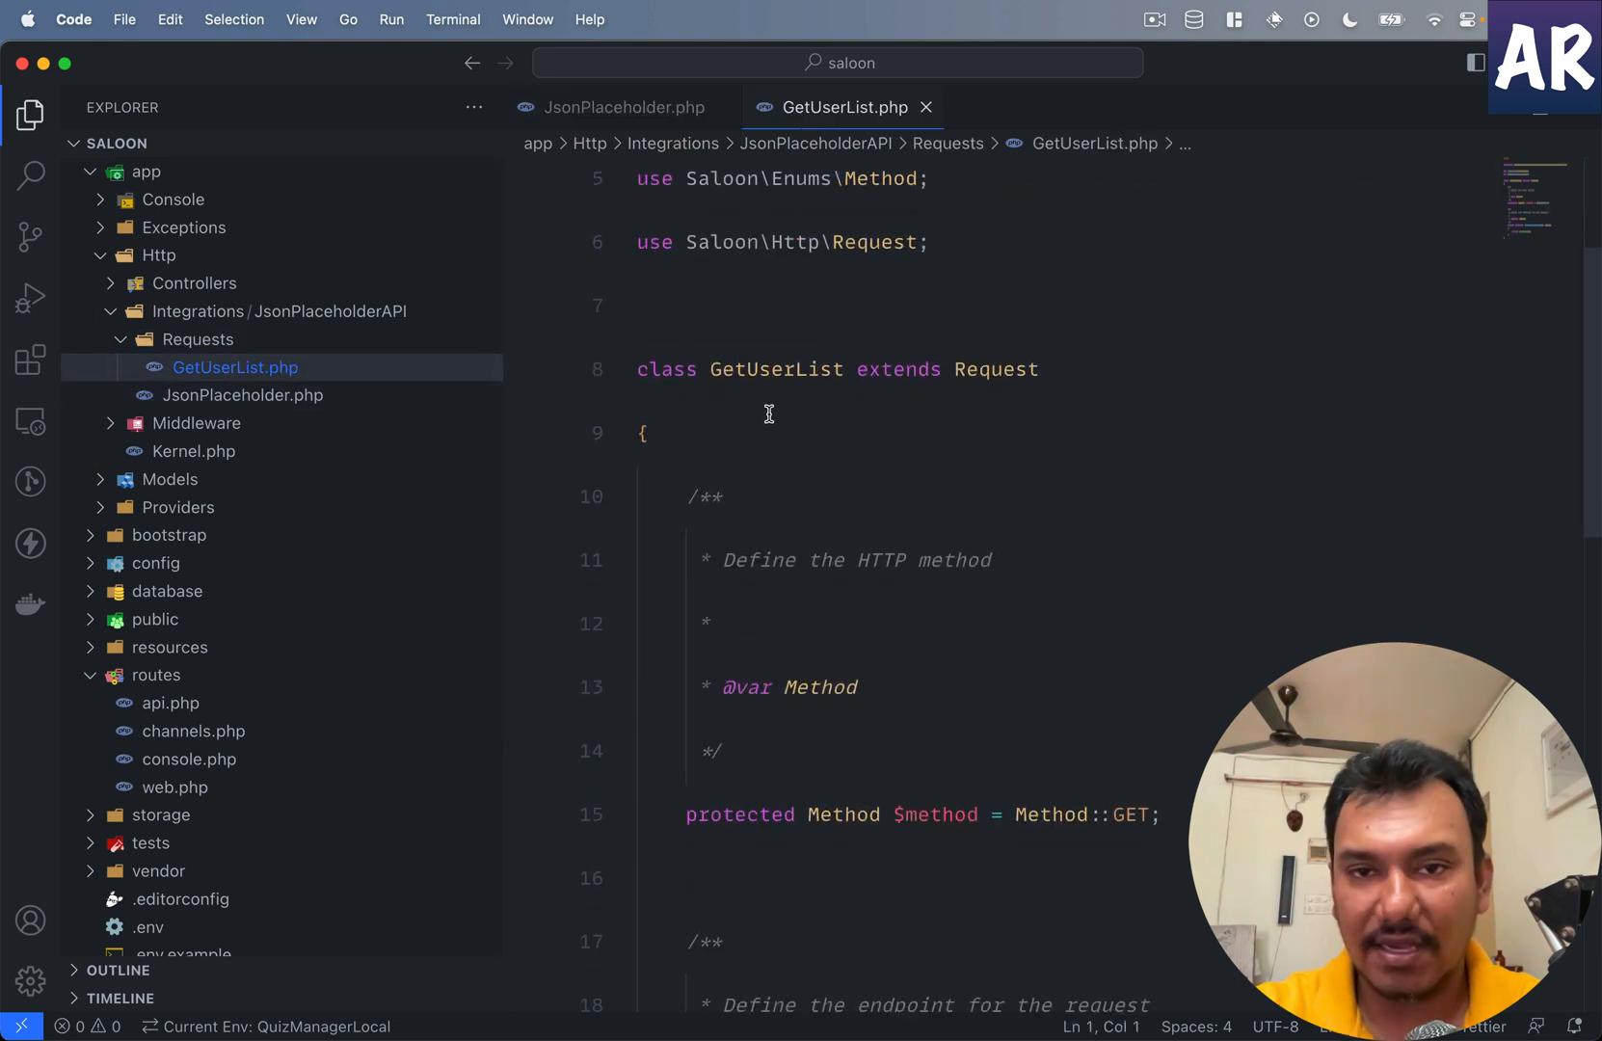
Step: Review GetUserList's Request parent class and GET method, with the endpoint still '/example'
{"action": "double_click", "coordinate": [993, 351]}
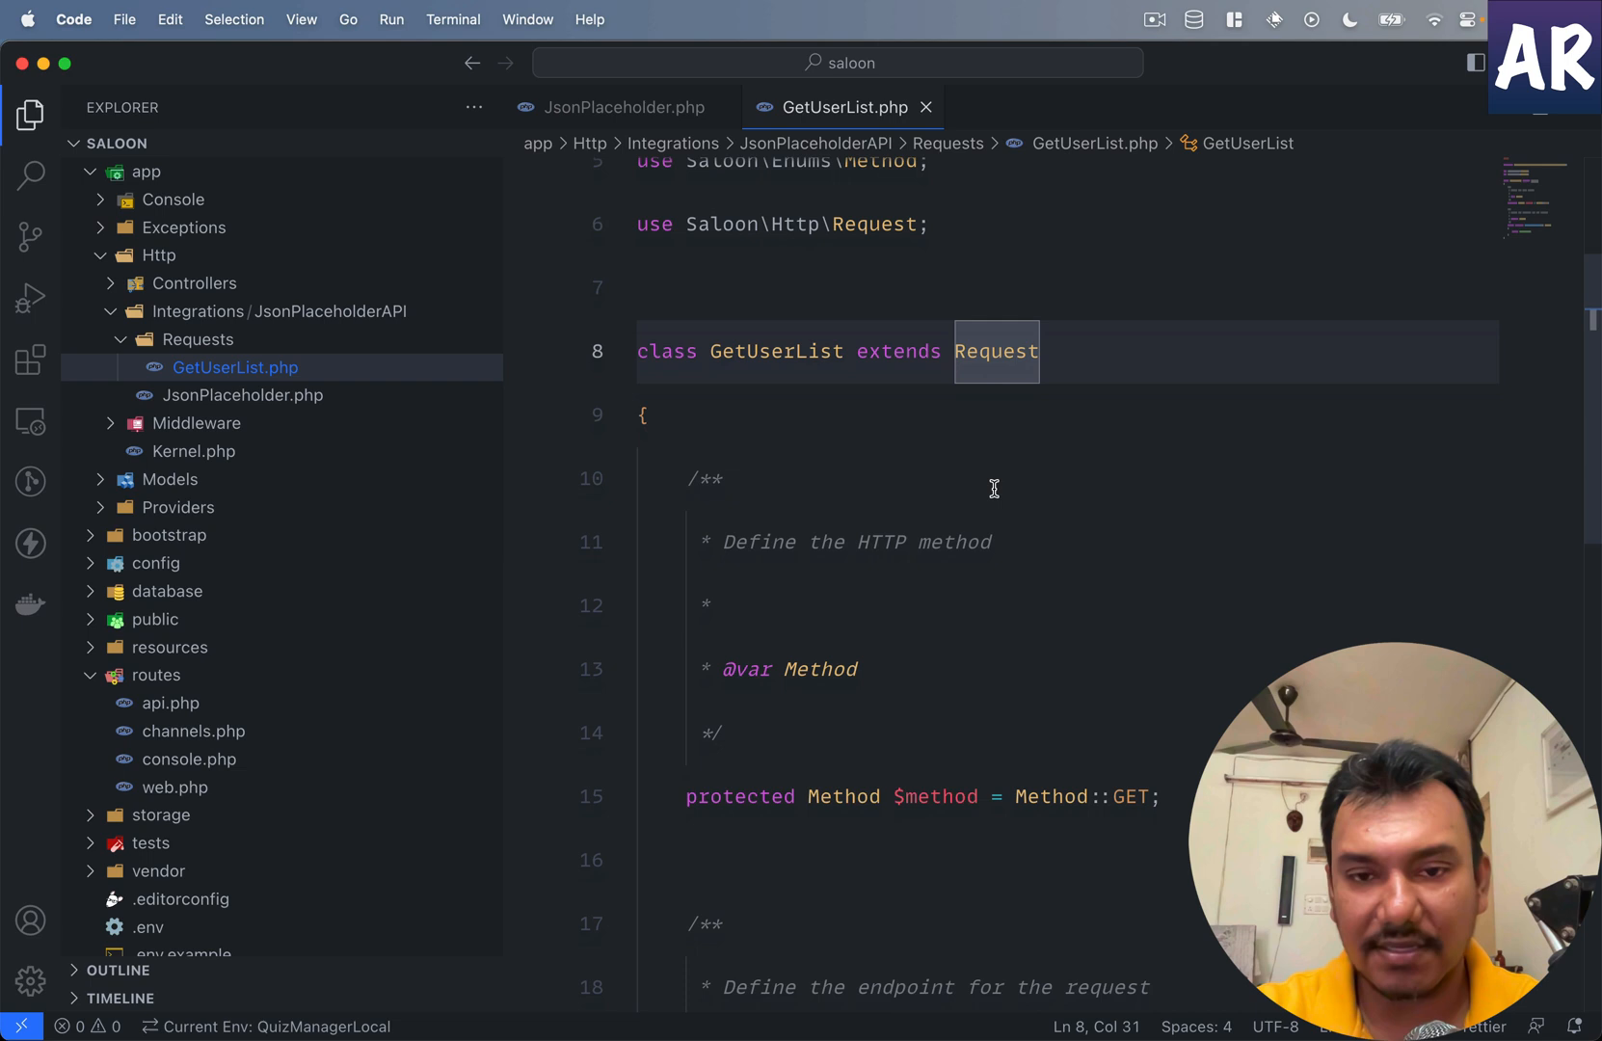
{"action": "scroll", "scroll_direction": "down", "scroll_amount": 3}
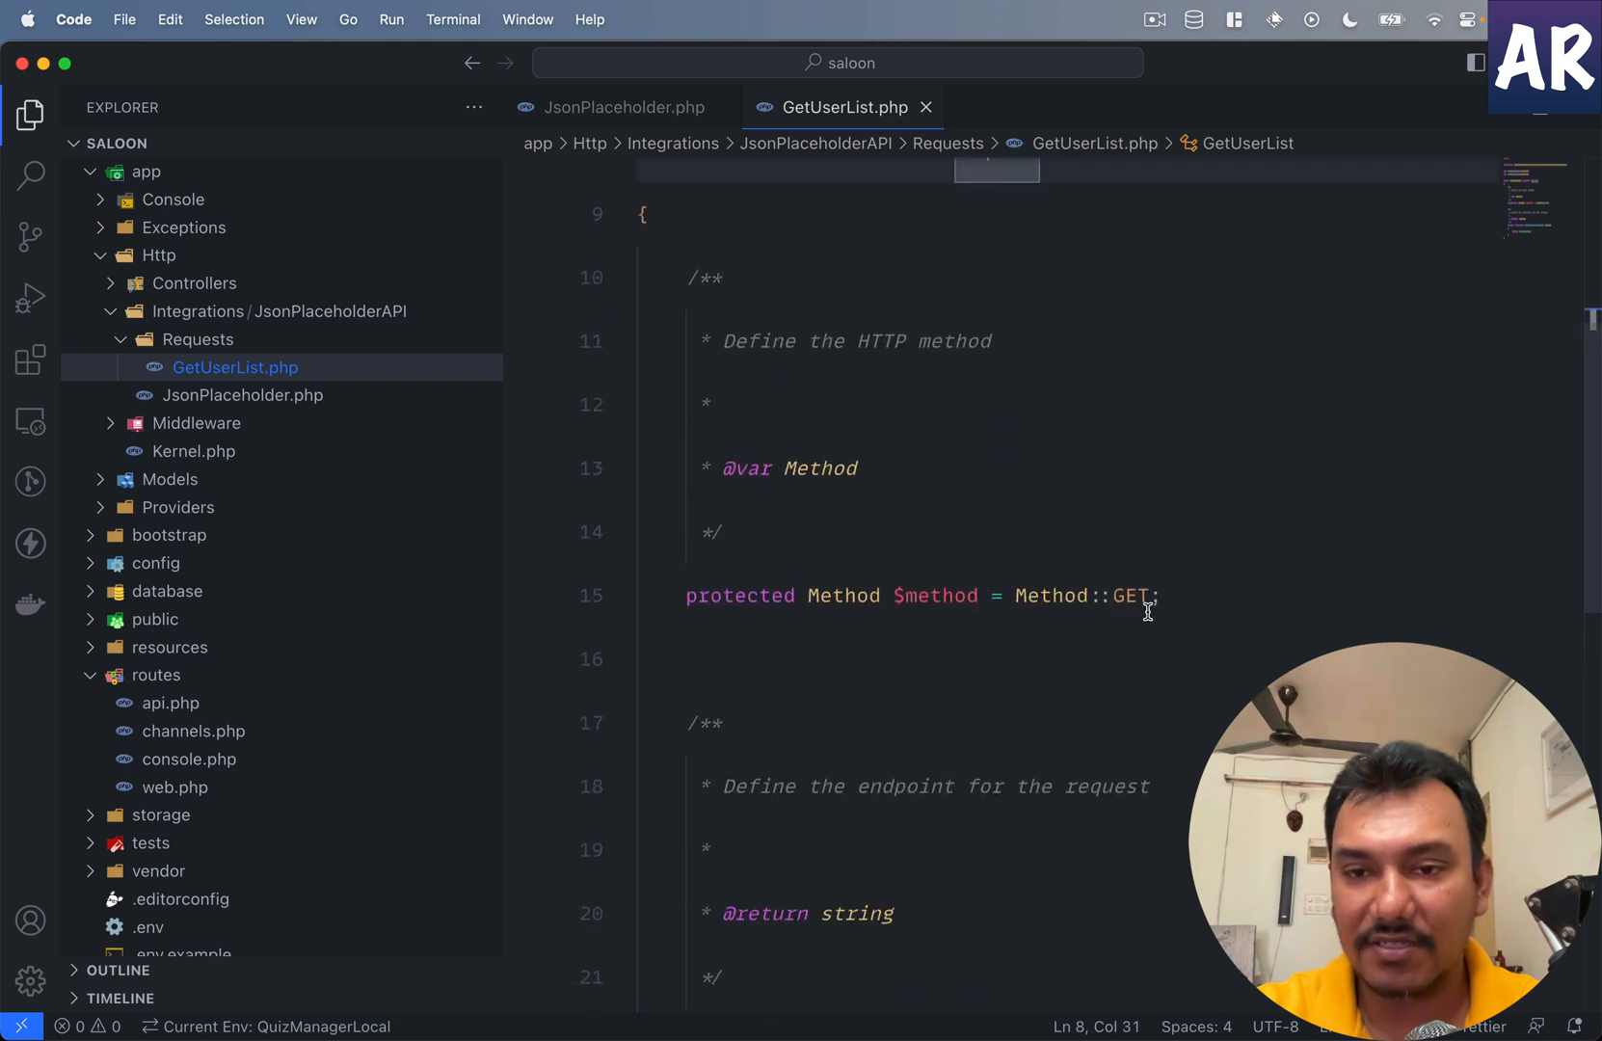
{"action": "double_click", "coordinate": [1129, 596]}
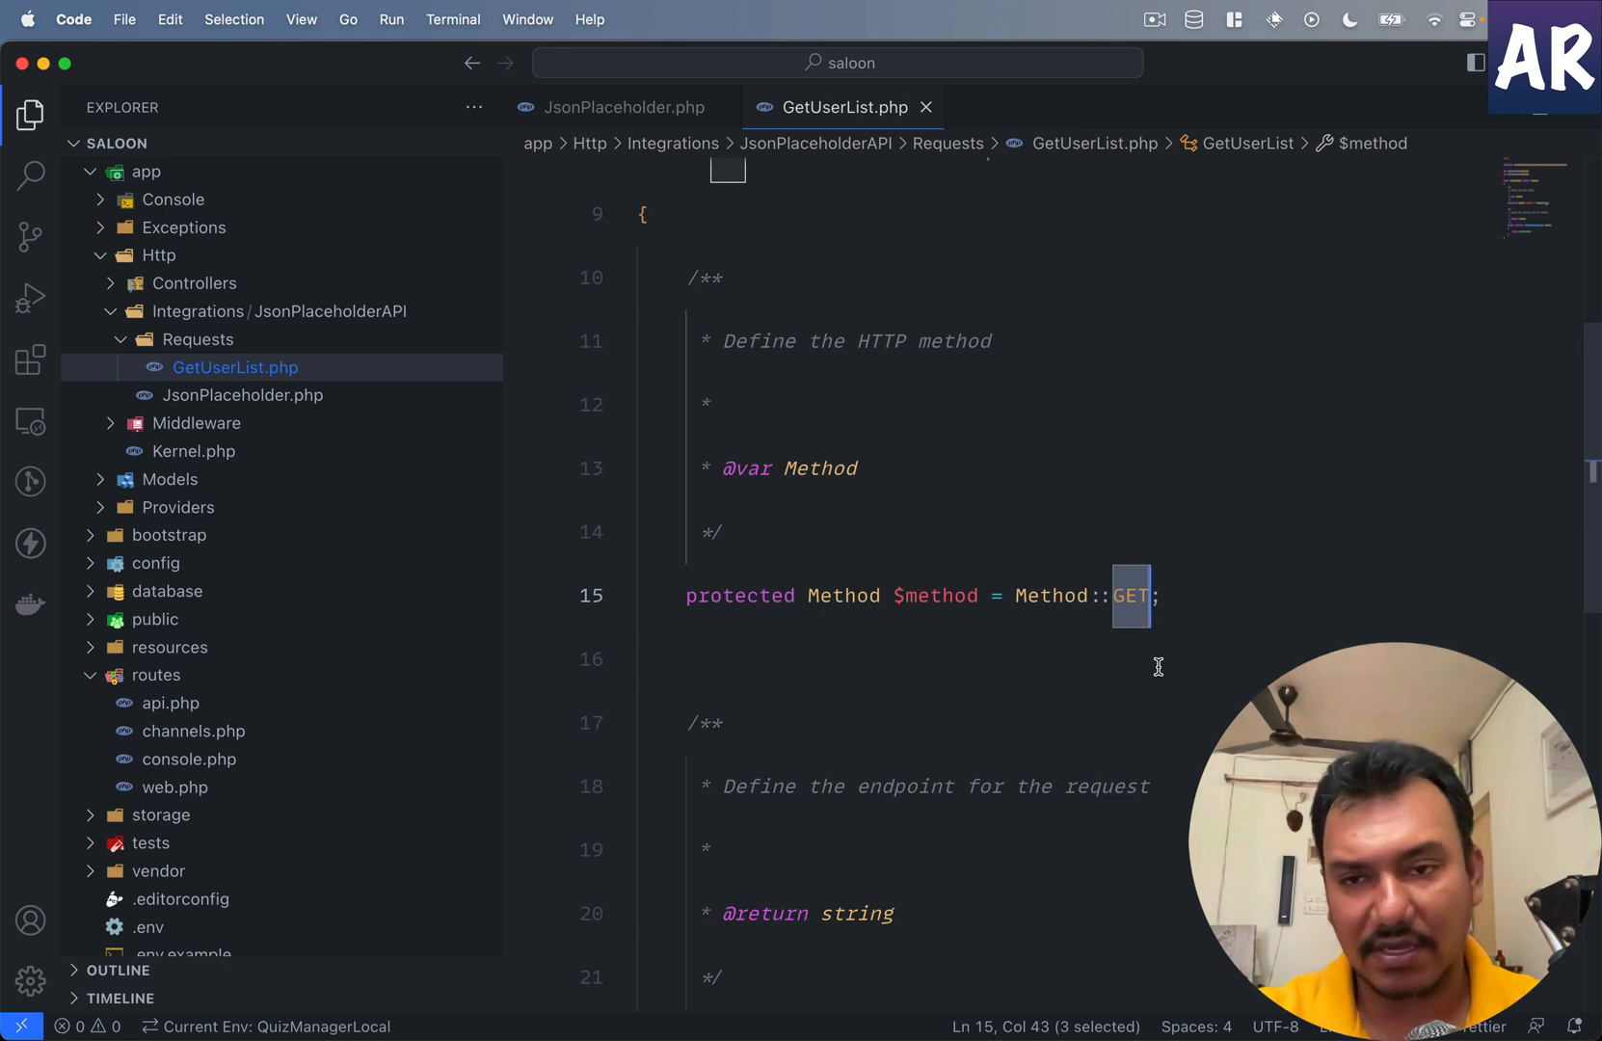
{"action": "type", "text": "PO"}
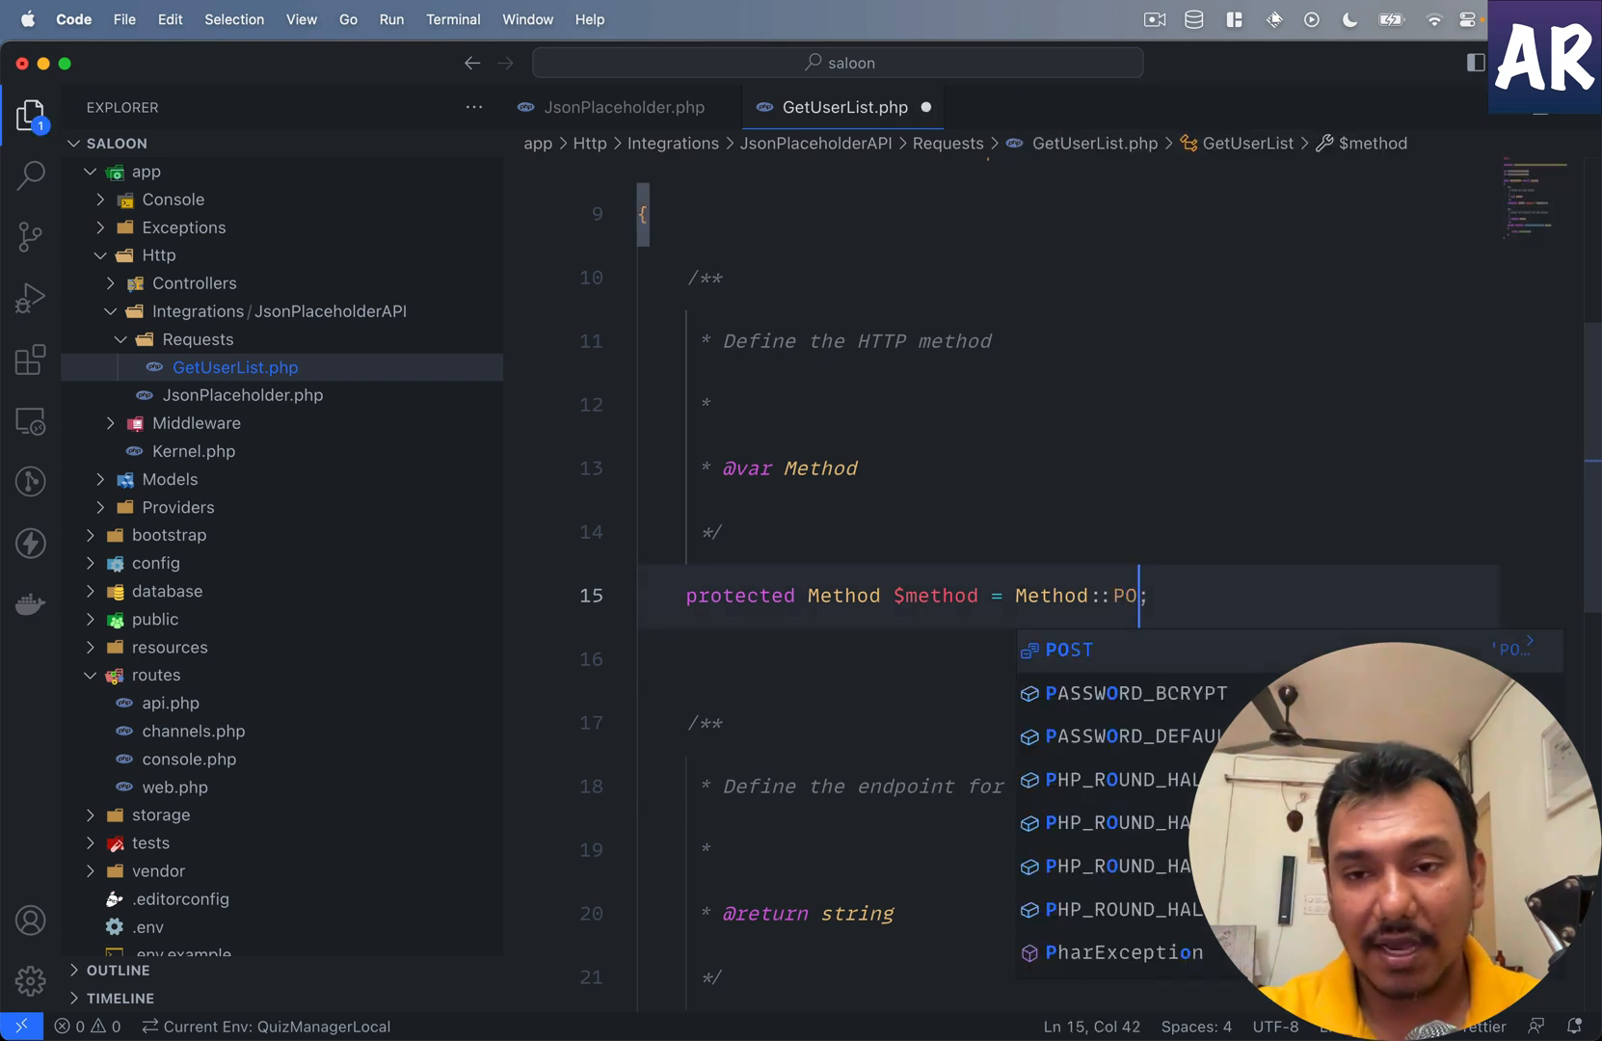
{"action": "type", "text": "GET"}
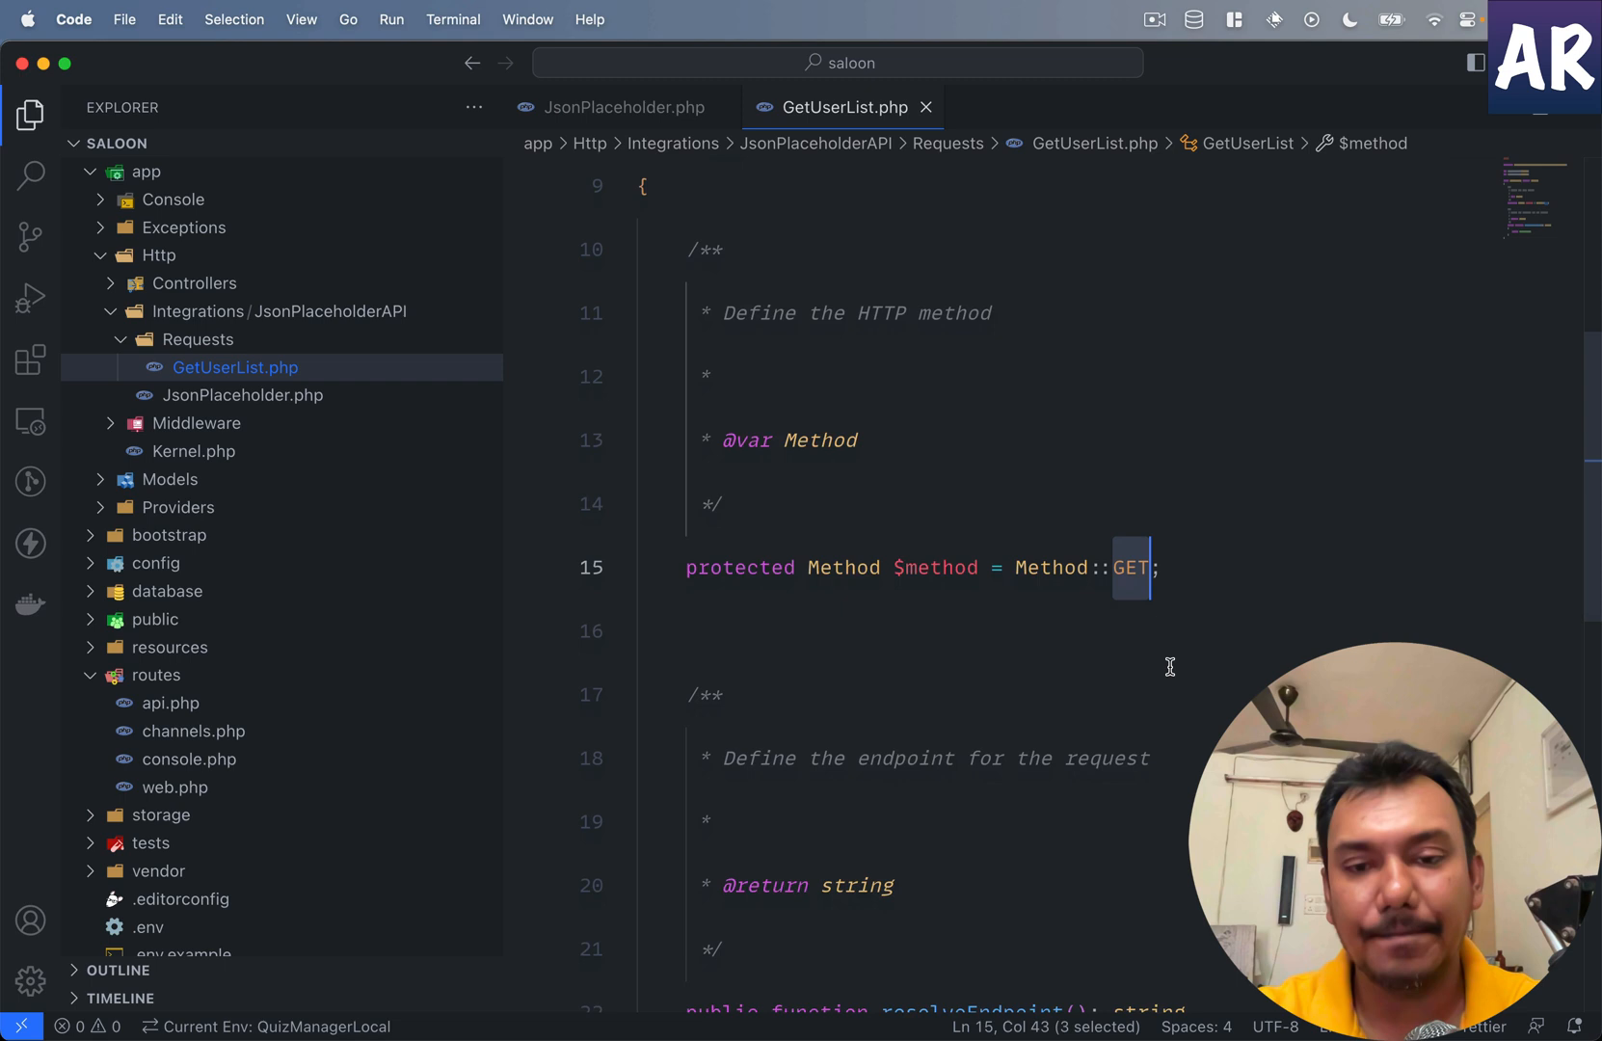
{"action": "scroll", "scroll_direction": "down", "scroll_amount": 3}
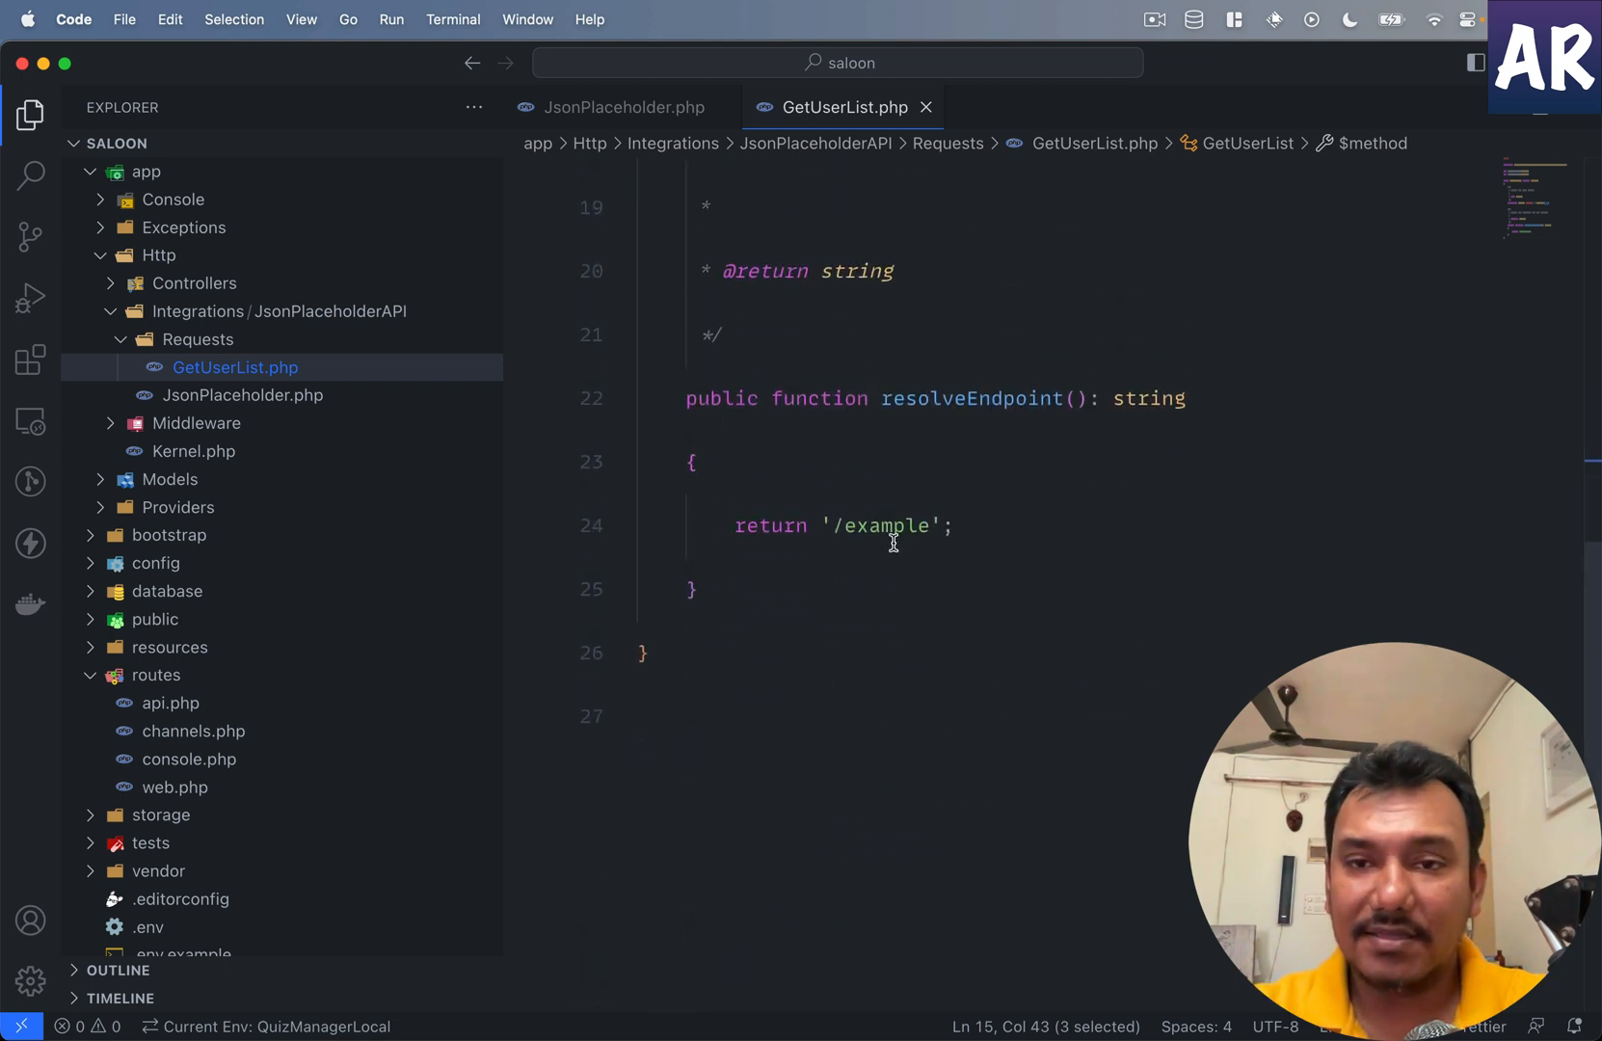
{"action": "scroll", "scroll_direction": "up", "scroll_amount": 3}
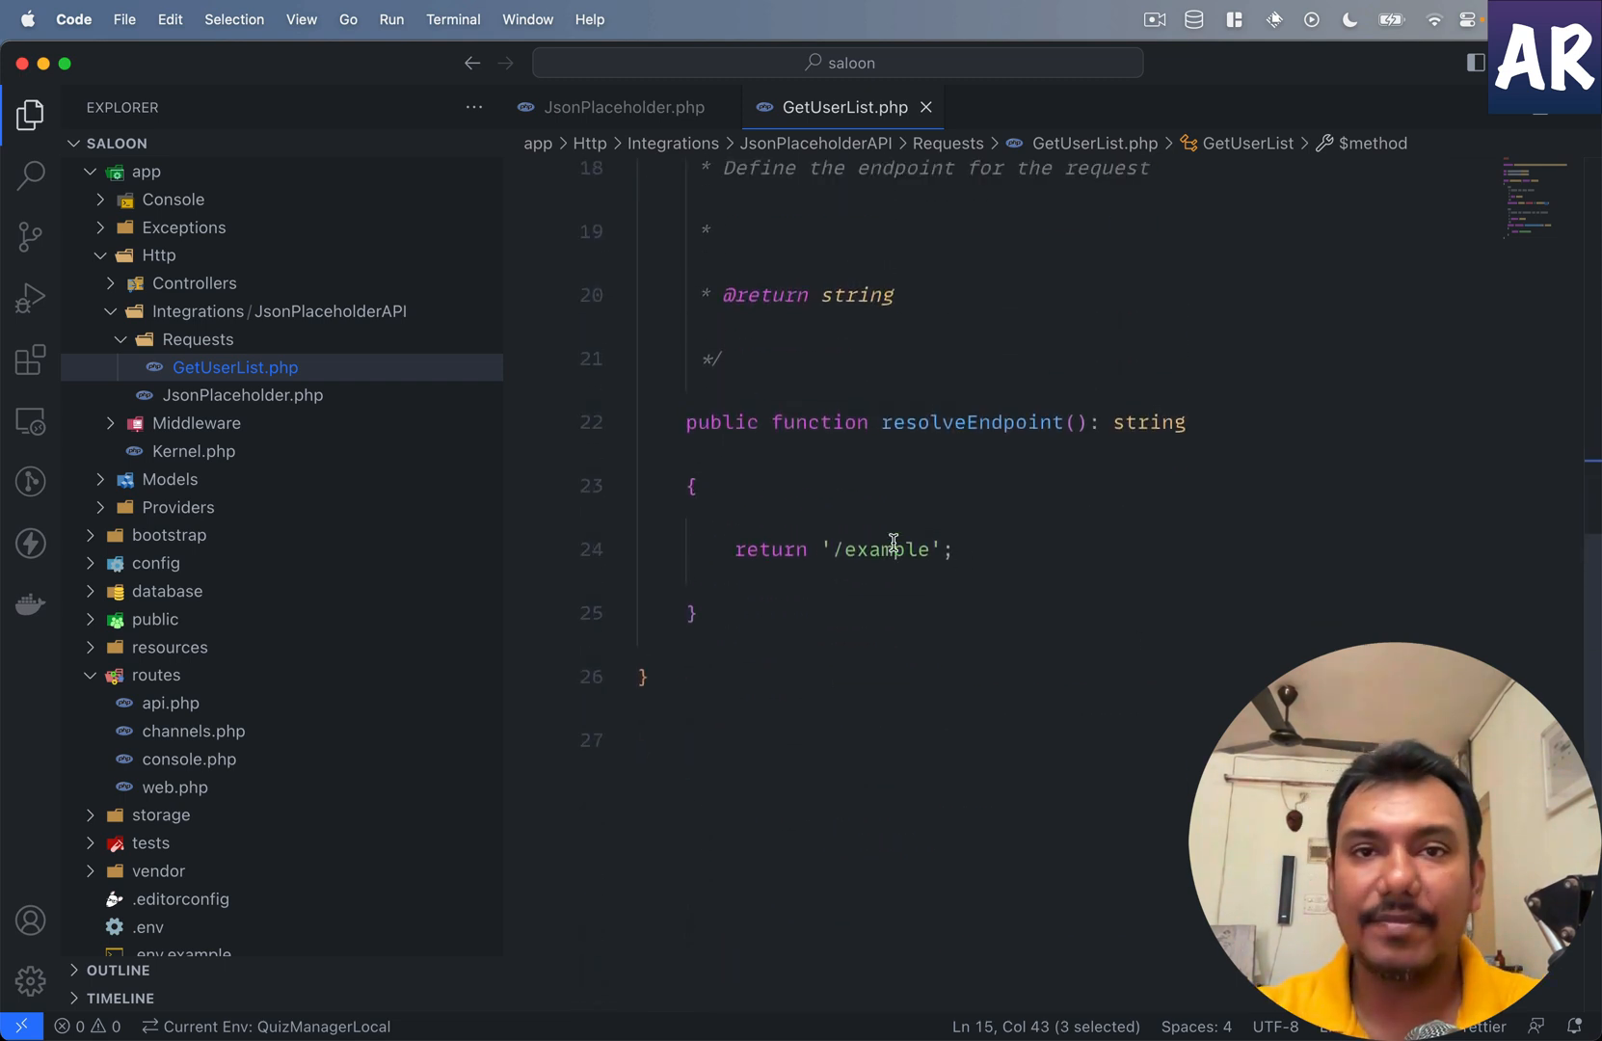
{"action": "left_click", "coordinate": [31, 114]}
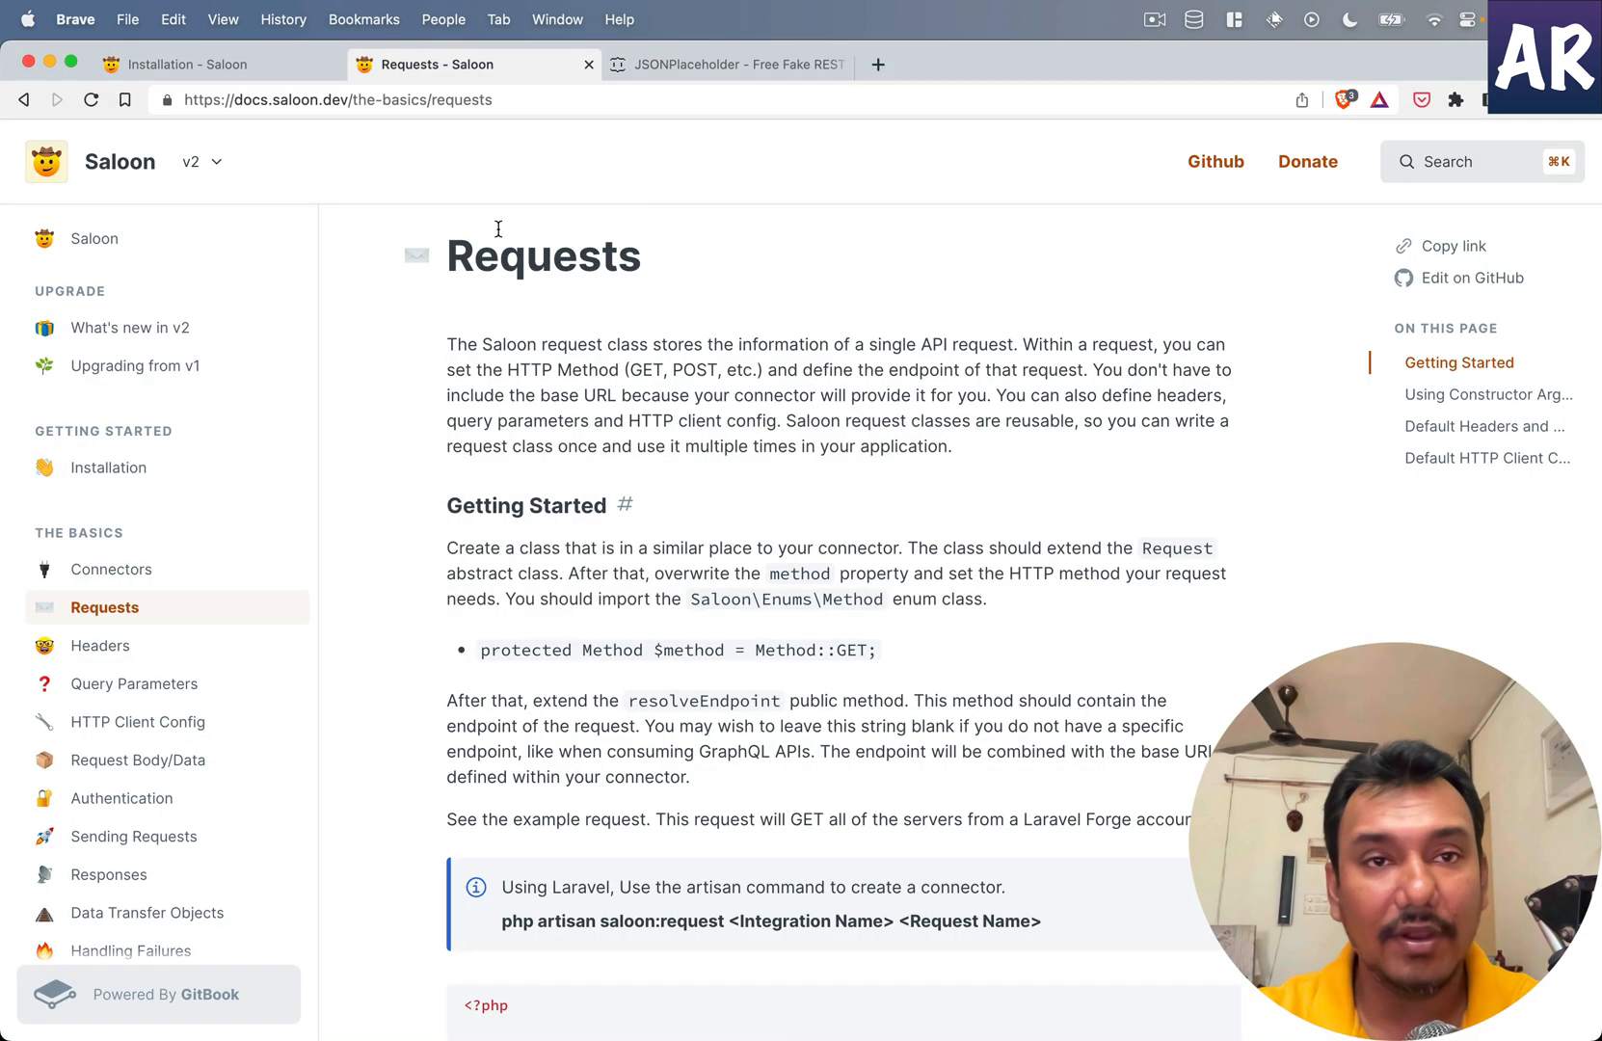
Step: View JSONPlaceholder's resource list, including /users and /comments, in Brave
{"action": "left_click", "coordinate": [727, 64]}
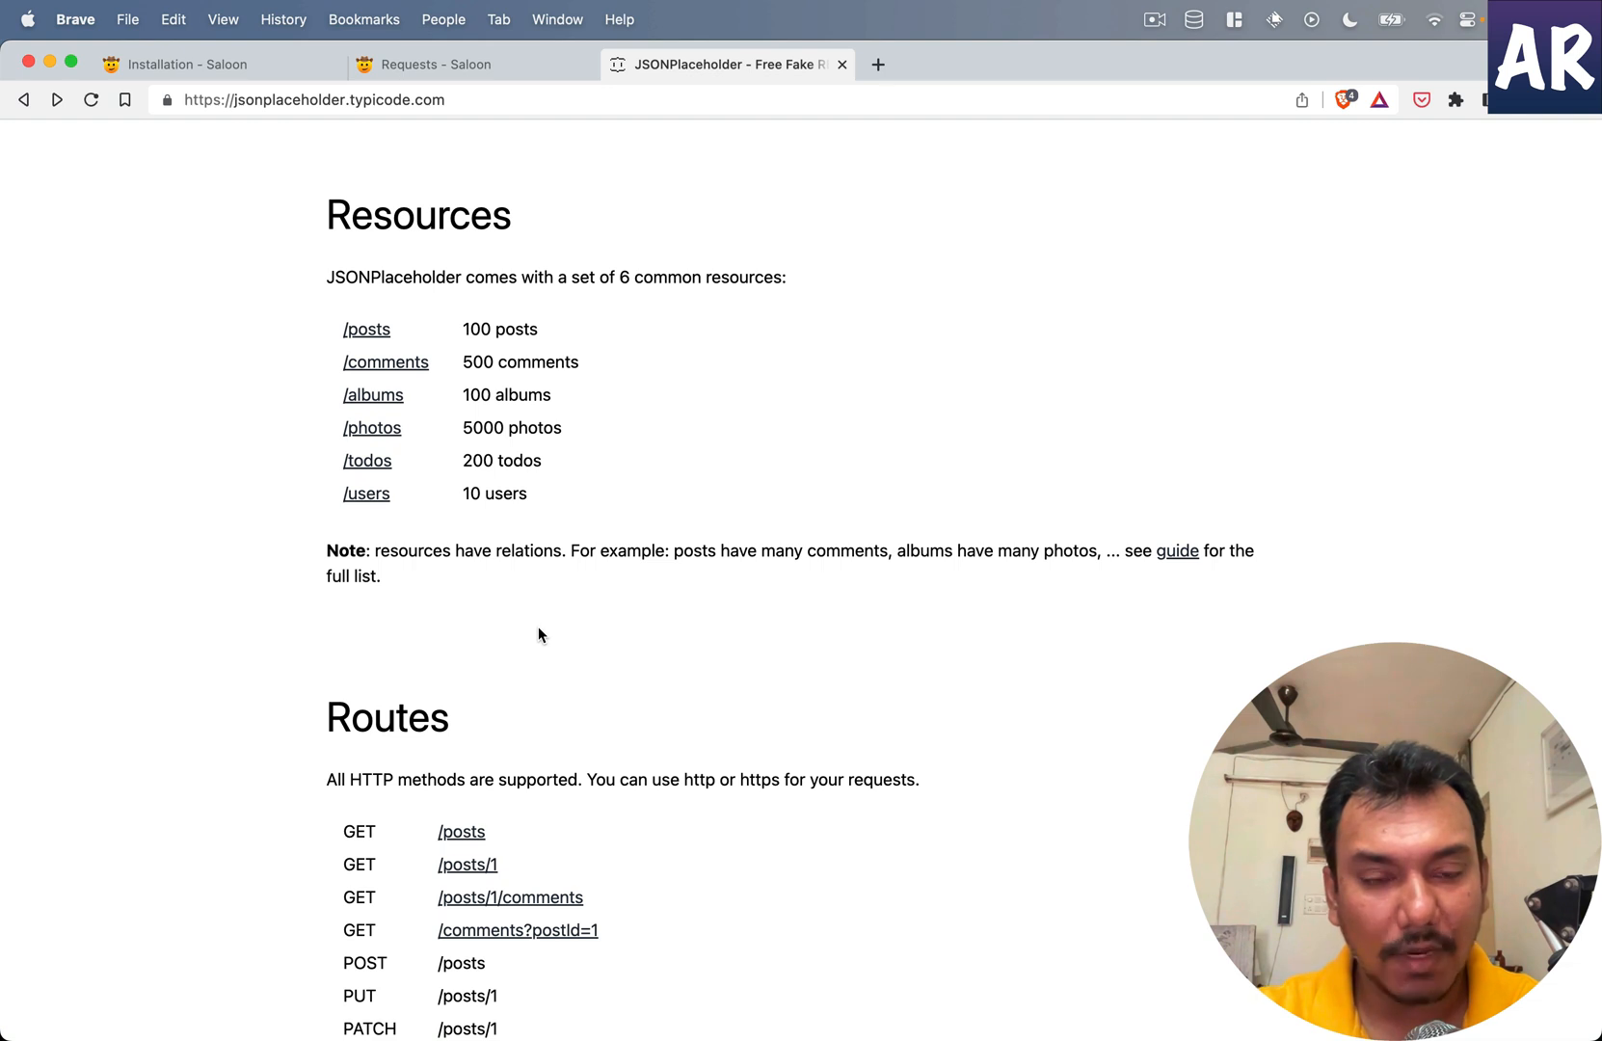
{"action": "mouse_move", "coordinate": [395, 508]}
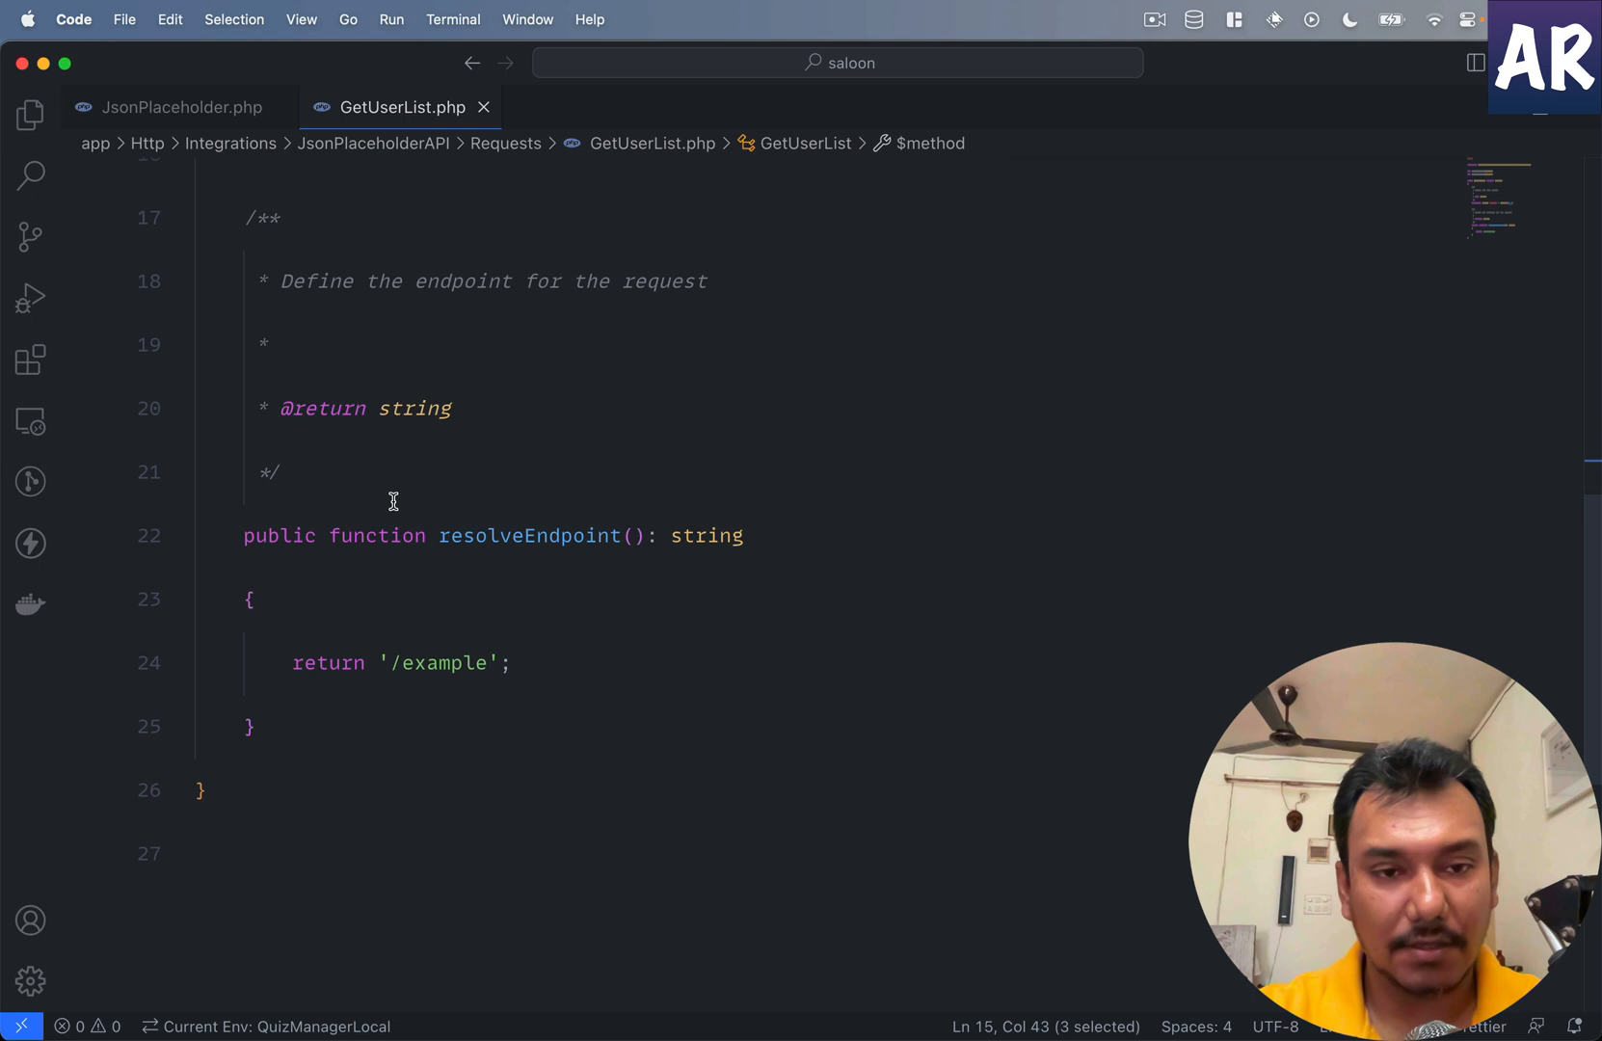
Step: Type '/user' as the GetUserList endpoint in resolveEndpoint()
{"action": "type", "text": "/user"}
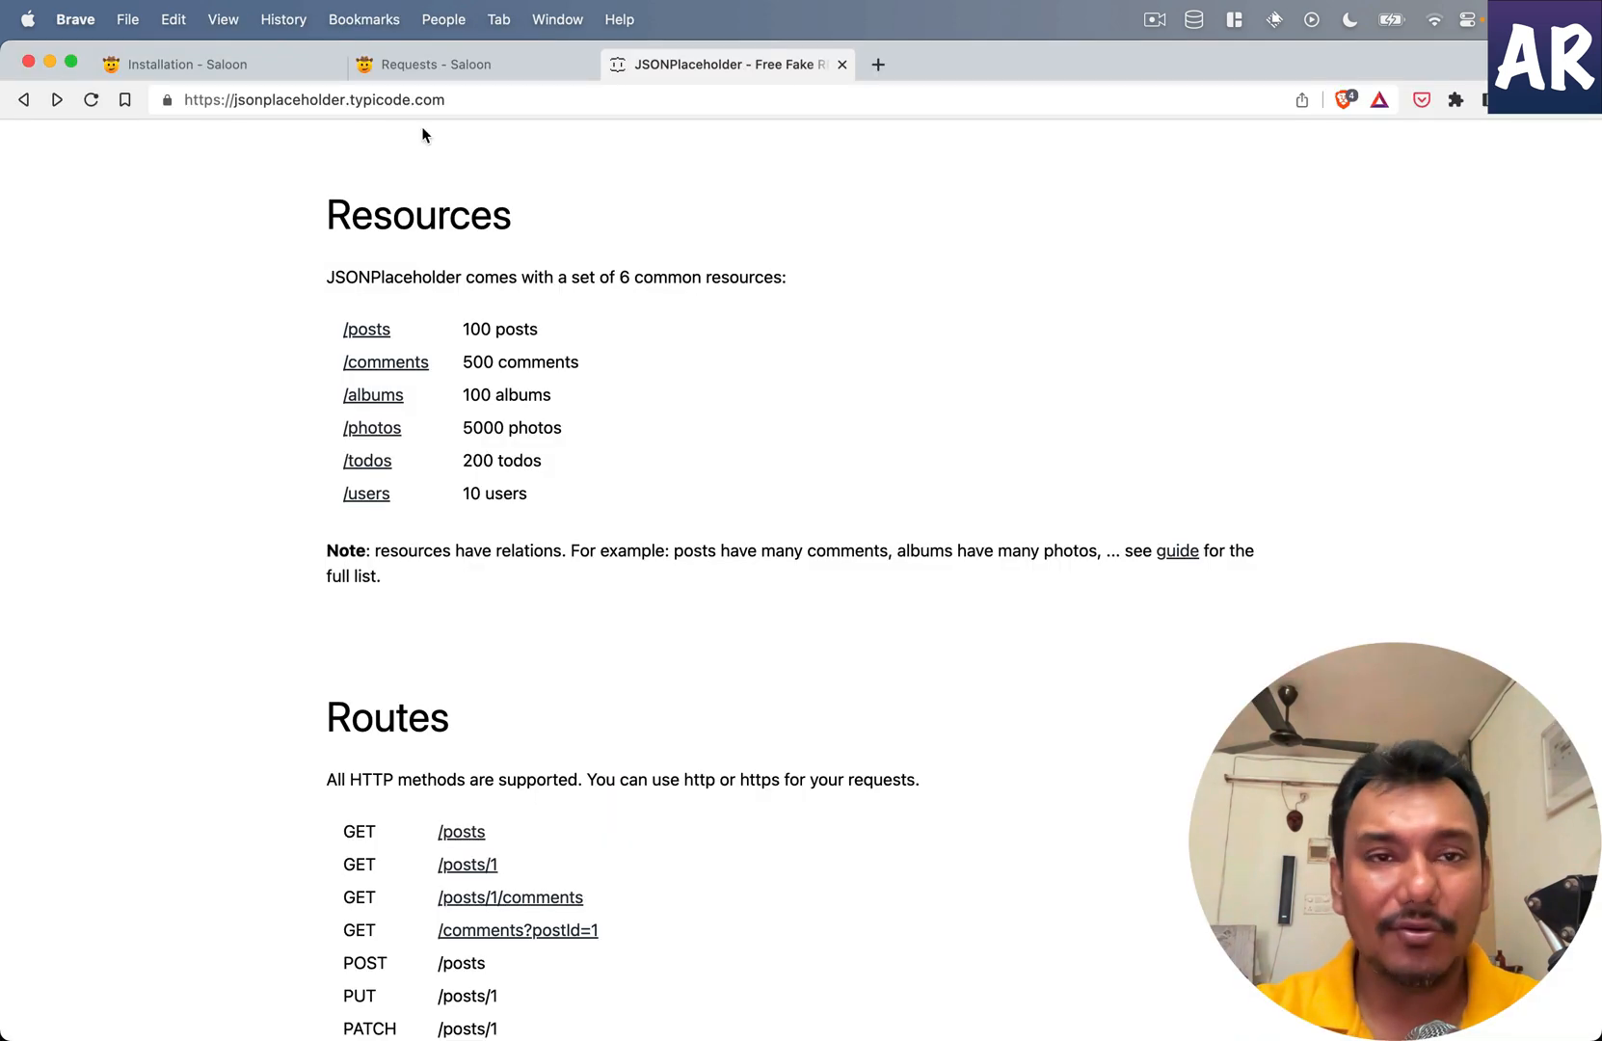
Step: Open Saloon's Sending Requests guide and highlight the connector variable in its example
{"action": "left_click", "coordinate": [440, 64]}
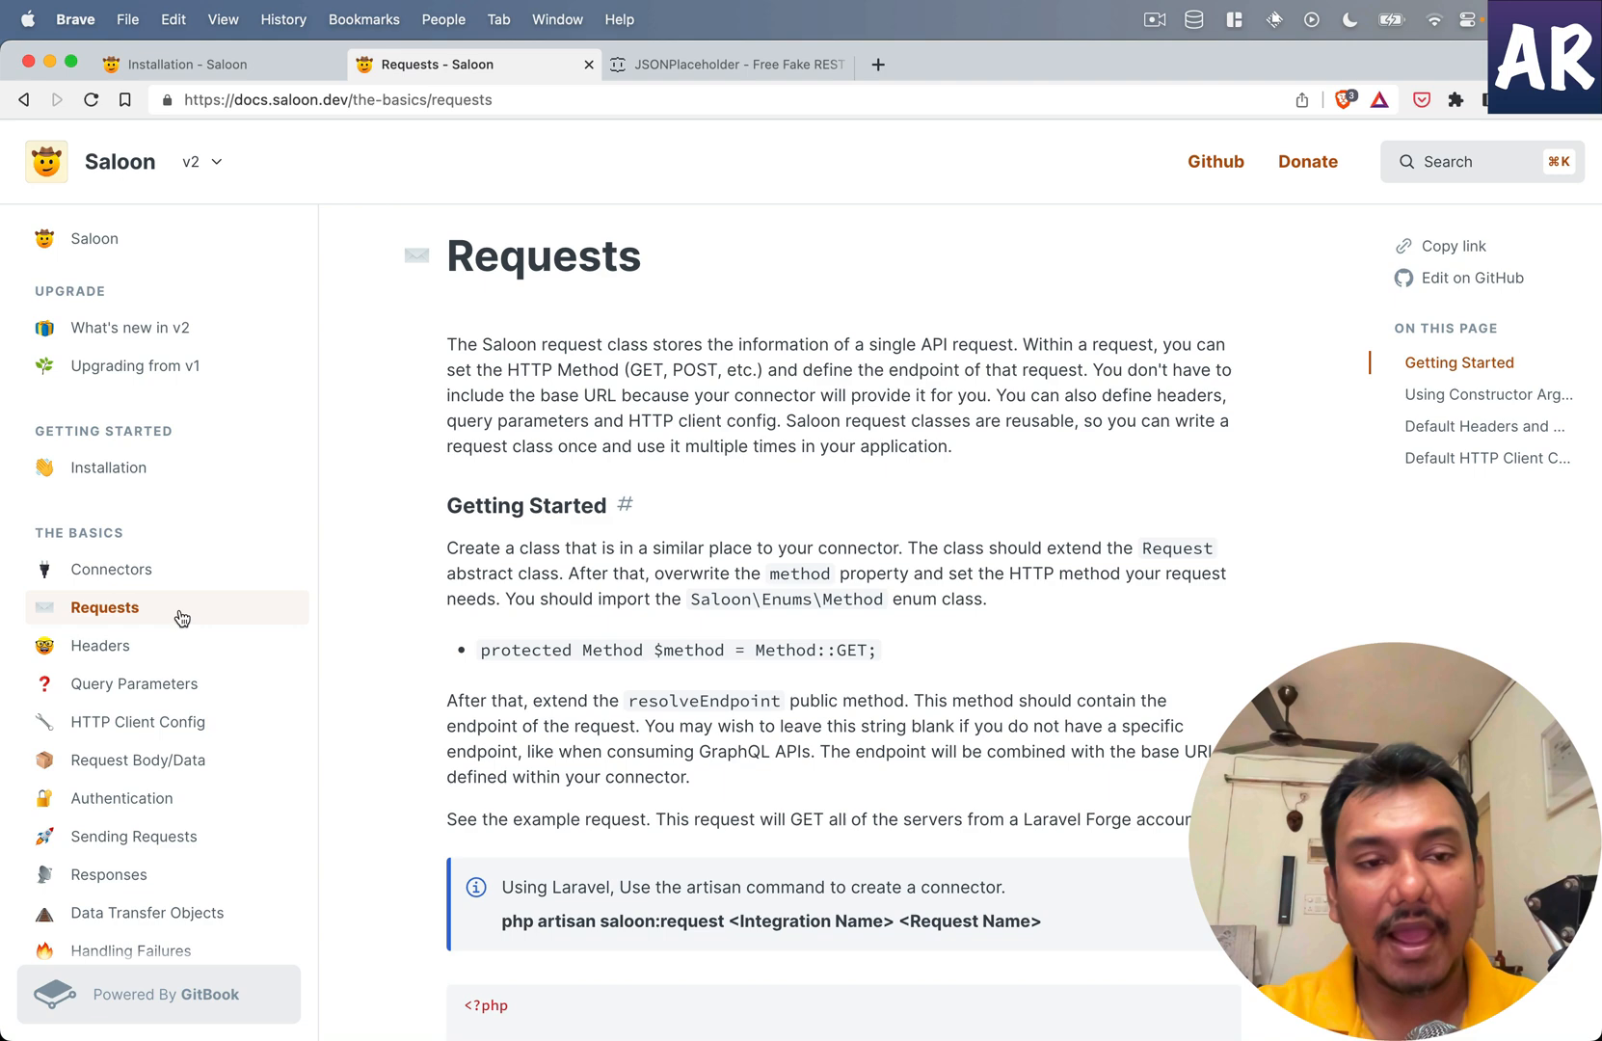
{"action": "mouse_move", "coordinate": [133, 835]}
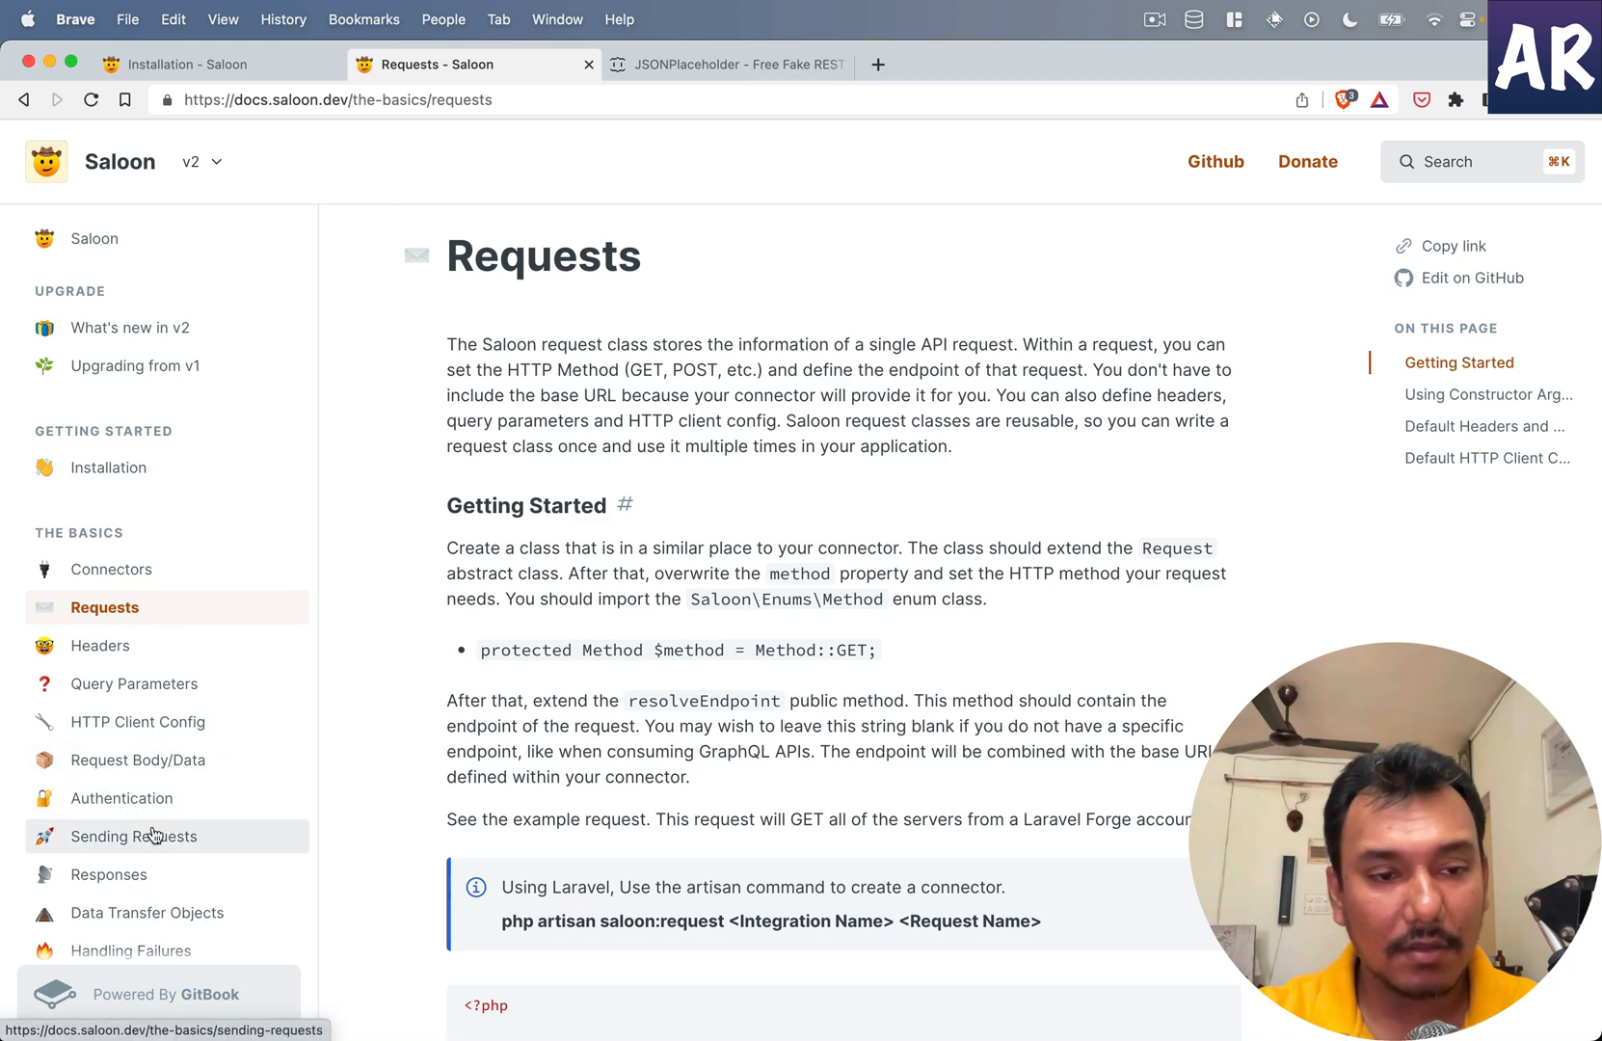
{"action": "left_click", "coordinate": [133, 835]}
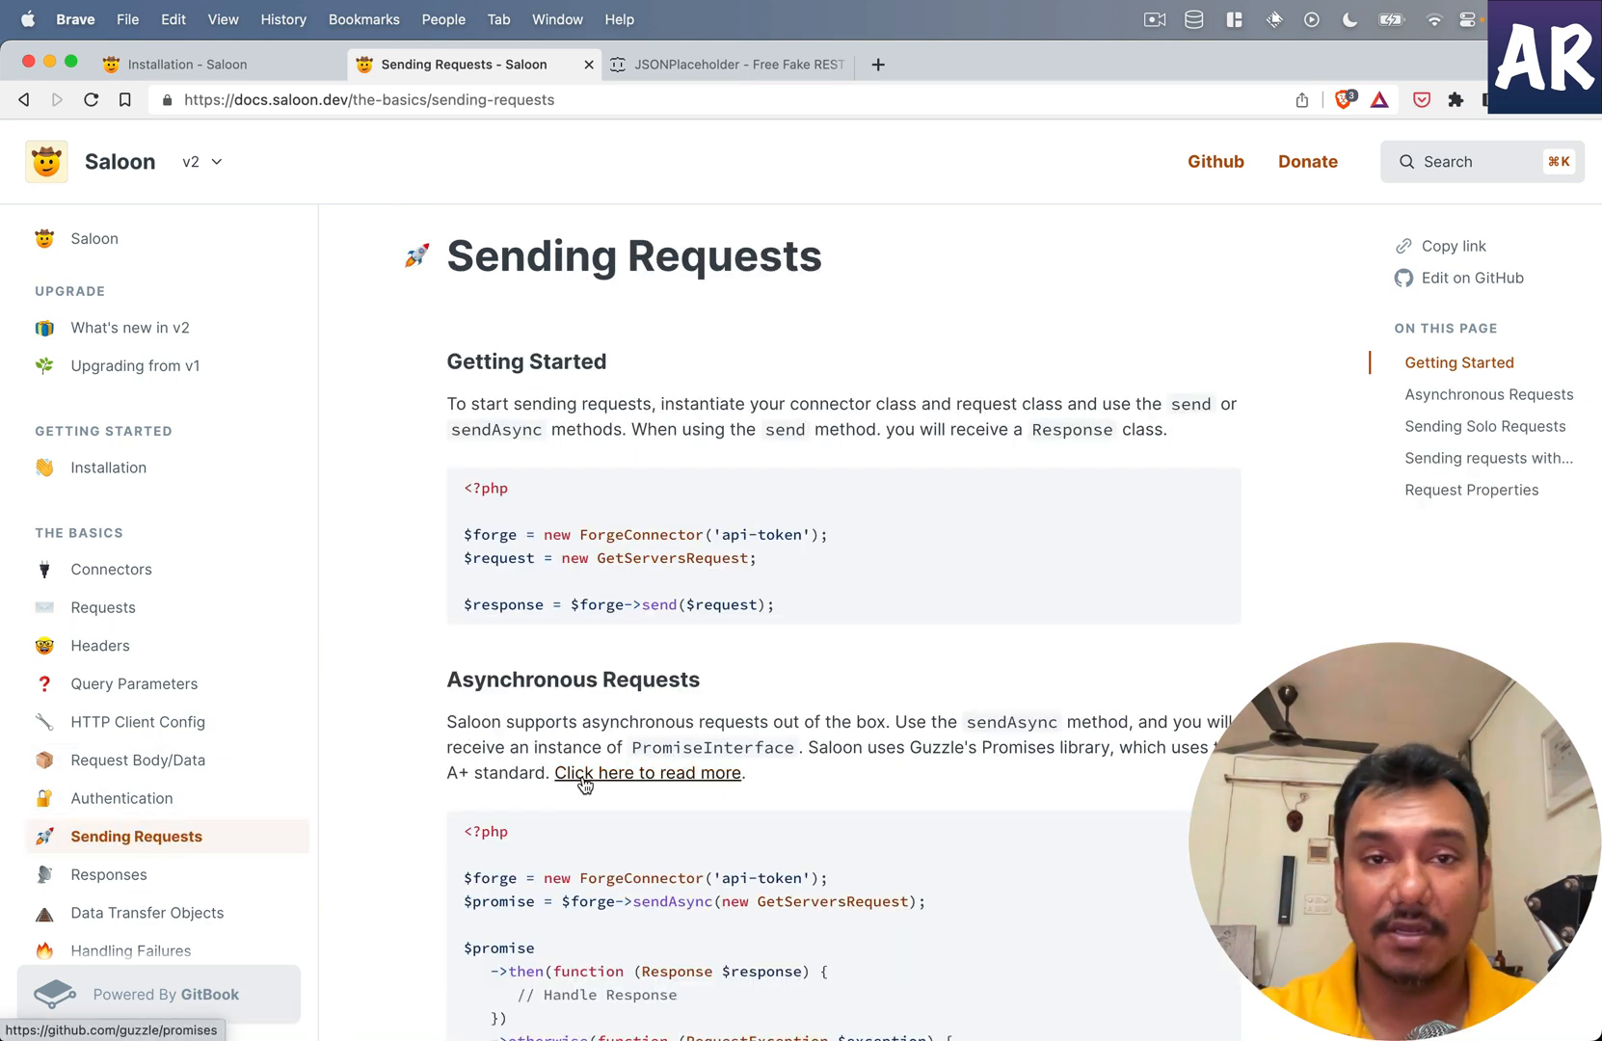
{"action": "mouse_move", "coordinate": [642, 580]}
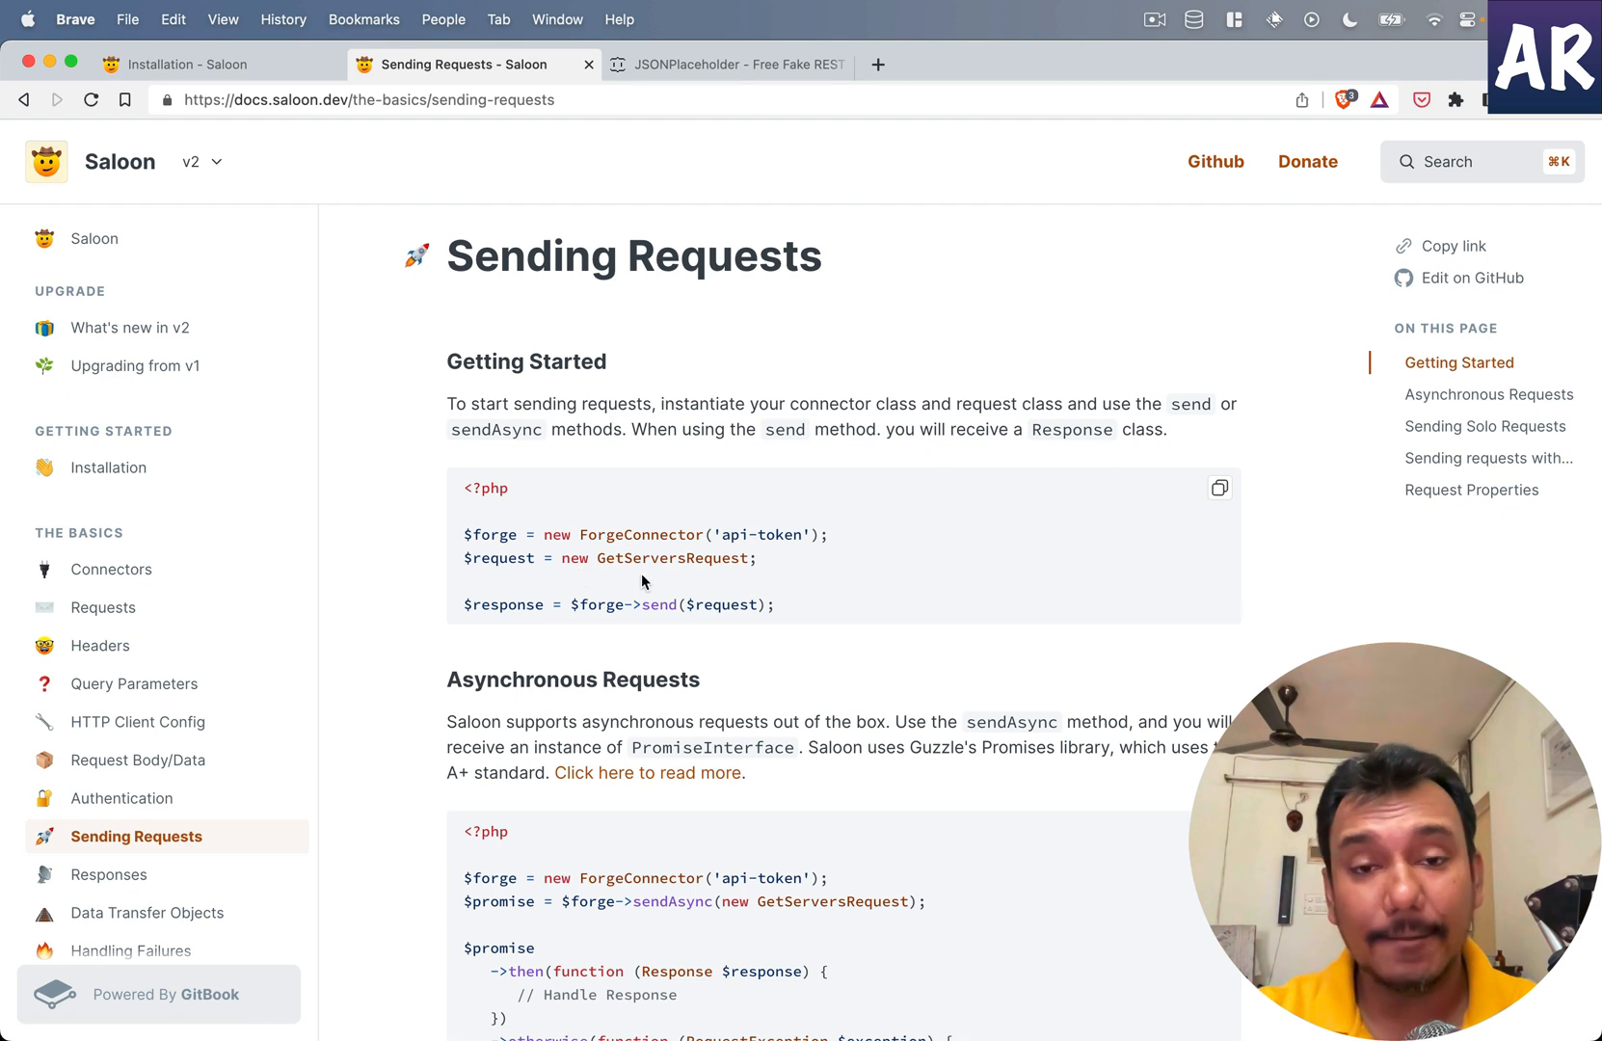
{"action": "mouse_move", "coordinate": [675, 537]}
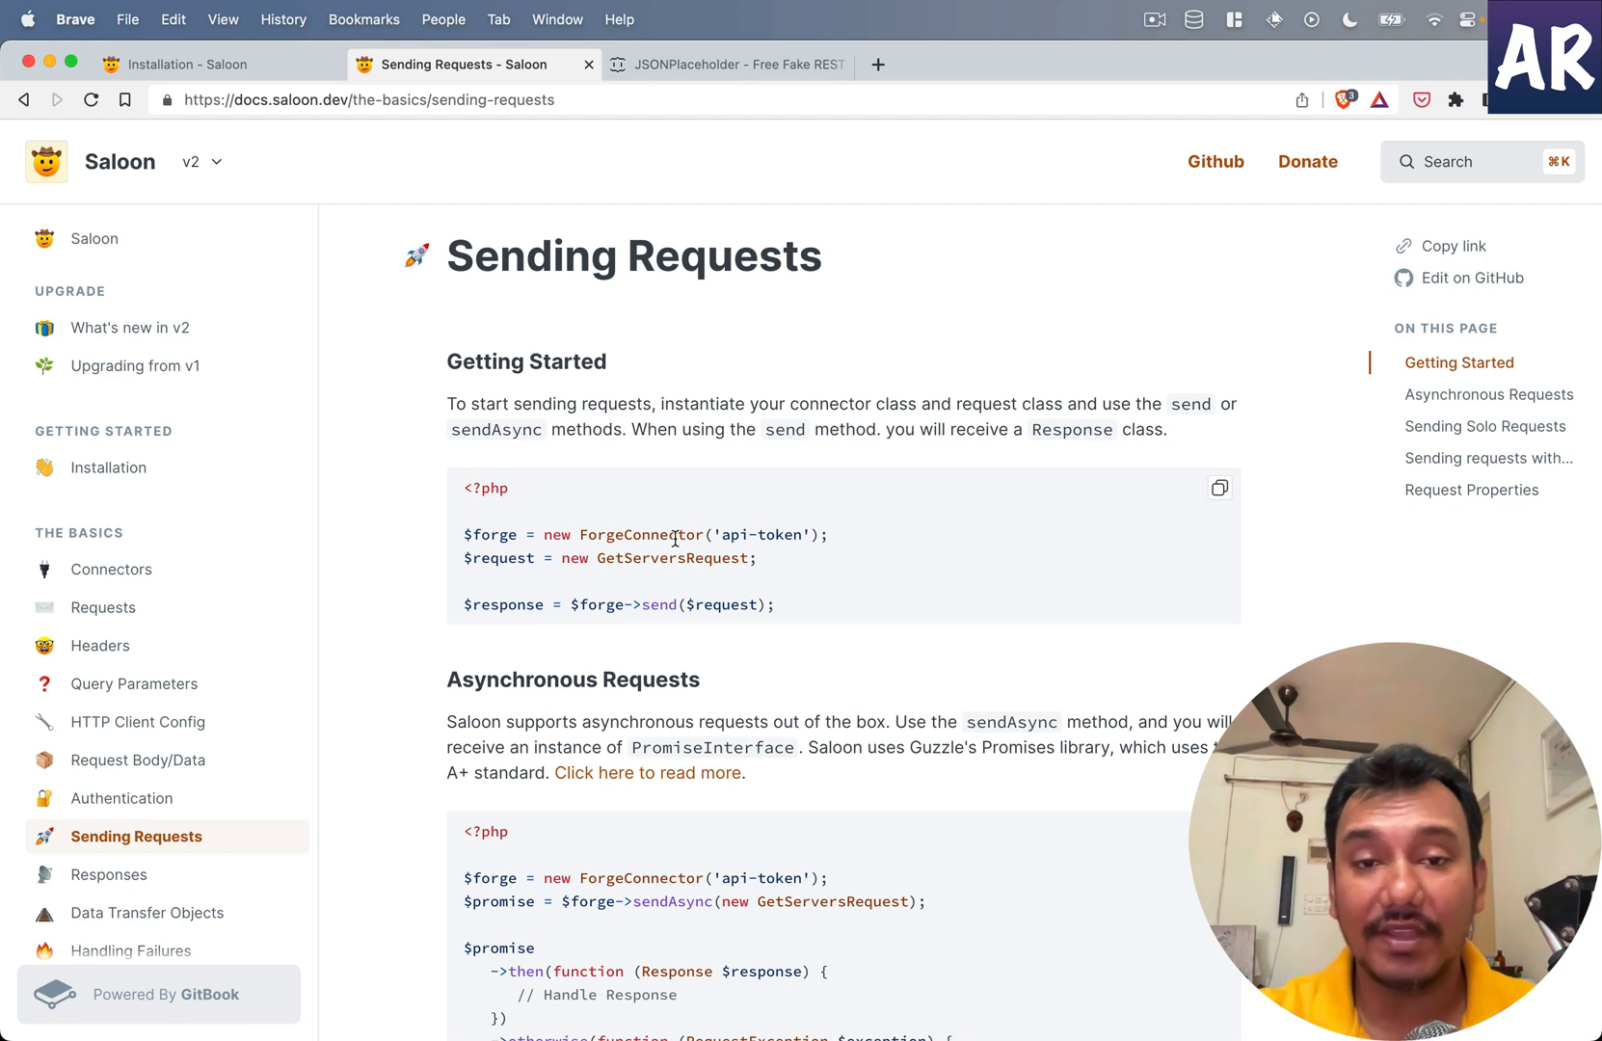
{"action": "double_click", "coordinate": [496, 534]}
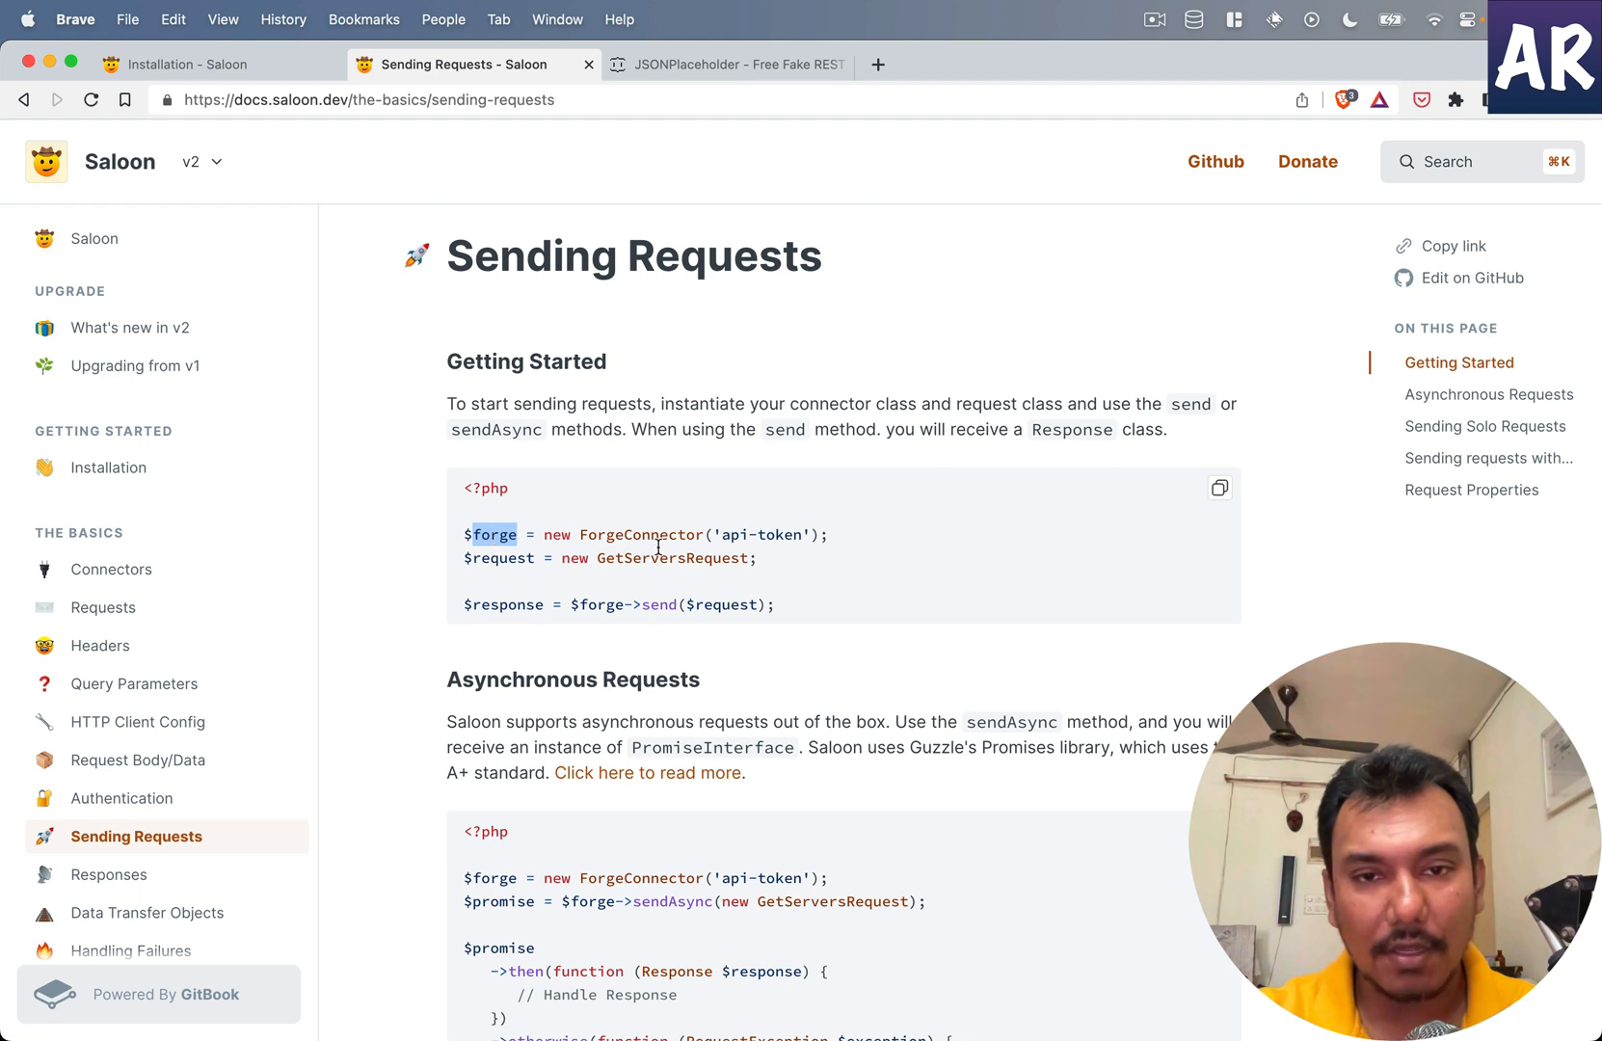
{"action": "mouse_move", "coordinate": [708, 536]}
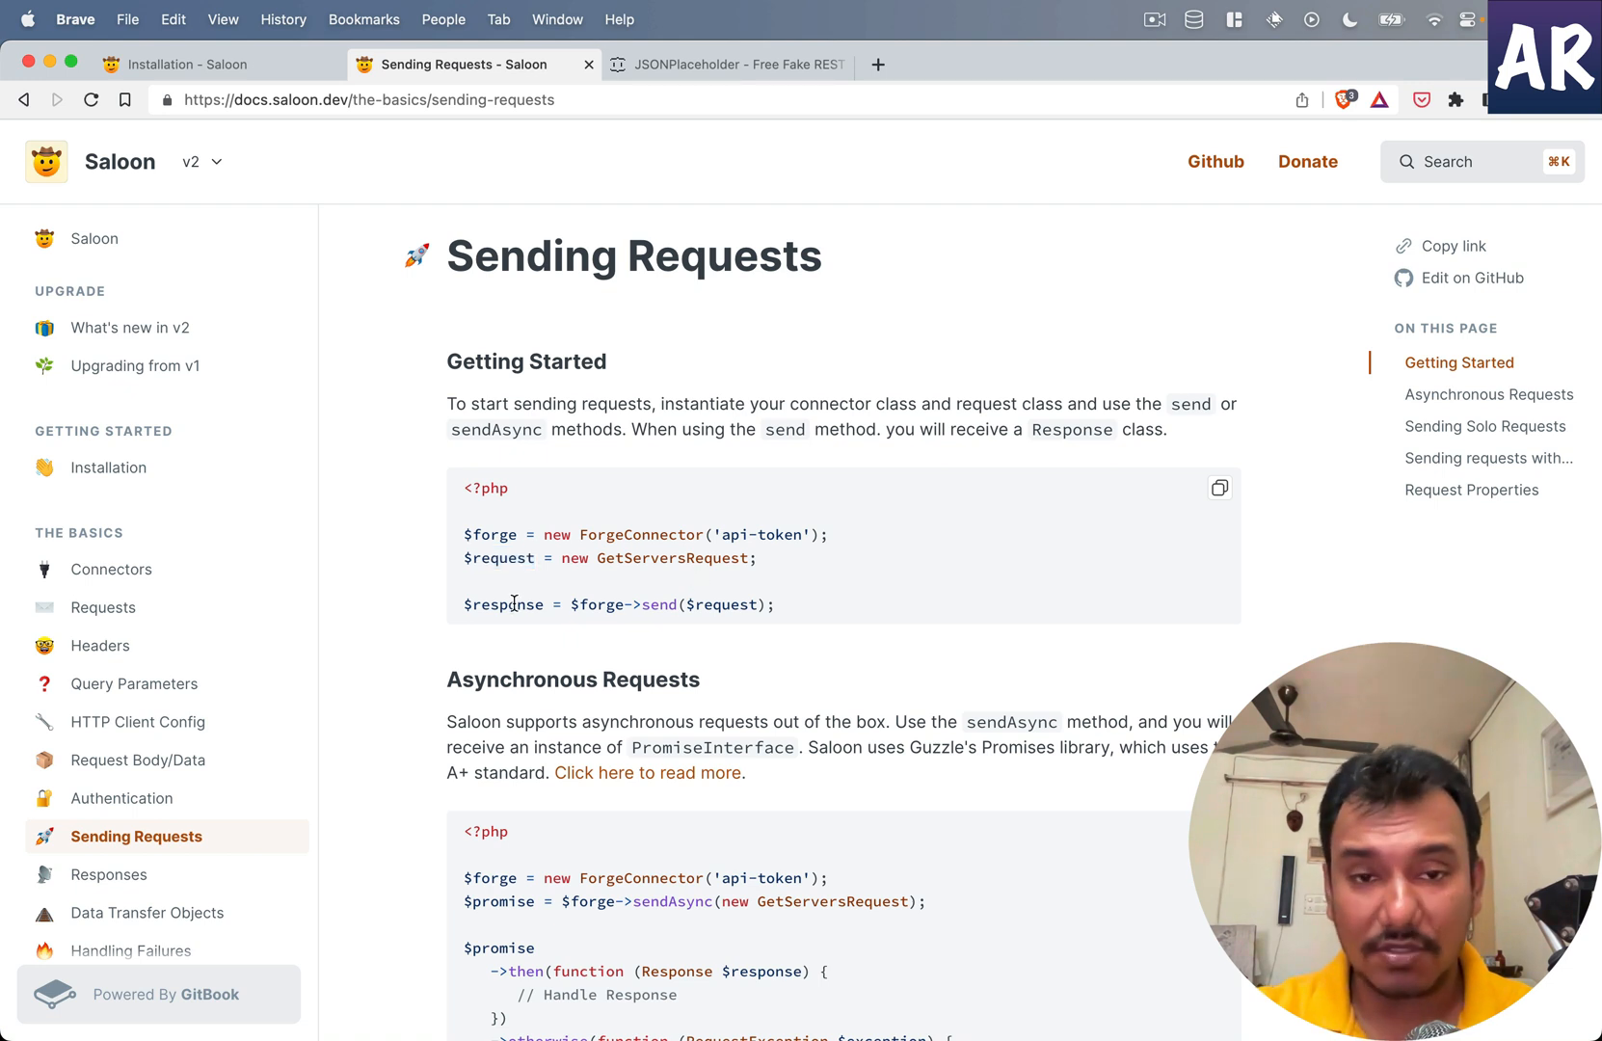
{"action": "double_click", "coordinate": [601, 604]}
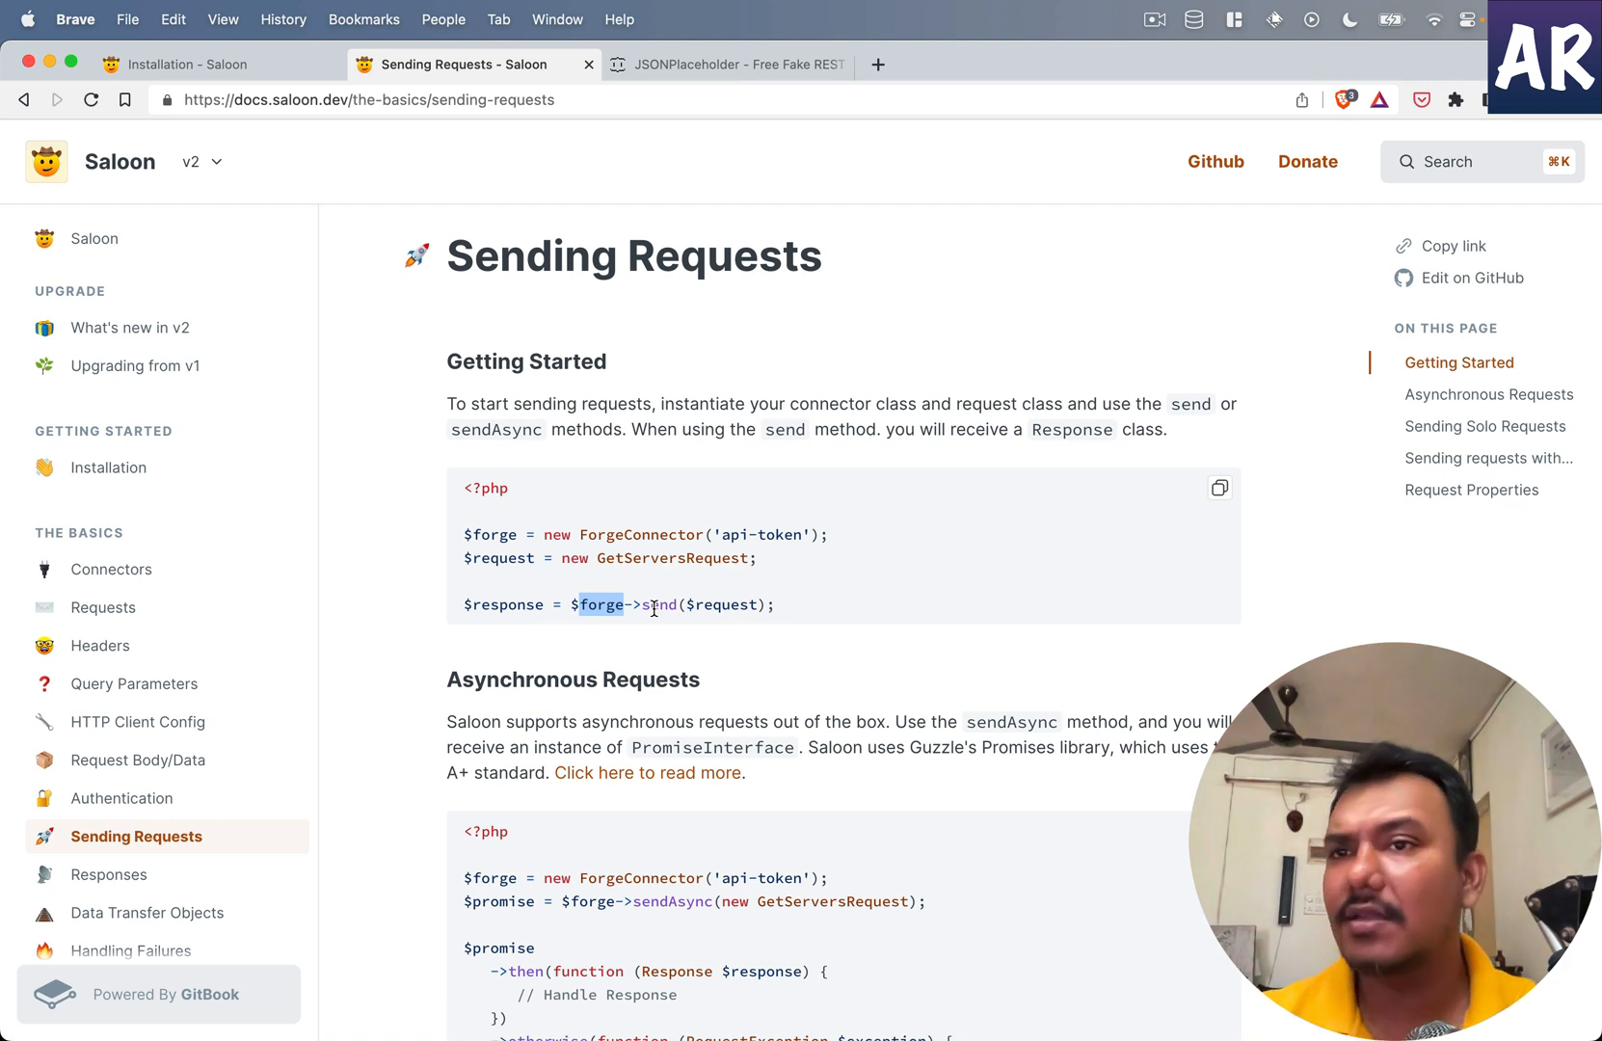
{"action": "mouse_move", "coordinate": [669, 635]}
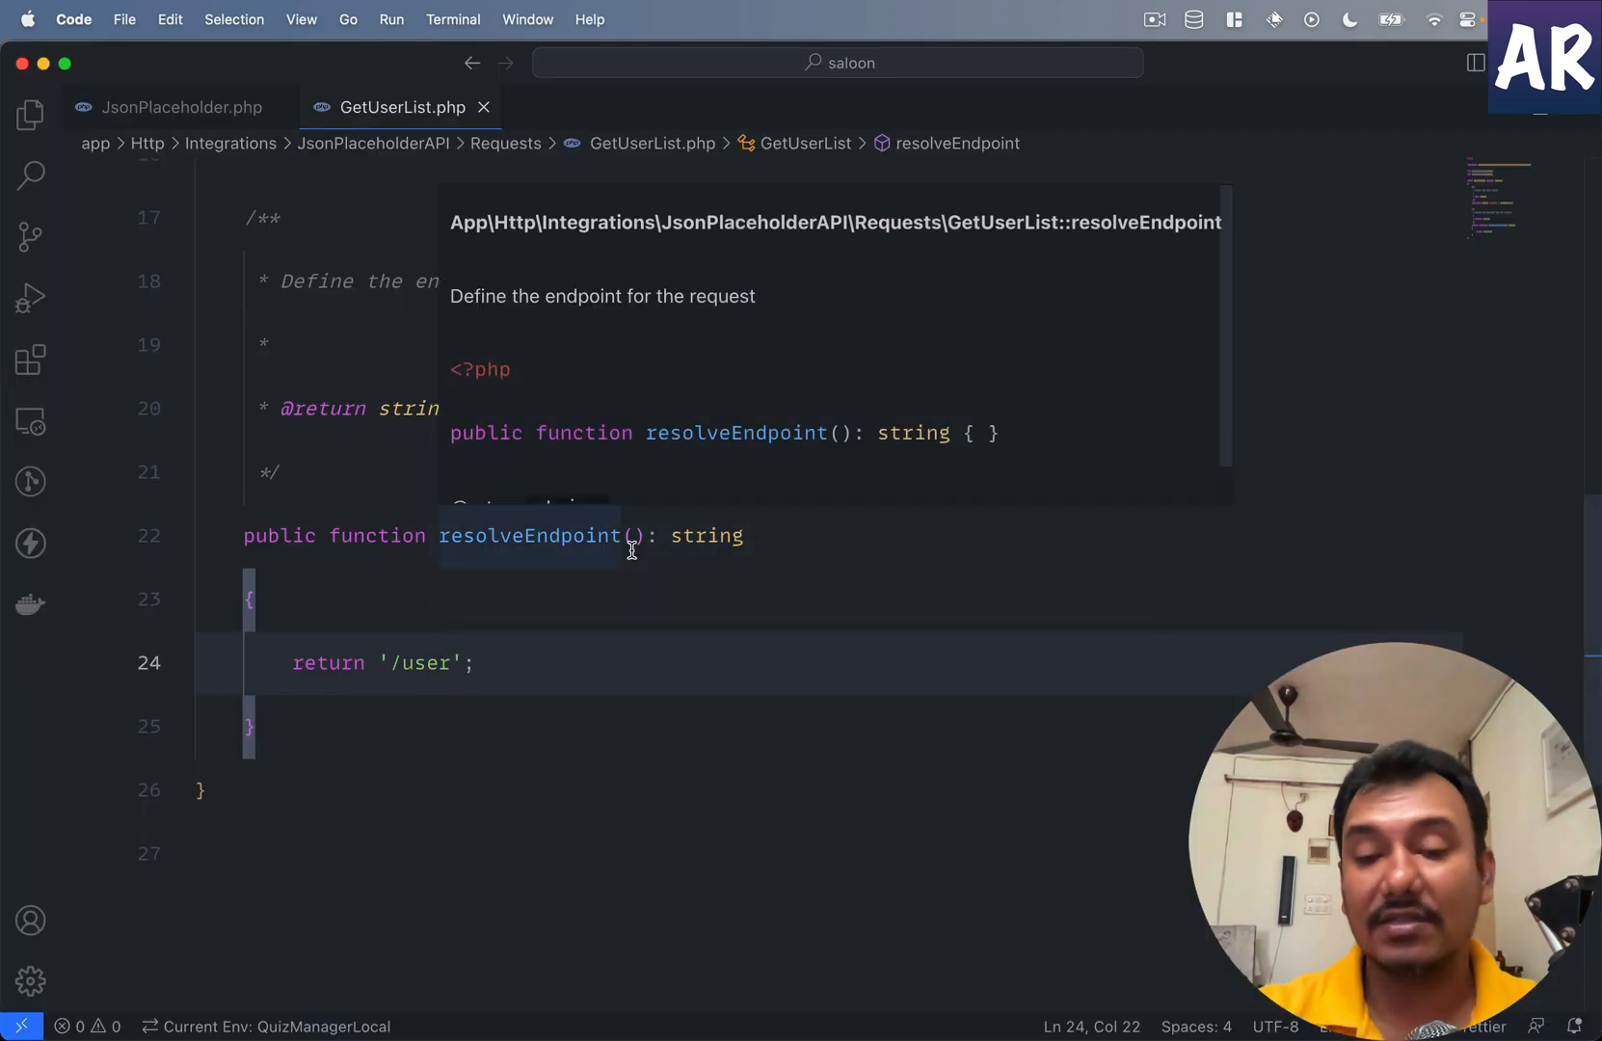
Step: Add `$connector = new JsonPlaceholder` inside the home route in routes/web.php
{"action": "left_click", "coordinate": [576, 106]}
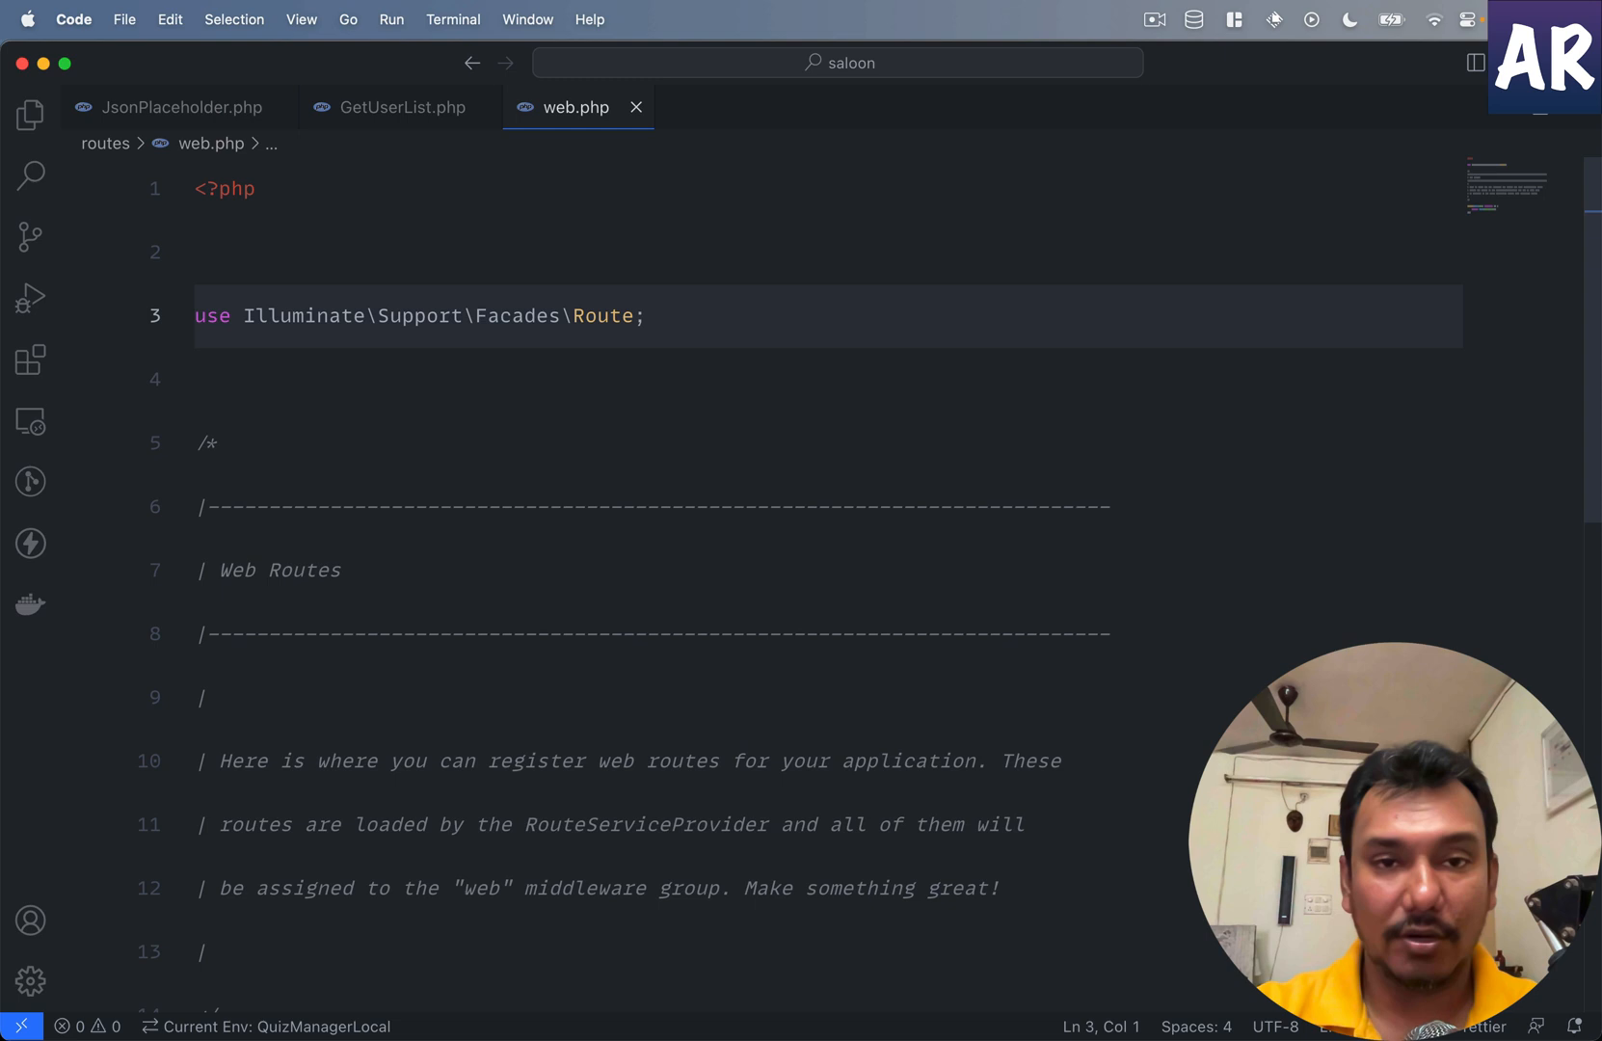
{"action": "scroll", "scroll_direction": "down", "scroll_amount": 3}
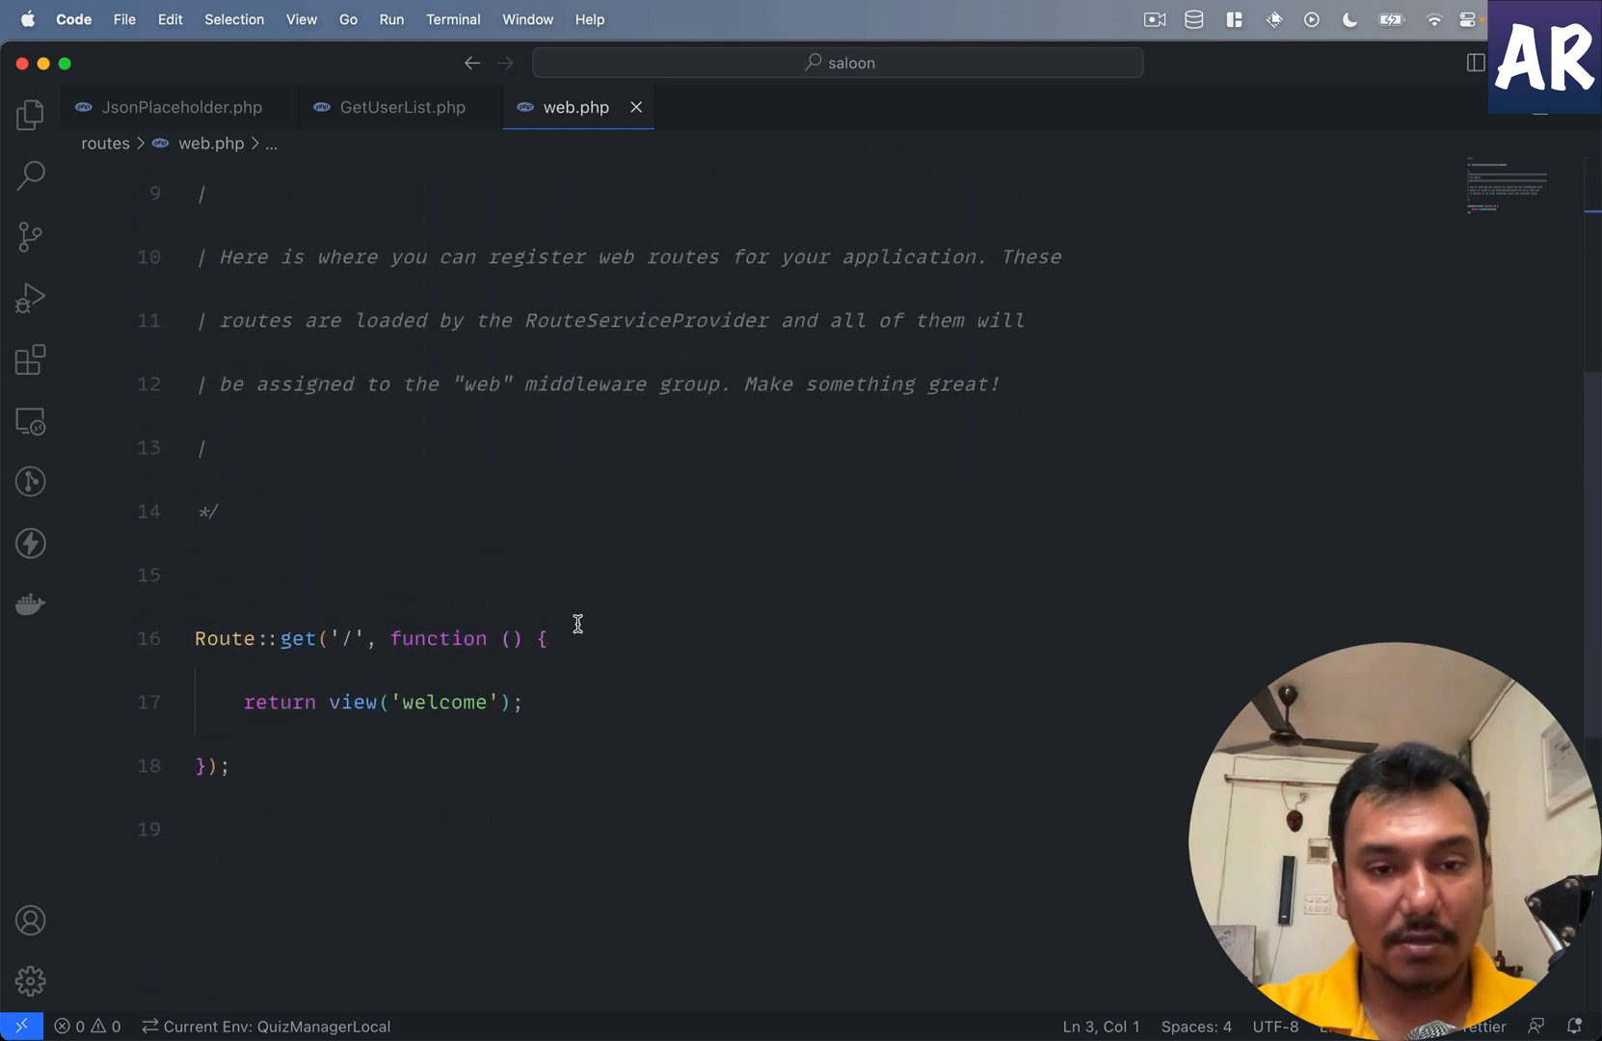
{"action": "left_click", "coordinate": [546, 638]}
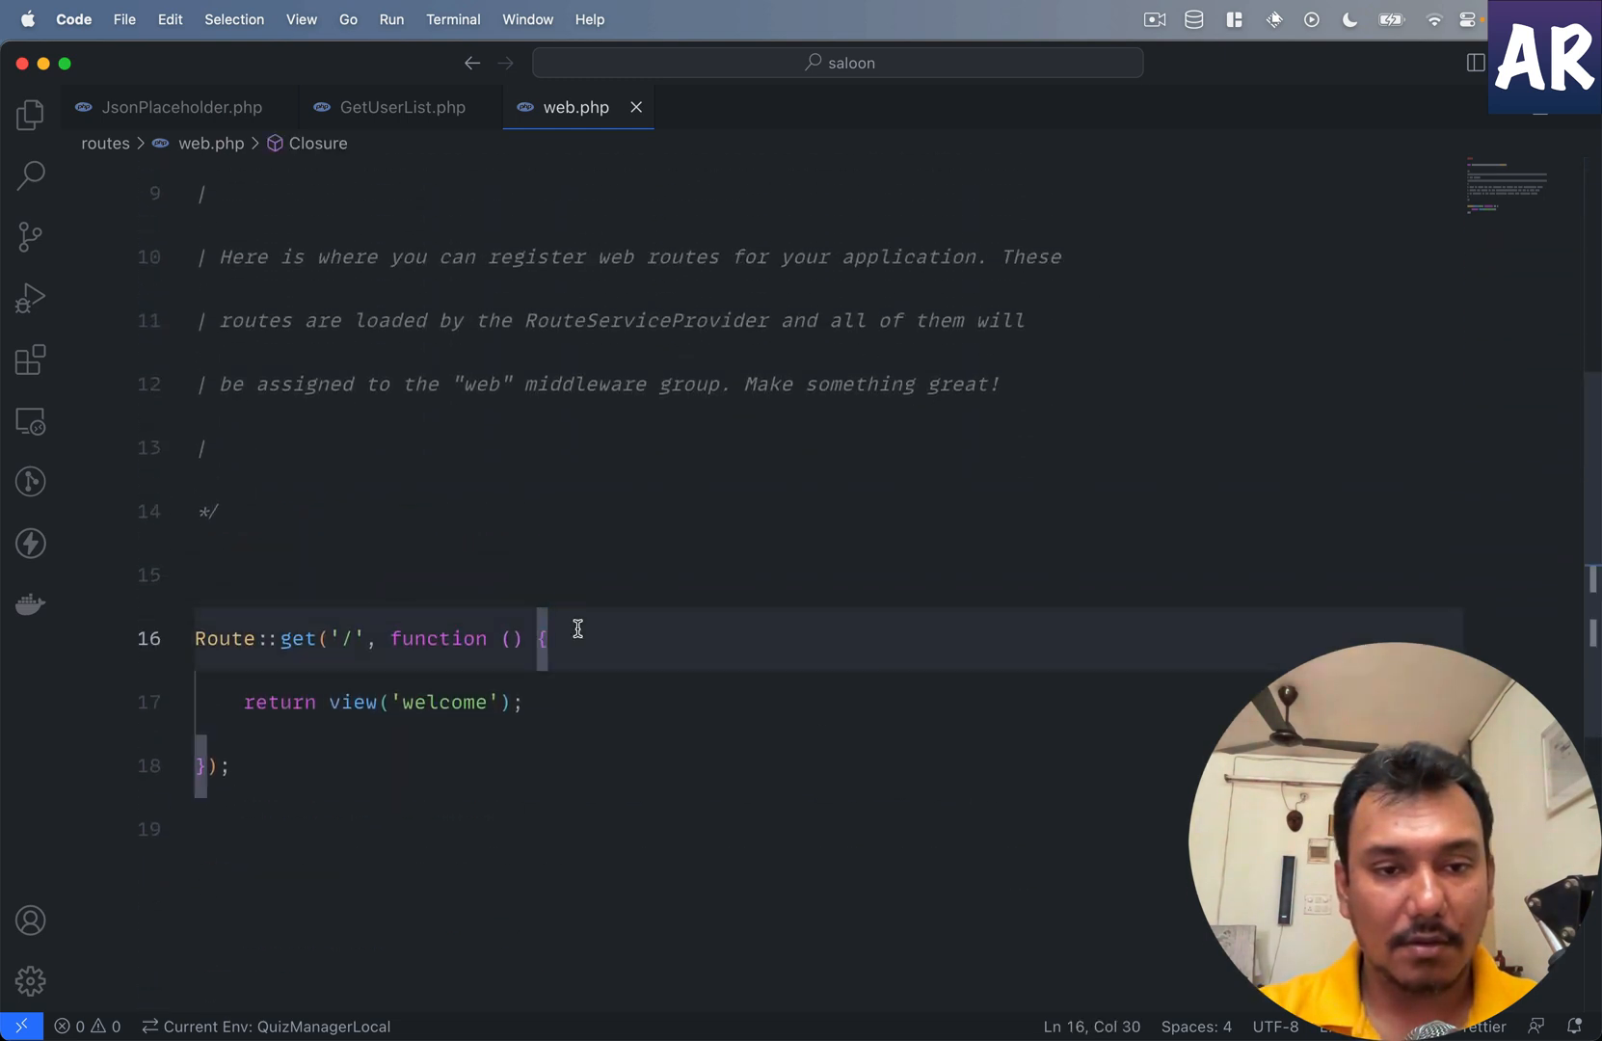
{"action": "key", "text": "Return"}
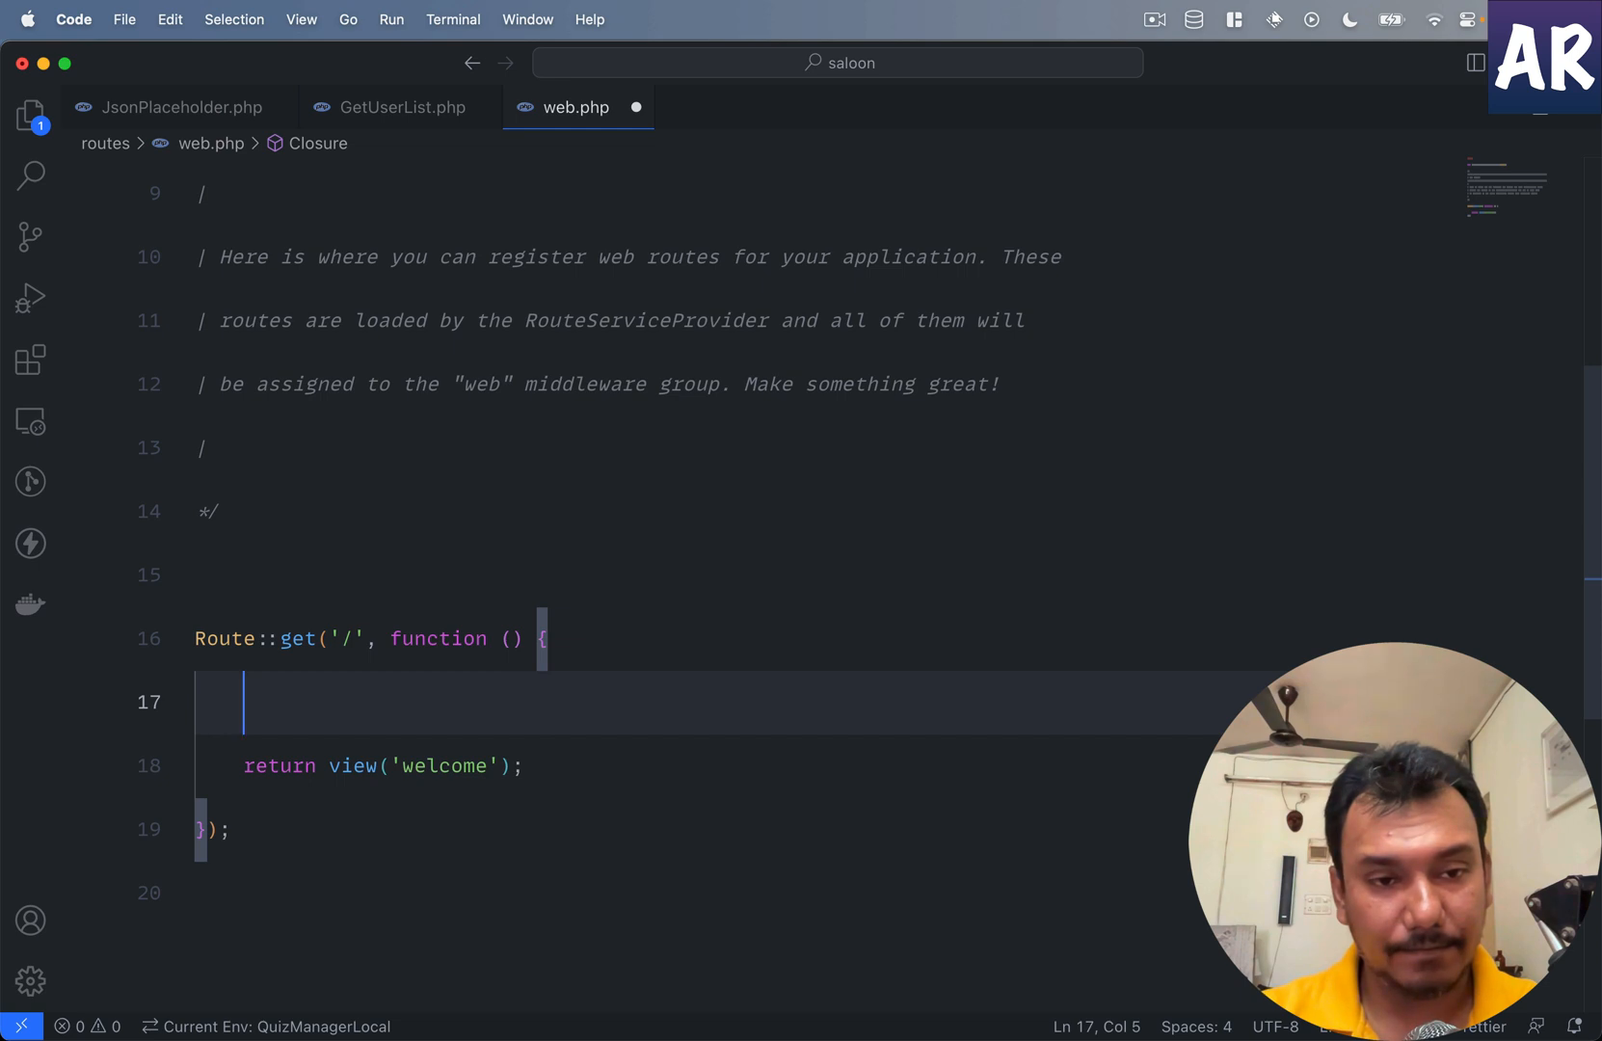
{"action": "type", "text": "$co"}
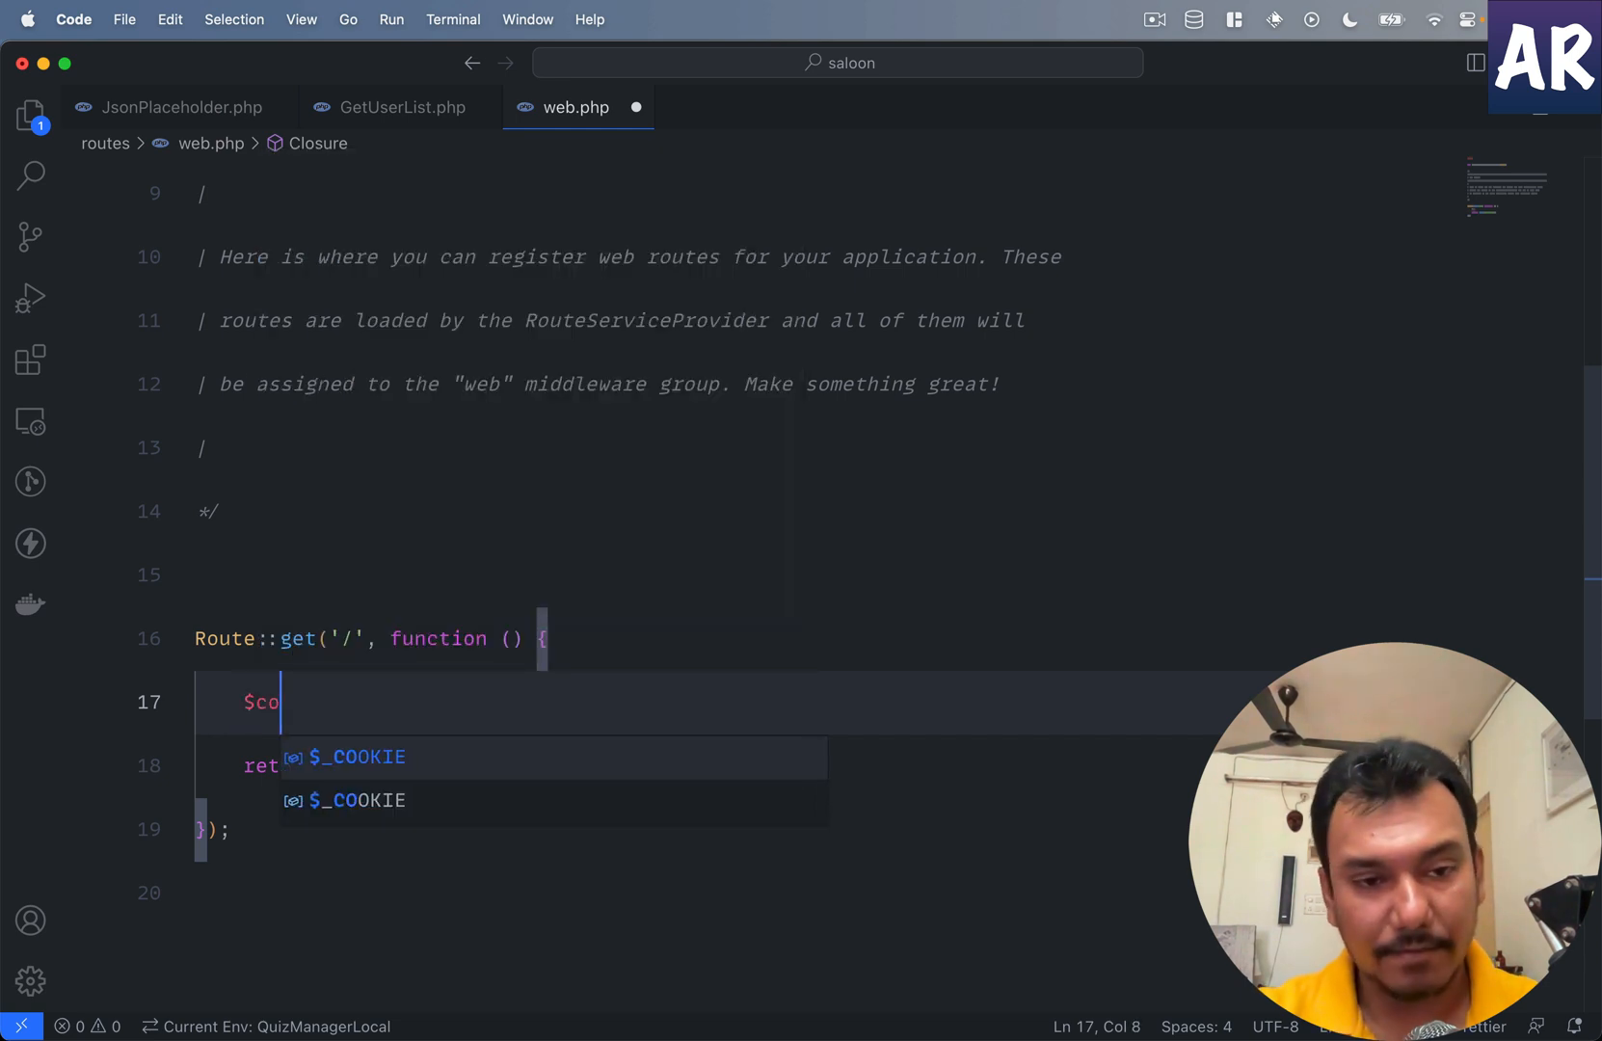
{"action": "type", "text": "nnector"}
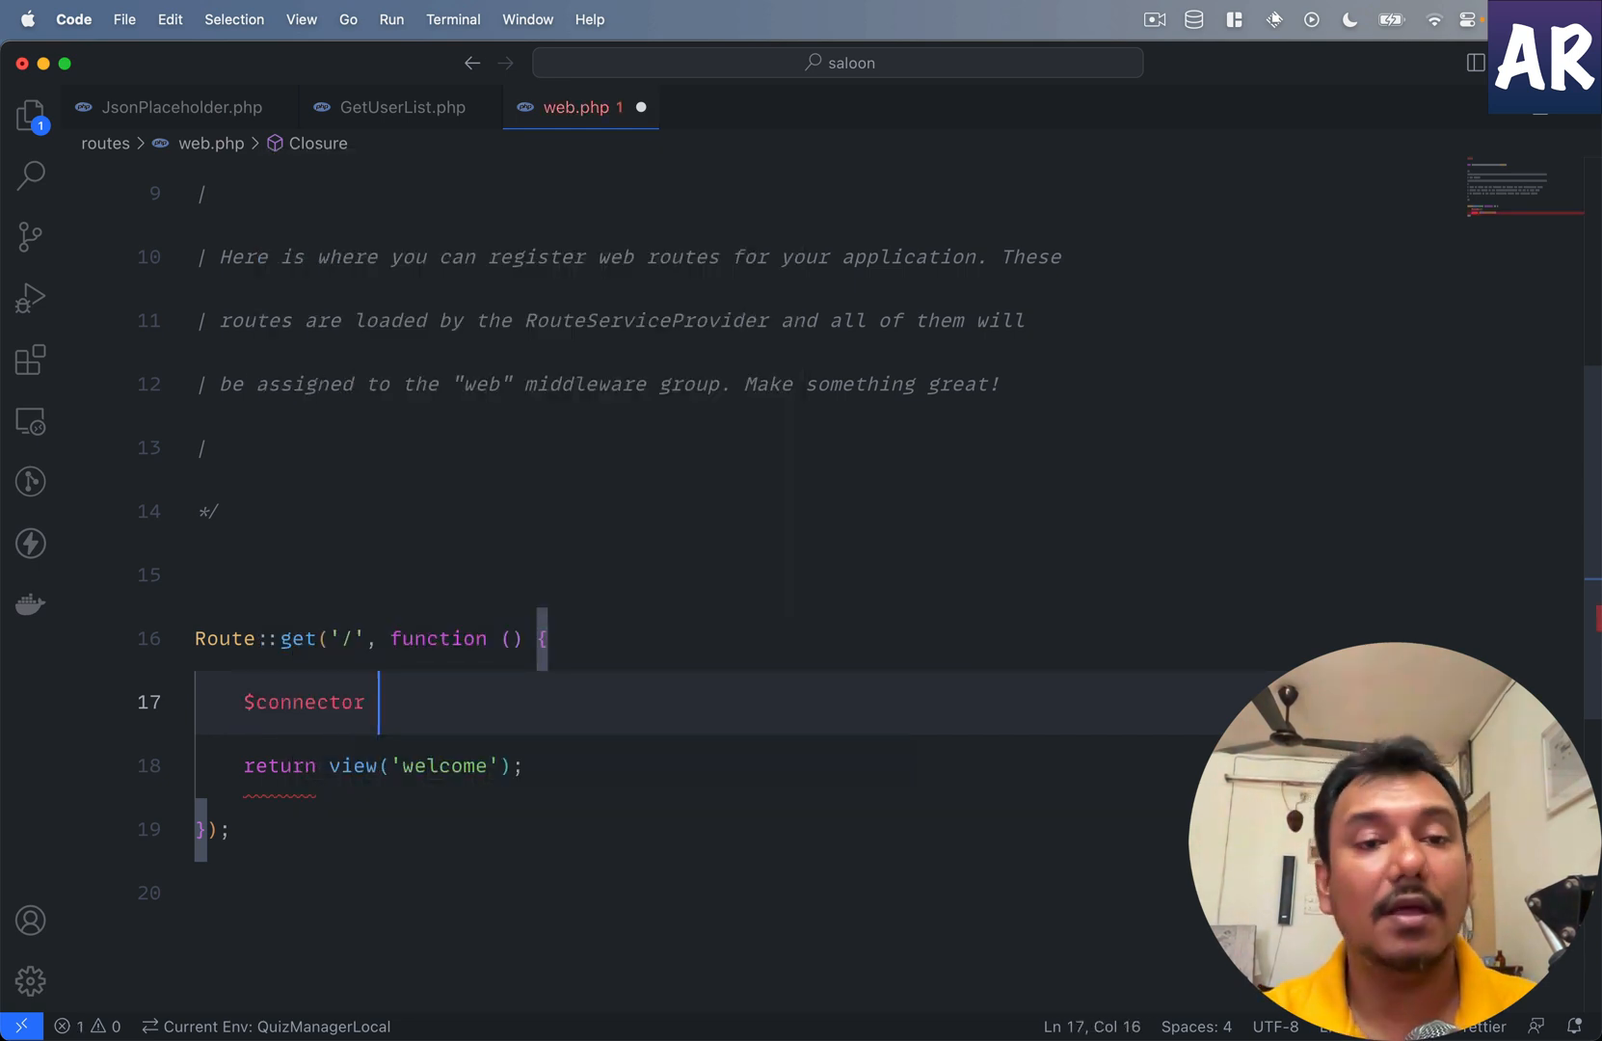
{"action": "type", "text": "= n"}
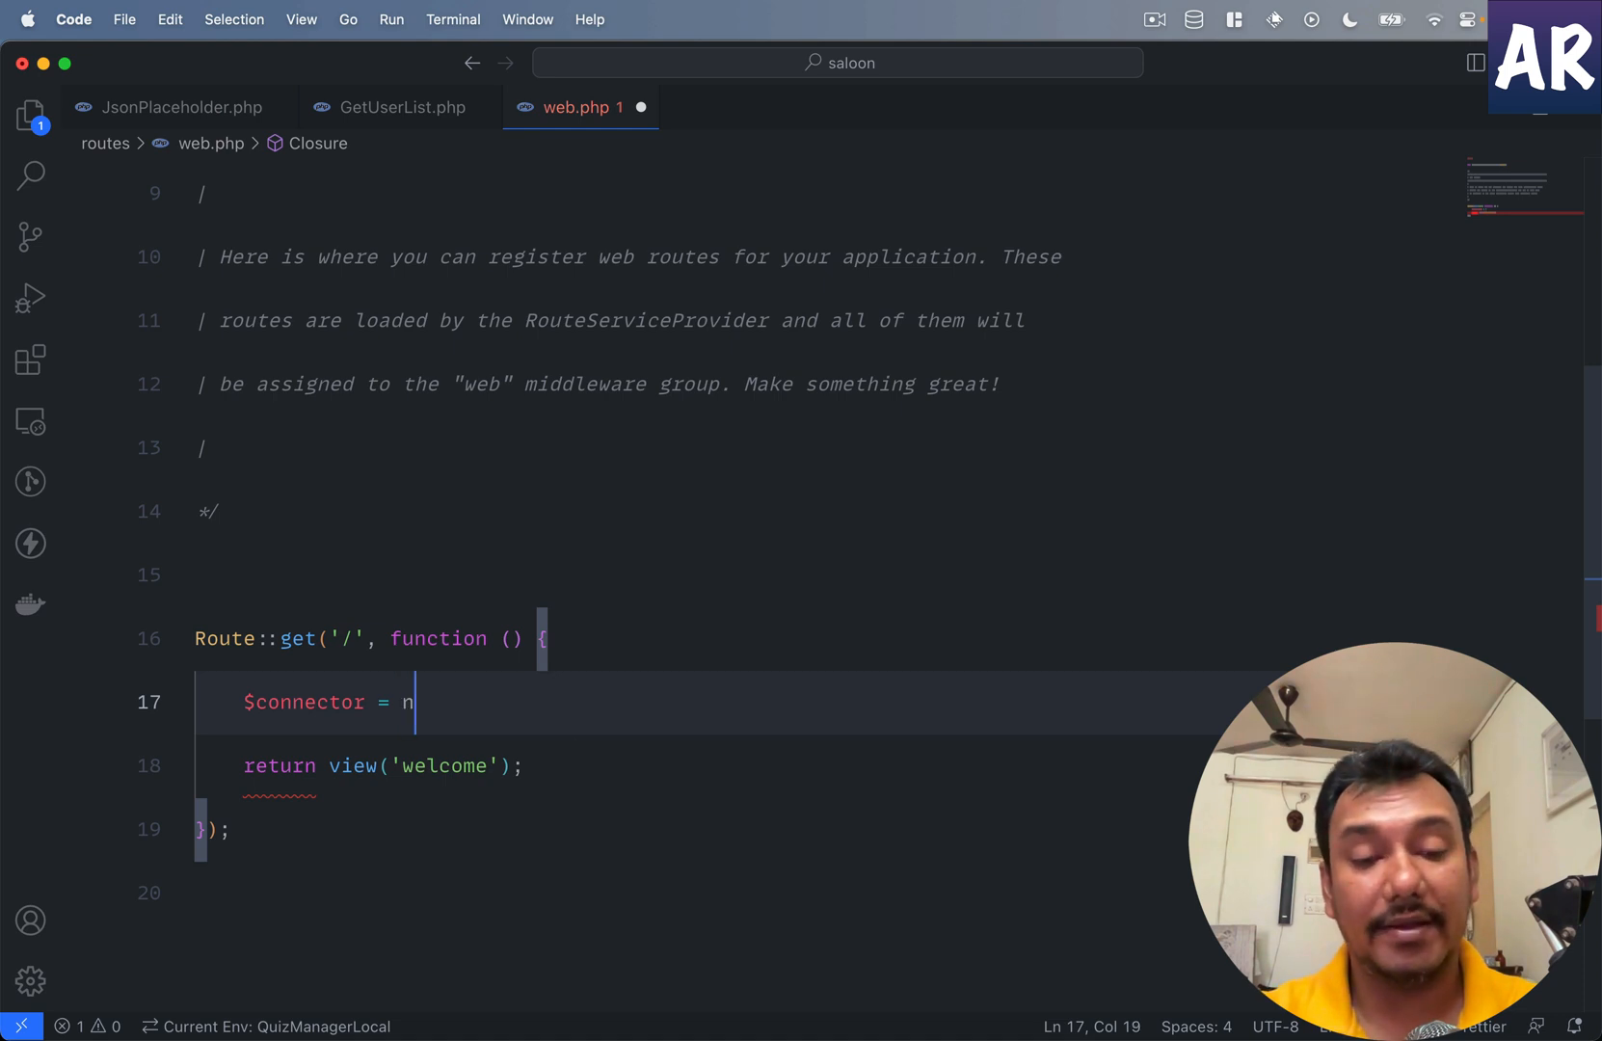
{"action": "type", "text": "ew Json"}
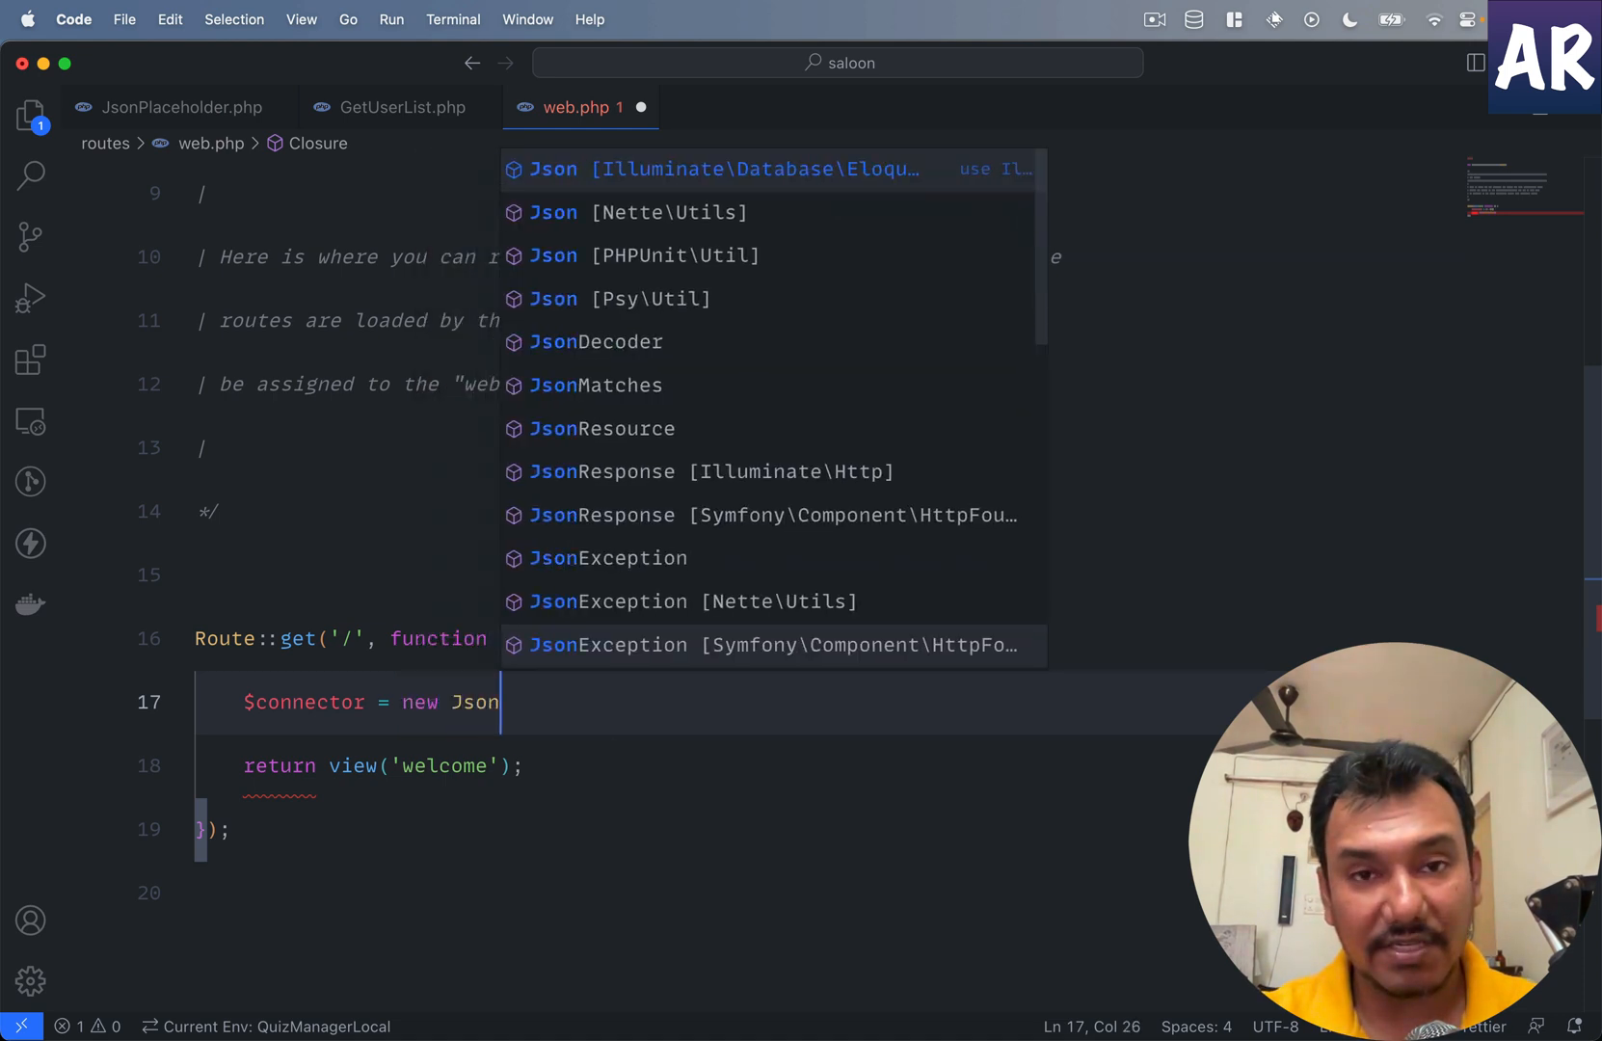
{"action": "type", "text": "Plac"}
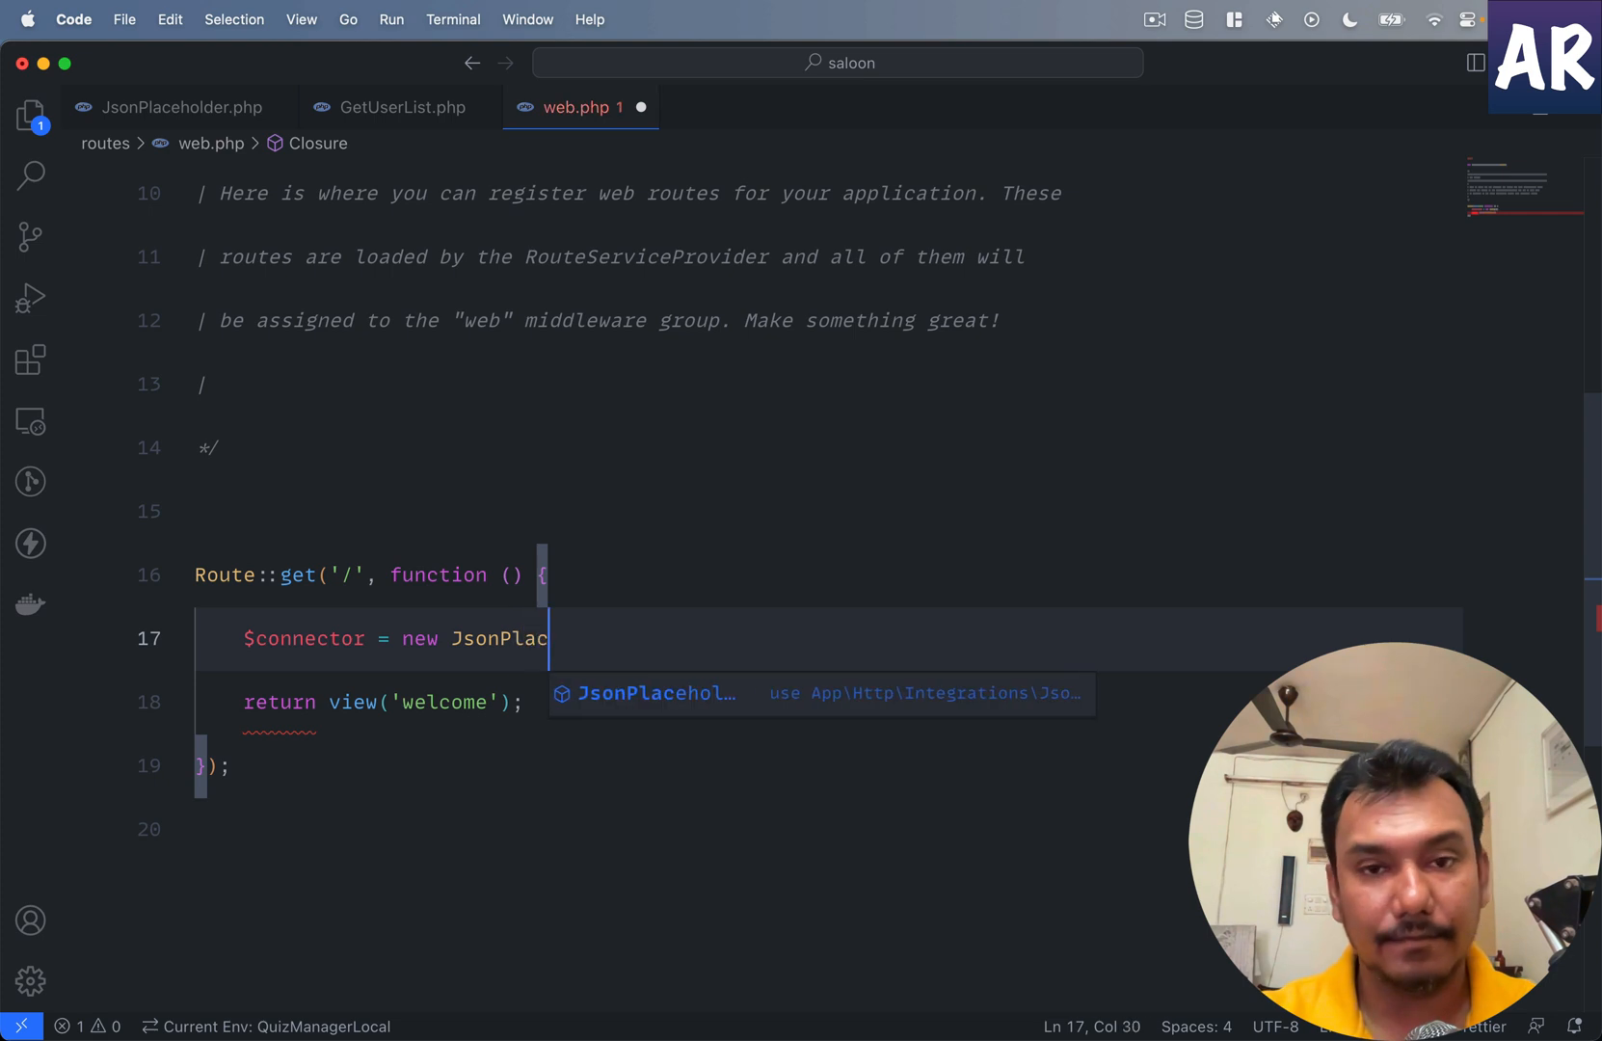
{"action": "type", "text": "eholder"}
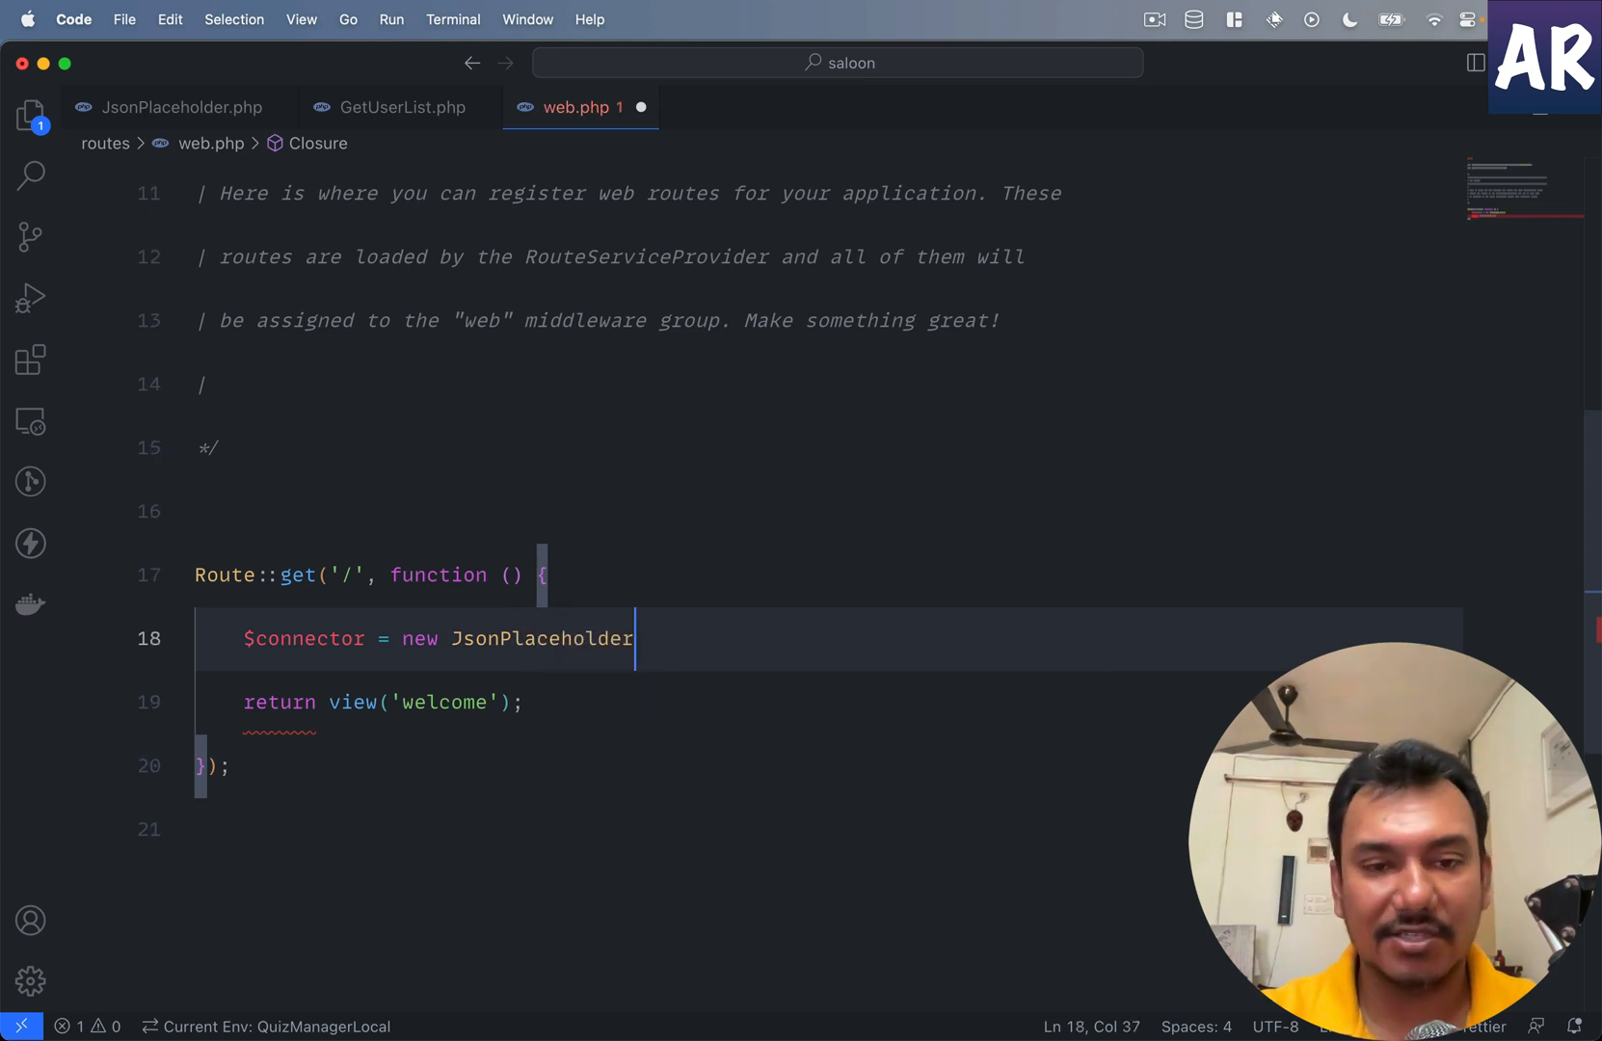
Step: Check the JsonPlaceholder connector class, then return to web.php
{"action": "left_click", "coordinate": [181, 106]}
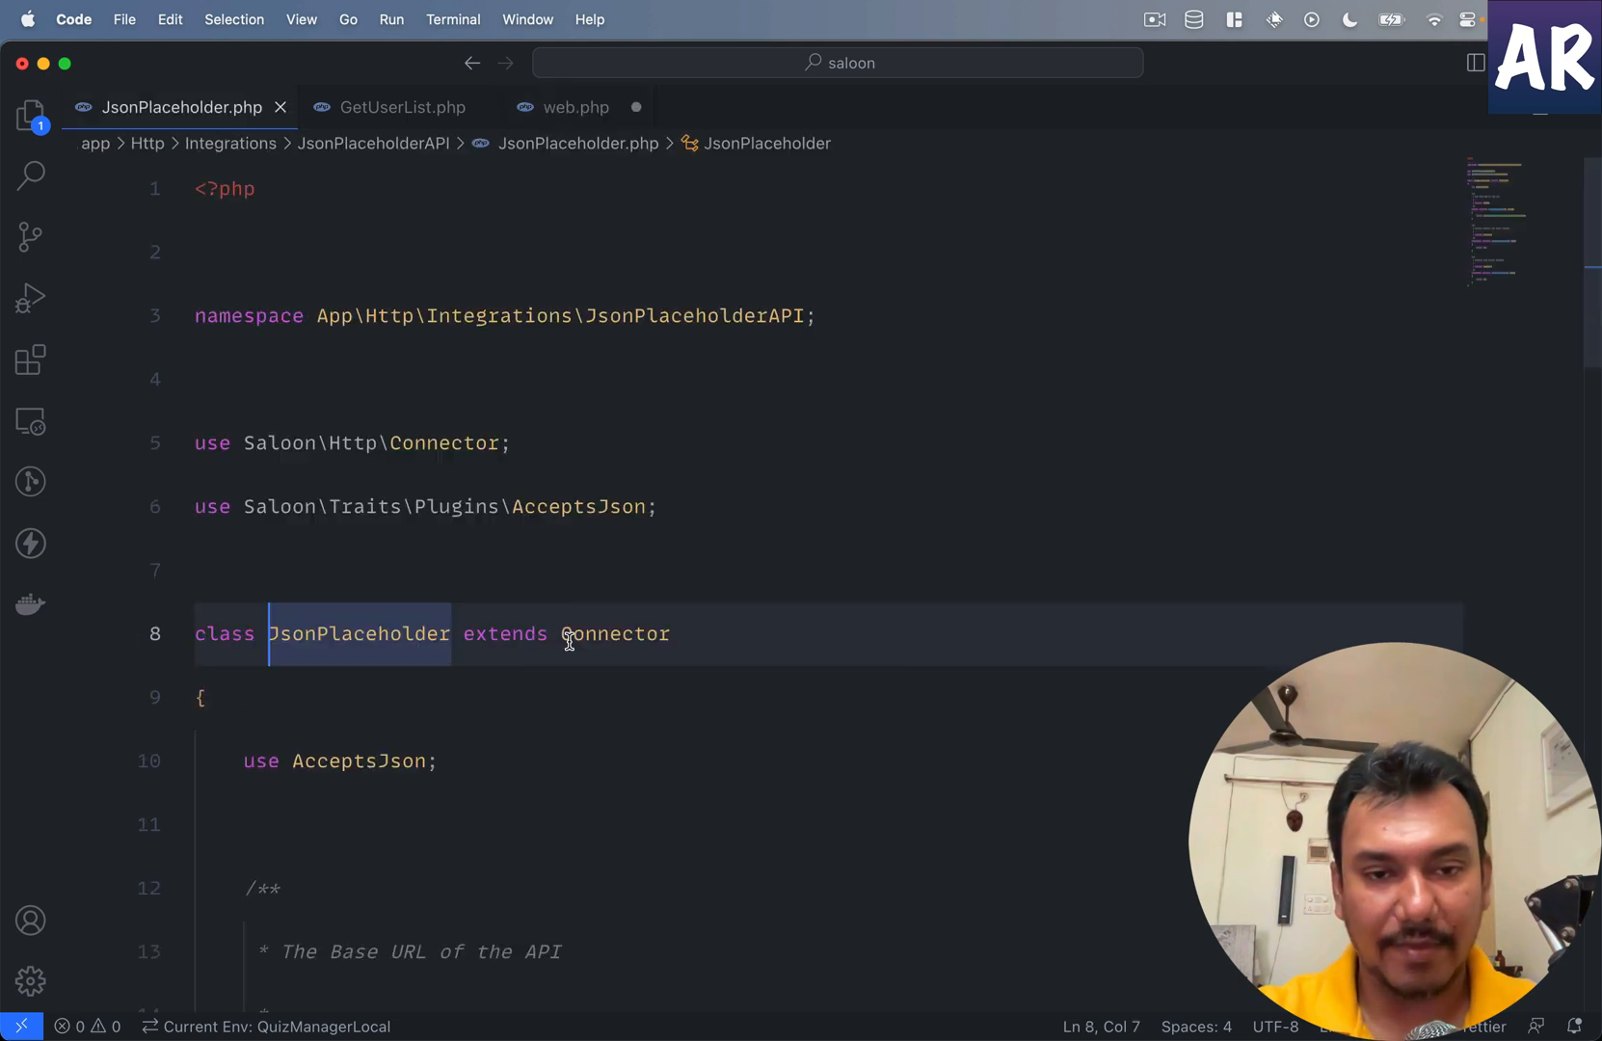
{"action": "scroll", "scroll_direction": "down", "scroll_amount": 3}
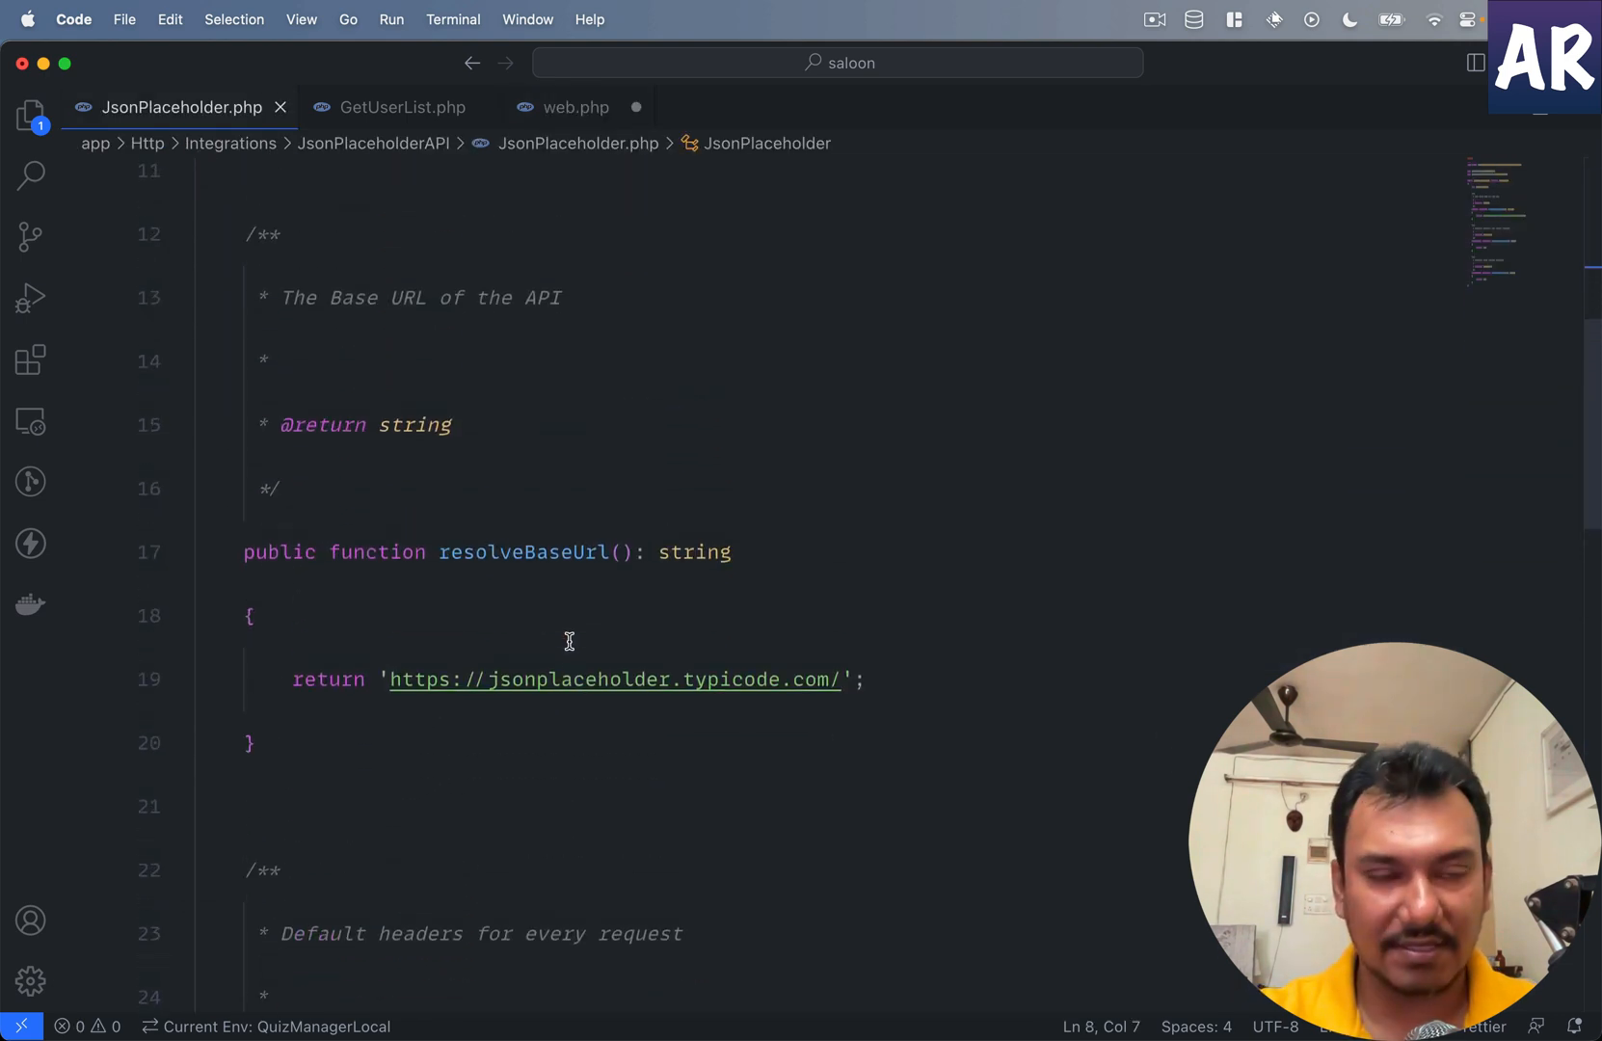
{"action": "left_click", "coordinate": [574, 106]}
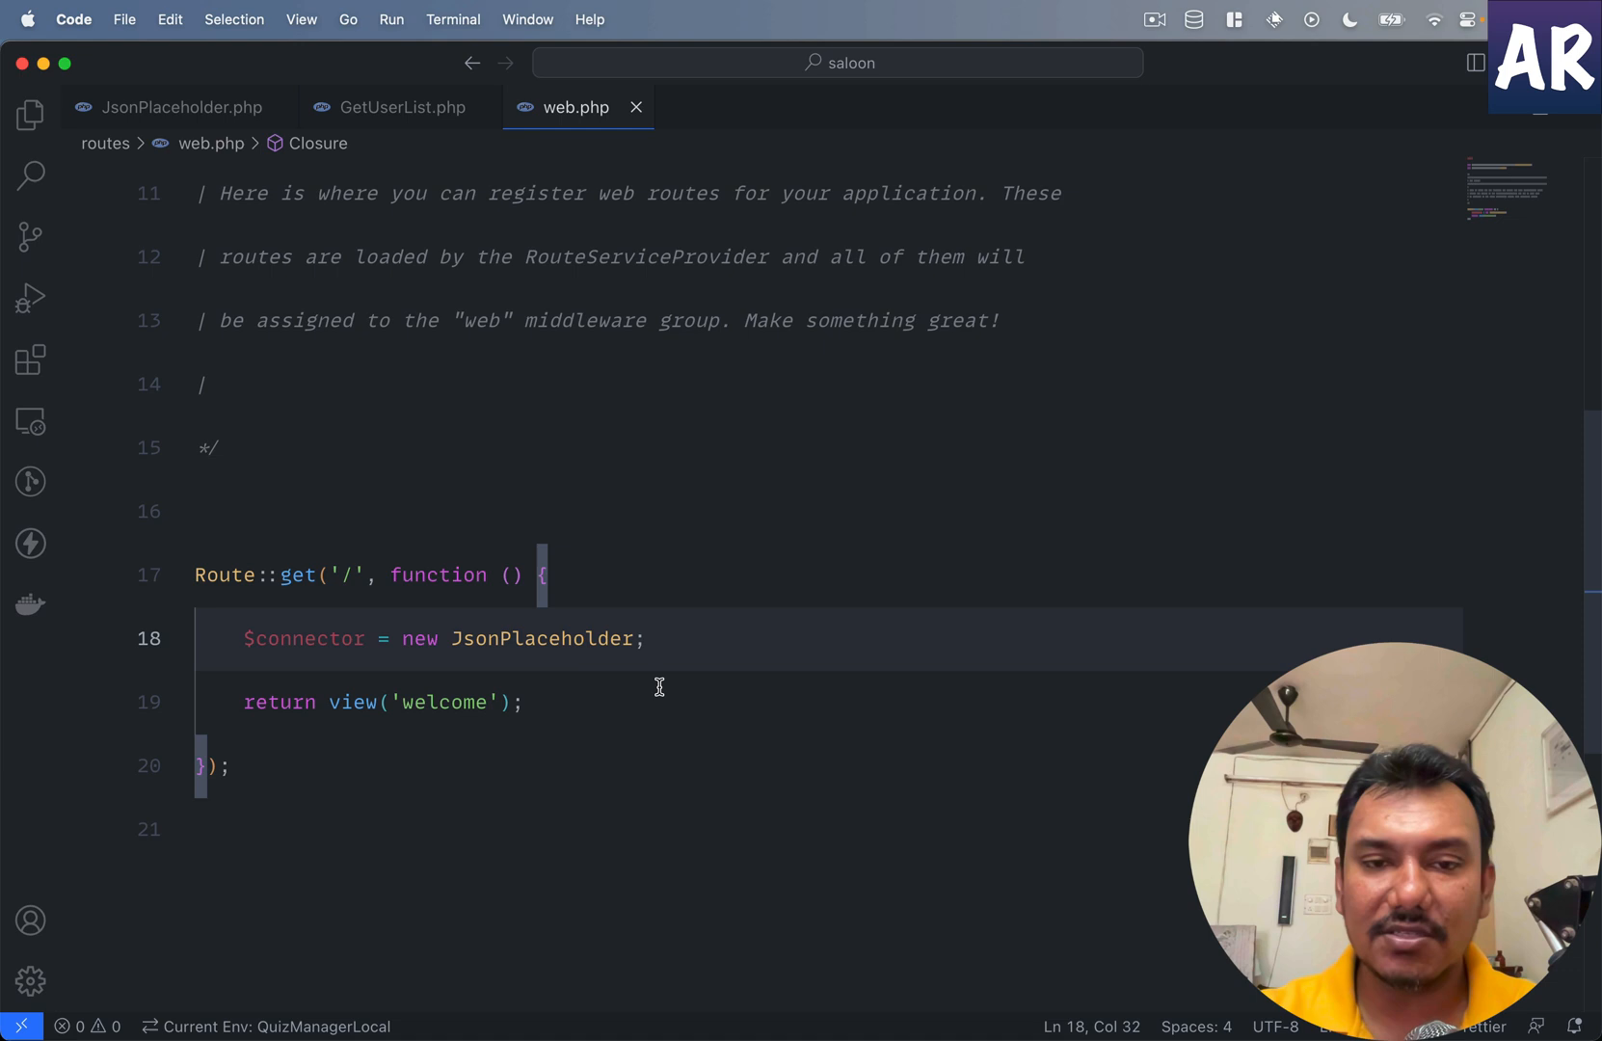
Step: Add `$response = $connector->send(new GetUserList);` and `dd($response);` to the home route
{"action": "type", "text": "$response ="}
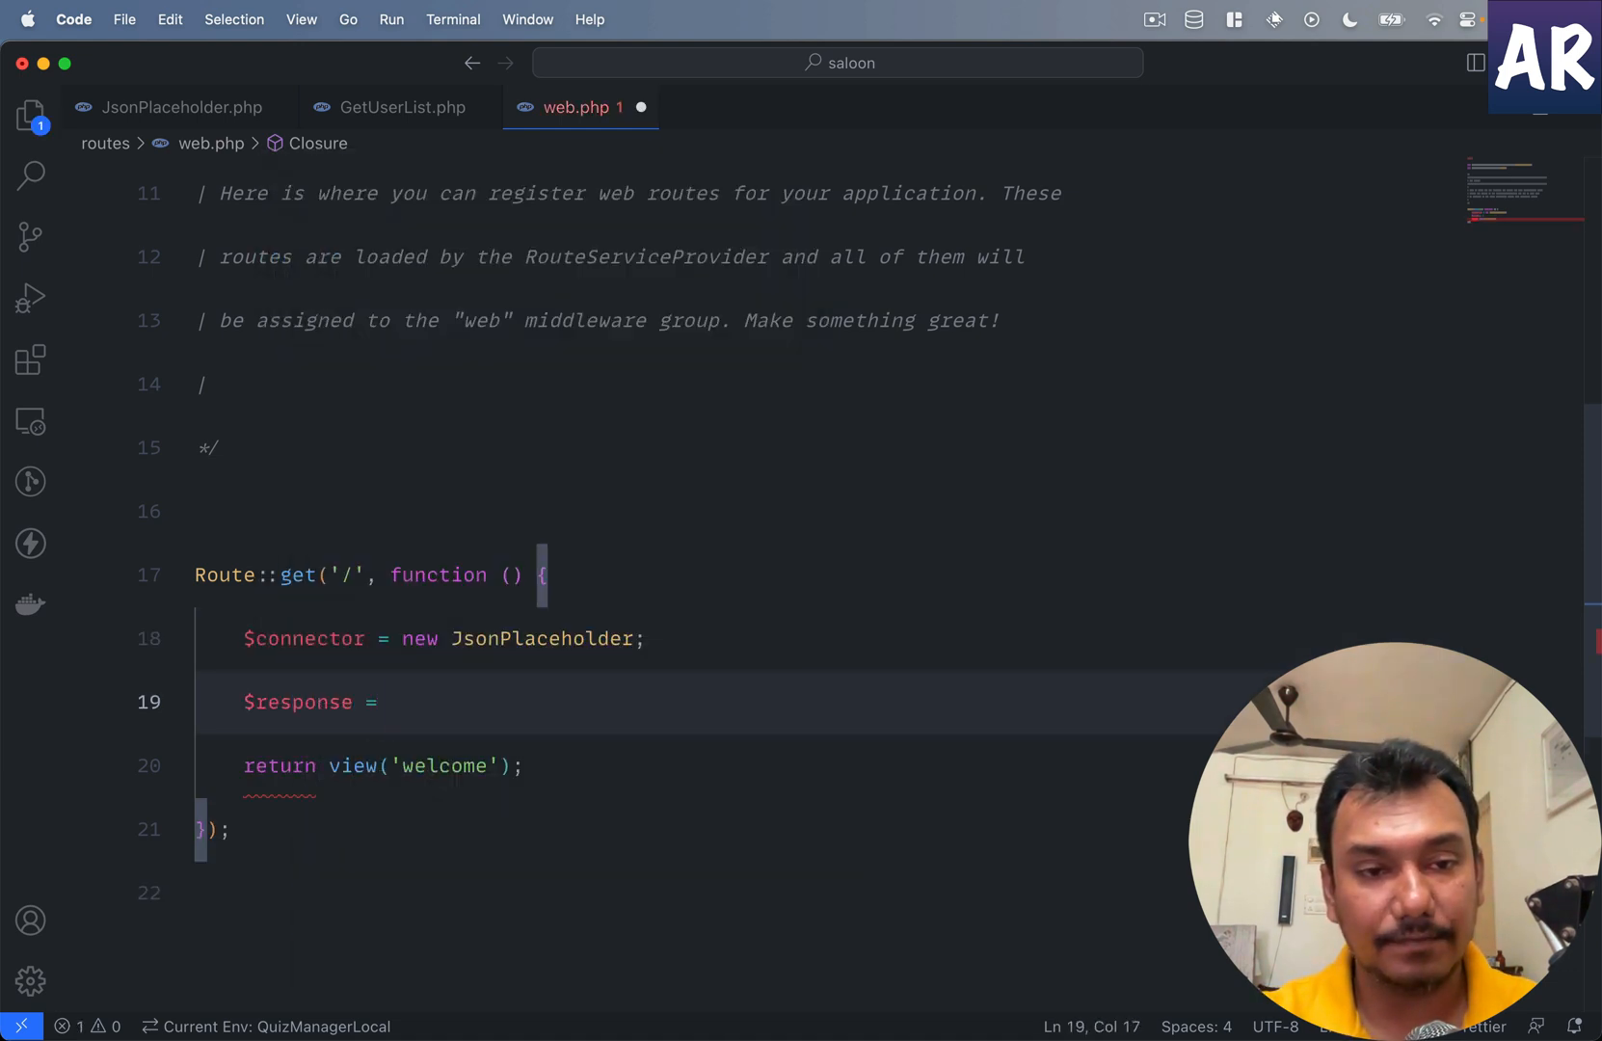
{"action": "type", "text": "$connector->e"}
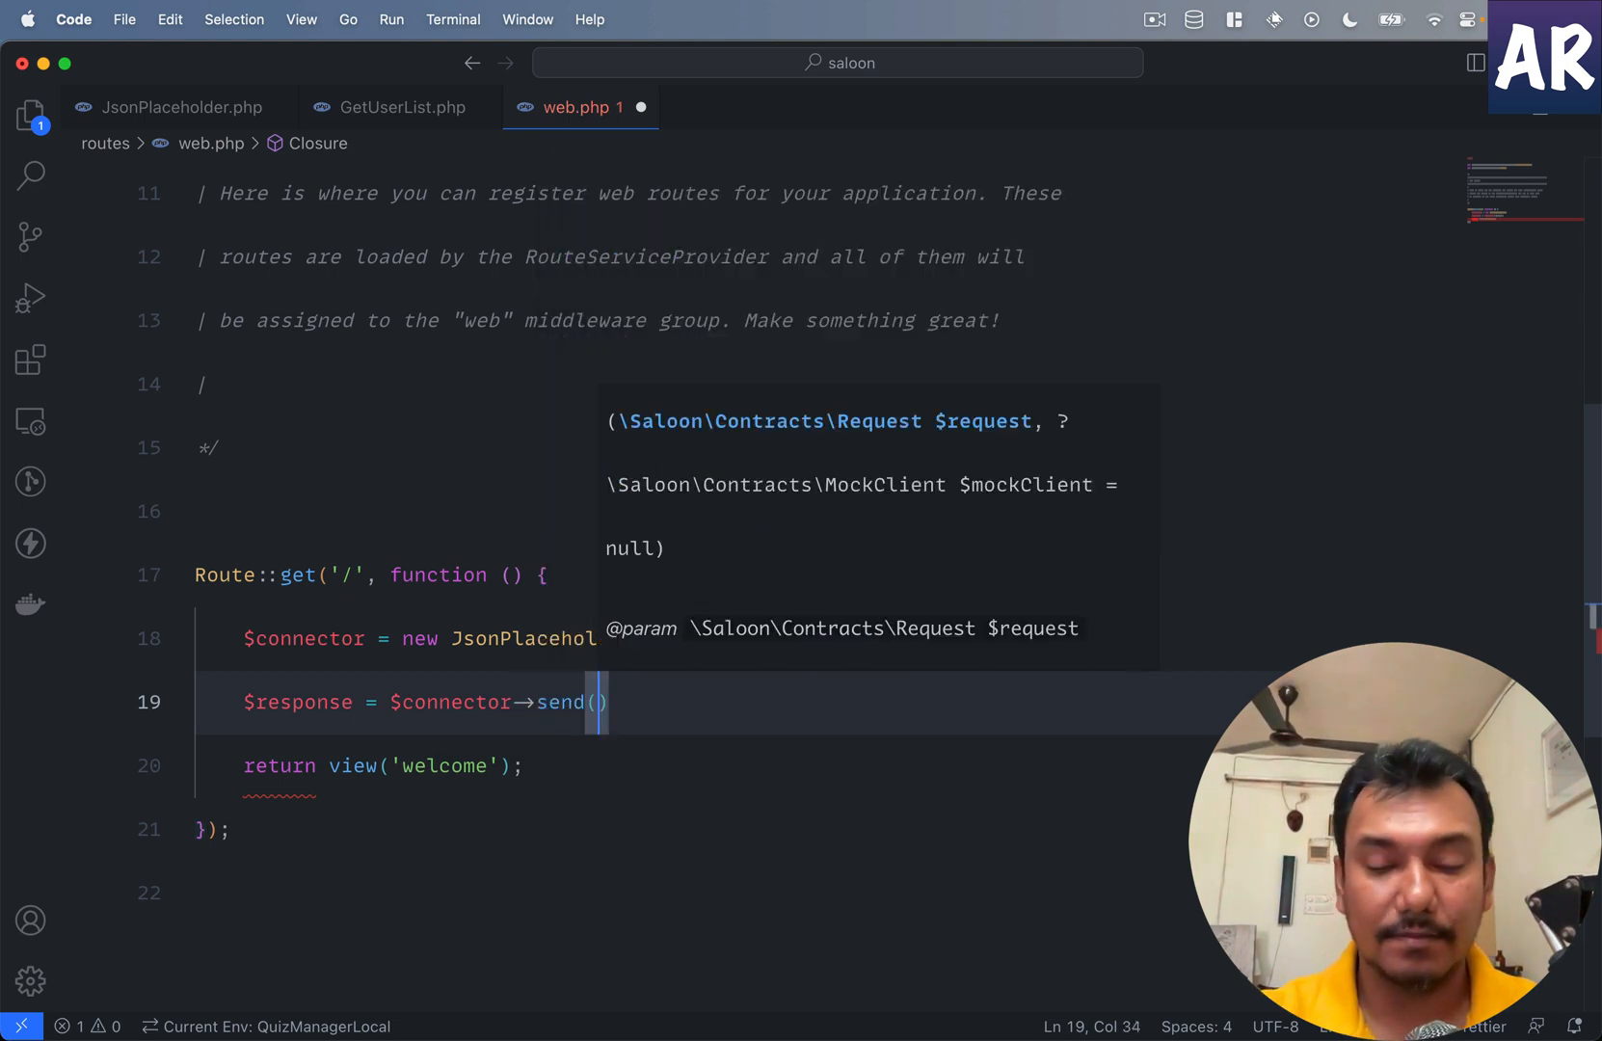
{"action": "type", "text": "new"}
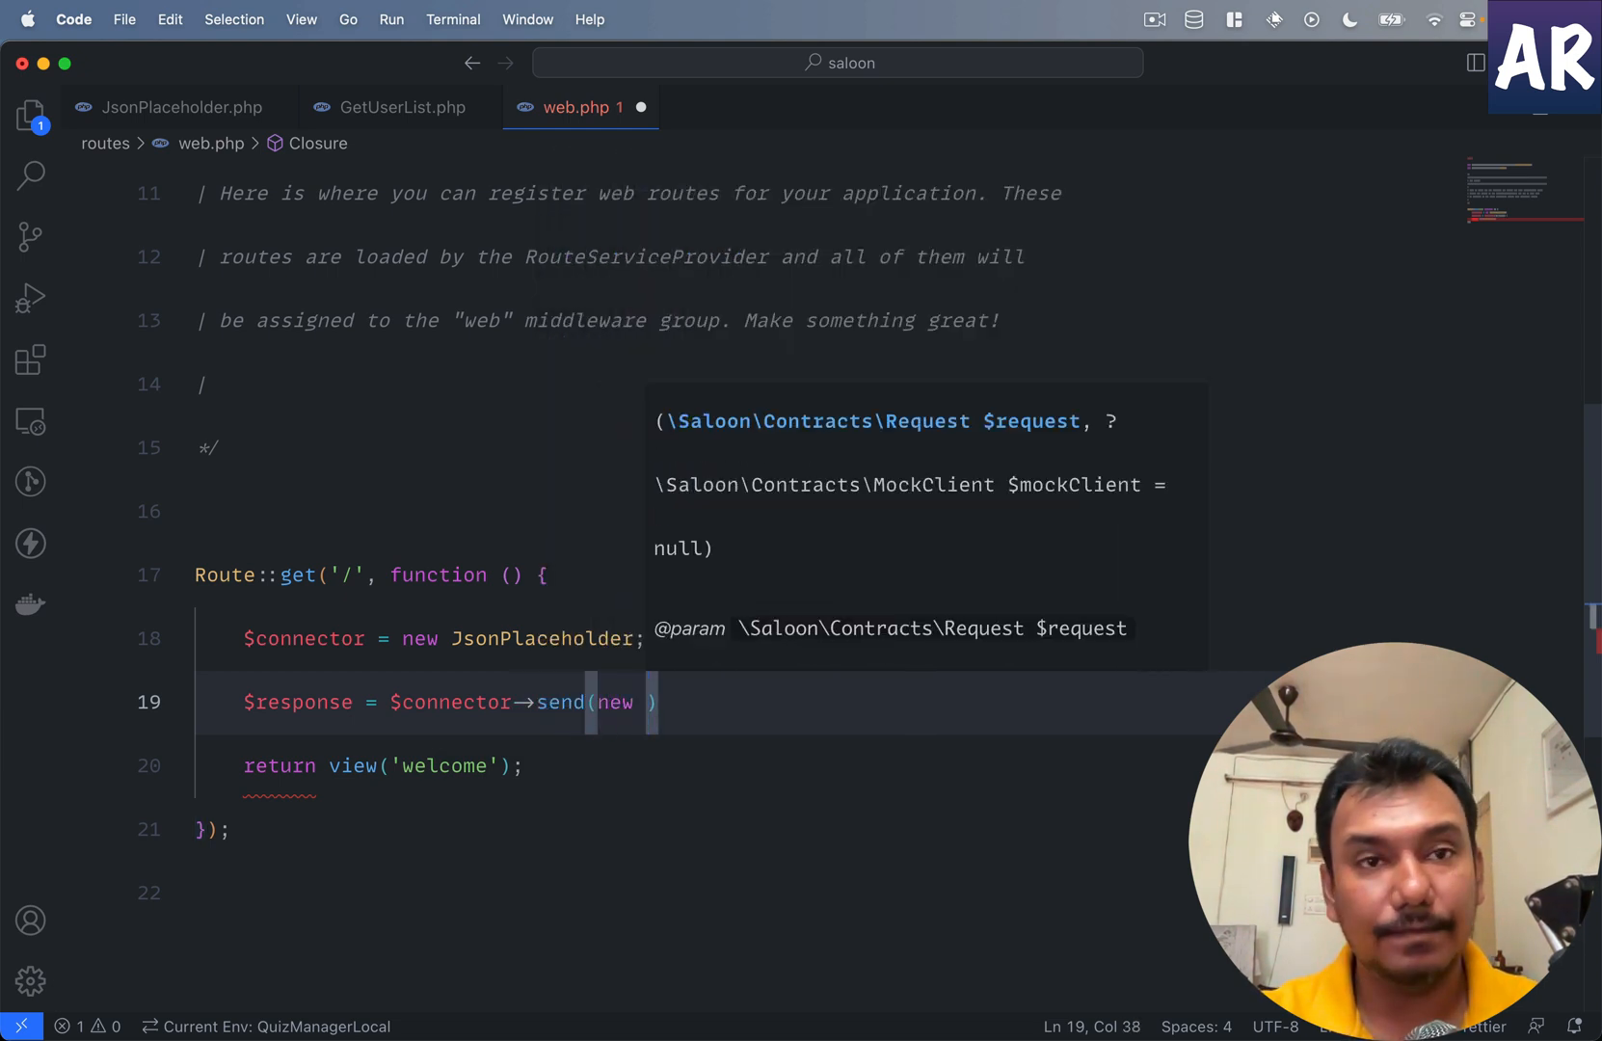
{"action": "type", "text": "GetUserList"}
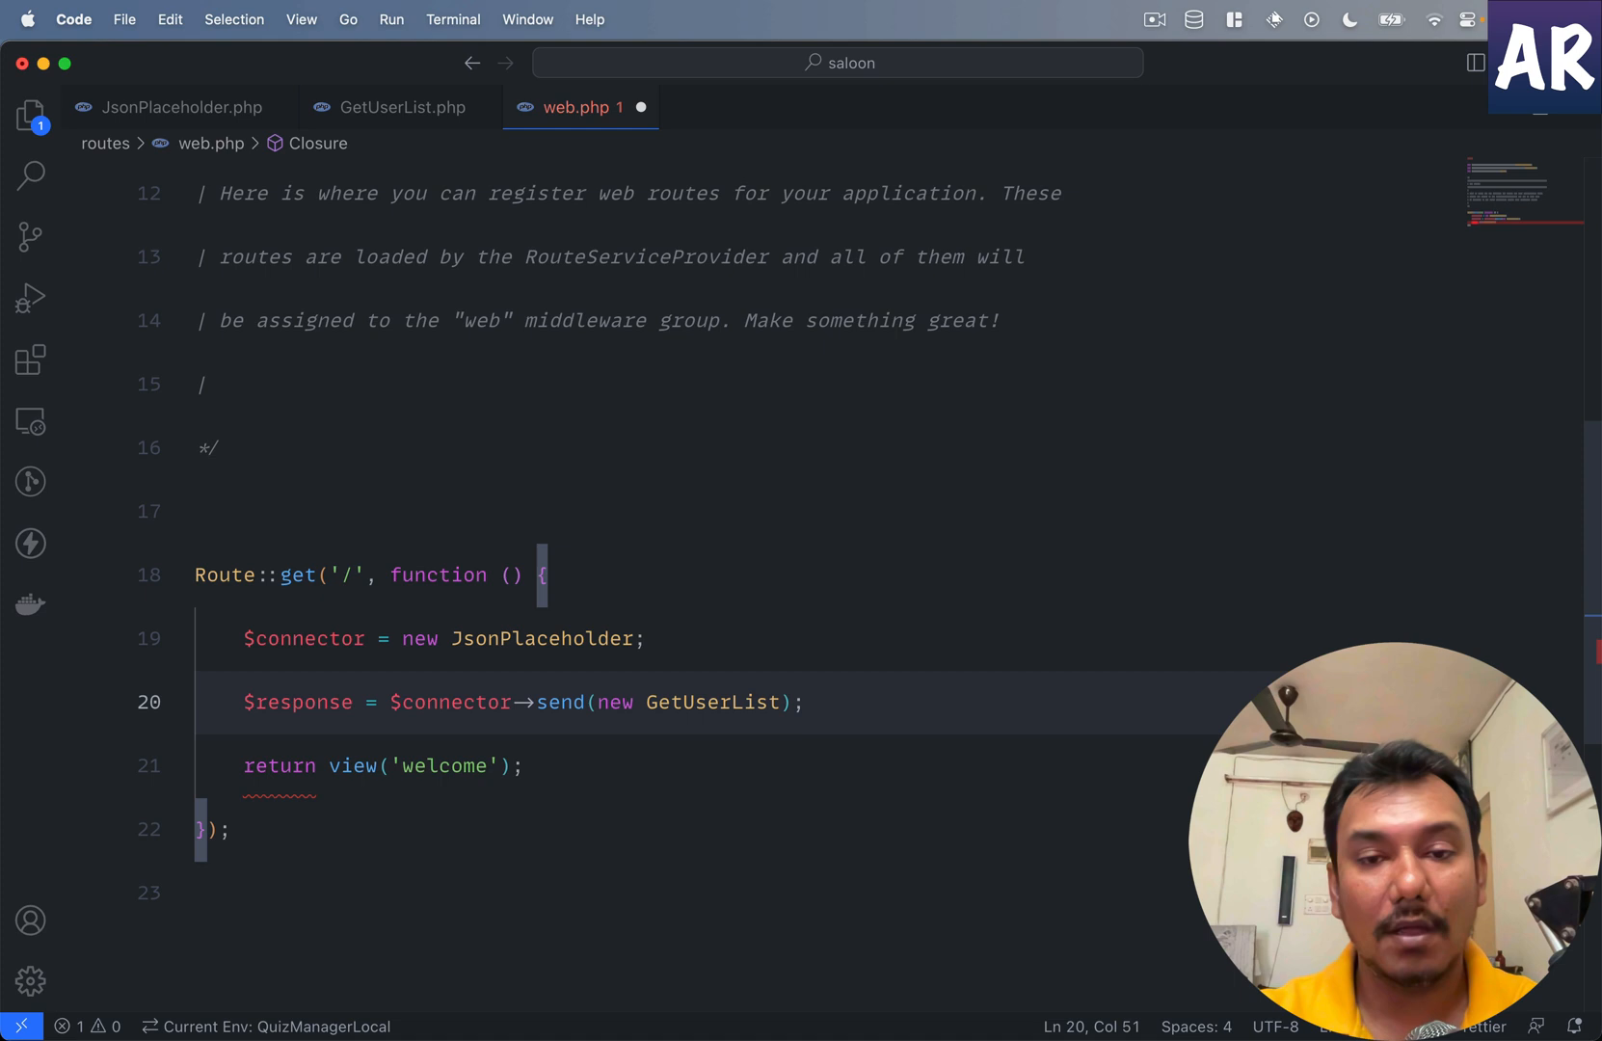
{"action": "type", "text": "dd"}
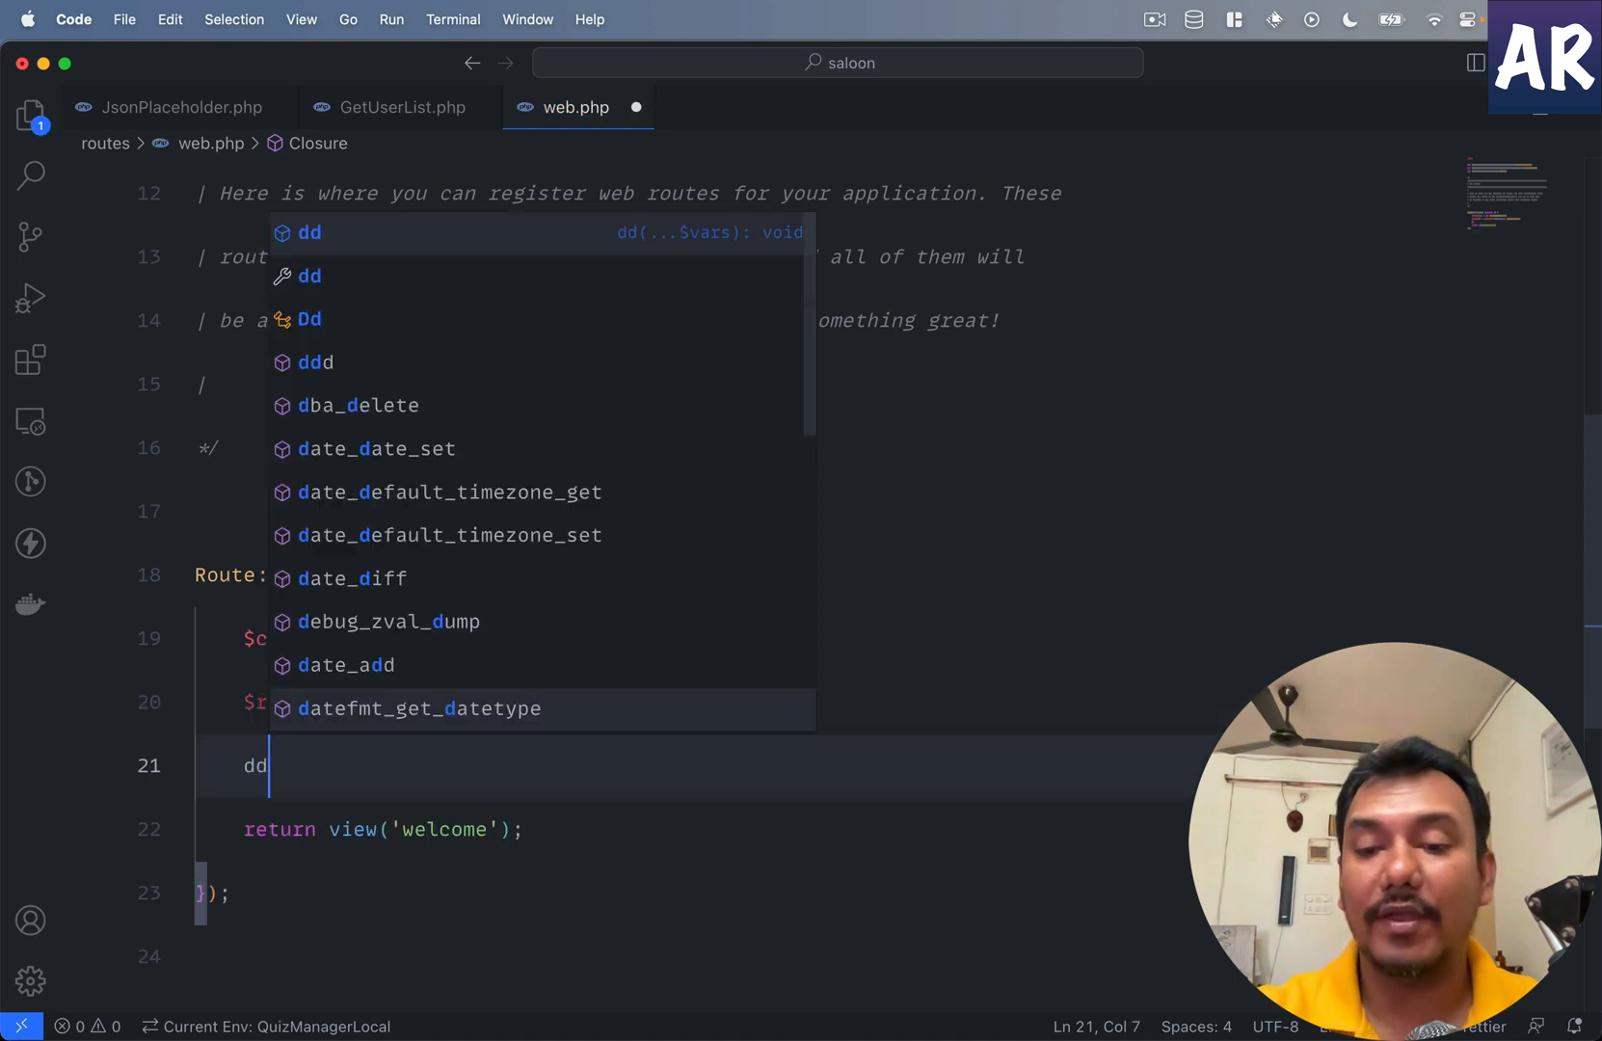
{"action": "type", "text": "($response)"}
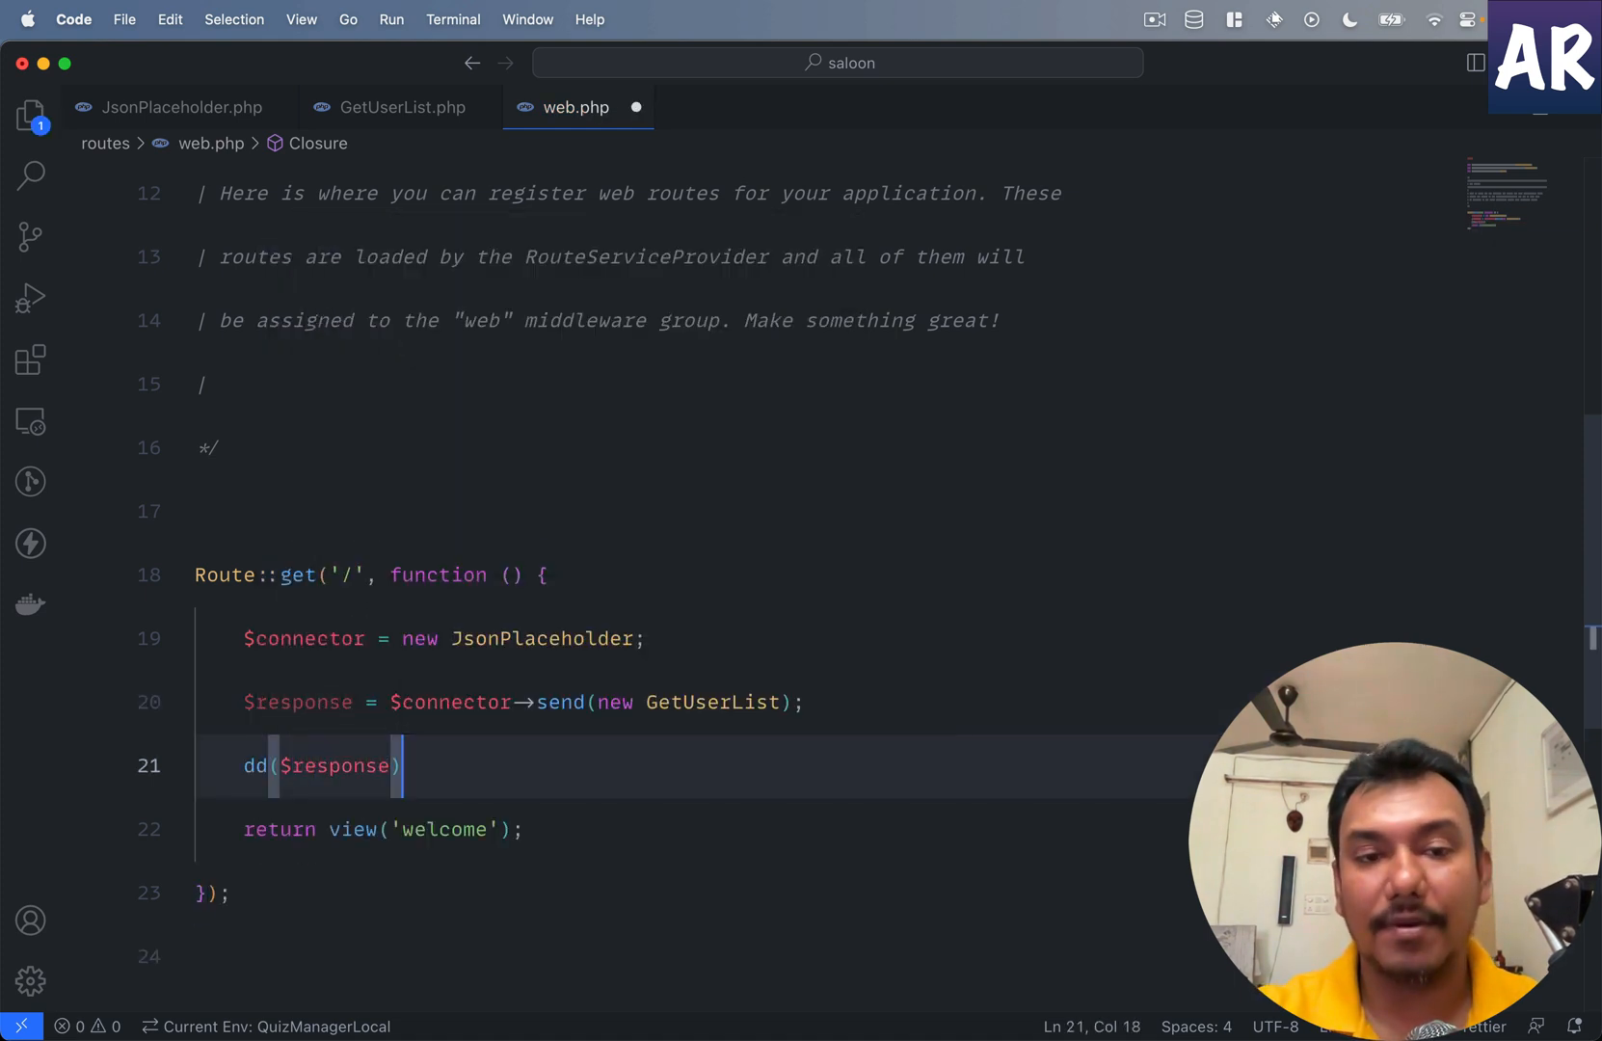
{"action": "type", "text": ";"}
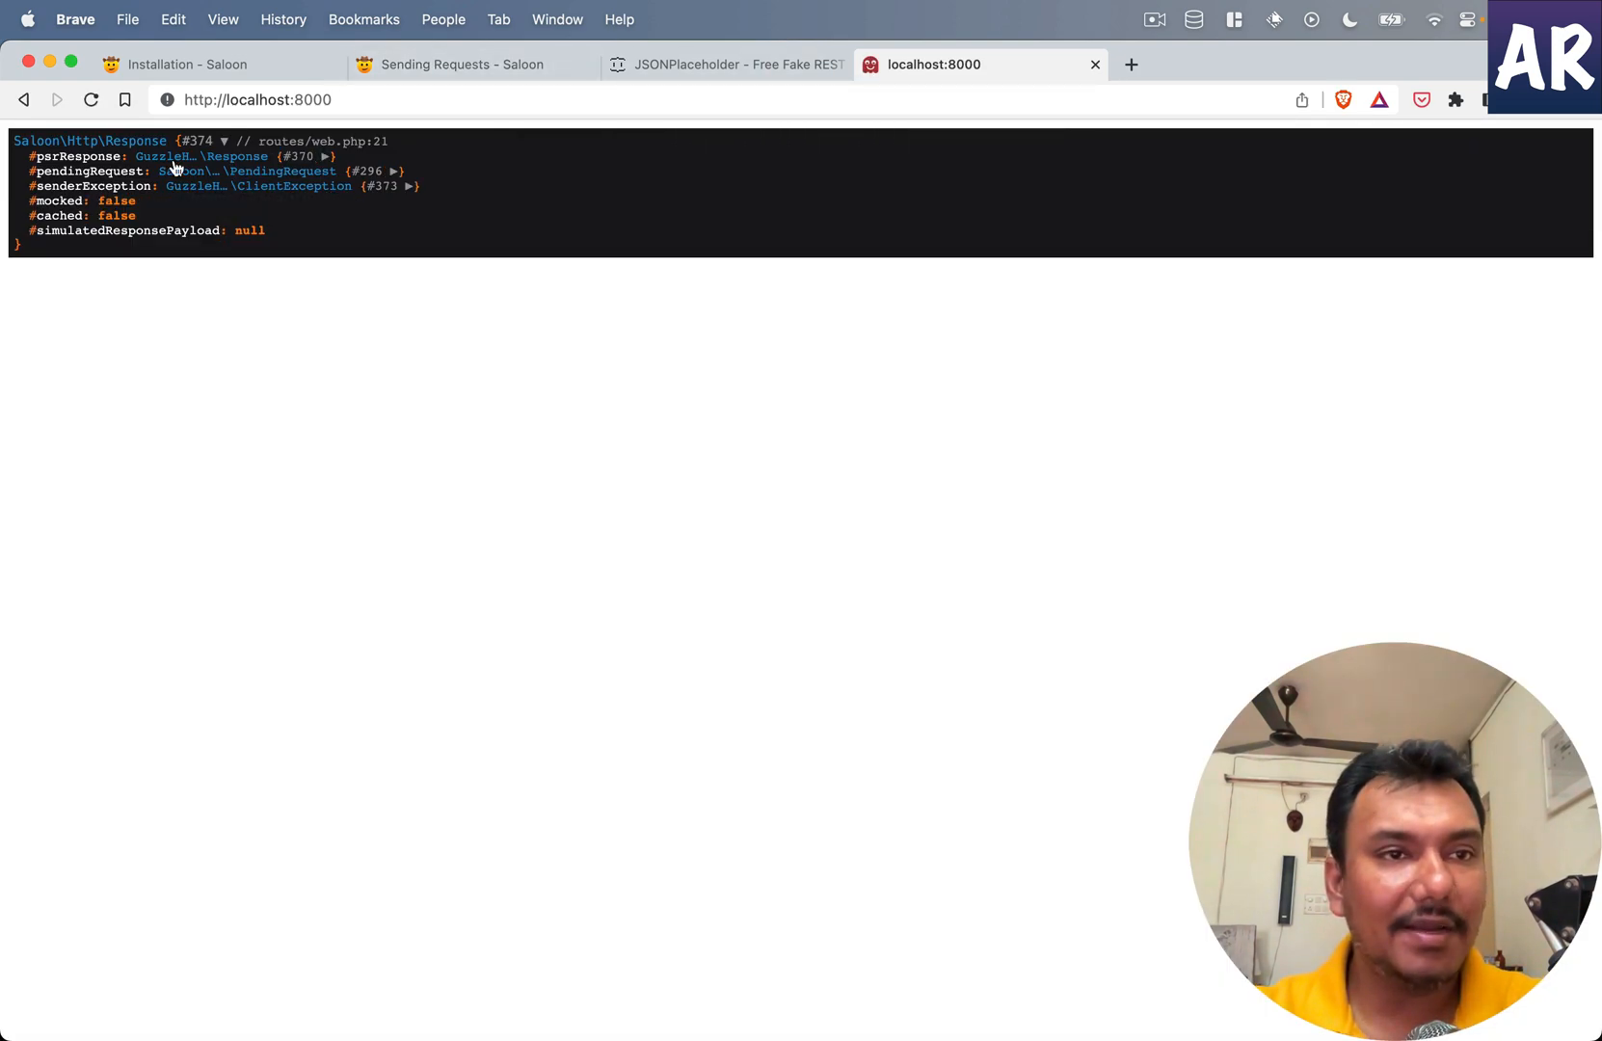
{"action": "mouse_move", "coordinate": [302, 156]}
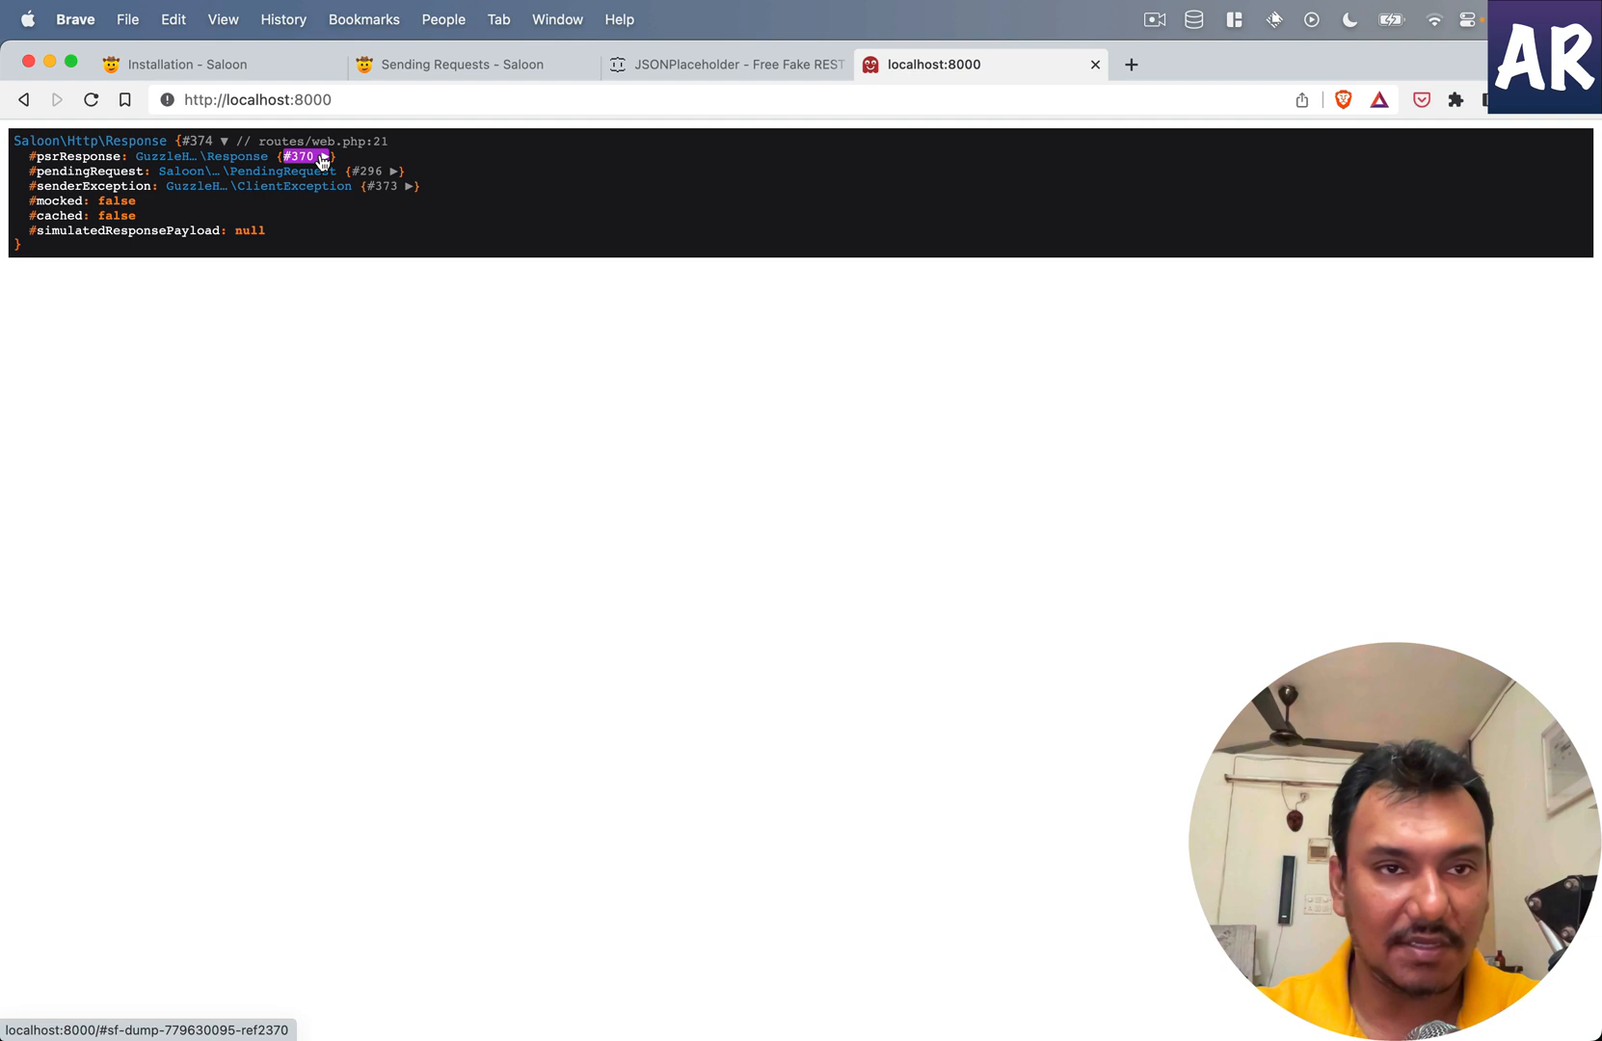
Step: Expand psrResponse to see the 404, then change the endpoint to '/users'
{"action": "left_click", "coordinate": [302, 155]}
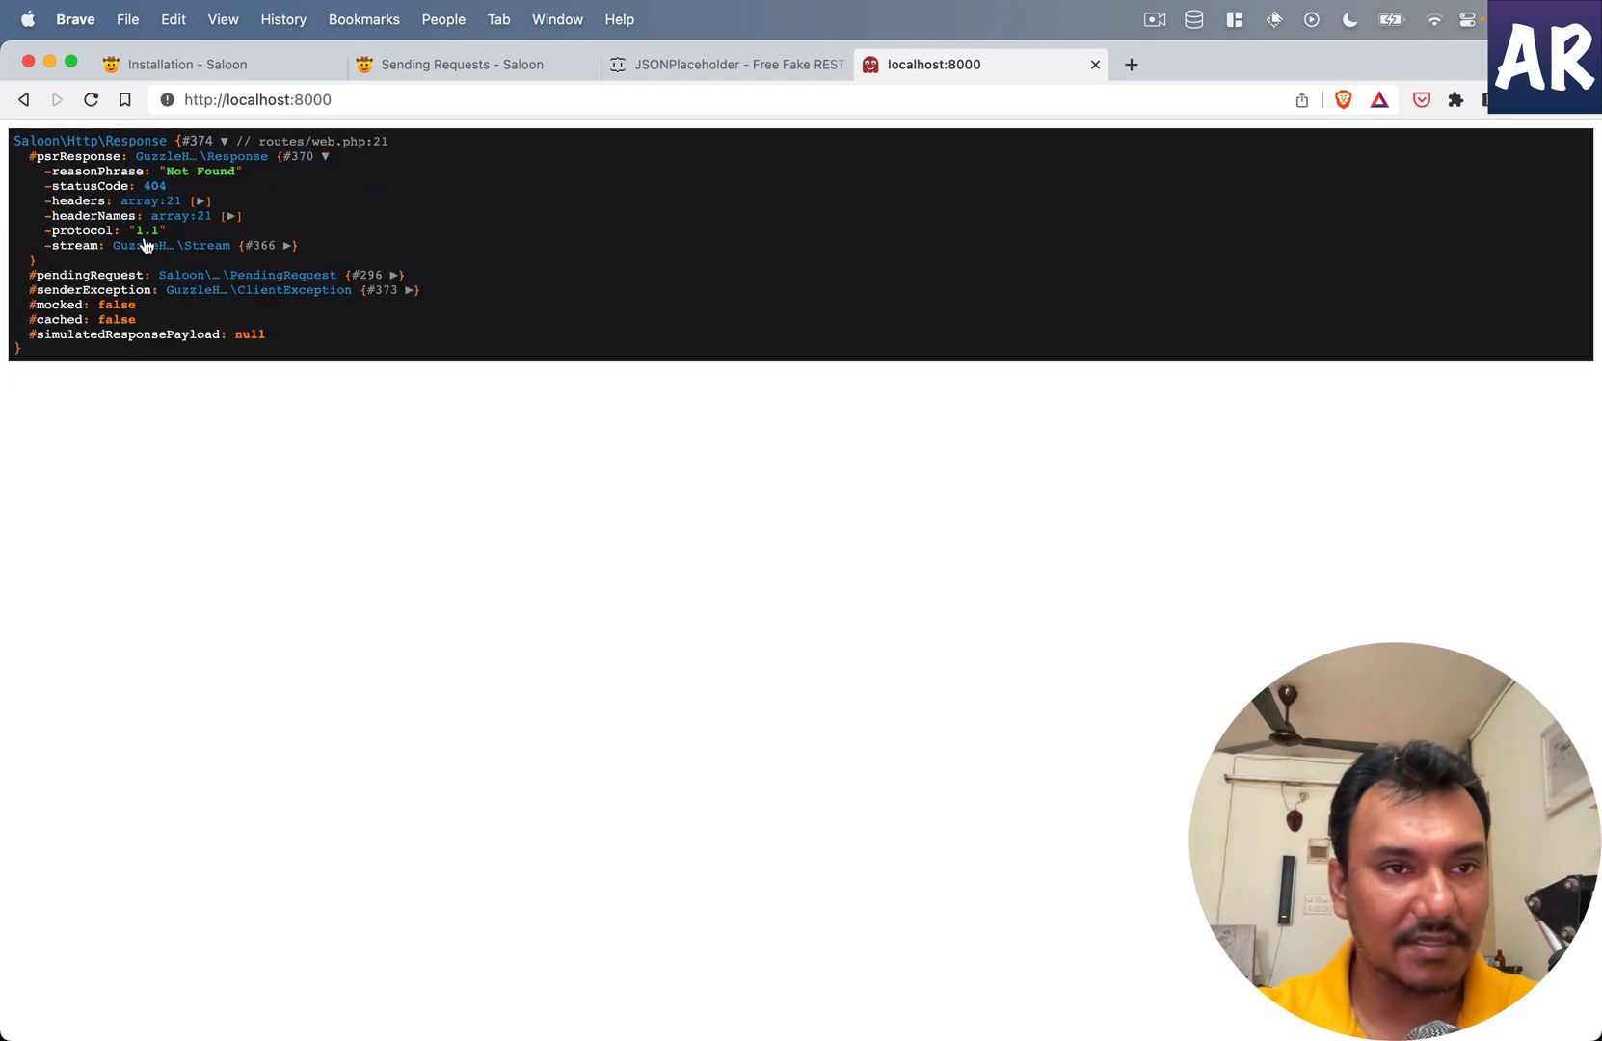
{"action": "mouse_move", "coordinate": [250, 269]}
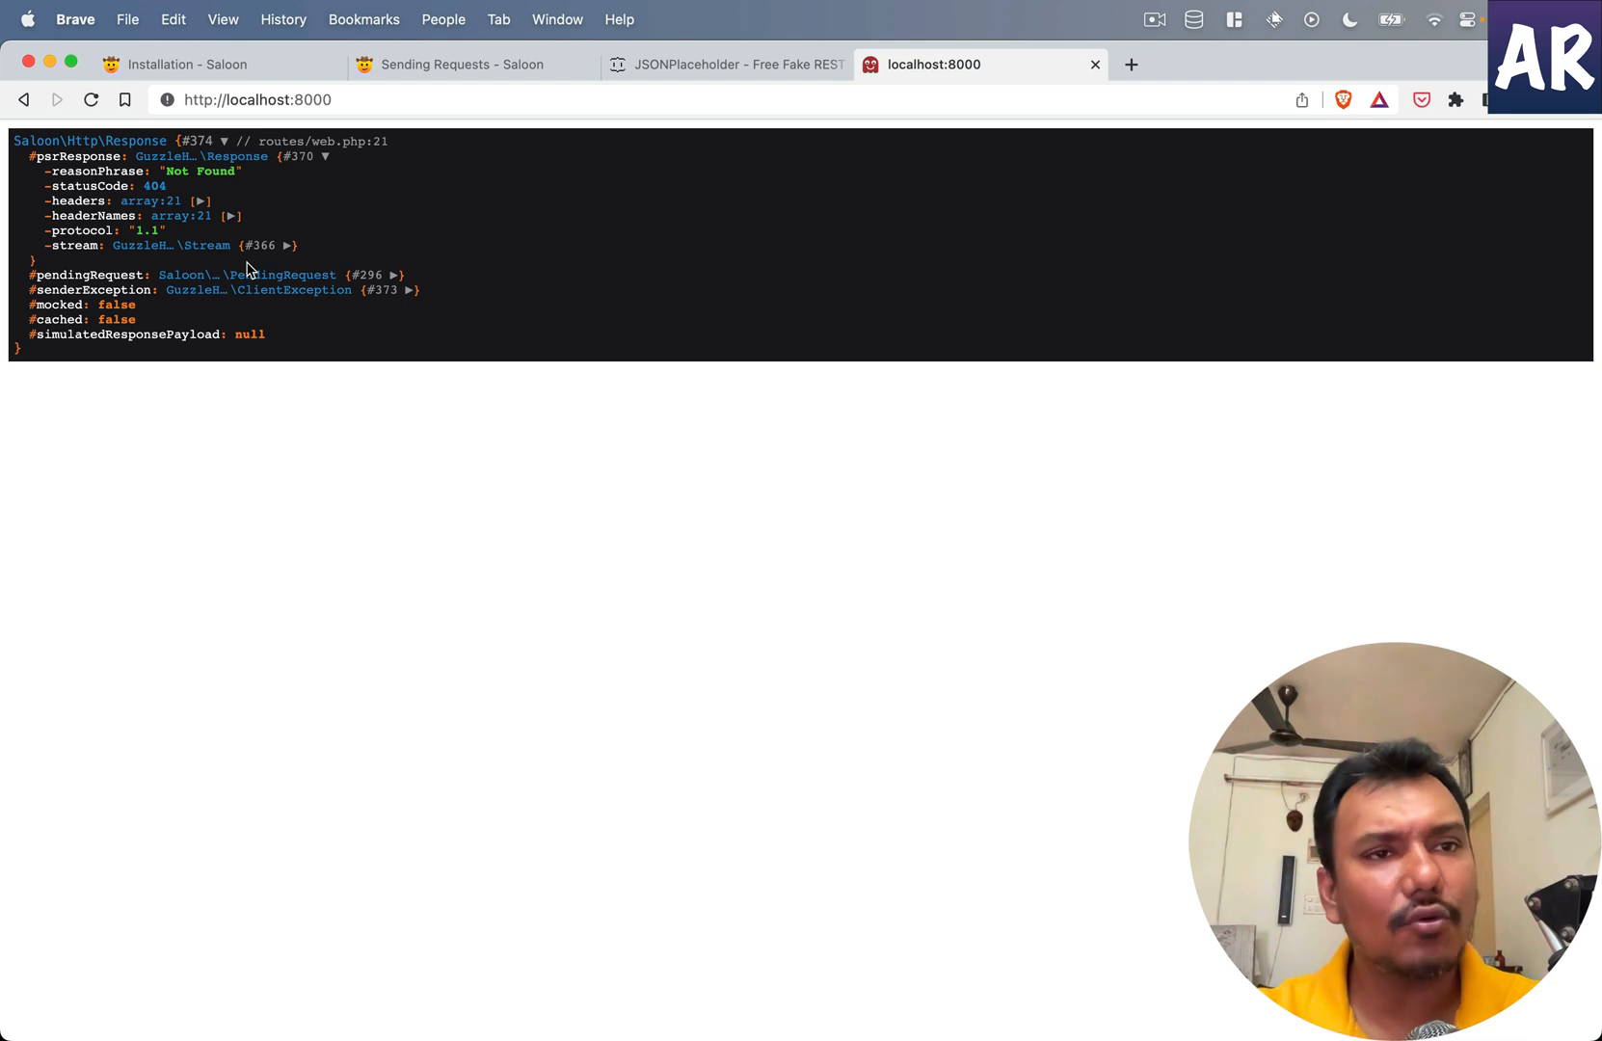
{"action": "mouse_move", "coordinate": [549, 376]}
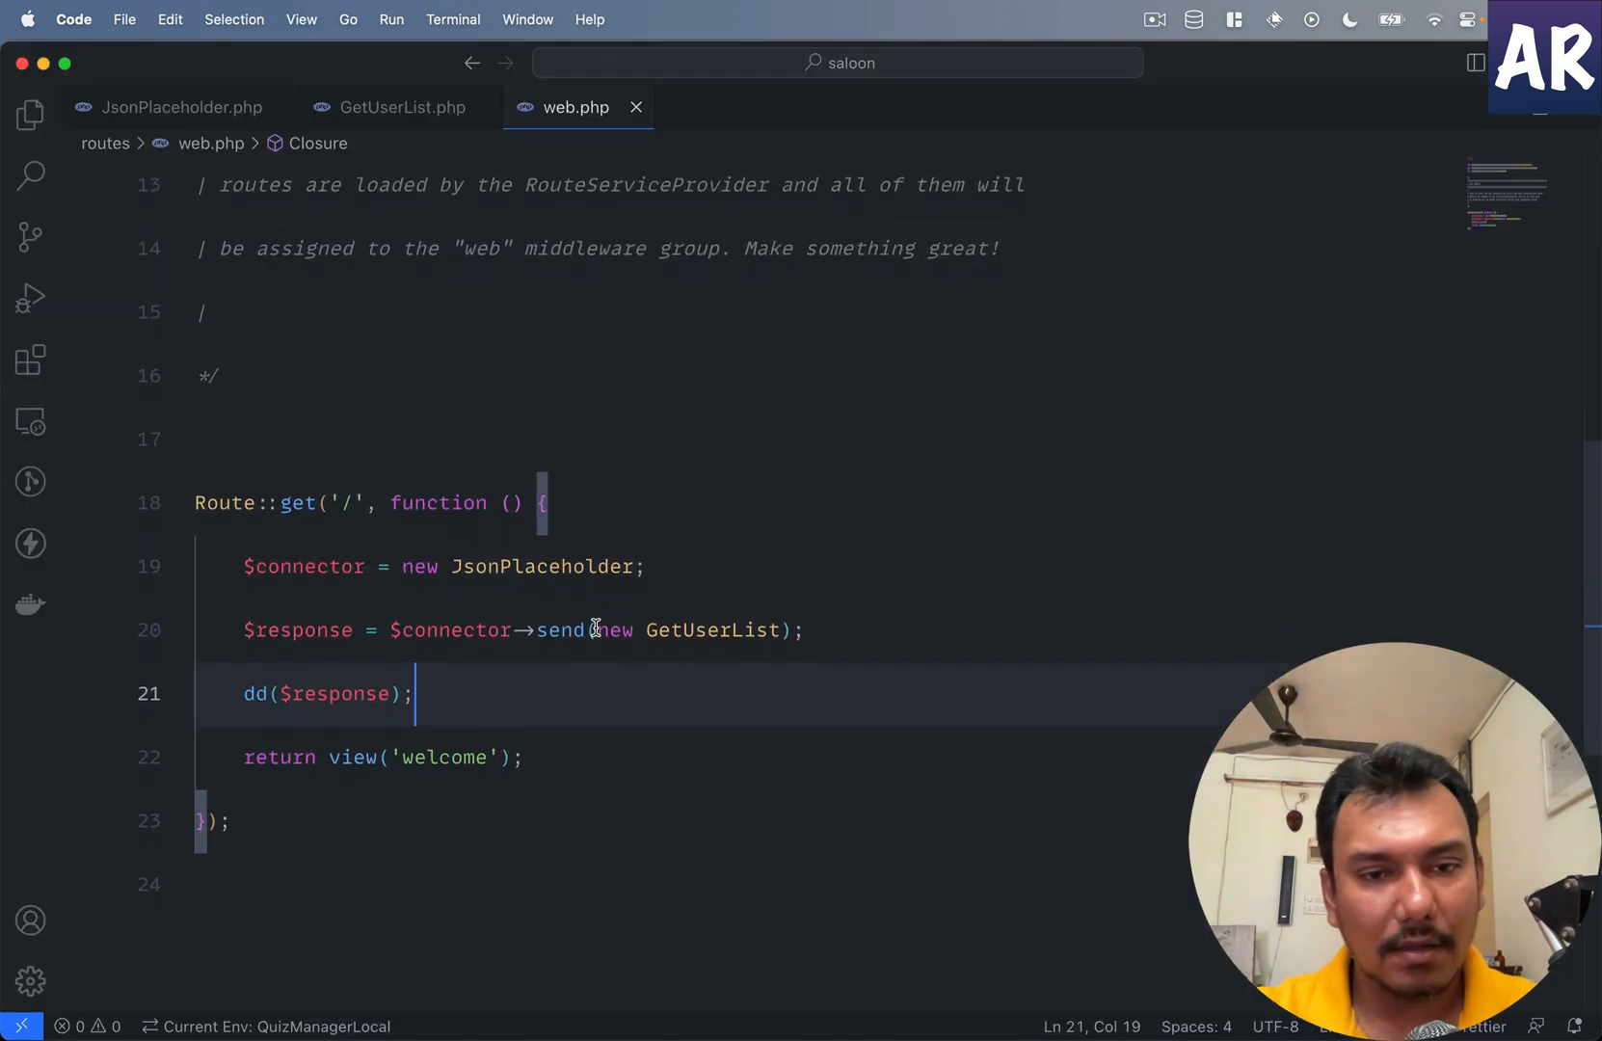
{"action": "left_click", "coordinate": [402, 107]}
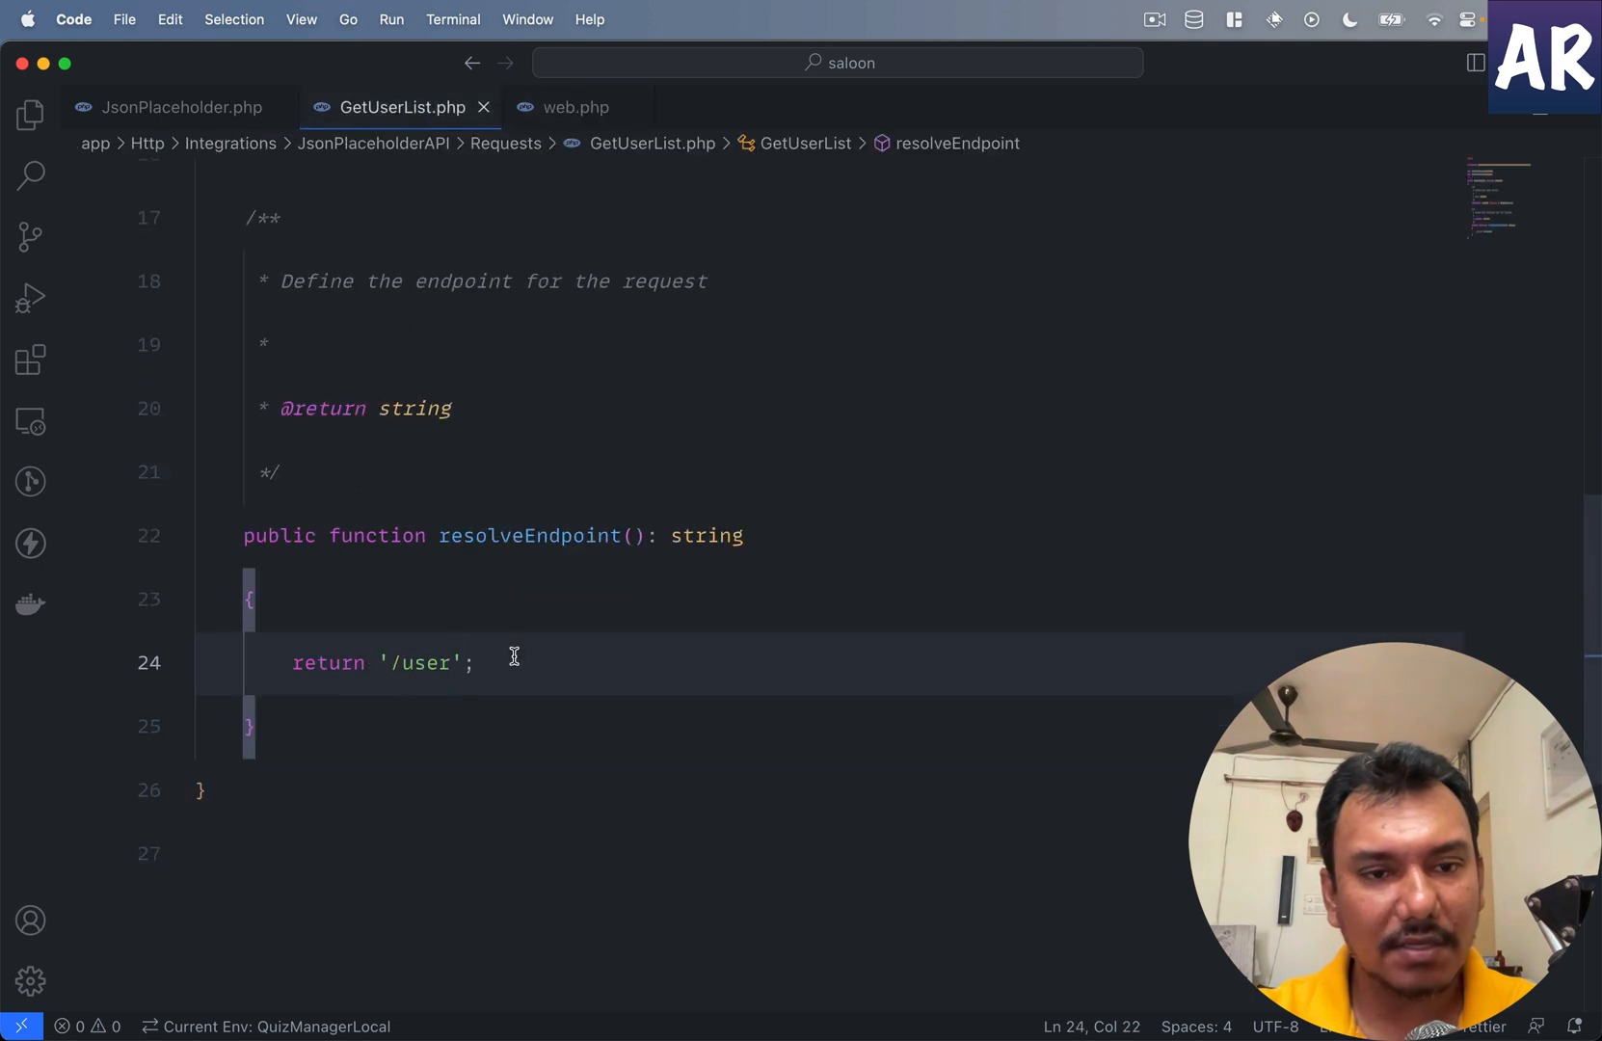
{"action": "type", "text": "s"}
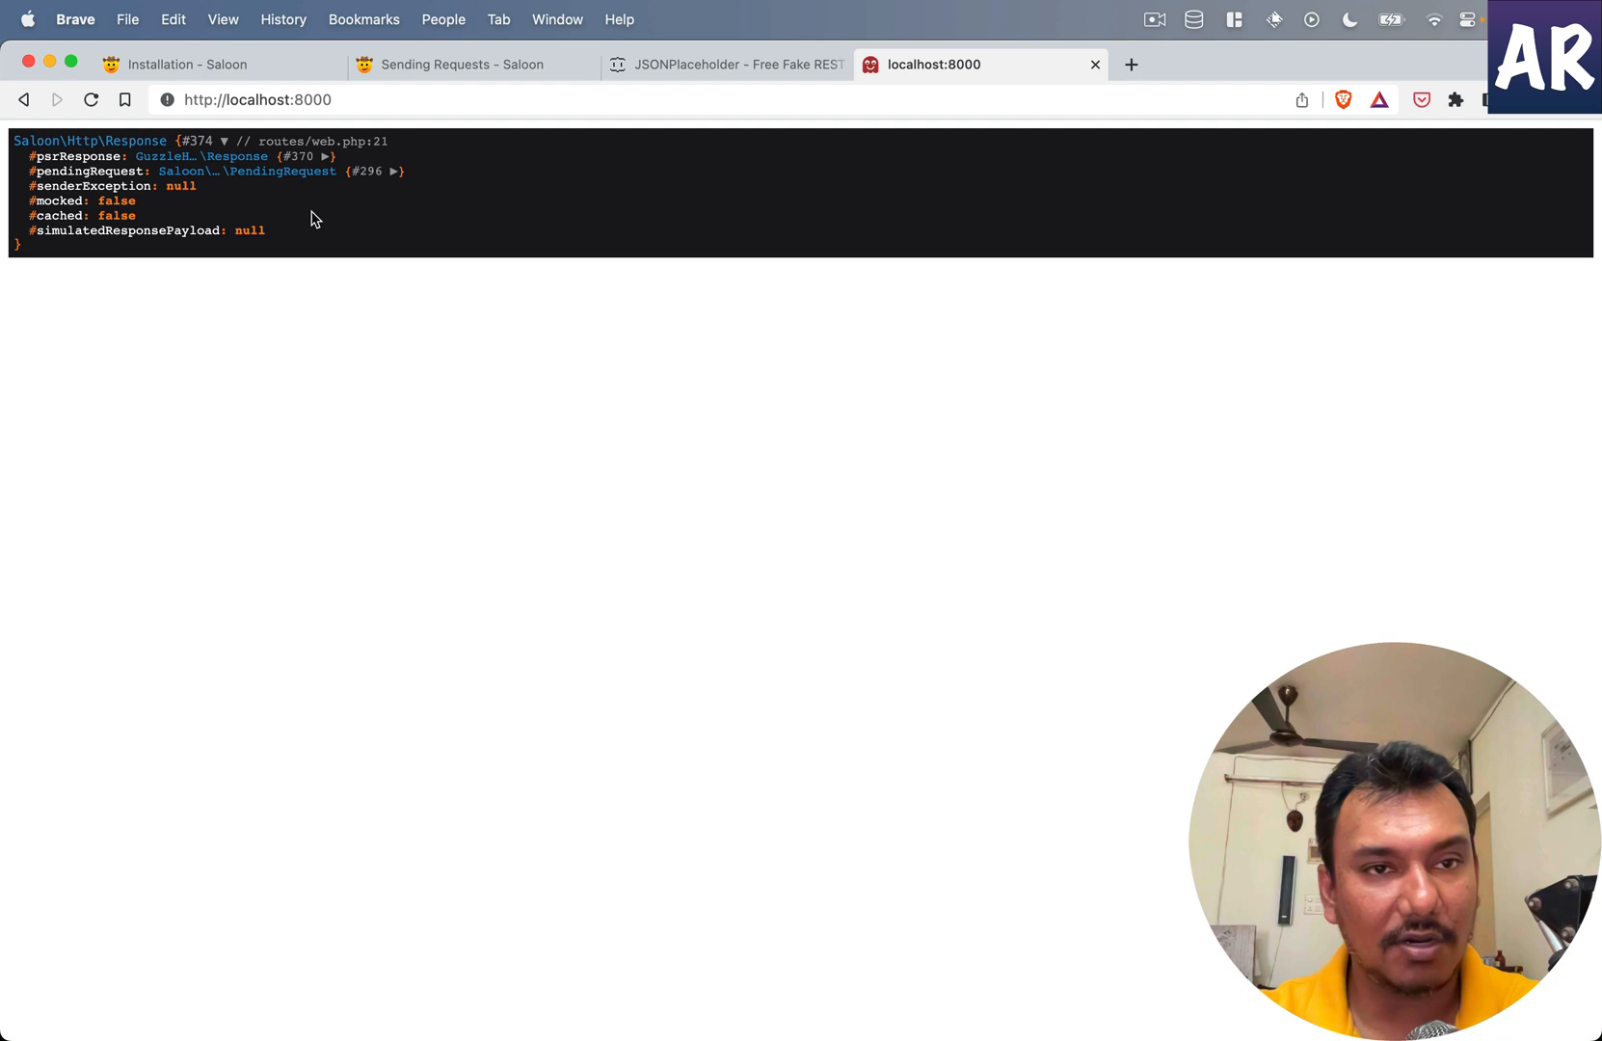
Step: Expand the reloaded psrResponse to confirm statusCode 200 OK
{"action": "left_click", "coordinate": [328, 157]}
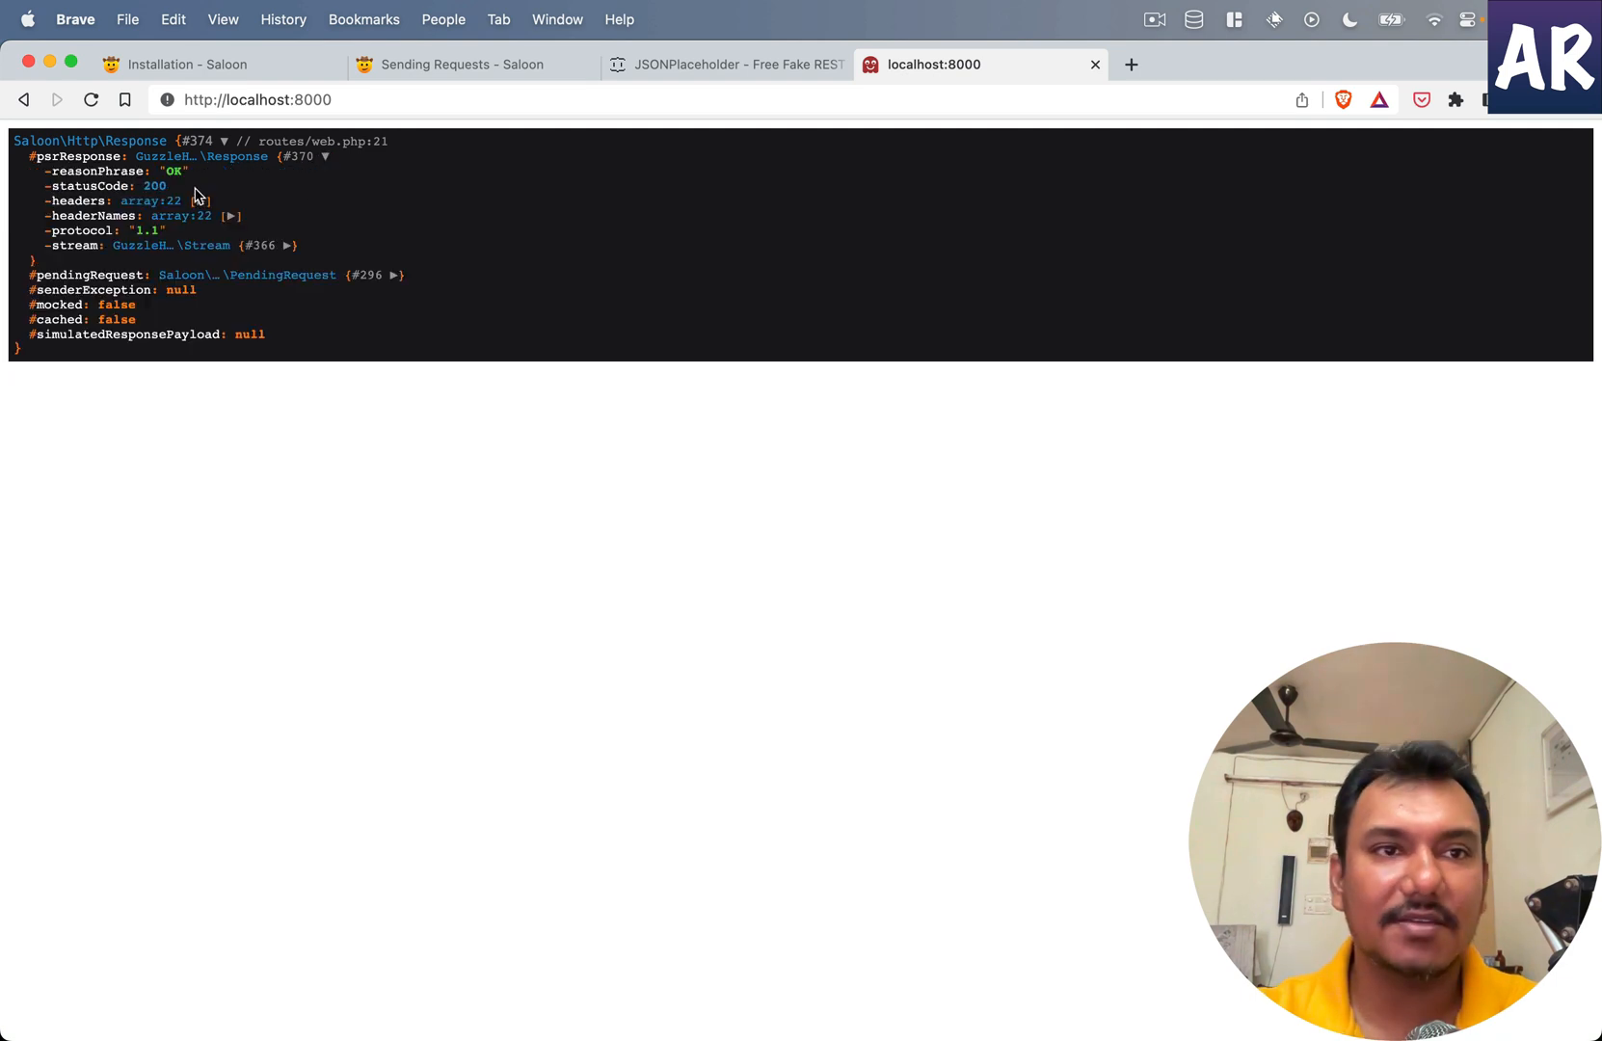
{"action": "mouse_move", "coordinate": [221, 202]}
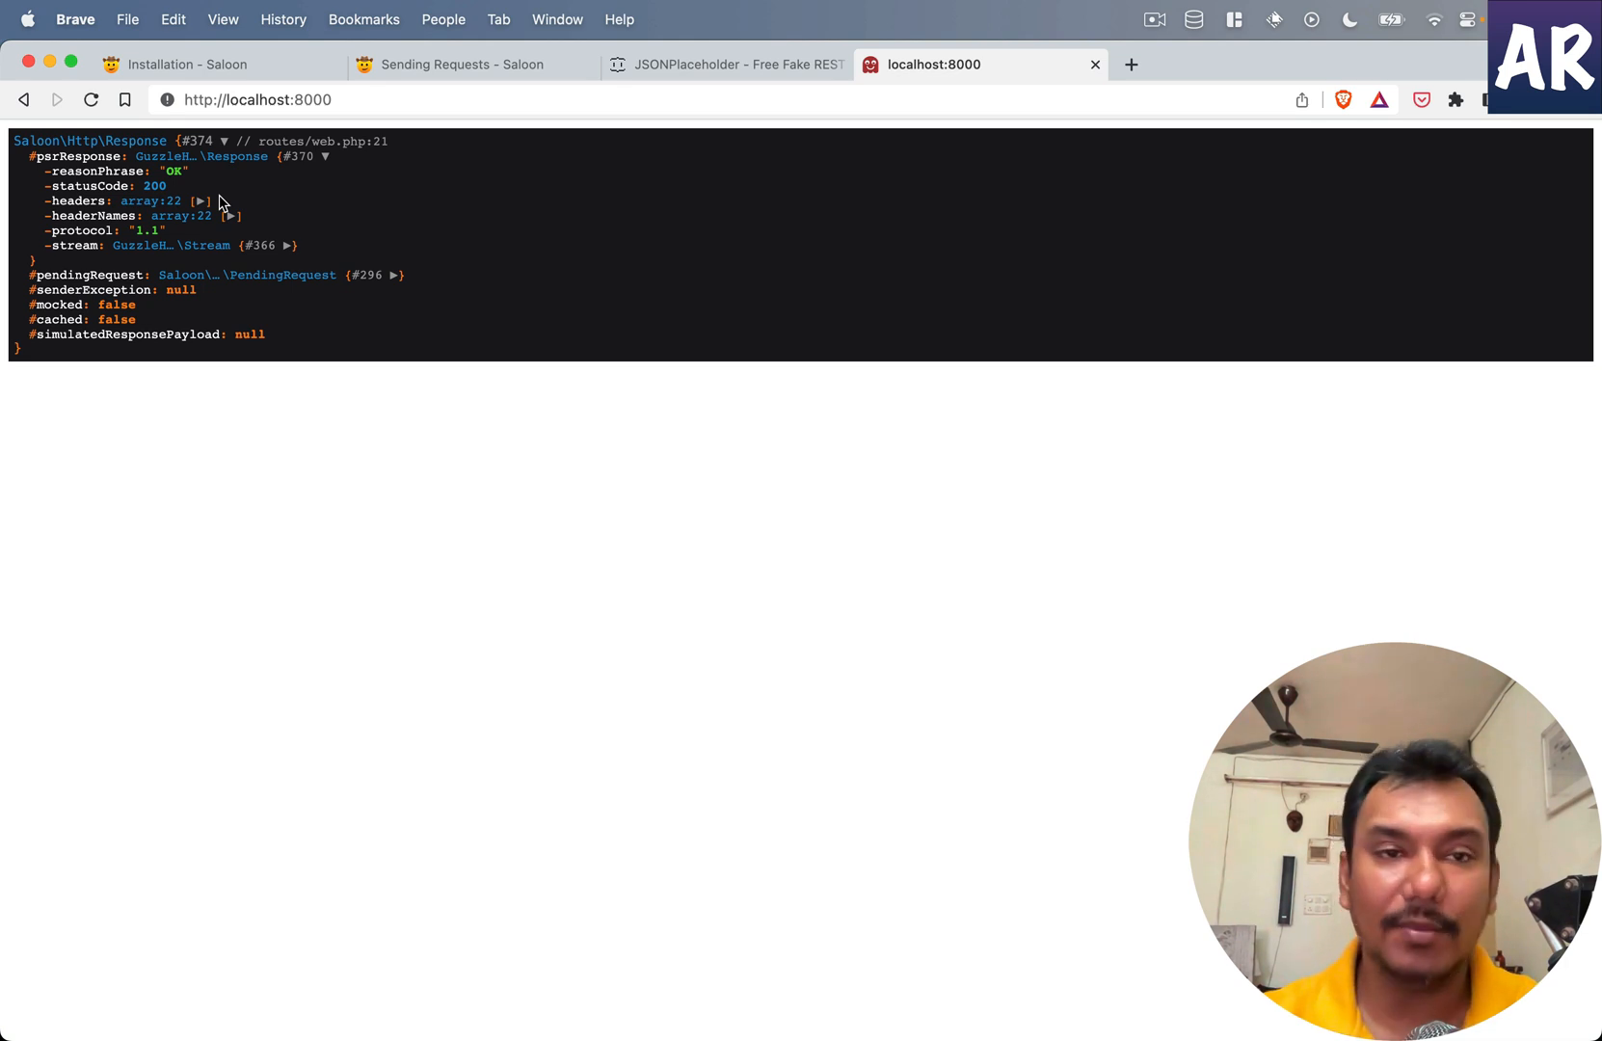
{"action": "left_click", "coordinate": [288, 245]}
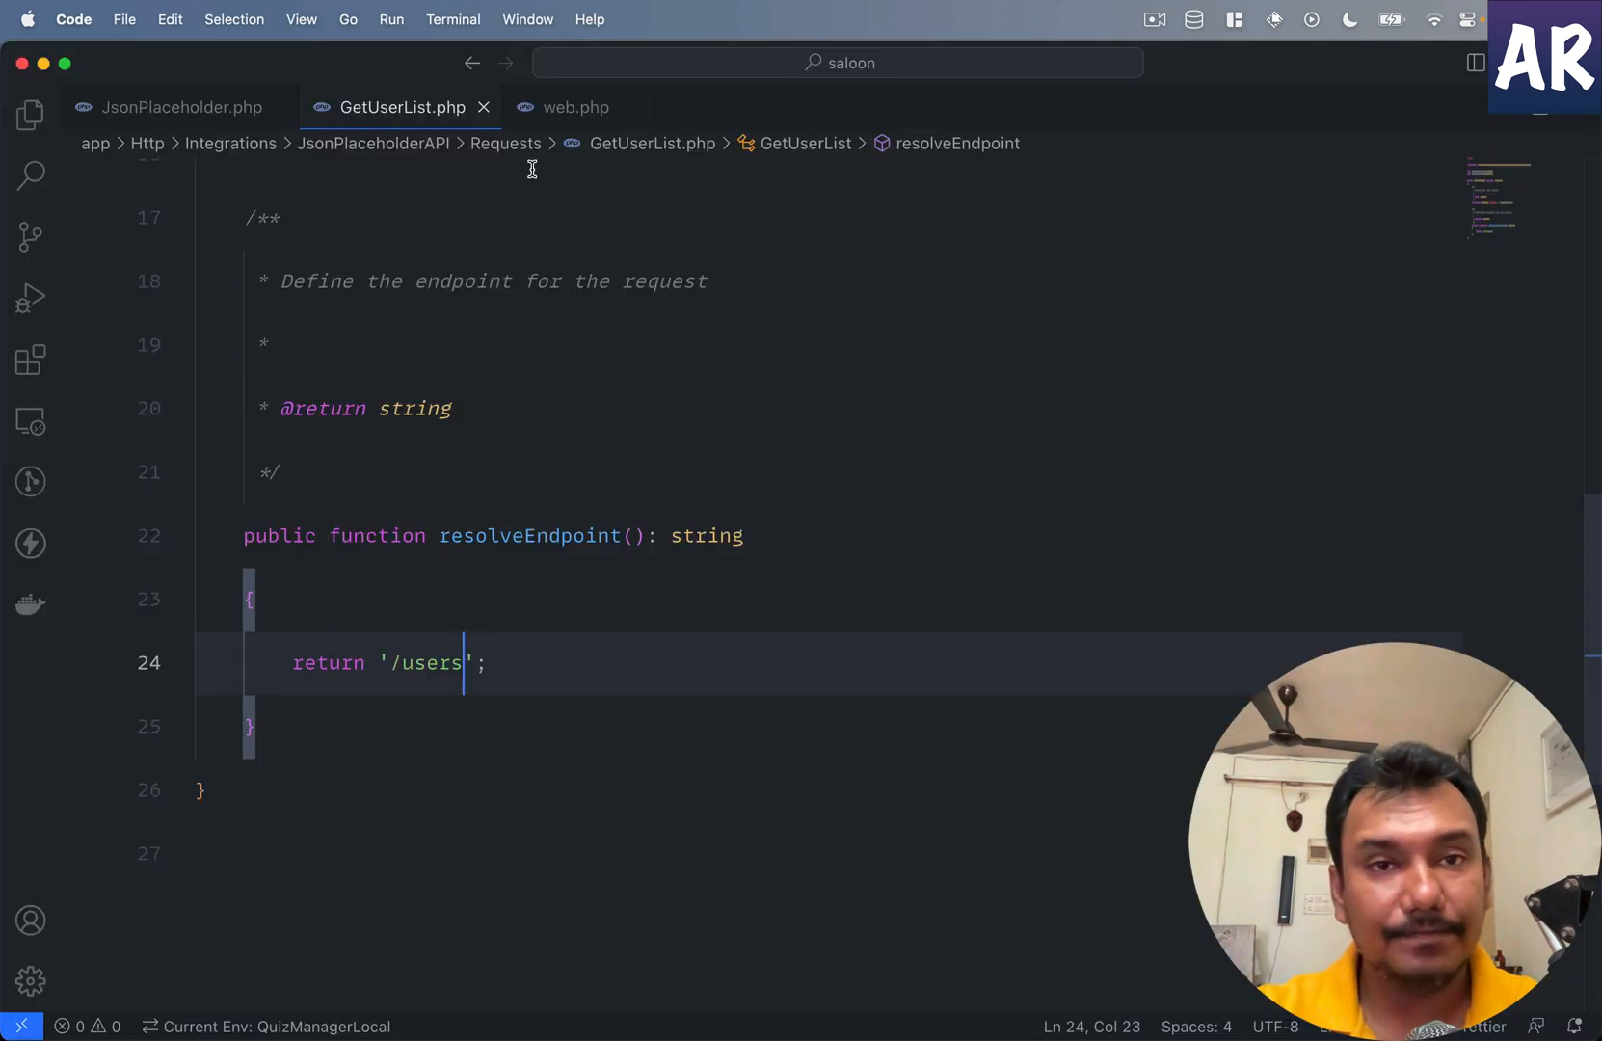
Step: Change the dump in web.php to dd($response->body()) and refresh localhost:8000
{"action": "left_click", "coordinate": [574, 107]}
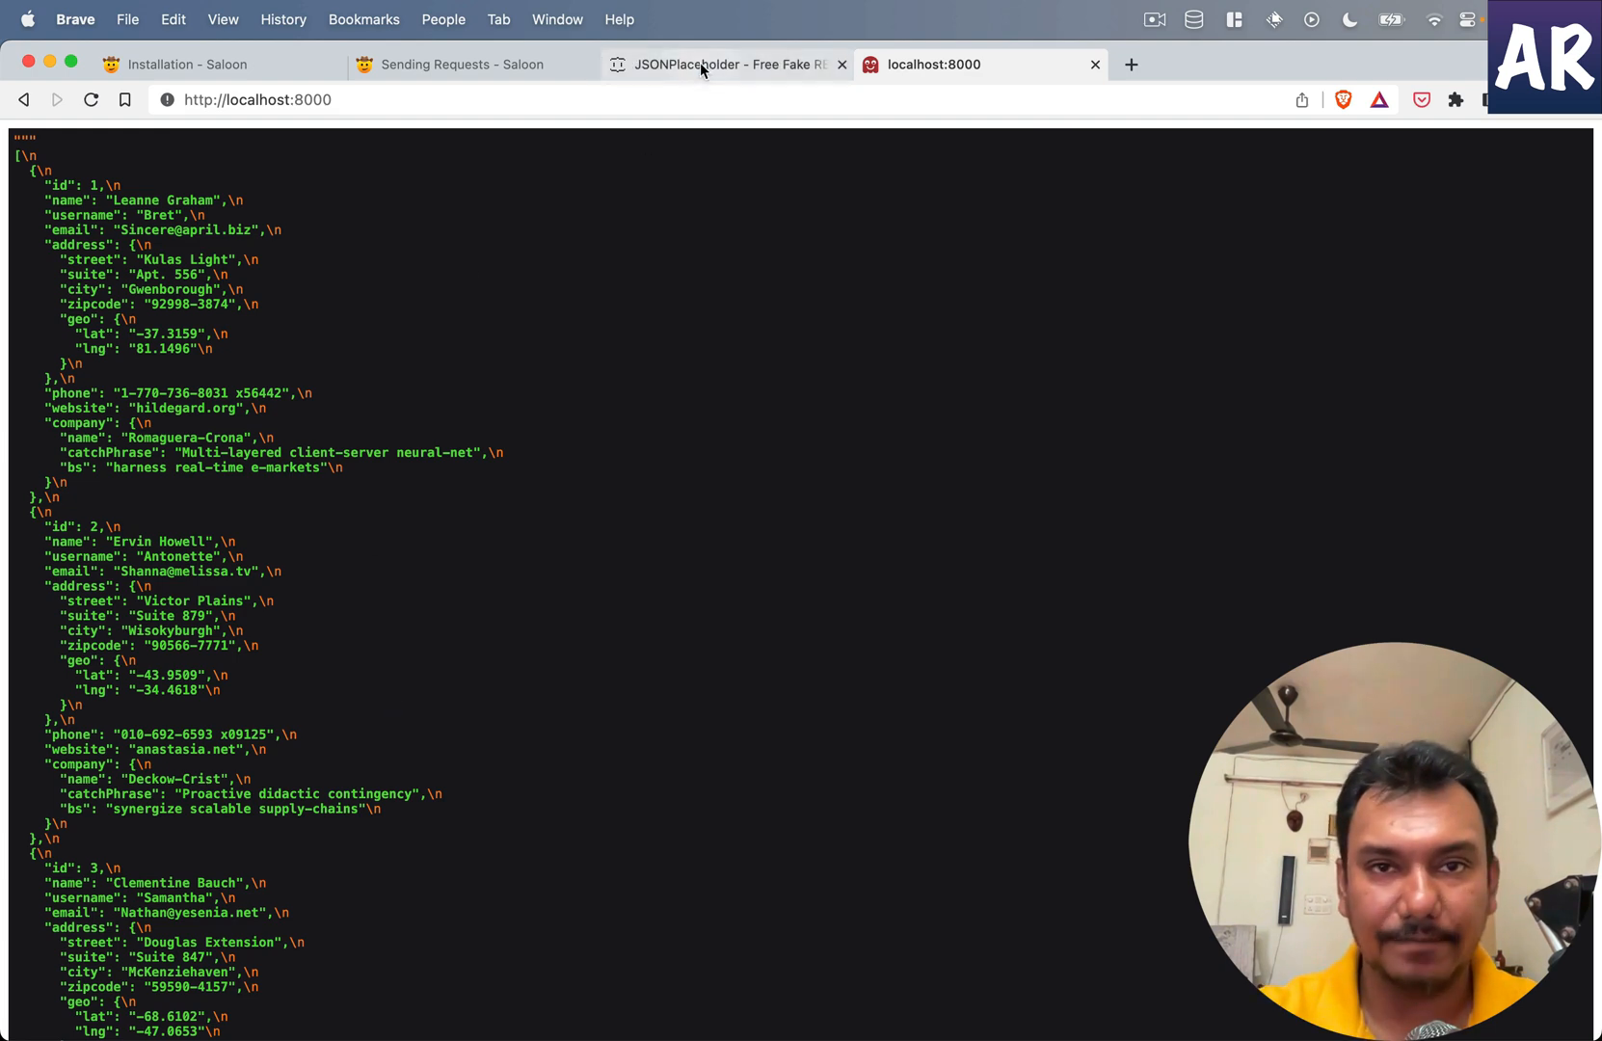
Step: Open JSONPlaceholder's /users resource in Brave alongside the dumped body
{"action": "left_click", "coordinate": [726, 64]}
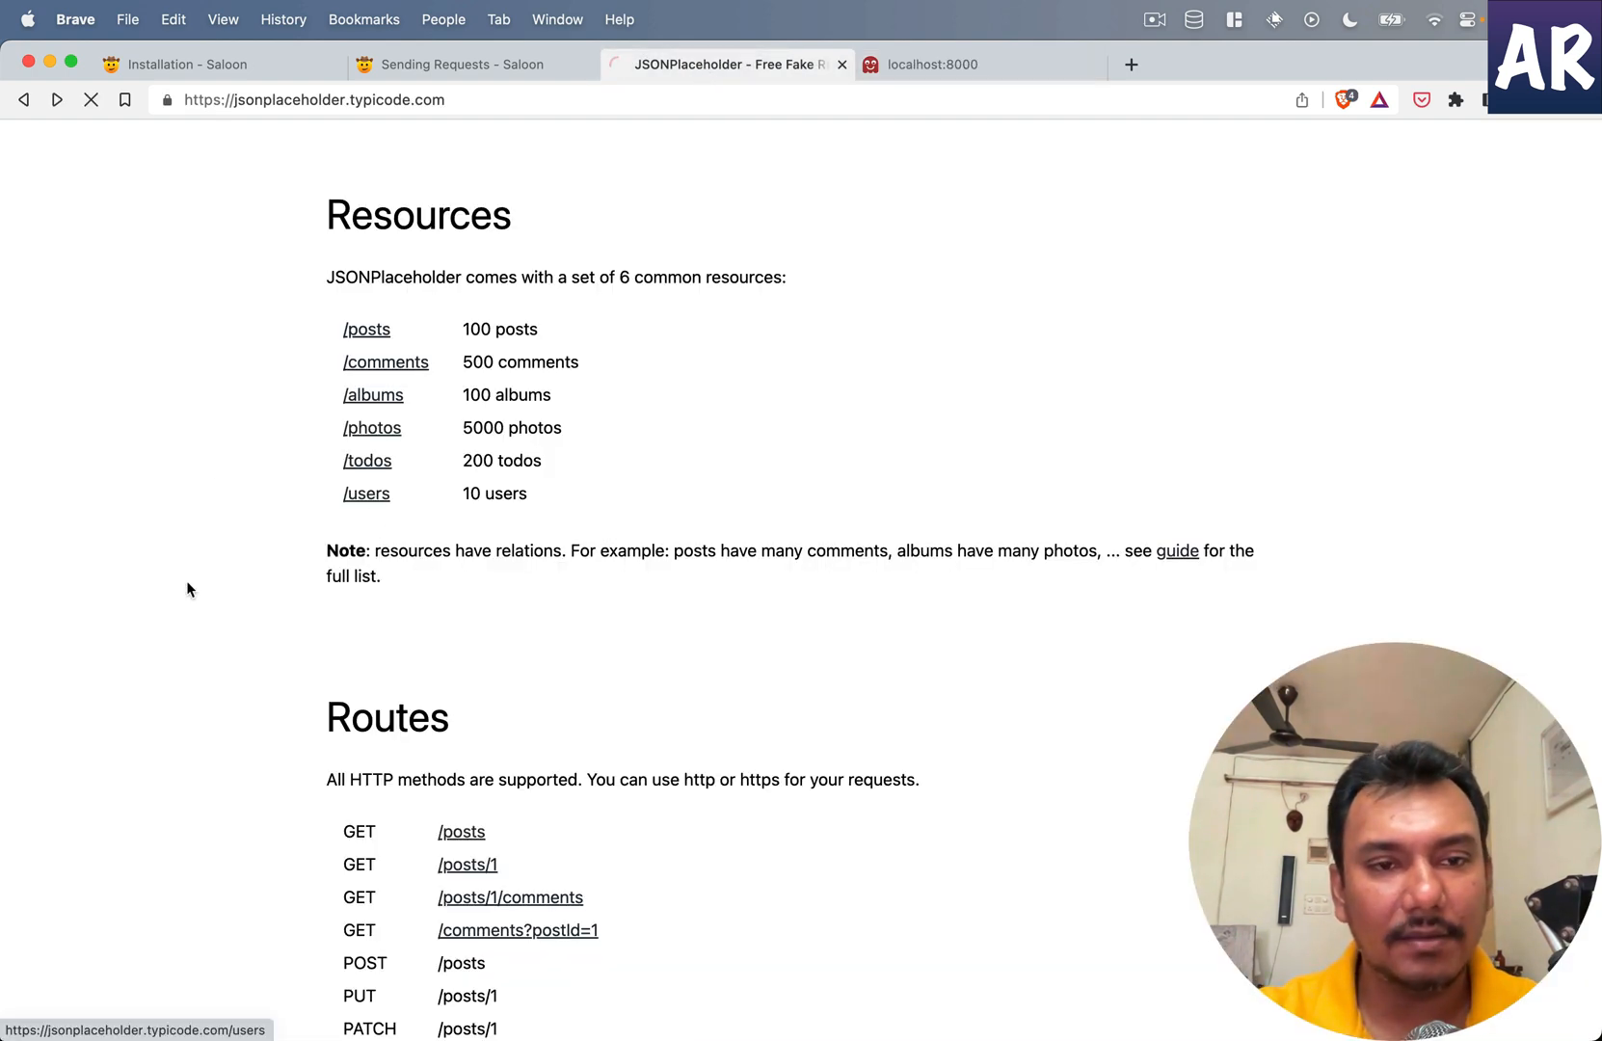
{"action": "left_click", "coordinate": [365, 493]}
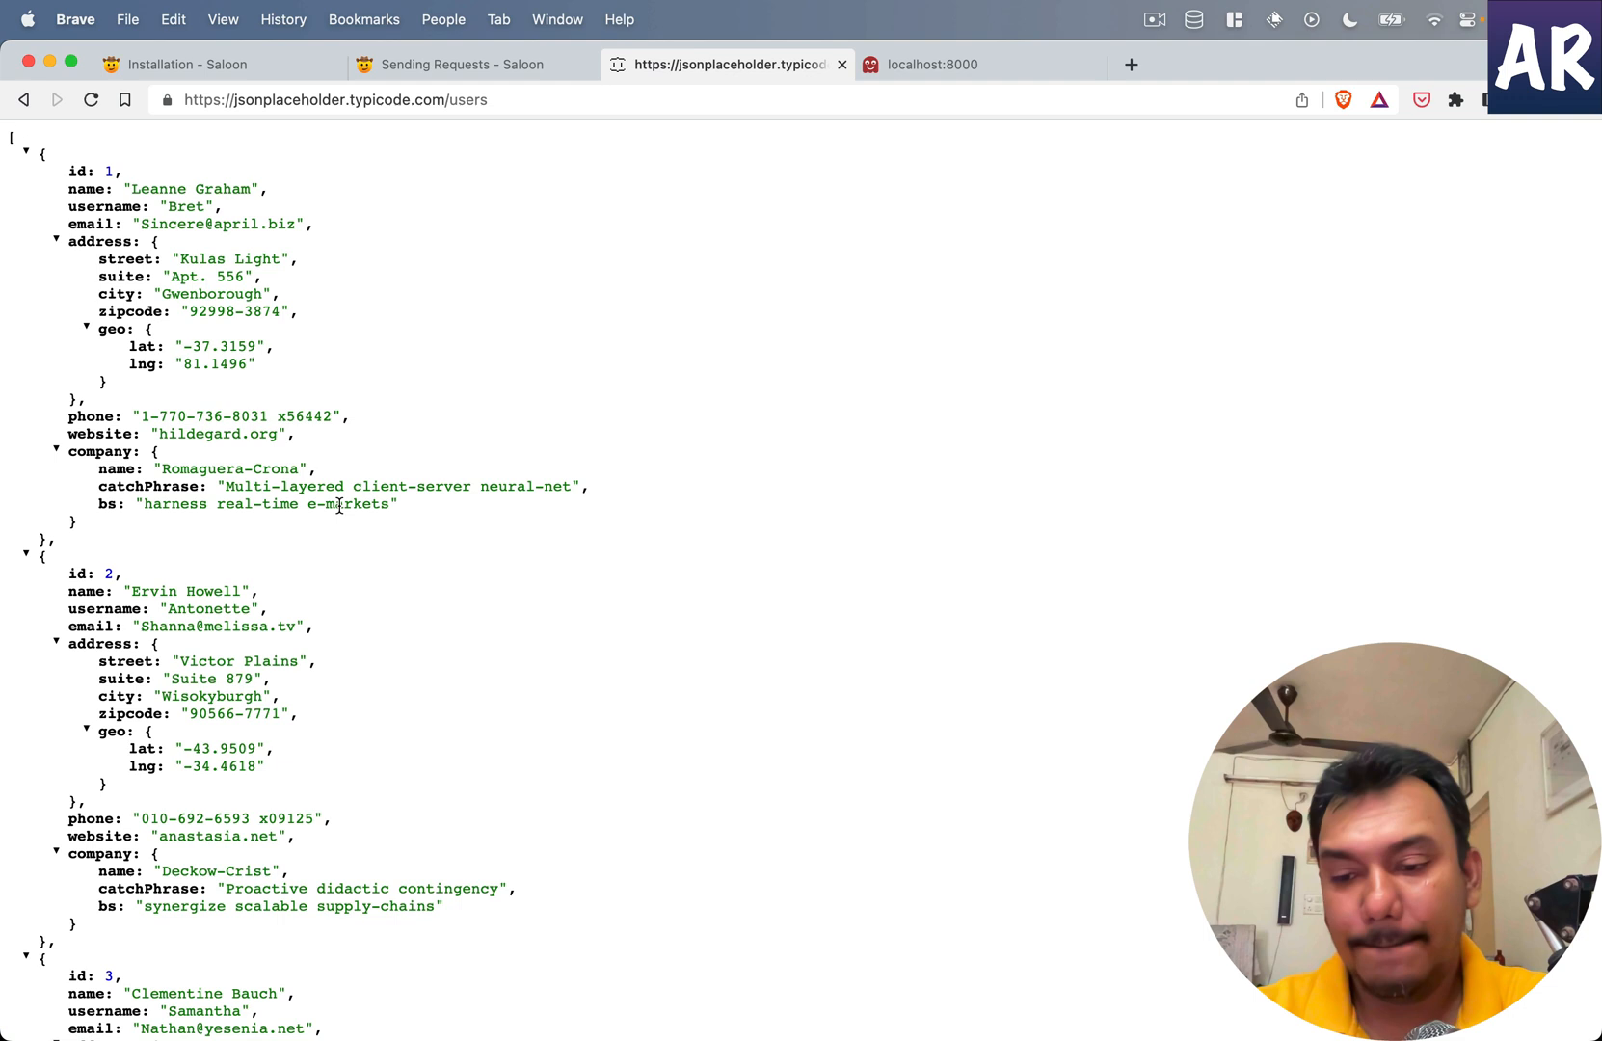
{"action": "left_click", "coordinate": [935, 64]}
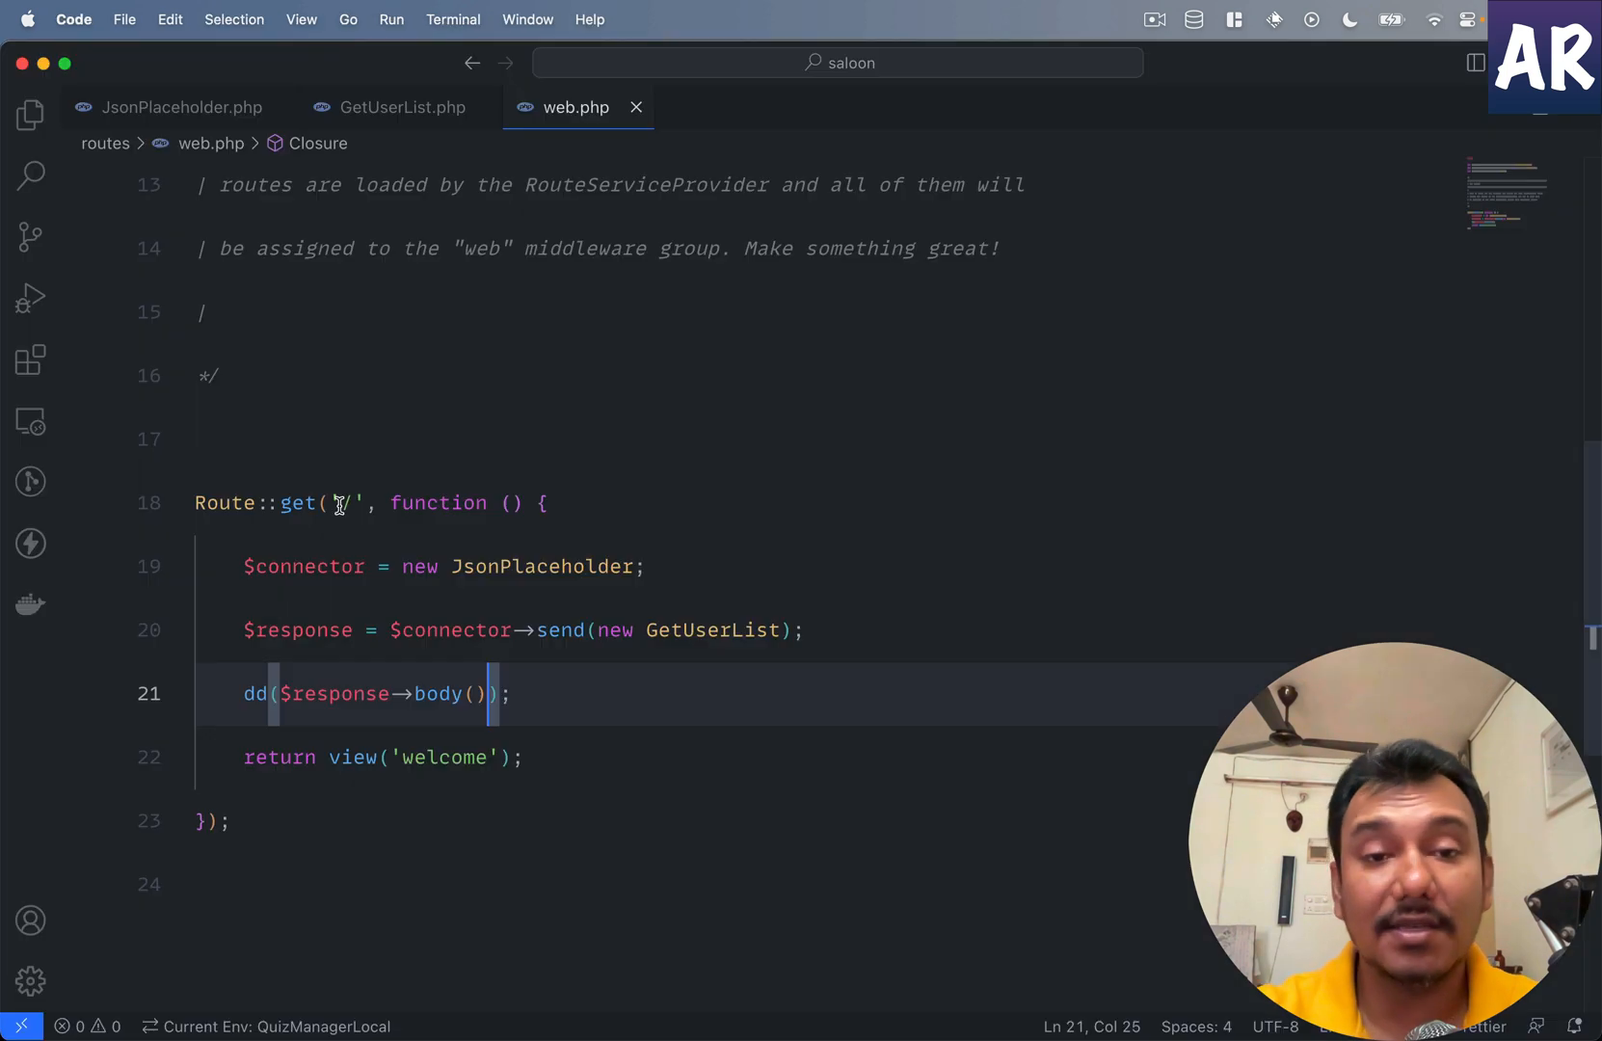
Step: Change the dump to dd($response->json()) to show 10 decoded user entries
{"action": "type", "text": "js"}
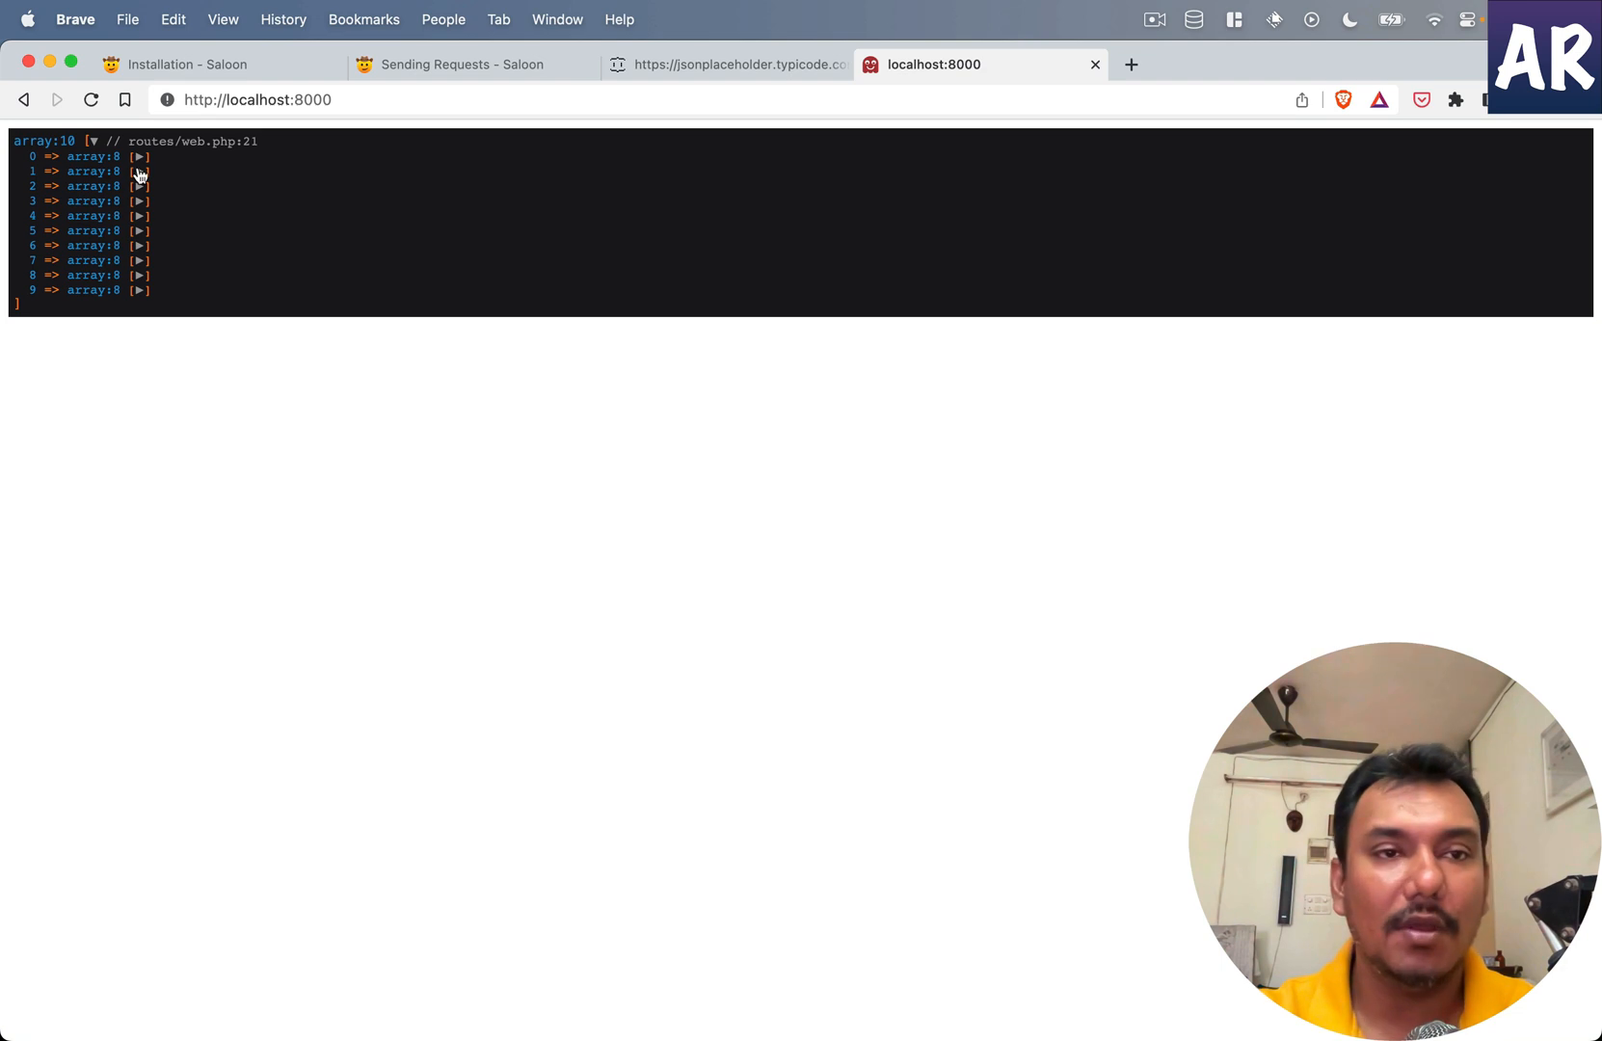
Step: Expand dump entry 0 (Leanne Graham), then return to Saloon's Requests docs
{"action": "left_click", "coordinate": [129, 156]}
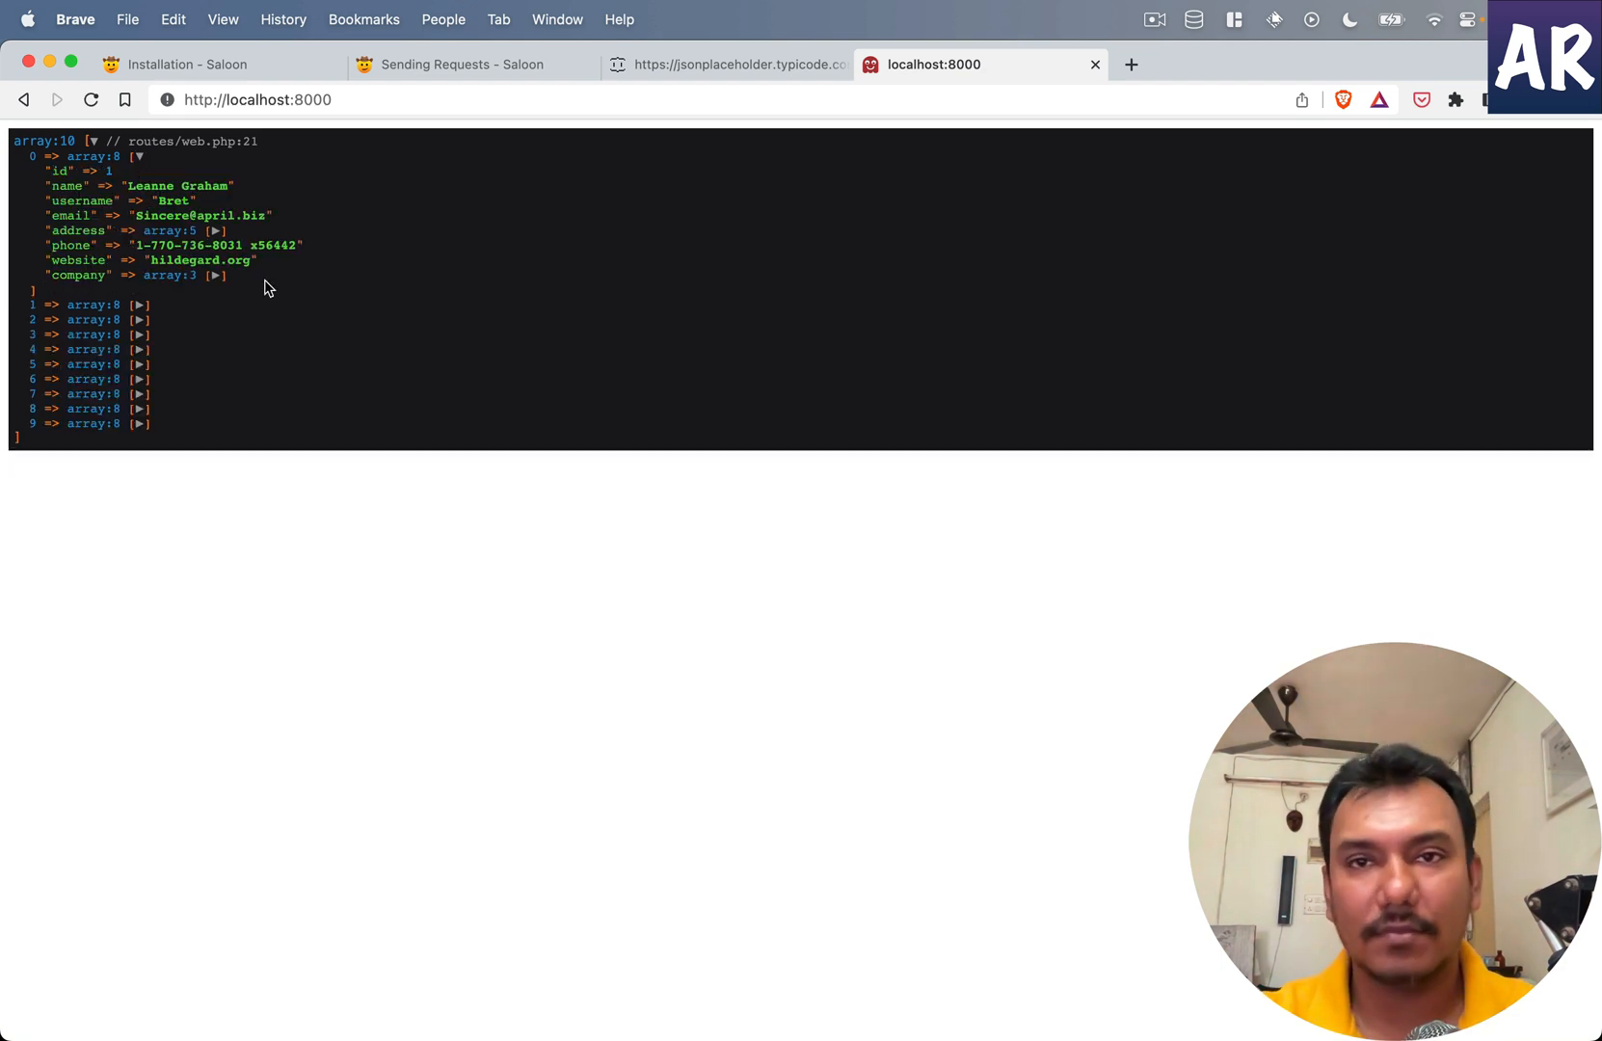
{"action": "mouse_move", "coordinate": [433, 199]}
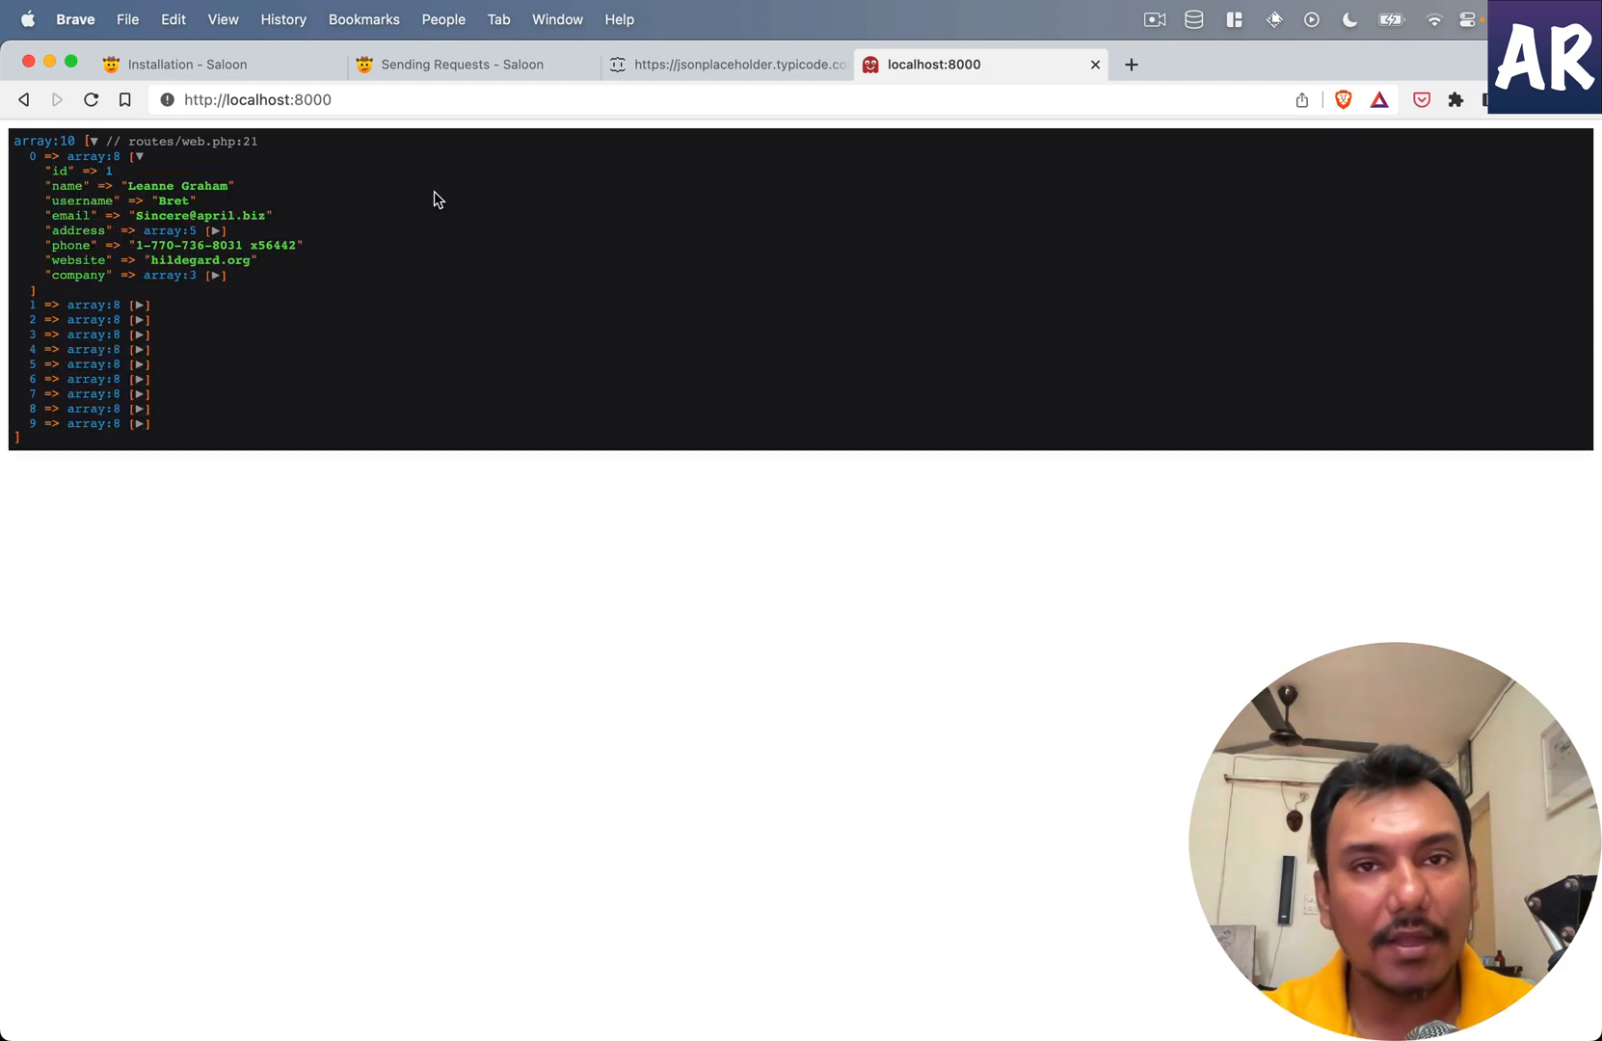
{"action": "mouse_move", "coordinate": [549, 131]}
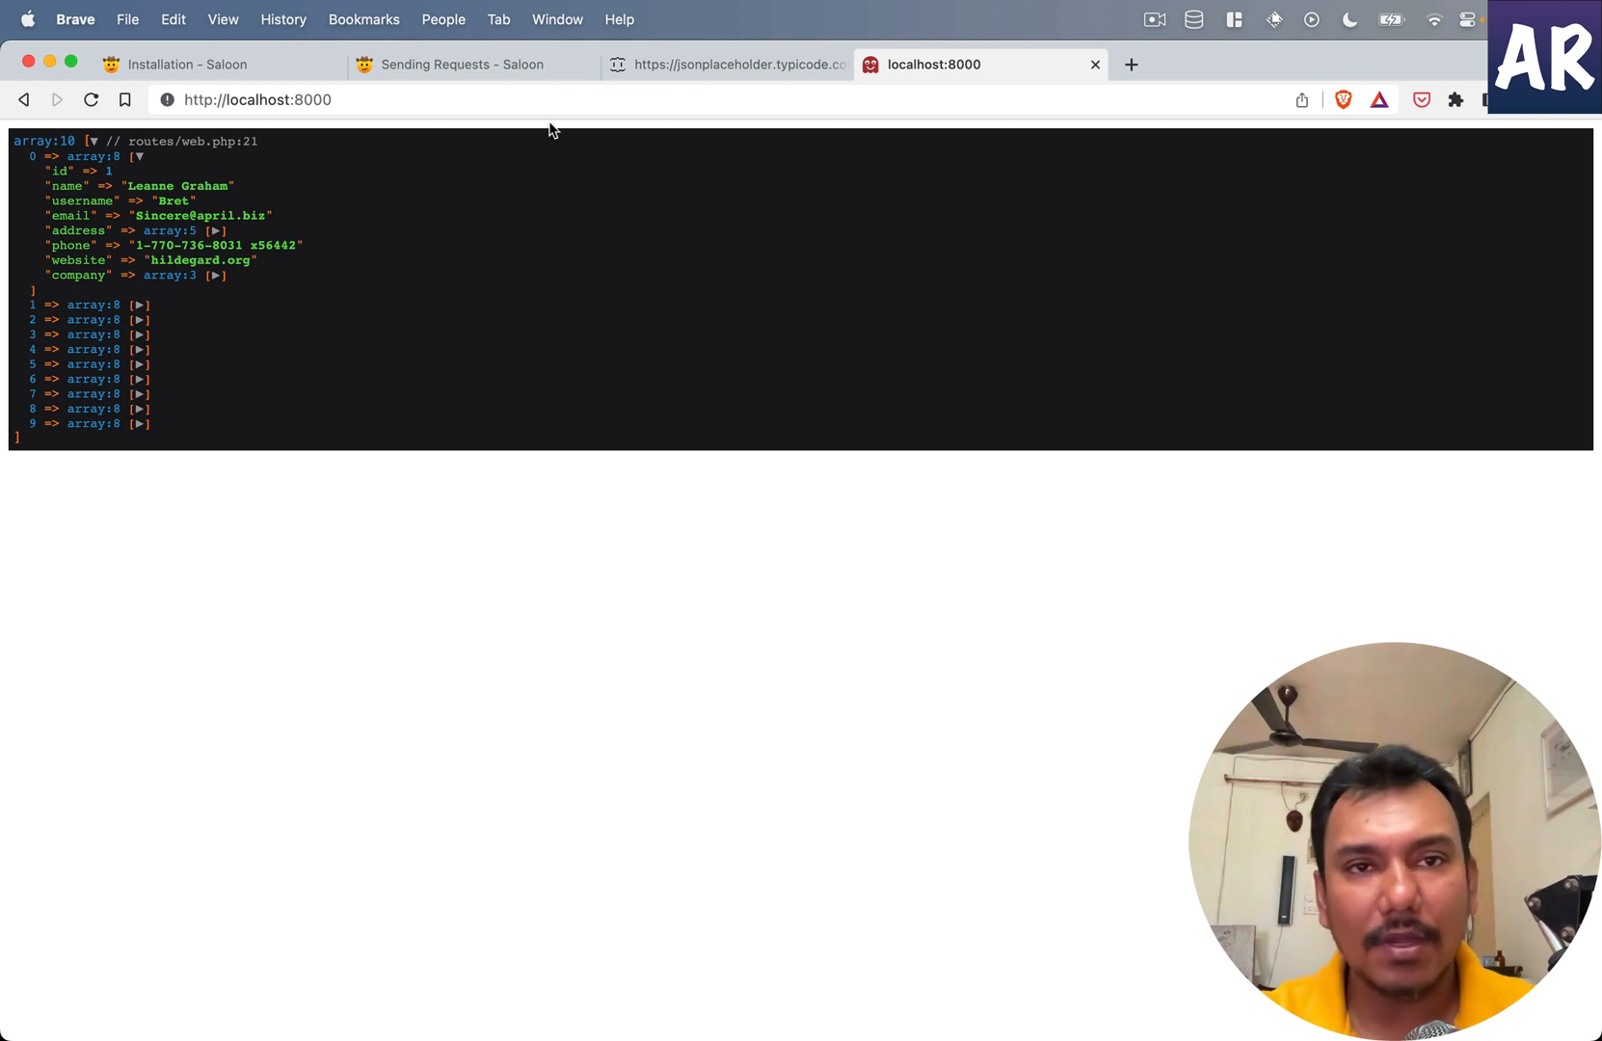
{"action": "left_click", "coordinate": [460, 64]}
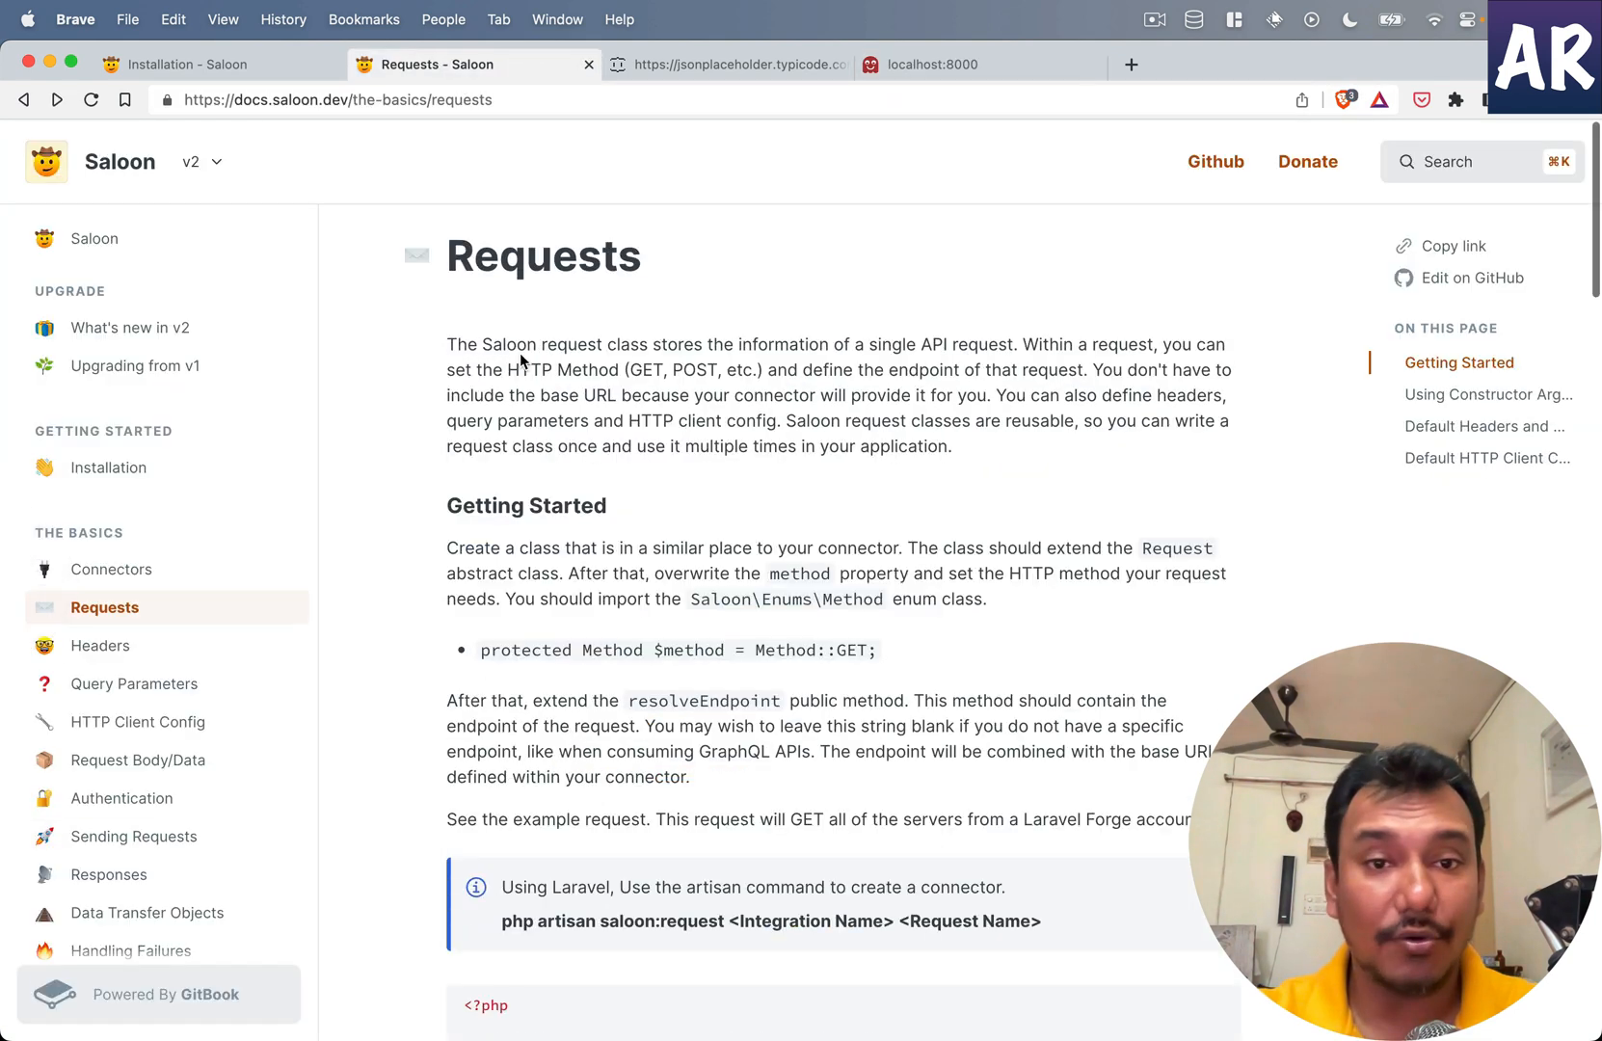
Step: Scroll Saloon's Requests docs to the 'Using Constructor Arguments' example, then return to web.php
{"action": "scroll", "scroll_direction": "down", "scroll_amount": 3}
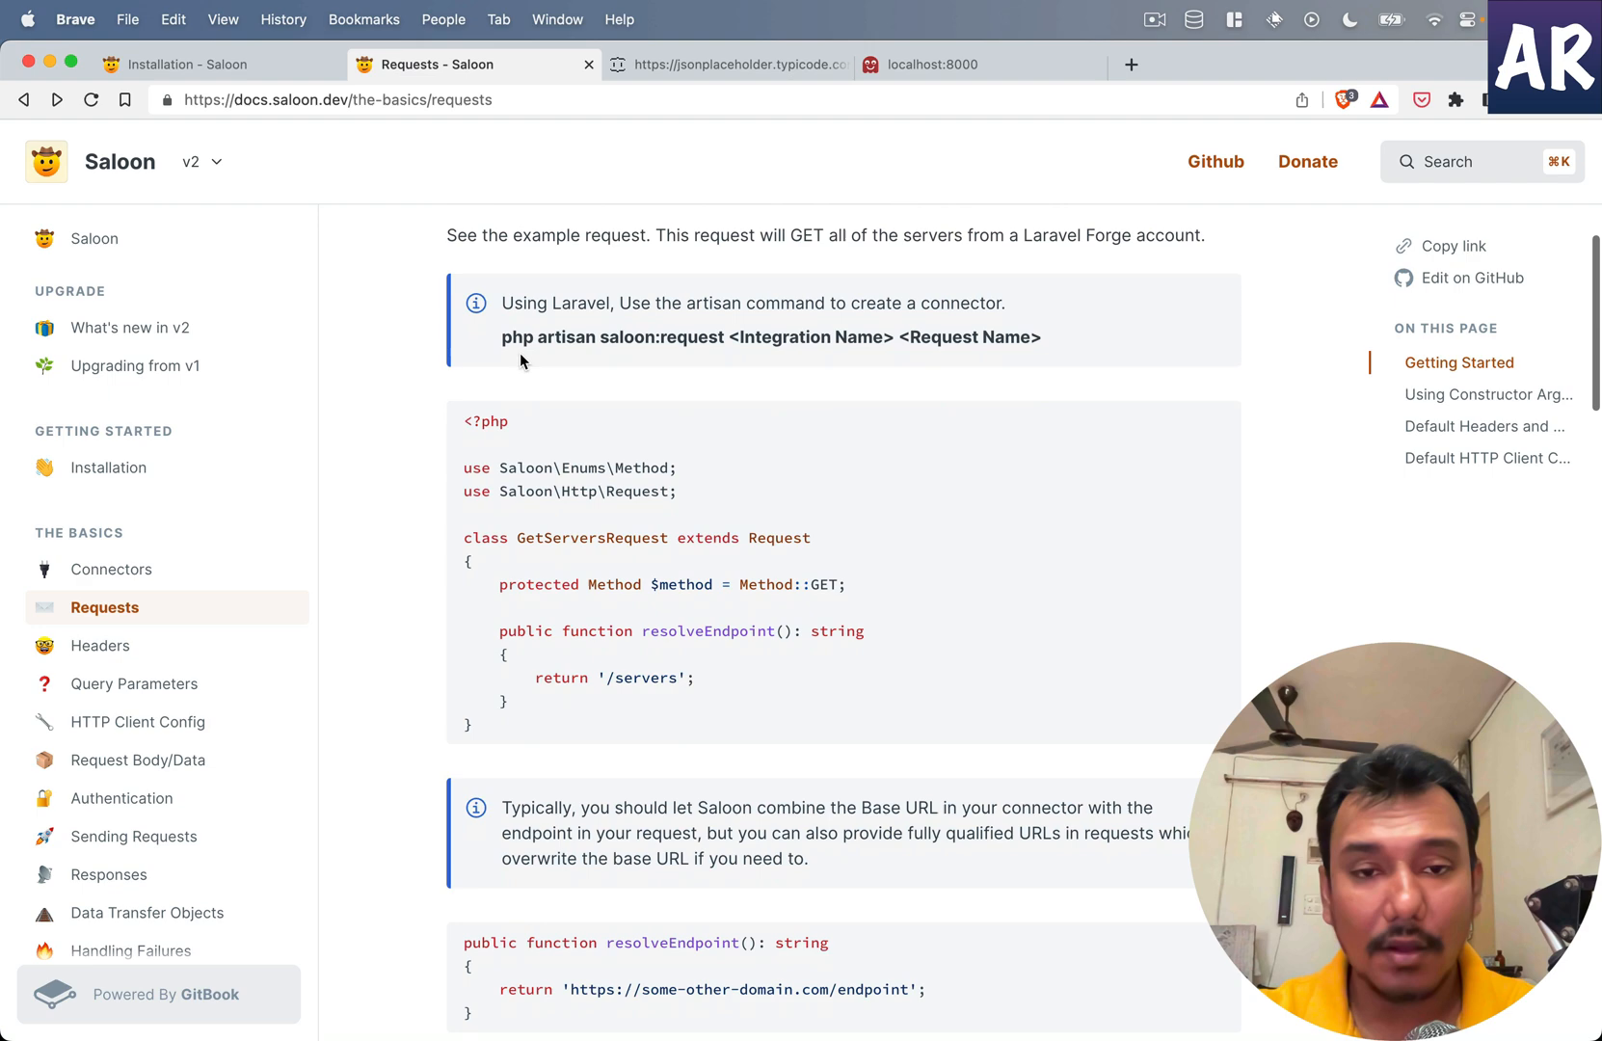
{"action": "scroll", "scroll_direction": "down", "scroll_amount": 3}
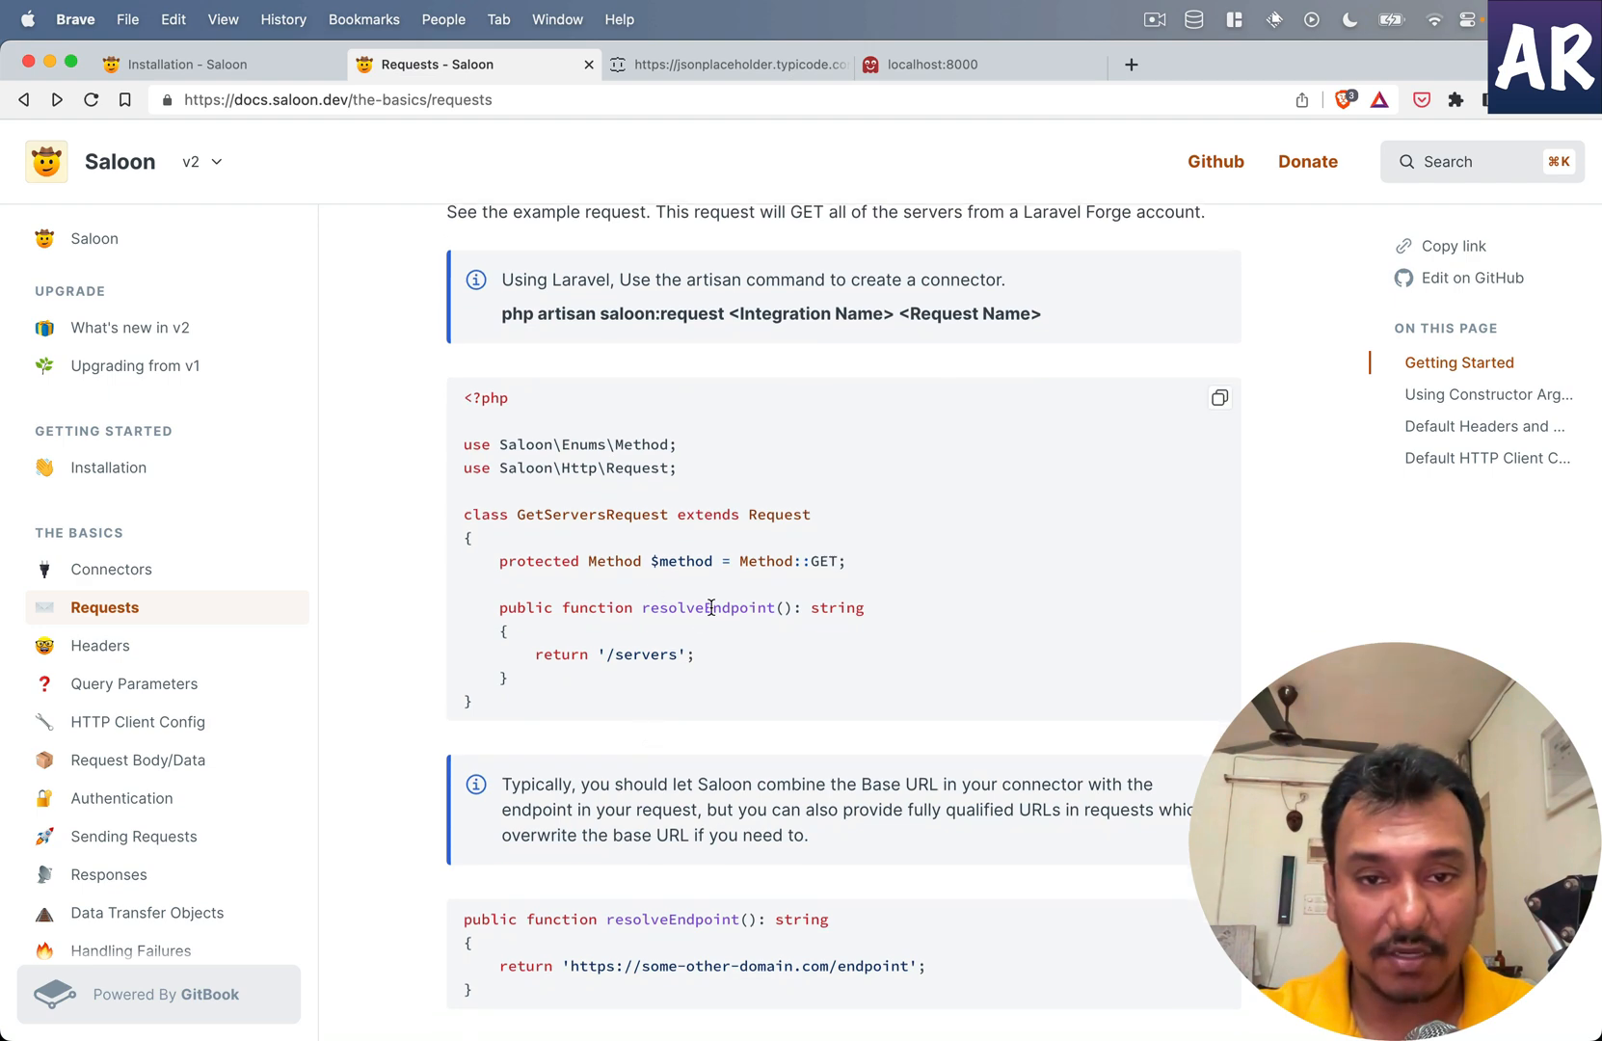
{"action": "scroll", "scroll_direction": "down", "scroll_amount": 3}
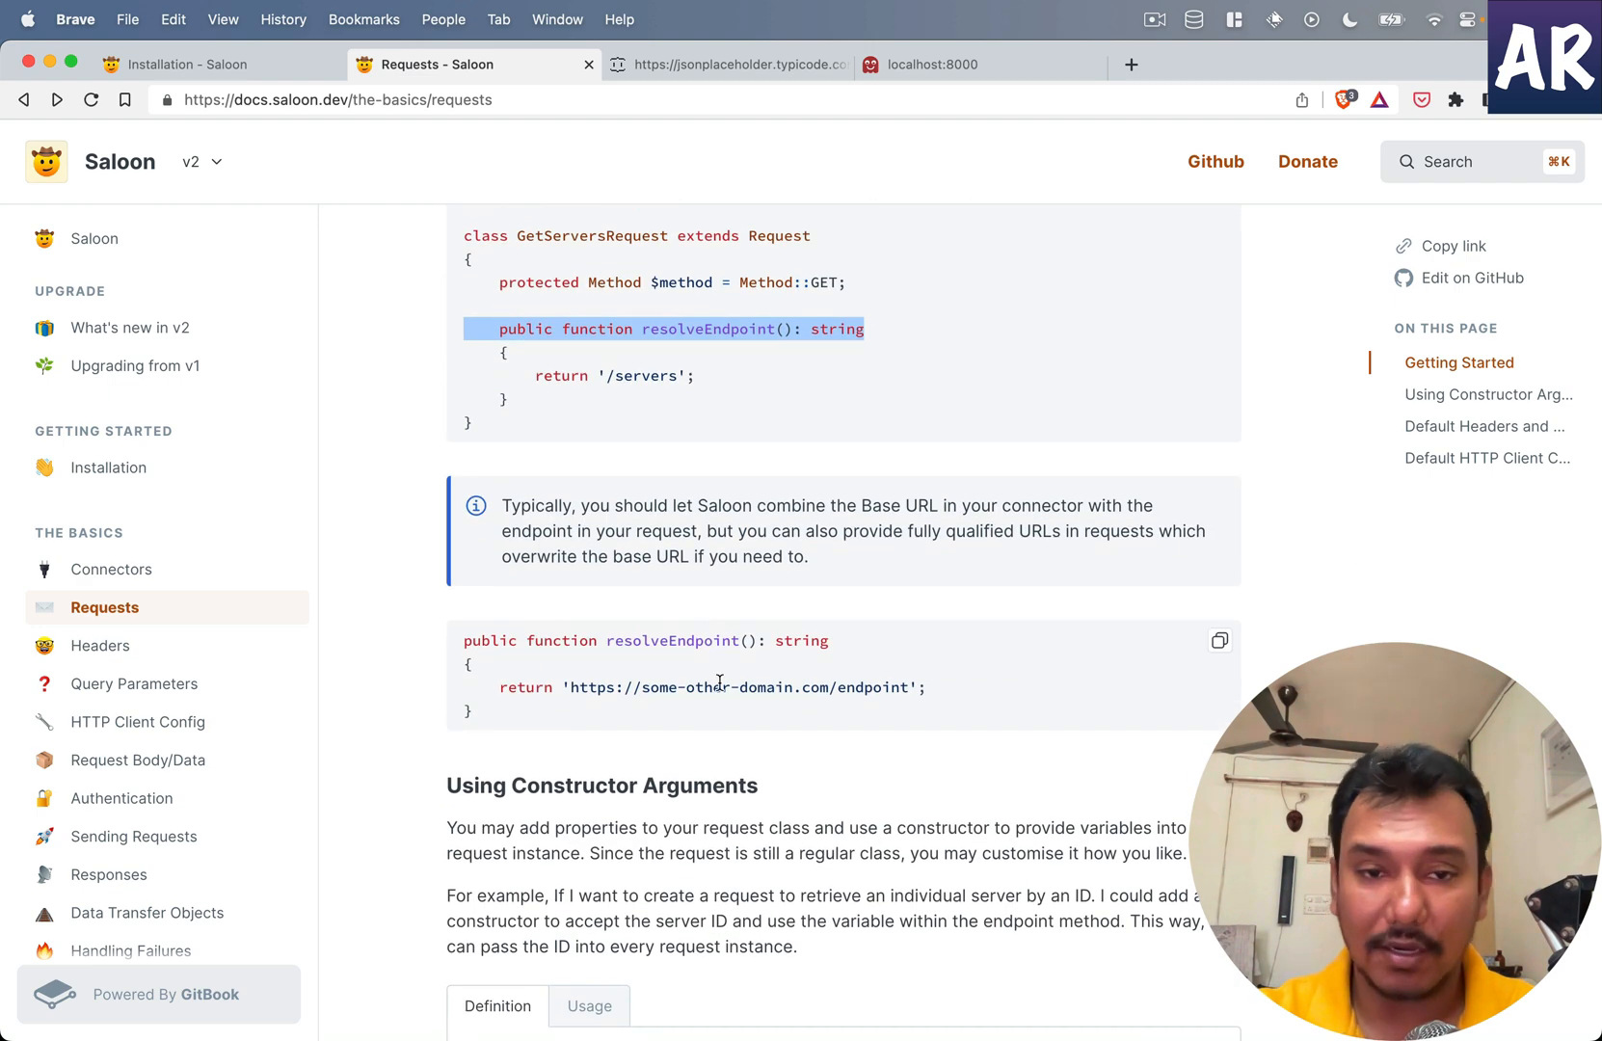
{"action": "scroll", "scroll_direction": "down", "scroll_amount": 3}
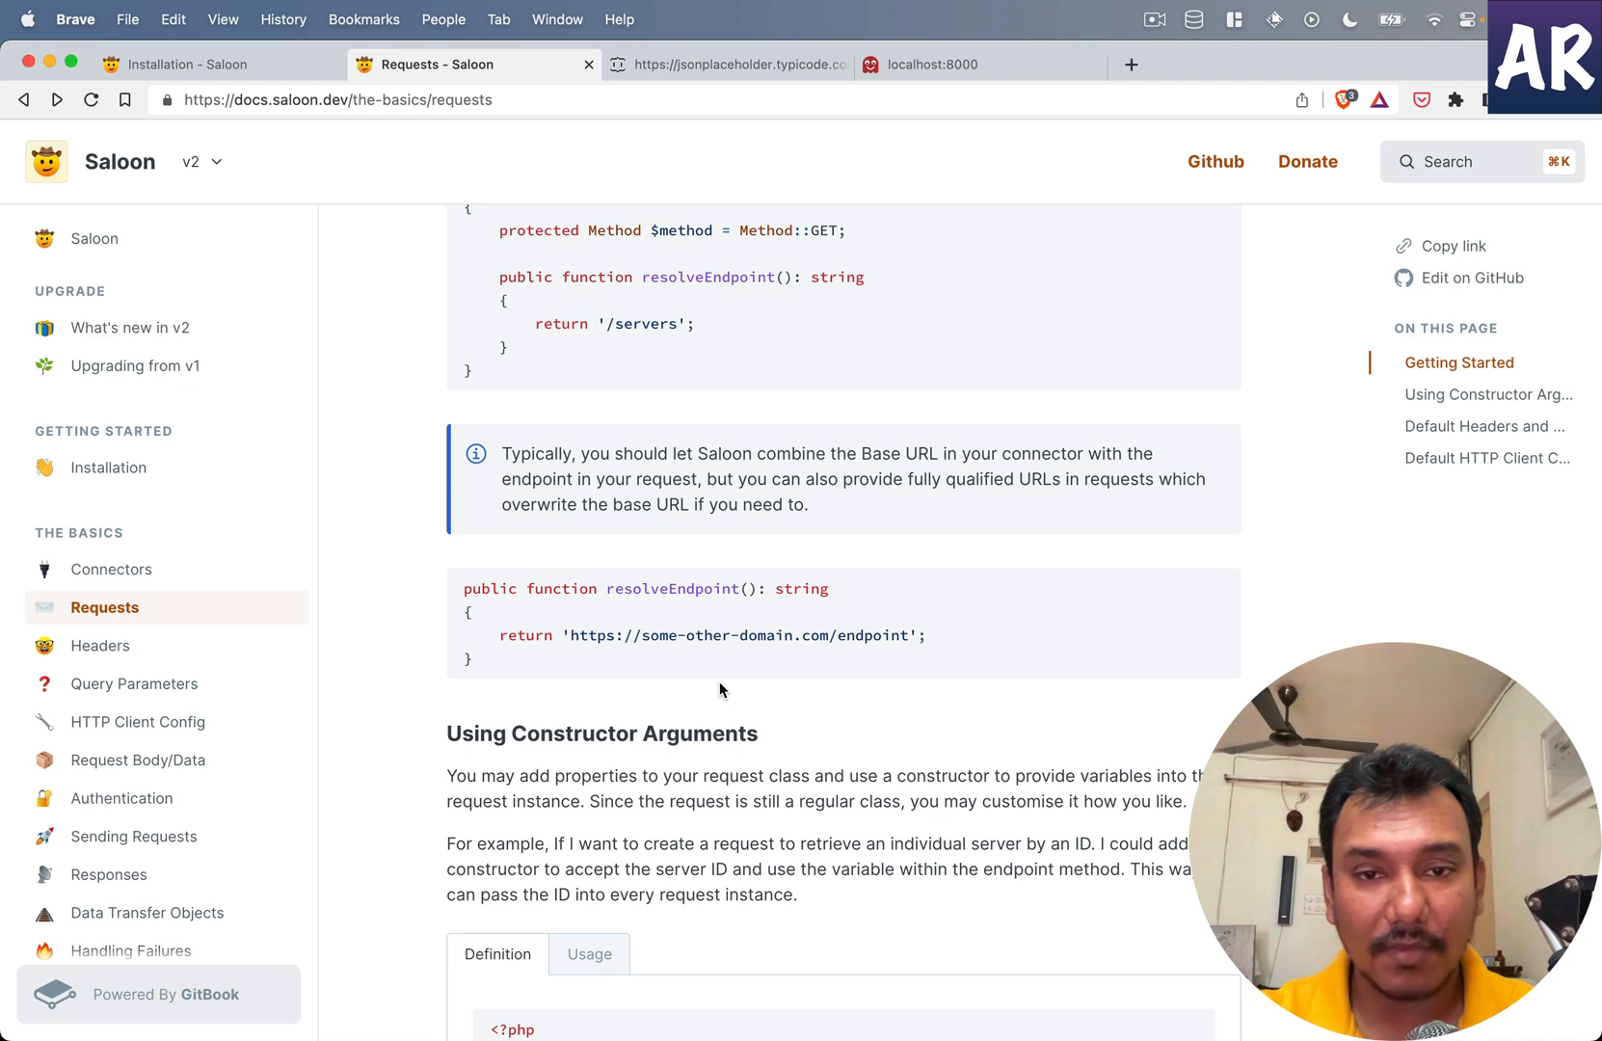
{"action": "scroll", "scroll_direction": "down", "scroll_amount": 3}
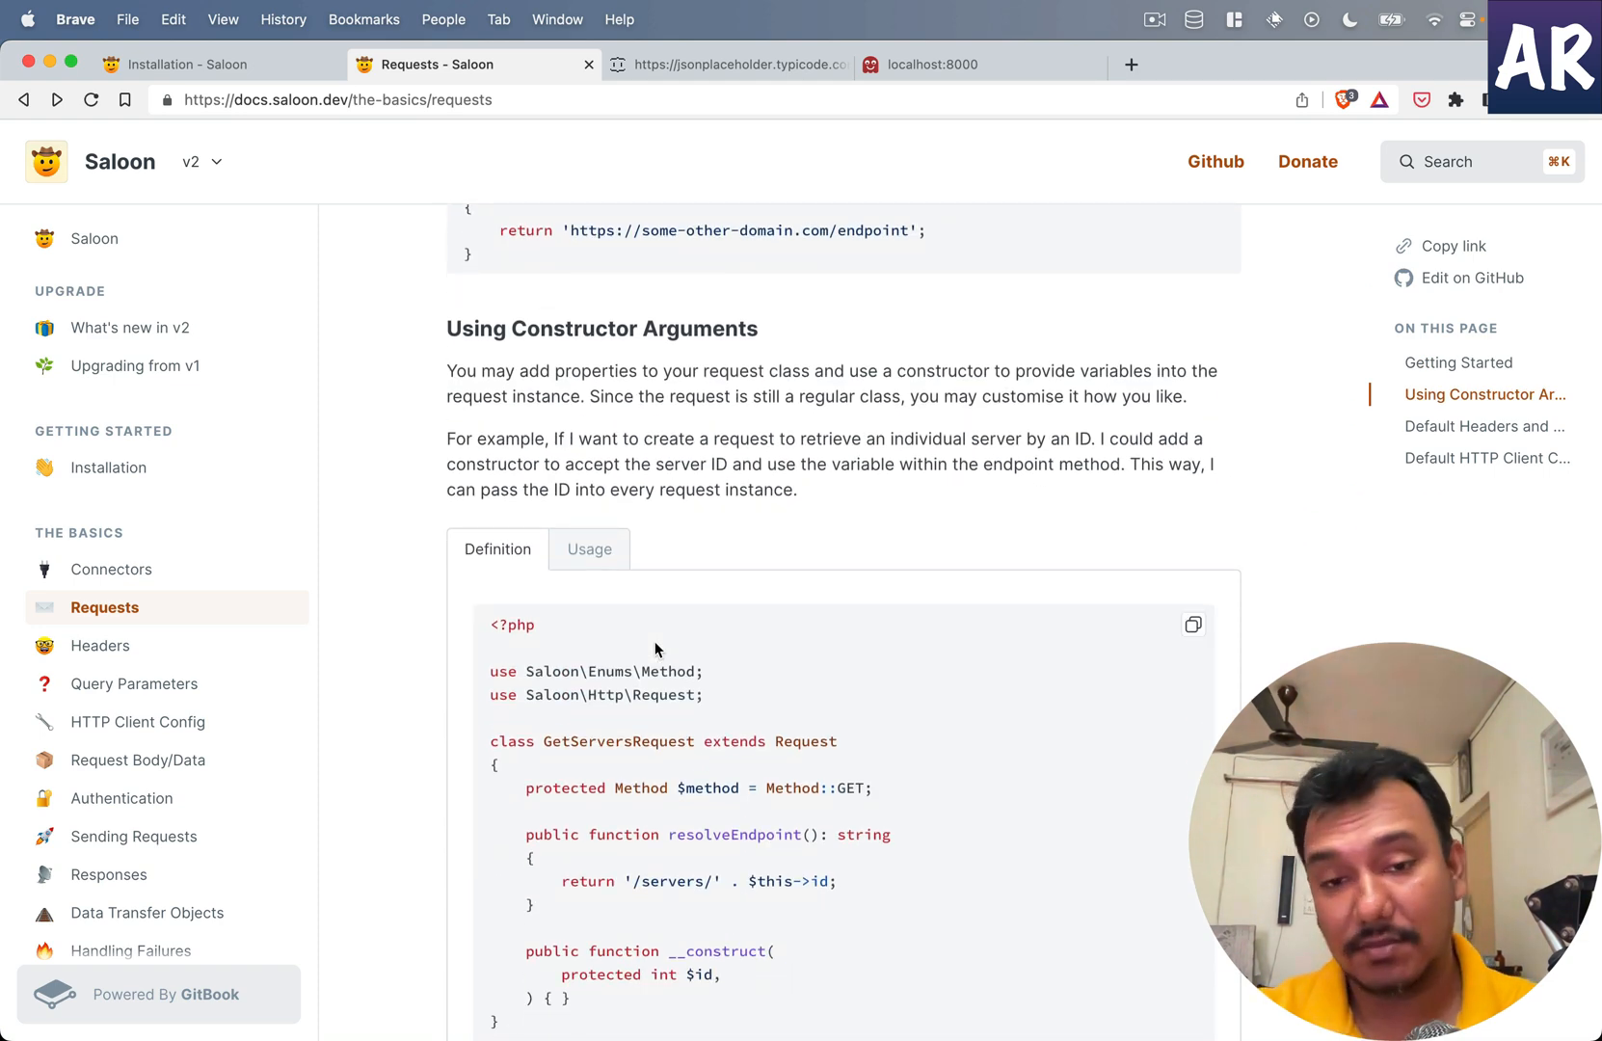
{"action": "scroll", "scroll_direction": "down", "scroll_amount": 3}
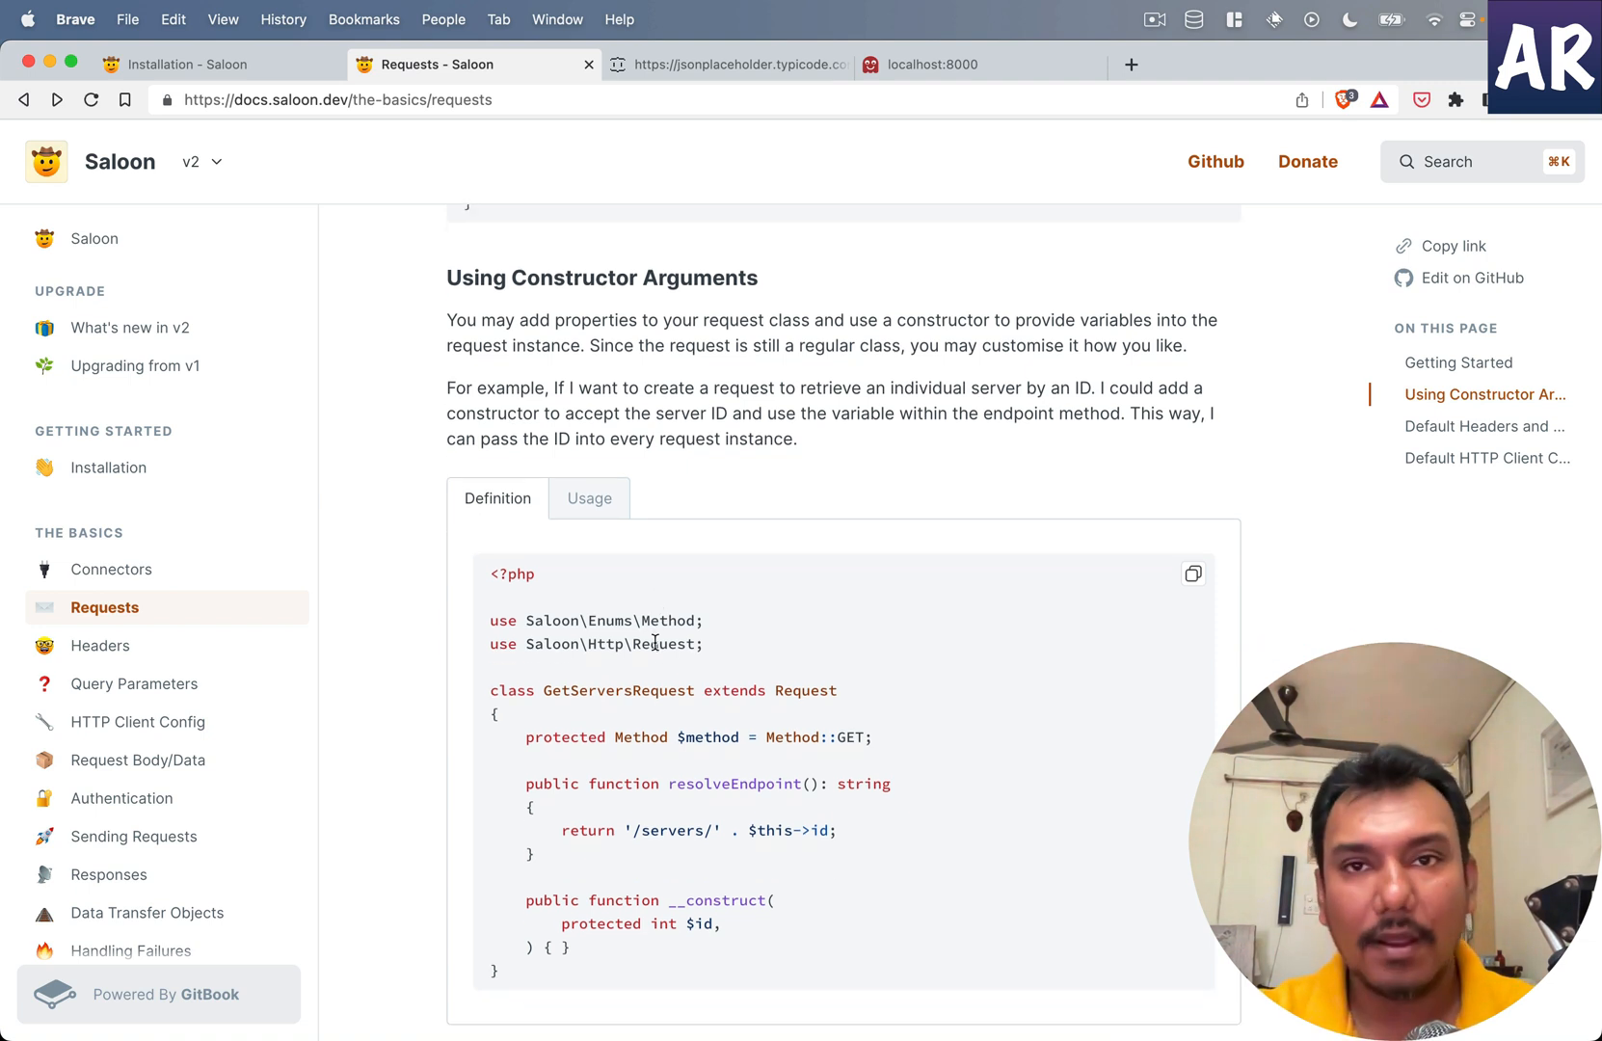
{"action": "mouse_move", "coordinate": [688, 56]}
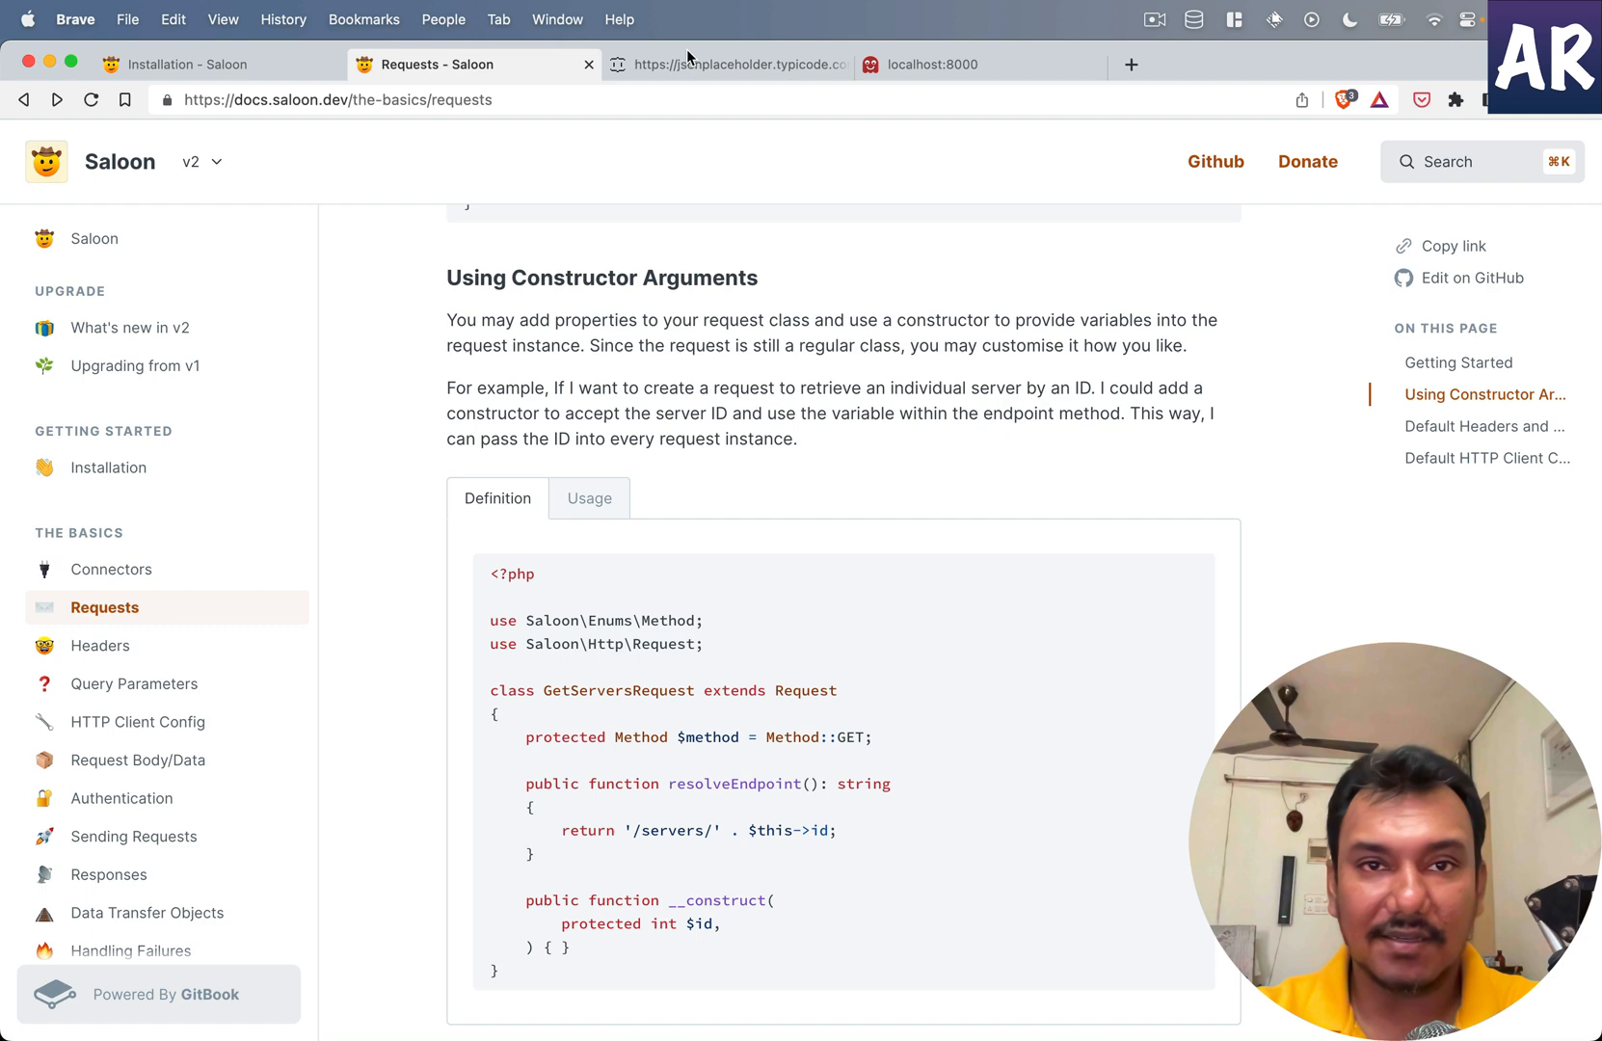
{"action": "left_click", "coordinate": [728, 64]}
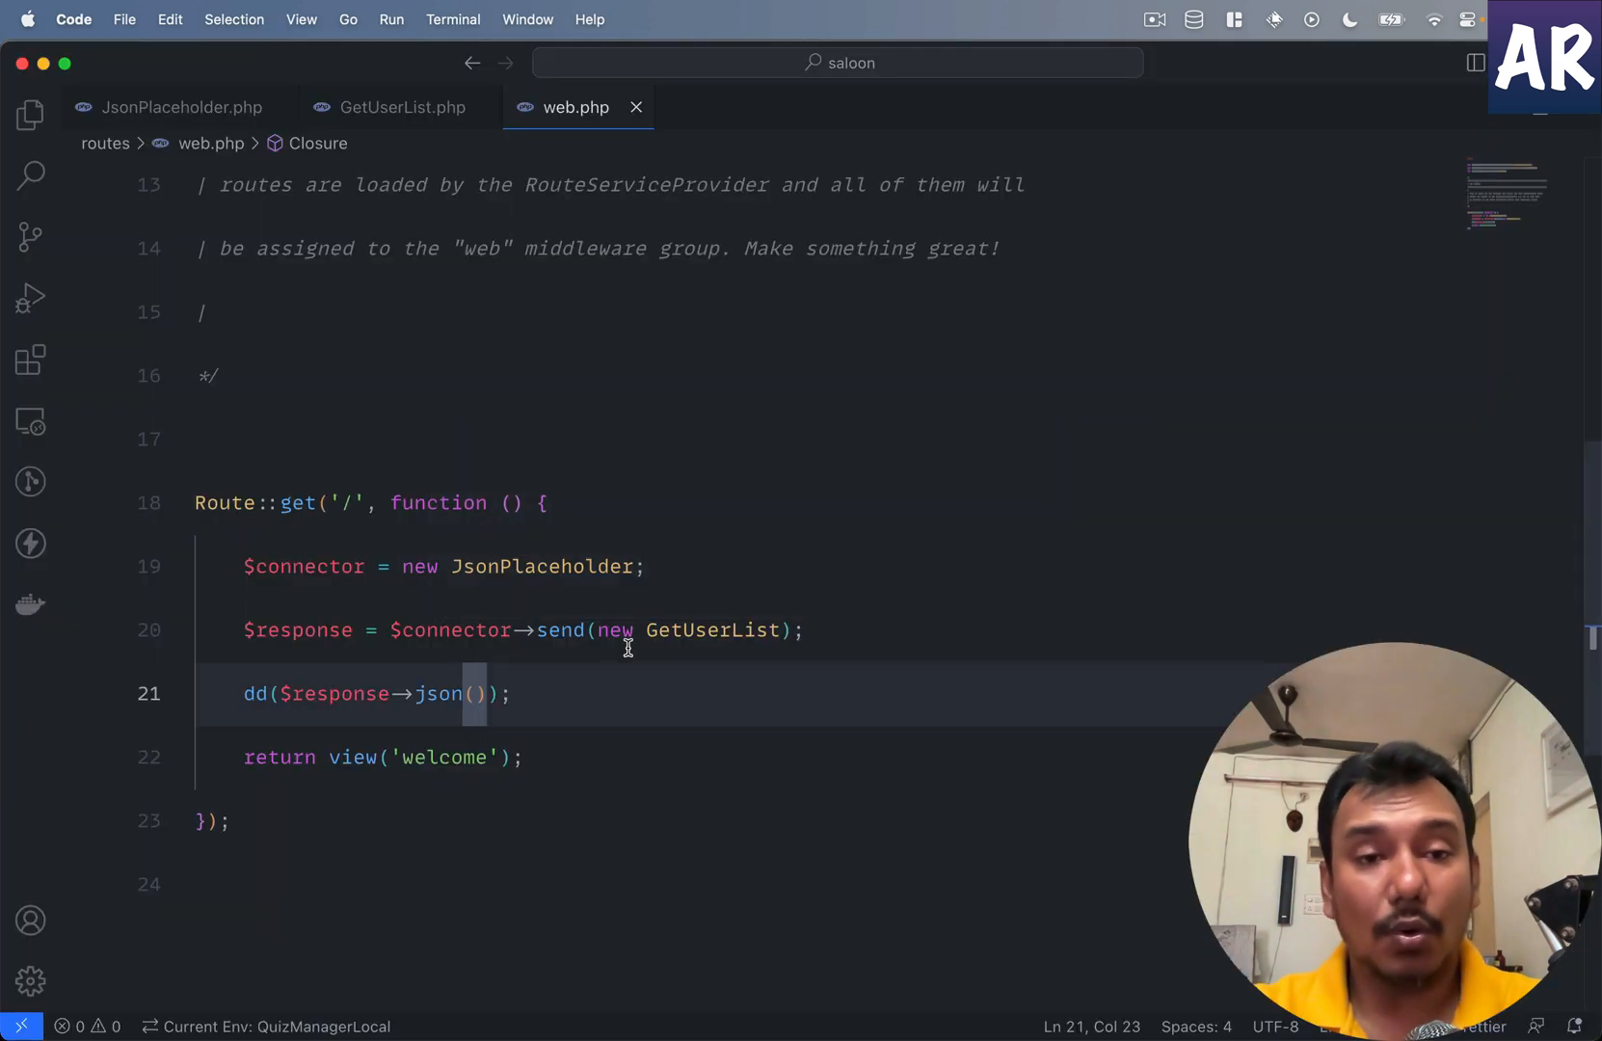
Step: Add a public __construct to GetUserList taking a private int $id
{"action": "left_click", "coordinate": [401, 107]}
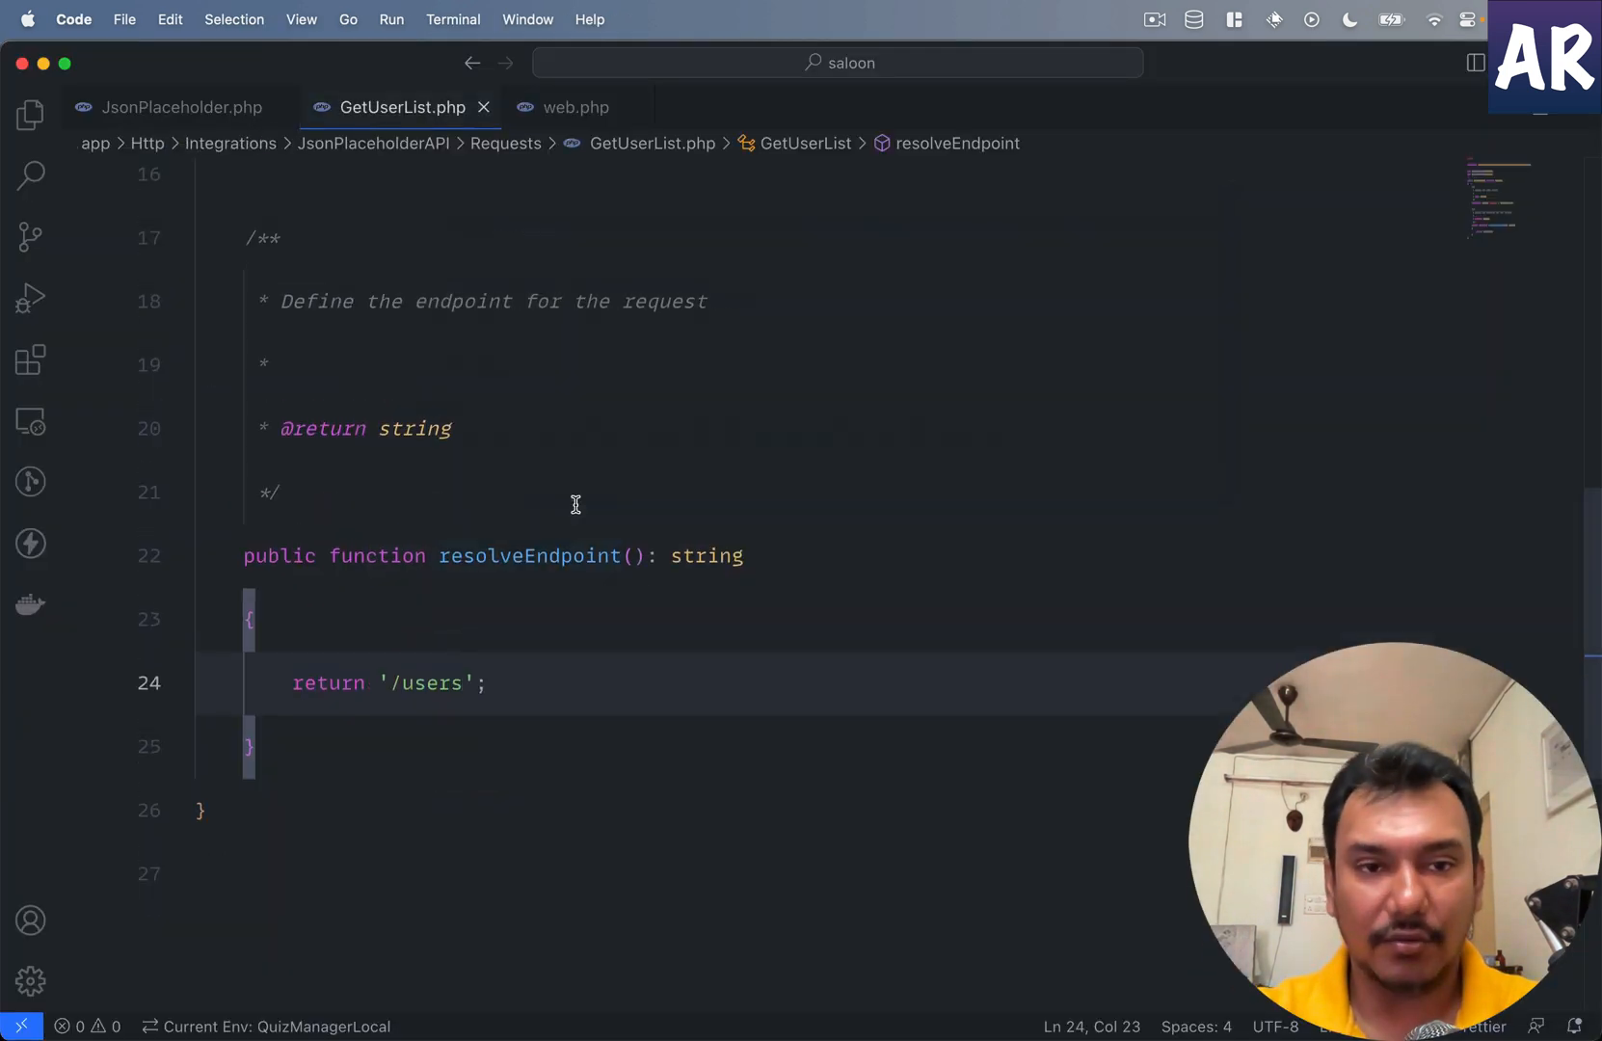
{"action": "scroll", "scroll_direction": "up", "scroll_amount": 3}
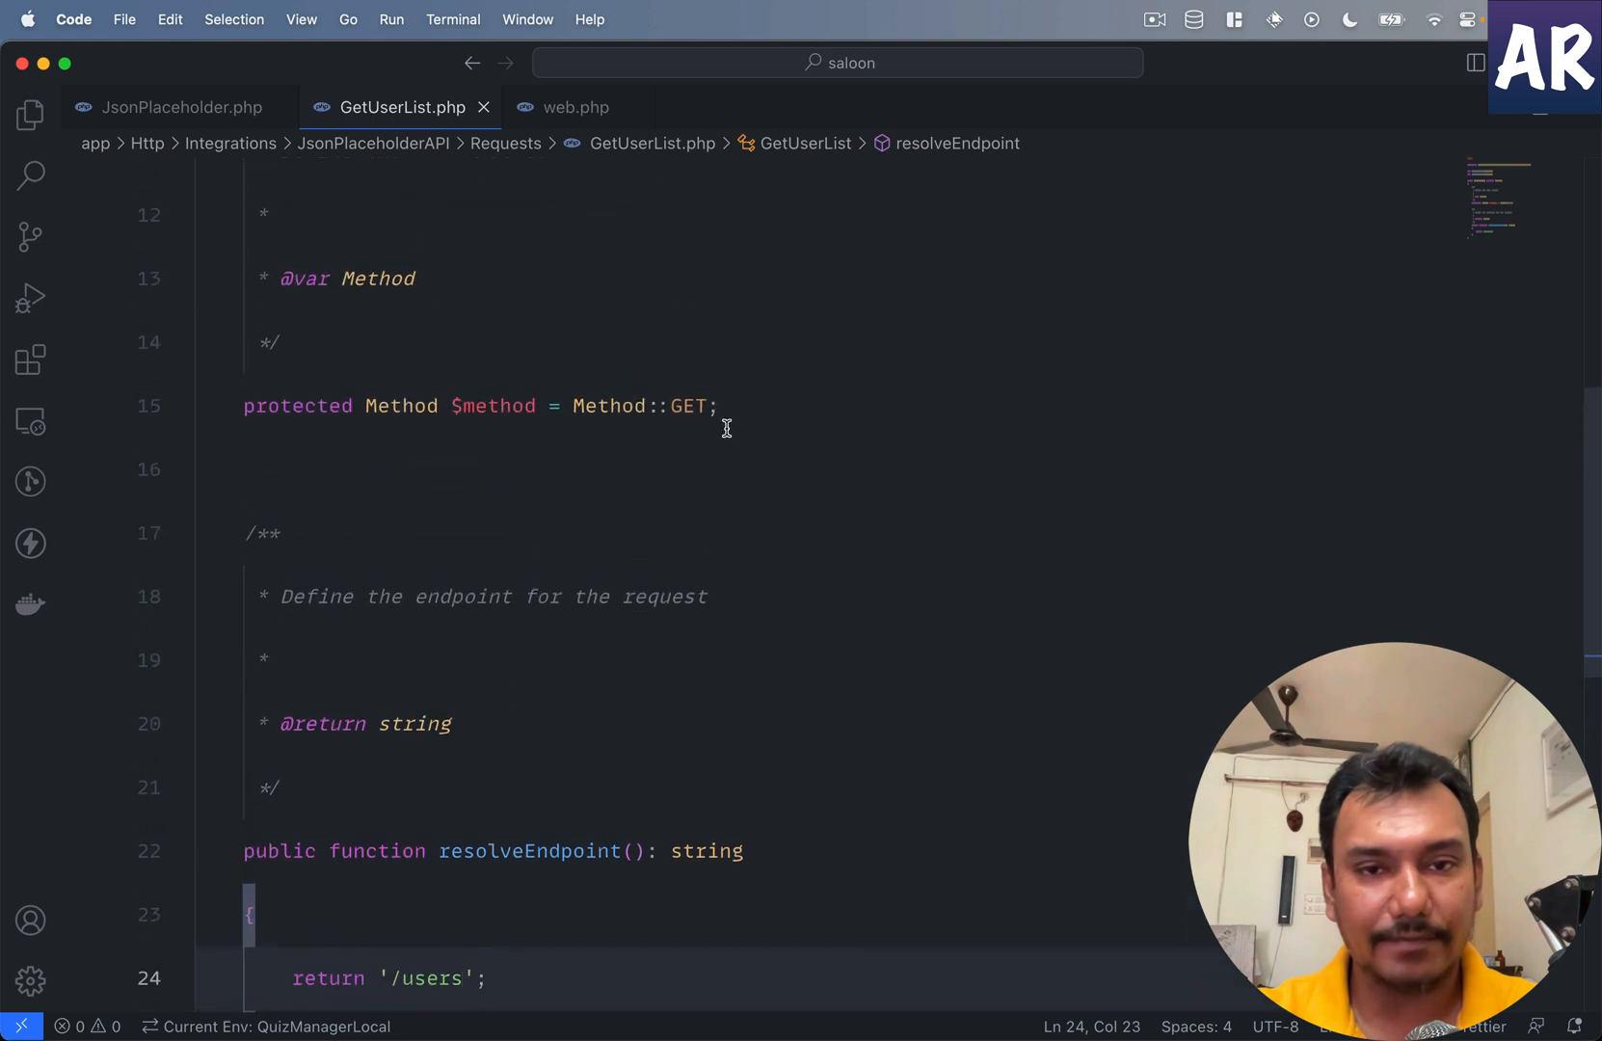
{"action": "type", "text": "amp"}
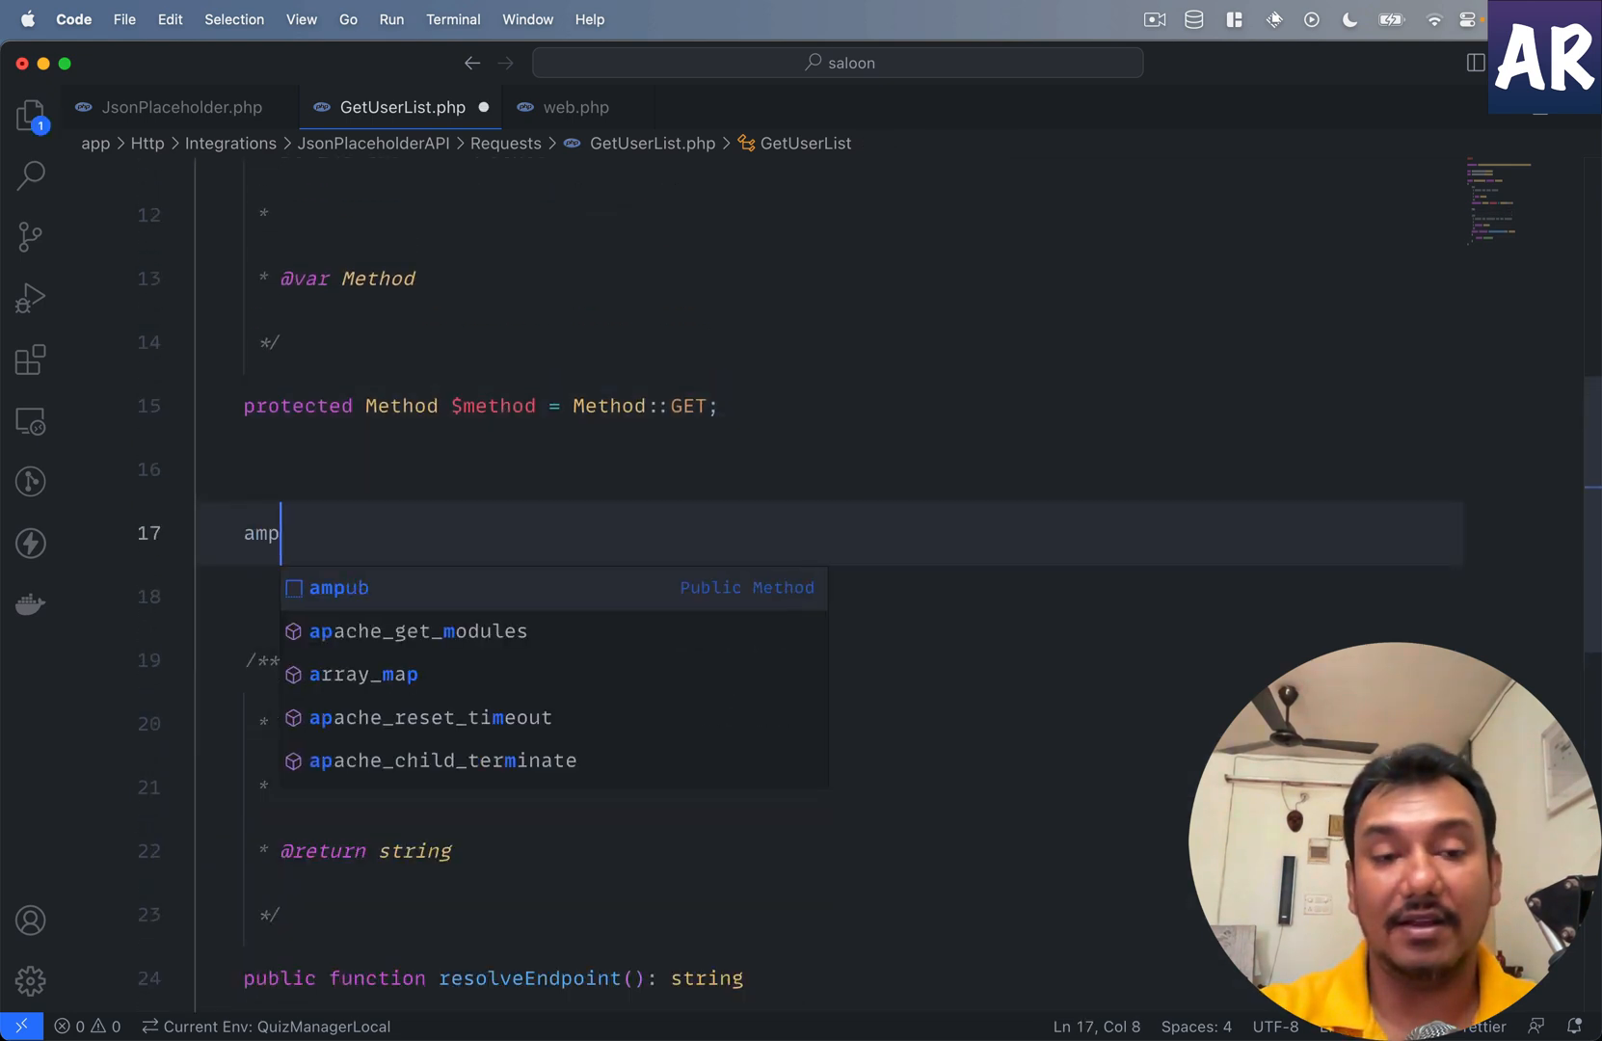
{"action": "type", "text": "ub"}
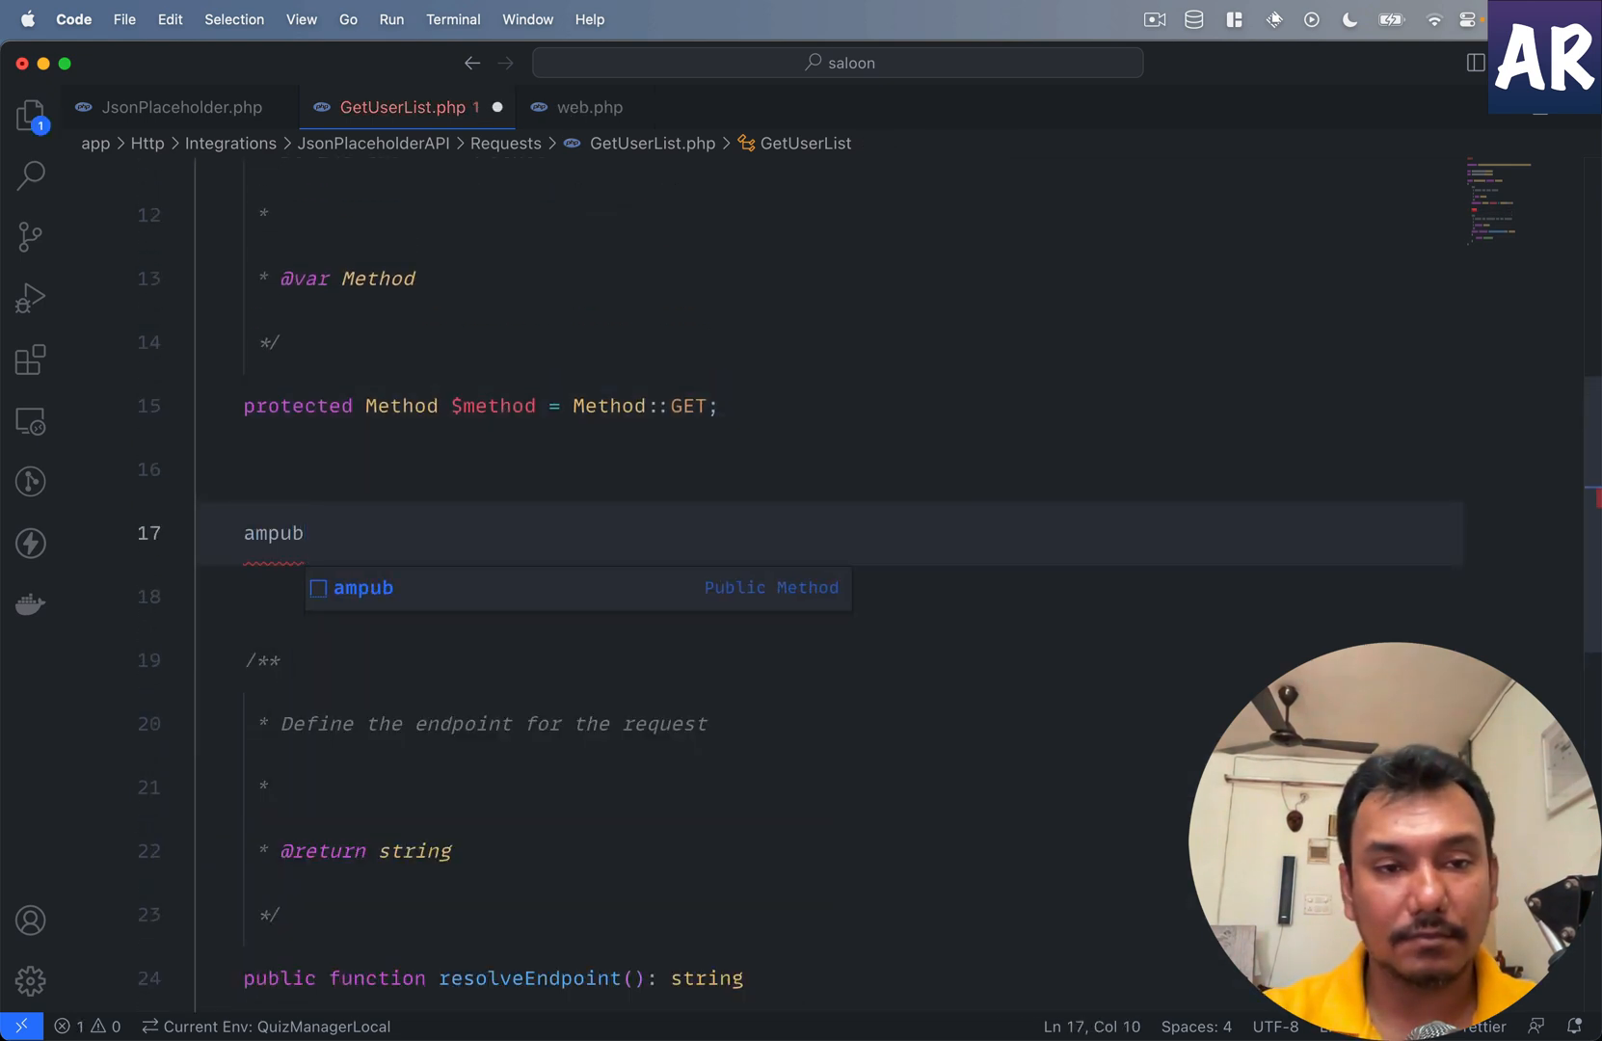
{"action": "type", "text": "public f"}
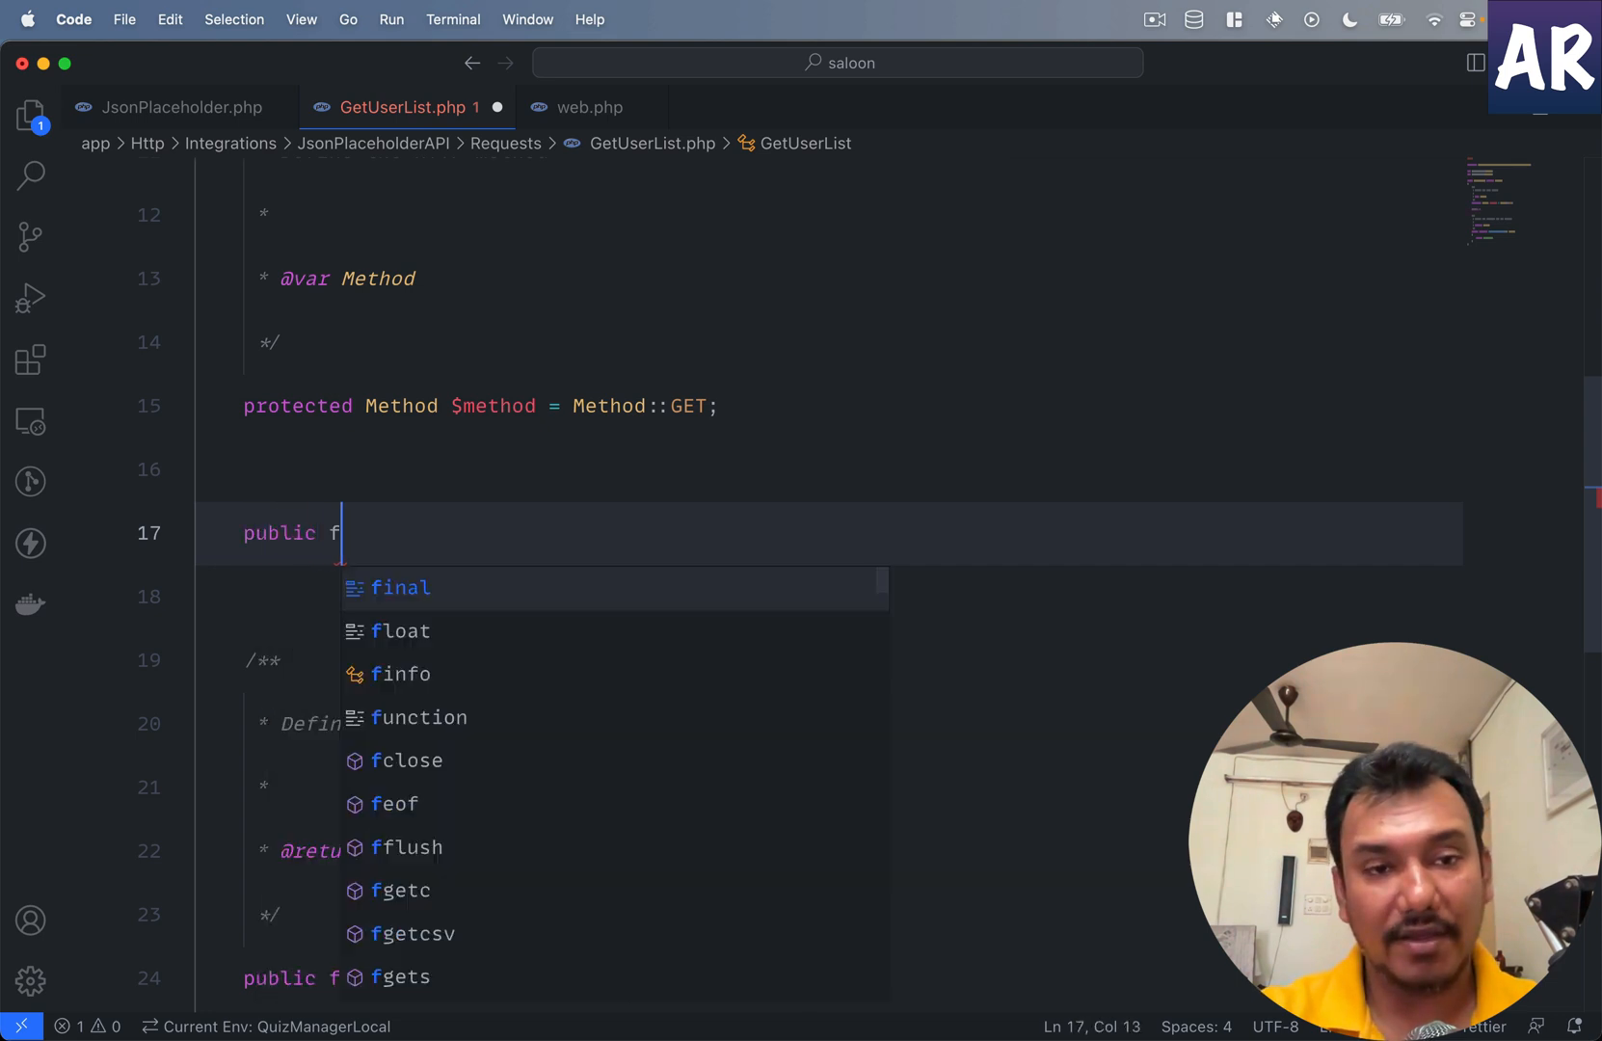
{"action": "type", "text": "unction __construct(){"}
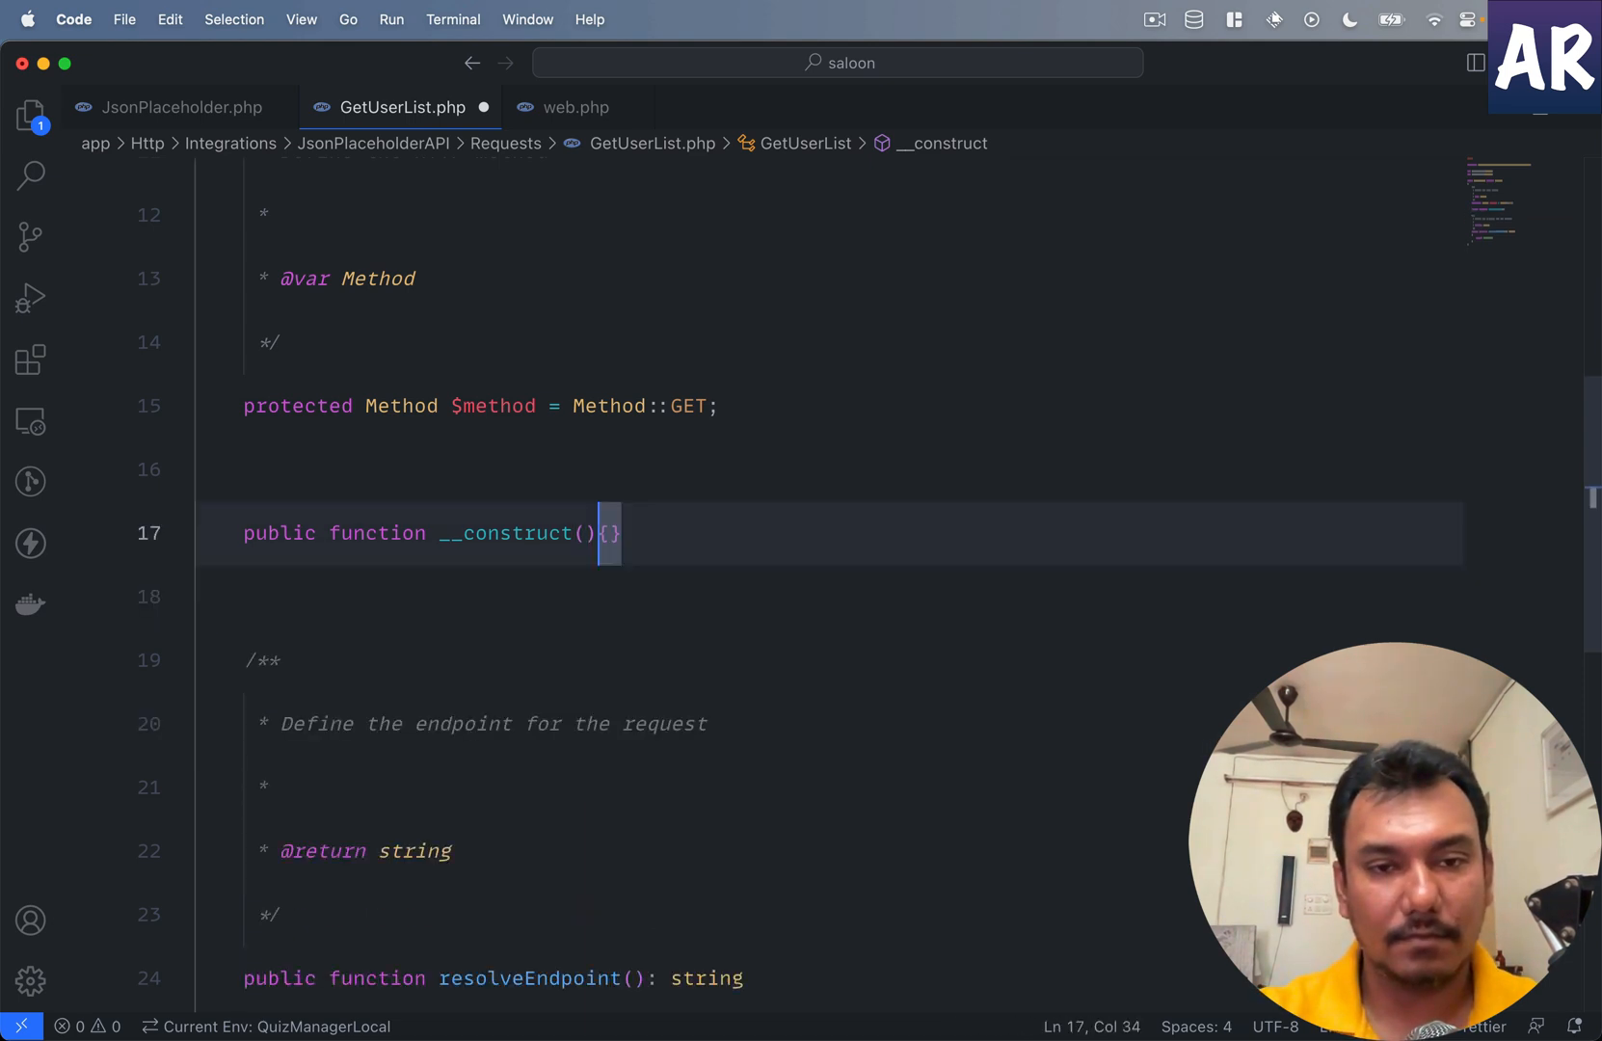
{"action": "type", "text": "private"}
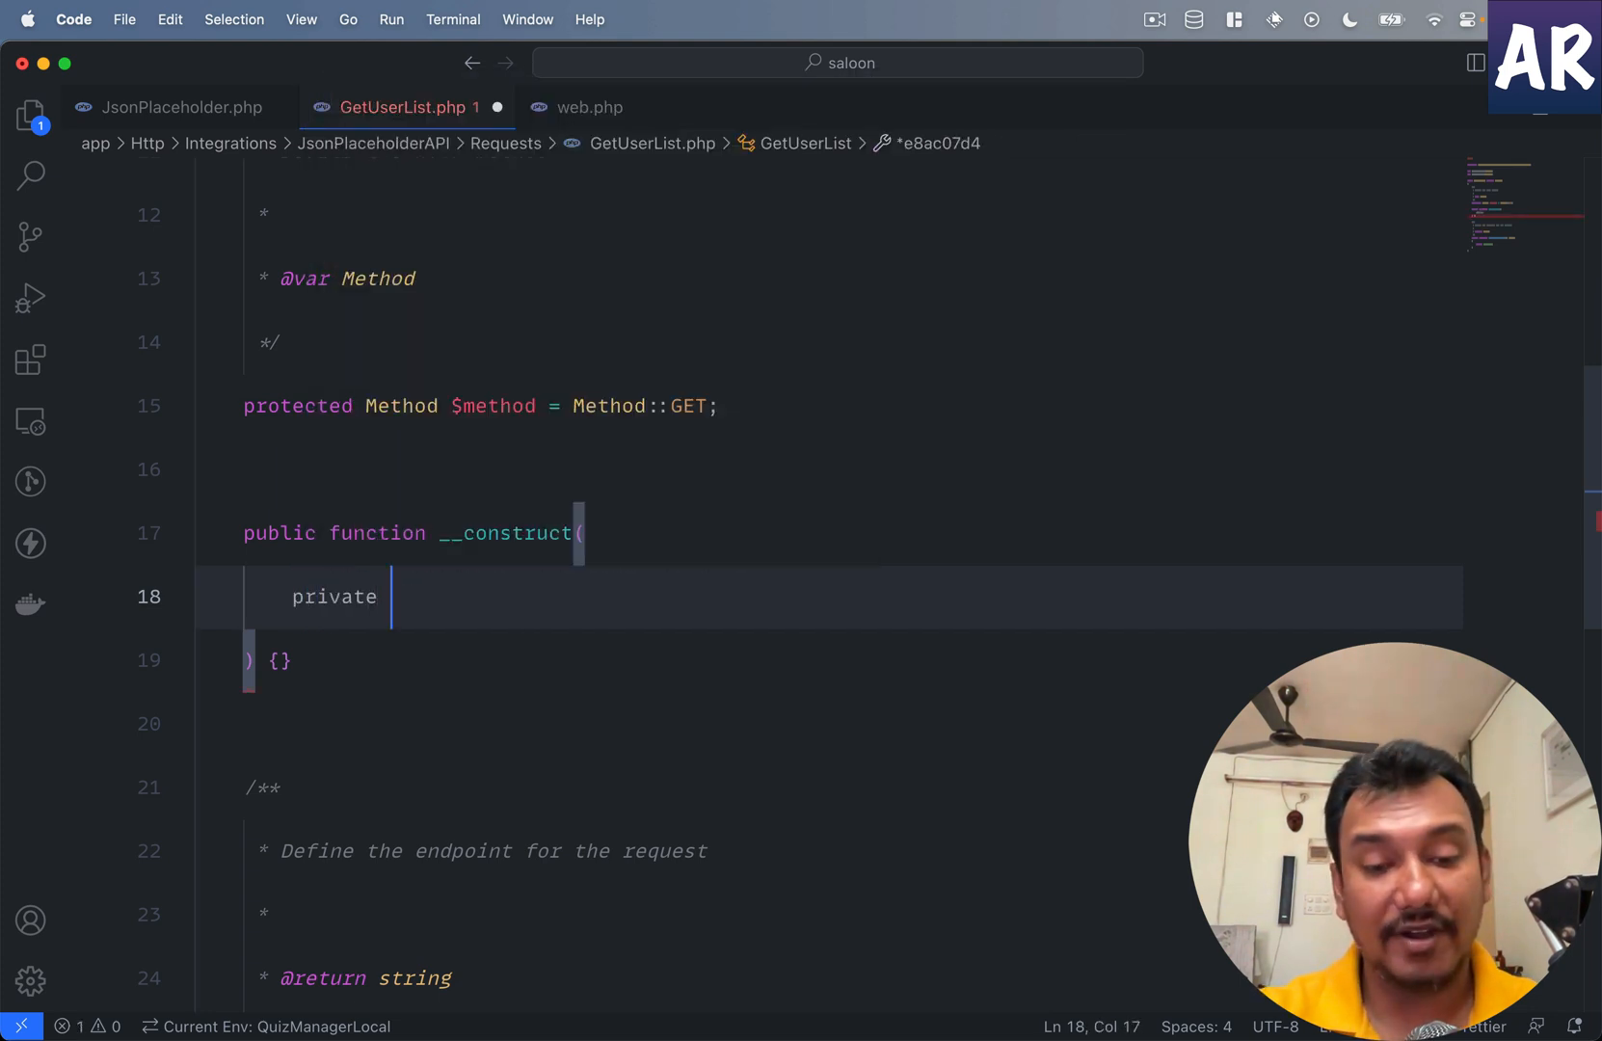
{"action": "type", "text": "int"}
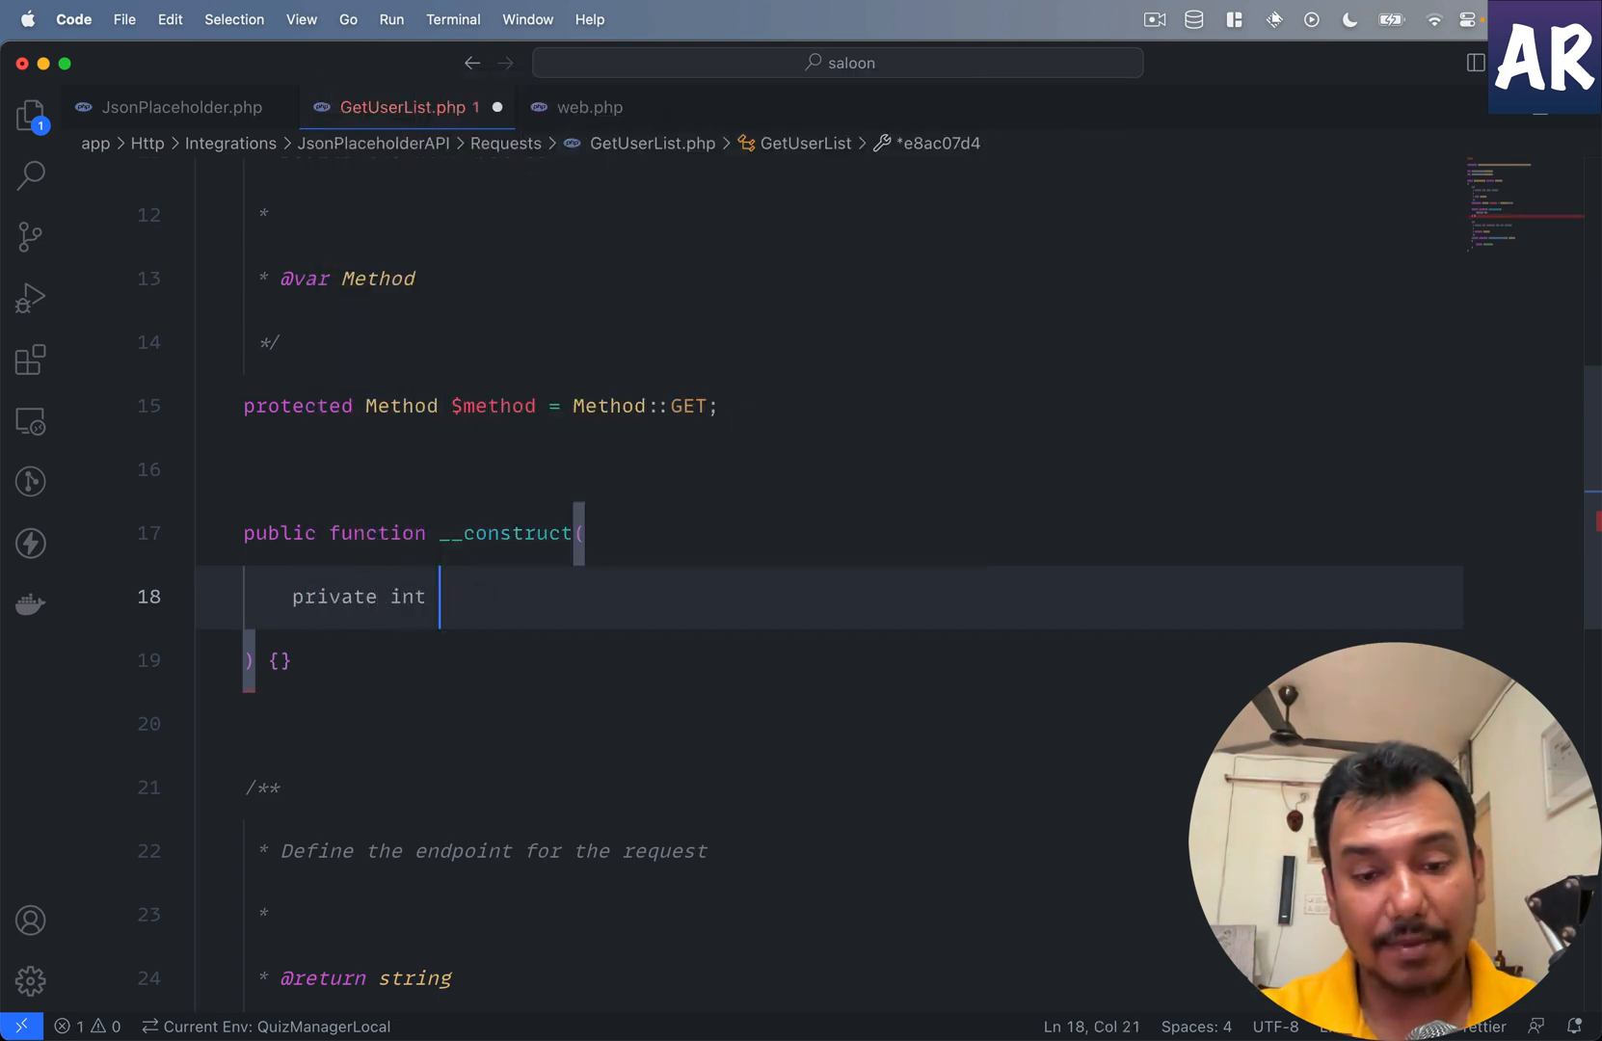
{"action": "type", "text": "$id"}
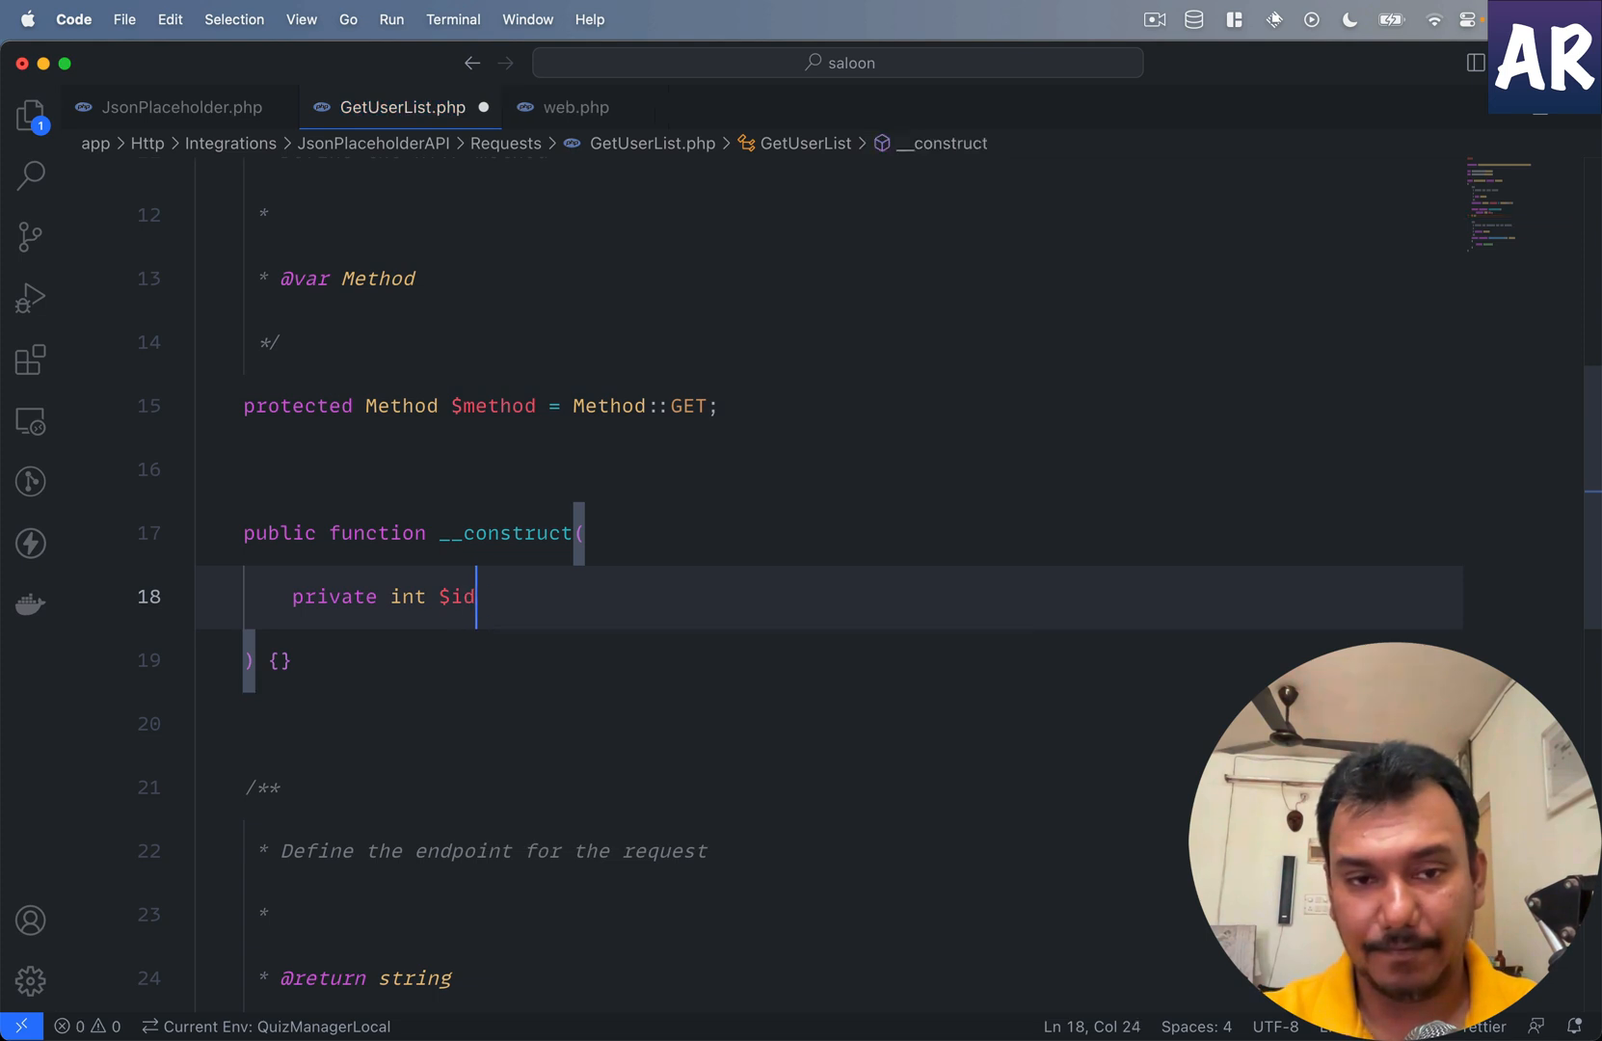
{"action": "type", "text": ","}
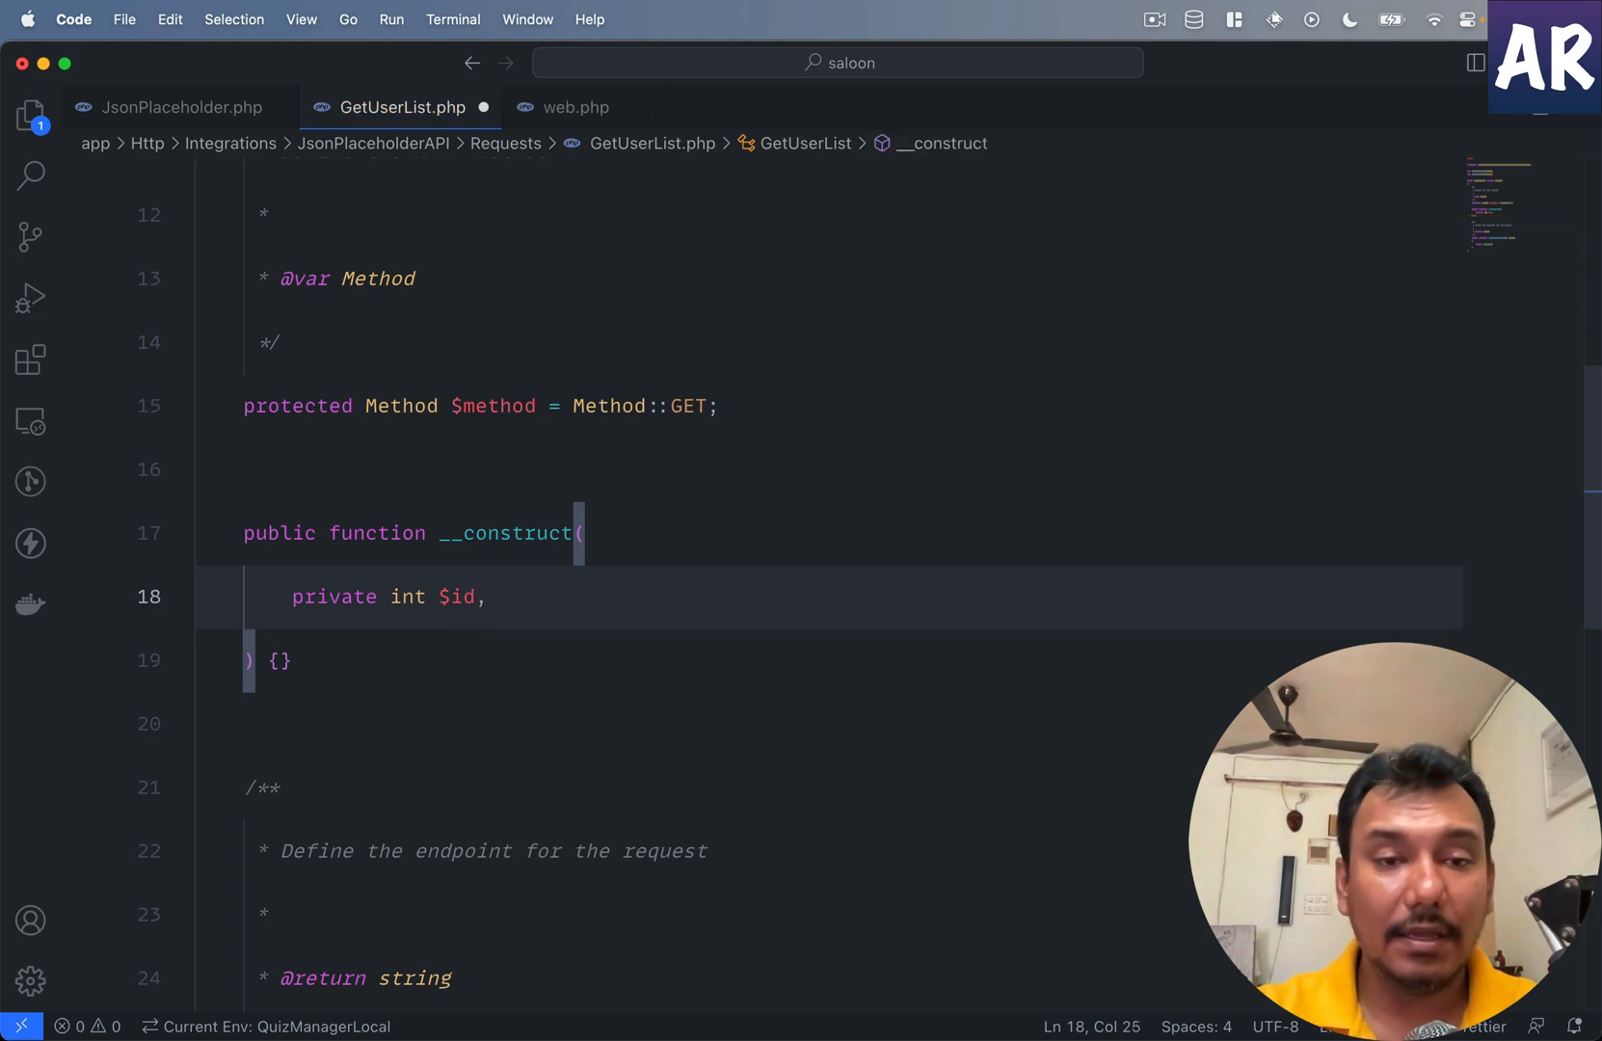
Step: Make the $id parameter int | NULL with a default of NULL
{"action": "double_click", "coordinate": [456, 596]}
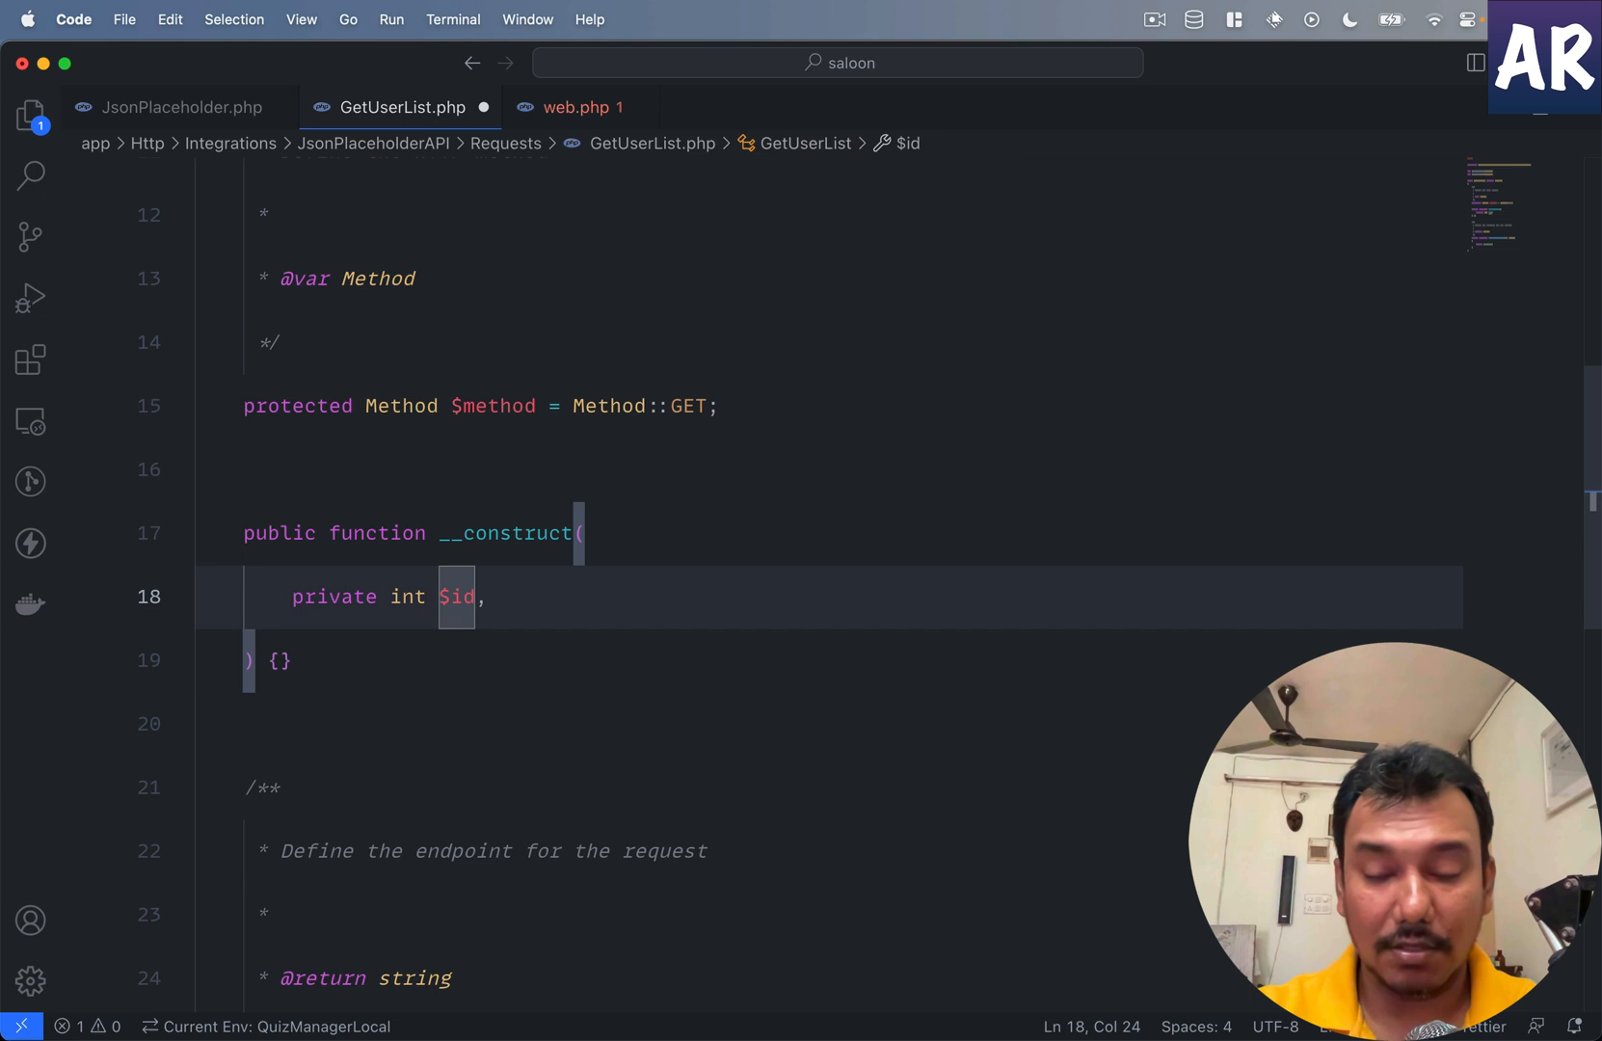
{"action": "type", "text": "= NULL"}
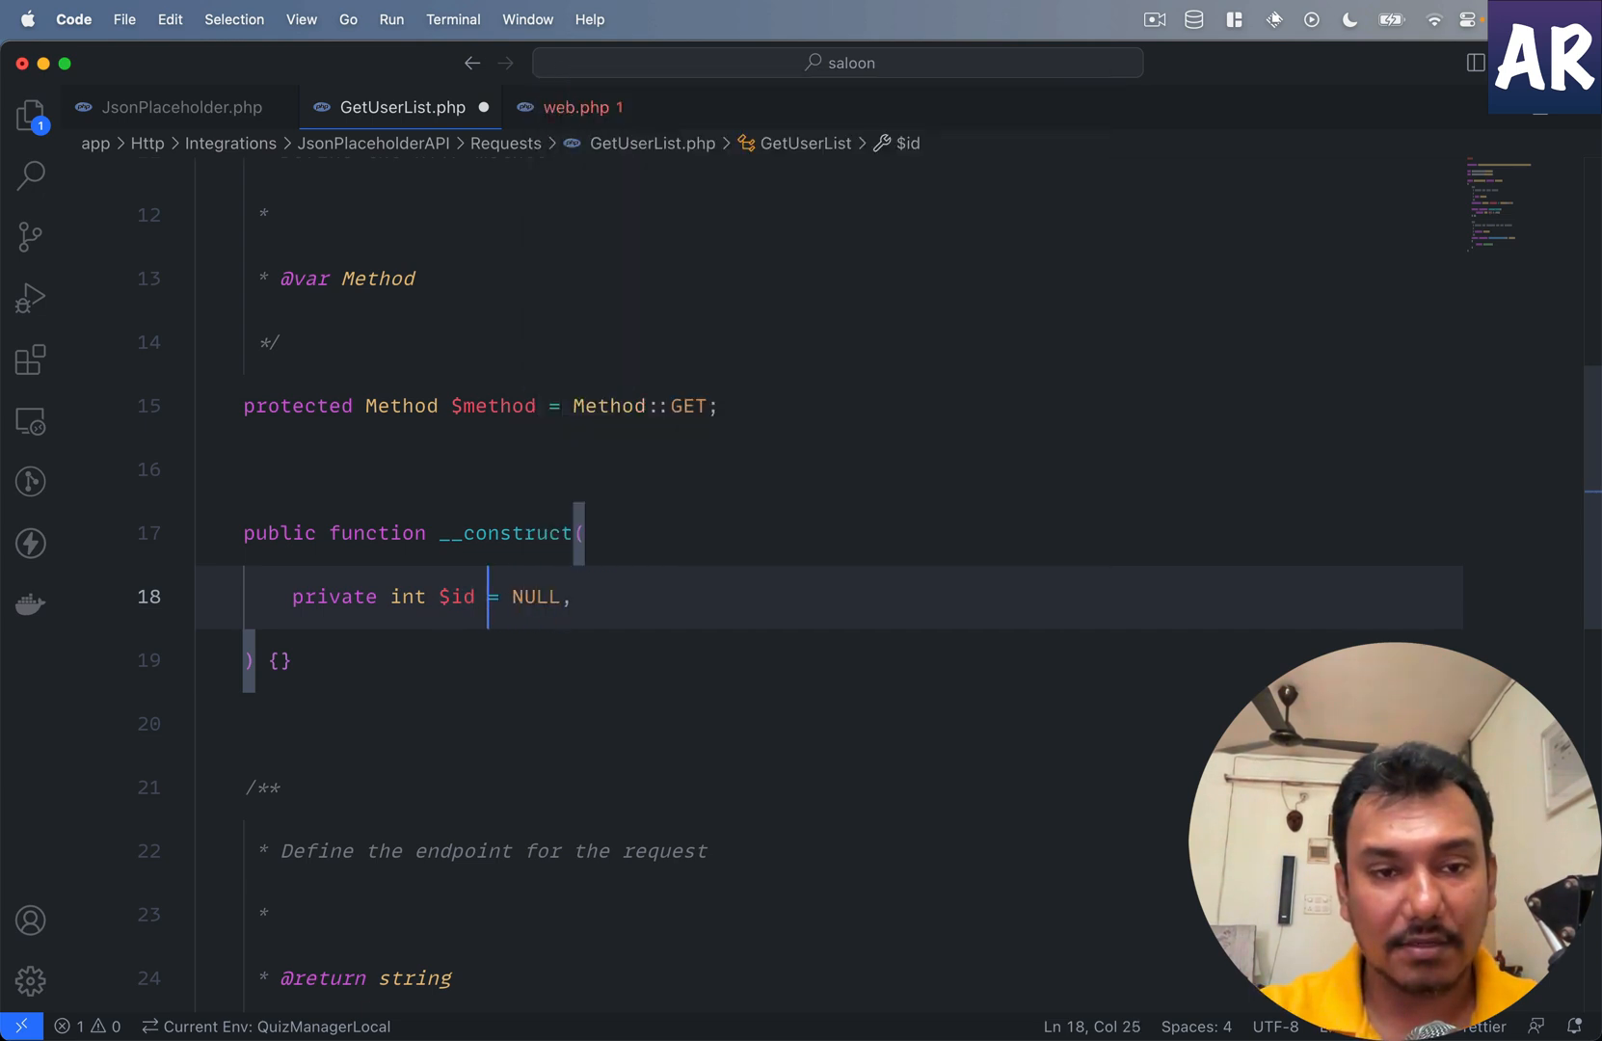
{"action": "type", "text": "|"}
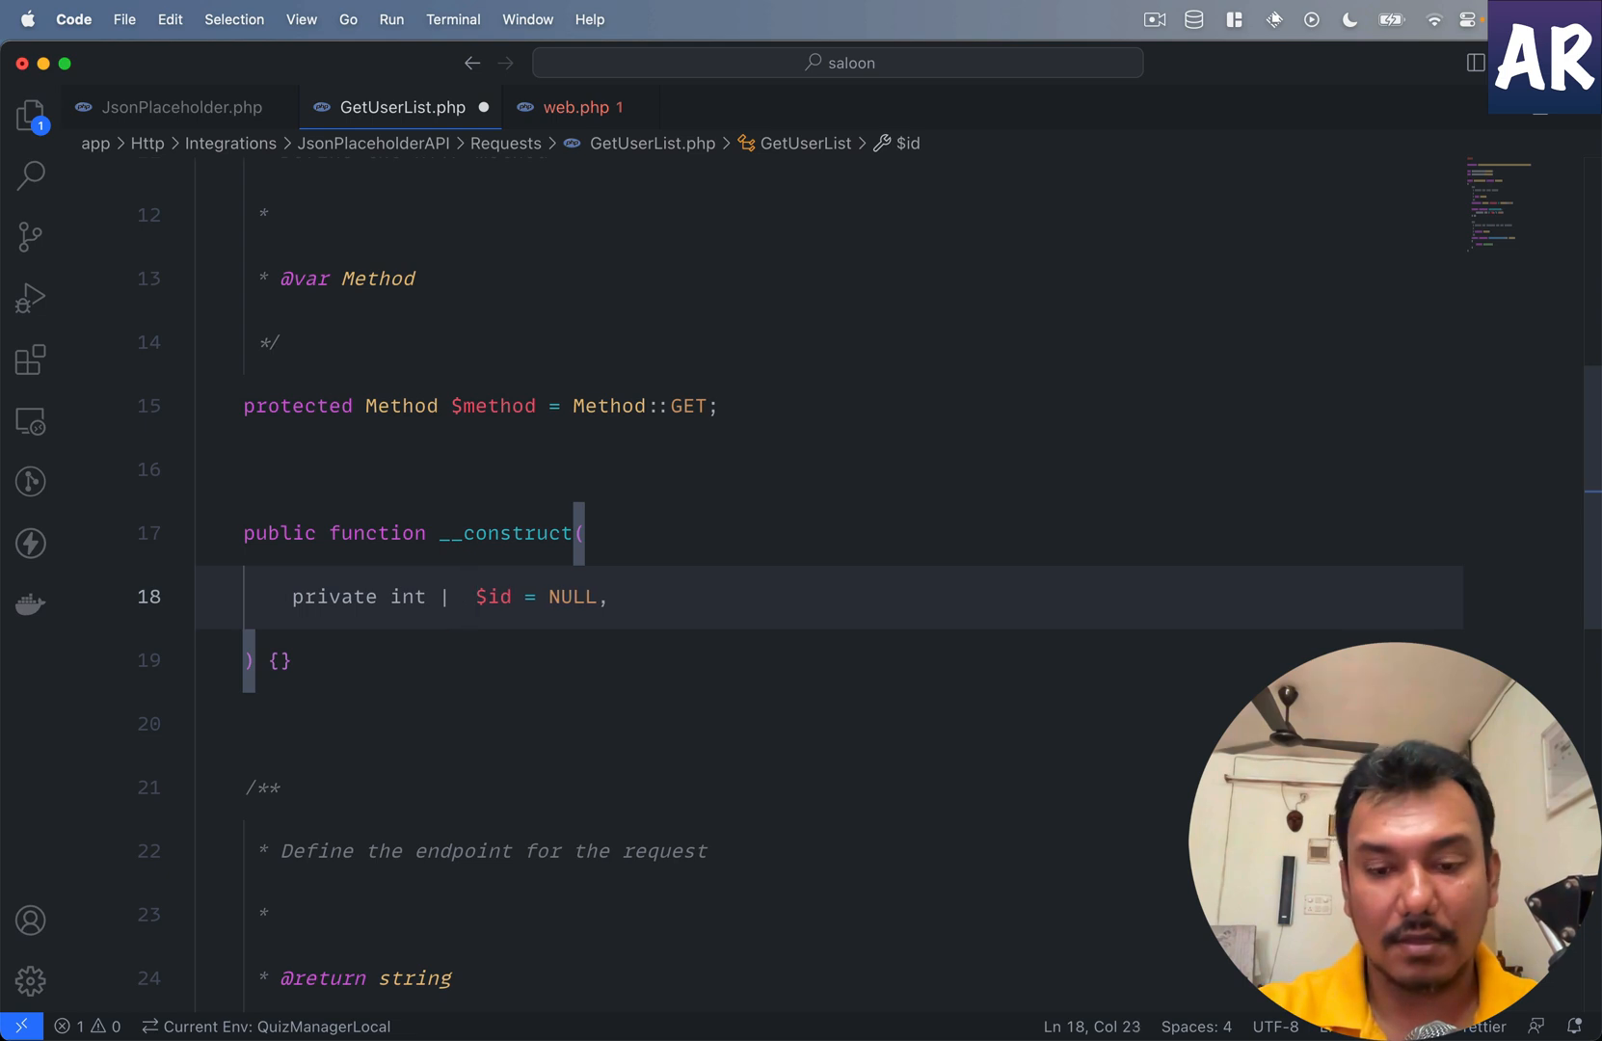
{"action": "type", "text": "NULL"}
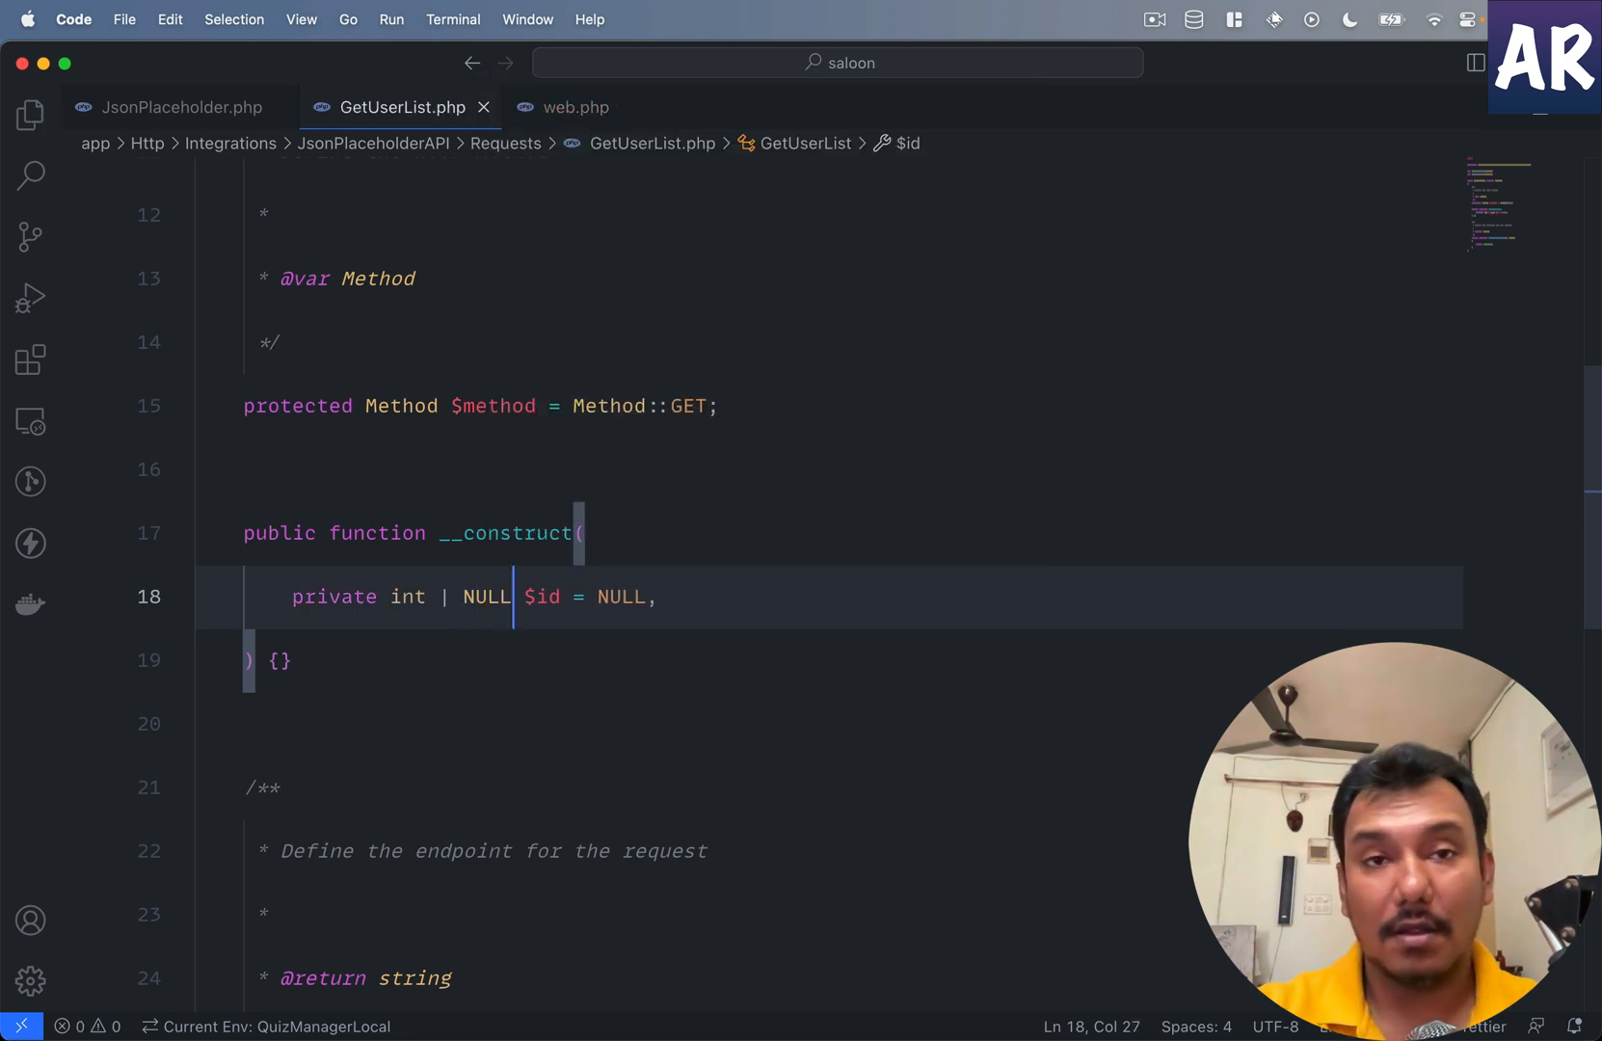
{"action": "key", "text": "backspace"}
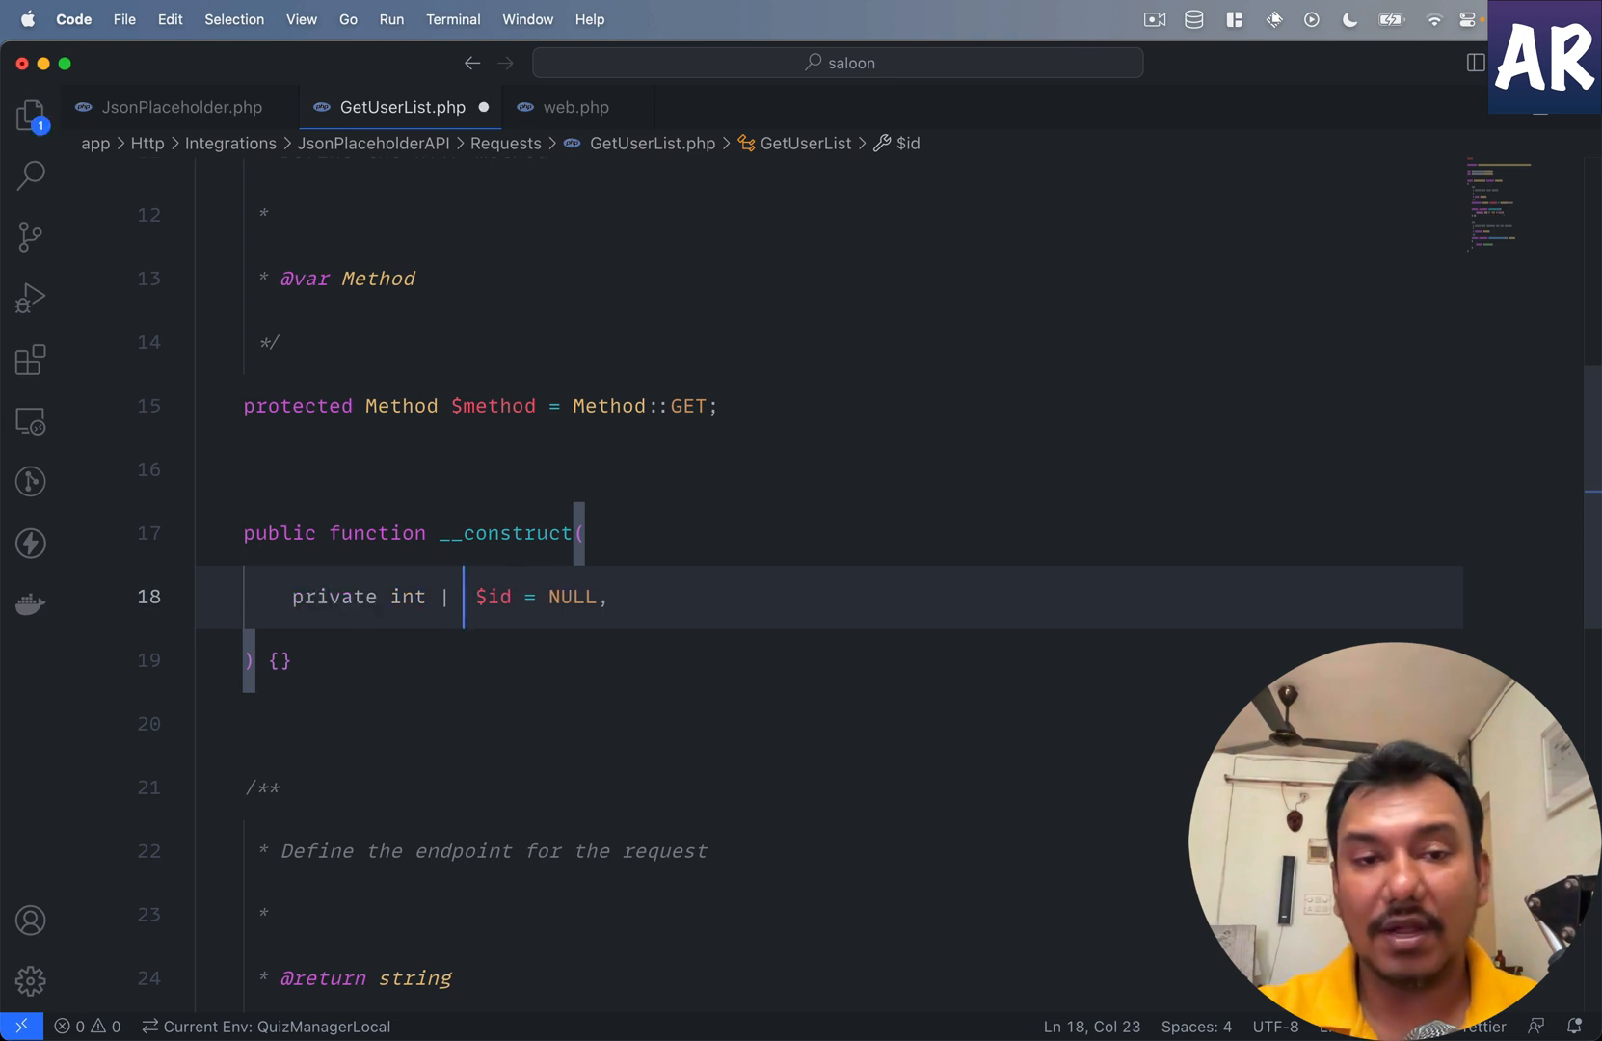
{"action": "key", "text": "Backspace"}
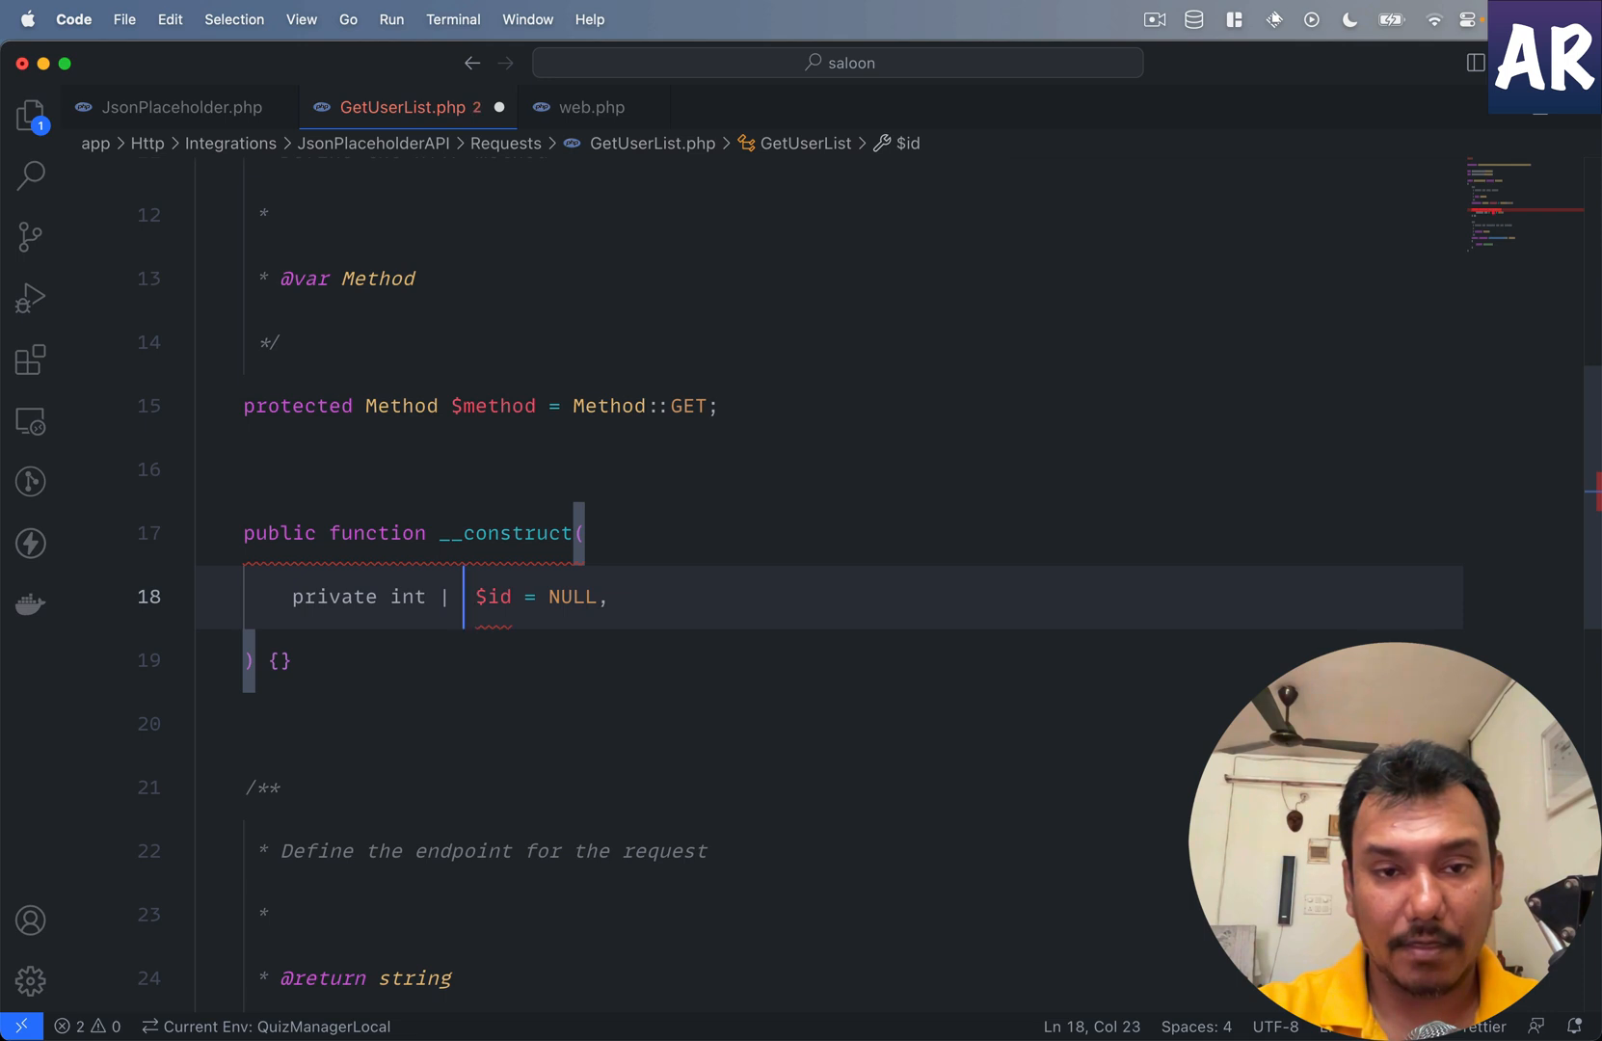
{"action": "type", "text": "NULL"}
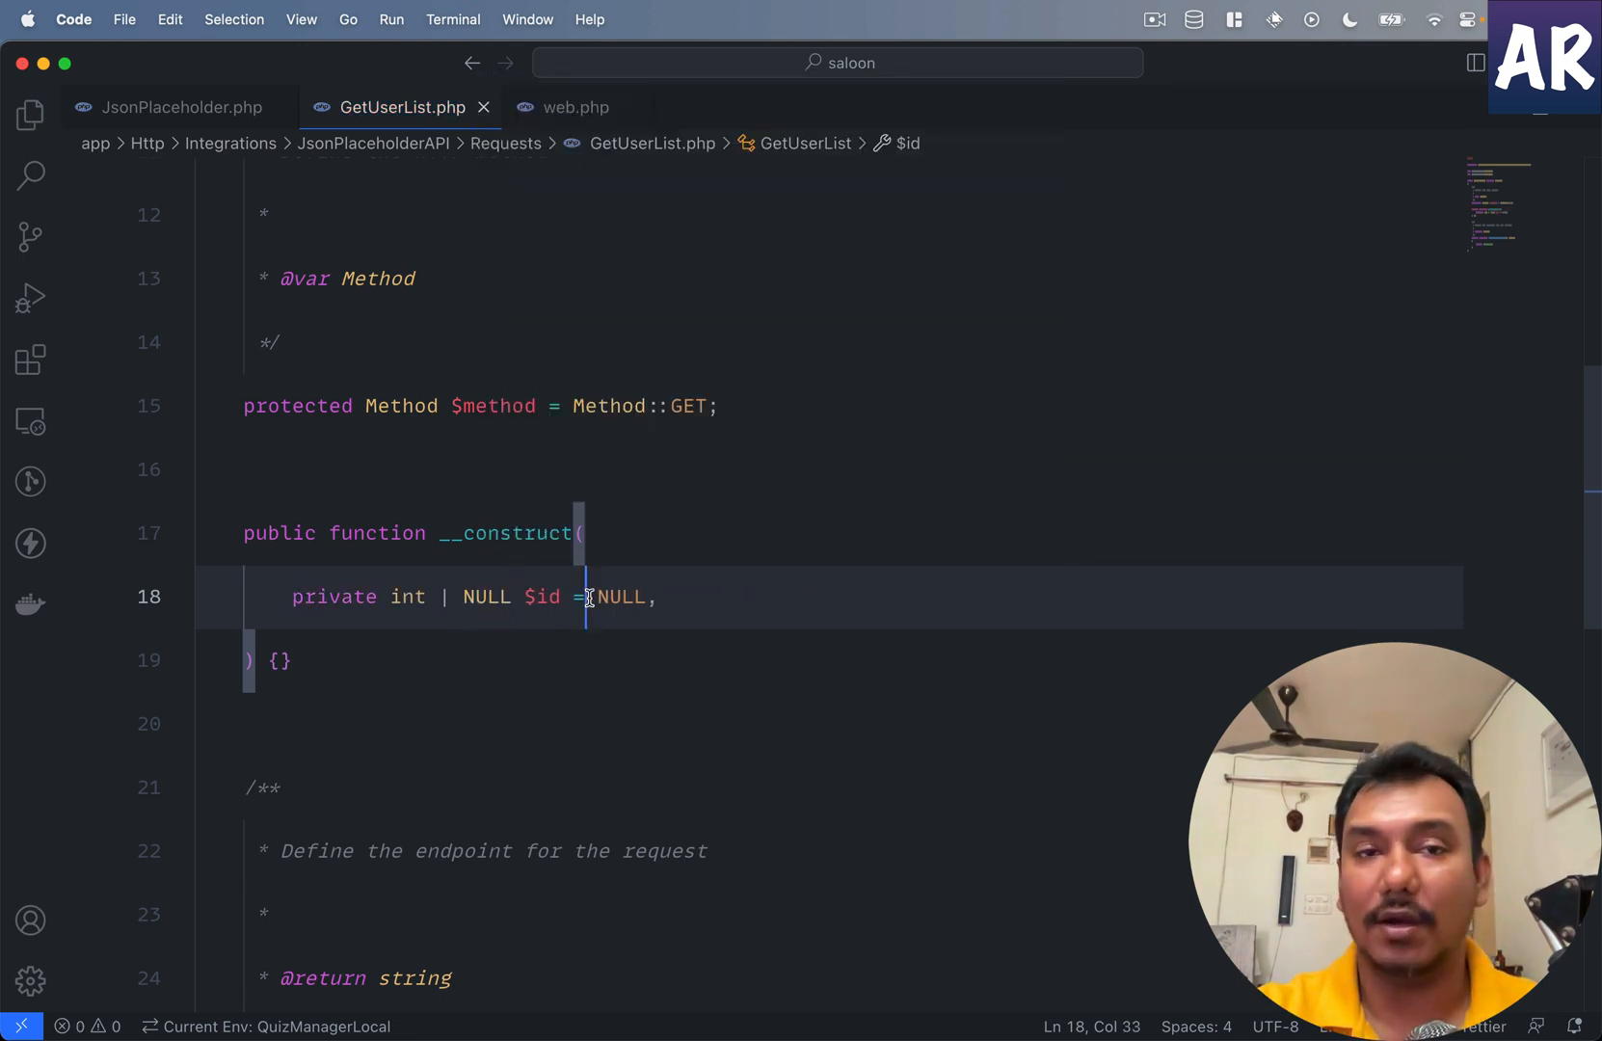
{"action": "left_click", "coordinate": [574, 107]}
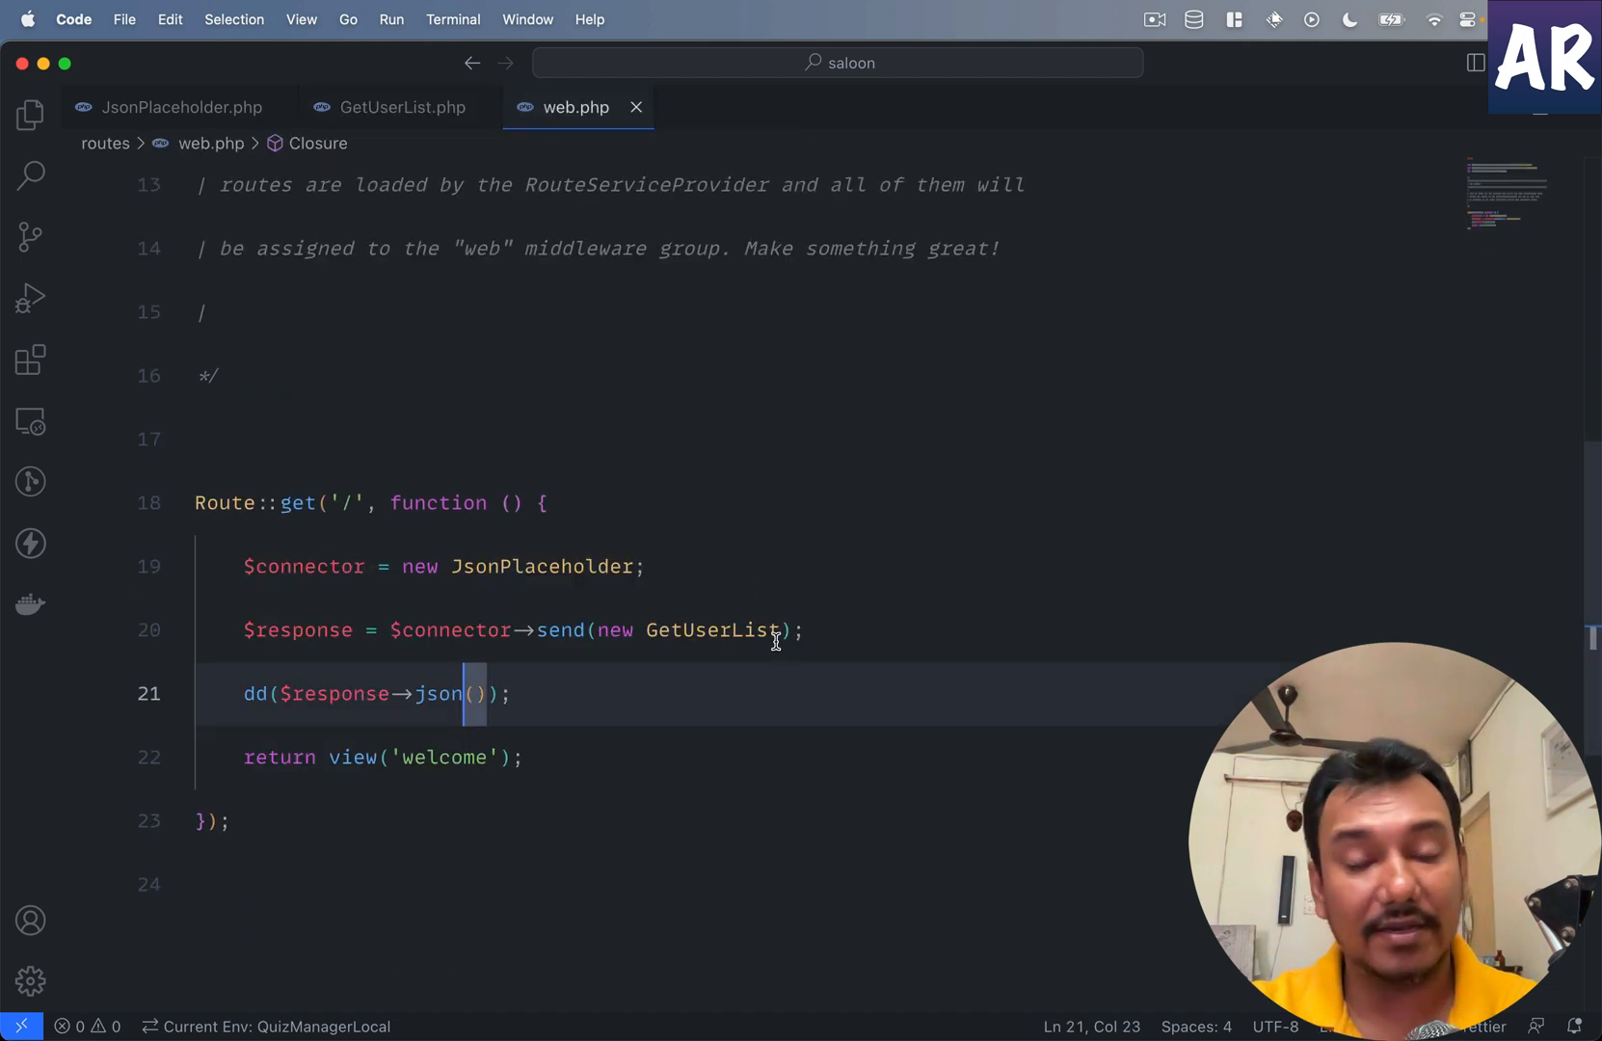
Step: Pass the named argument id: 1 to new GetUserList in the web.php route
{"action": "double_click", "coordinate": [712, 629]}
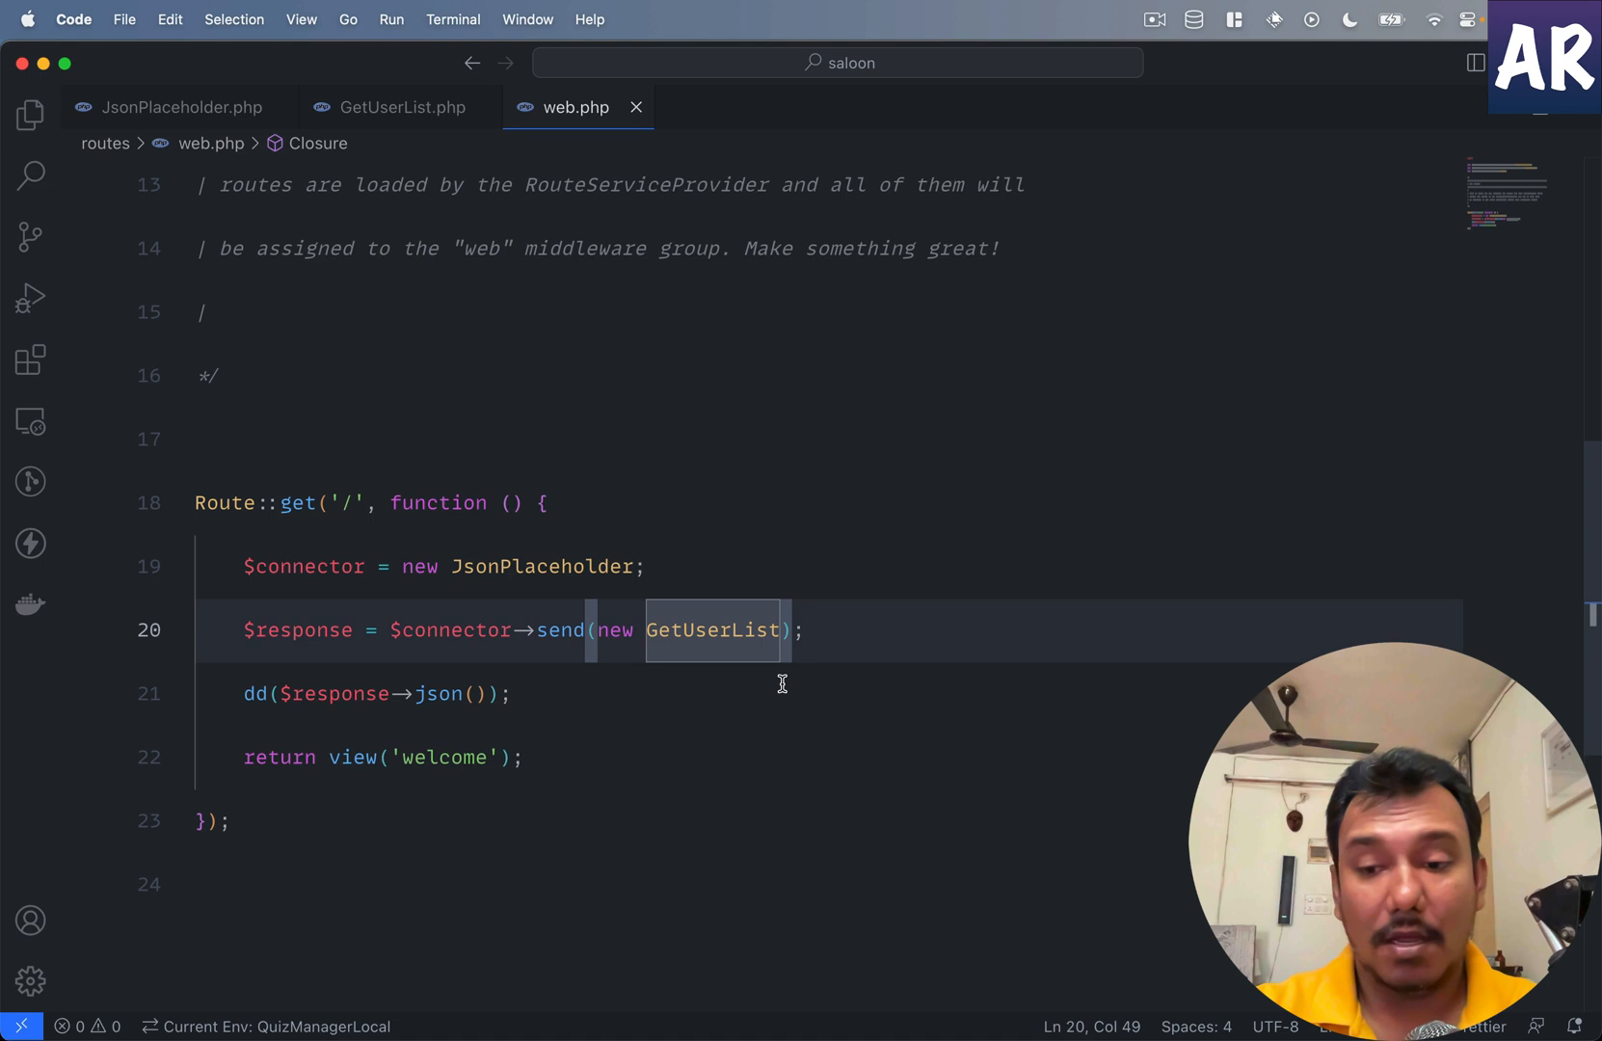
{"action": "left_click", "coordinate": [402, 107]}
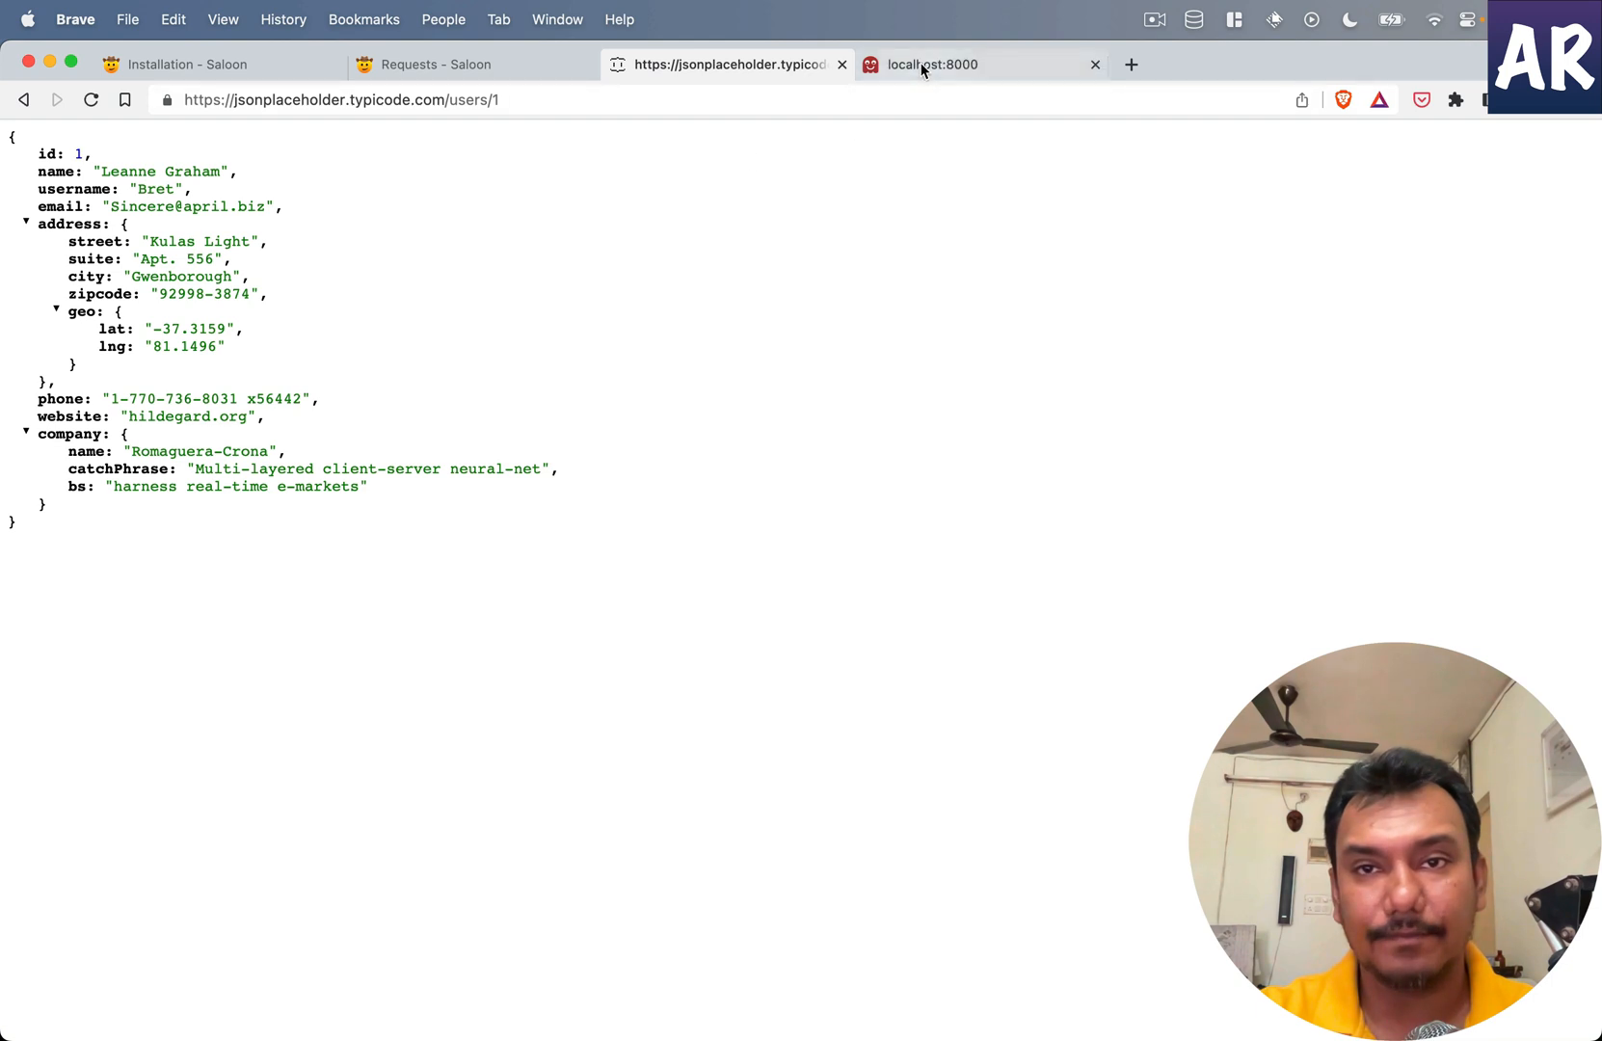
{"action": "left_click", "coordinate": [931, 65]}
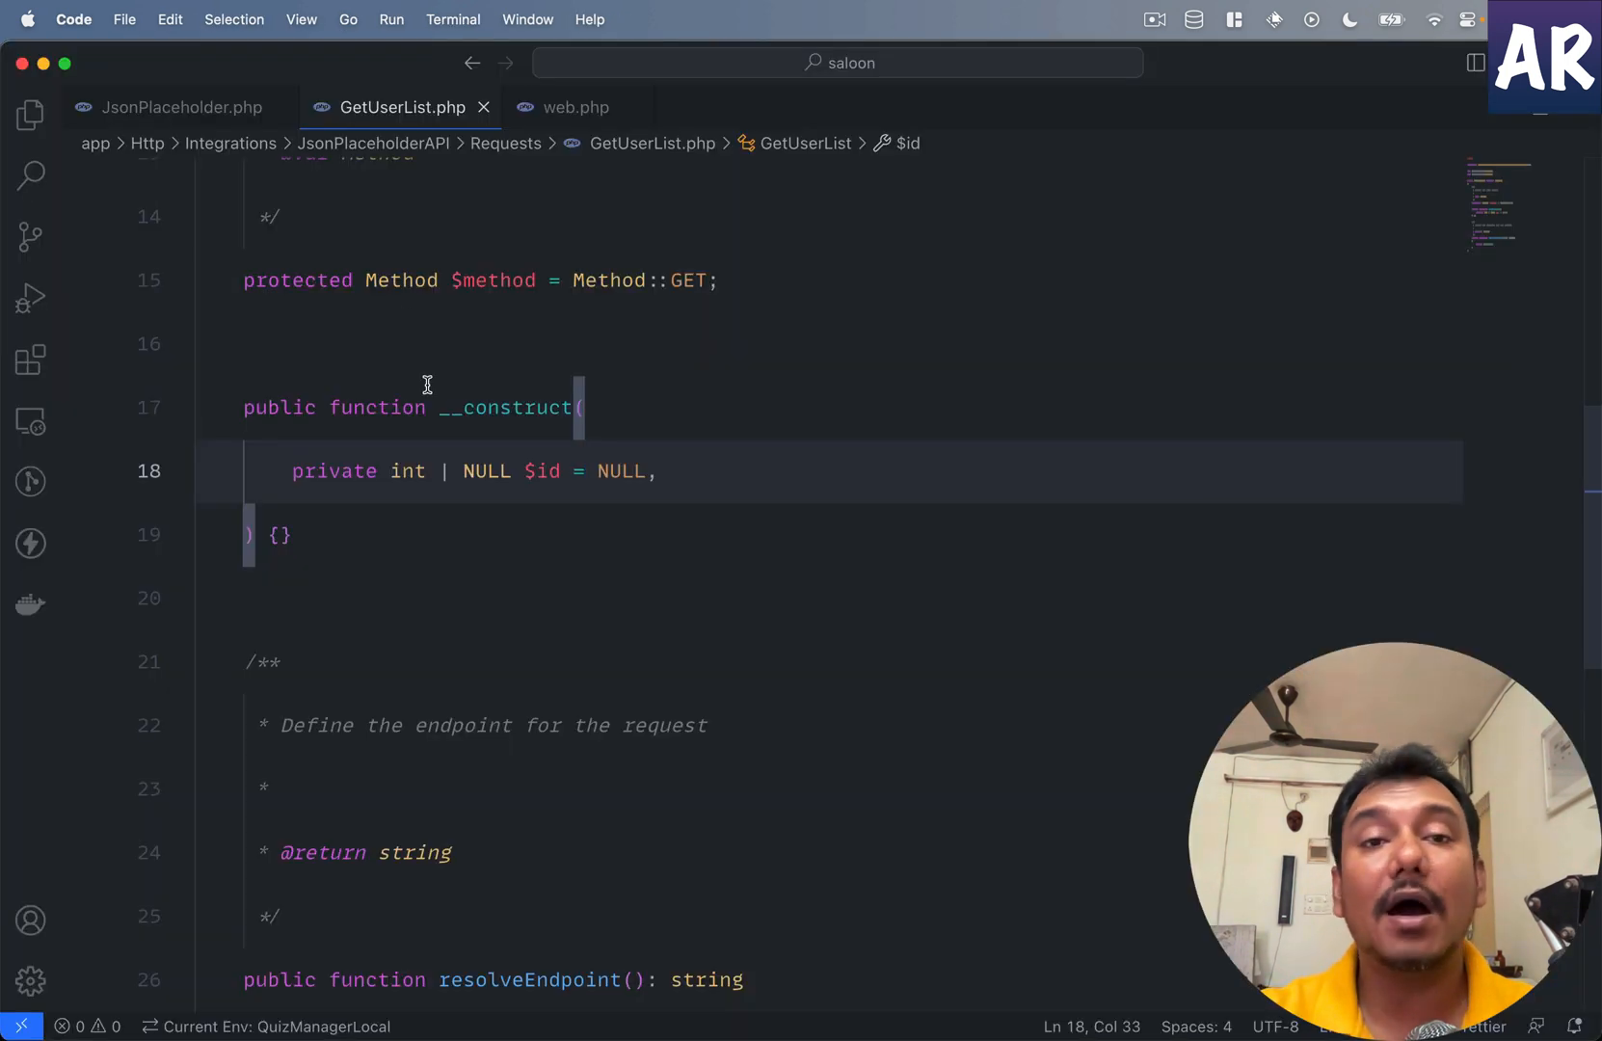
{"action": "left_click", "coordinate": [573, 107]}
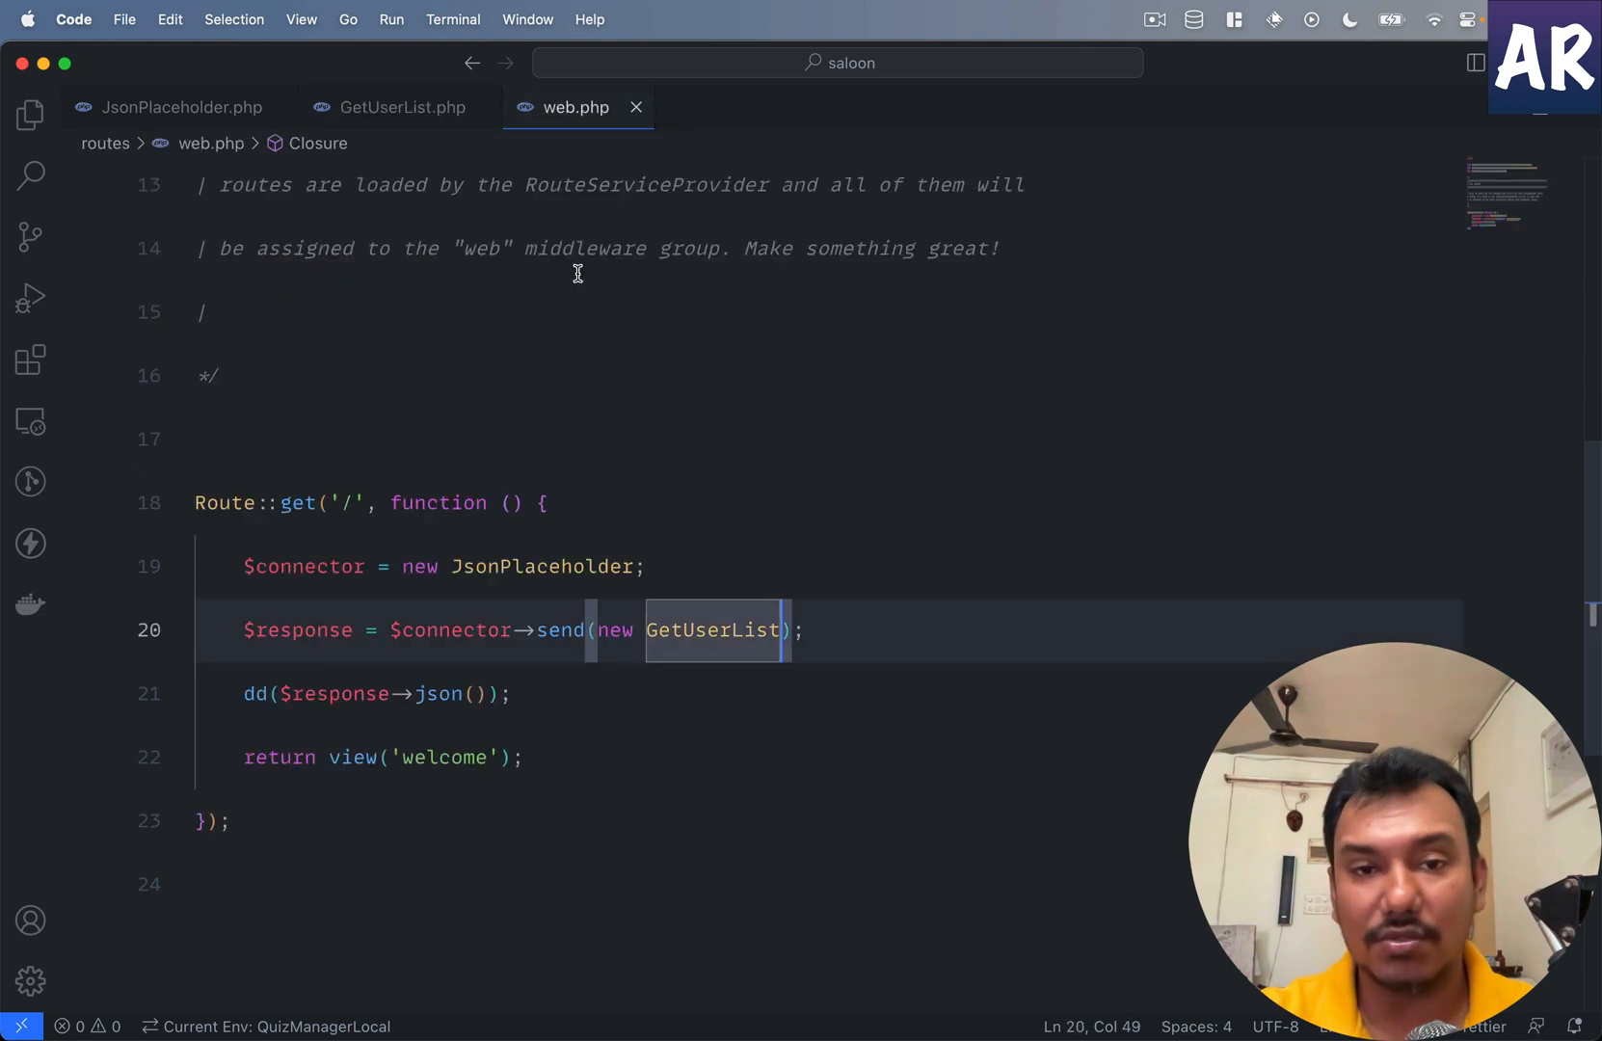
{"action": "type", "text": "1)"}
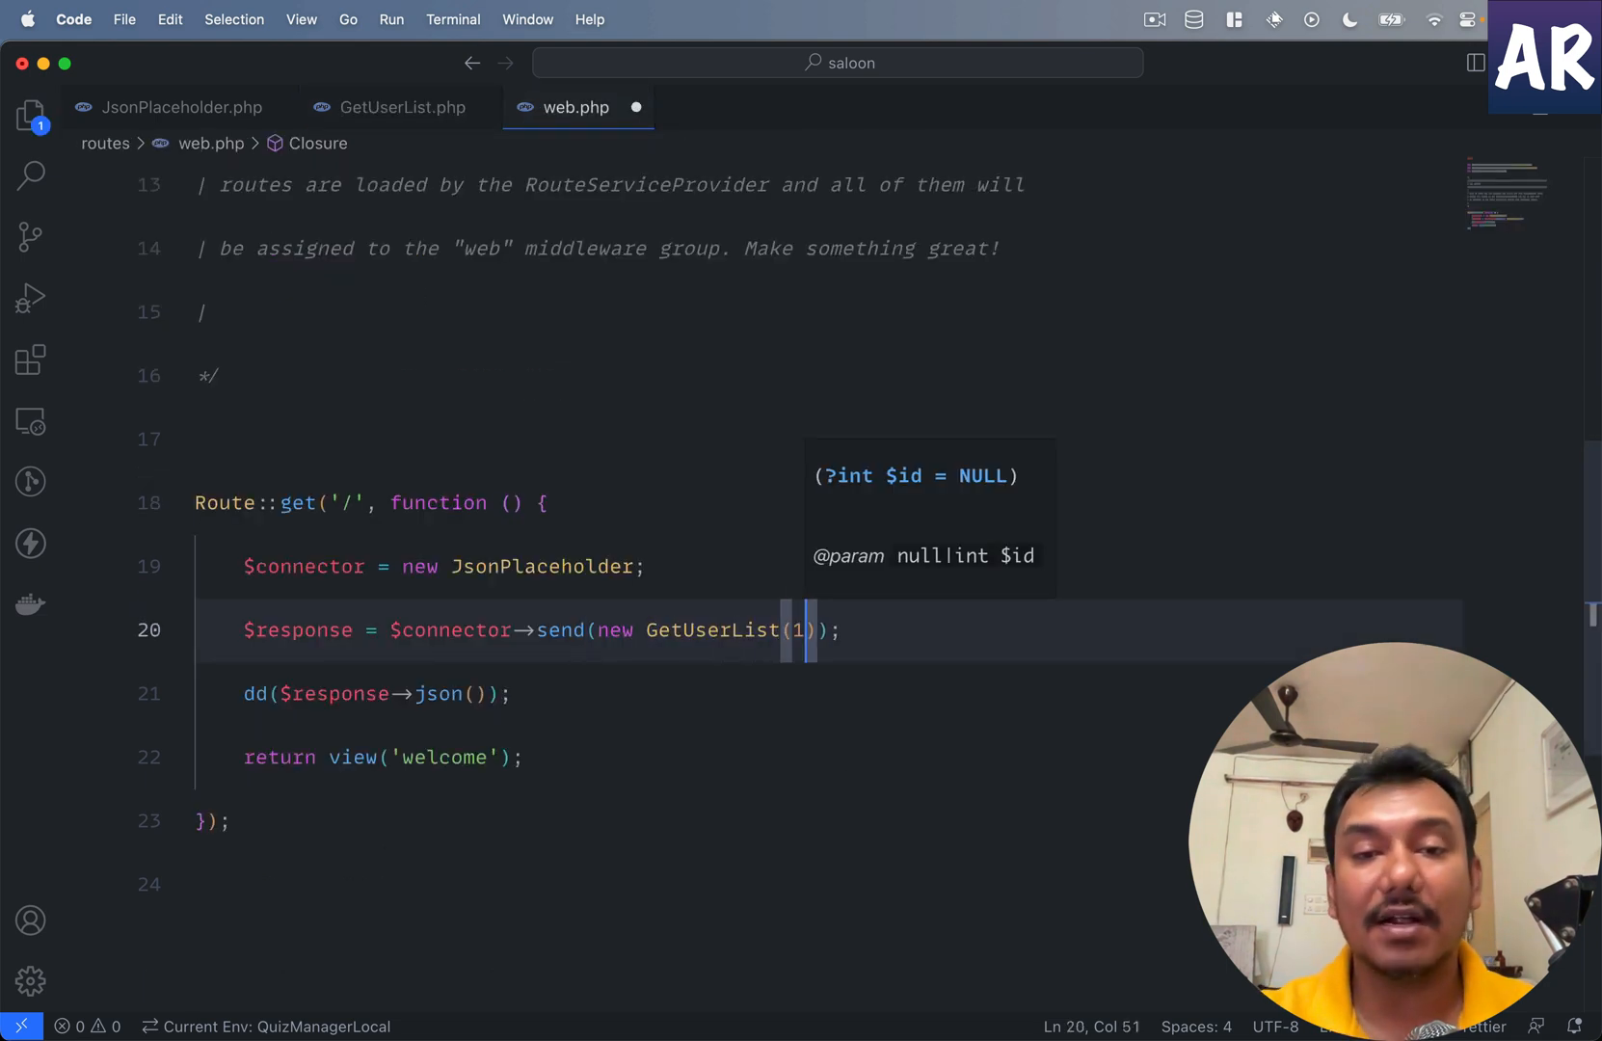
{"action": "type", "text": "id:"}
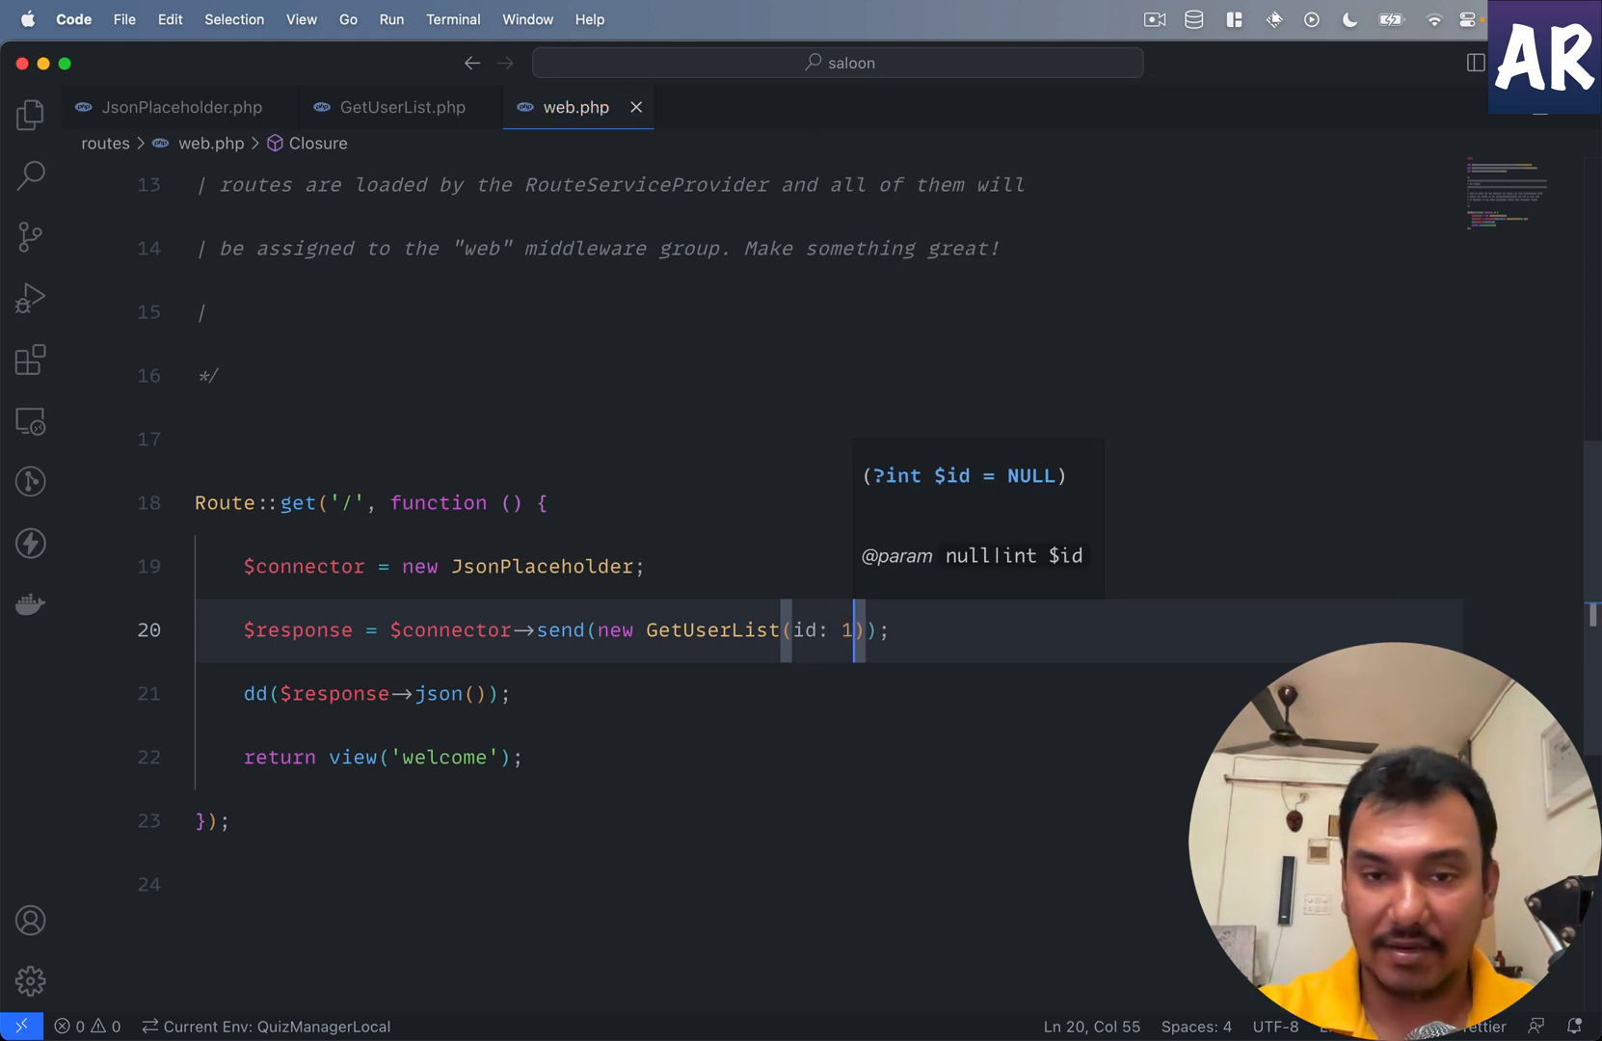
{"action": "key", "text": "Backspace"}
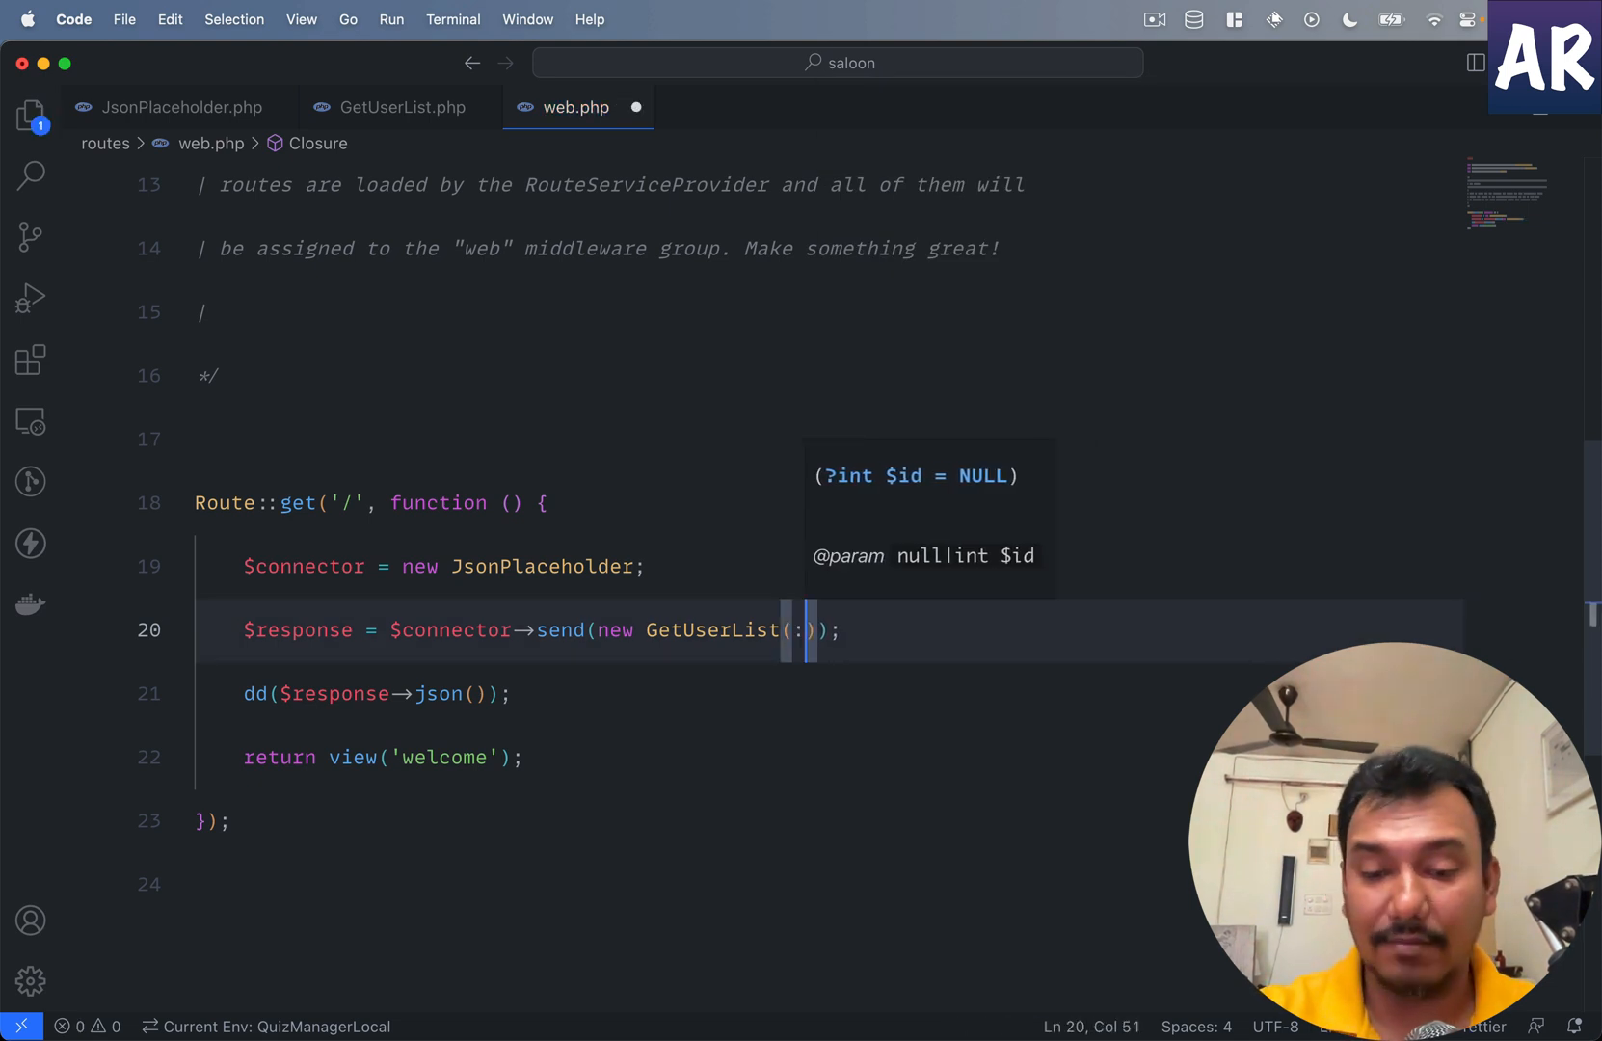
{"action": "type", "text": "id:1"}
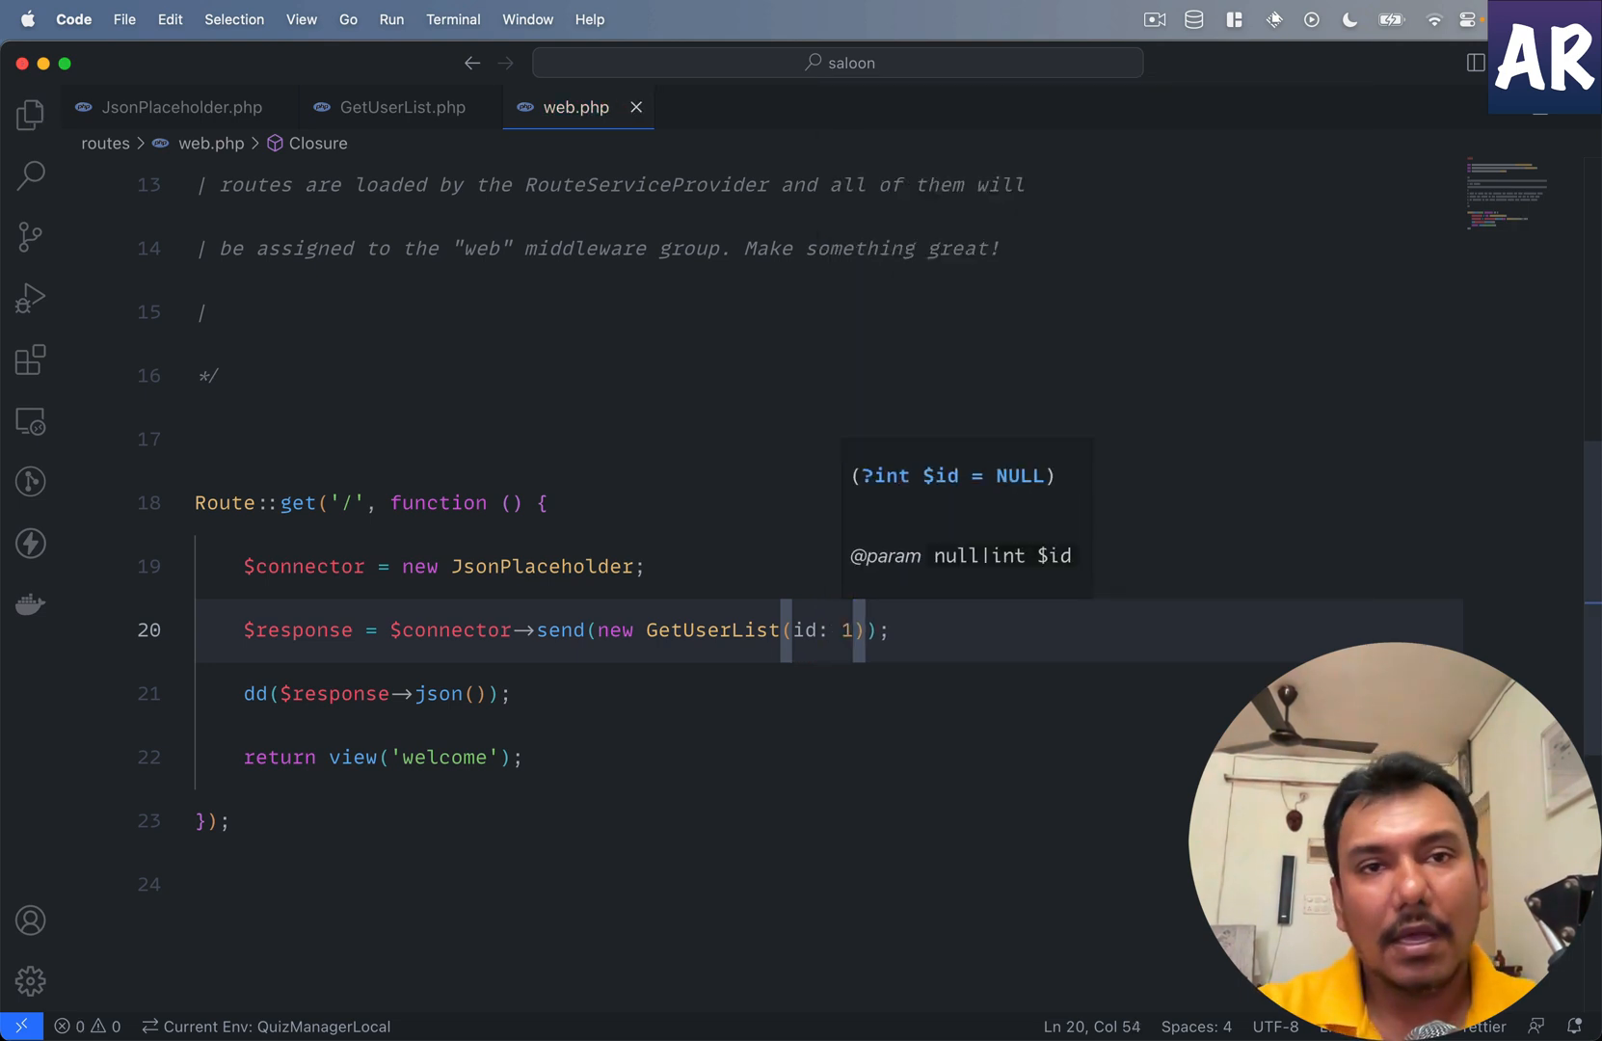
{"action": "left_click", "coordinate": [401, 106]}
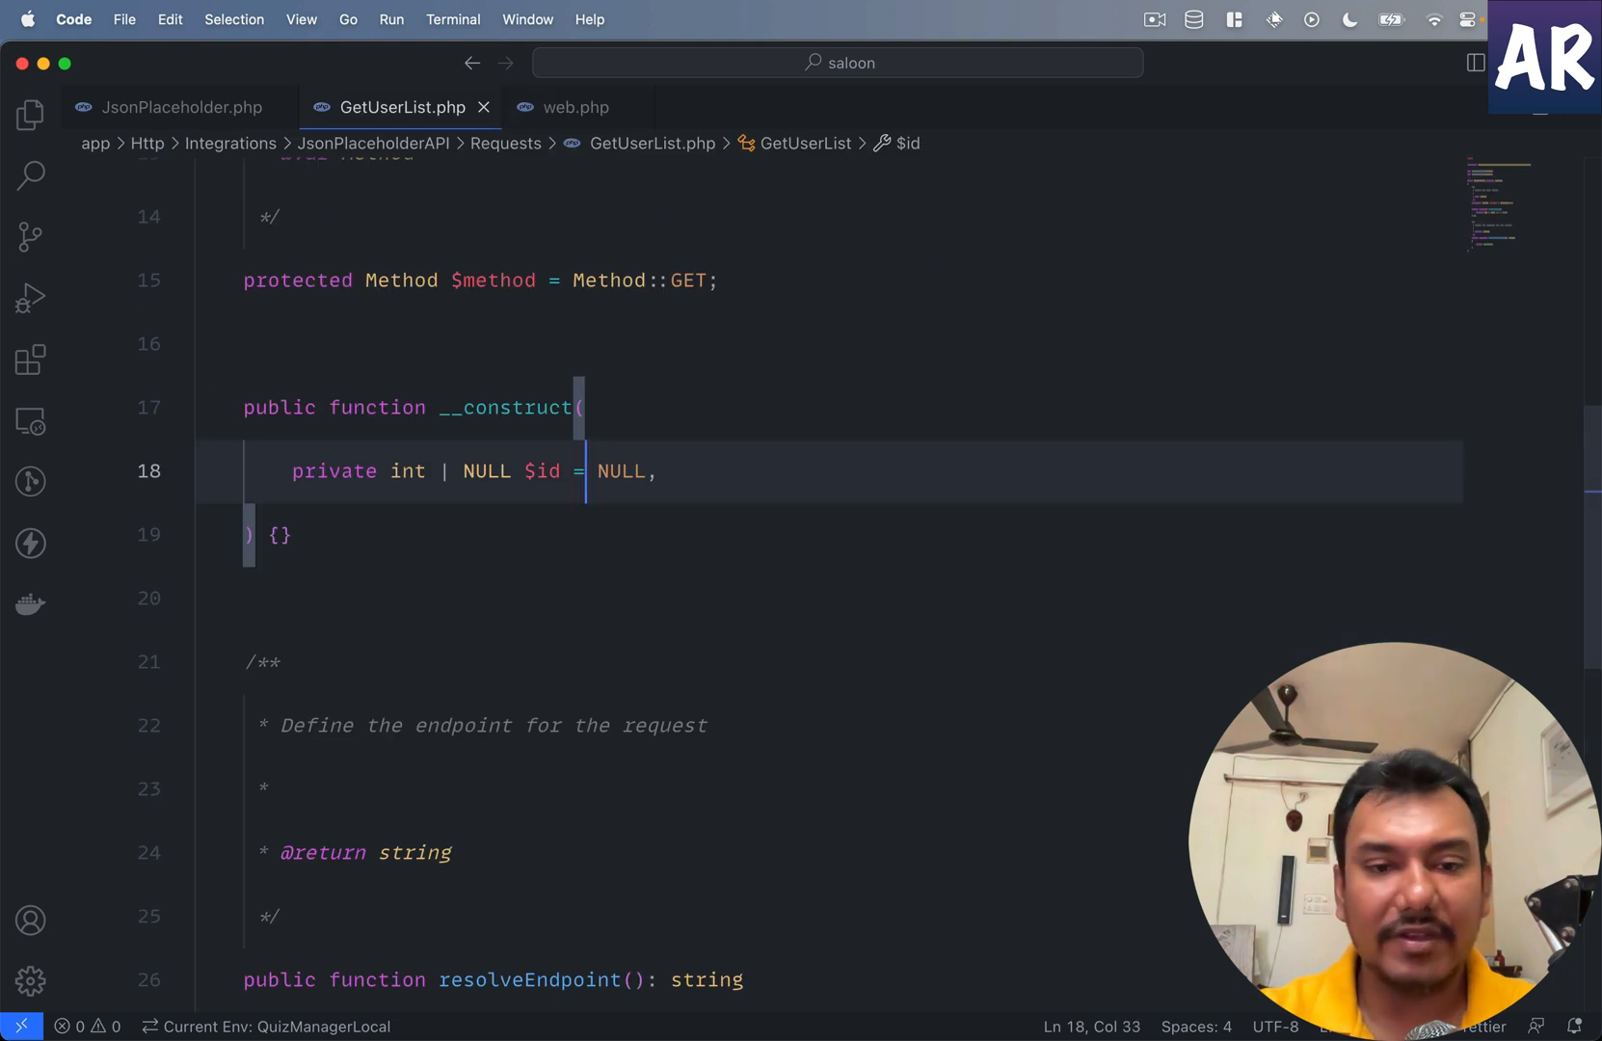
Step: Replace the $this->id dump in resolveEndpoint with $url = '/users';
{"action": "scroll", "scroll_direction": "down", "scroll_amount": 3}
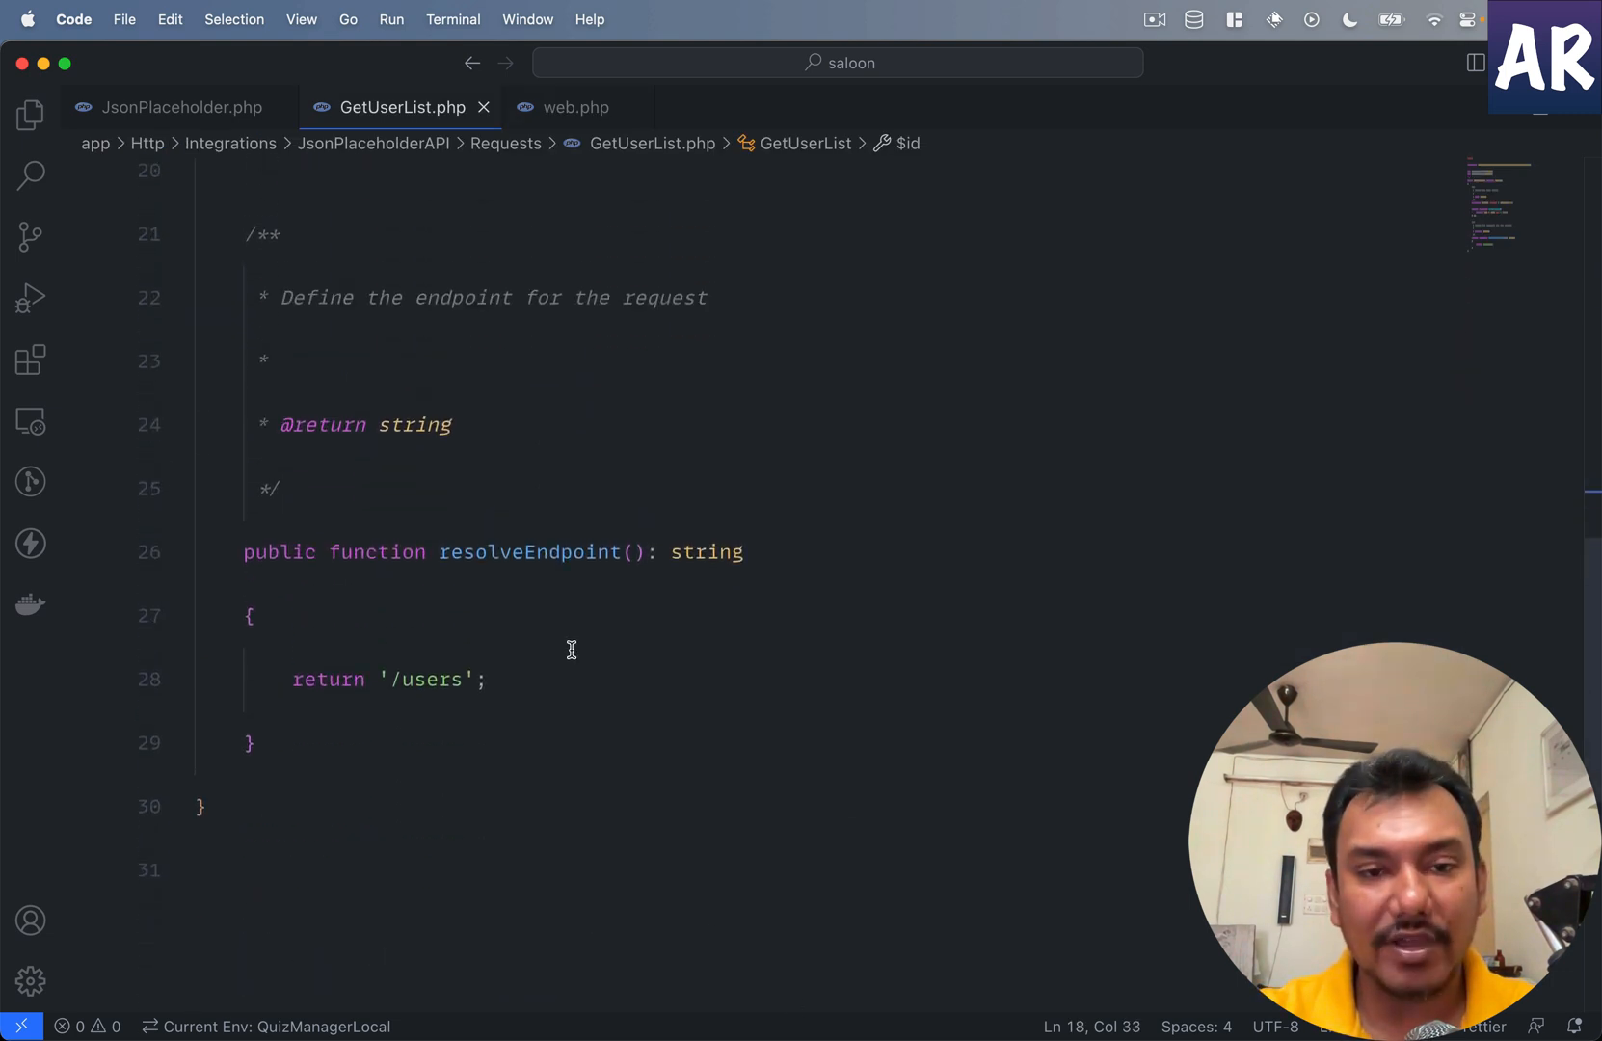
{"action": "type", "text": "dump("}
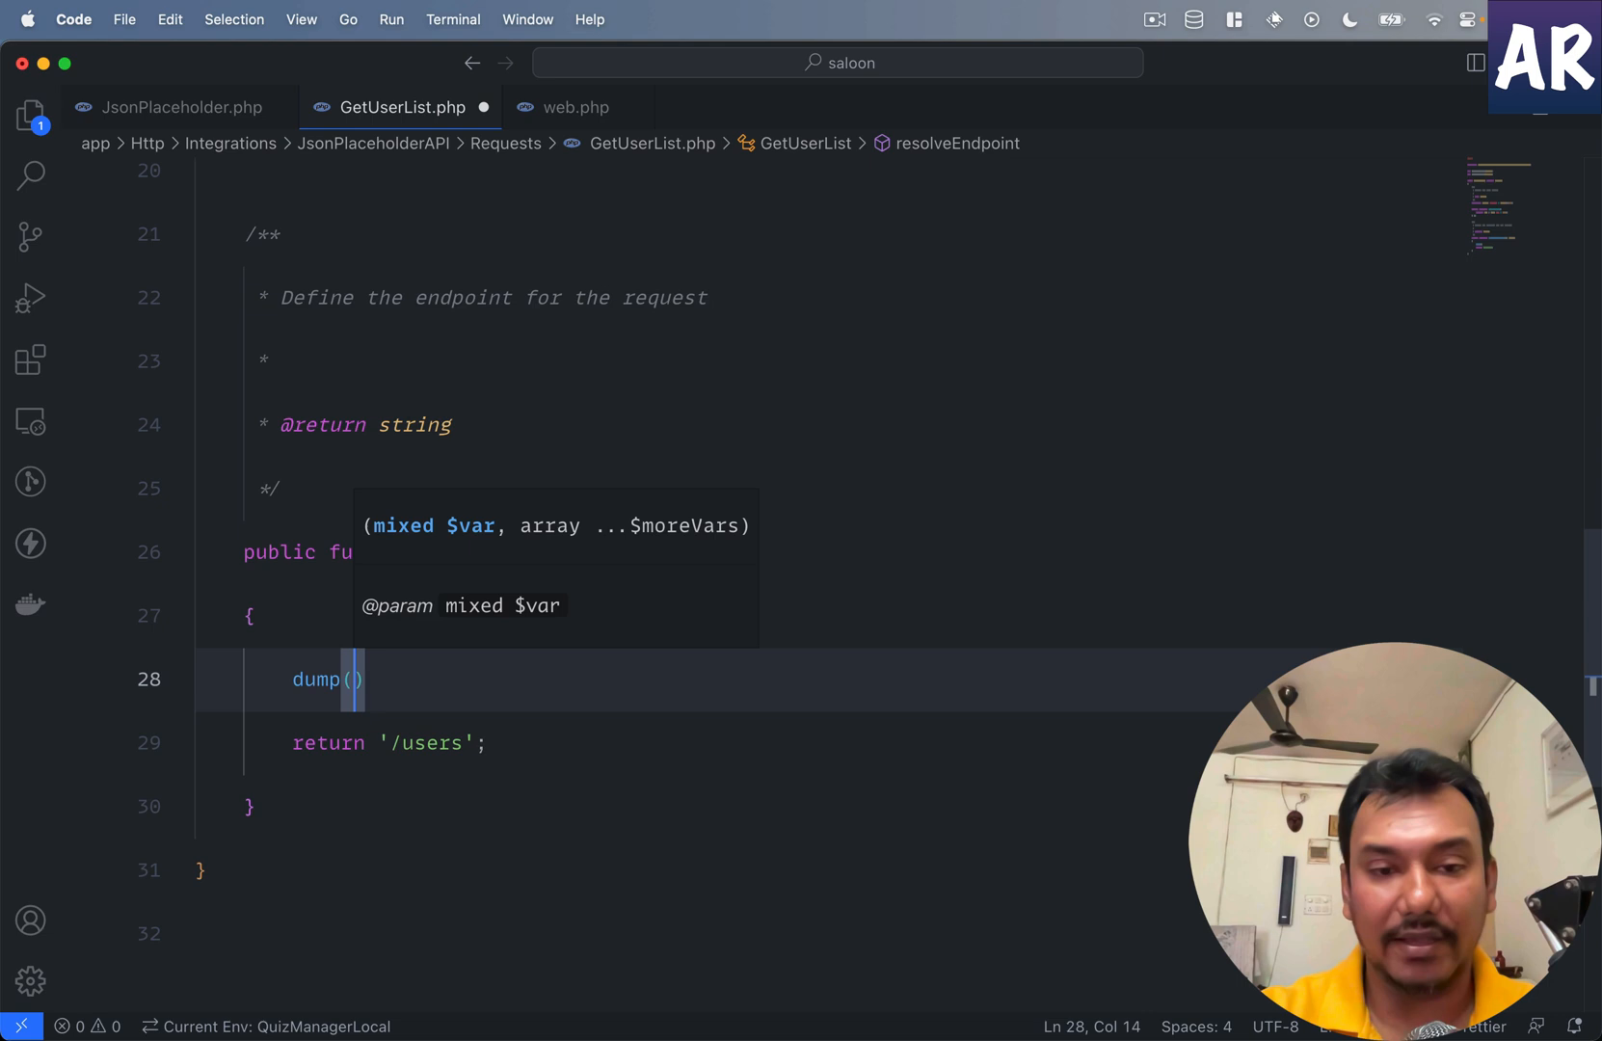
{"action": "type", "text": "$this->id"}
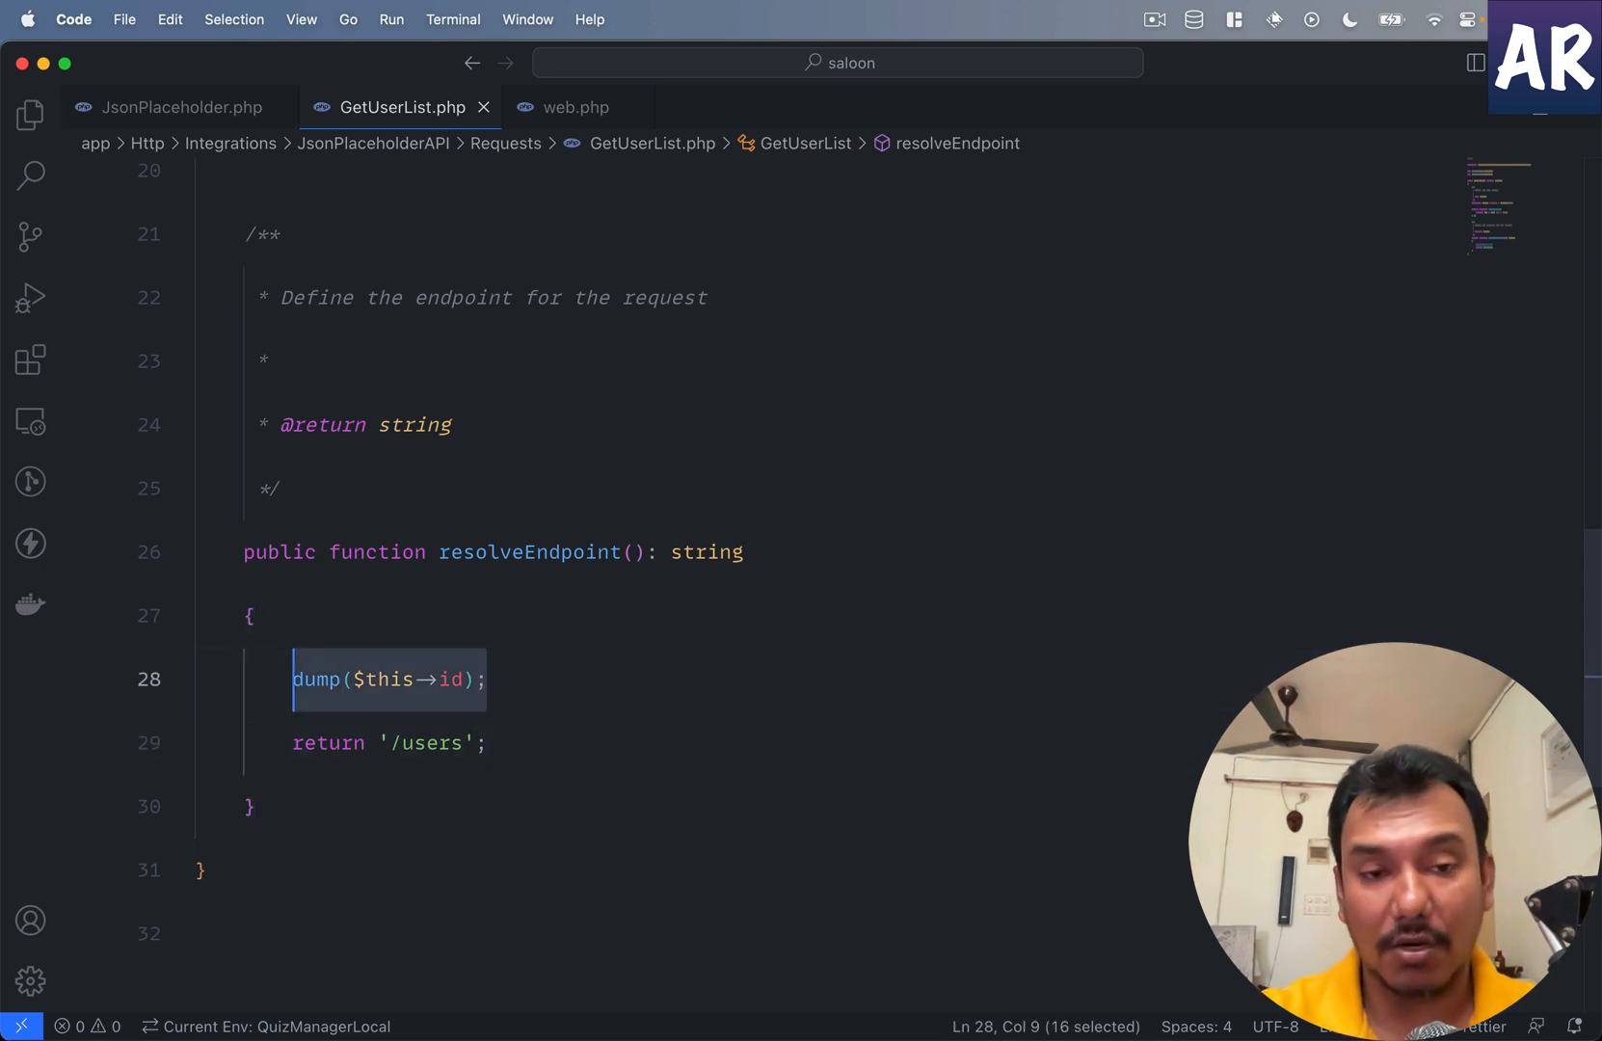
{"action": "type", "text": "$s"}
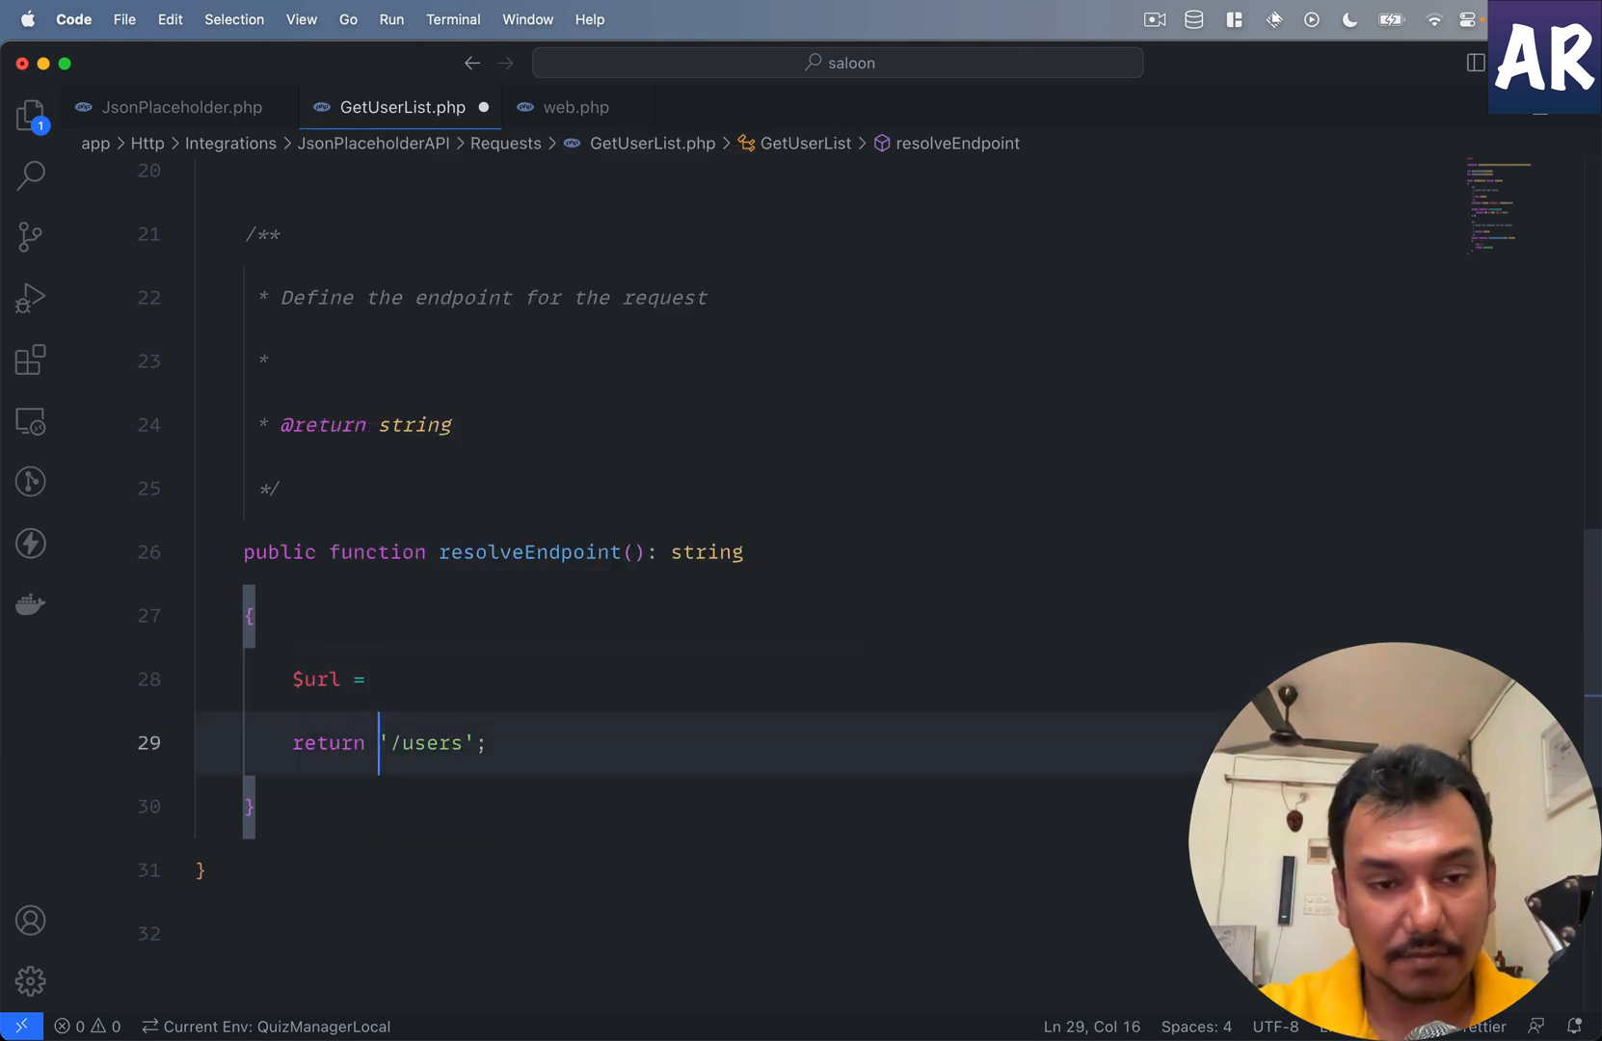
{"action": "type", "text": "'/users';"}
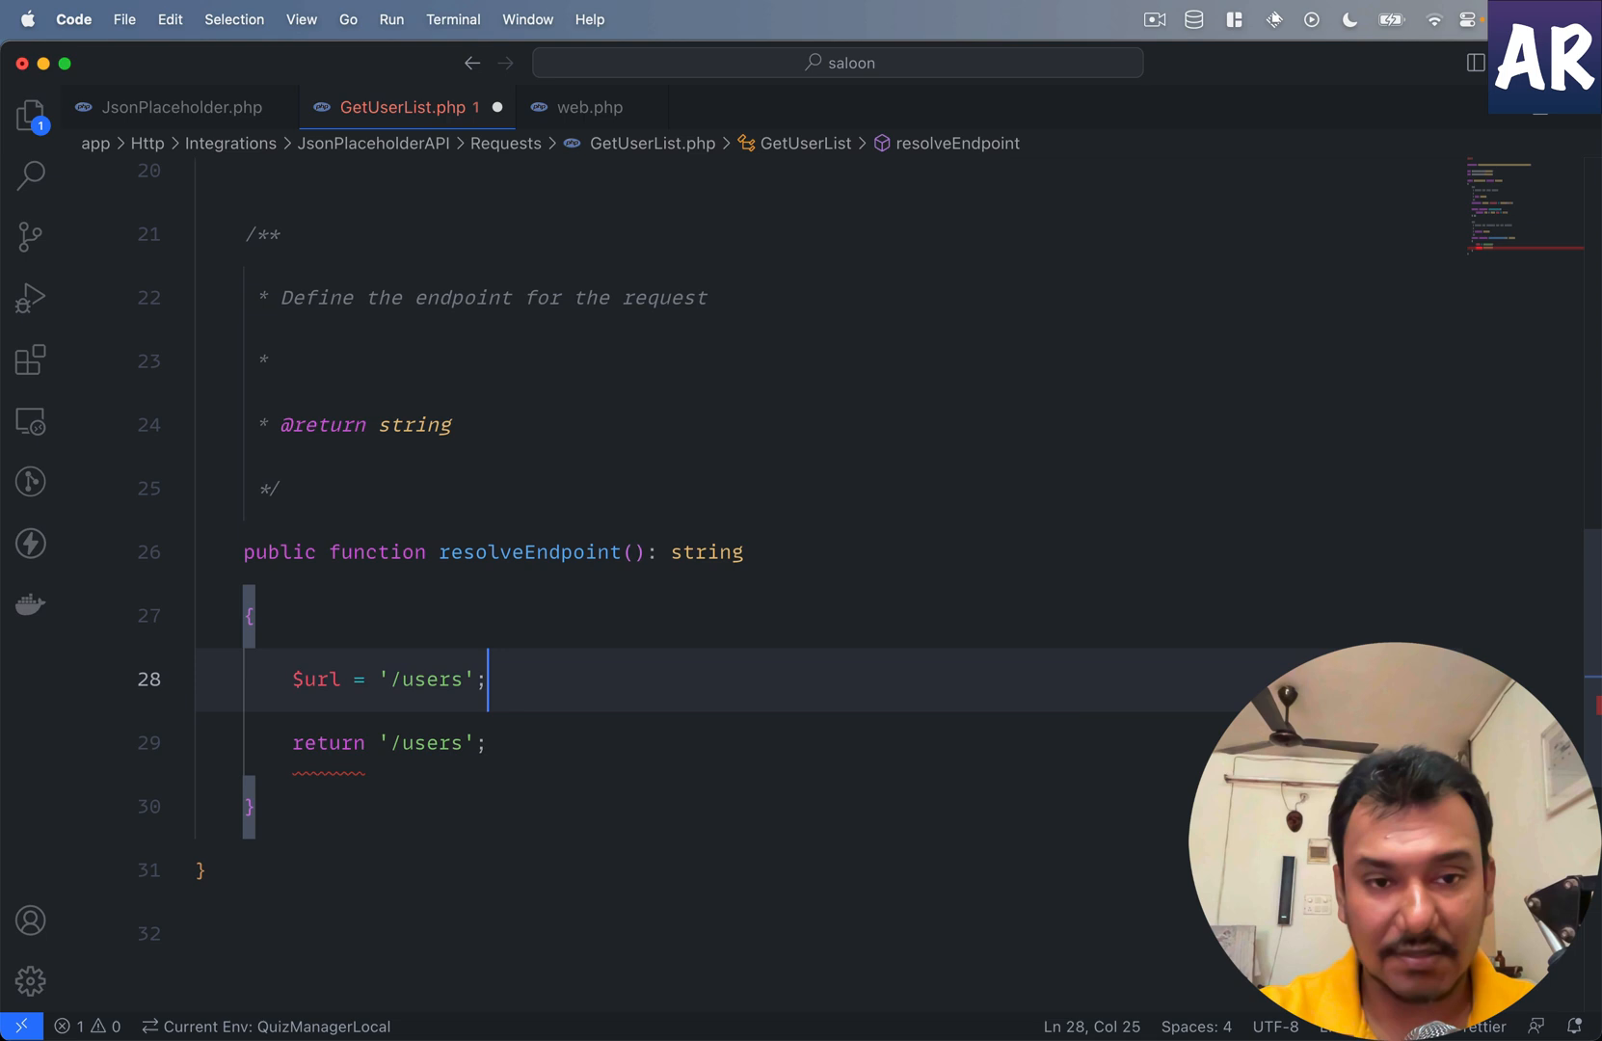
Step: Draft a condition on $this->id, trying if and ?? forms before removing them
{"action": "type", "text": "if"}
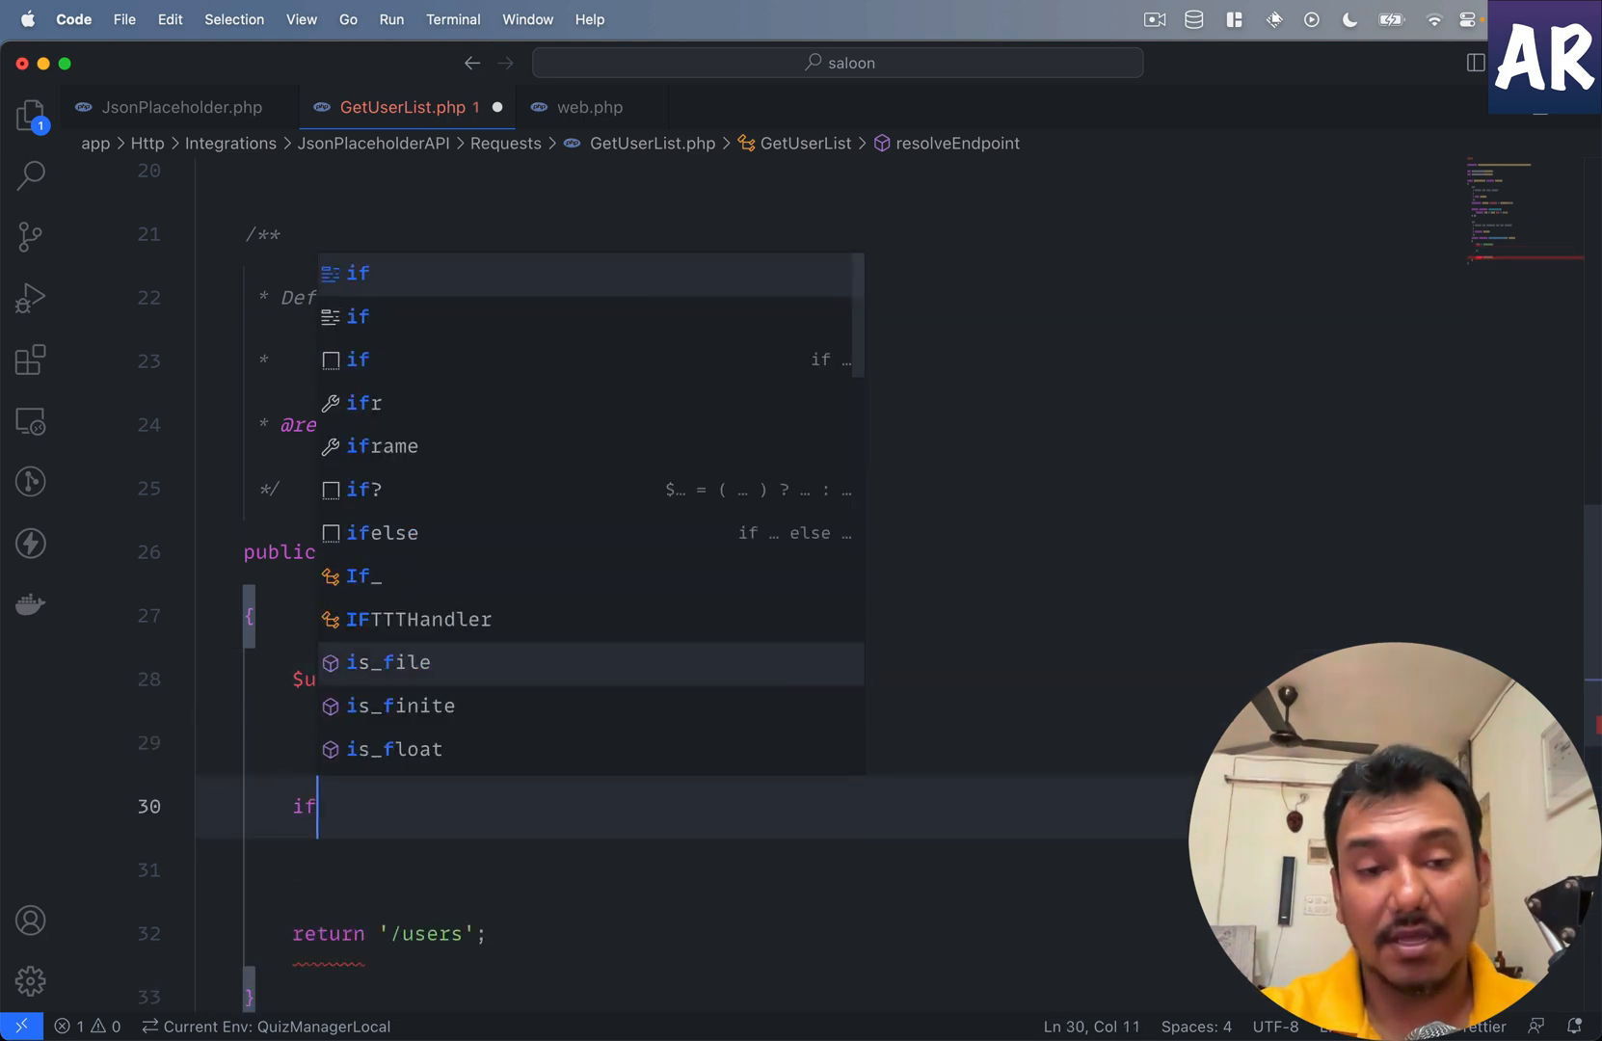
{"action": "type", "text": "($this)"}
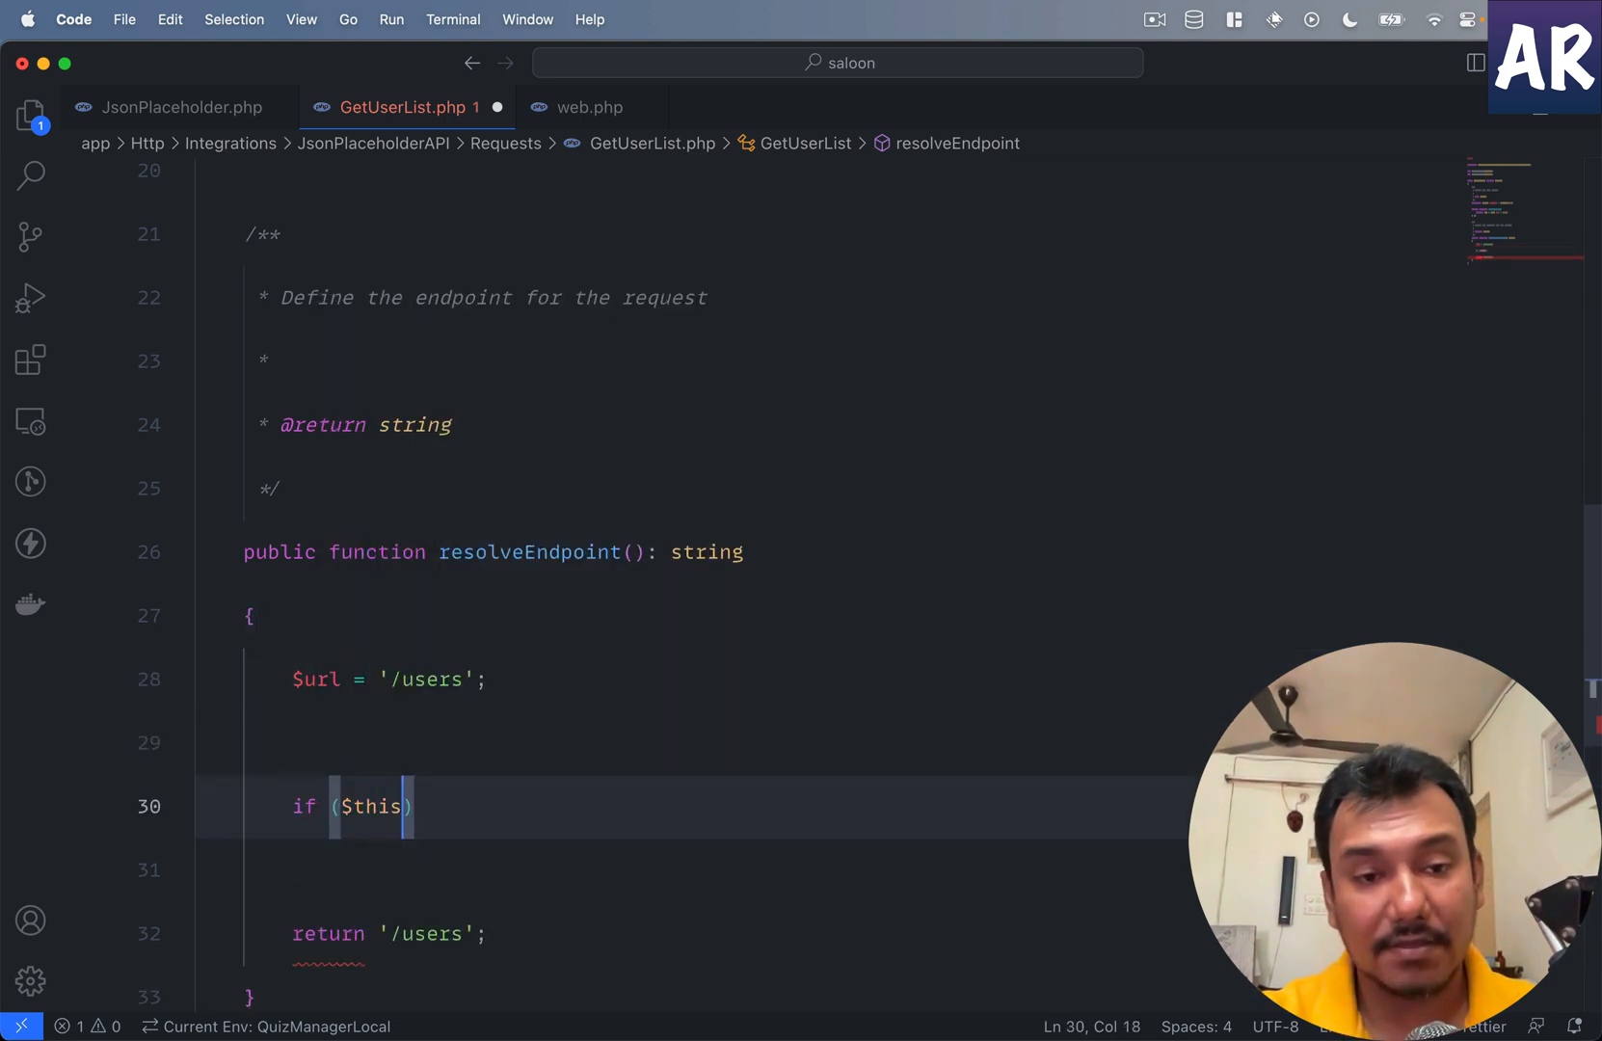
{"action": "type", "text": "->id"}
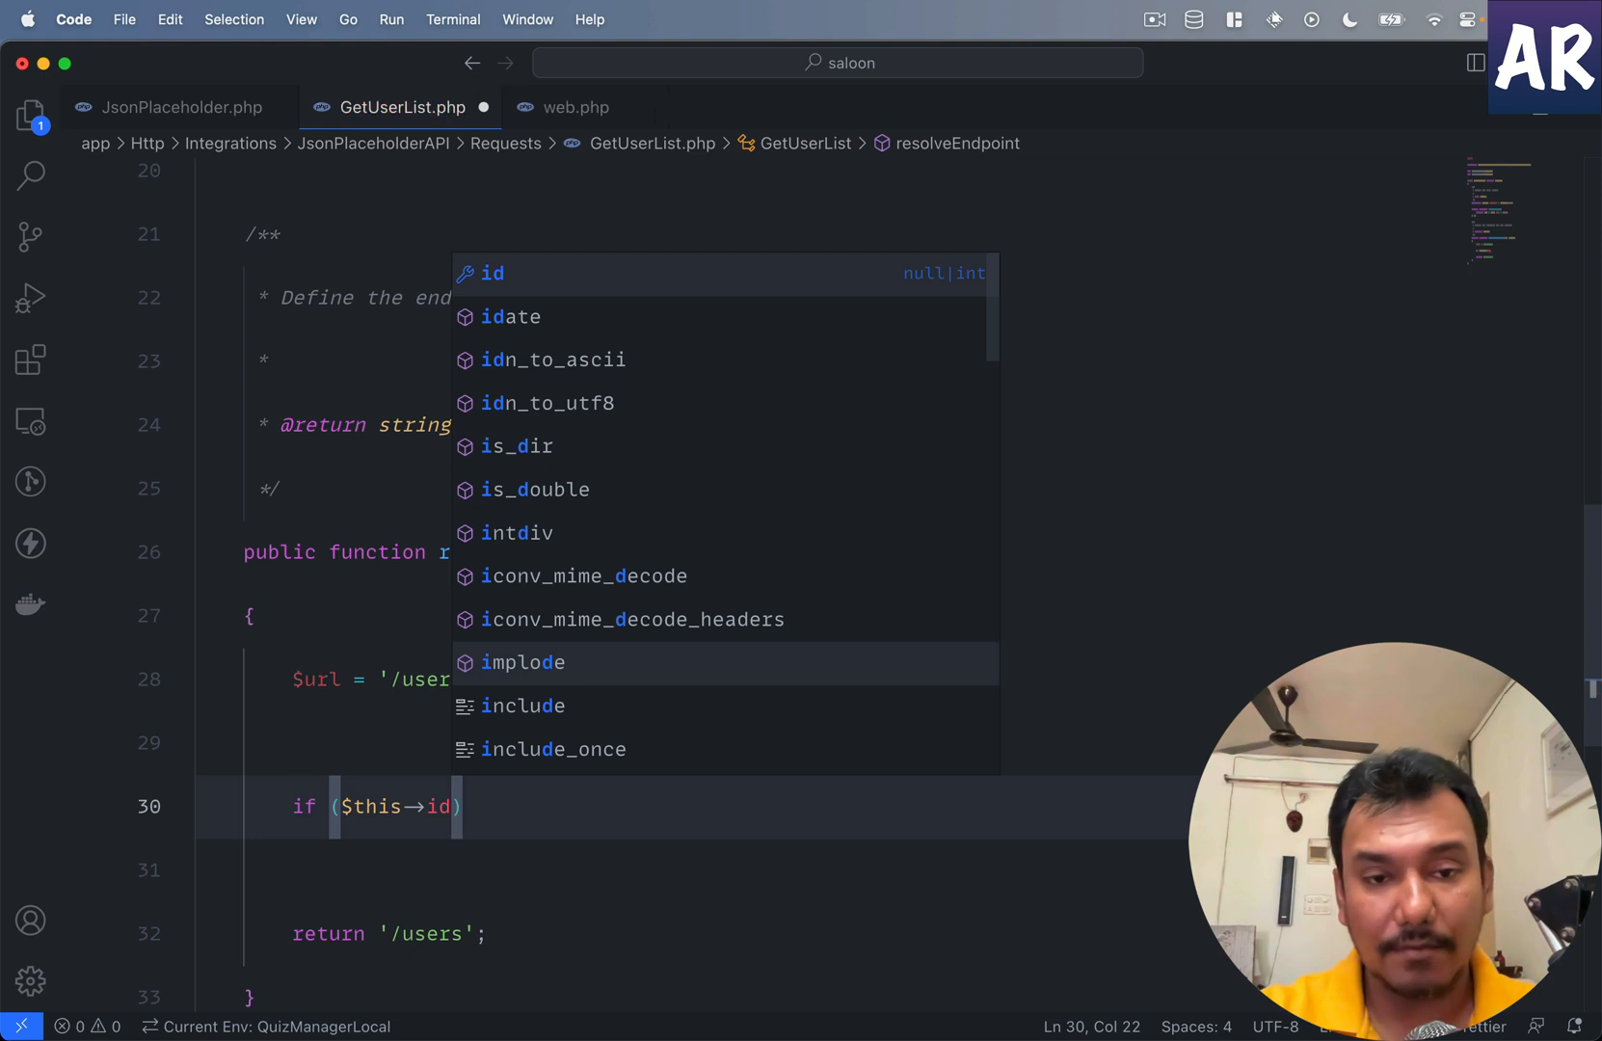
{"action": "key", "text": "escape"}
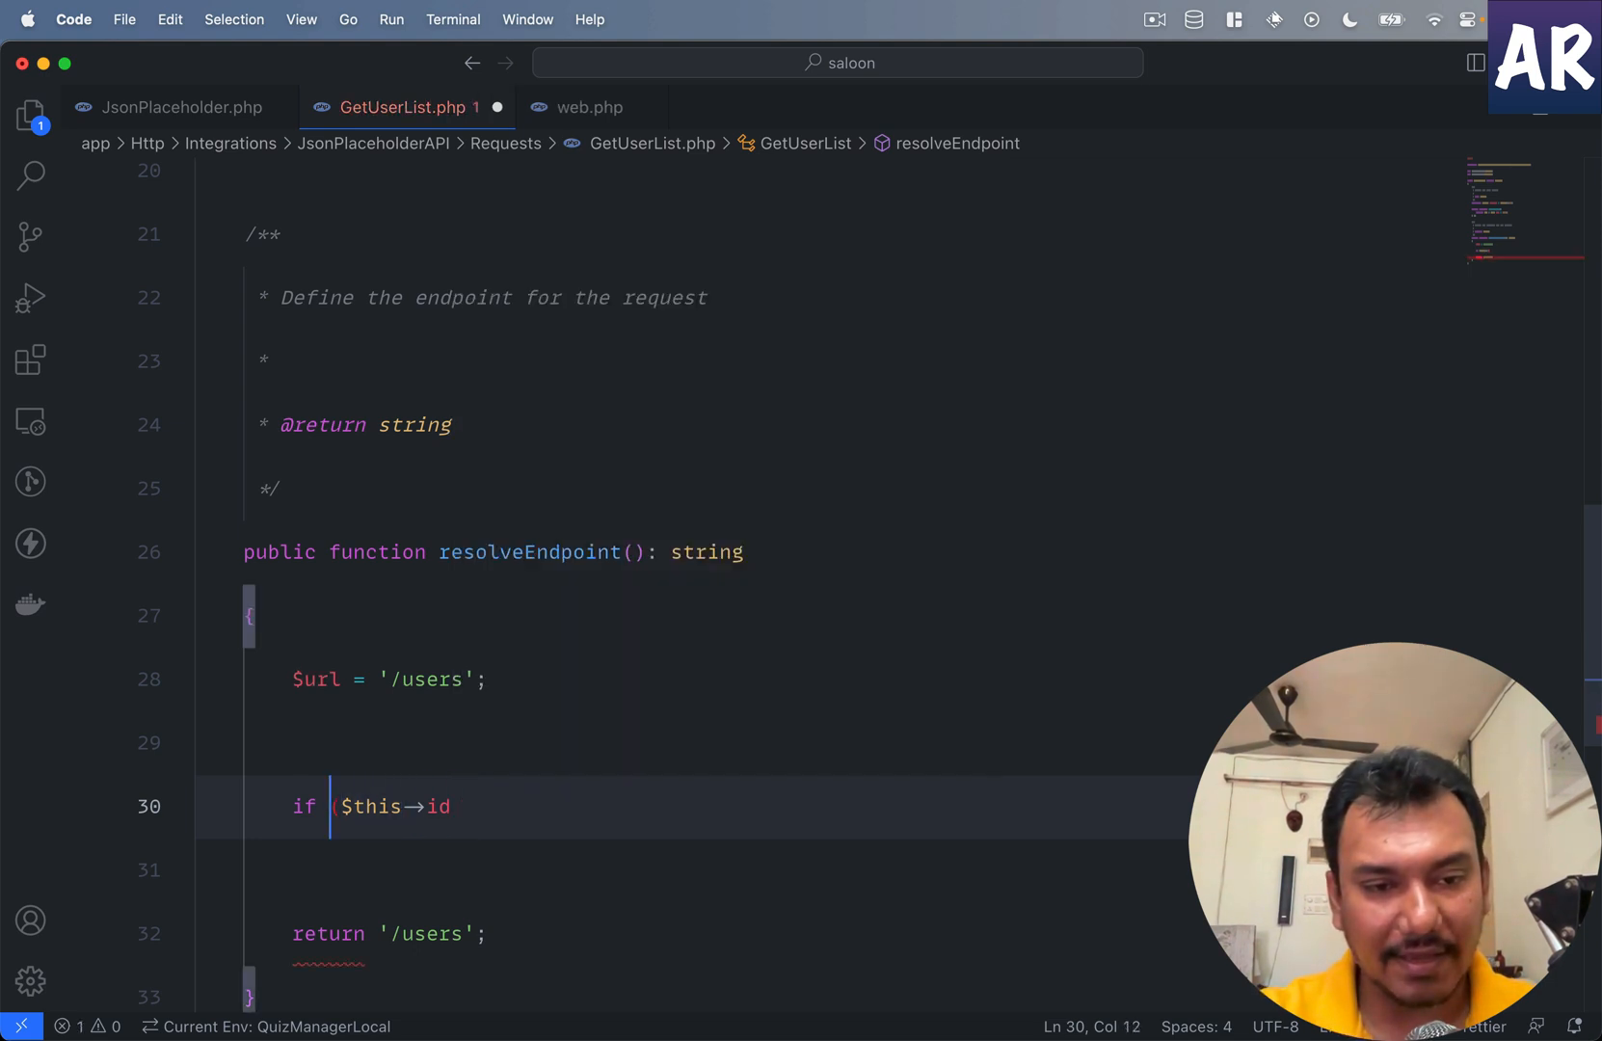
{"action": "key", "text": "Backspace"}
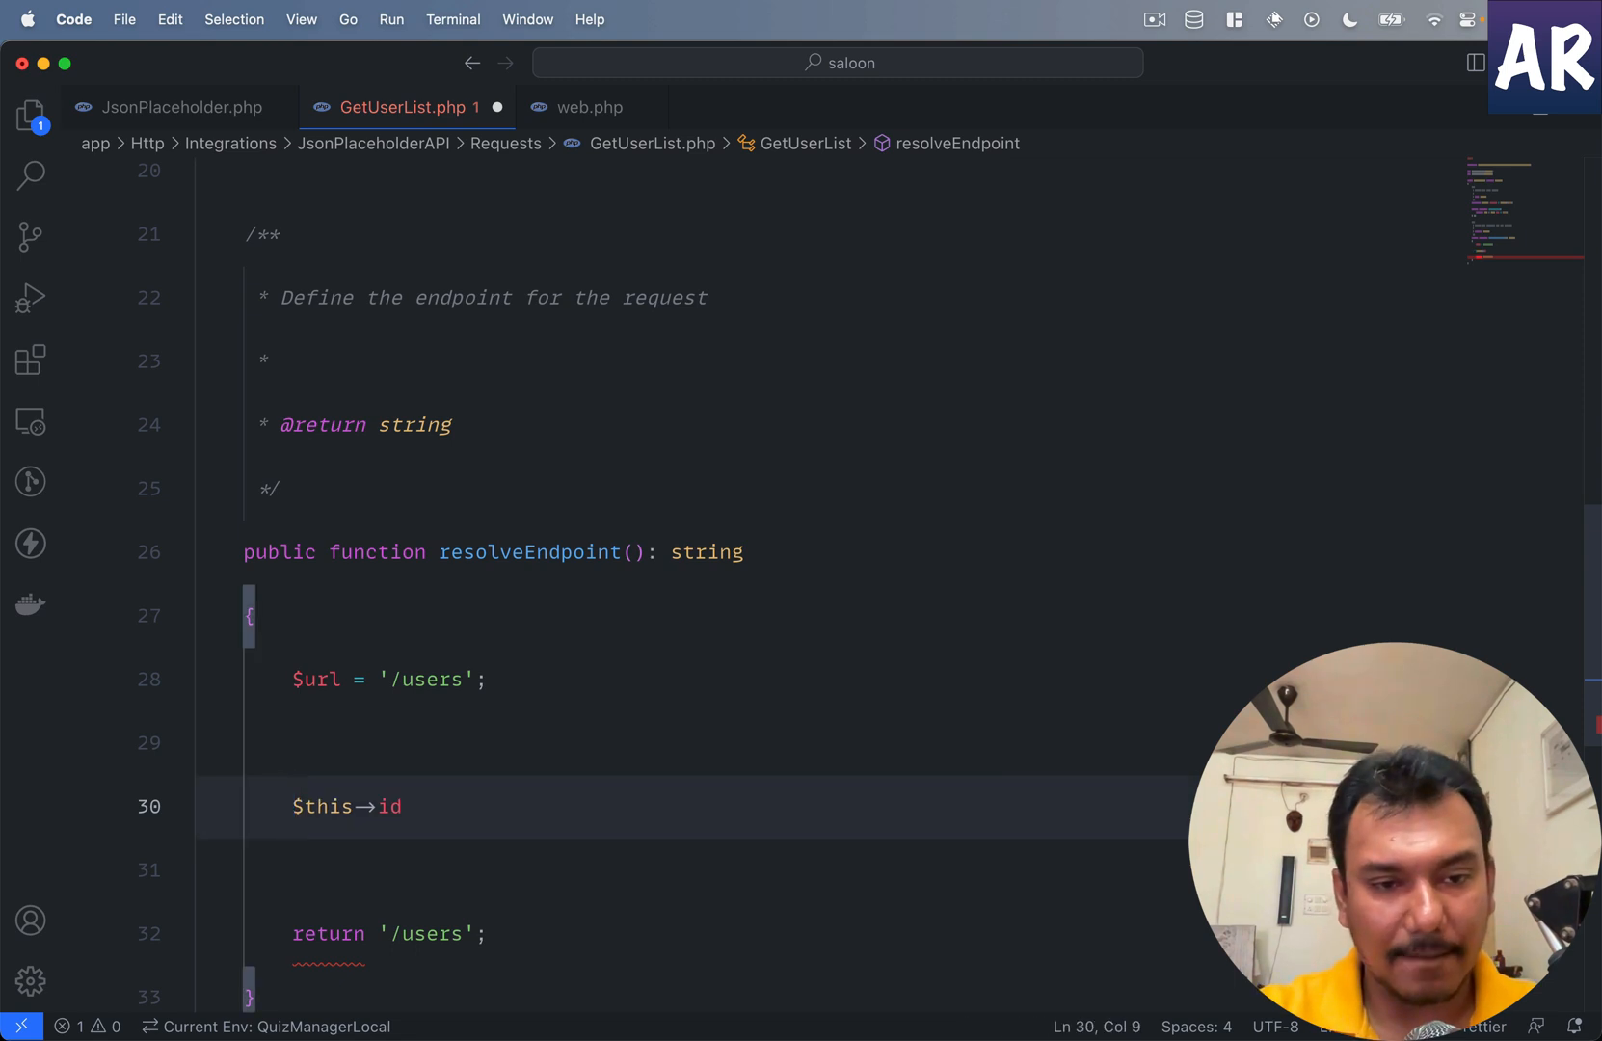
{"action": "double_click", "coordinate": [386, 806]}
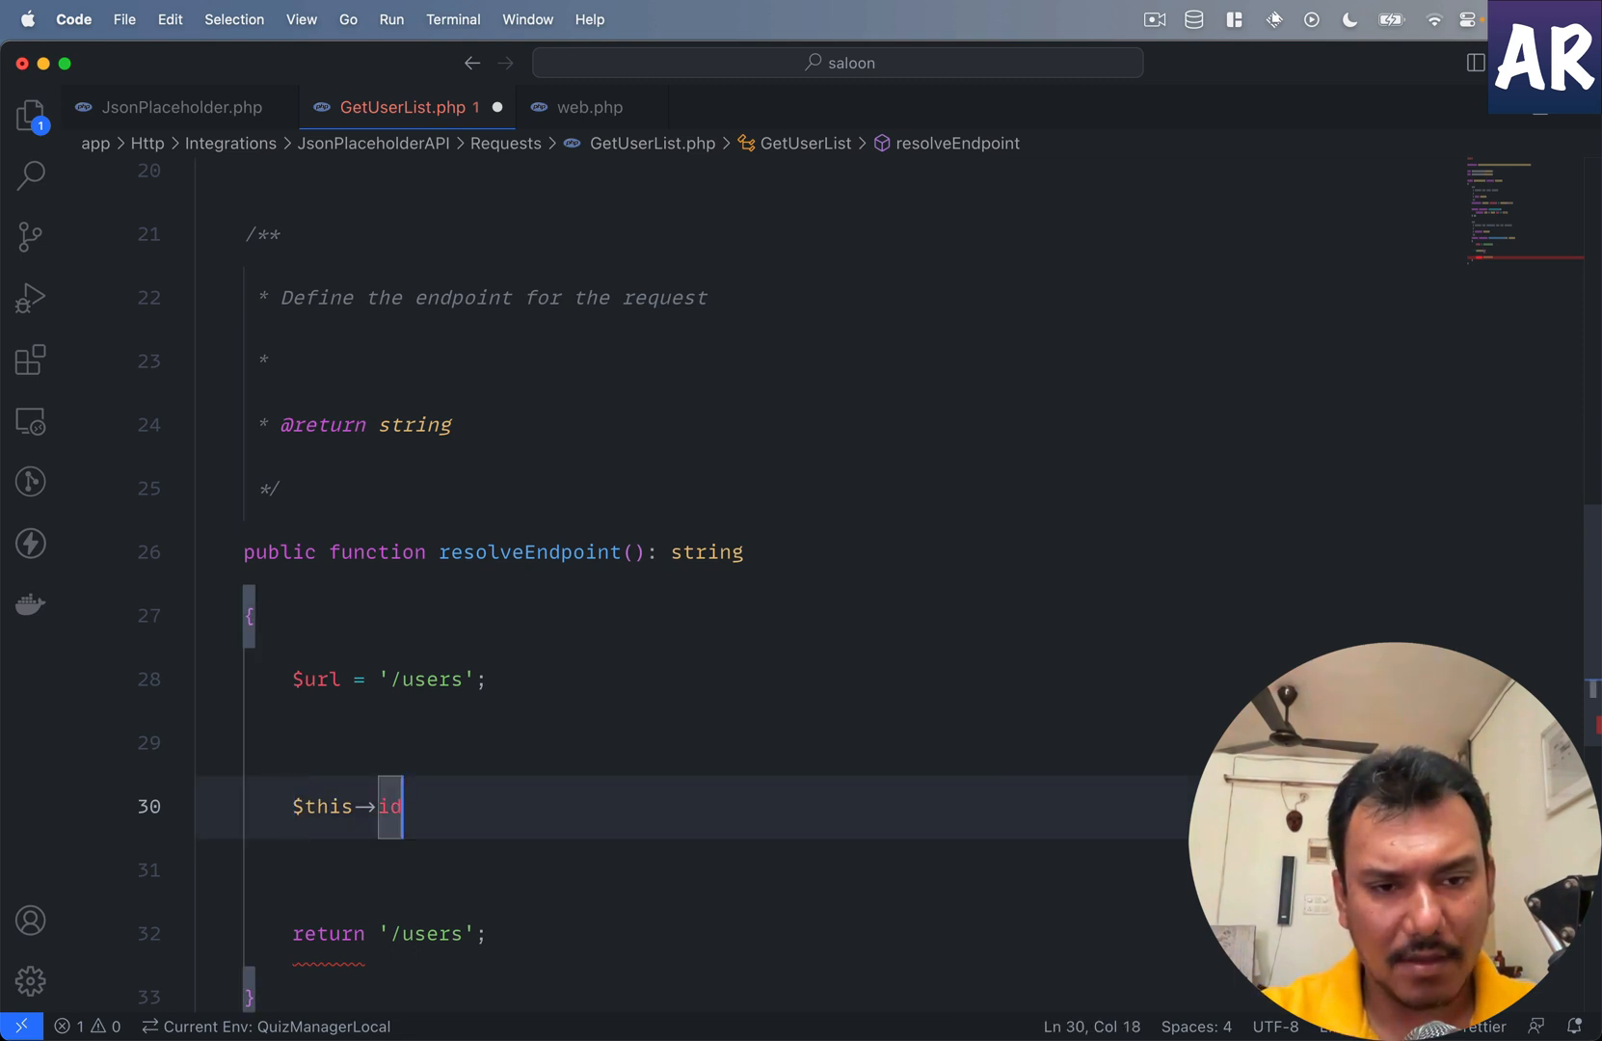
{"action": "type", "text": "??"}
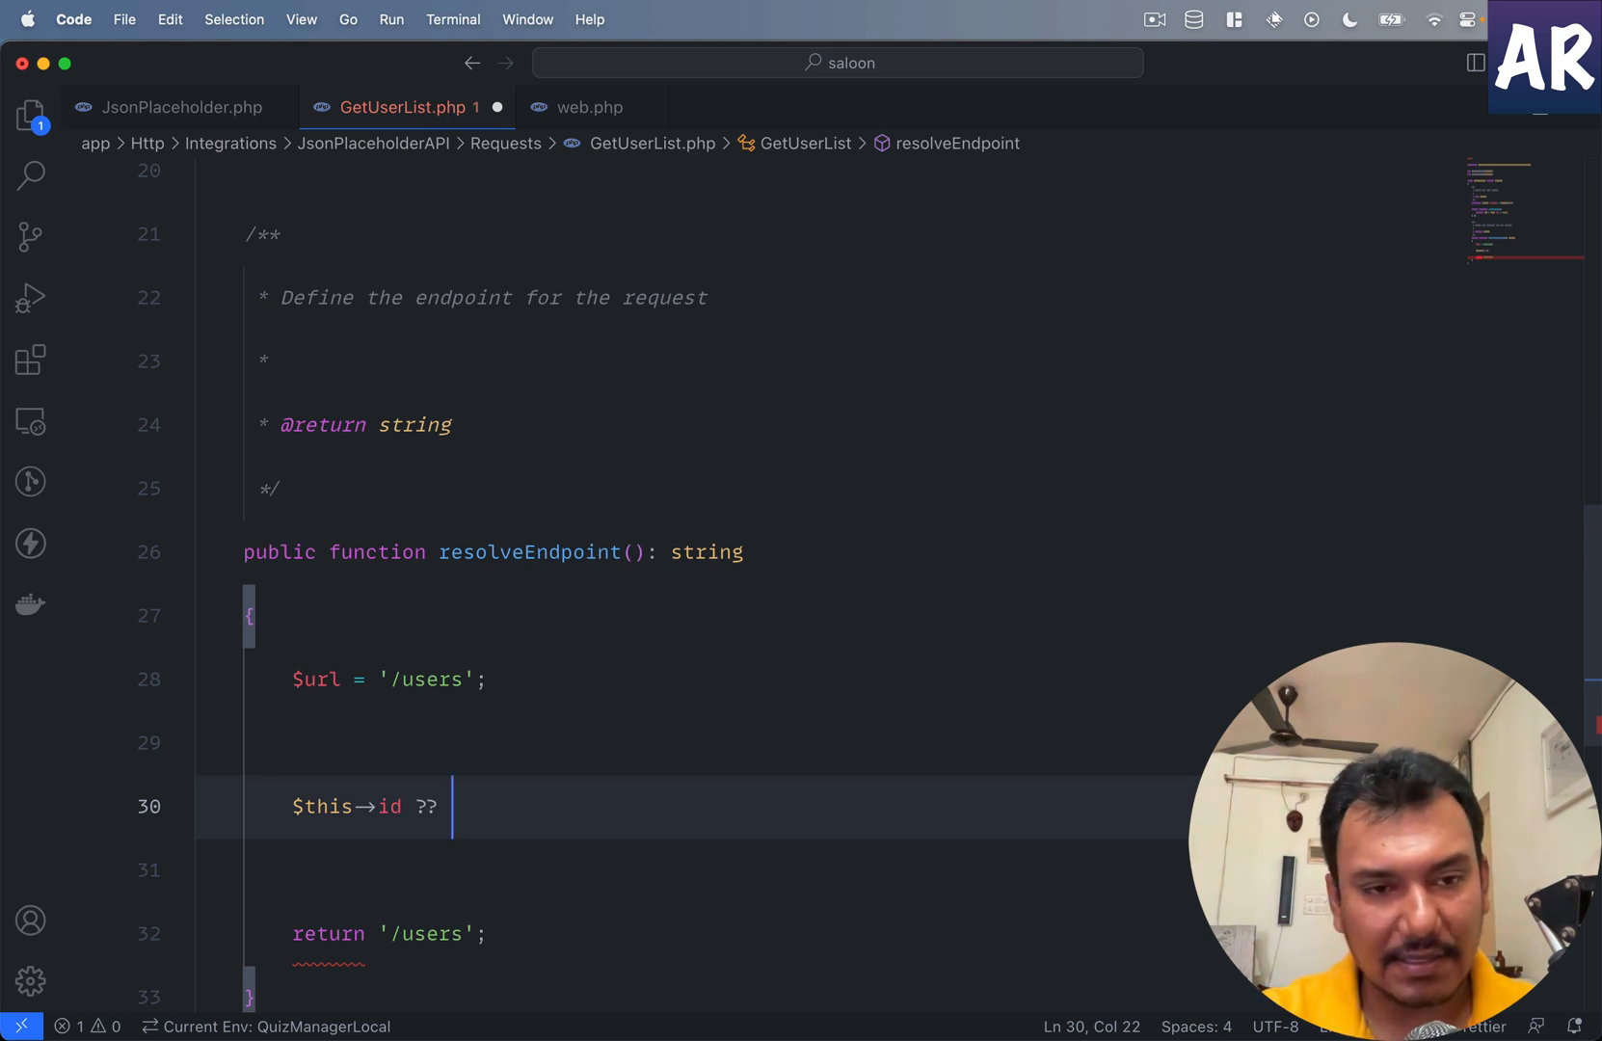
{"action": "type", "text": "$url ="}
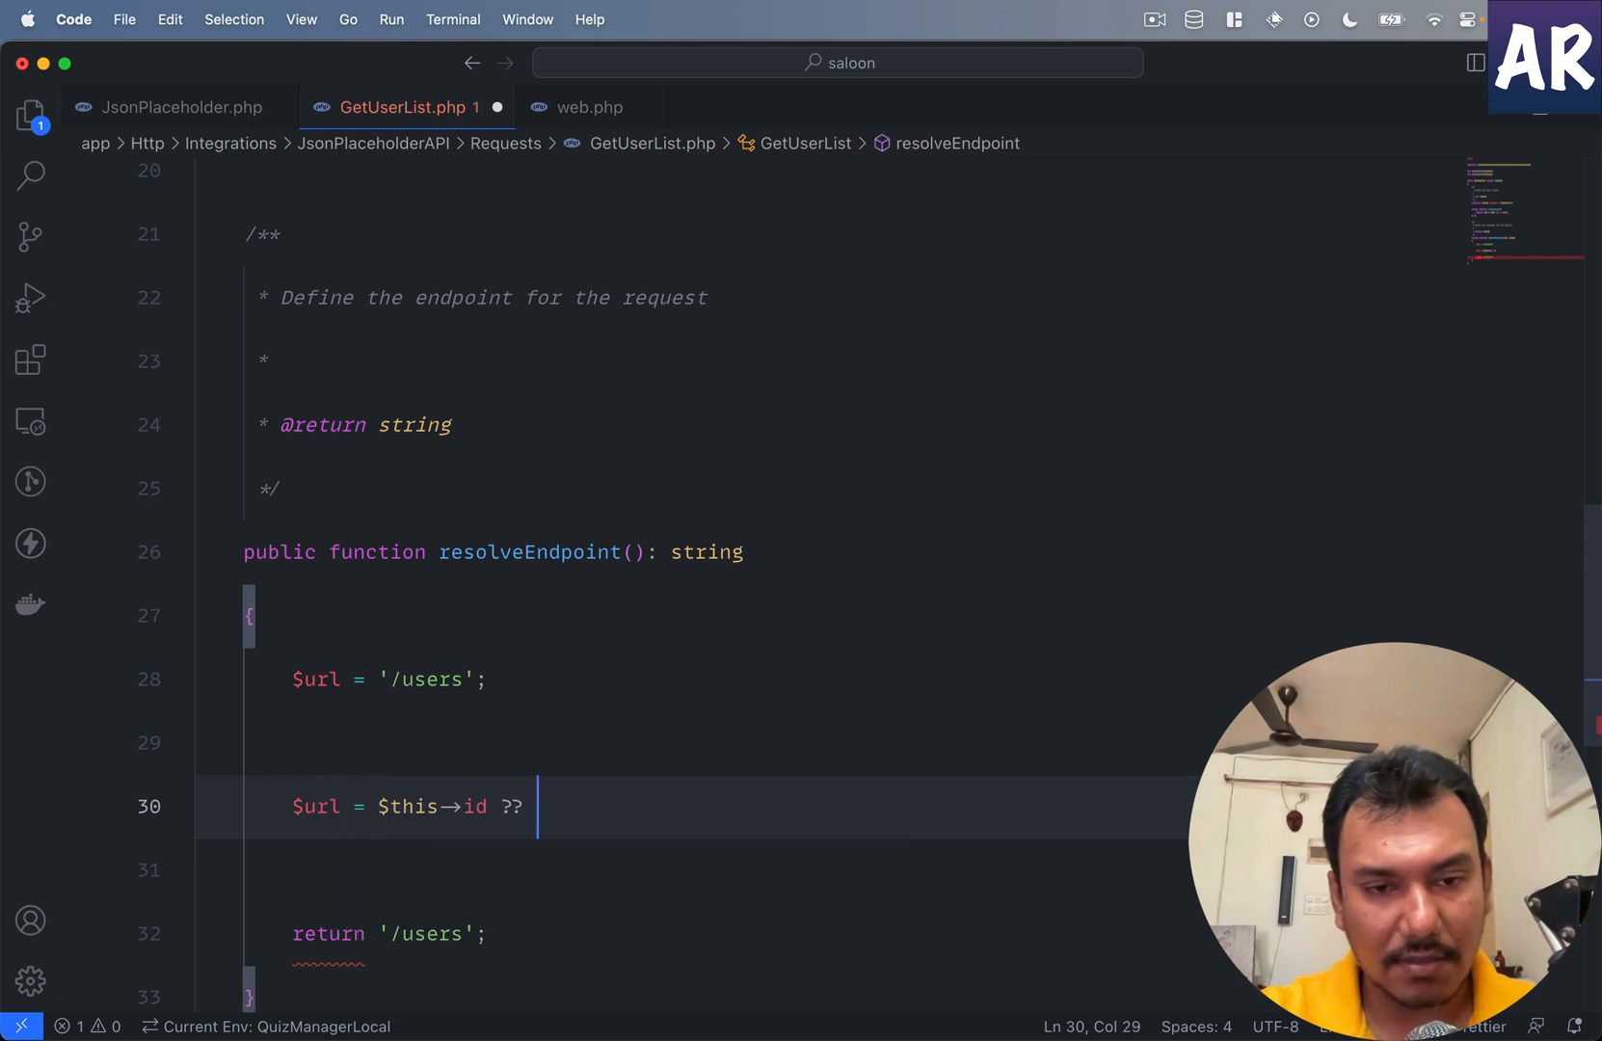
{"action": "key", "text": "Backspace"}
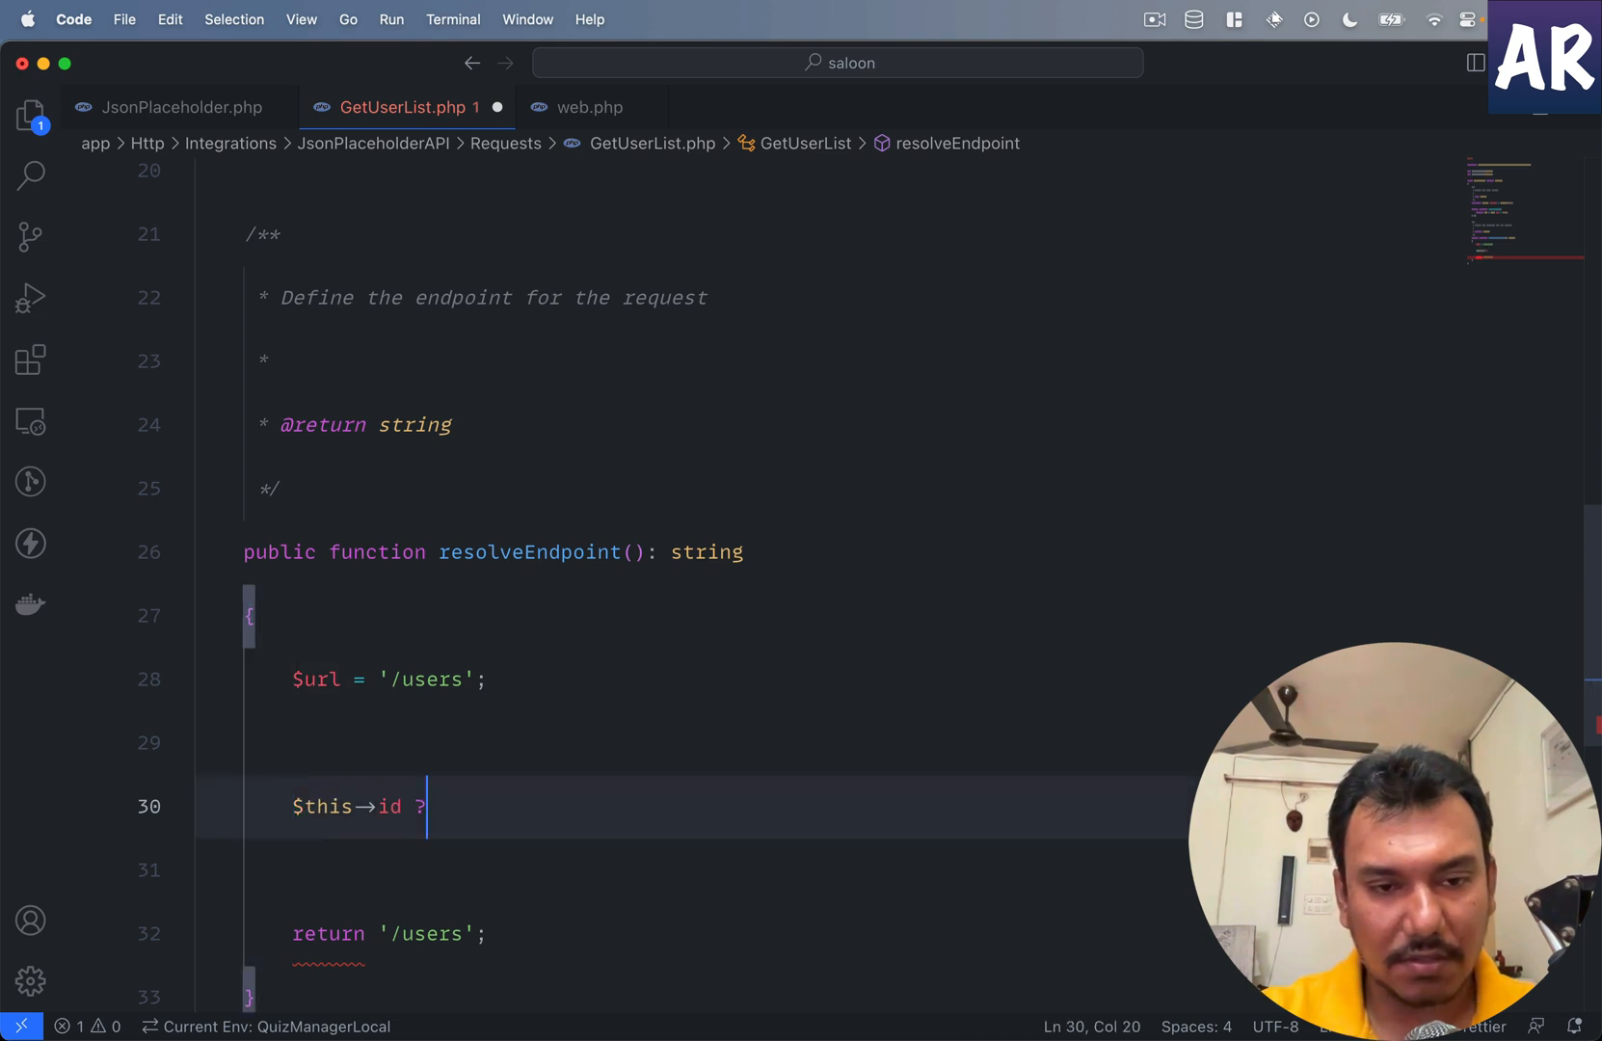
{"action": "type", "text": "?"}
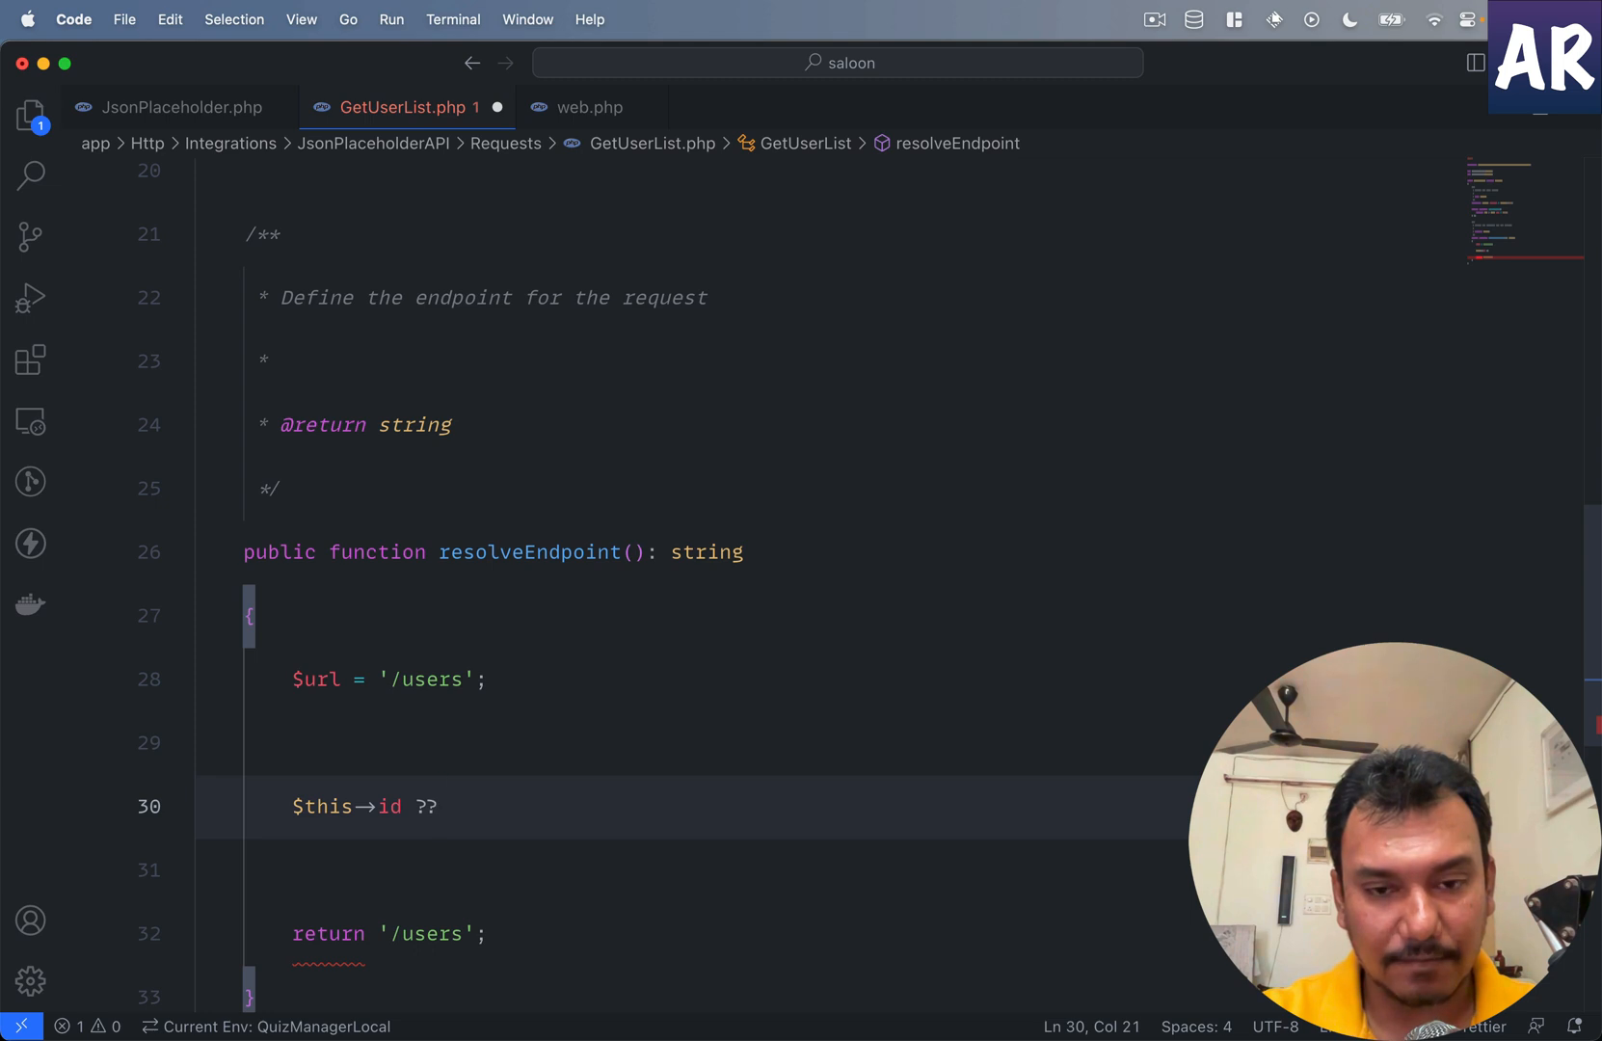
{"action": "key", "text": "Backspace"}
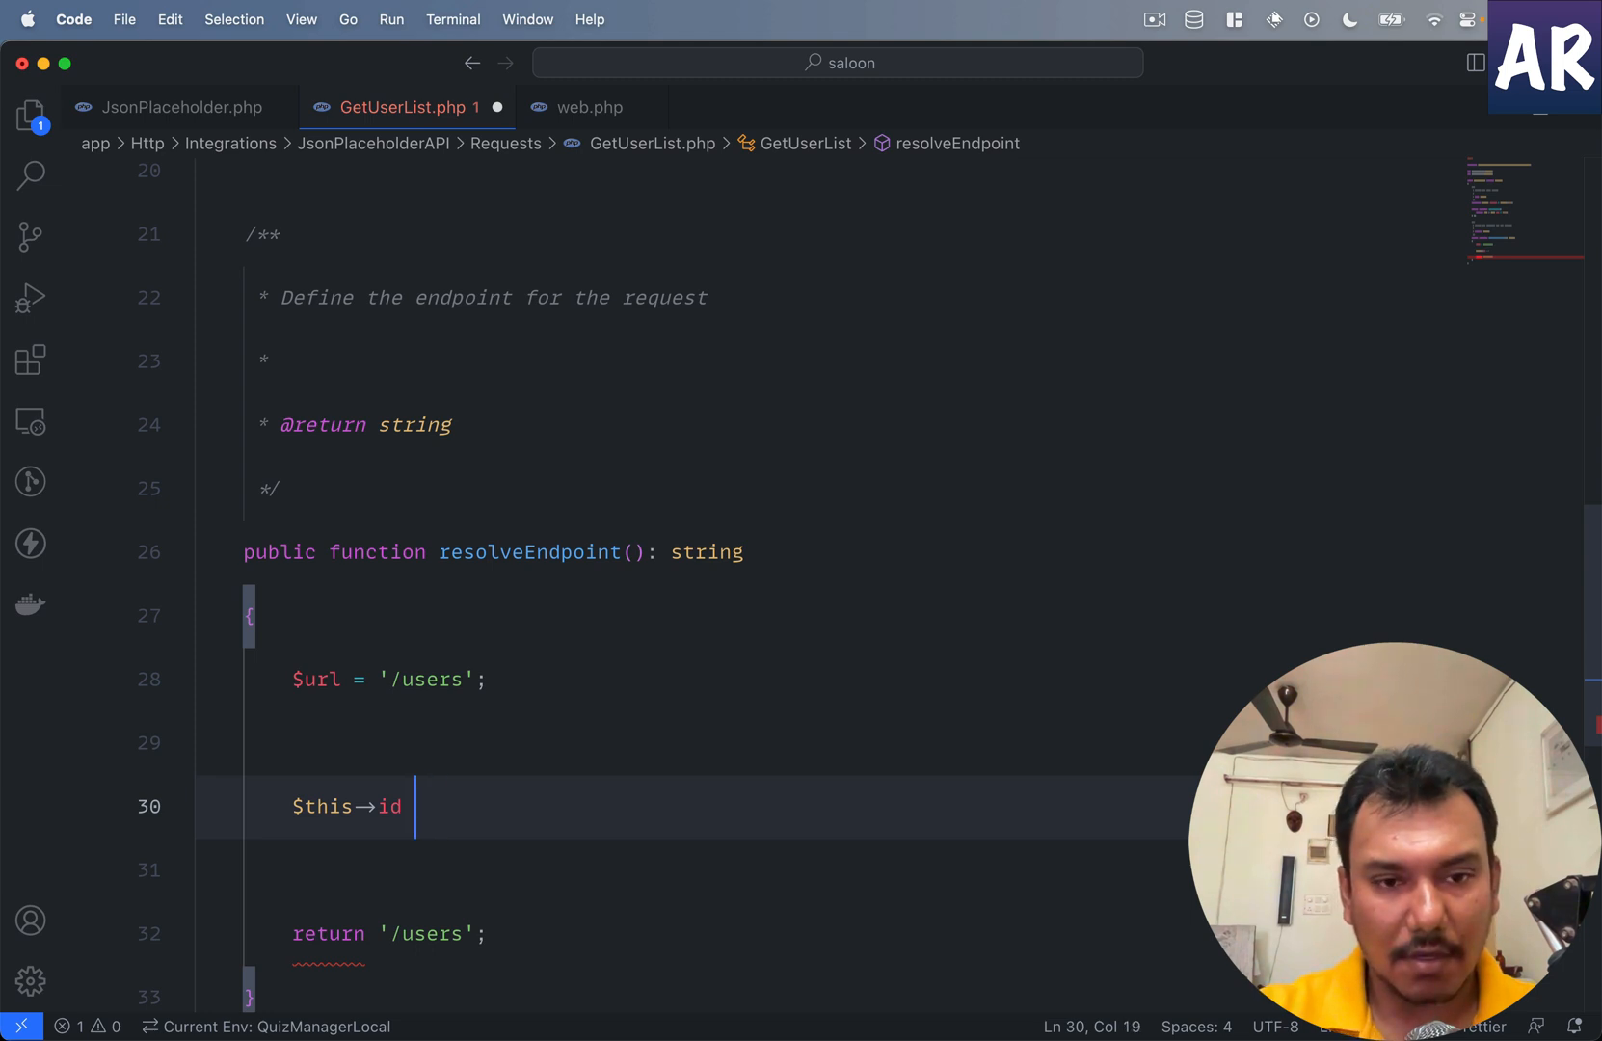
Step: Append the id with $this->id && $url = $url . "/{$this->id}"
{"action": "type", "text": "&&"}
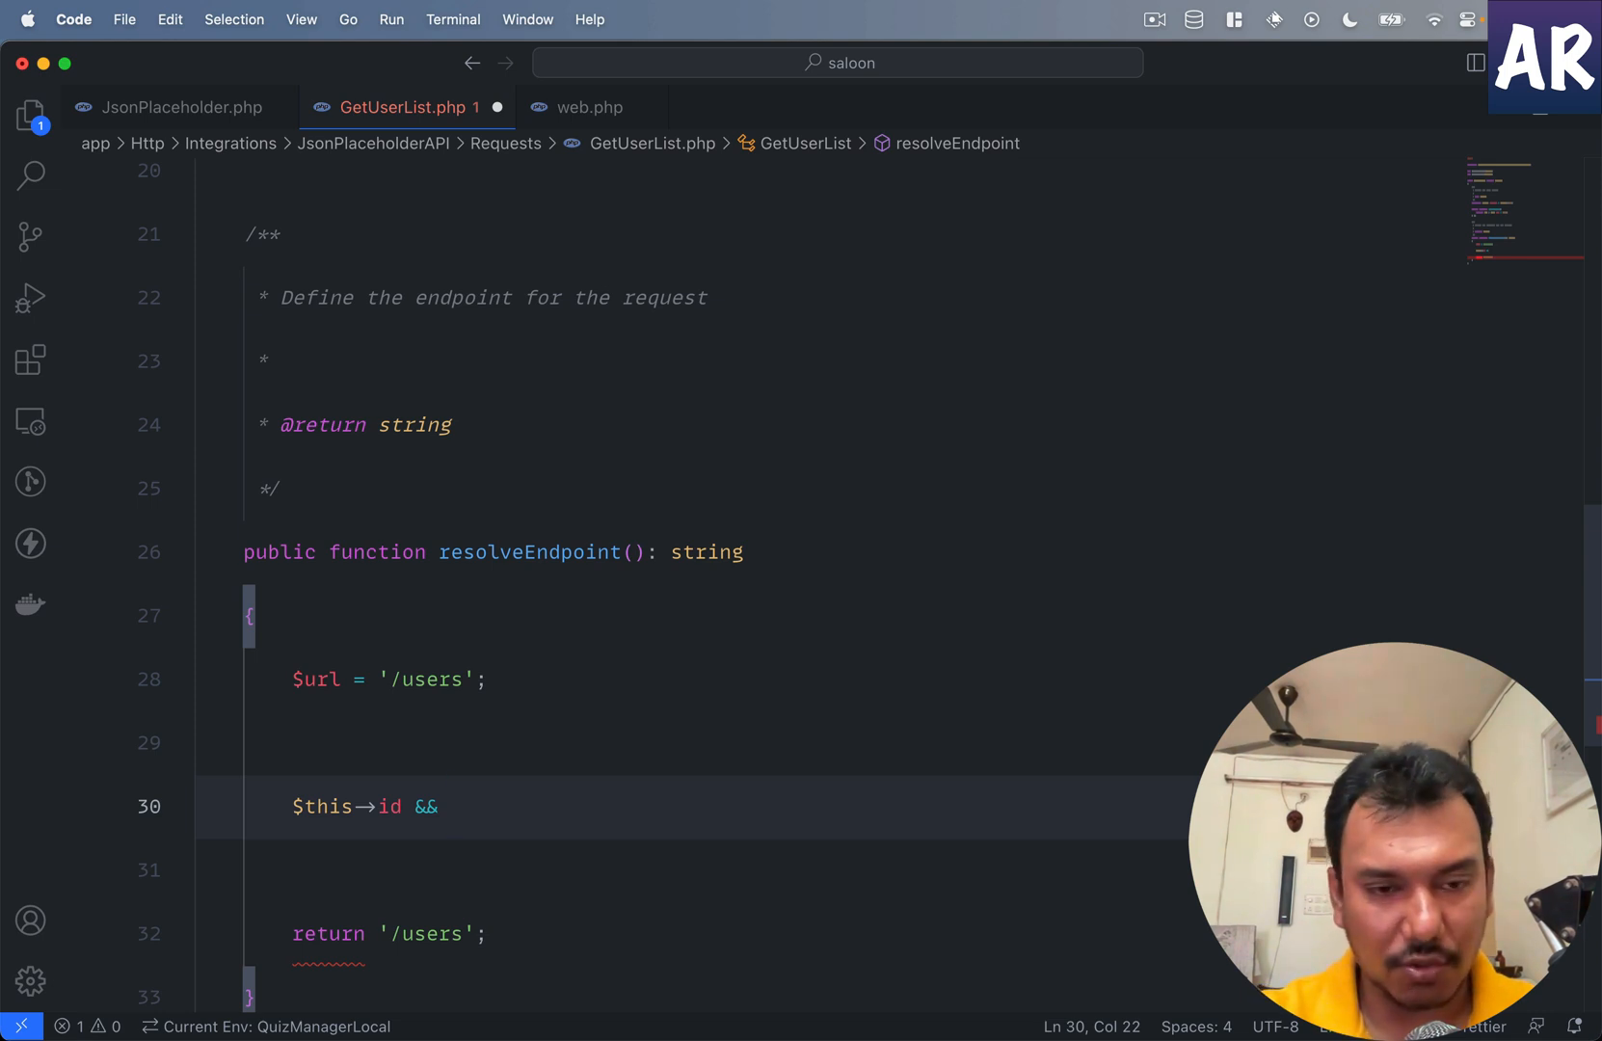
{"action": "type", "text": "$url ="}
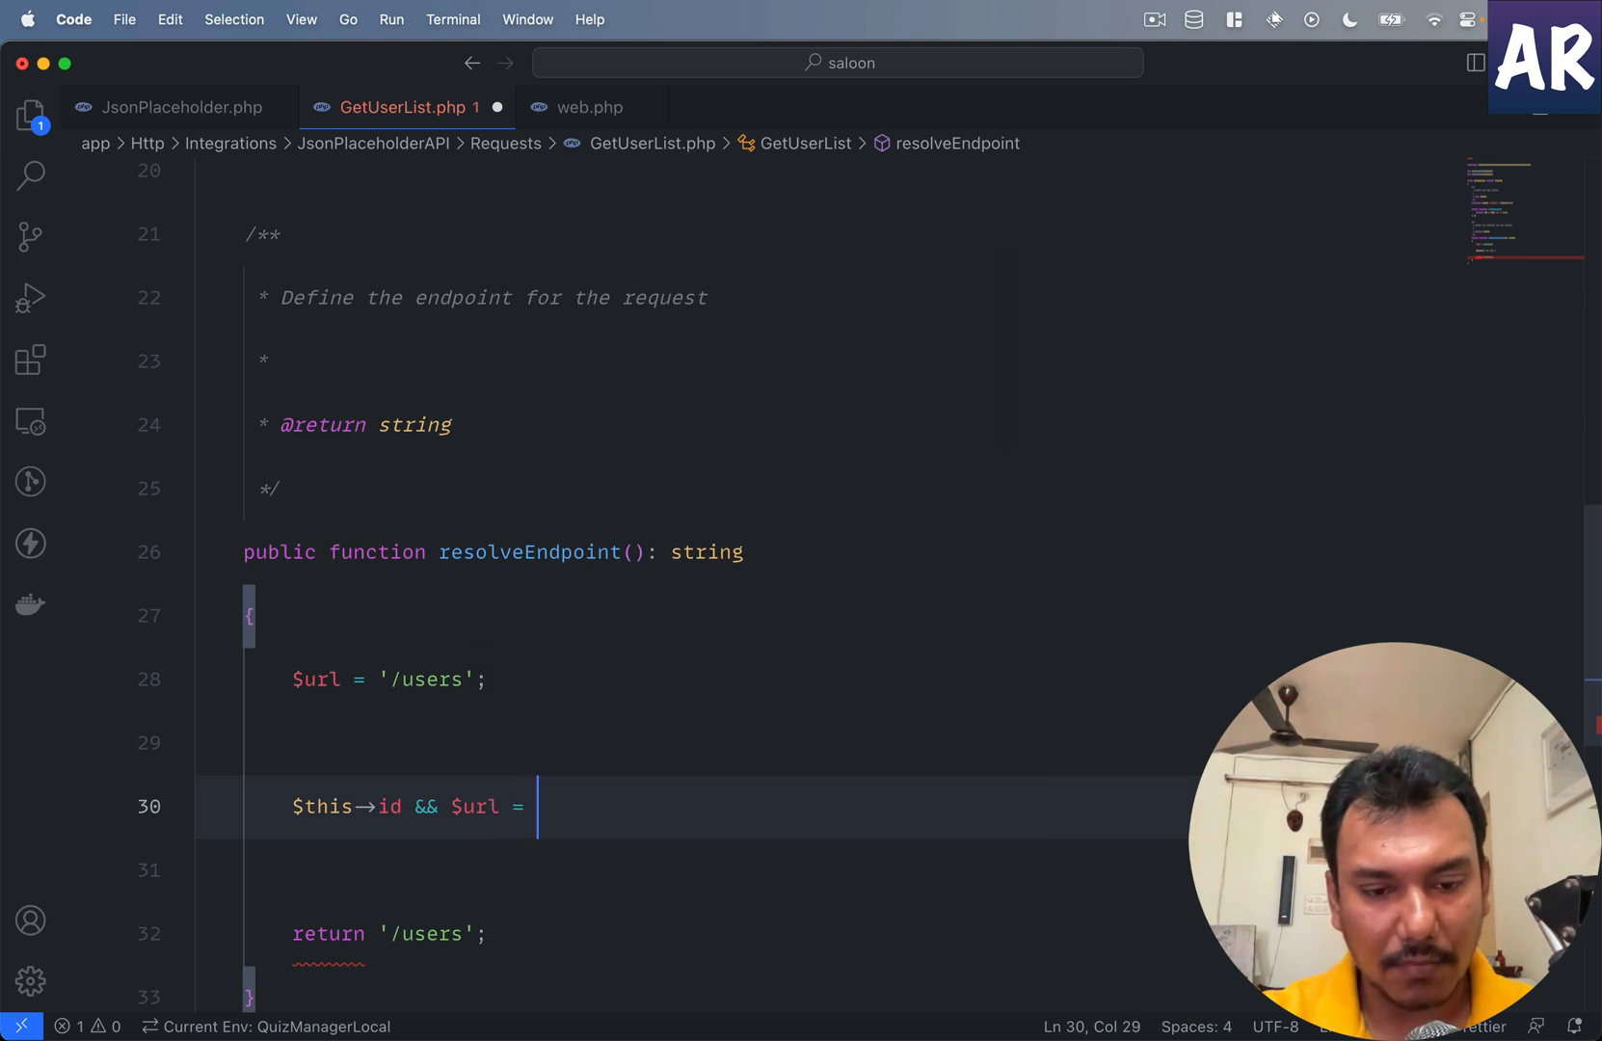
{"action": "type", "text": "$url . \""}
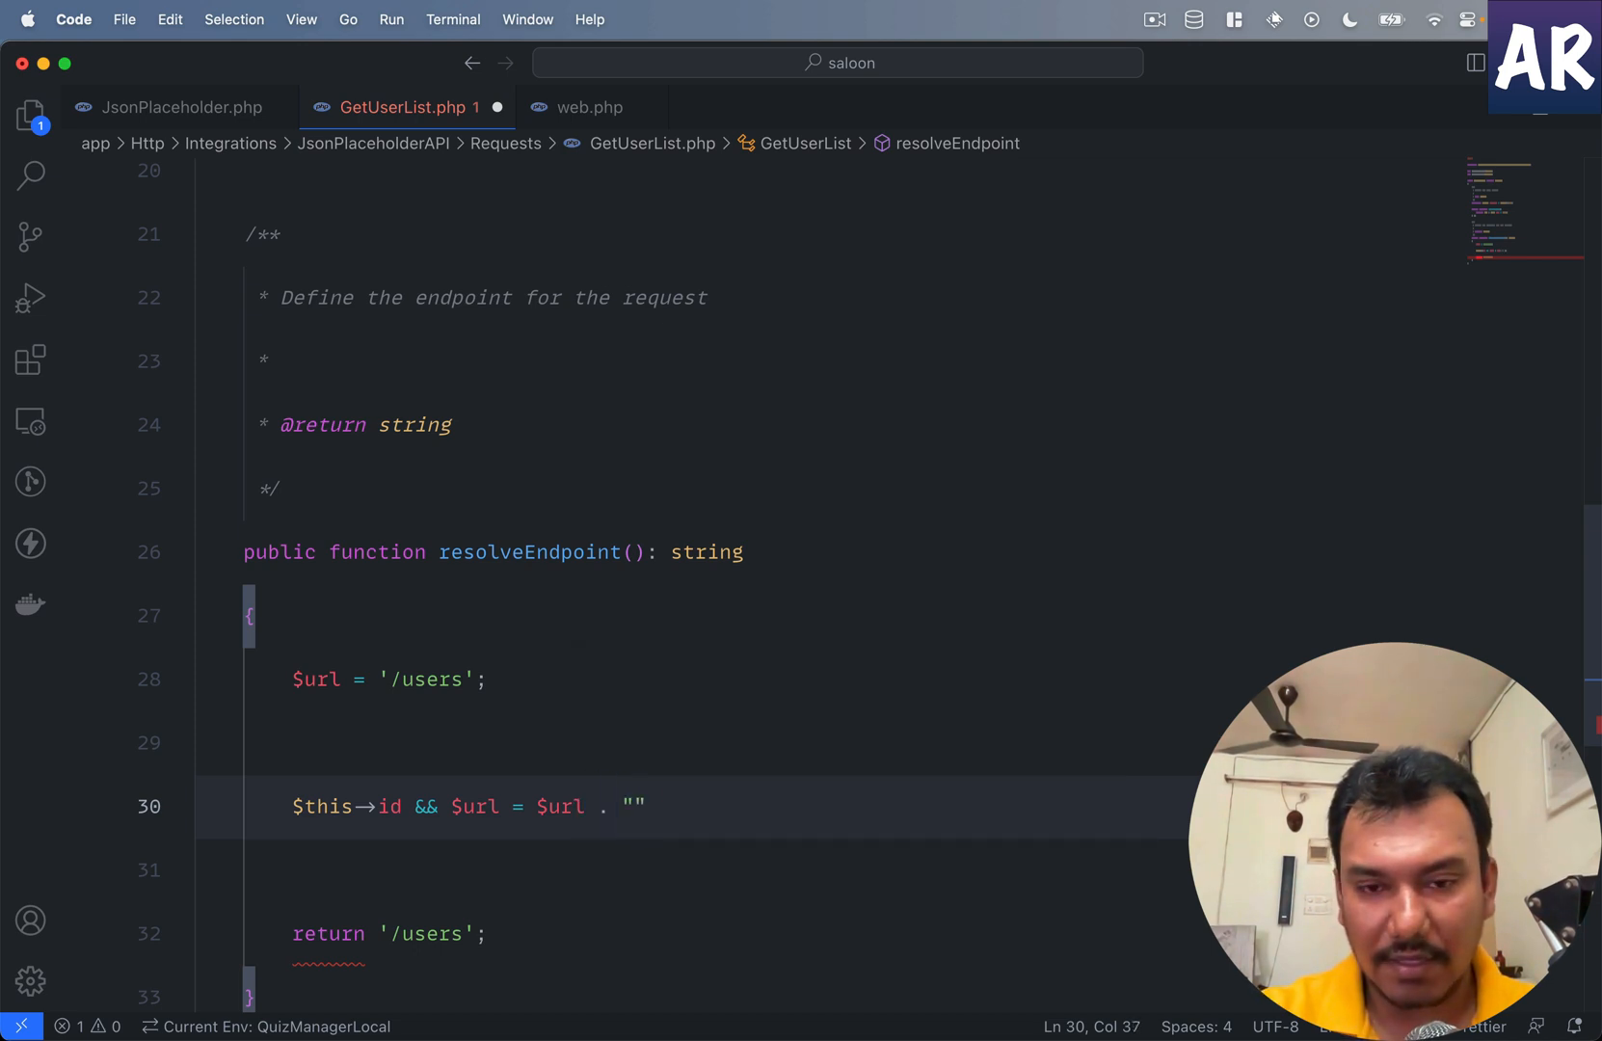
{"action": "type", "text": "/{$this->u"}
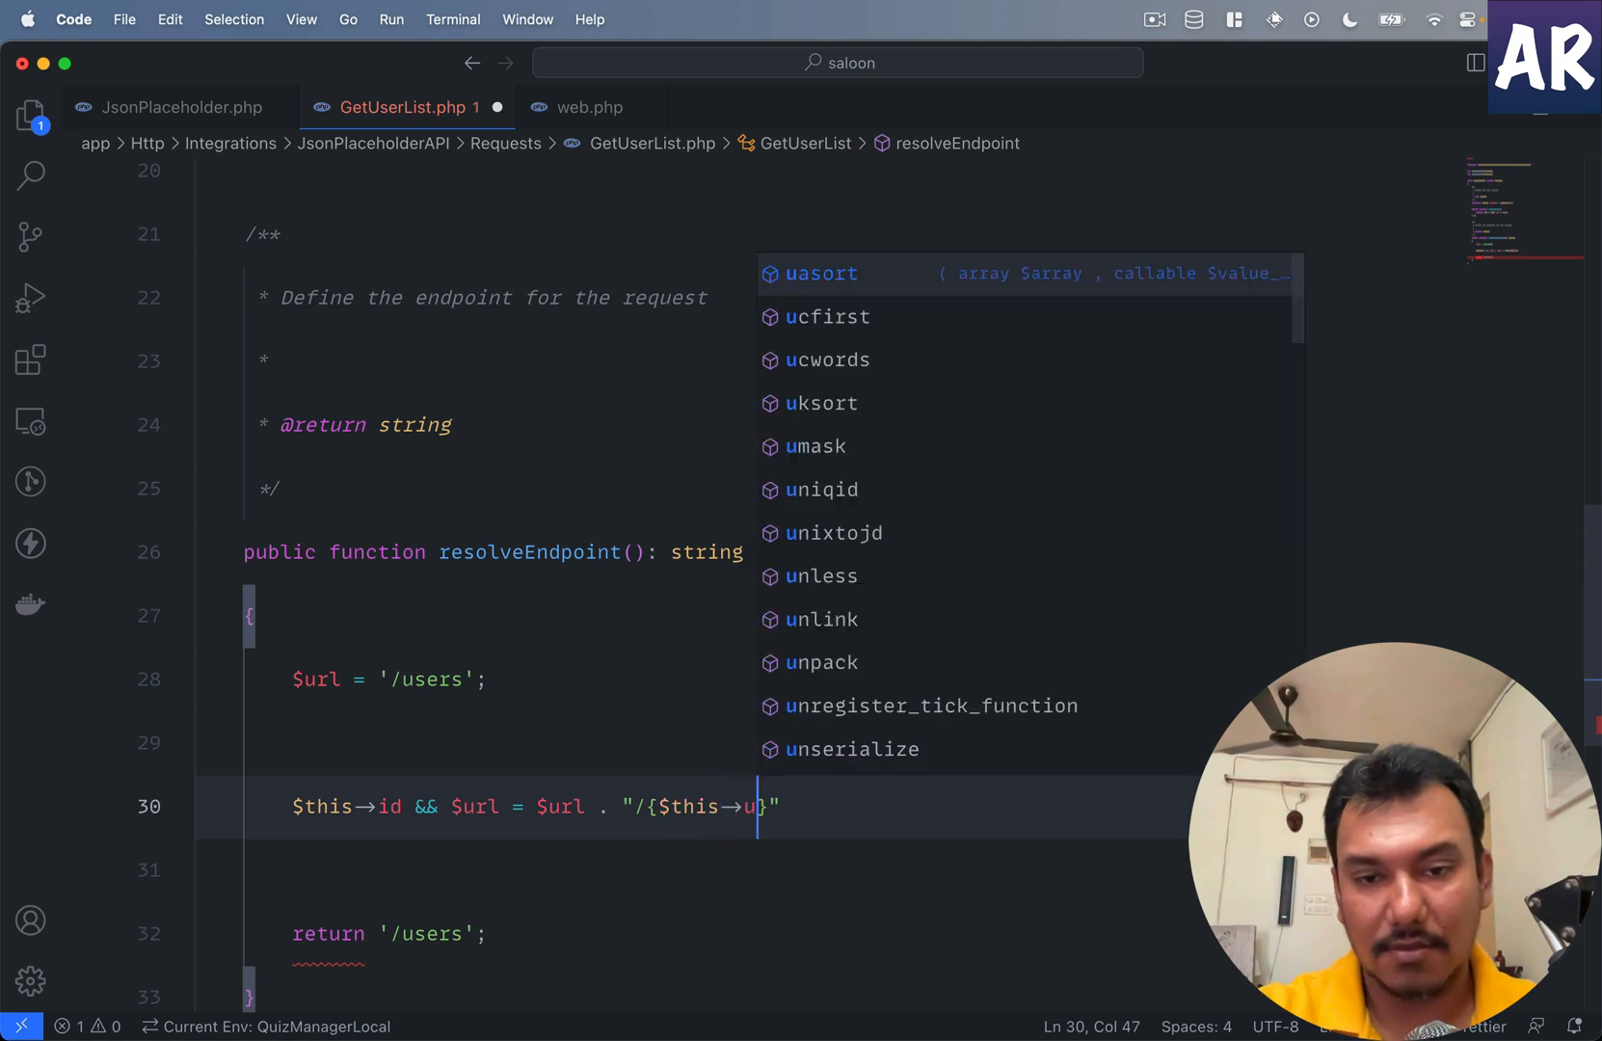
{"action": "key", "text": "Backspace"}
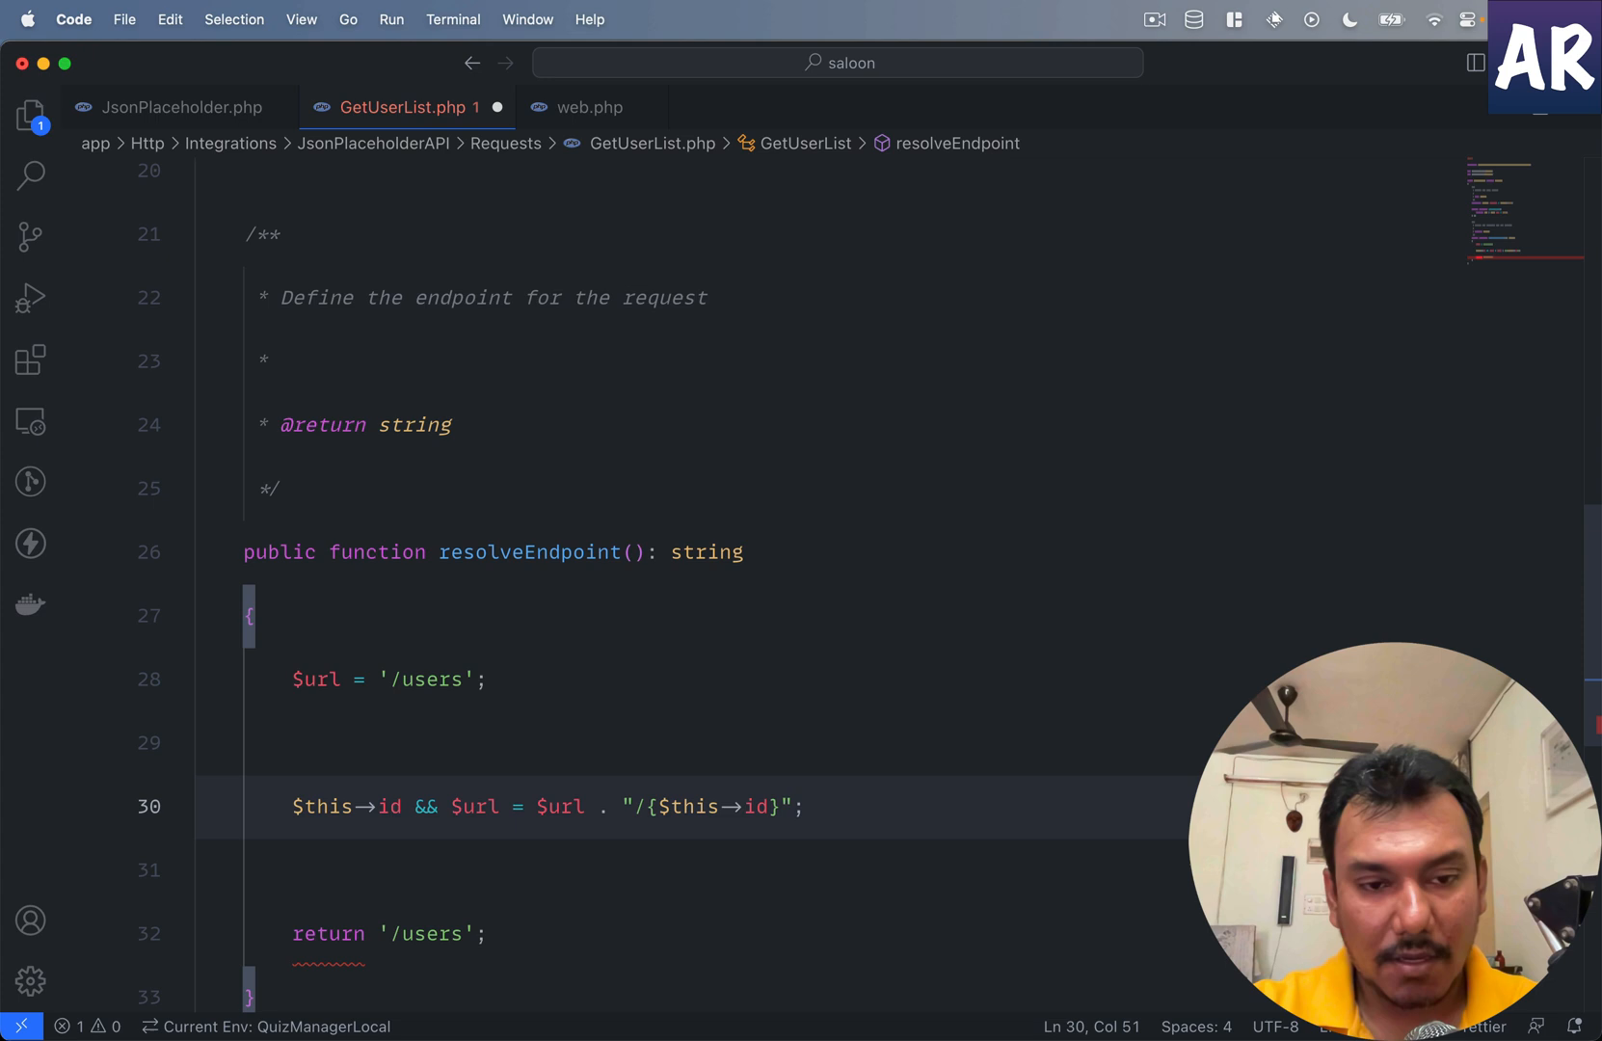
{"action": "double_click", "coordinate": [475, 583]}
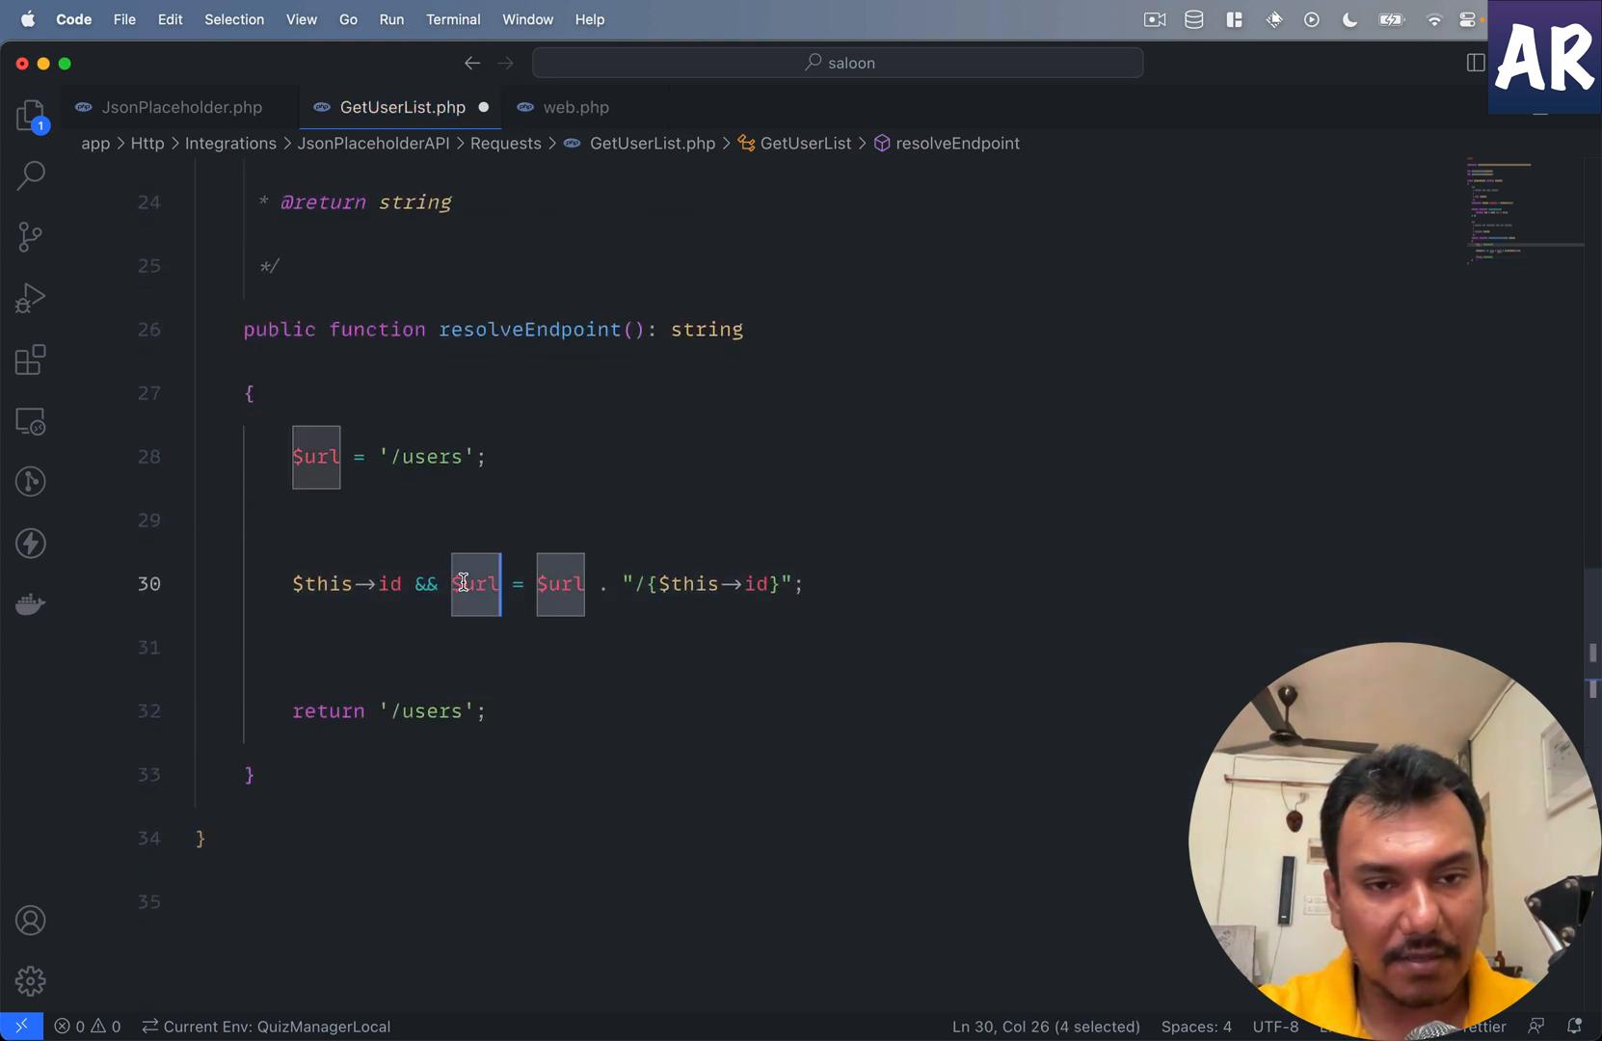
{"action": "type", "text": "$url"}
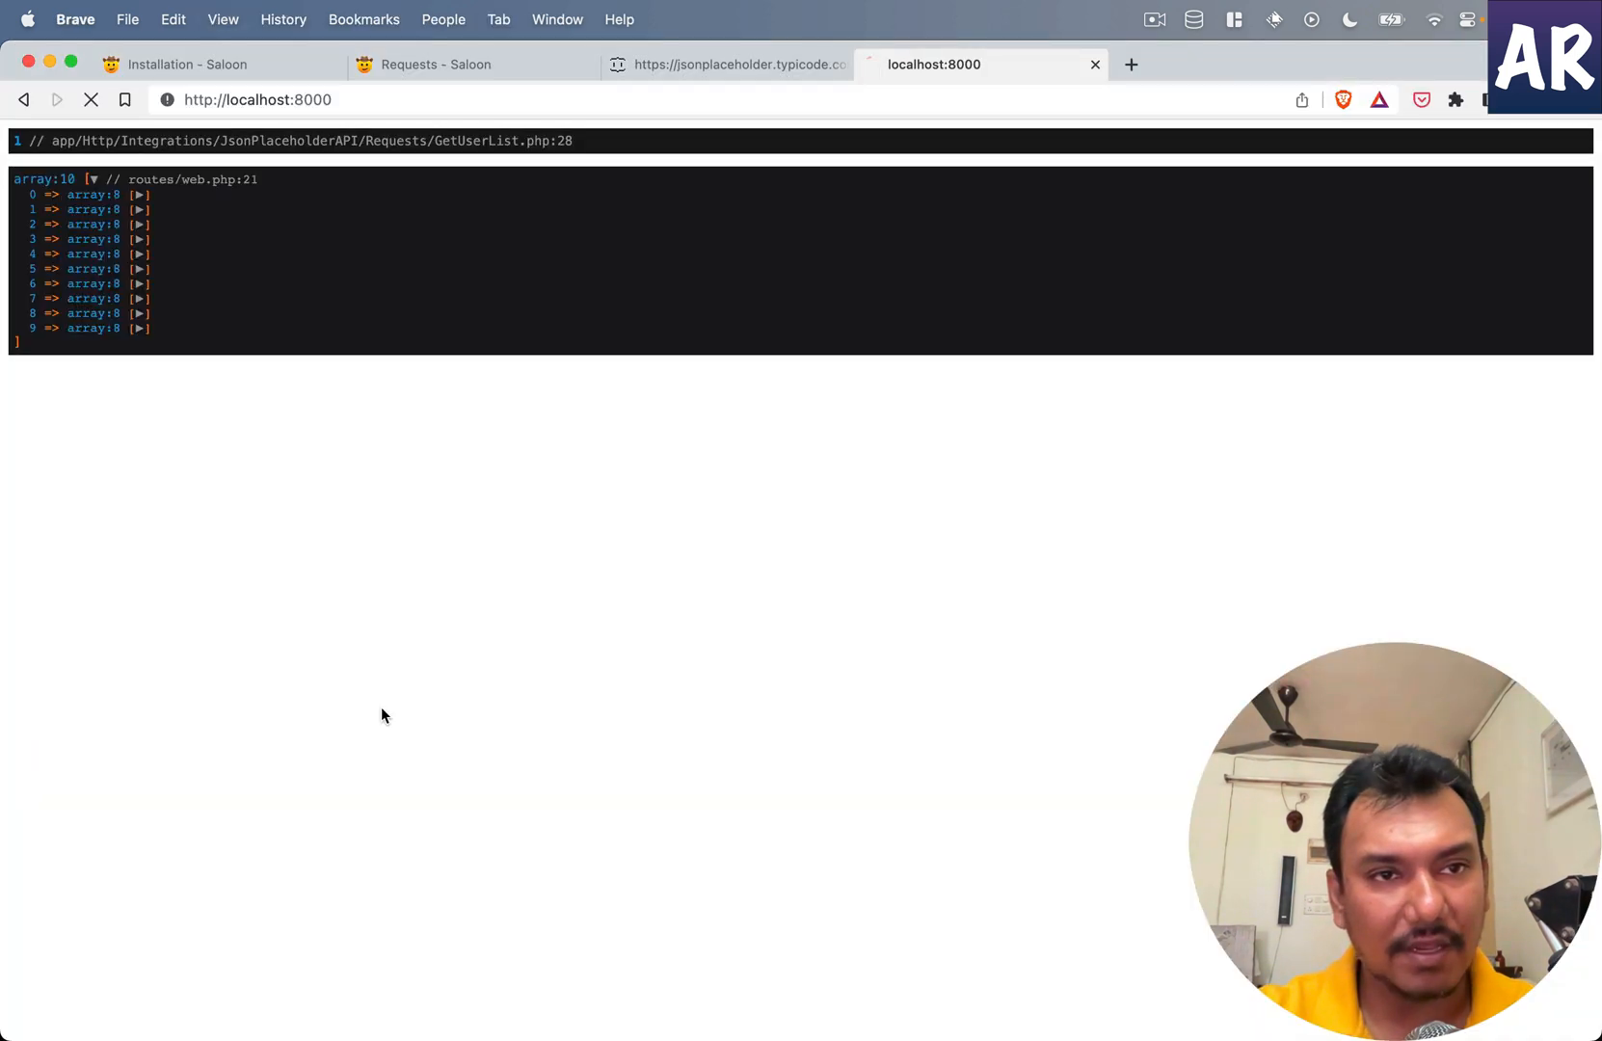
Step: Refresh localhost:8000 in Brave to view the dumped ten records
{"action": "left_click", "coordinate": [89, 100]}
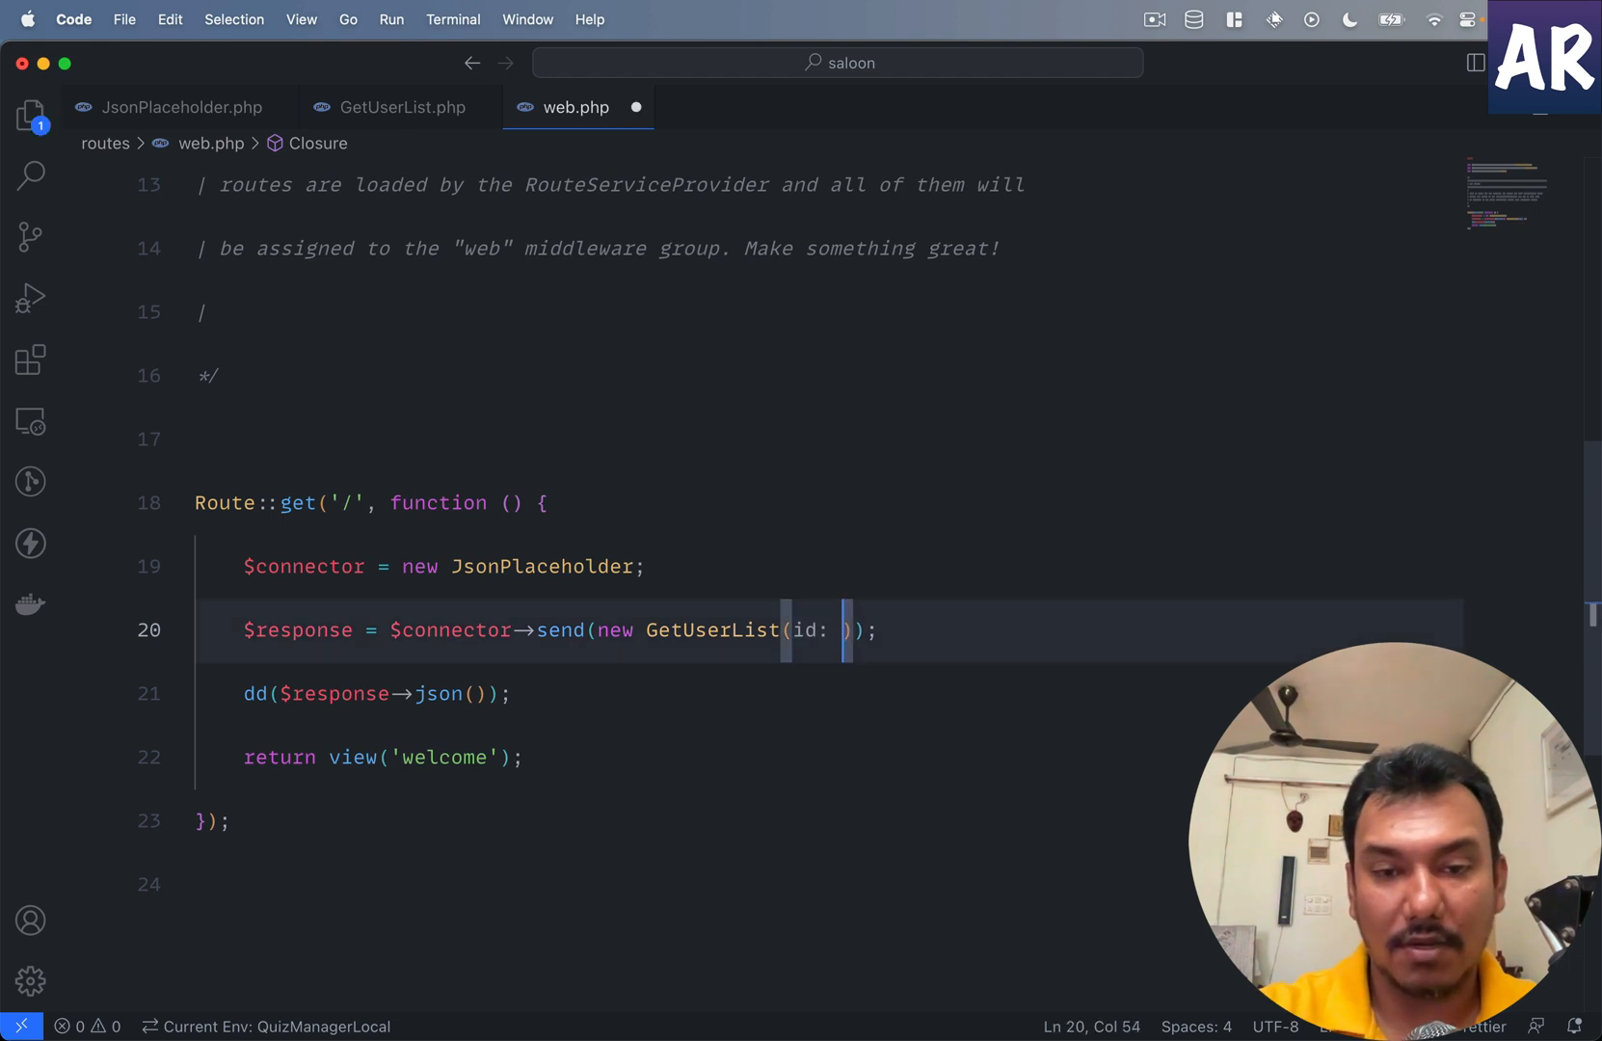
Step: Remove the id argument from new GetUserList and make resolveEndpoint return $url
{"action": "type", "text": "null"}
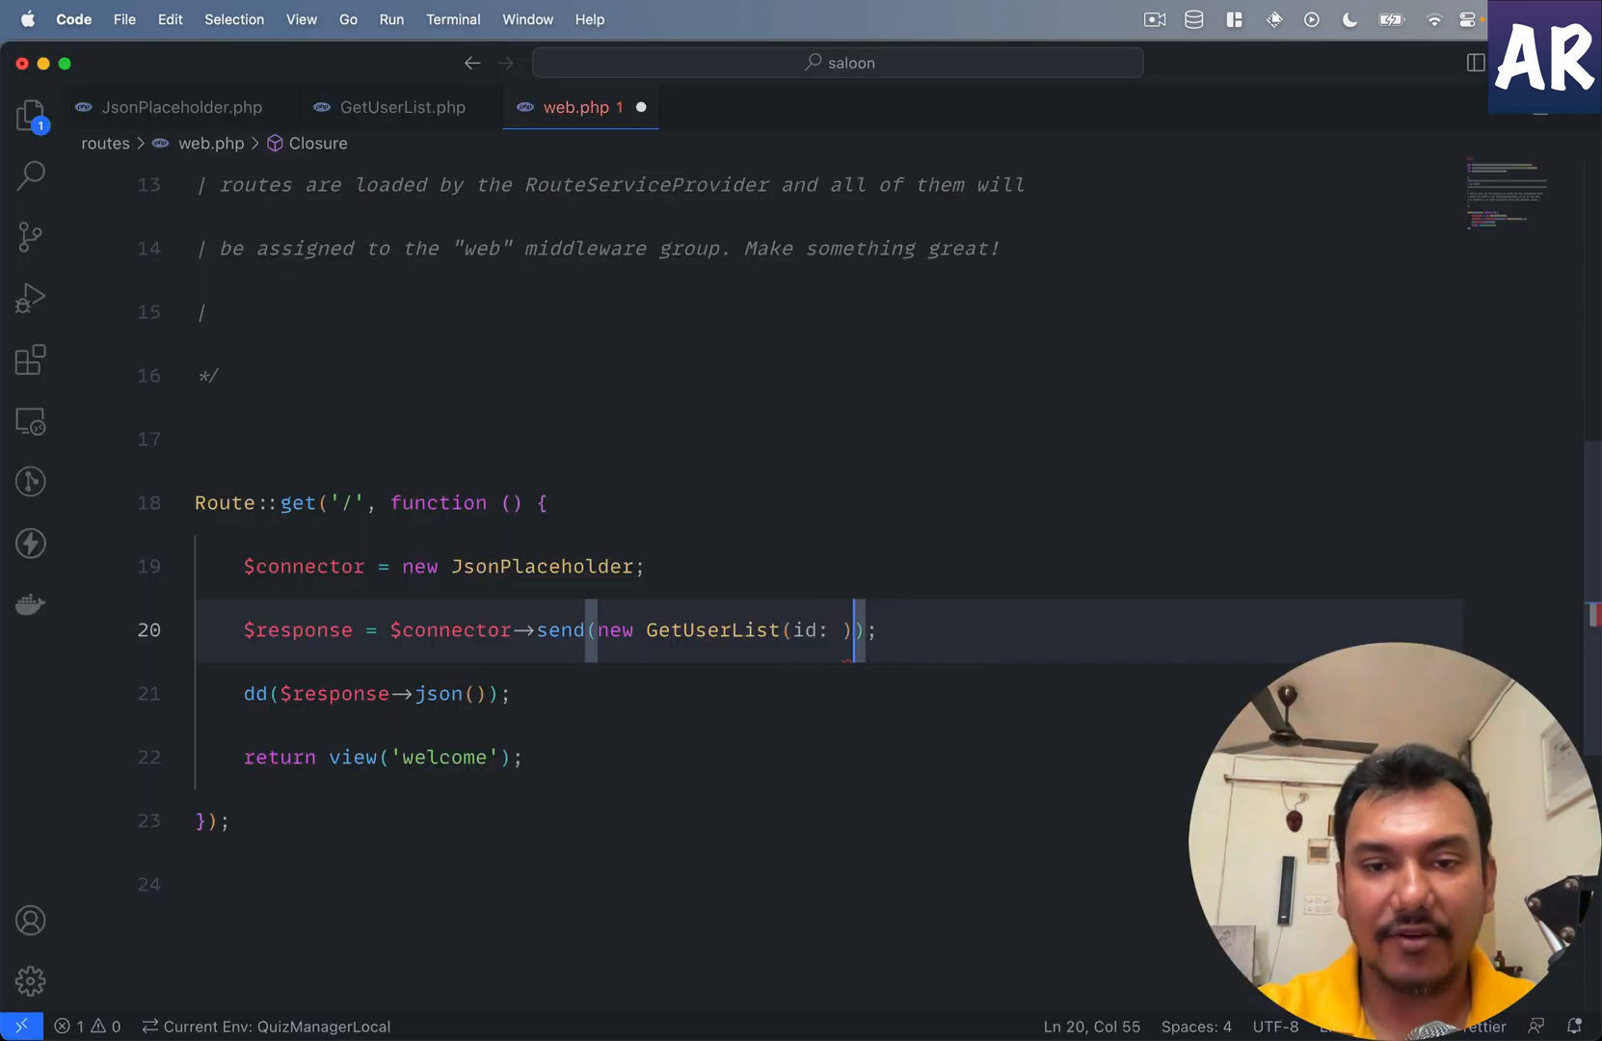
{"action": "key", "text": "Backspace"}
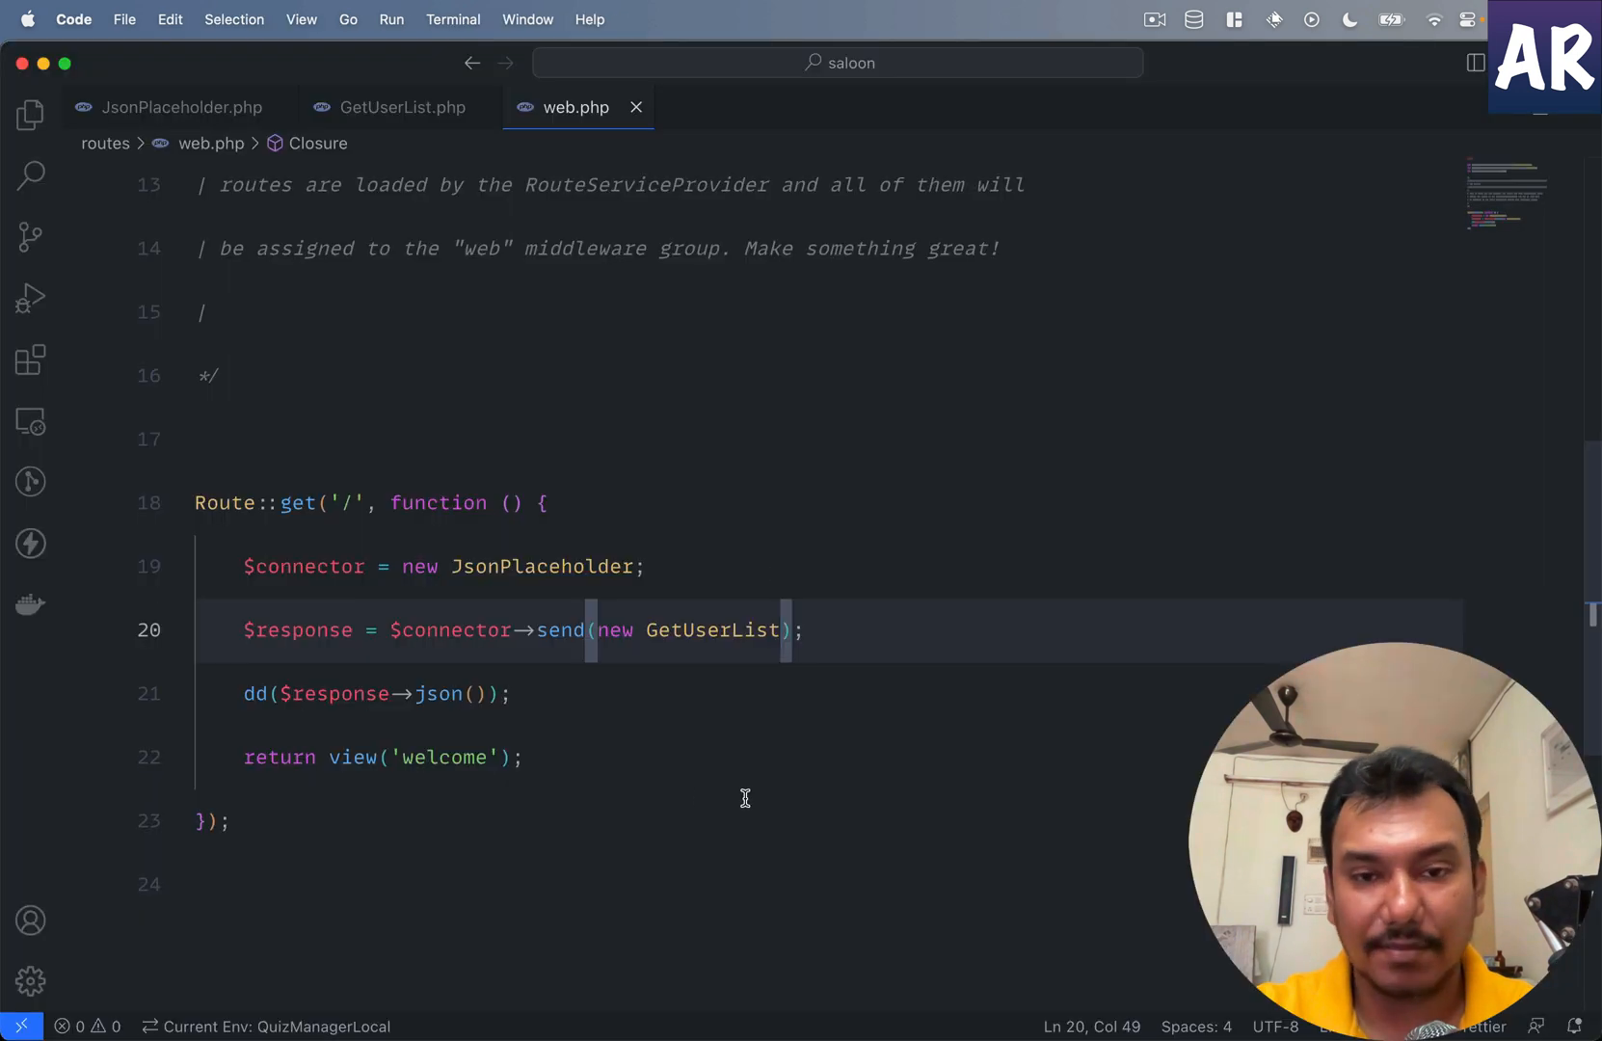
{"action": "left_click", "coordinate": [401, 107]}
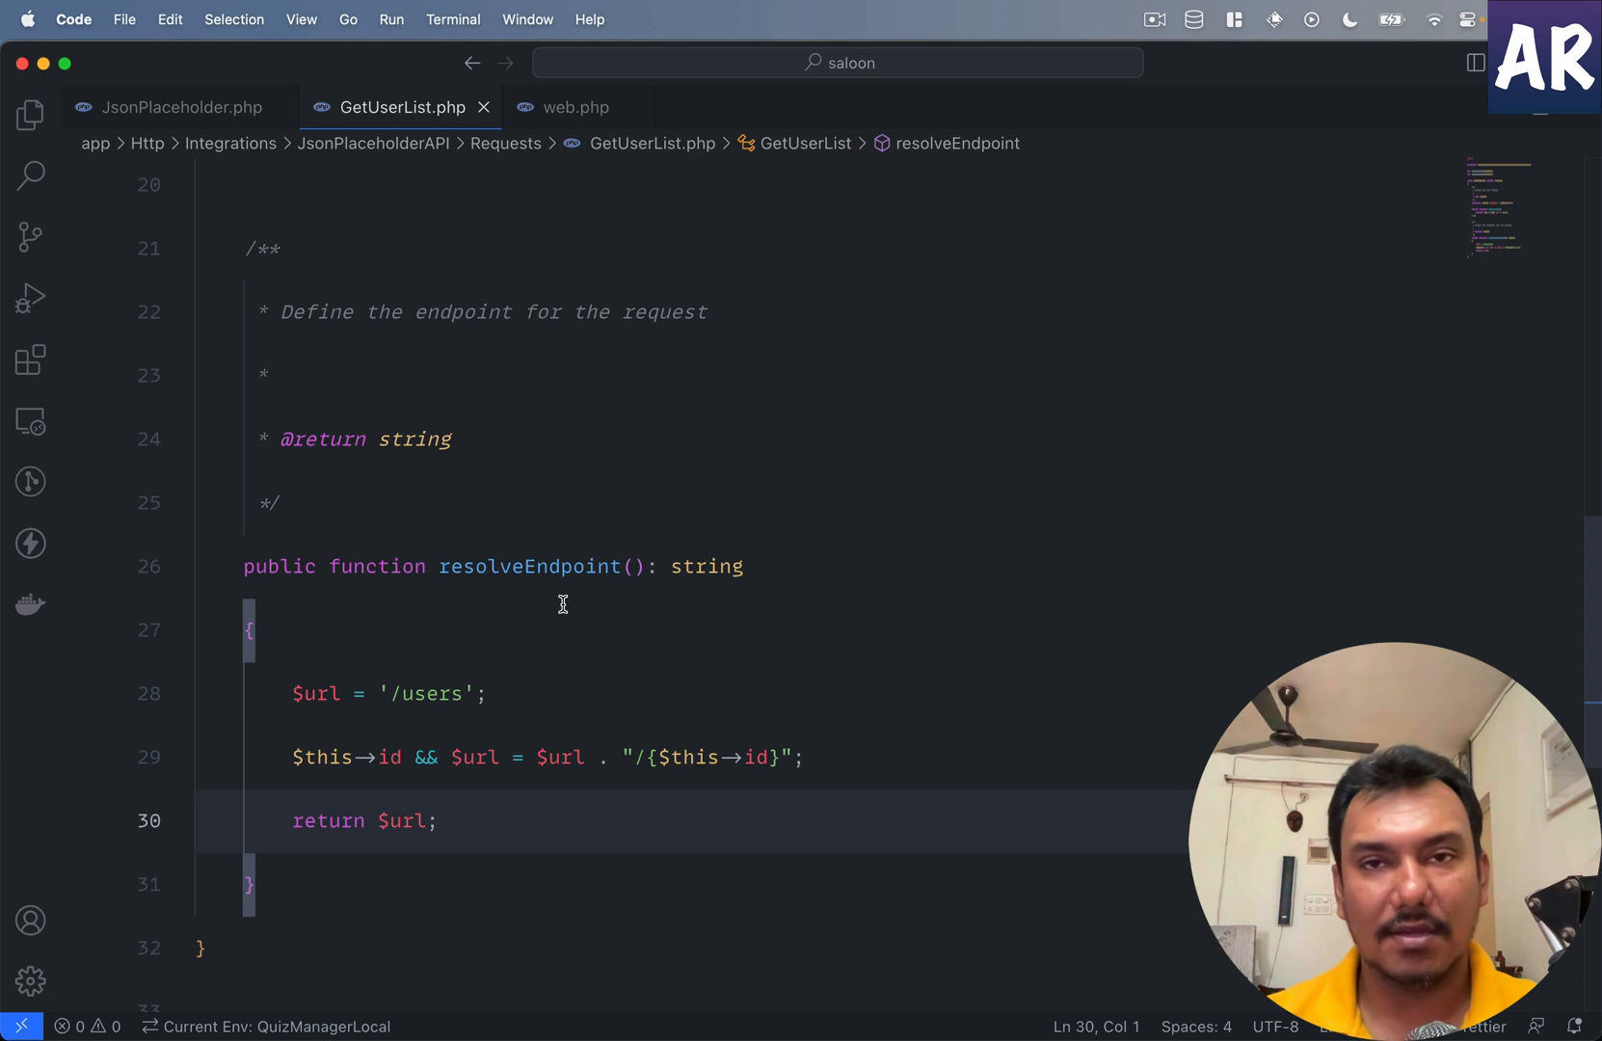
{"action": "left_click", "coordinate": [575, 106]}
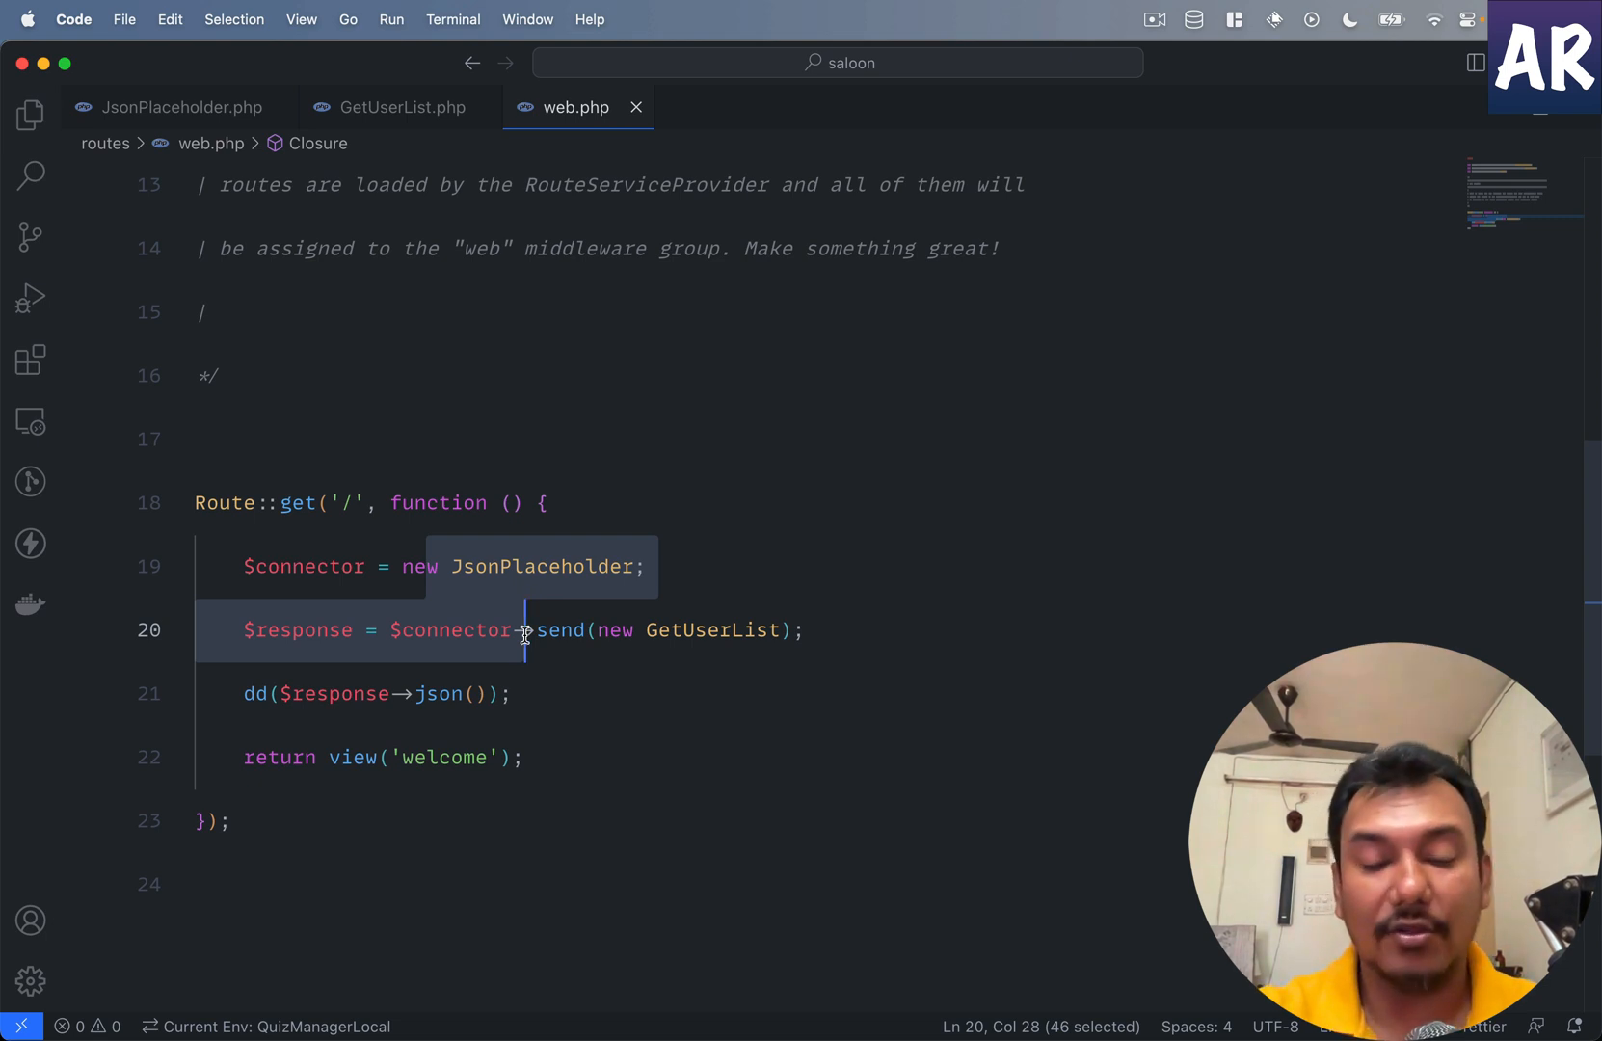
{"action": "left_click", "coordinate": [401, 107]}
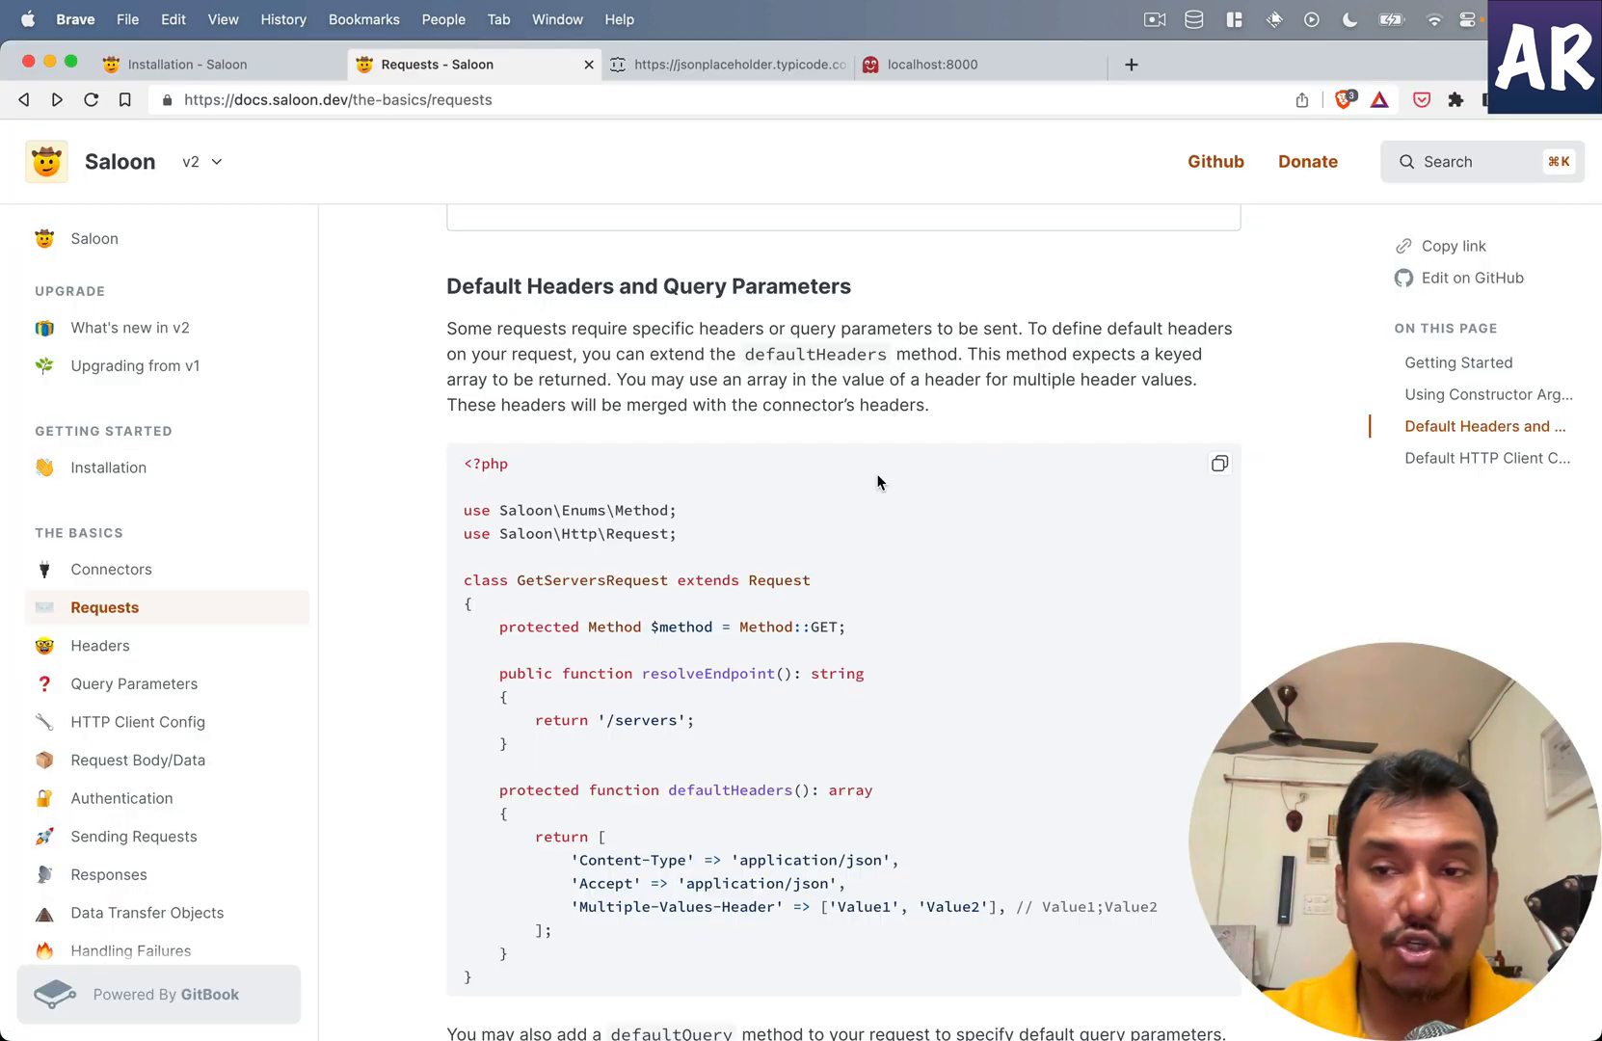
Step: Scroll the Saloon Requests docs to the defaultQuery example with per_page and page parameters
{"action": "scroll", "scroll_direction": "down", "scroll_amount": 3}
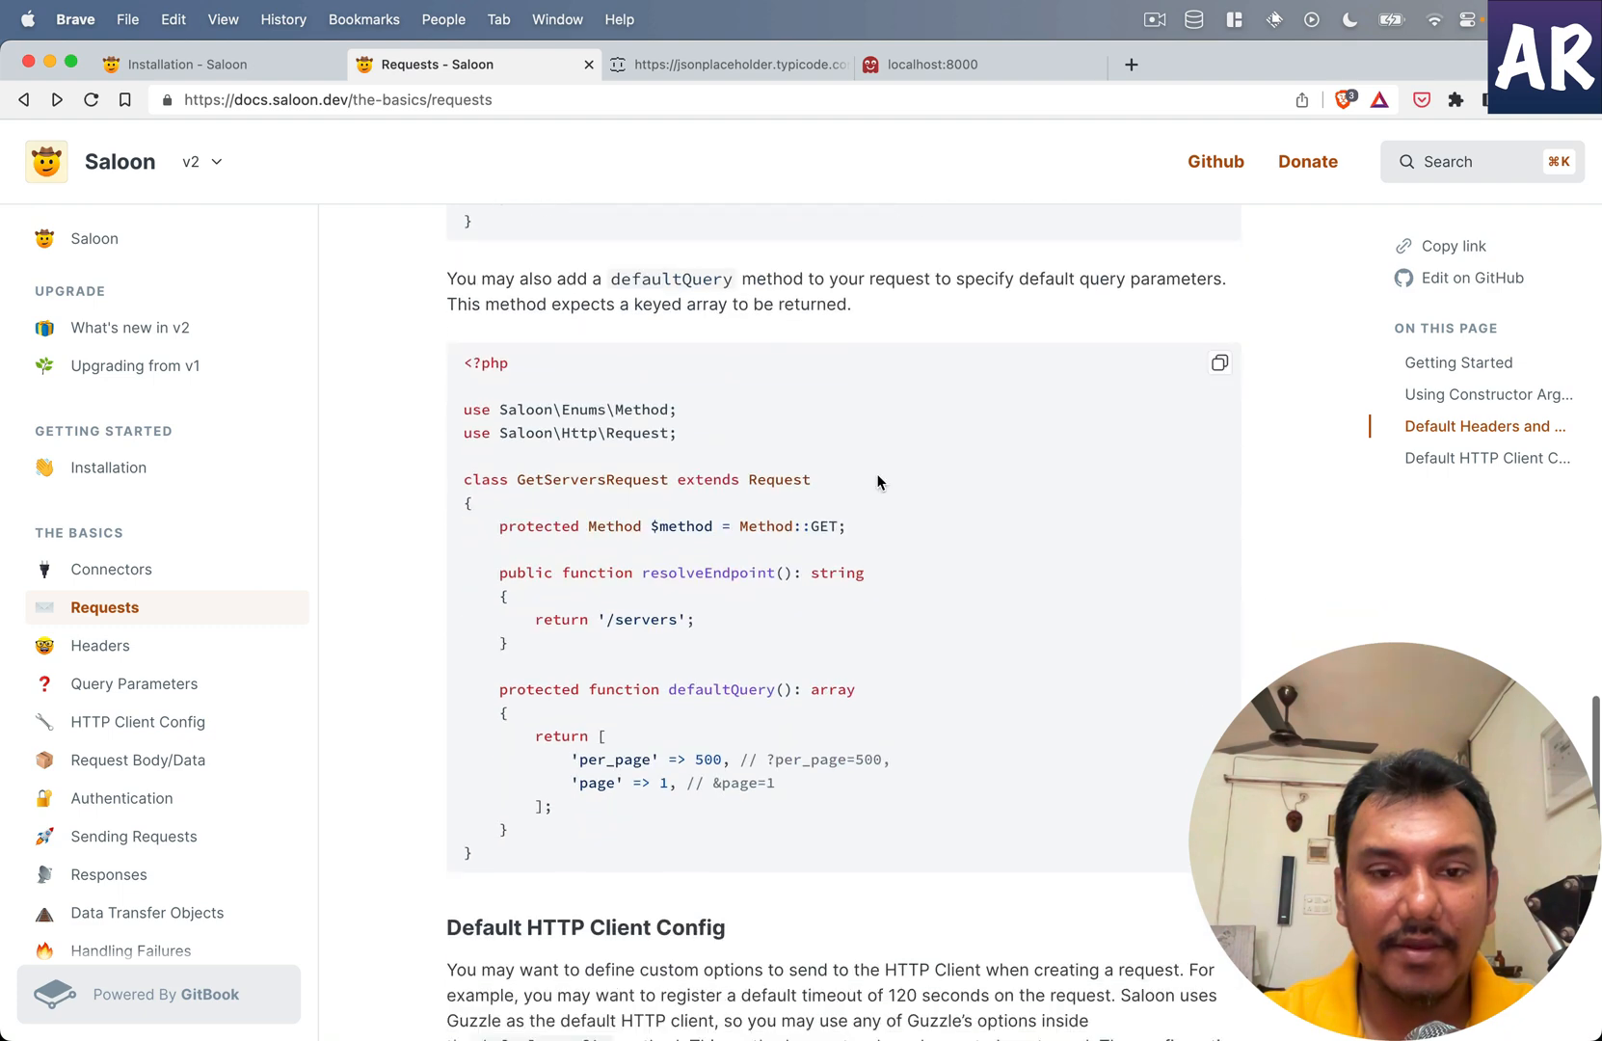
{"action": "scroll", "scroll_direction": "down", "scroll_amount": 3}
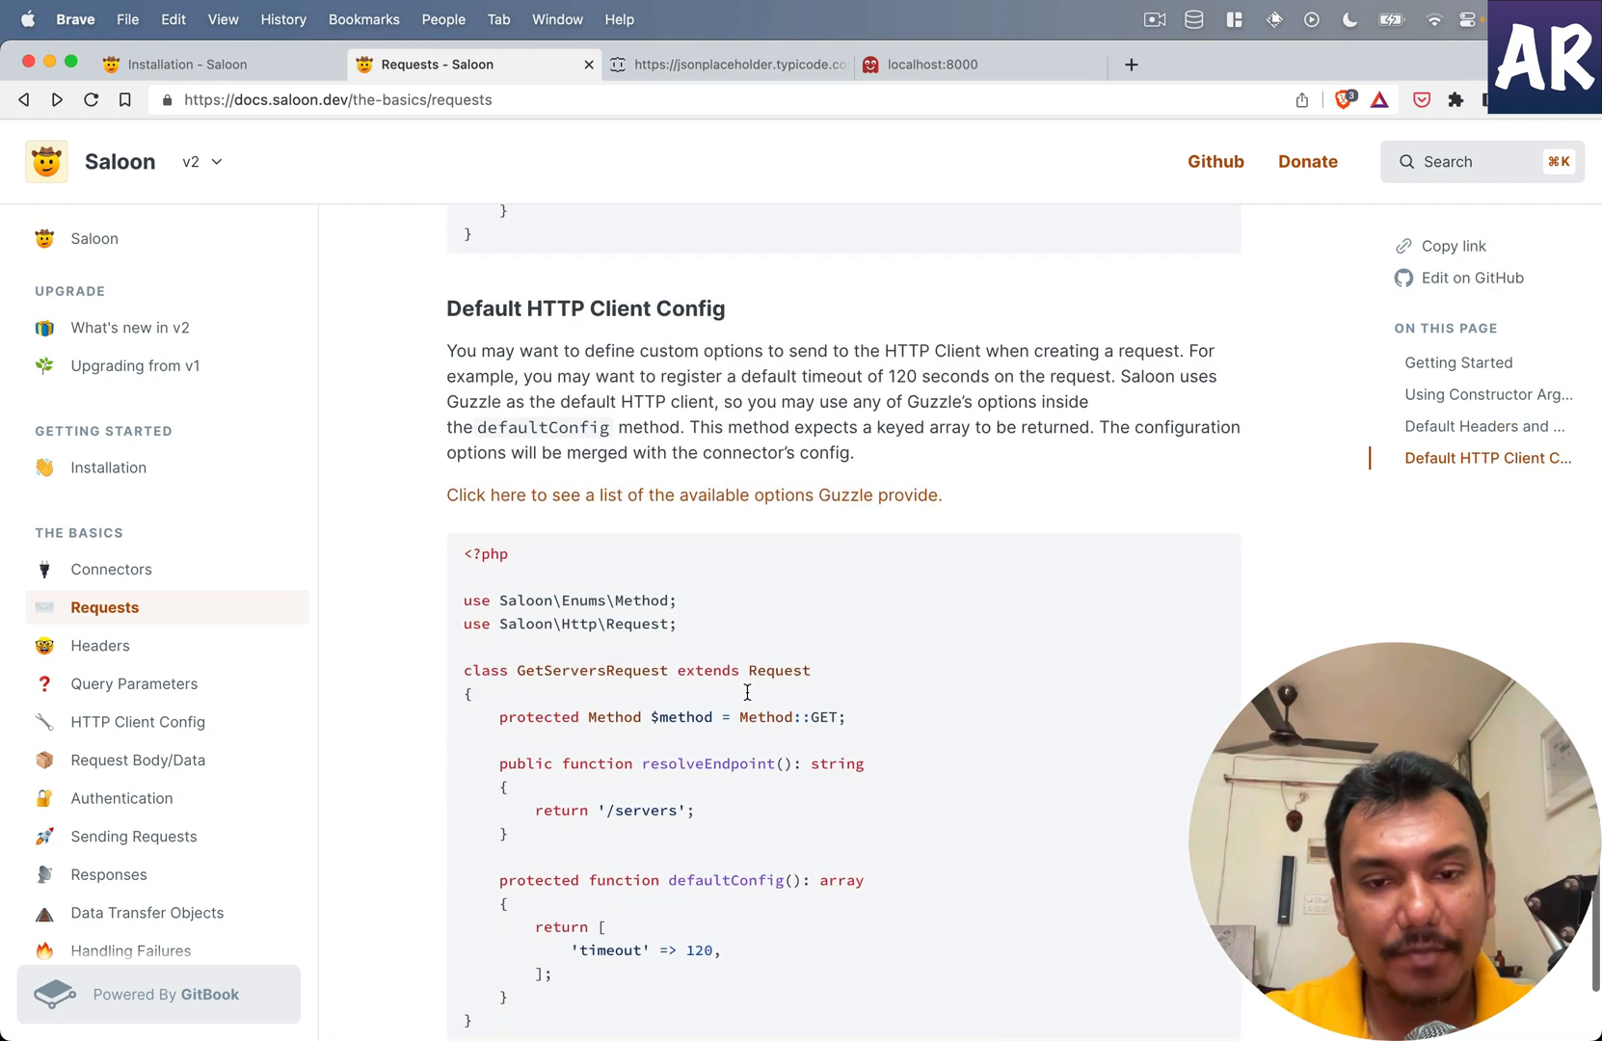
{"action": "scroll", "scroll_direction": "up", "scroll_amount": 3}
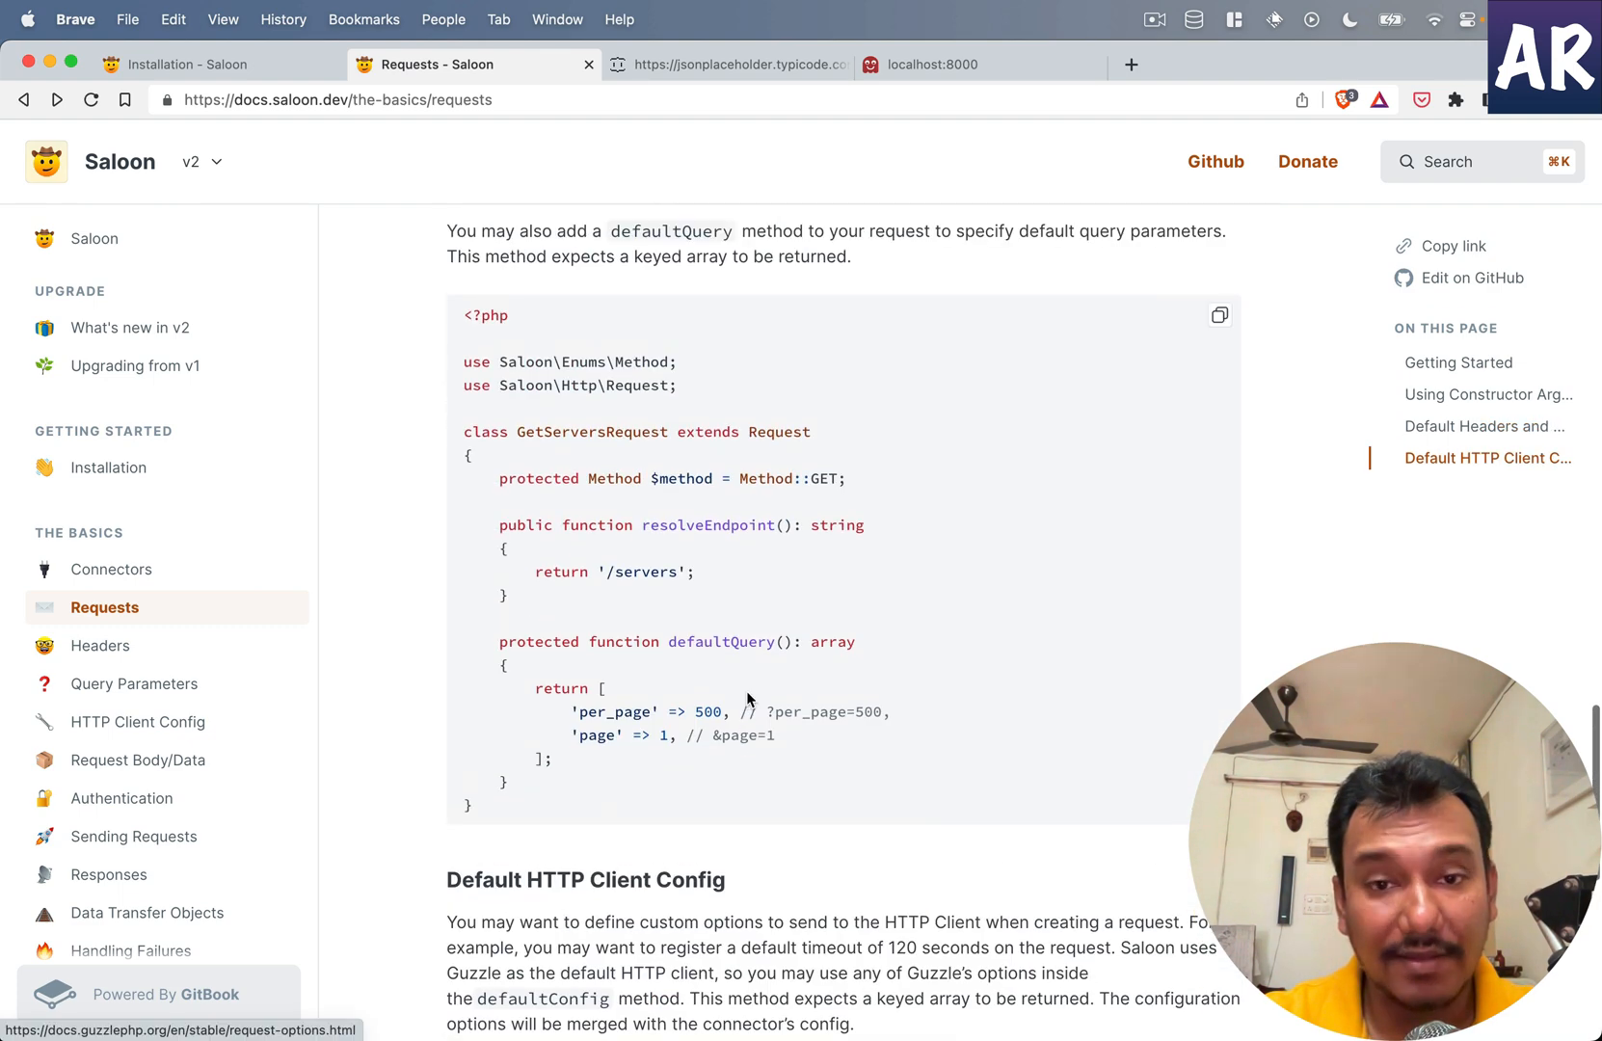
{"action": "scroll", "scroll_direction": "up", "scroll_amount": 3}
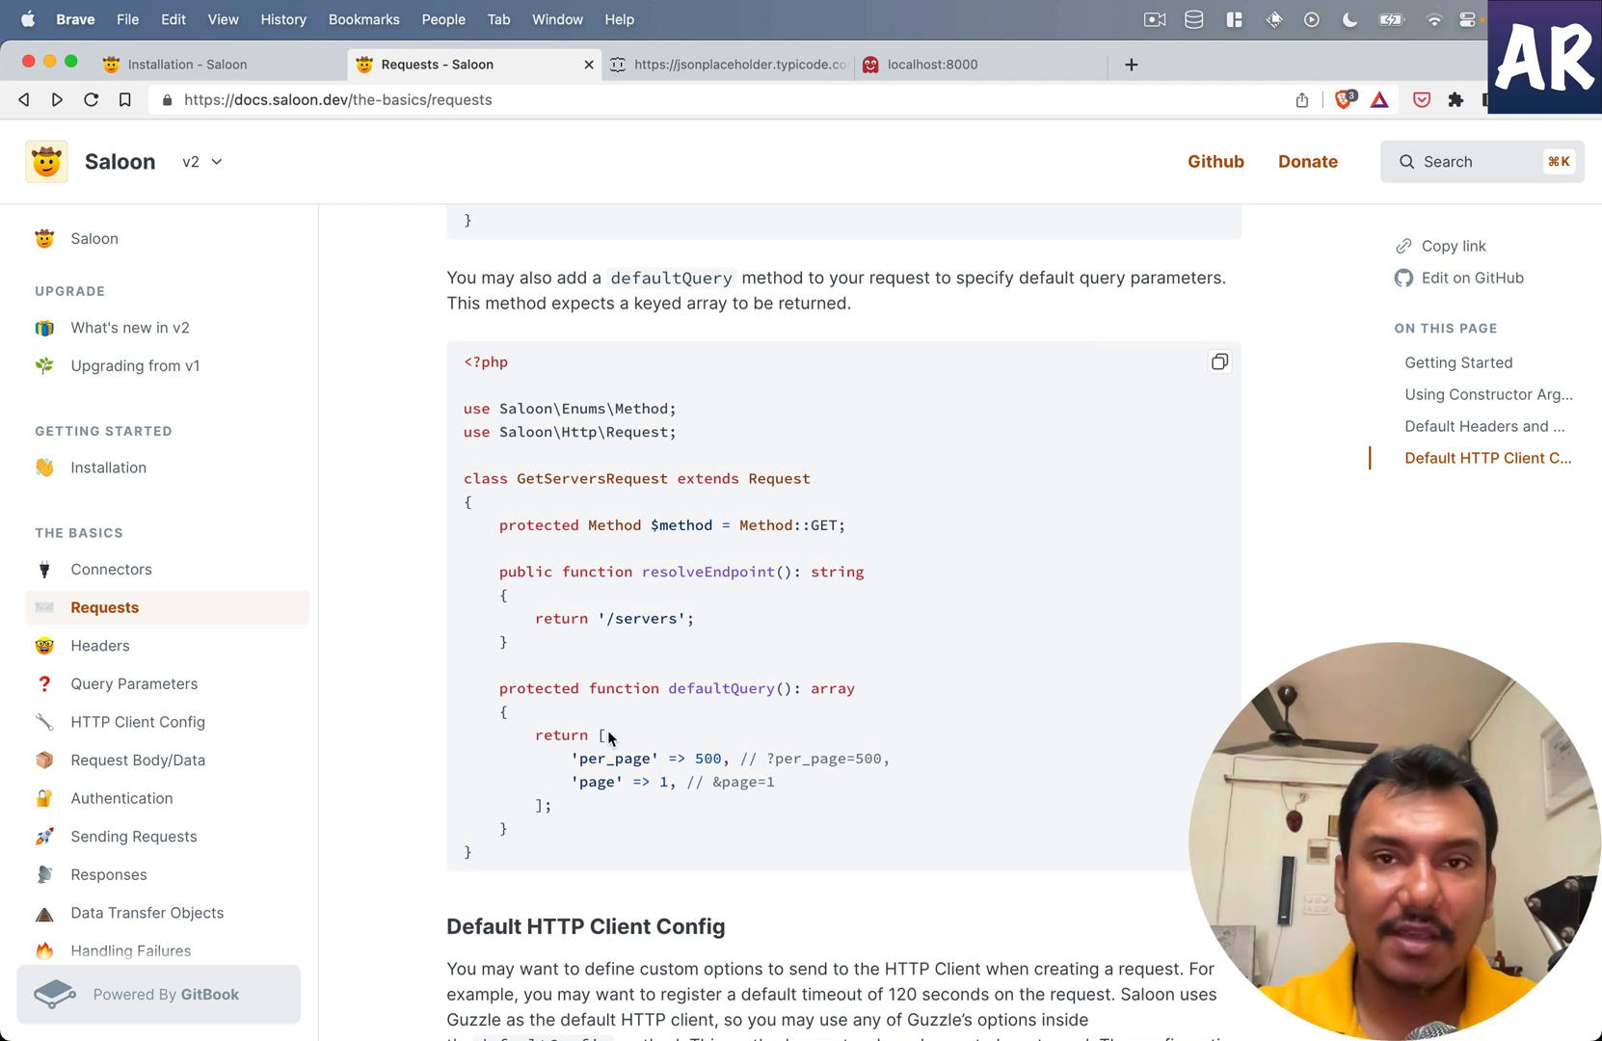
{"action": "mouse_move", "coordinate": [669, 762]}
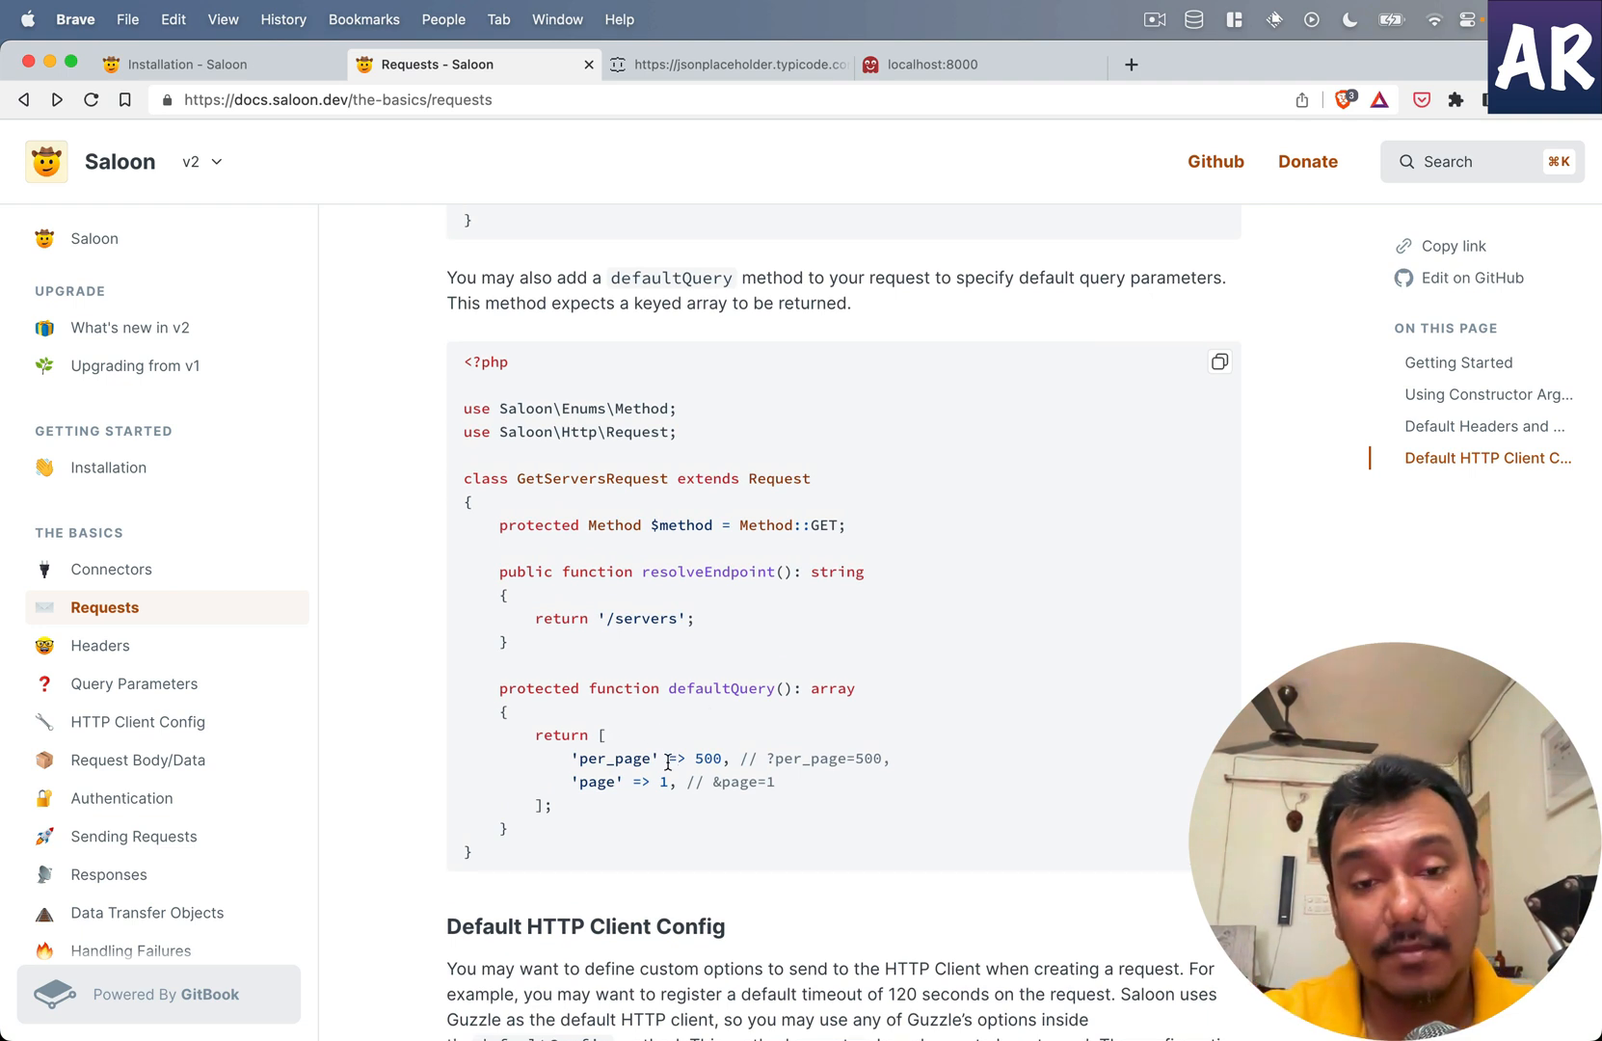
{"action": "mouse_move", "coordinate": [392, 149]}
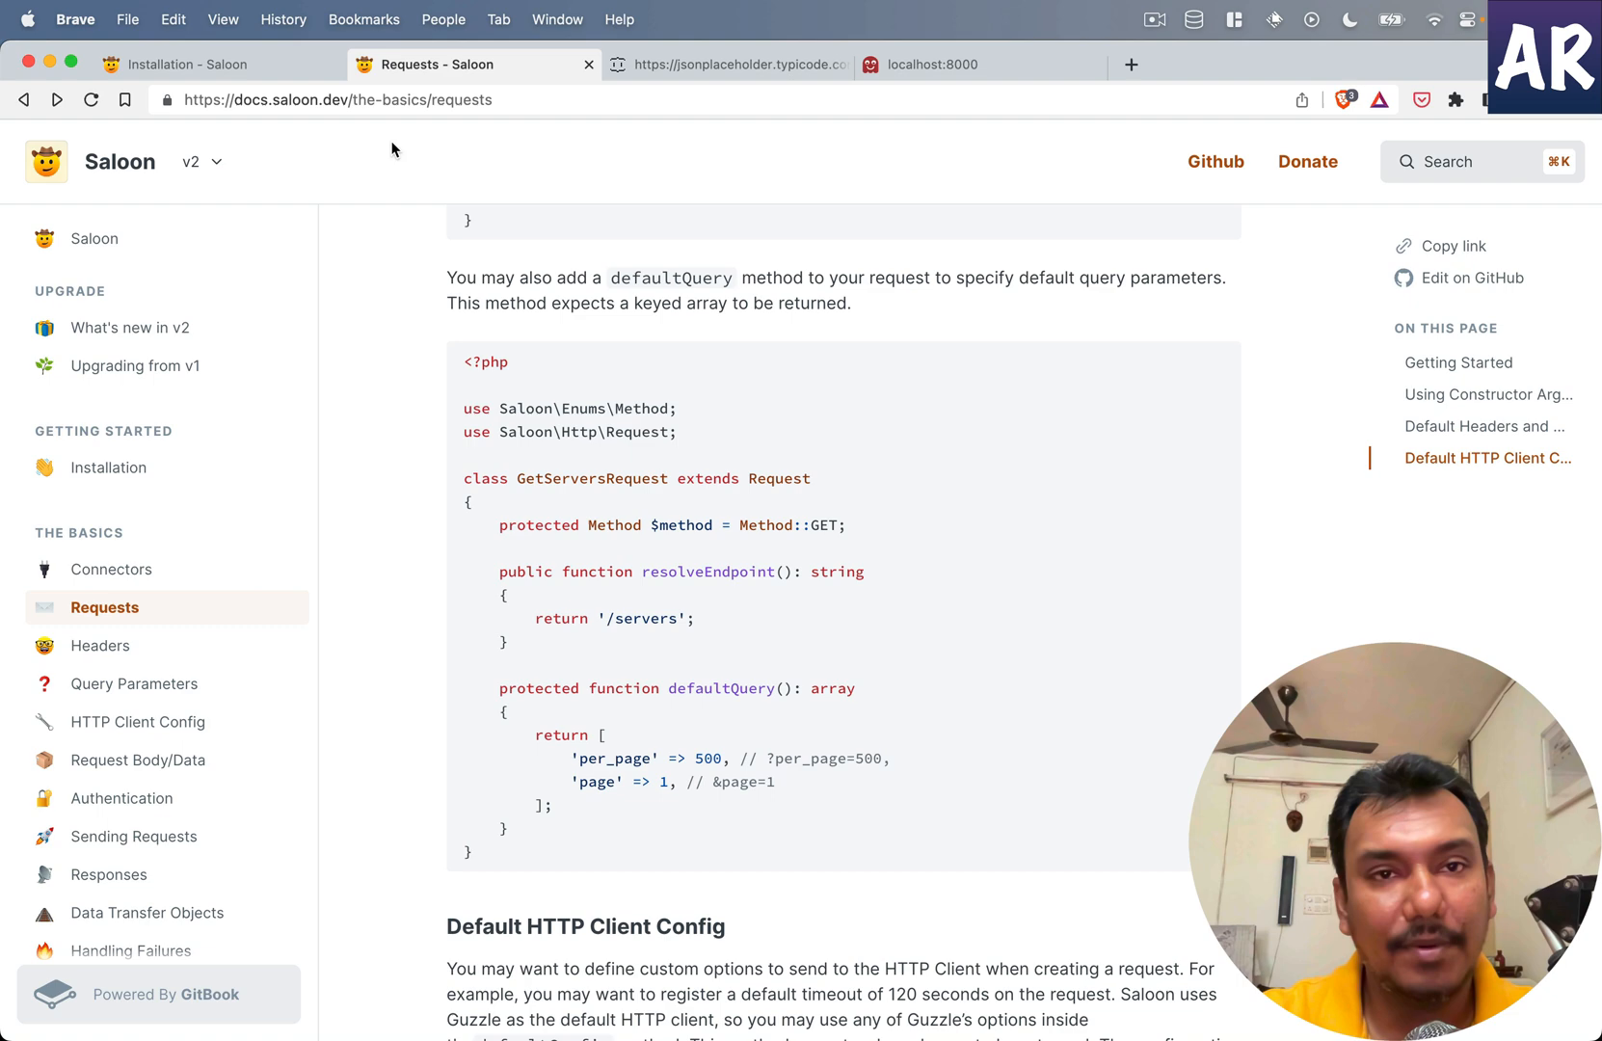
Step: Open JSONPlaceholder's /comments?postId=1 route from the home page Routes list
{"action": "left_click", "coordinate": [728, 65]}
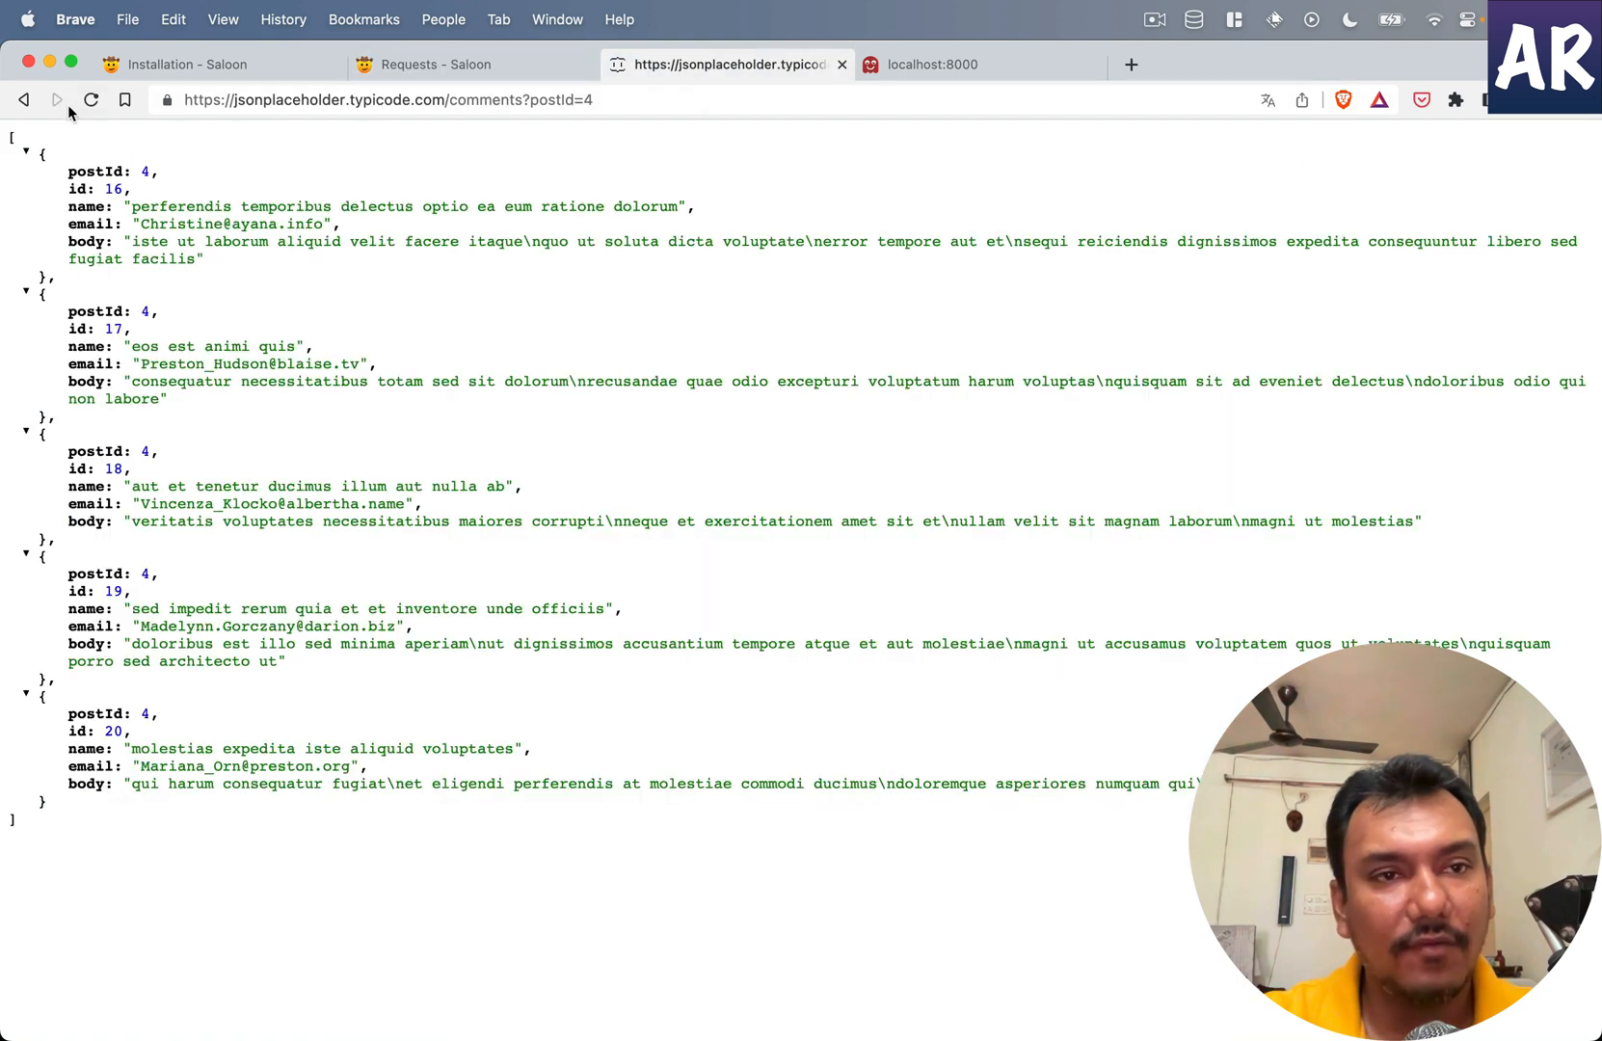
{"action": "left_click", "coordinate": [23, 99]}
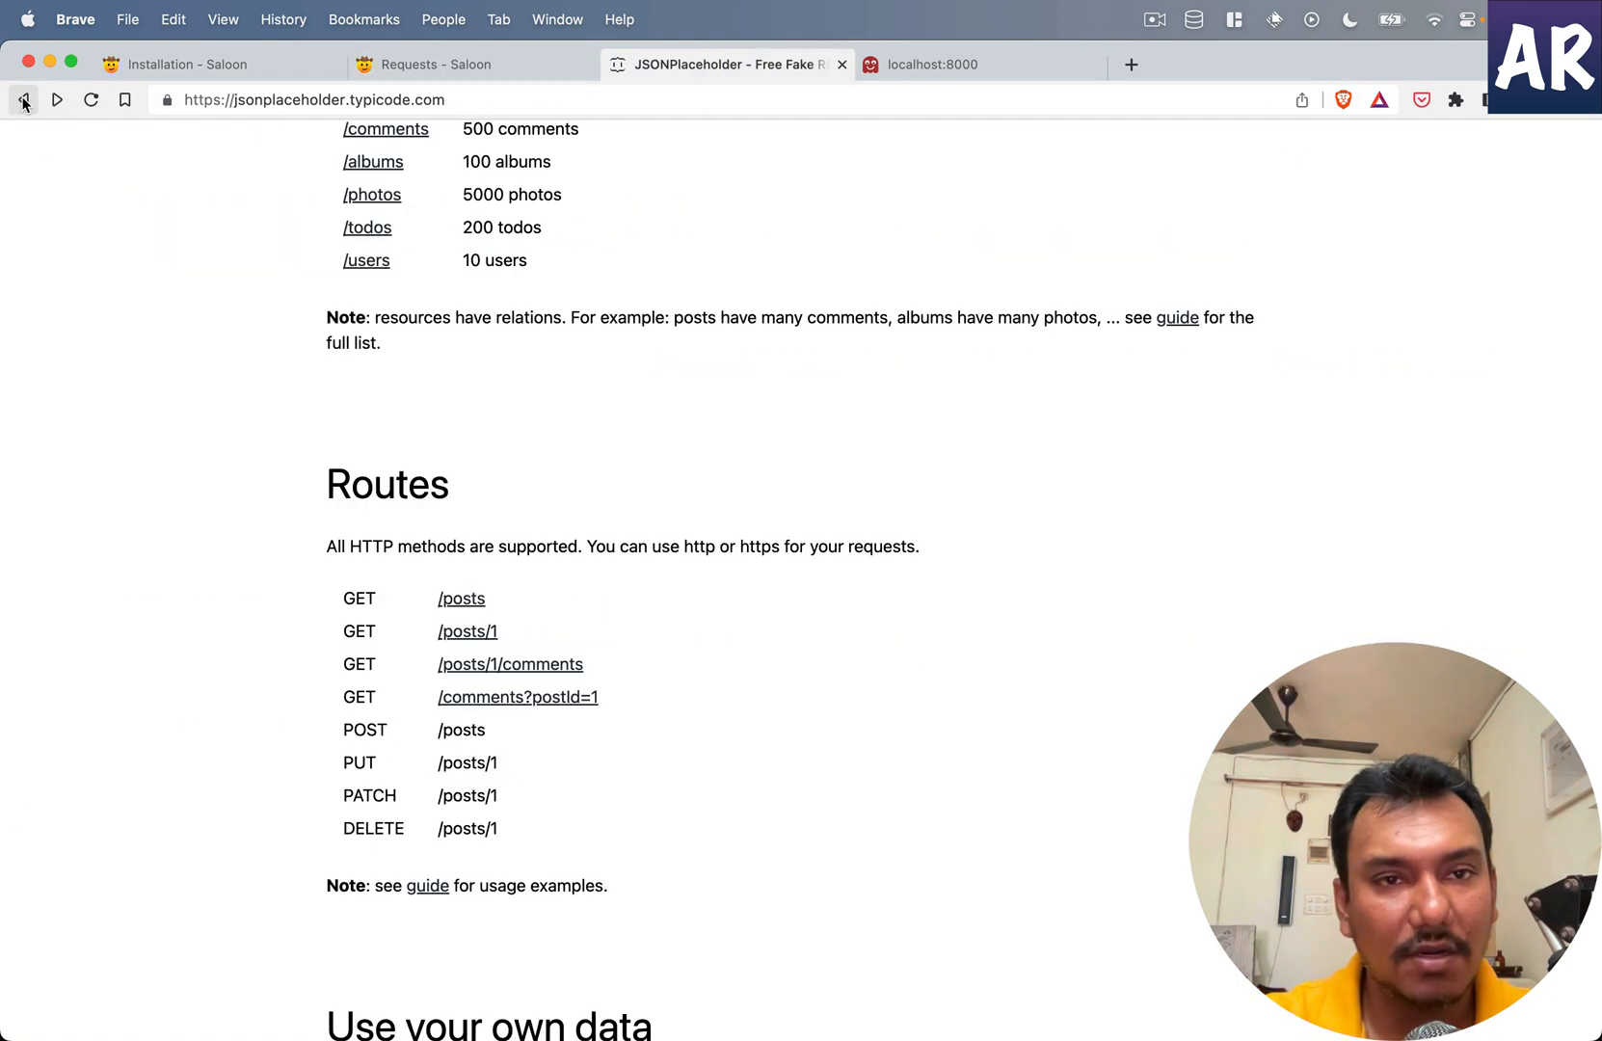
{"action": "scroll", "scroll_direction": "up", "scroll_amount": 3}
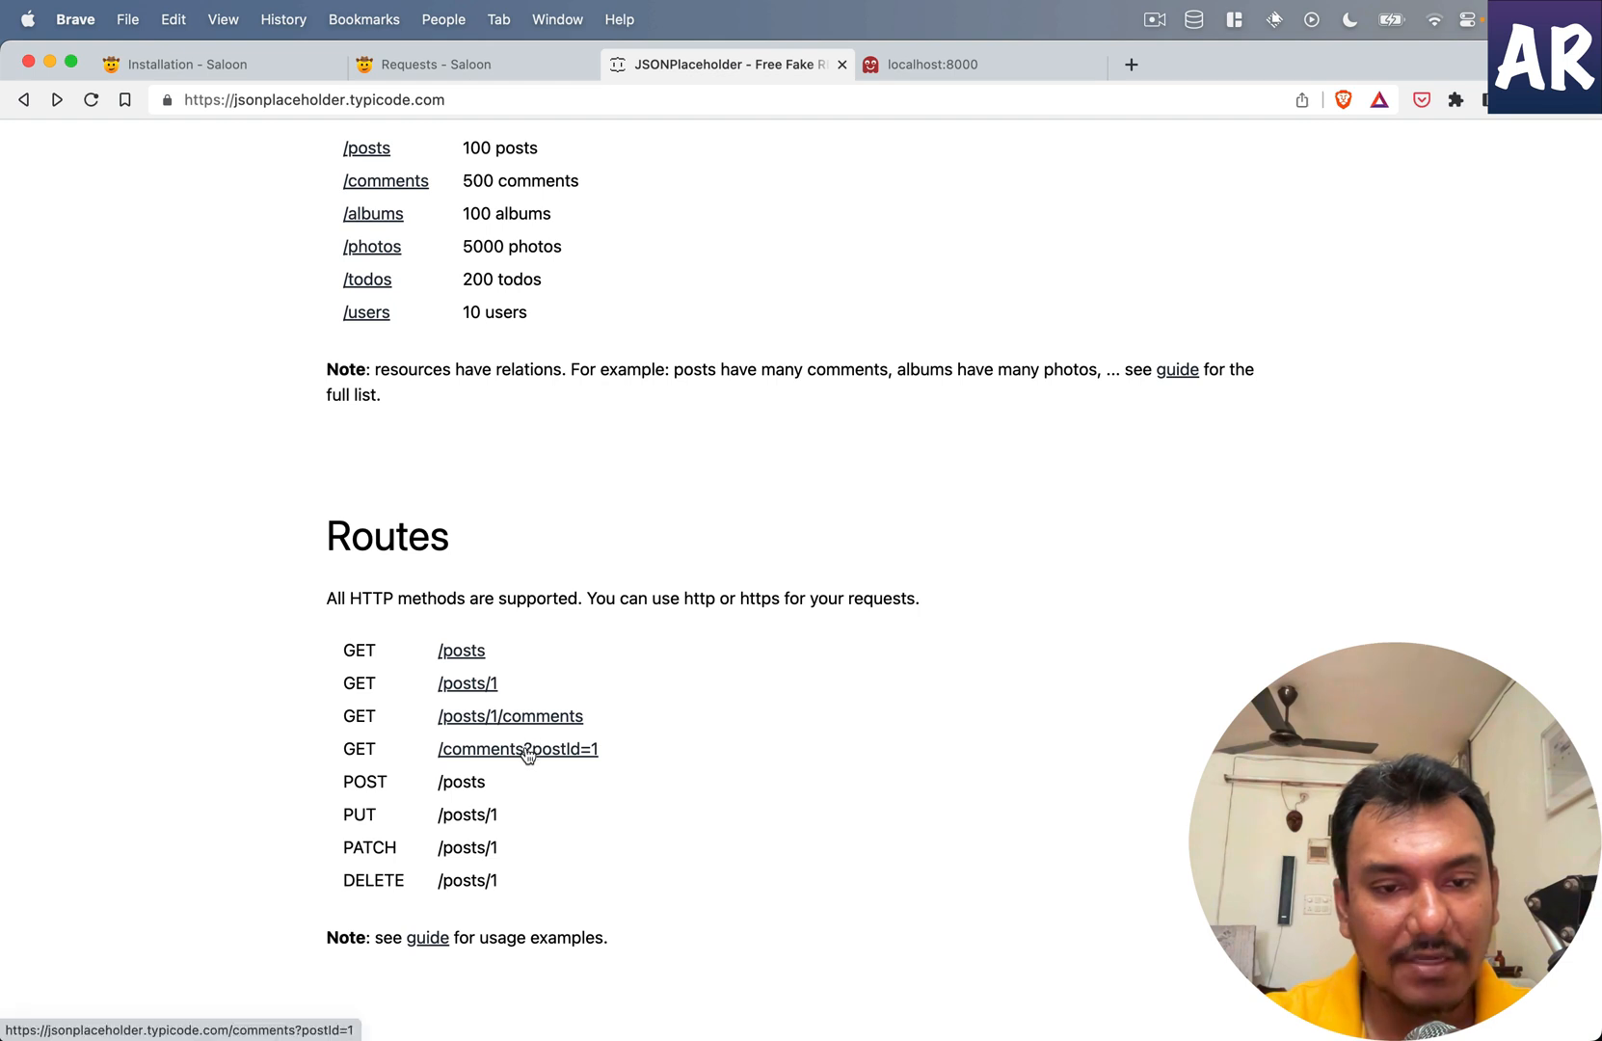
{"action": "mouse_move", "coordinate": [542, 761]}
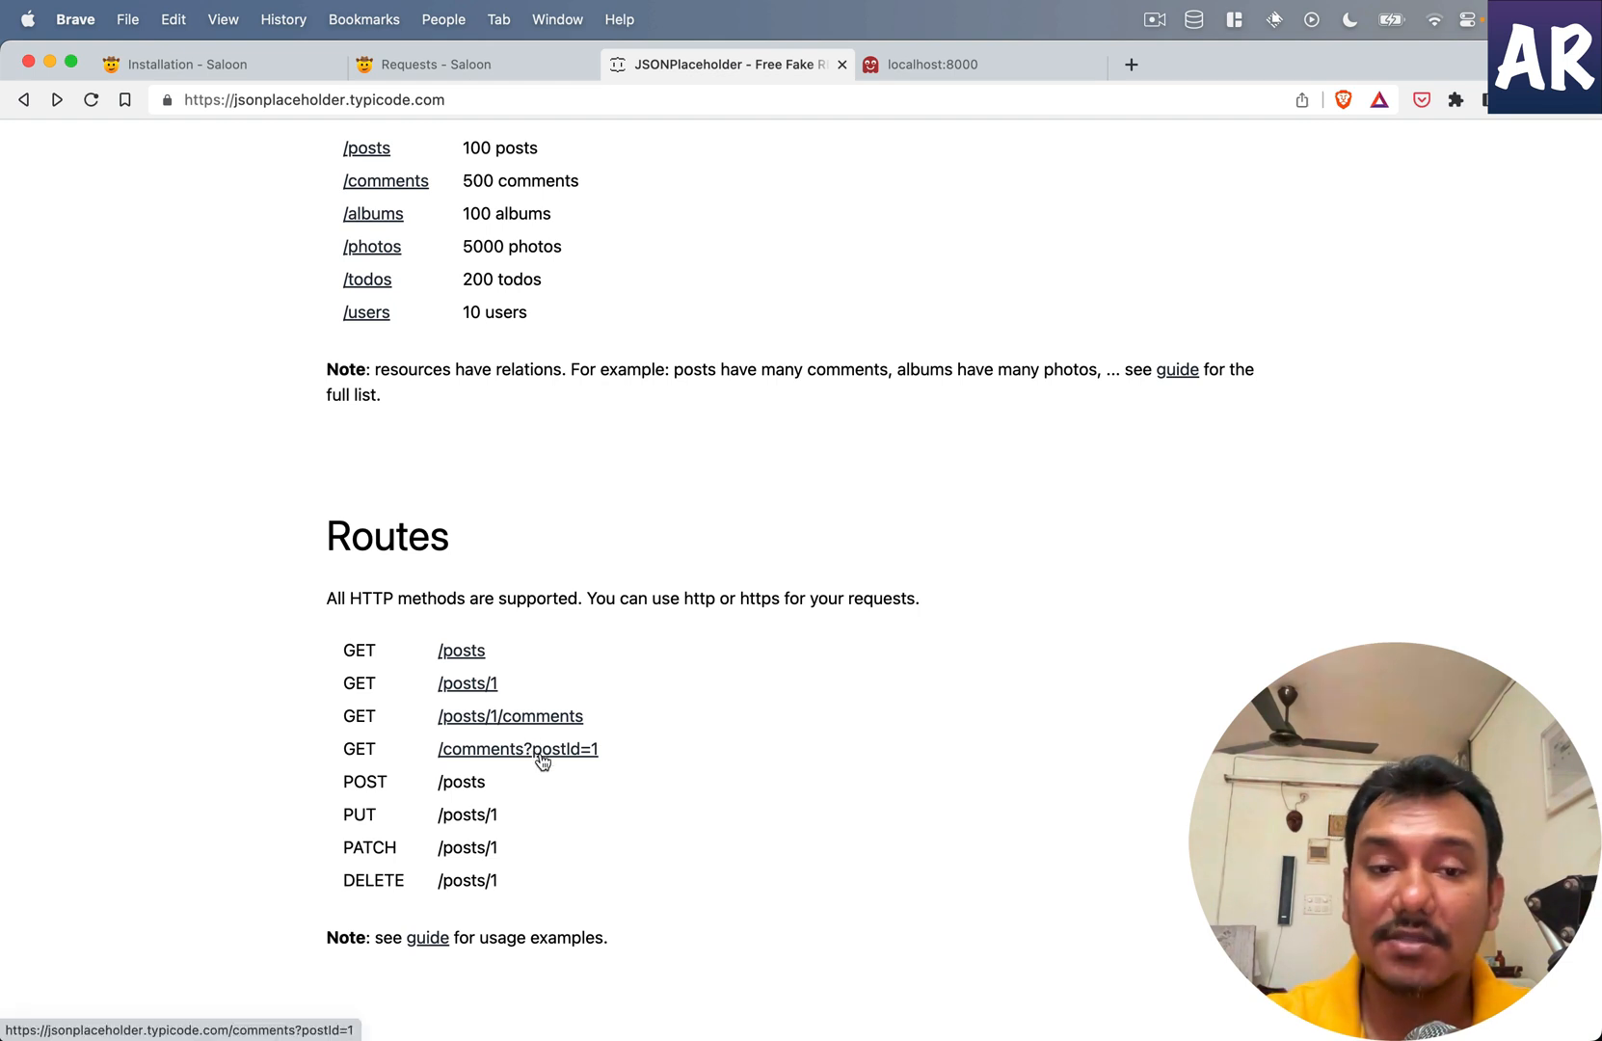
{"action": "left_click", "coordinate": [516, 749]}
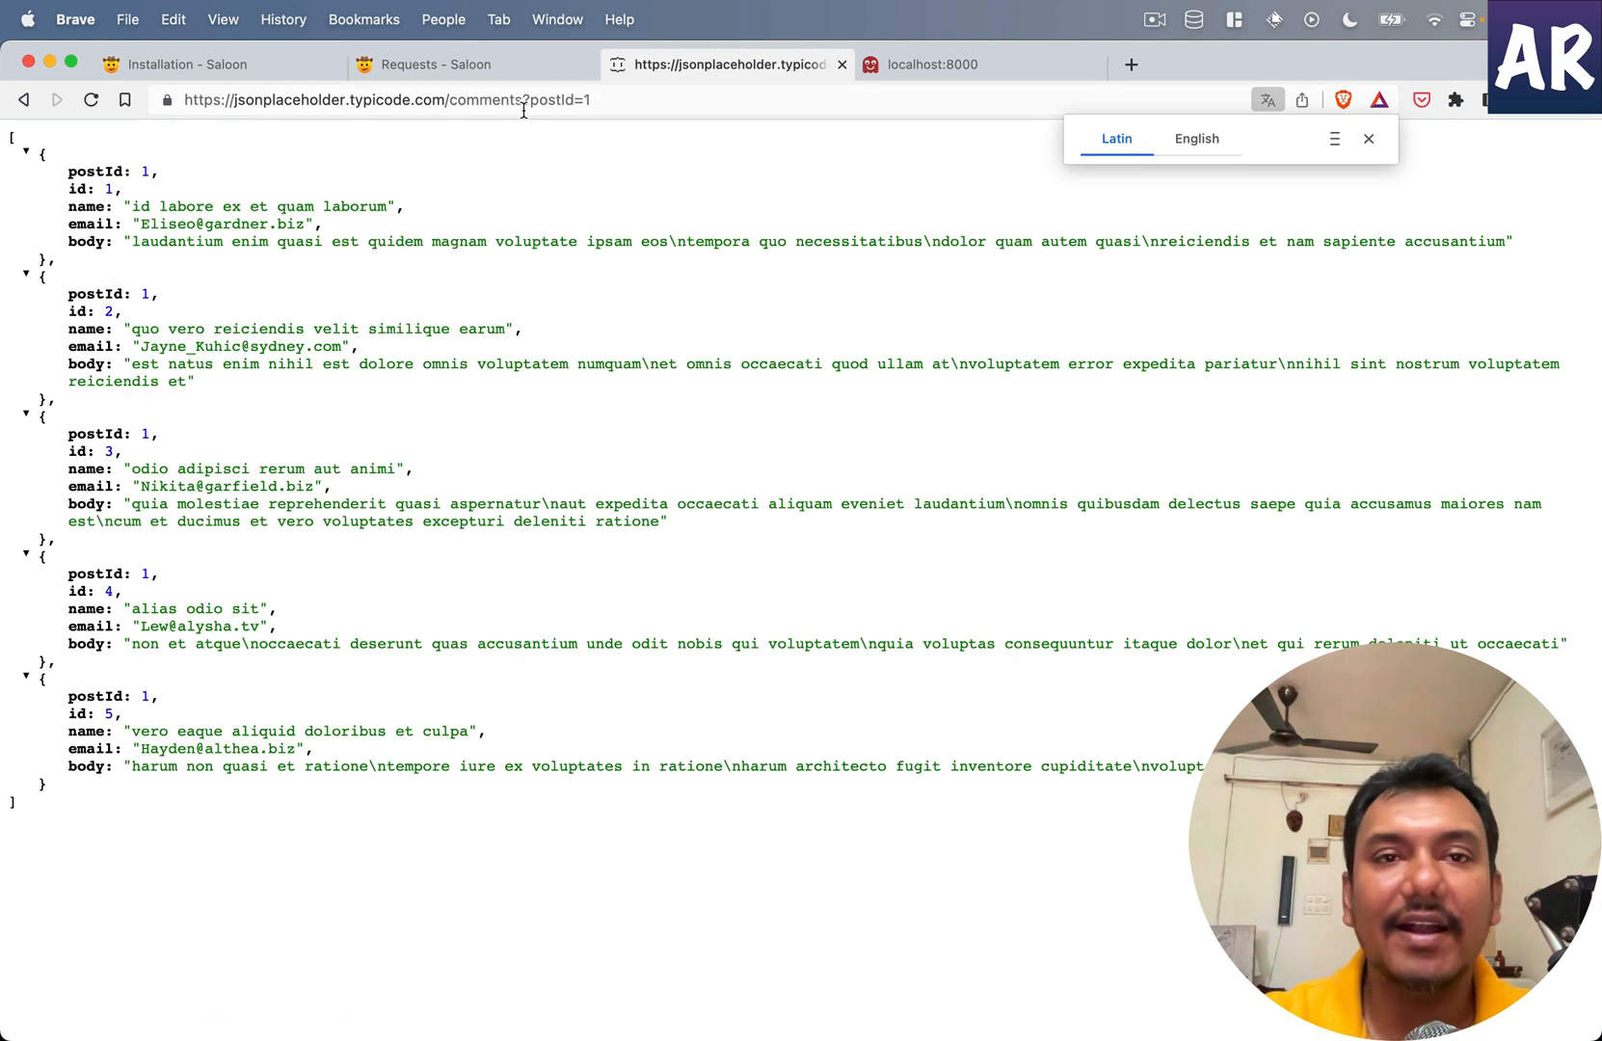
{"action": "left_click", "coordinate": [378, 99]}
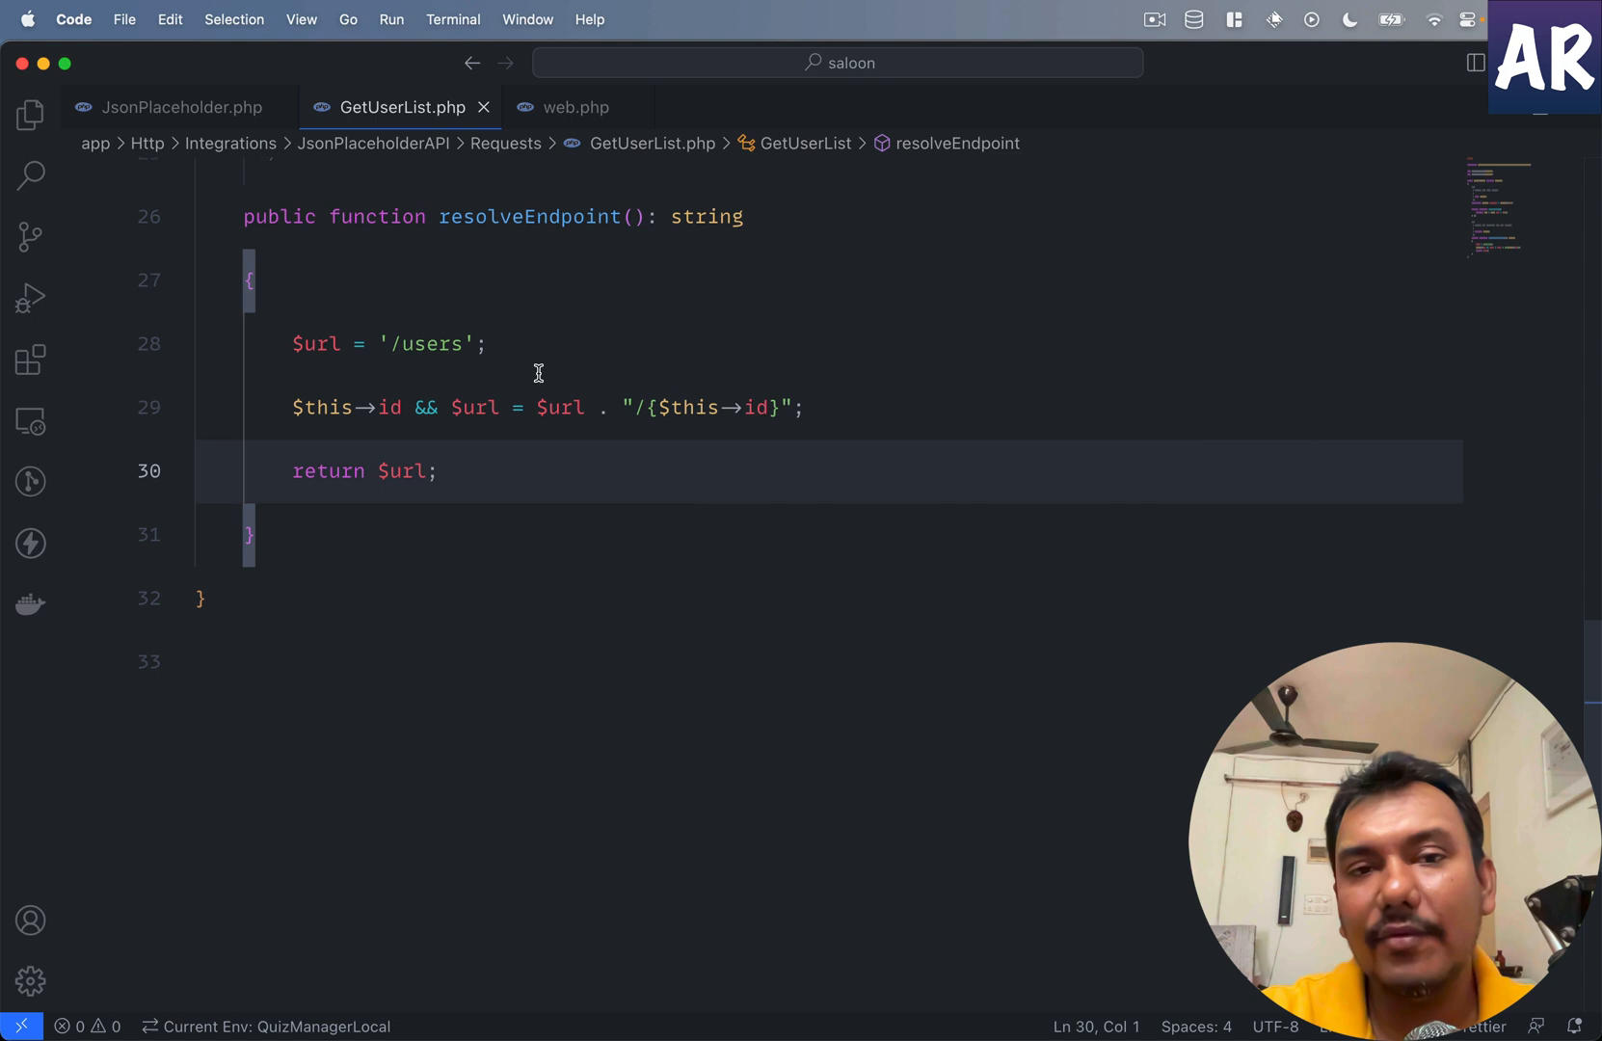
Step: Change GetUserList's endpoint from '/users' to '/comments' and reopen web.php
{"action": "type", "text": "comme"}
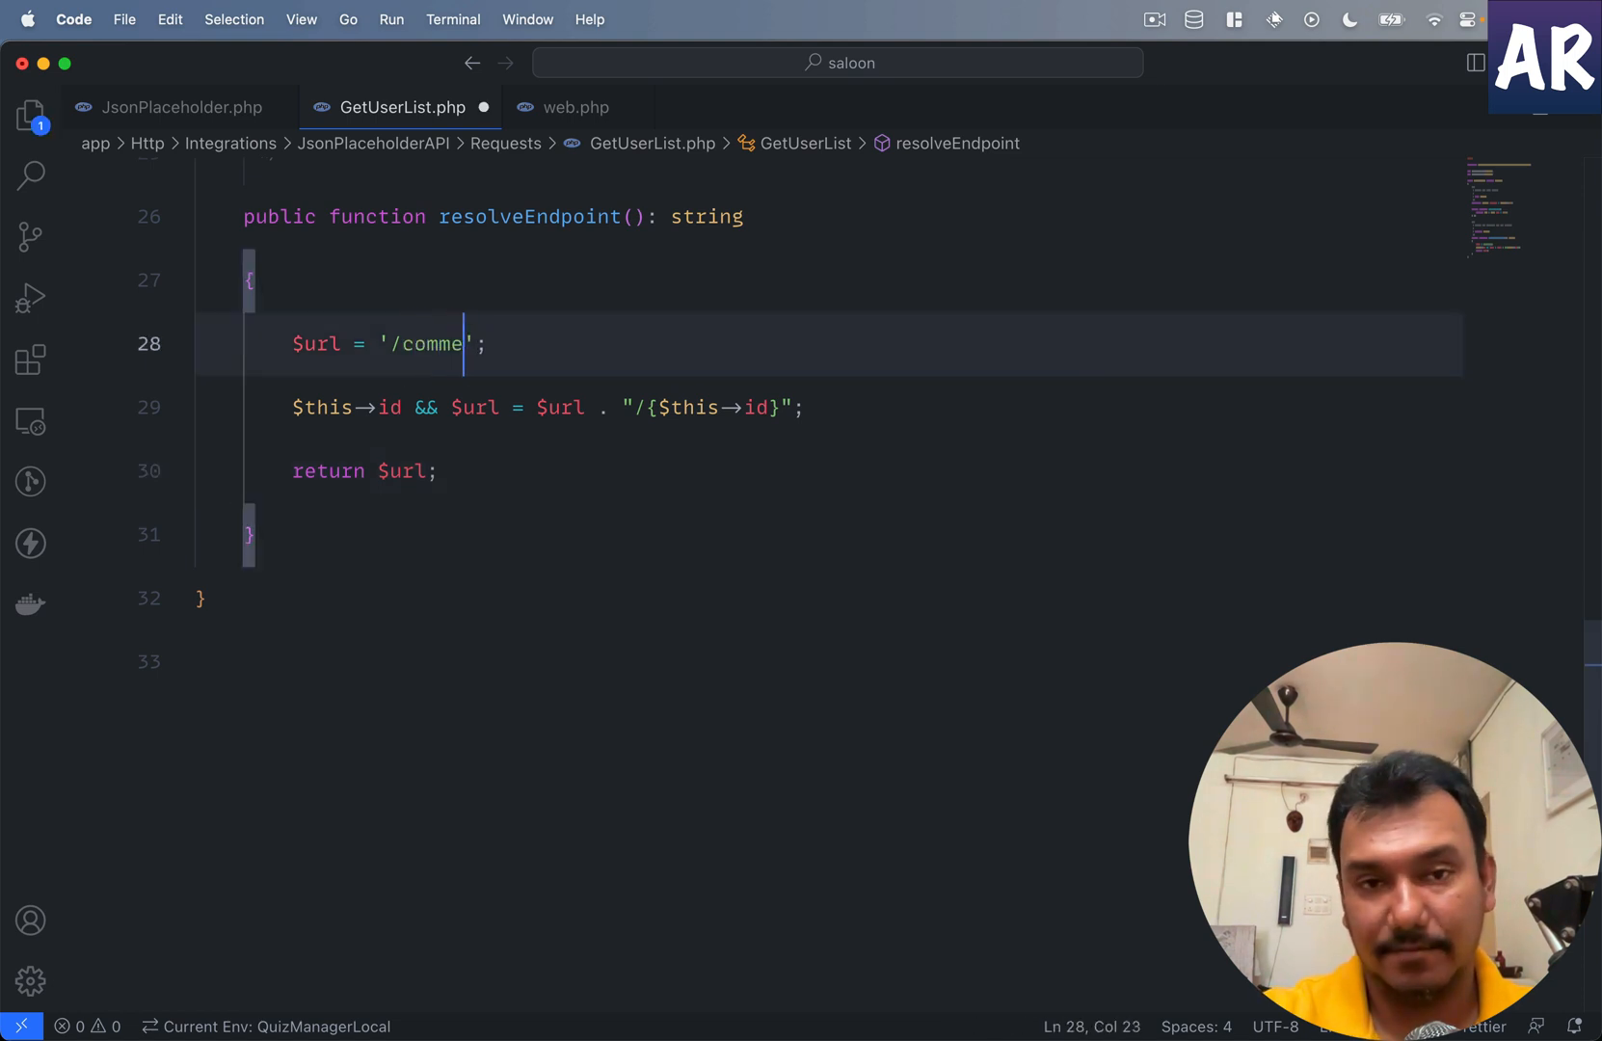
{"action": "type", "text": "nts"}
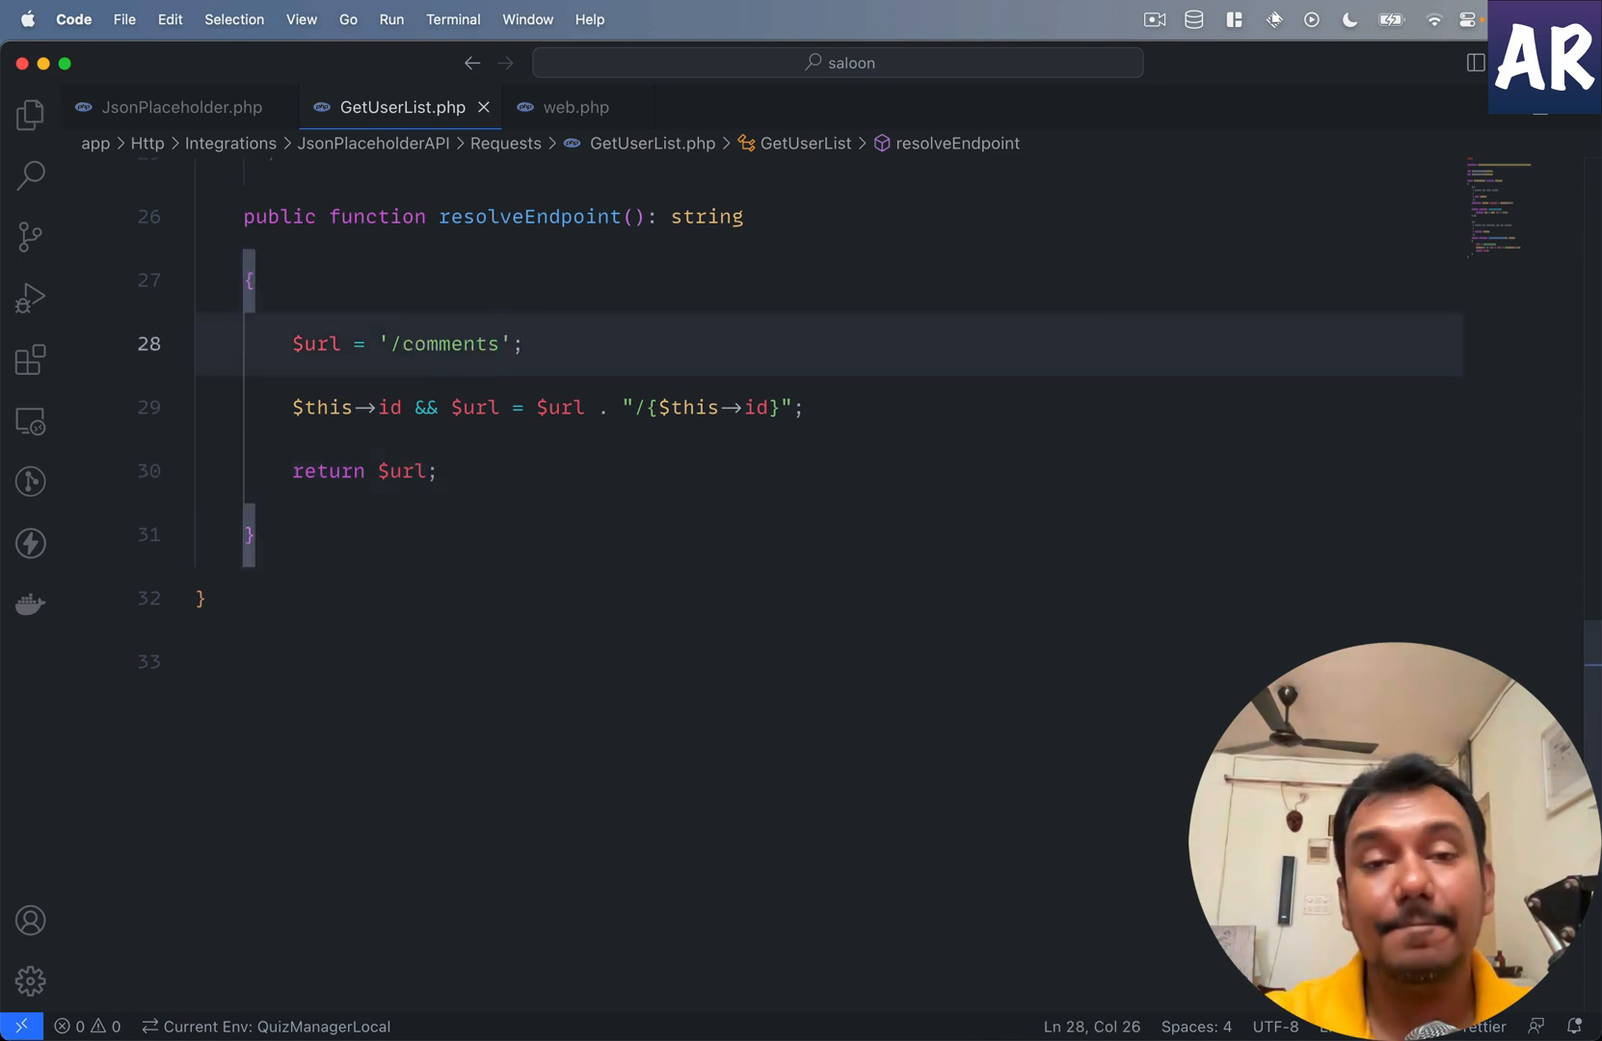
{"action": "left_click", "coordinate": [575, 106]}
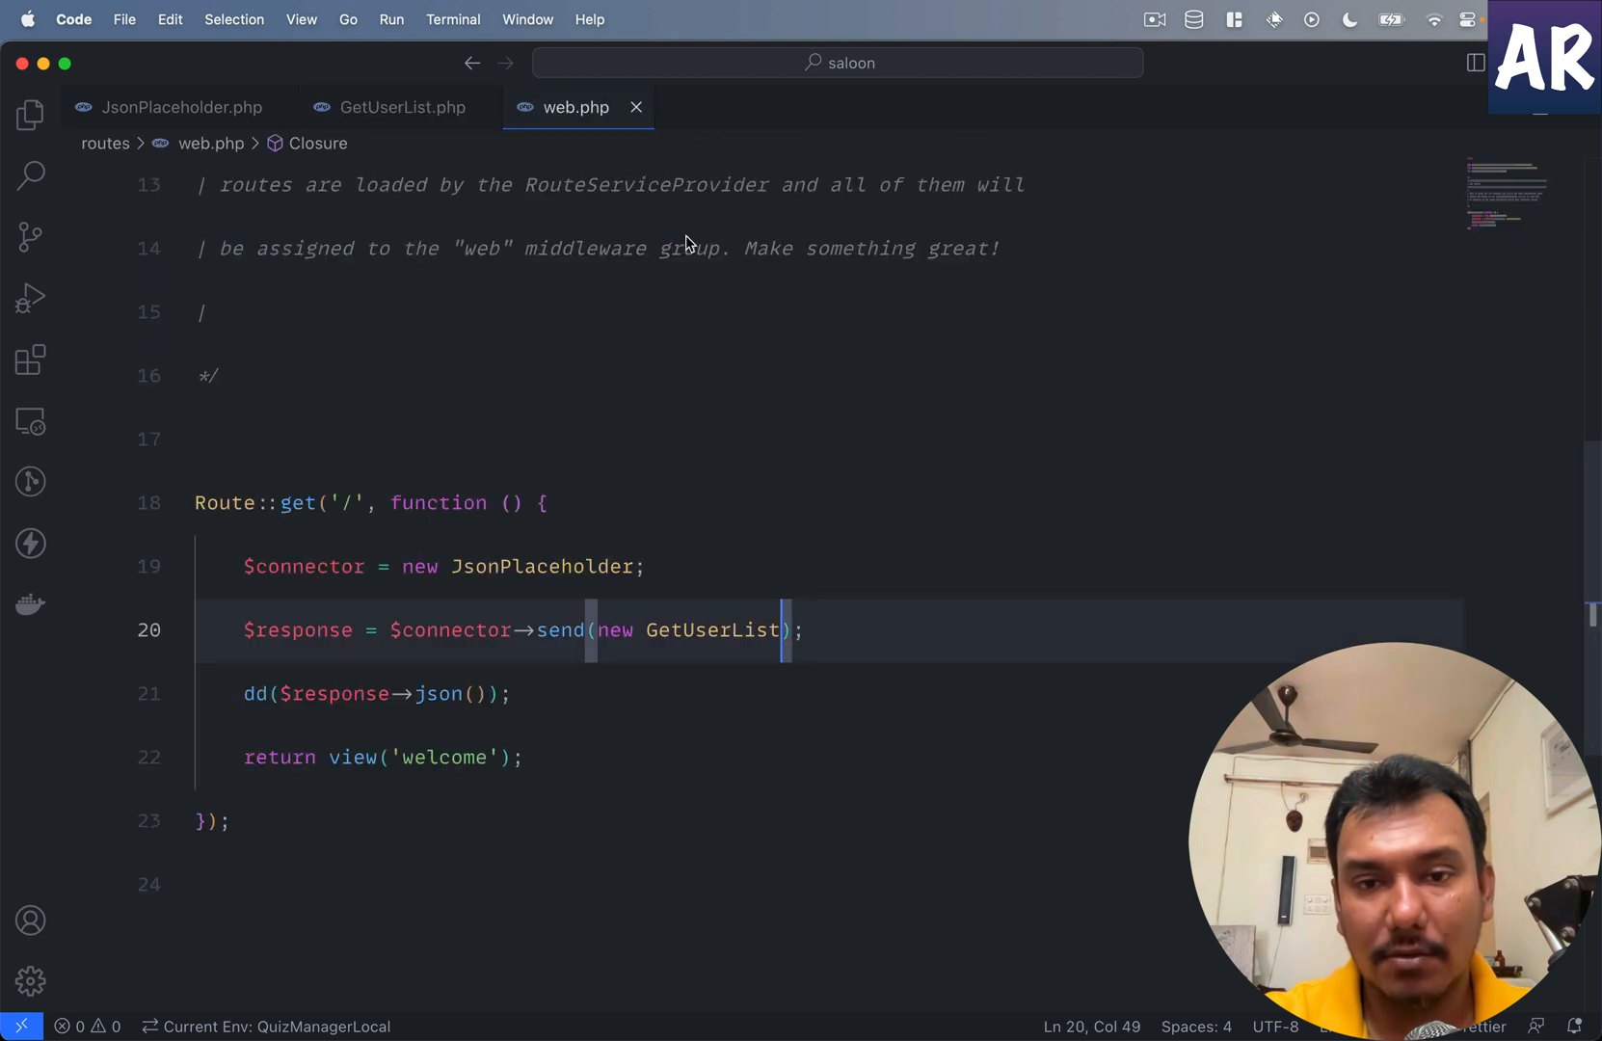
{"action": "mouse_move", "coordinate": [712, 630]}
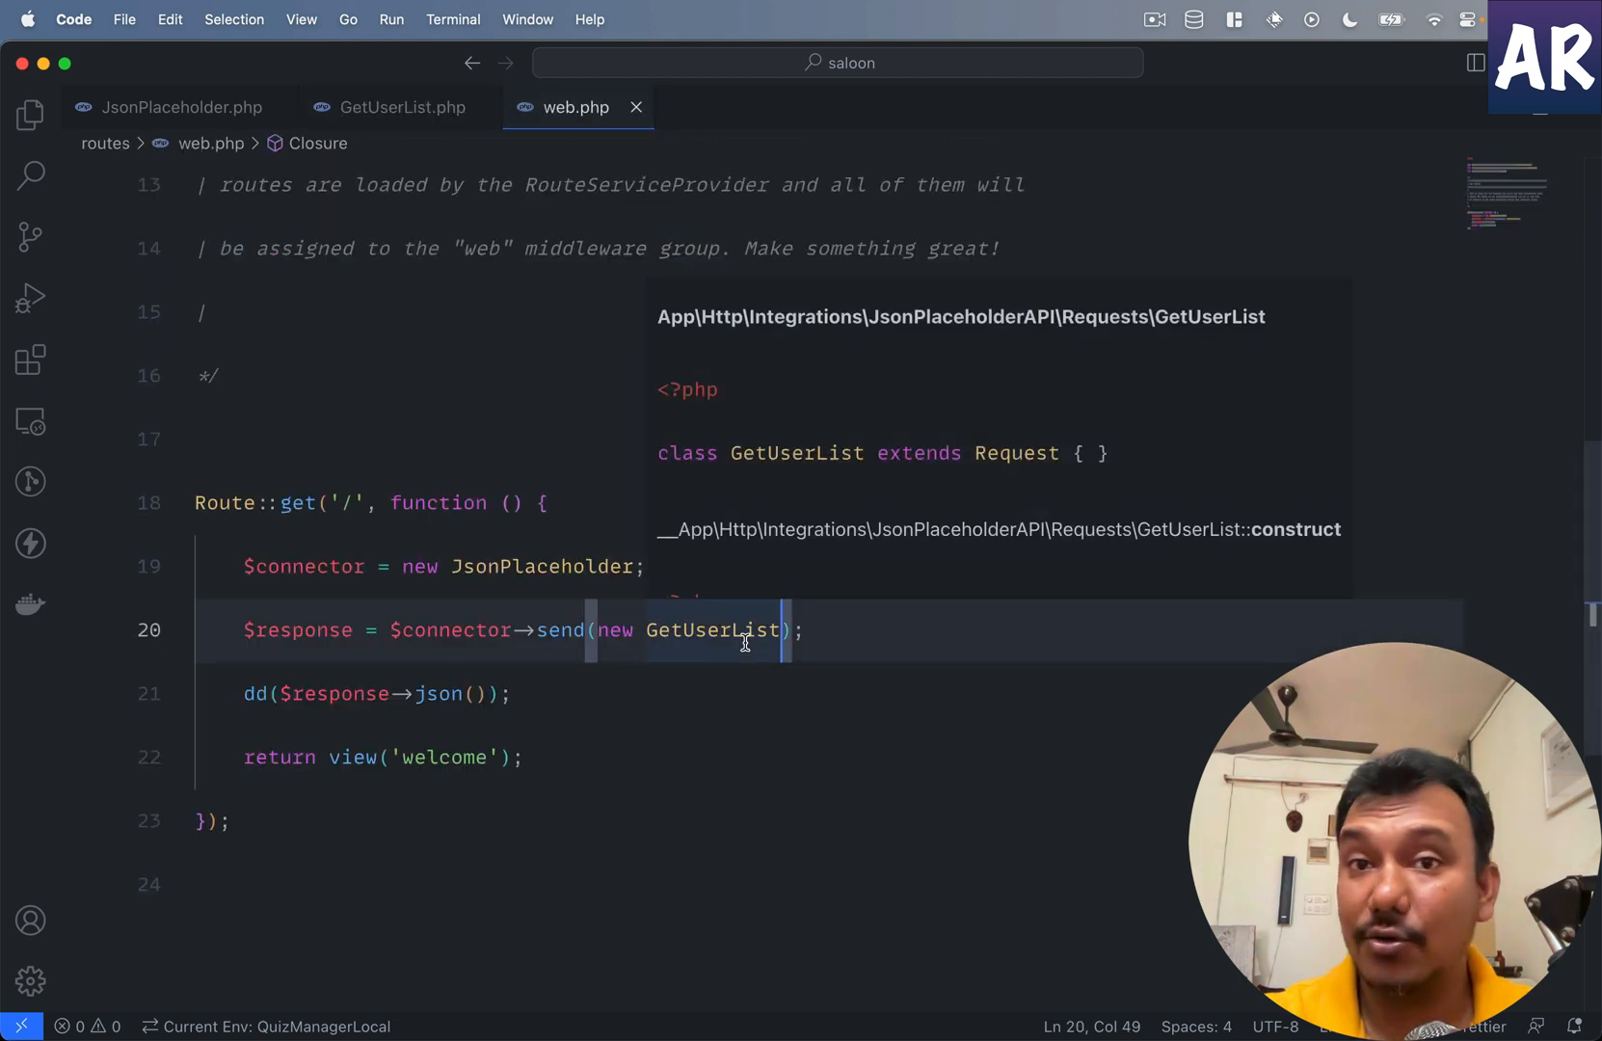
{"action": "mouse_move", "coordinate": [402, 106]}
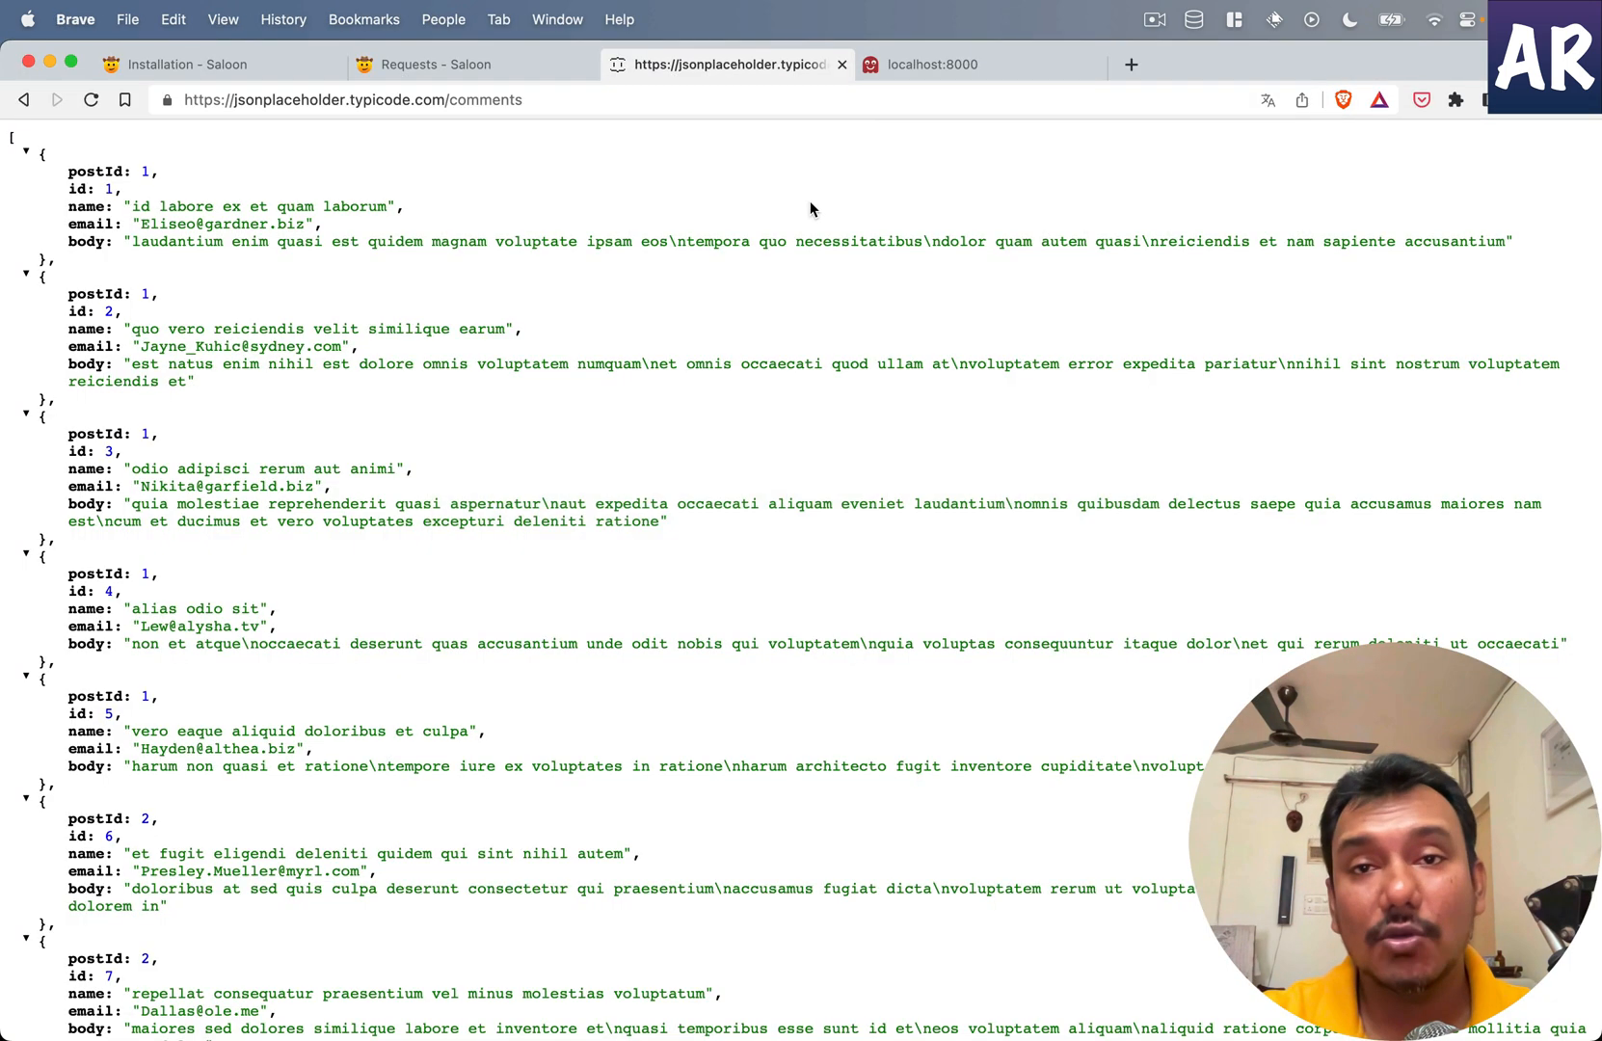
Step: Reload localhost:8000 to see 500 comment entries, then recheck the postId-filtered comments
{"action": "left_click", "coordinate": [930, 65]}
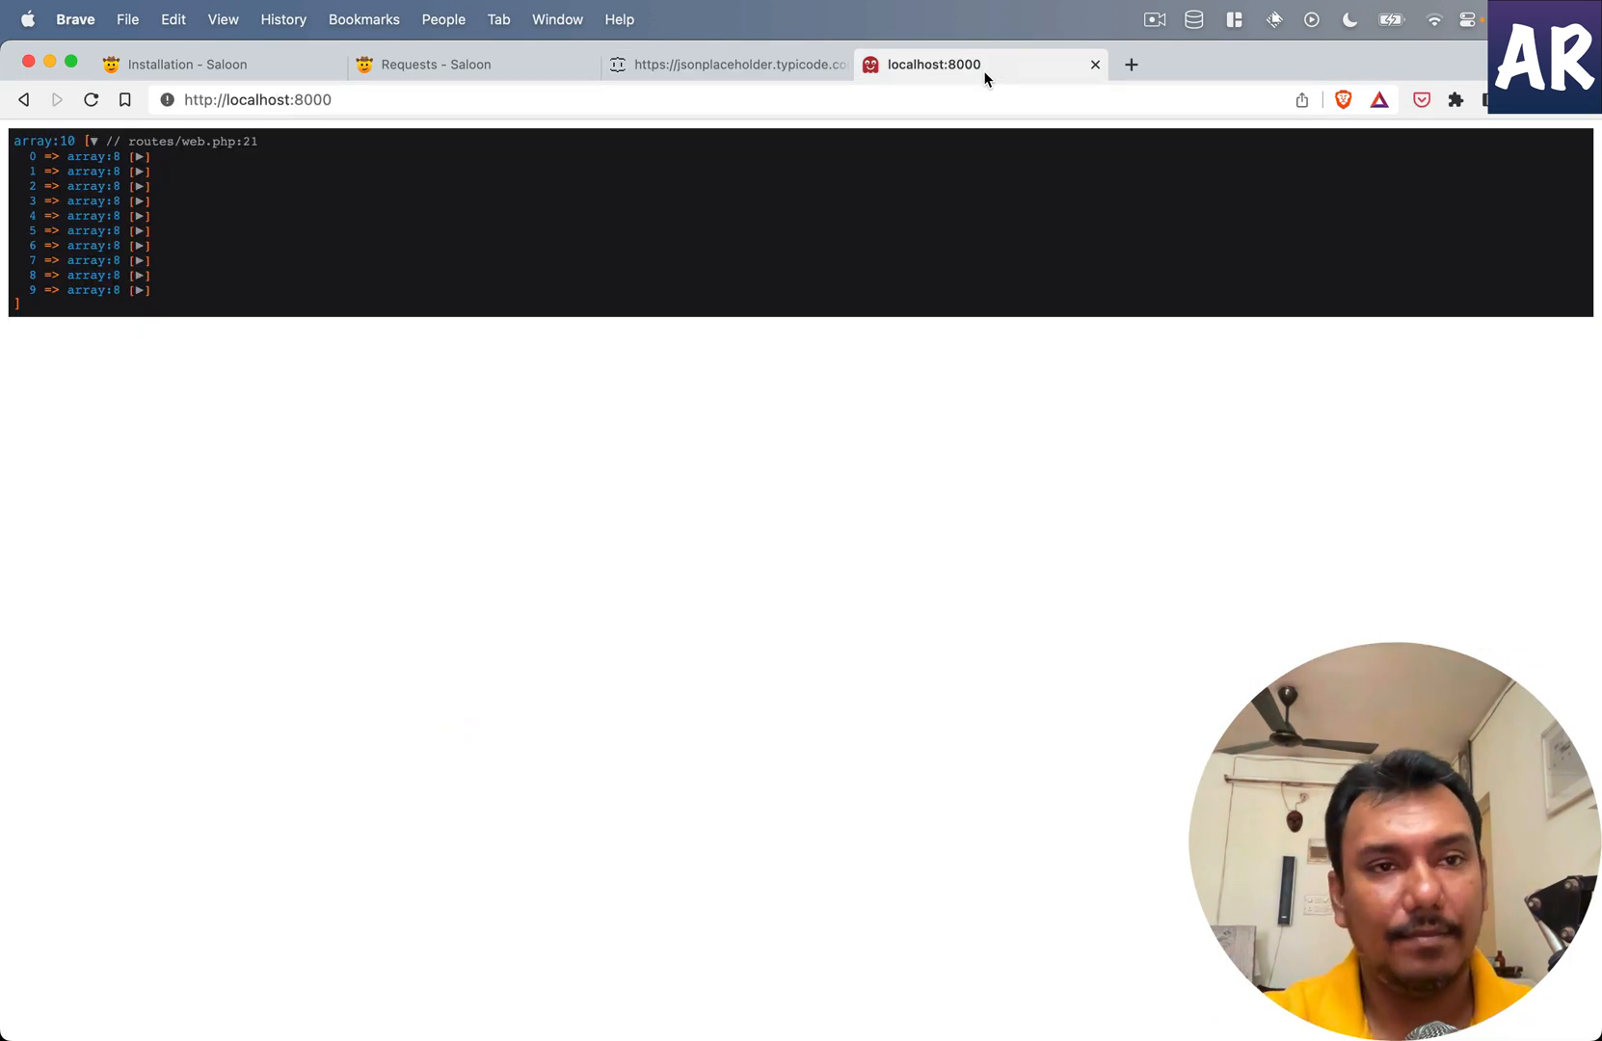
{"action": "left_click", "coordinate": [89, 99]}
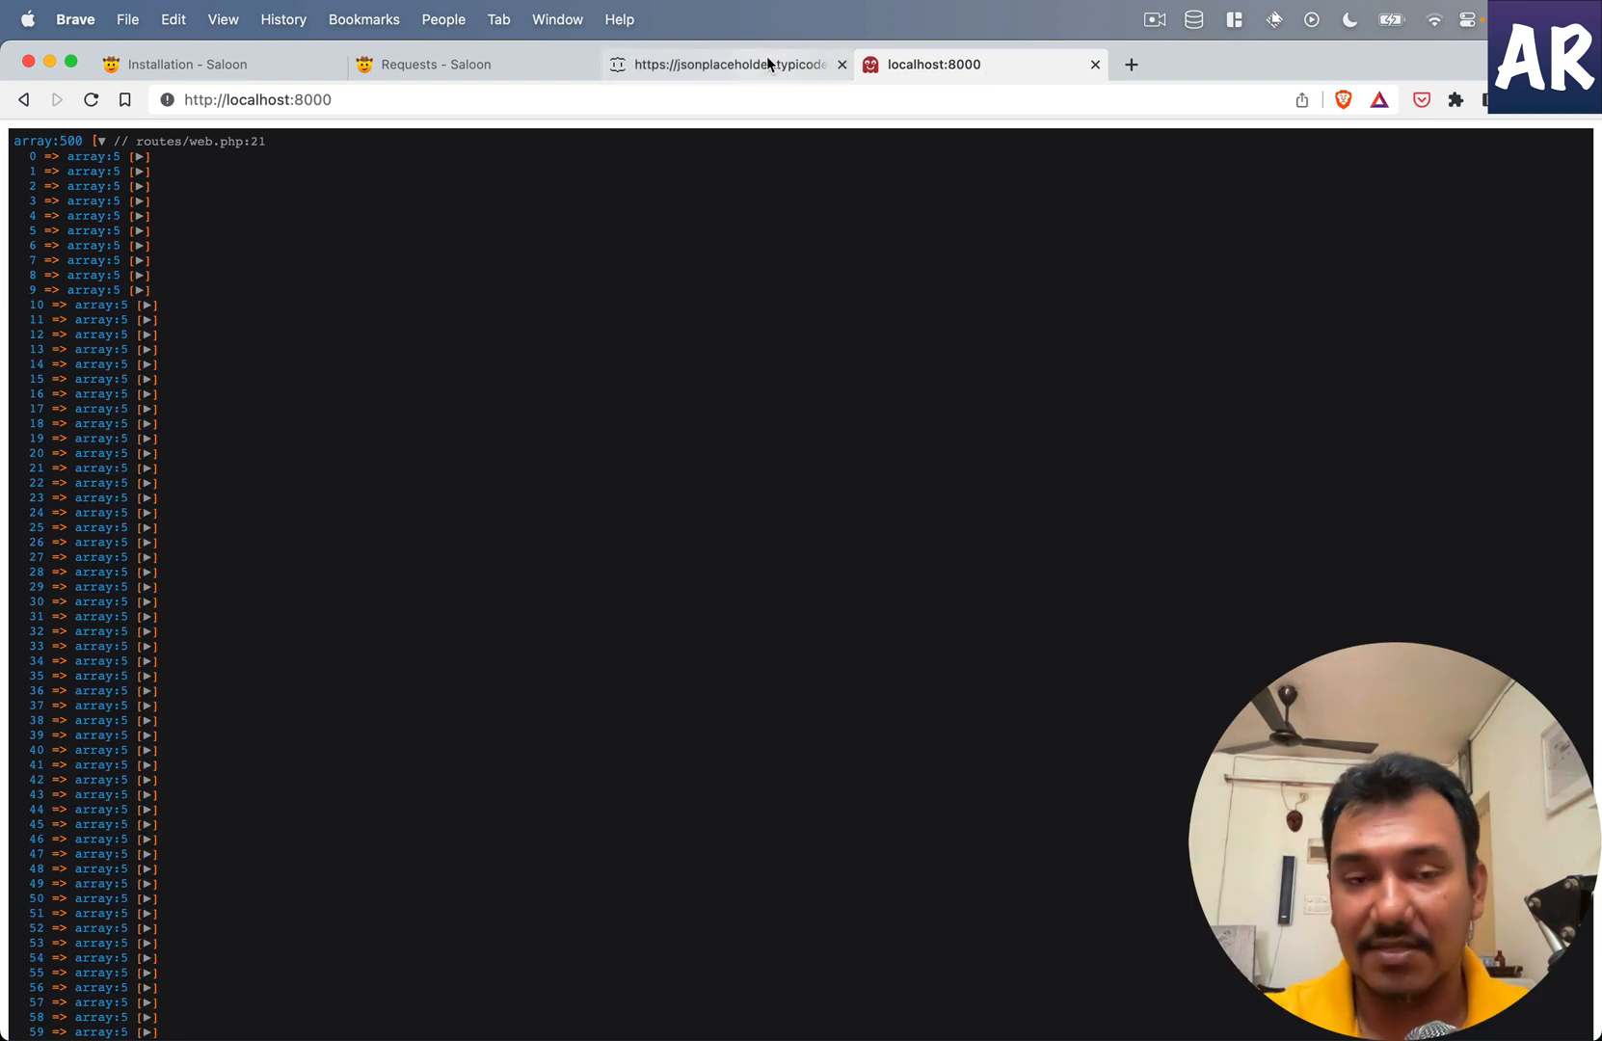
{"action": "scroll", "scroll_direction": "down", "scroll_amount": 3}
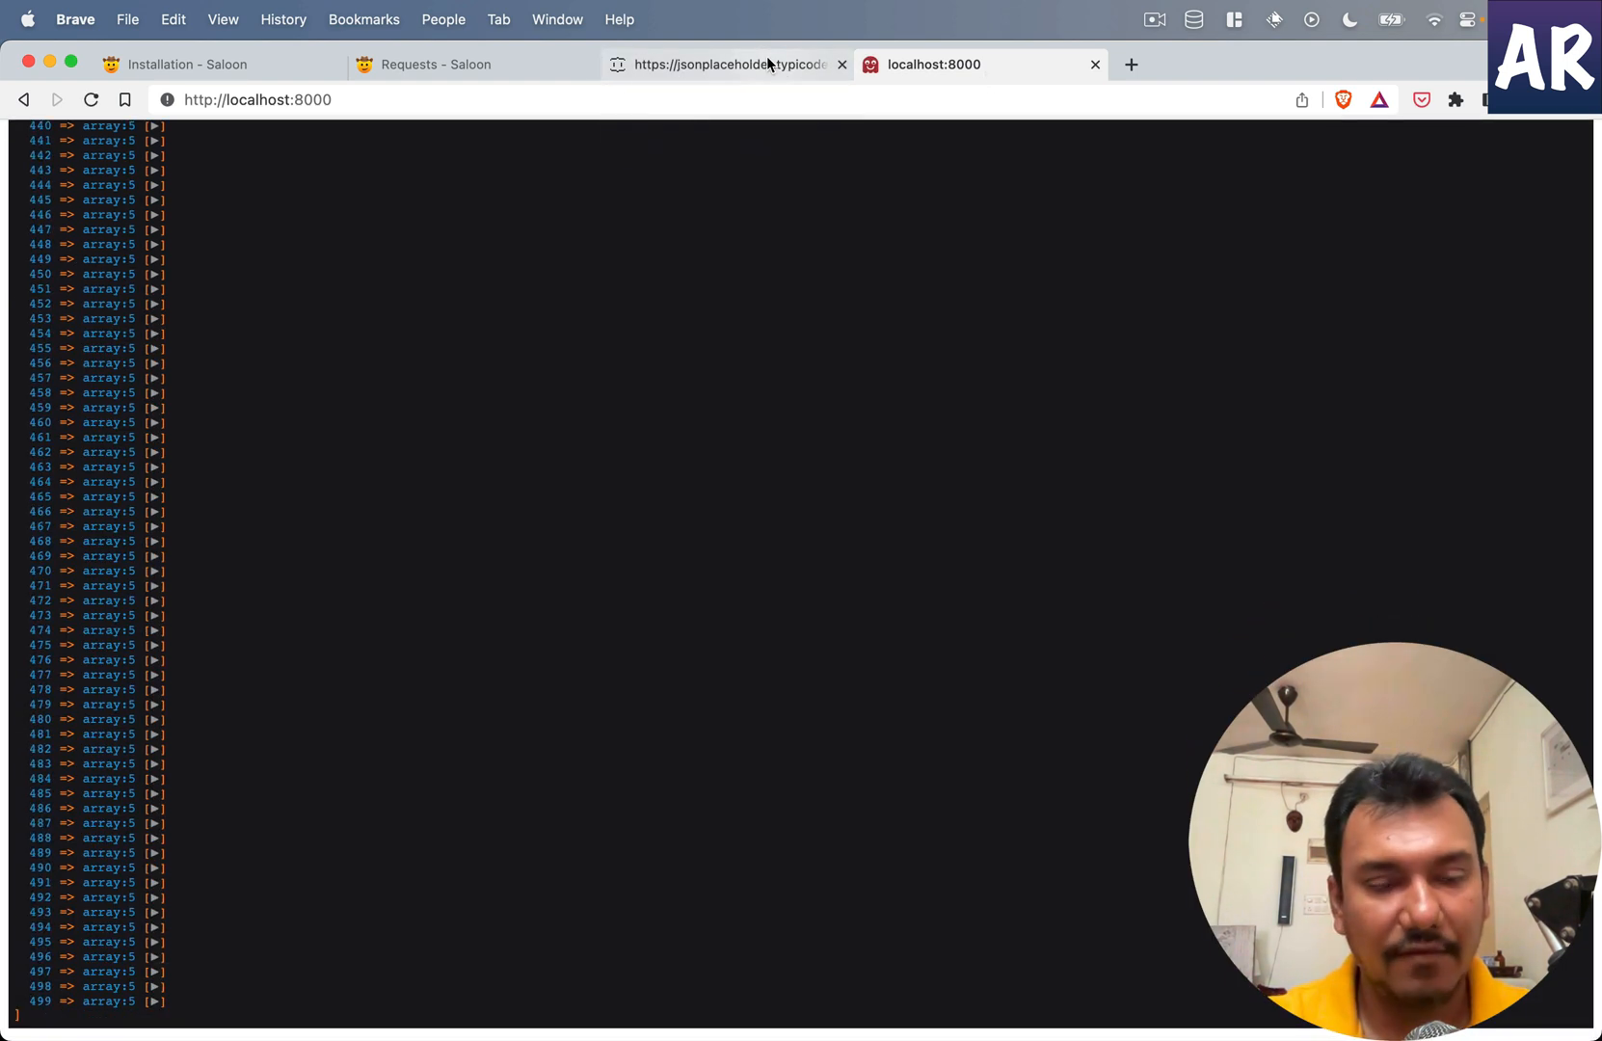
{"action": "scroll", "scroll_direction": "up", "scroll_amount": 3}
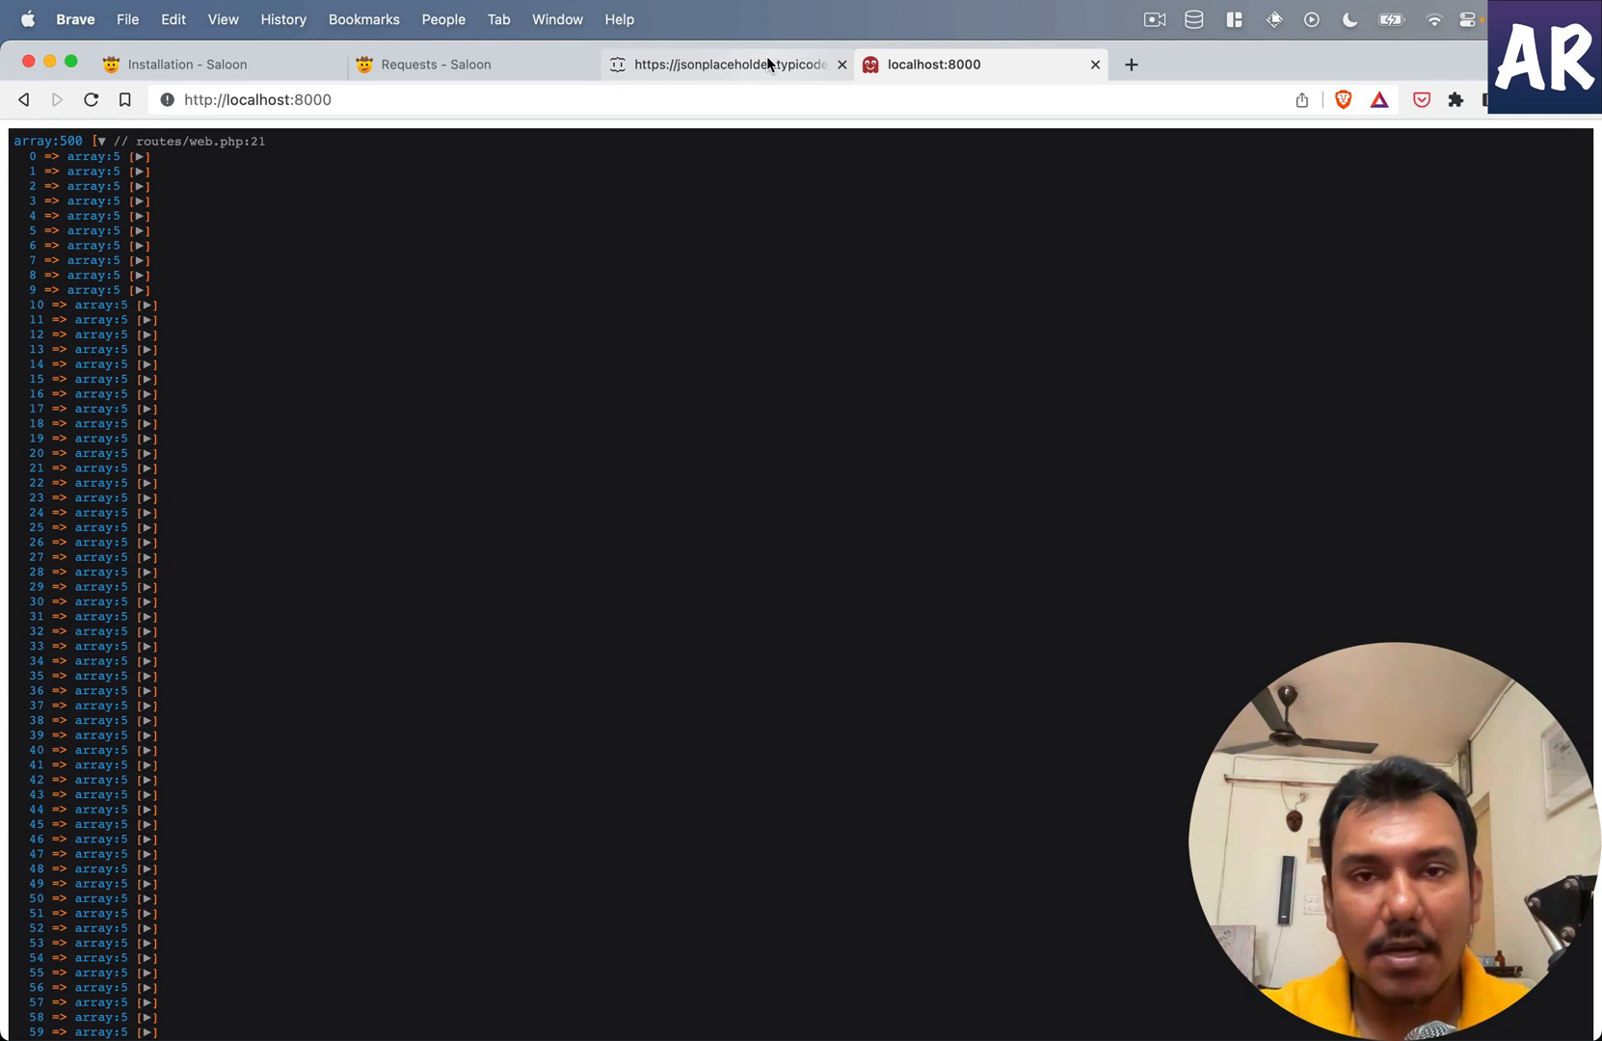
{"action": "left_click", "coordinate": [726, 65]}
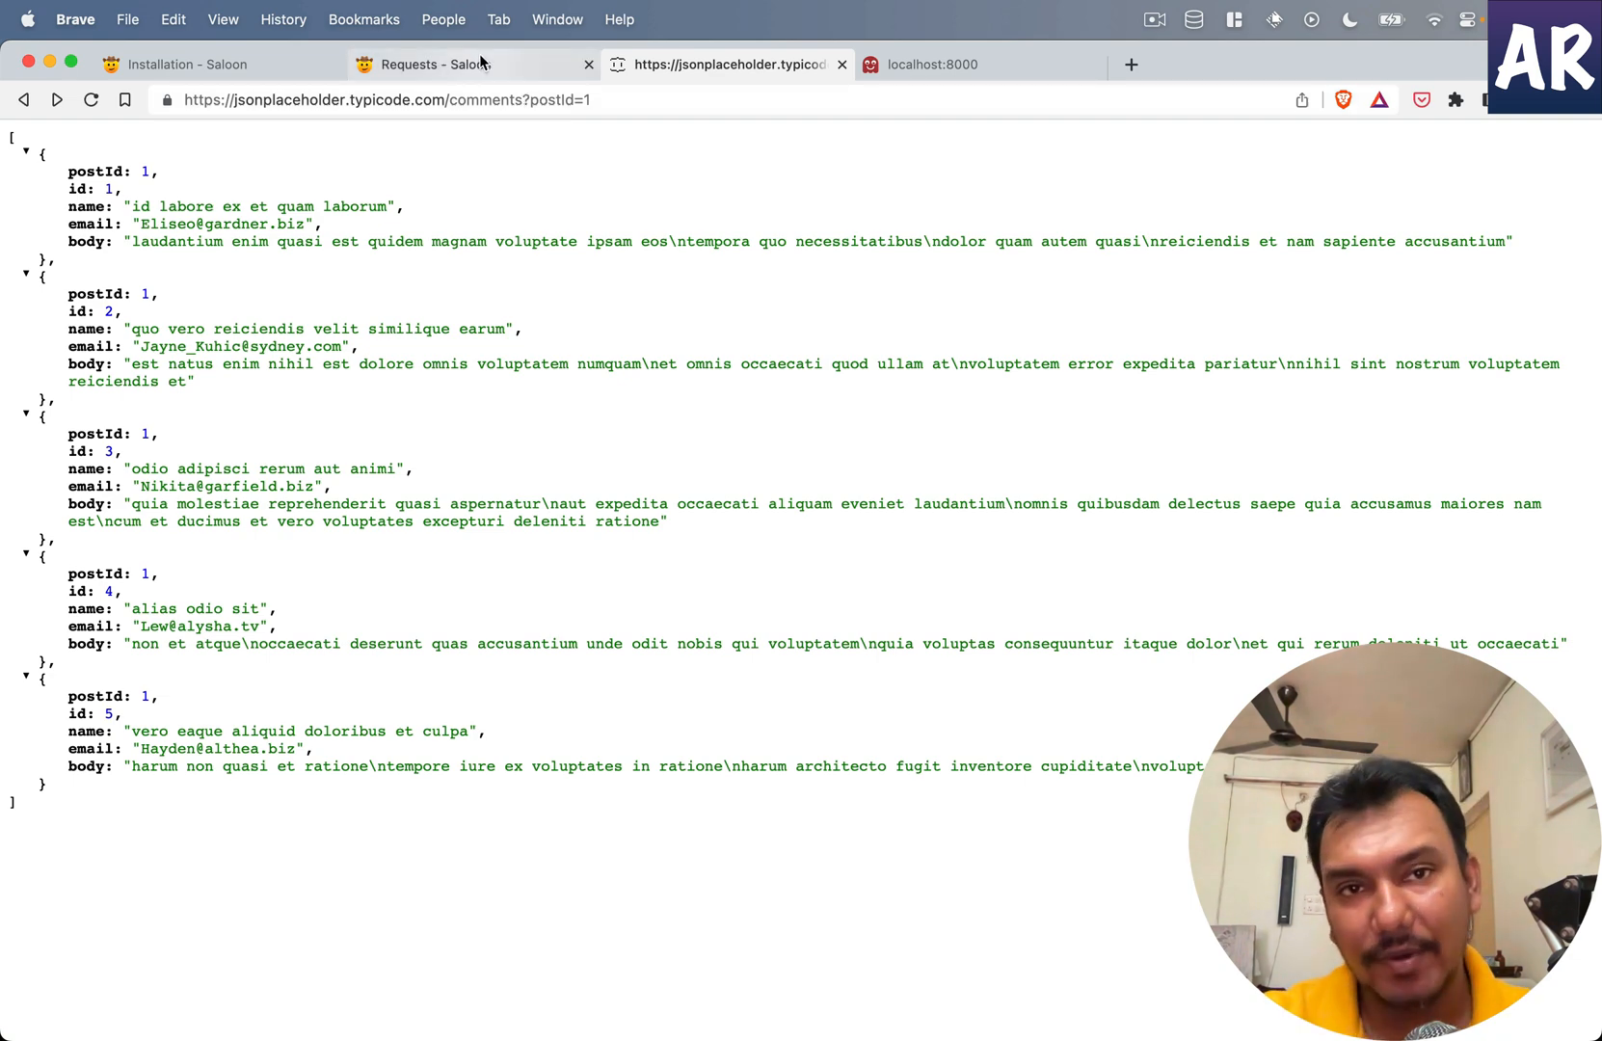
{"action": "left_click", "coordinate": [459, 64]}
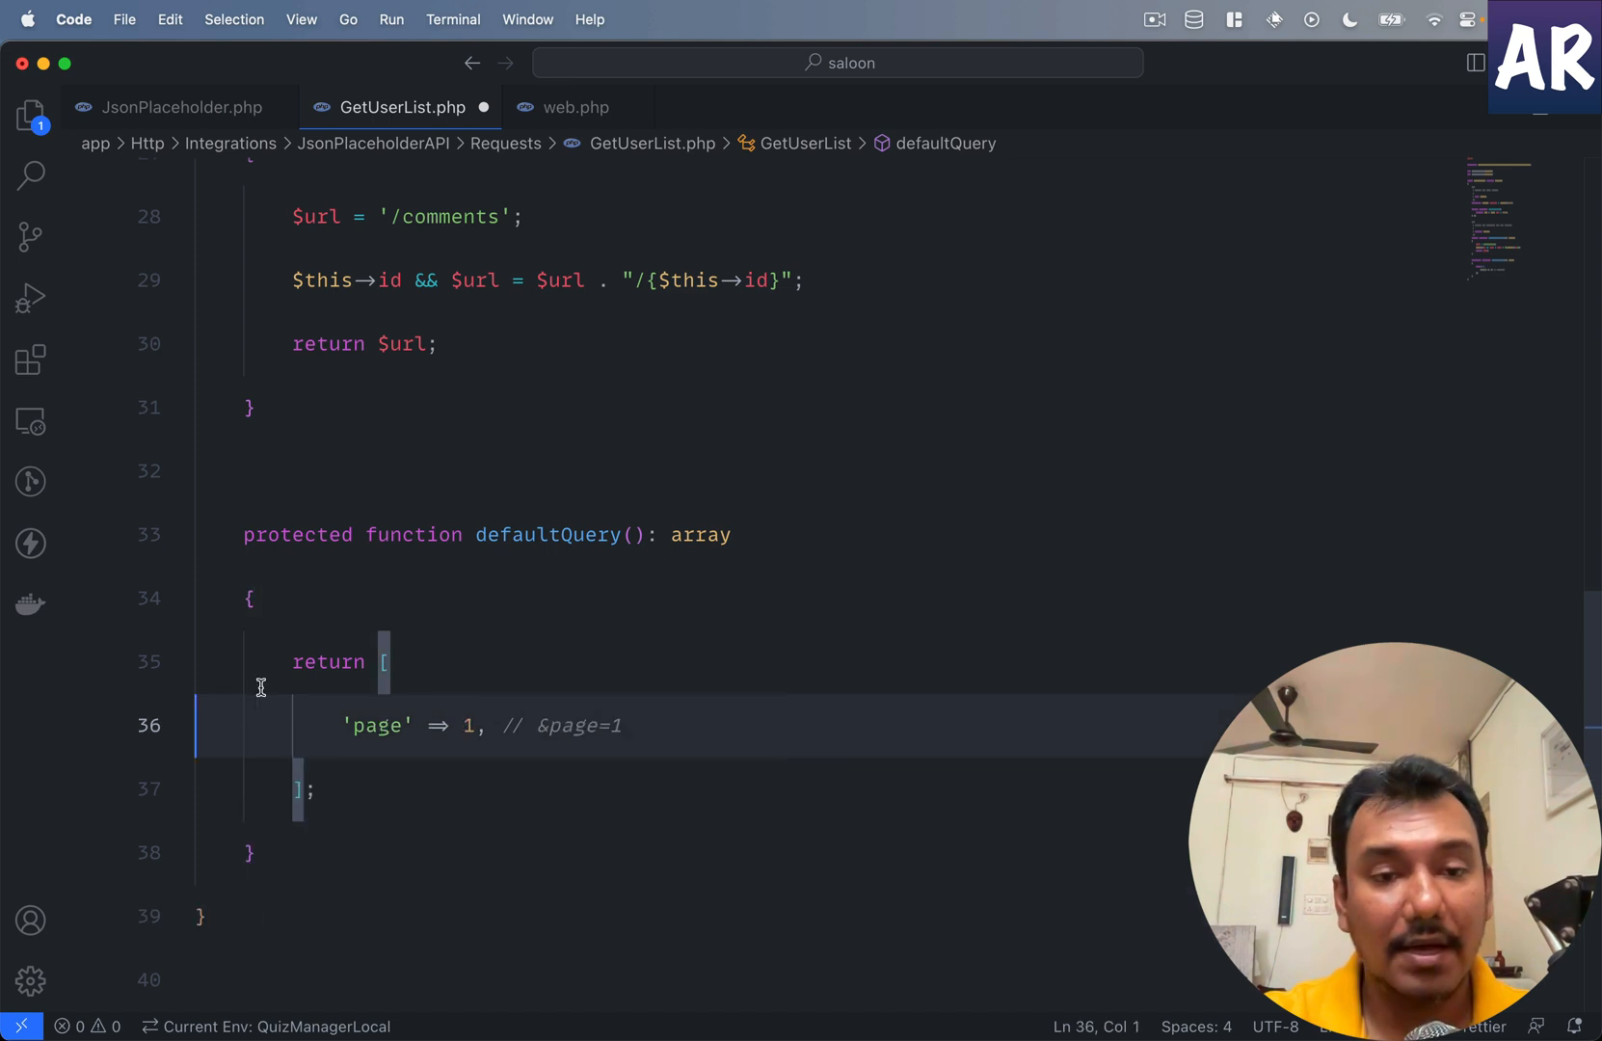
Step: Add a defaultQuery method to GetUserList that returns 'postId' => 1 instead of 'page' => 1
{"action": "left_click", "coordinate": [429, 65]}
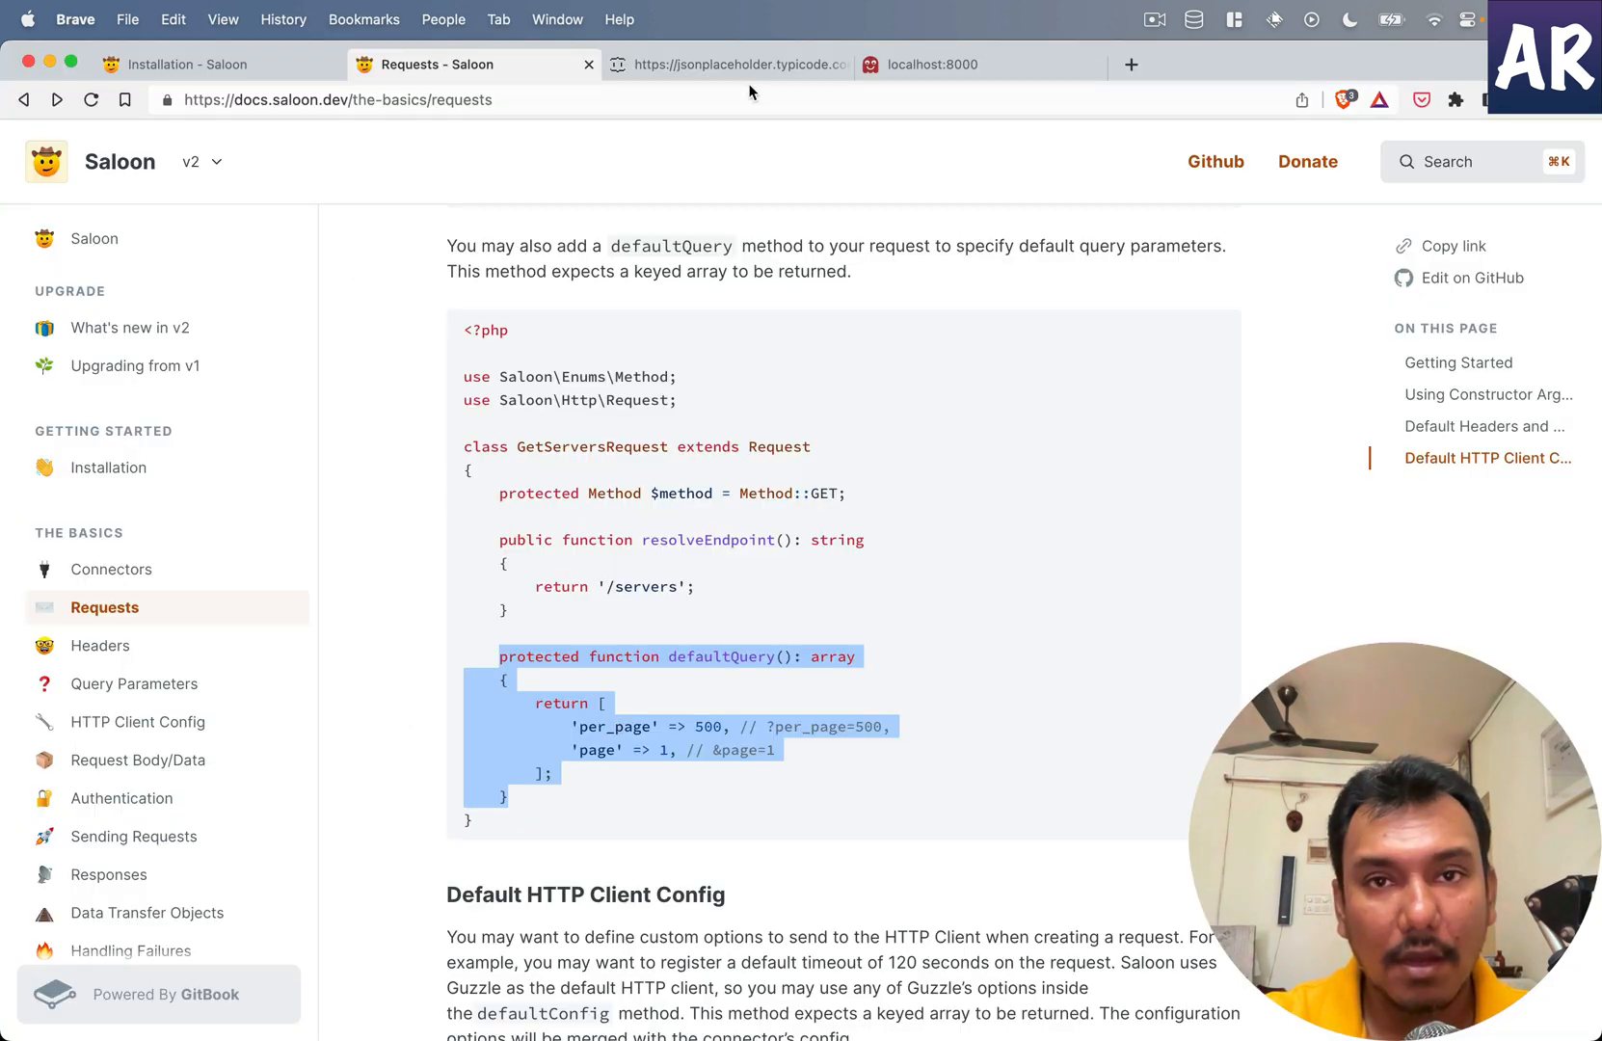
{"action": "left_click", "coordinate": [730, 64]}
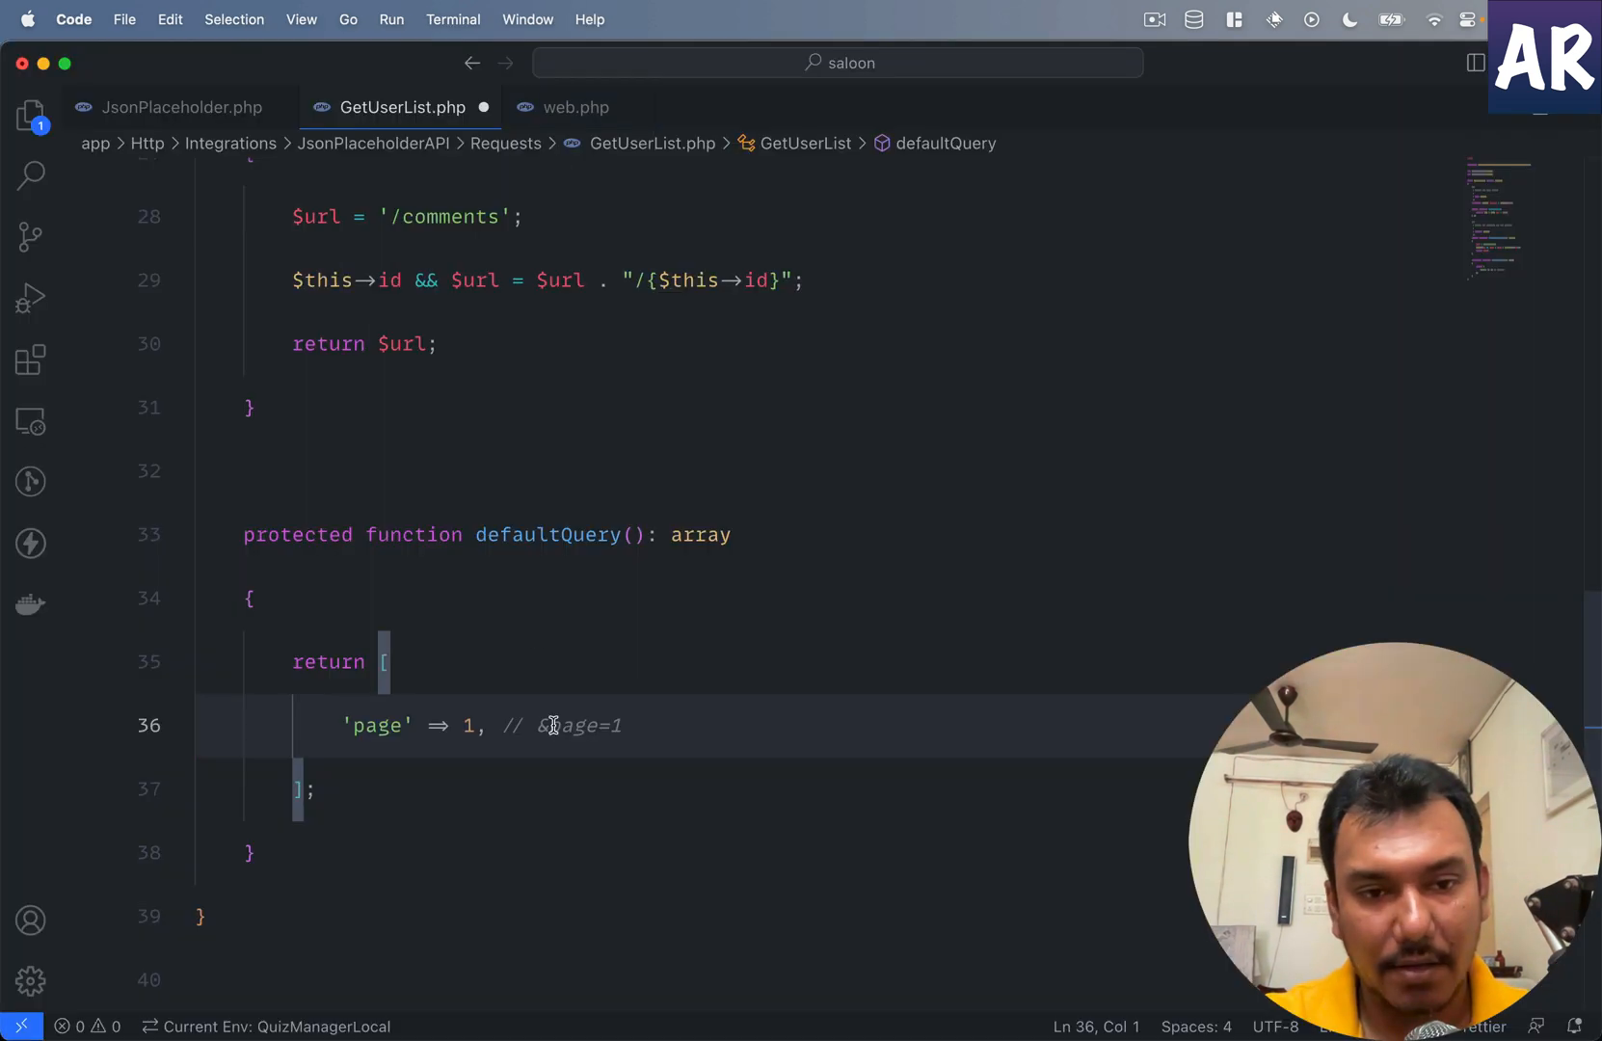
{"action": "type", "text": "postId=1"}
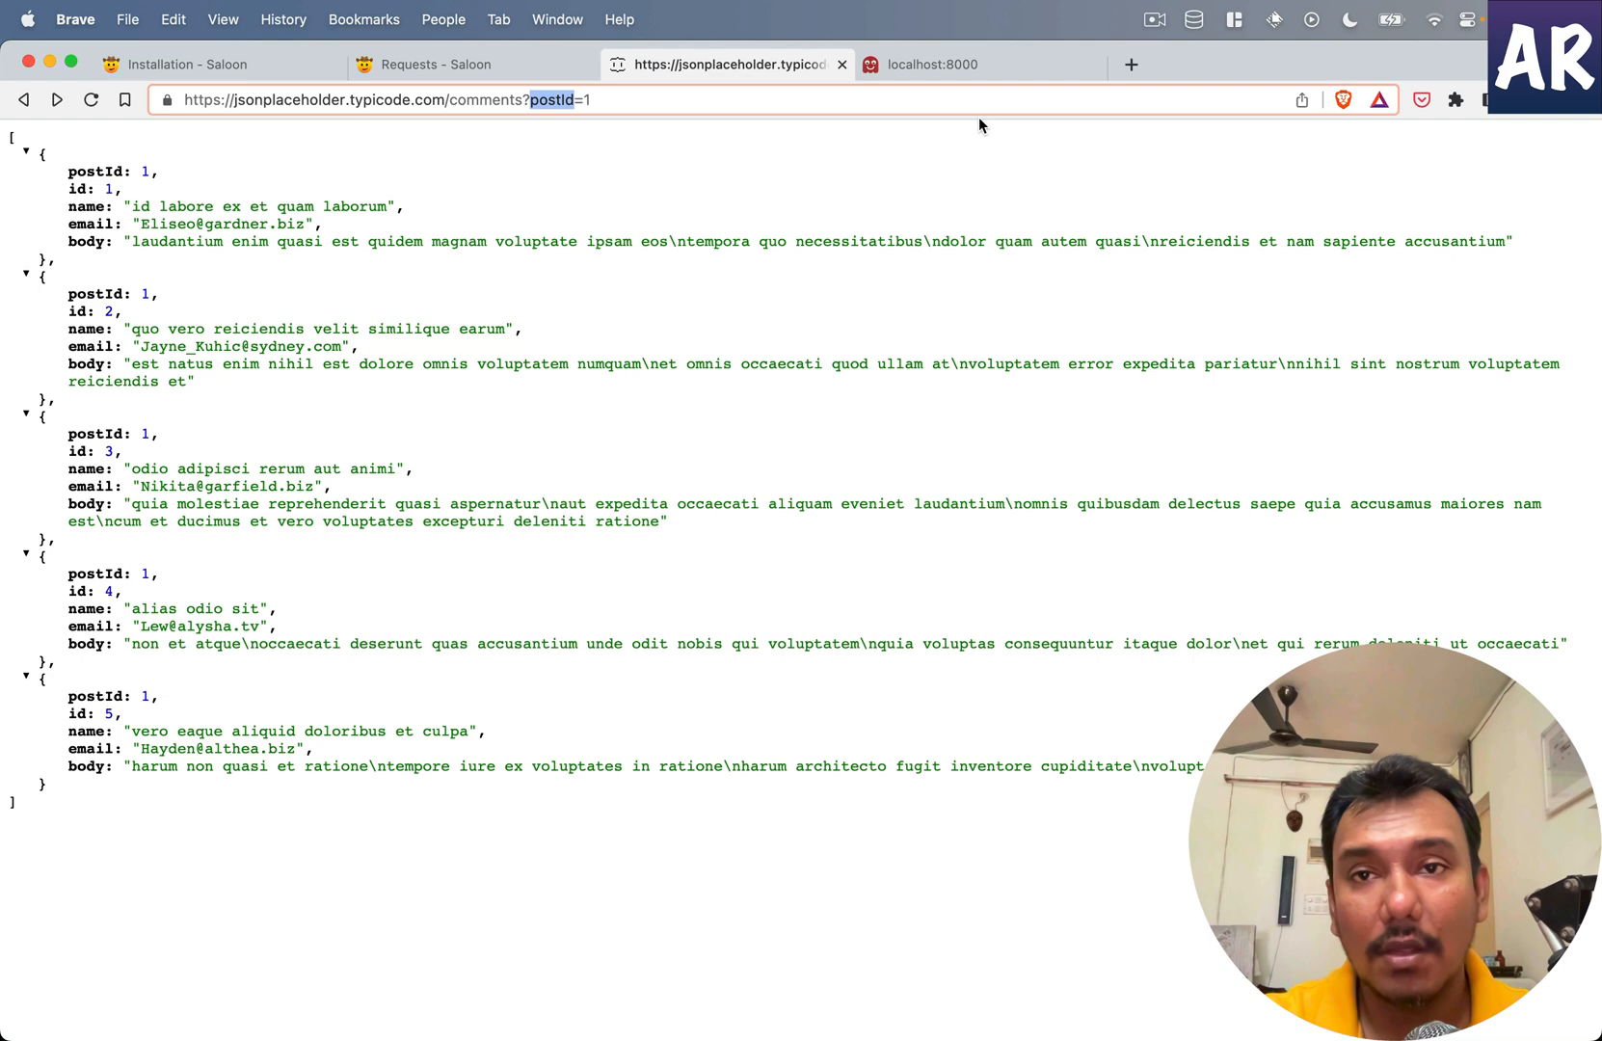
{"action": "left_click", "coordinate": [930, 65]}
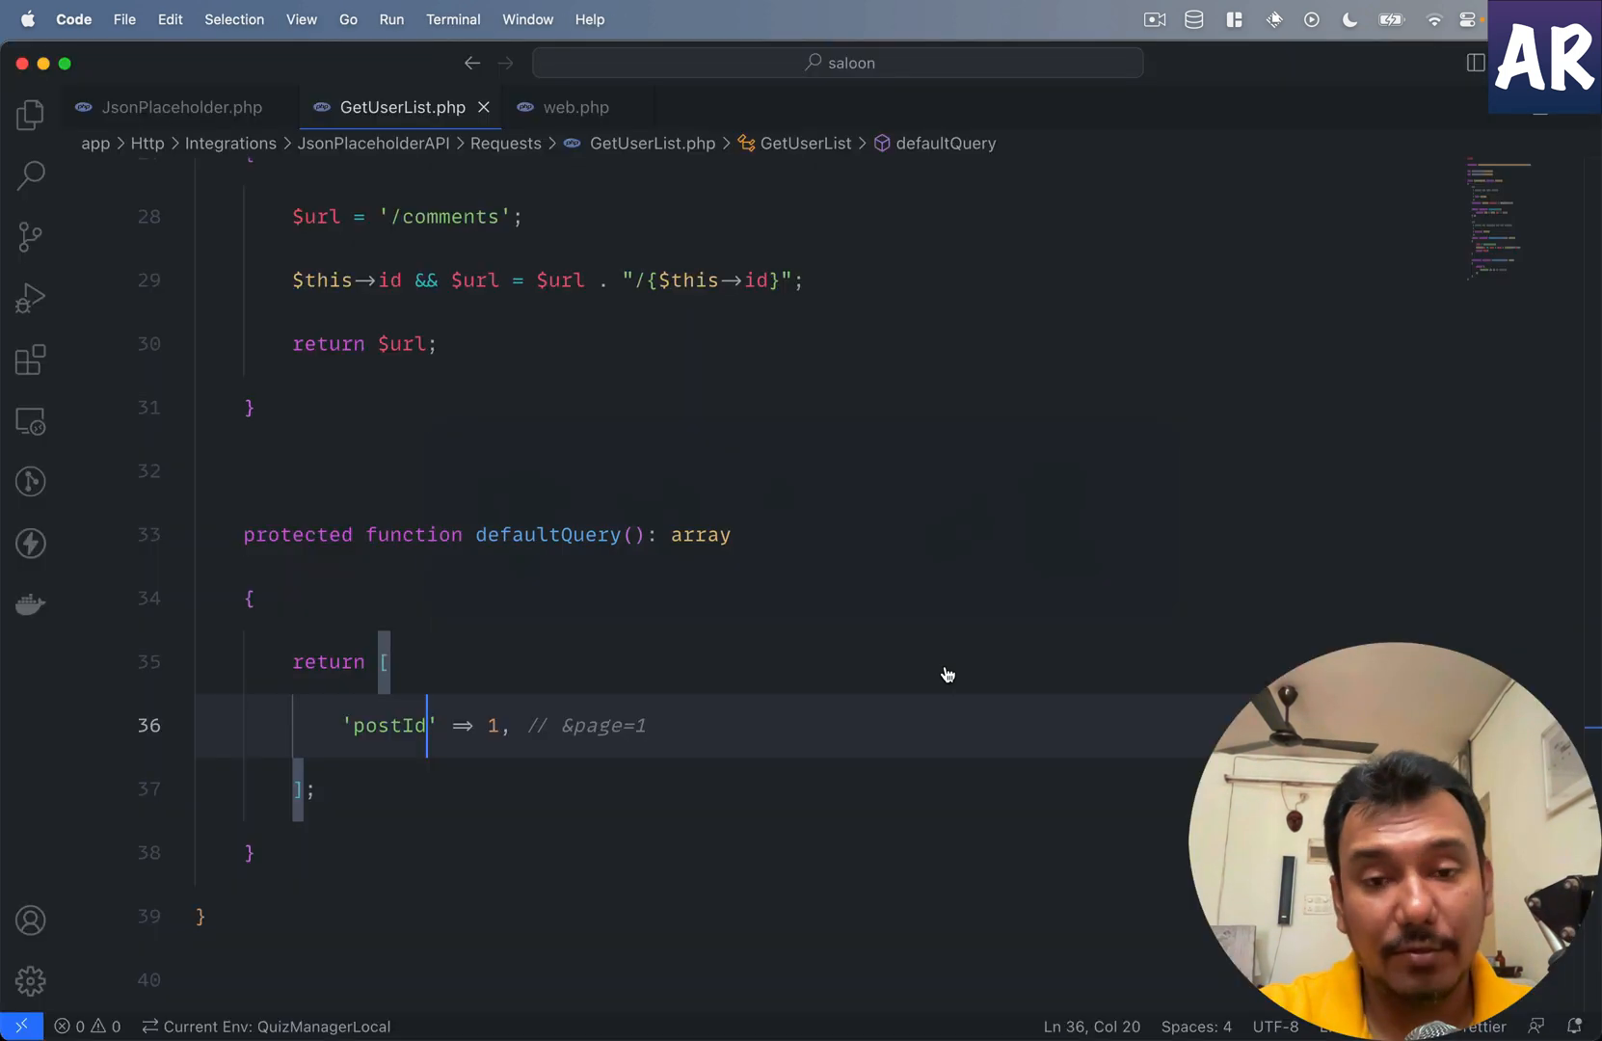
{"action": "mouse_move", "coordinate": [547, 534]}
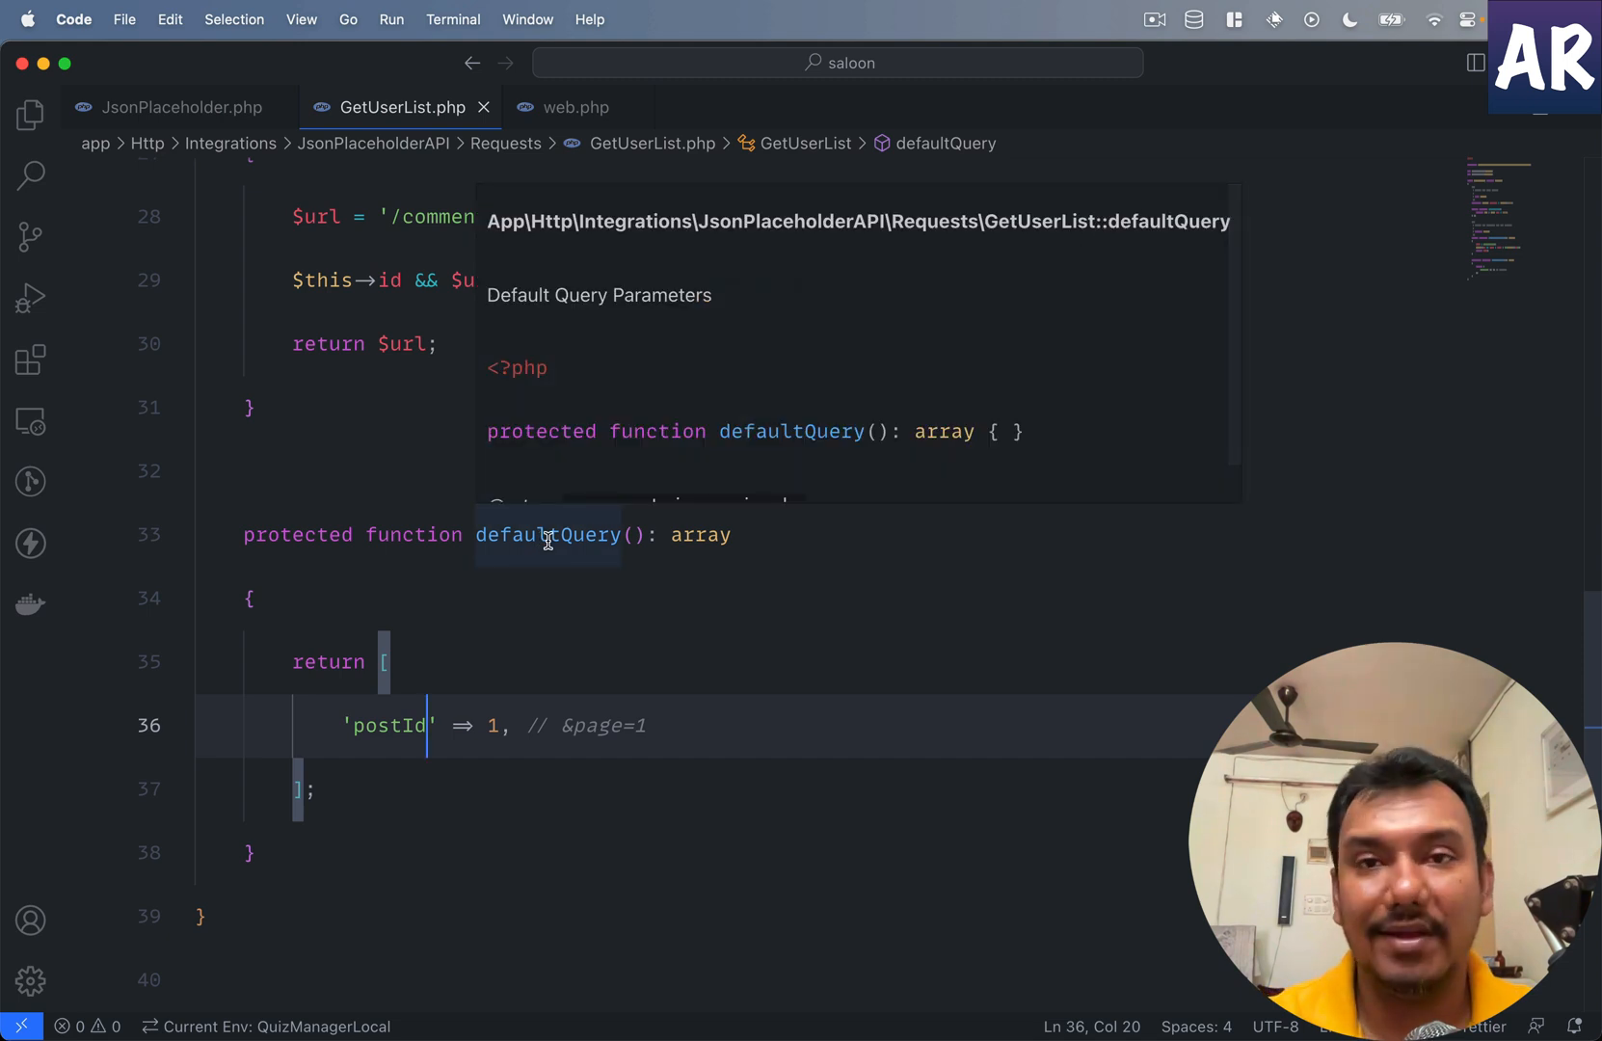